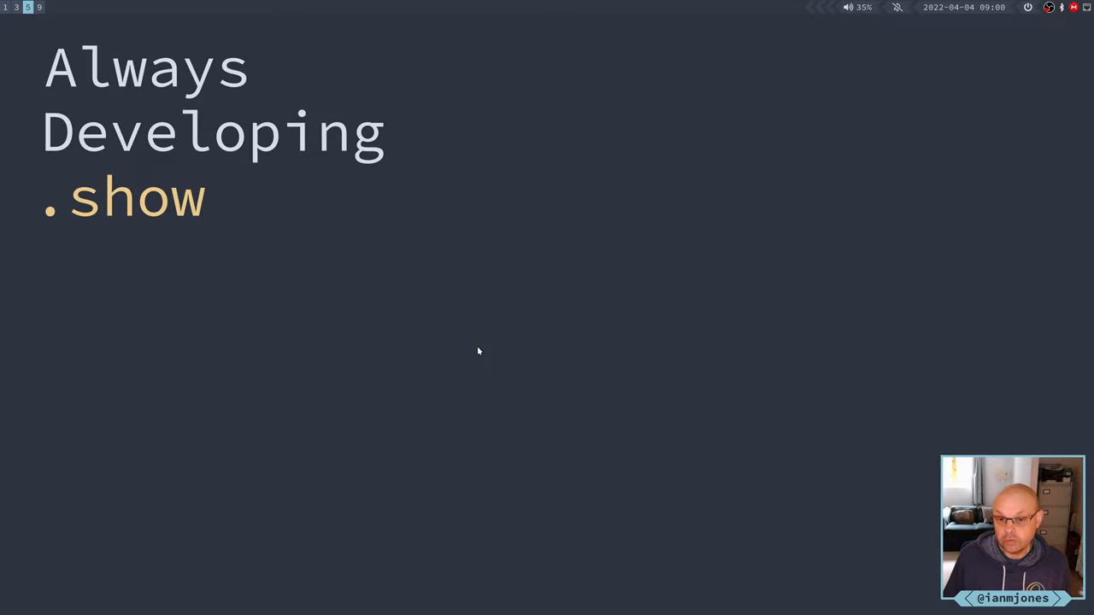
pyautogui.moveTo(501, 297)
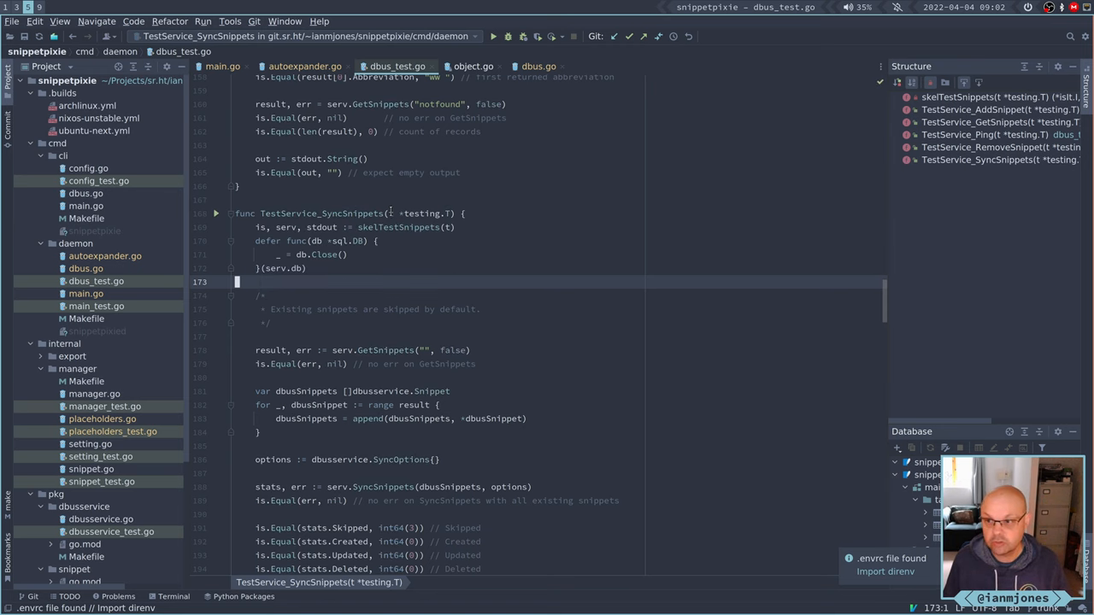
pyautogui.moveTo(393, 270)
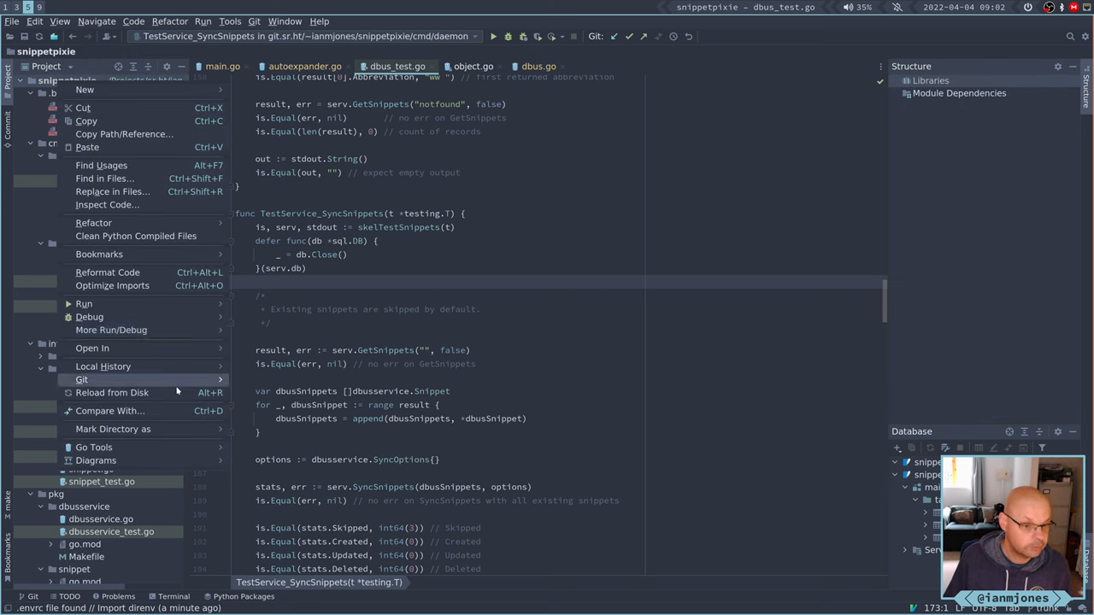
# Roll back the local changes to all five modified daemon and manager files via Git > Rollback.
pyautogui.click(82, 379)
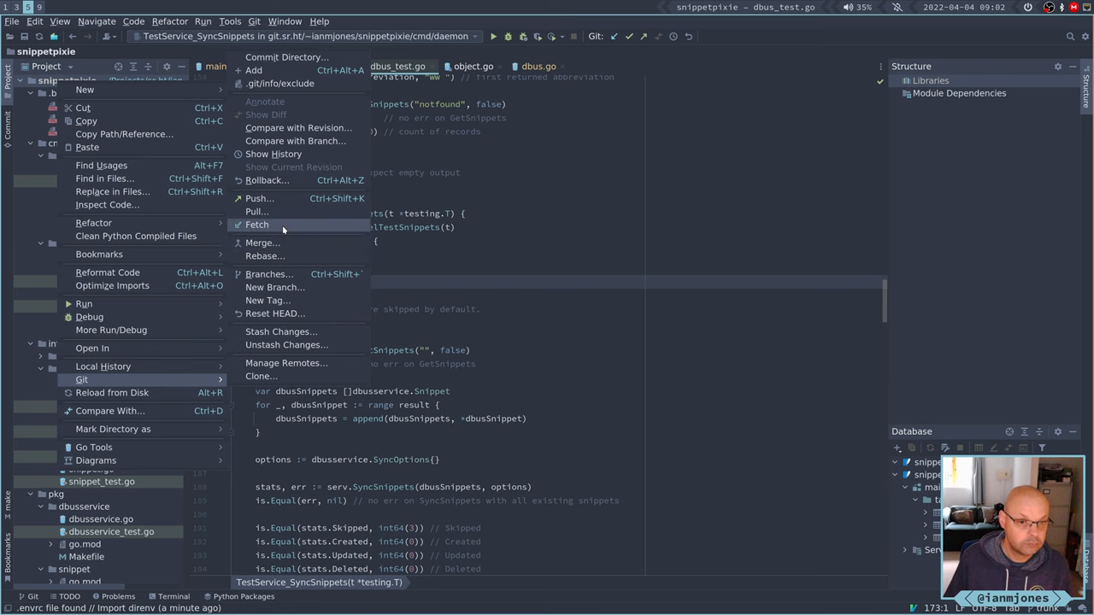
pyautogui.moveTo(267, 181)
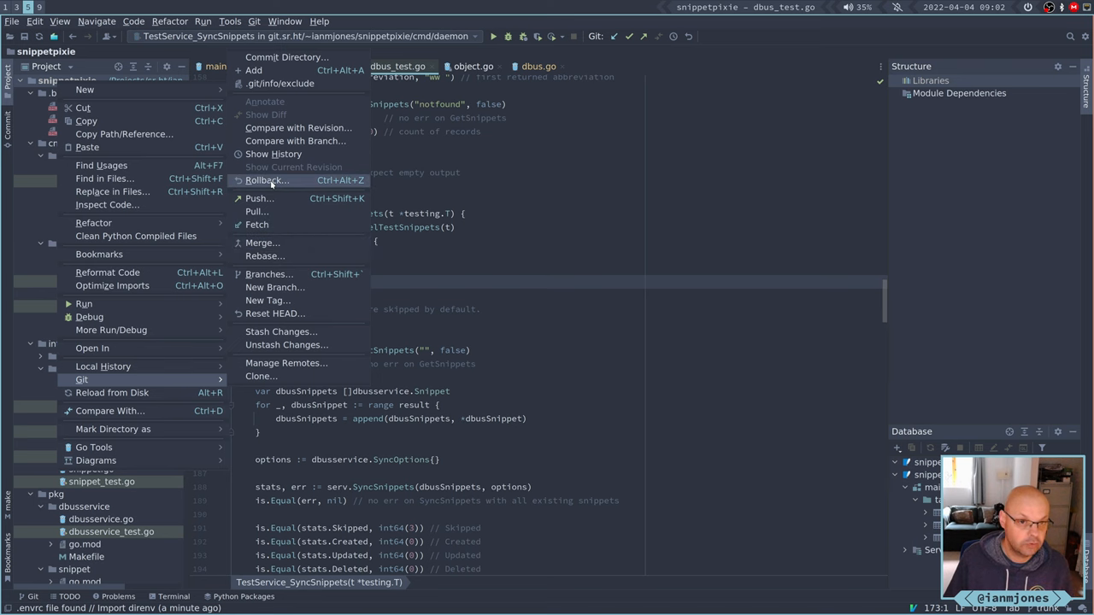
pyautogui.click(266, 181)
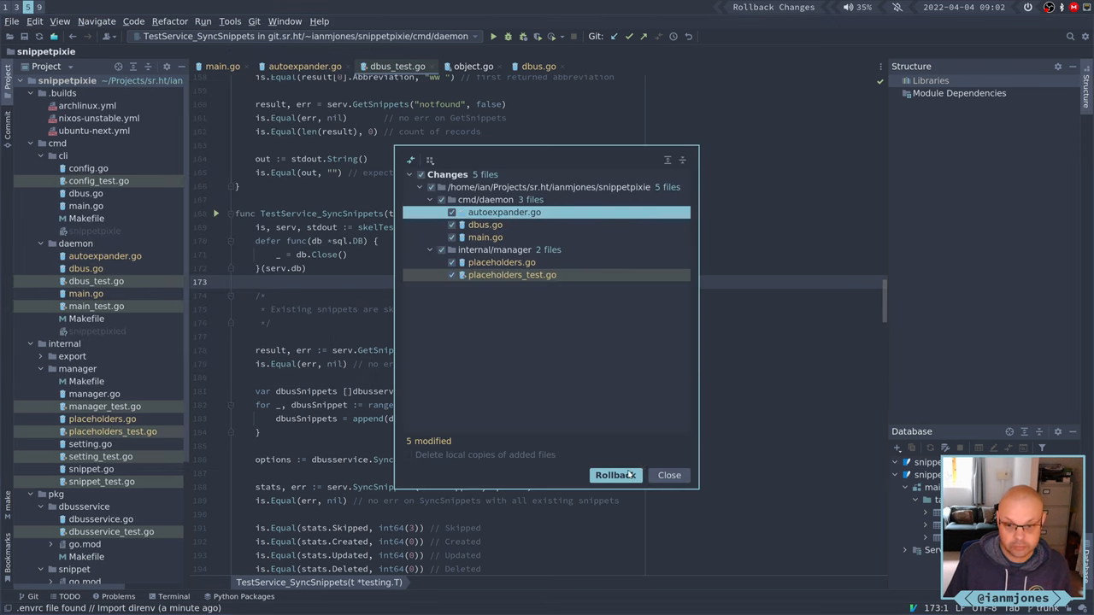
pyautogui.click(669, 476)
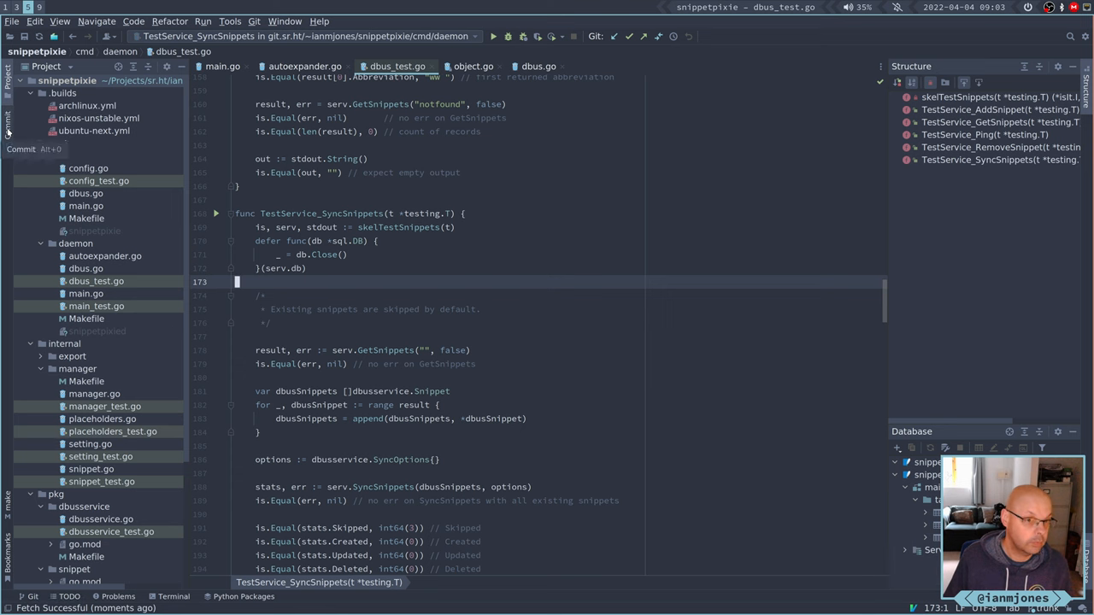
# Check the Commit tool window shows no pending changes and close it.
pyautogui.click(7, 119)
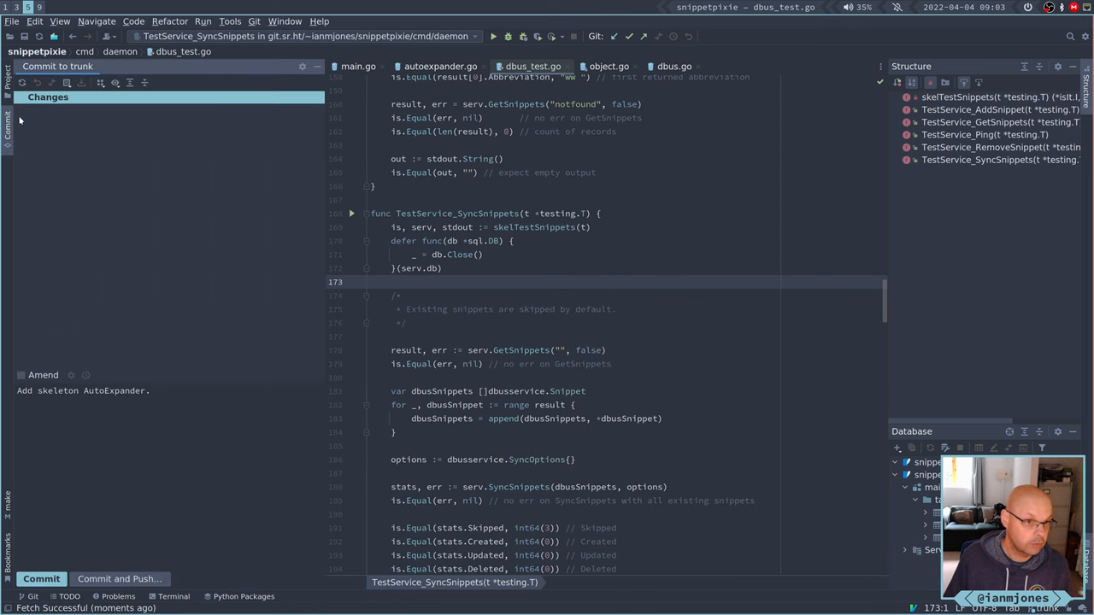
pyautogui.moveTo(65, 150)
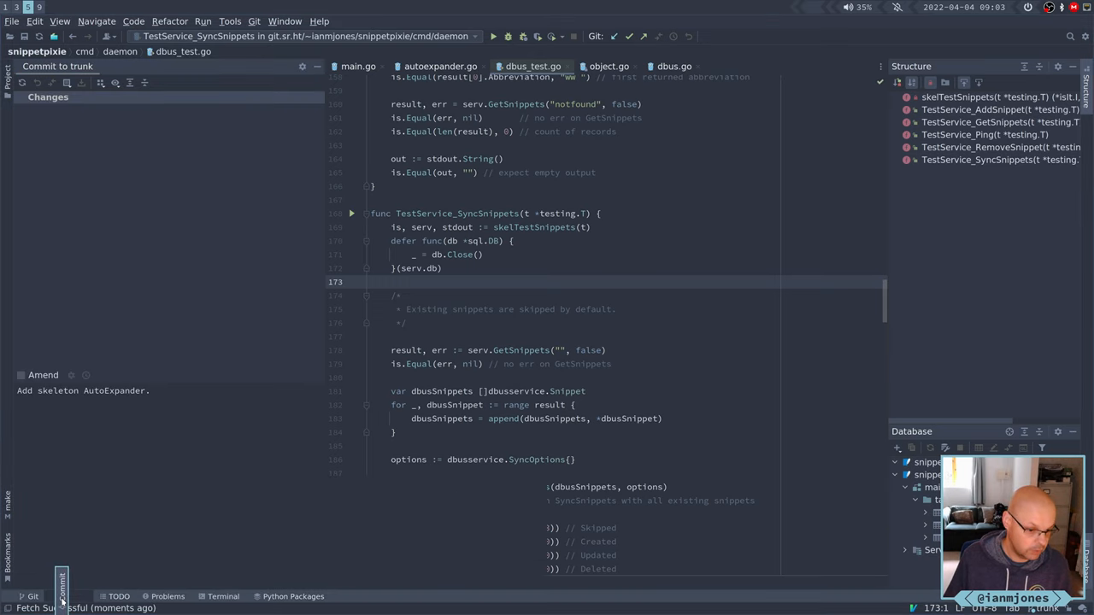
pyautogui.click(73, 595)
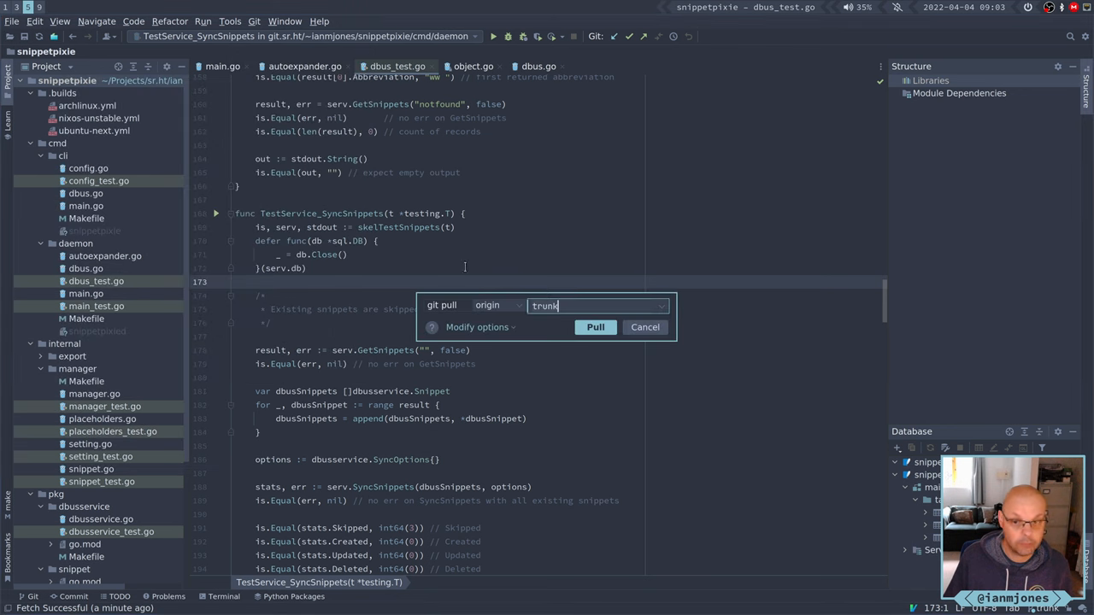
# Pull origin/trunk, then check out origin/autoexpander as a new local branch.
pyautogui.click(595, 327)
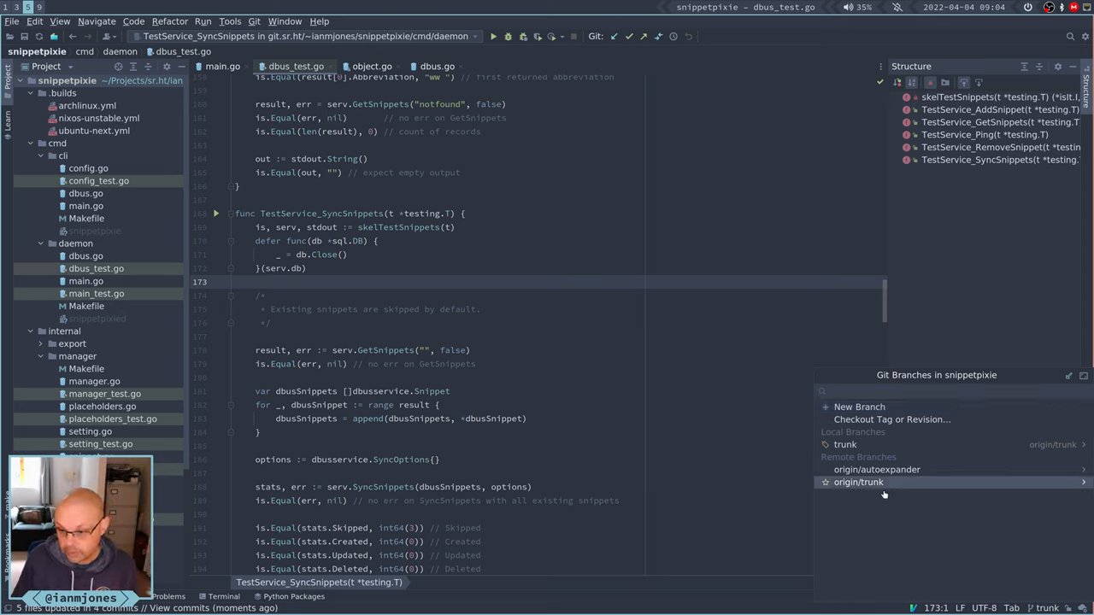
pyautogui.moveTo(845, 444)
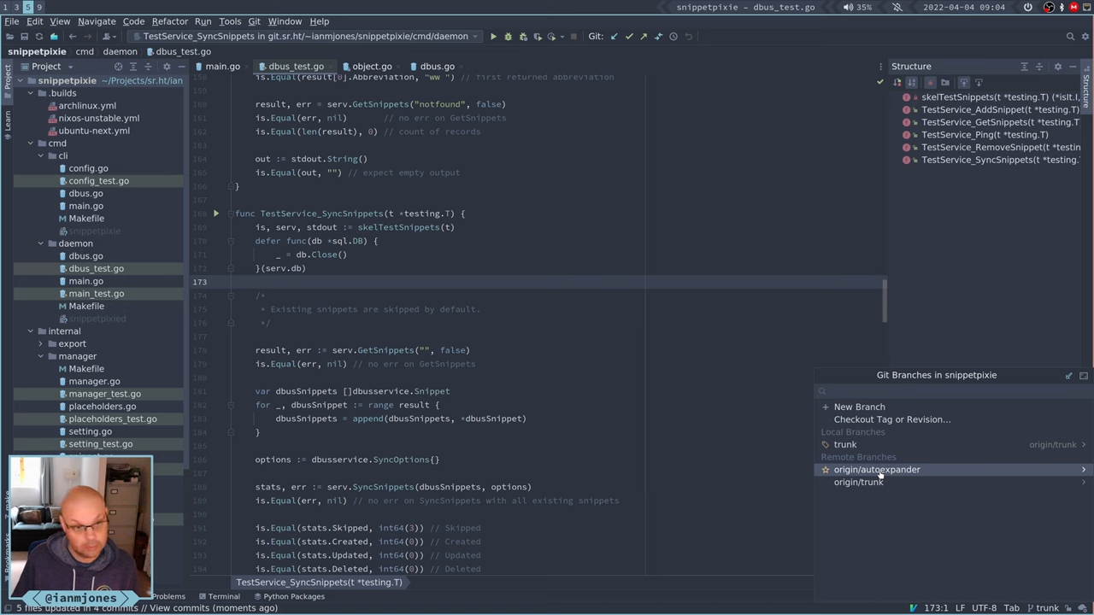
pyautogui.click(877, 468)
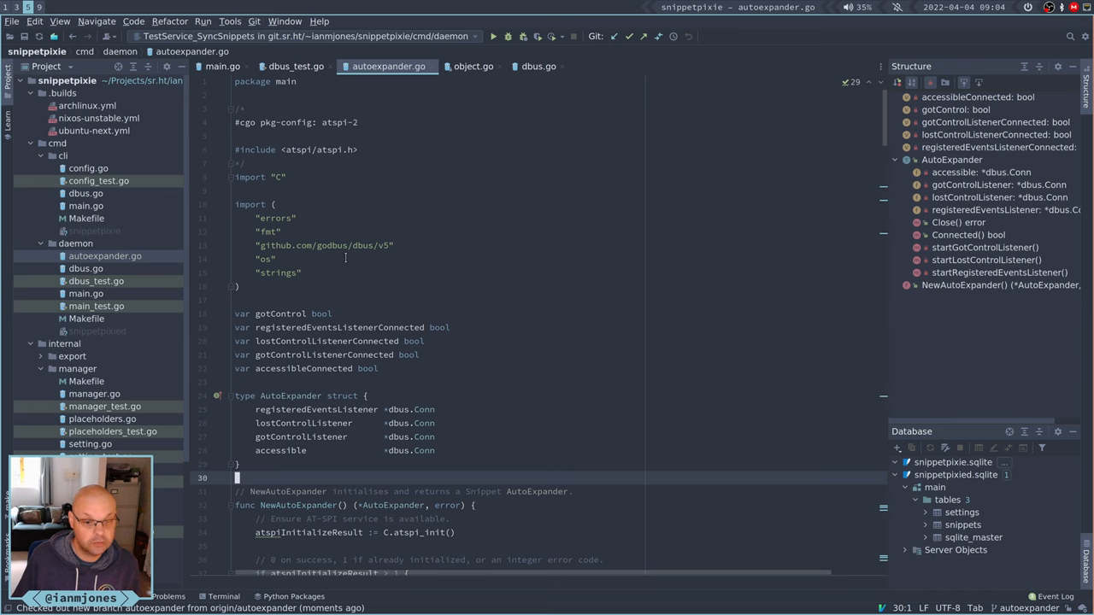
pyautogui.scroll(-3)
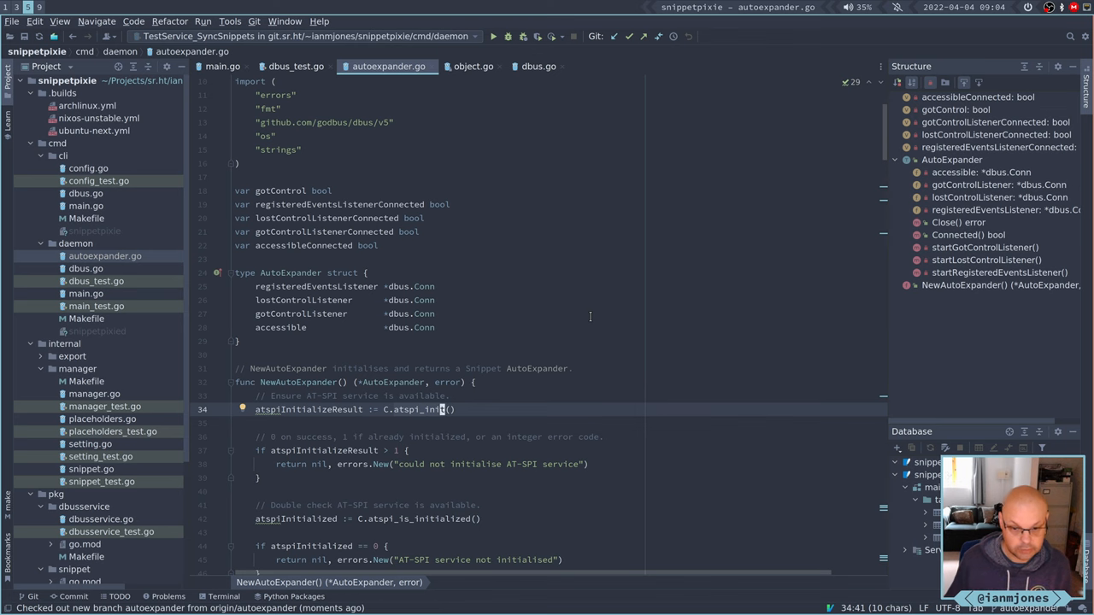
pyautogui.scroll(-3)
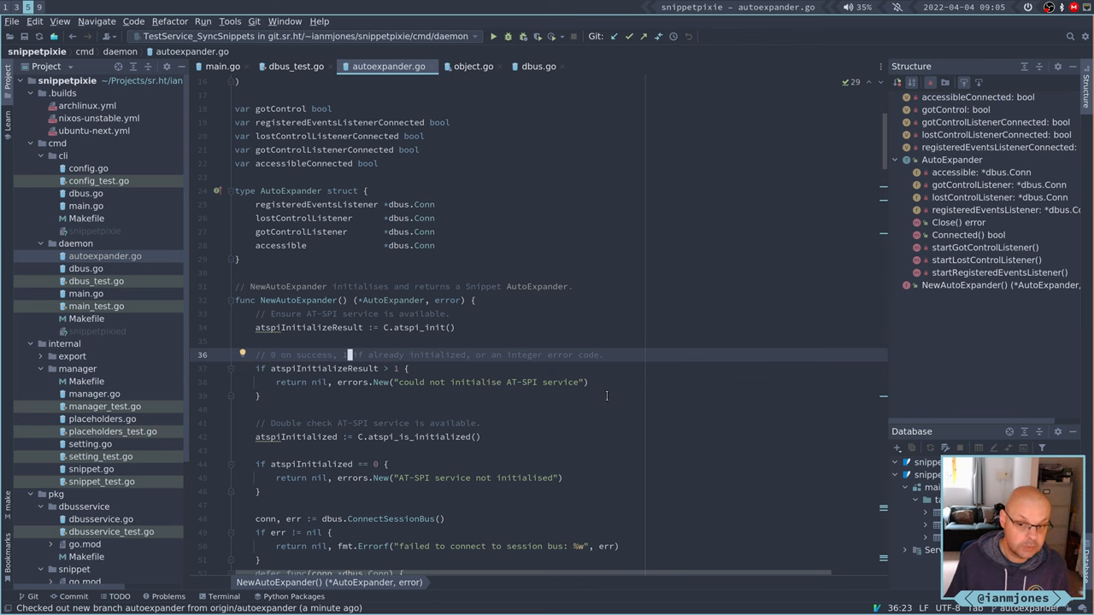
pyautogui.scroll(-3)
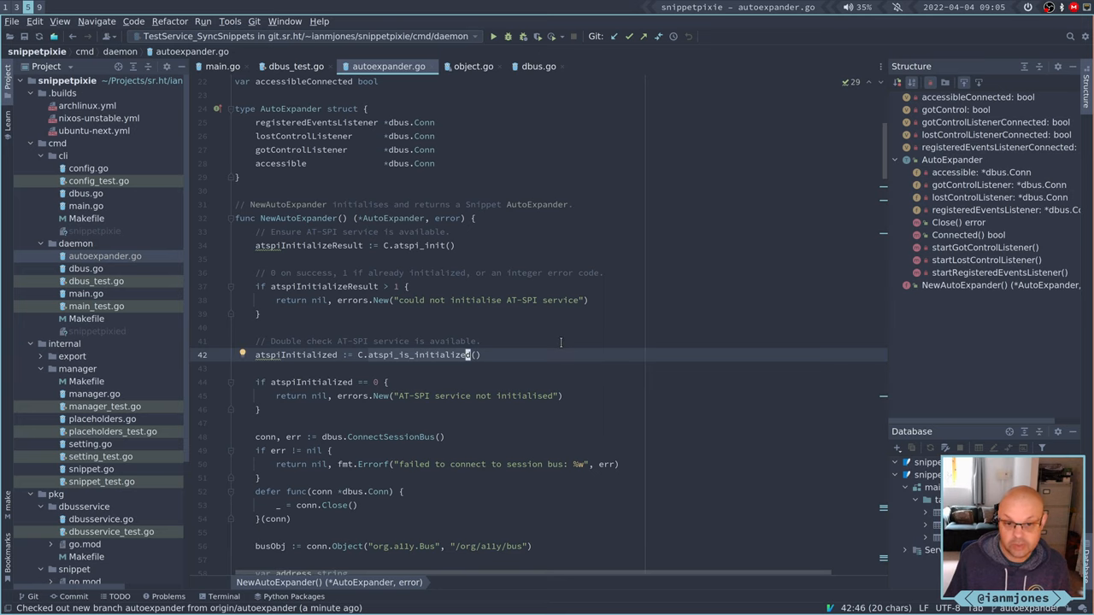
pyautogui.moveTo(592, 342)
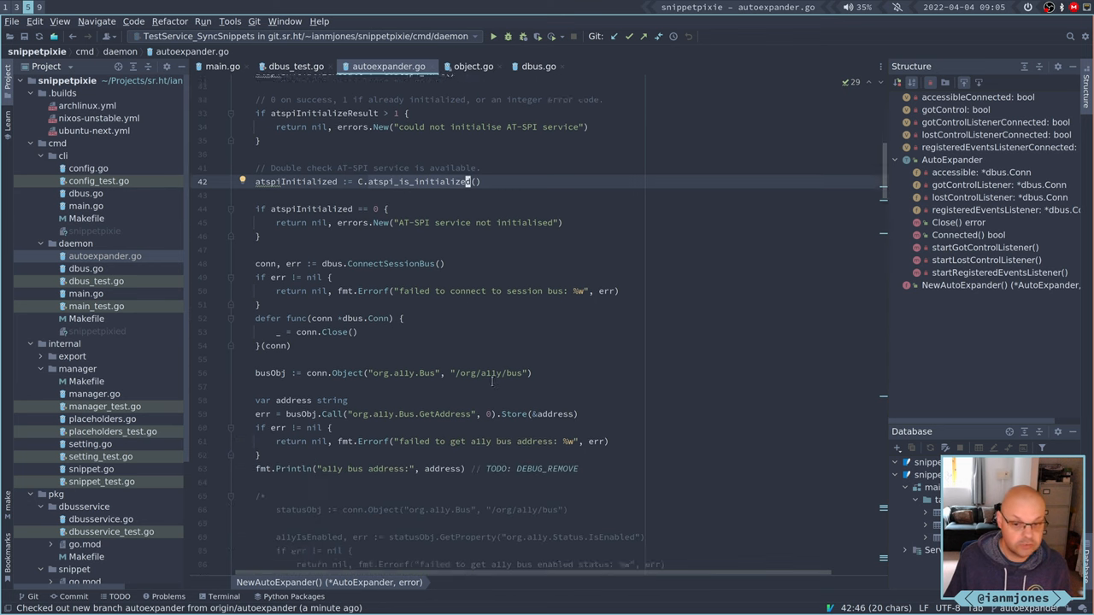
pyautogui.scroll(-3)
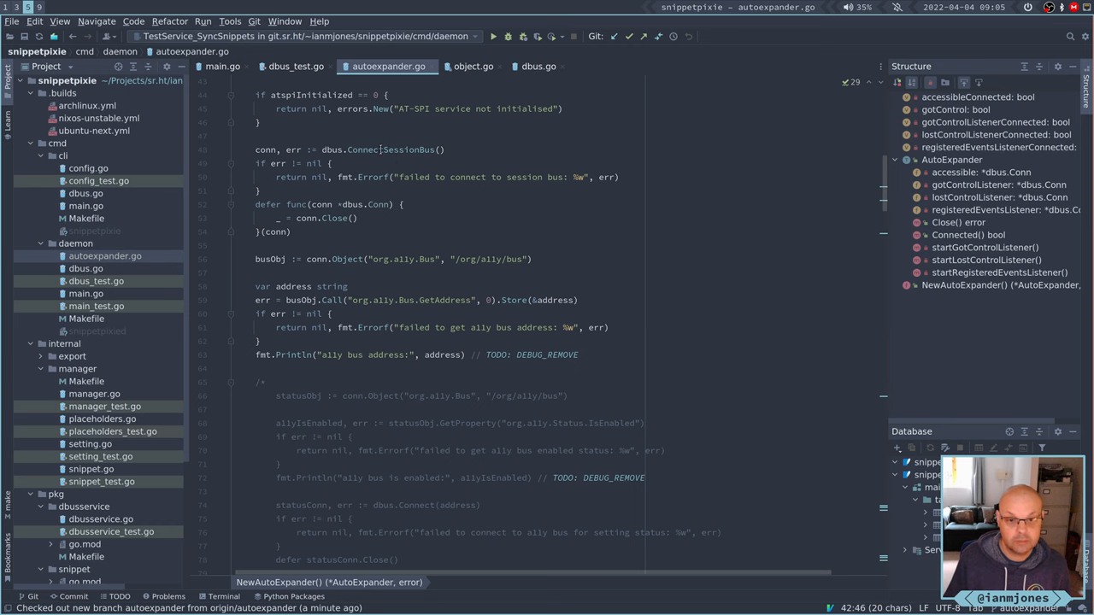
pyautogui.doubleClick(390, 150)
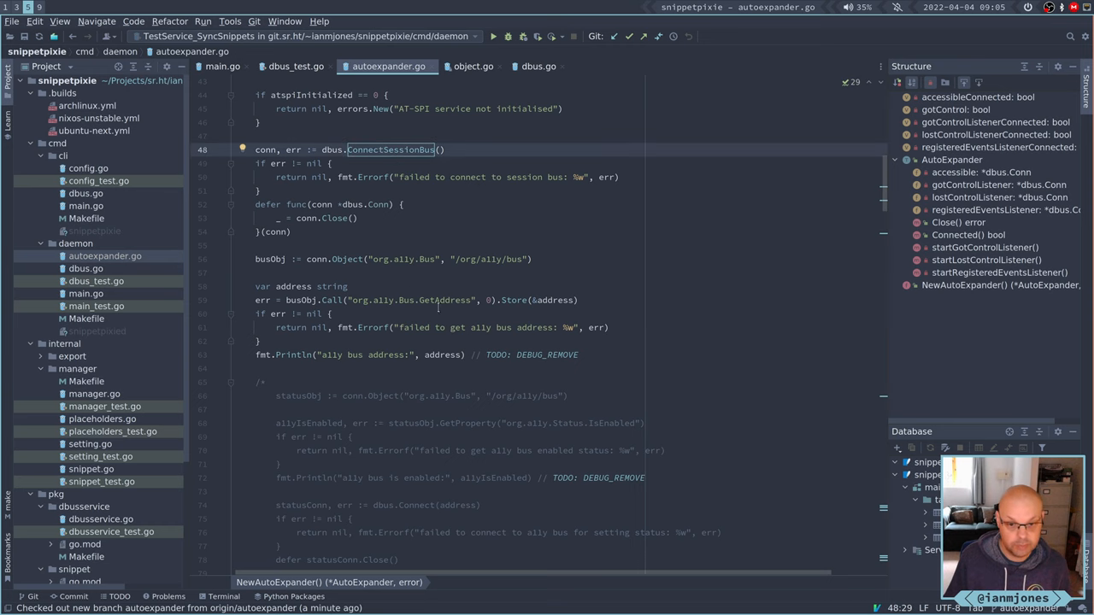
pyautogui.scroll(-3)
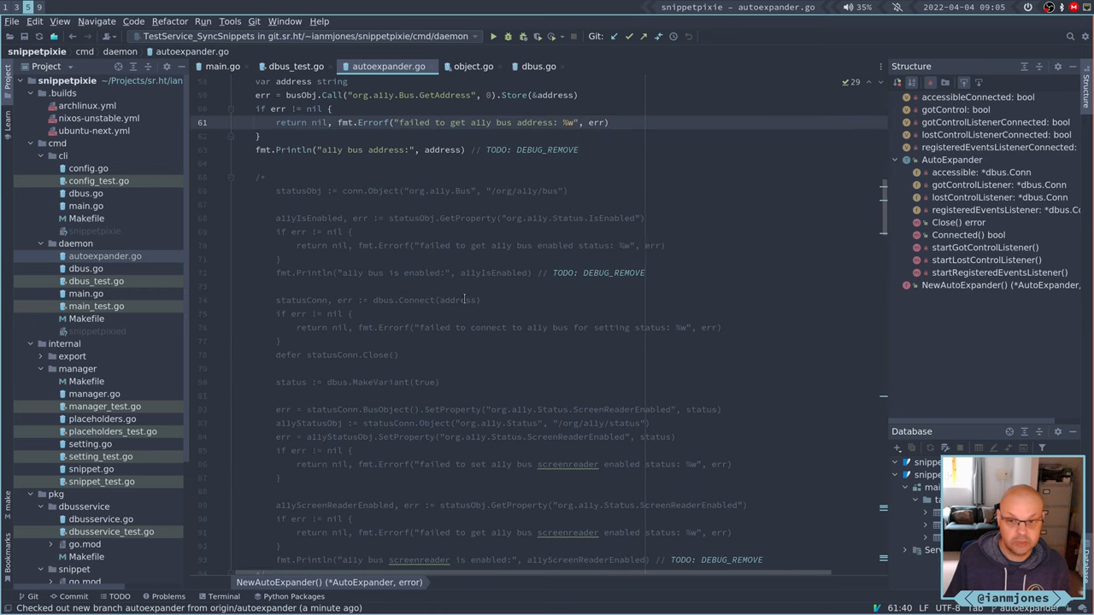
pyautogui.scroll(-3)
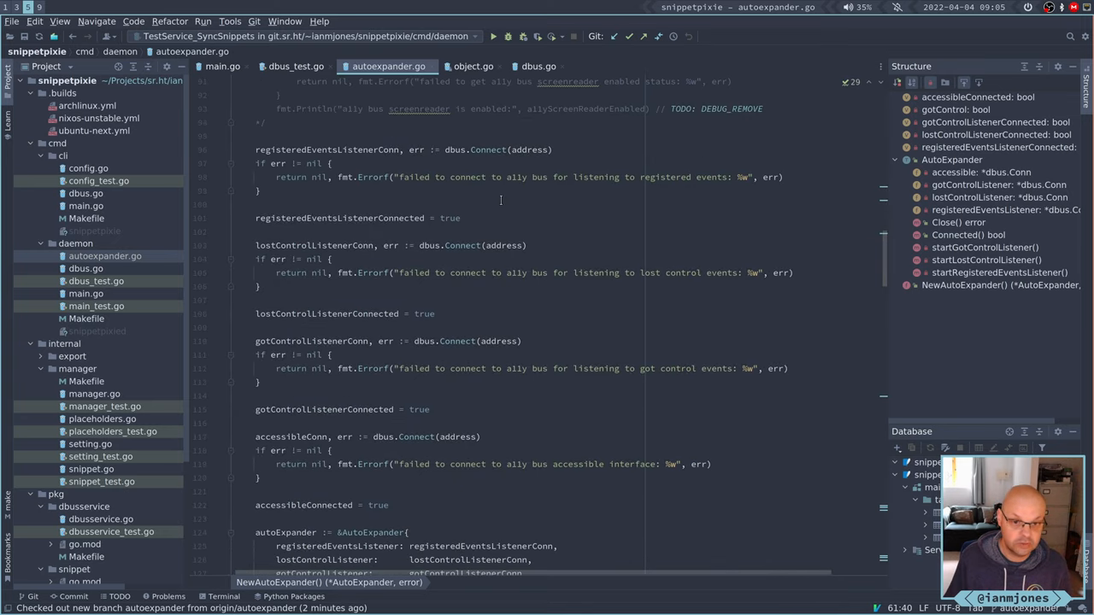
pyautogui.scroll(-3)
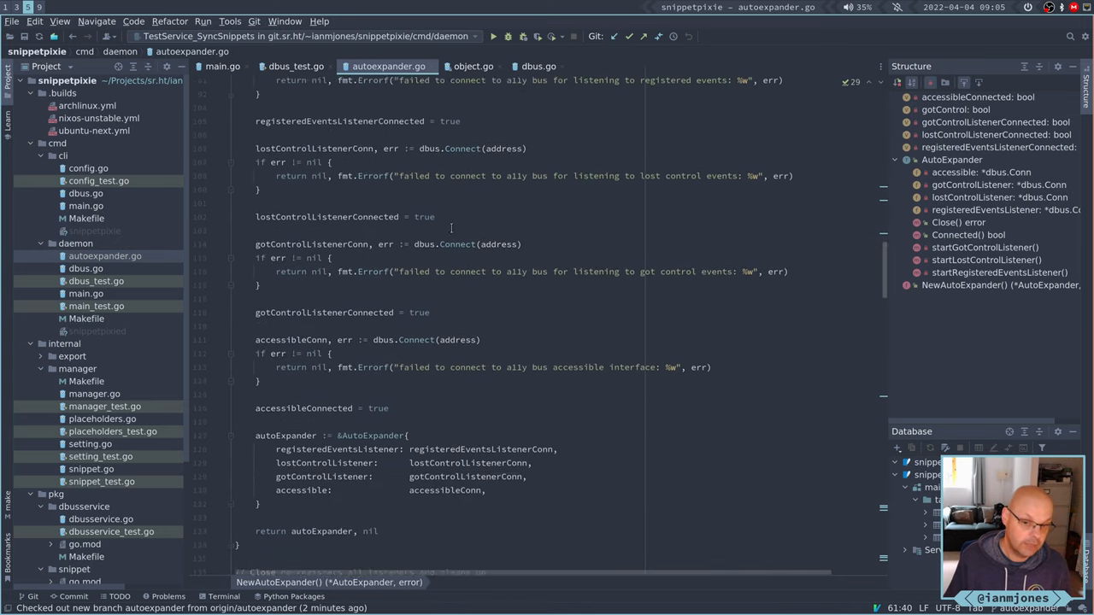
pyautogui.scroll(-3)
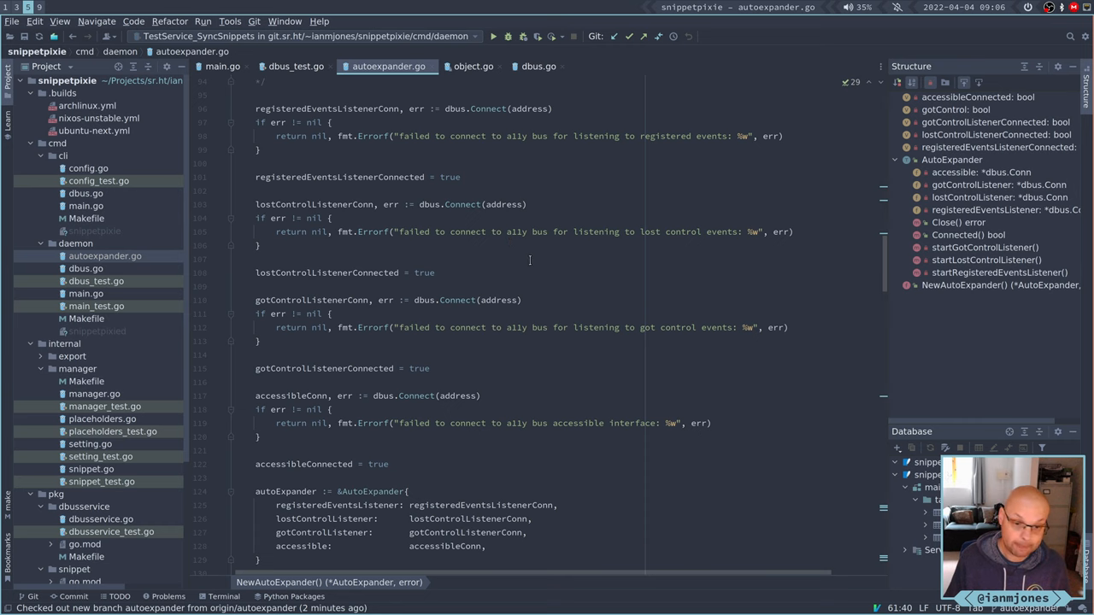
pyautogui.scroll(3)
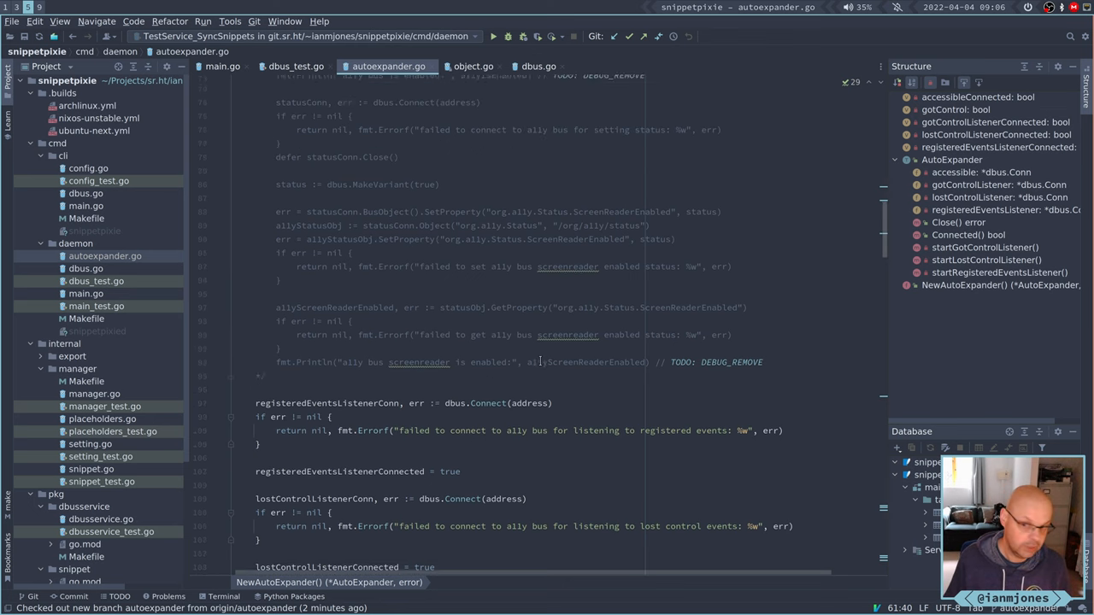
pyautogui.scroll(3)
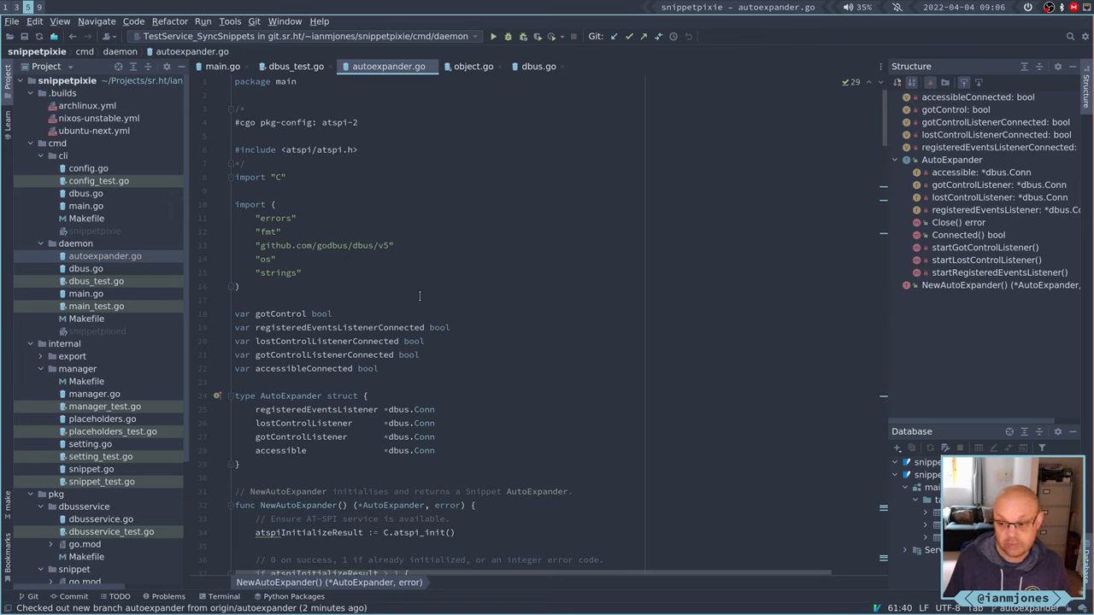
pyautogui.moveTo(438, 328)
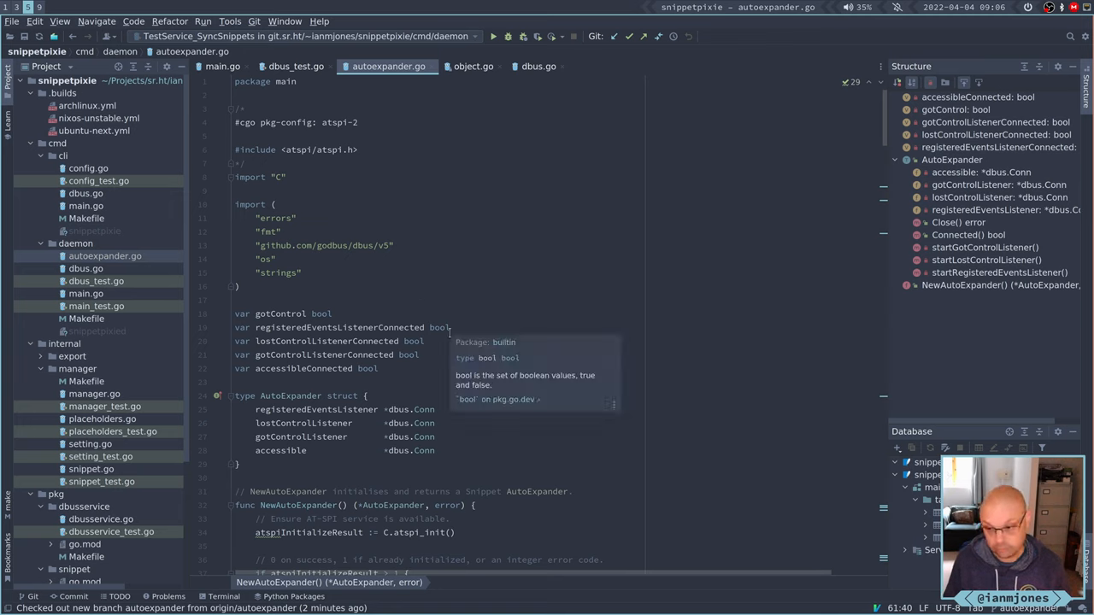
pyautogui.moveTo(677, 401)
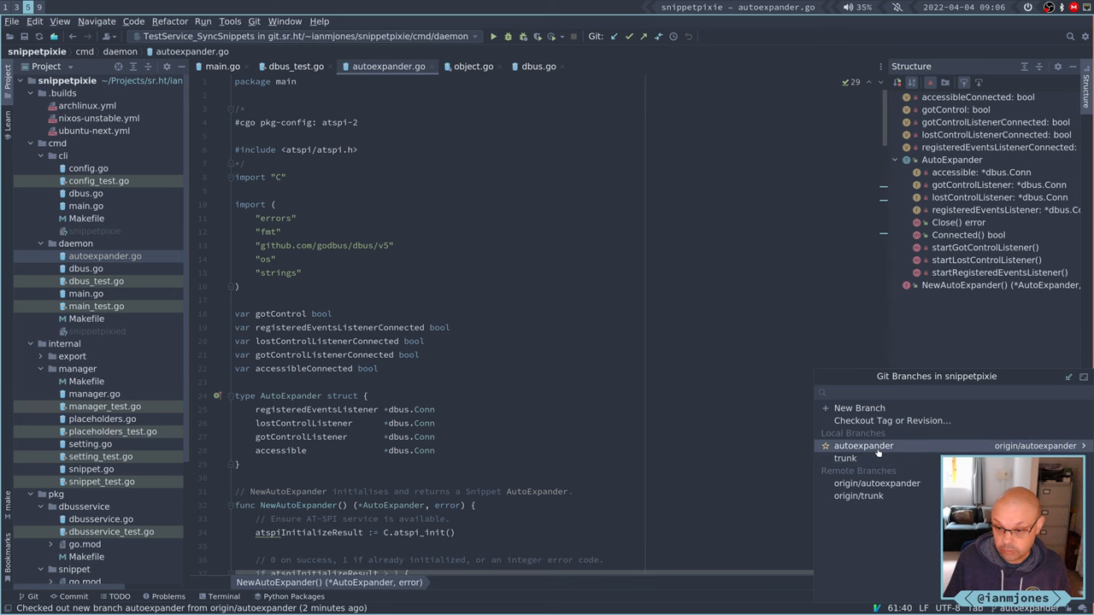
# Check out the local trunk branch from the Git Branches popup.
pyautogui.rightClick(845, 458)
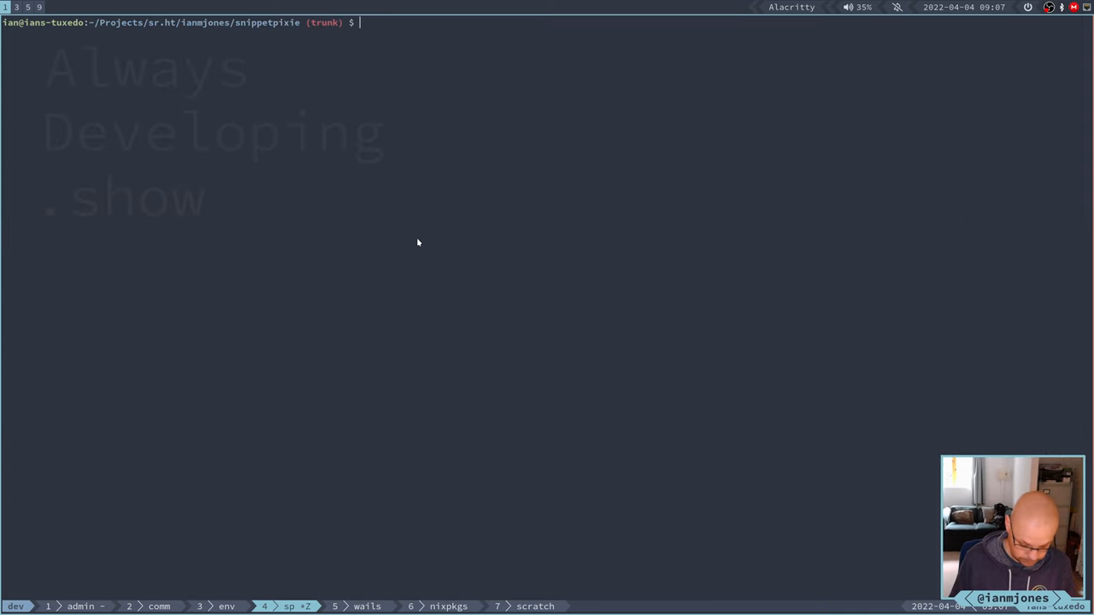
# Run make clean-all then make tidy in the project root.
pyautogui.write('make clean-all')
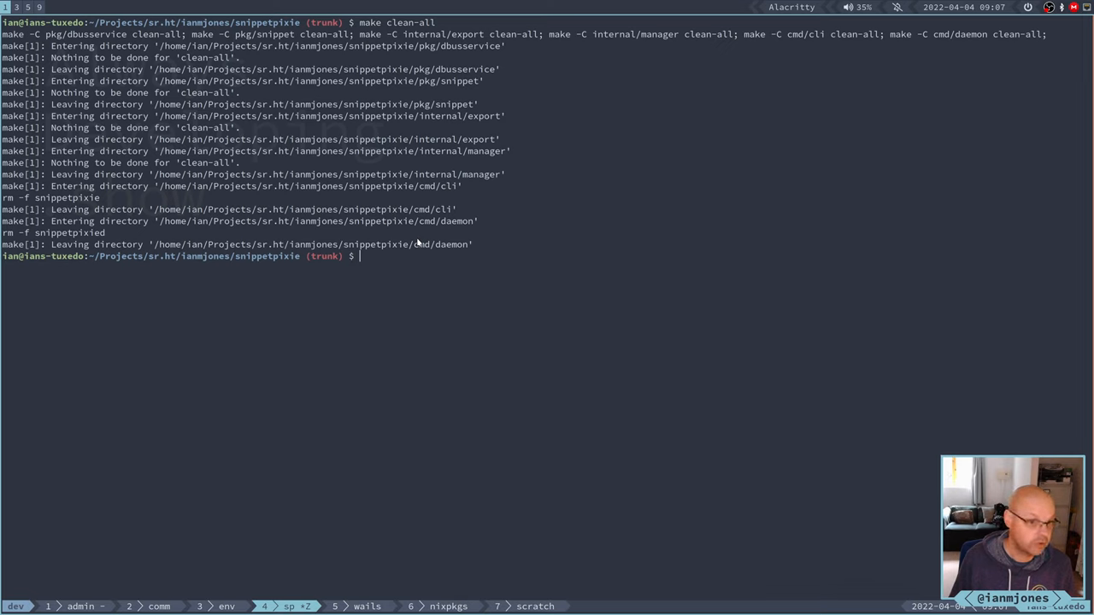
pyautogui.write('make')
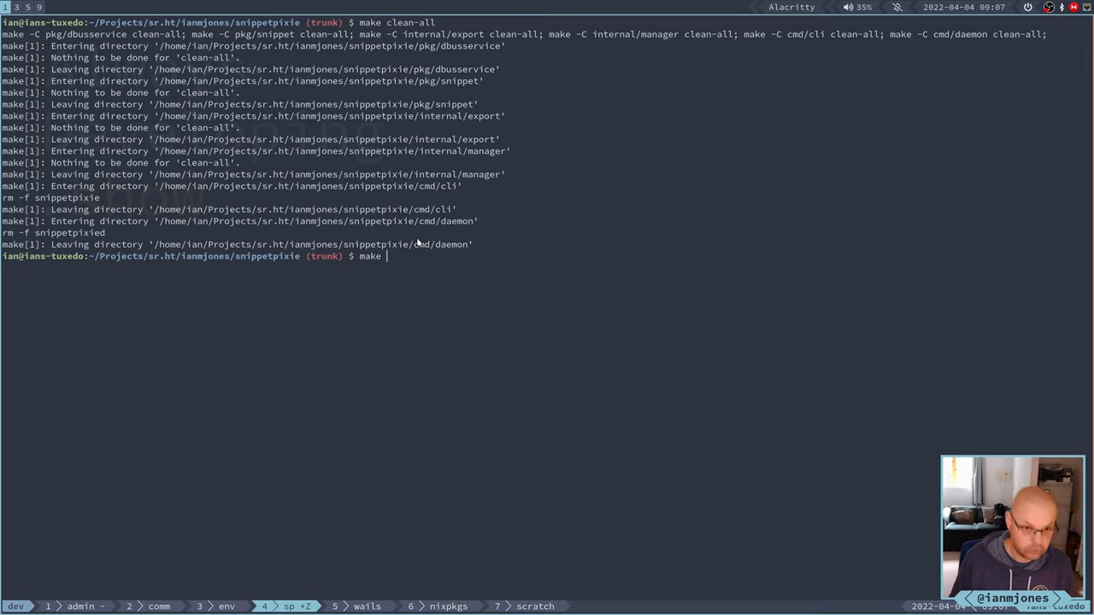
pyautogui.write('tidy')
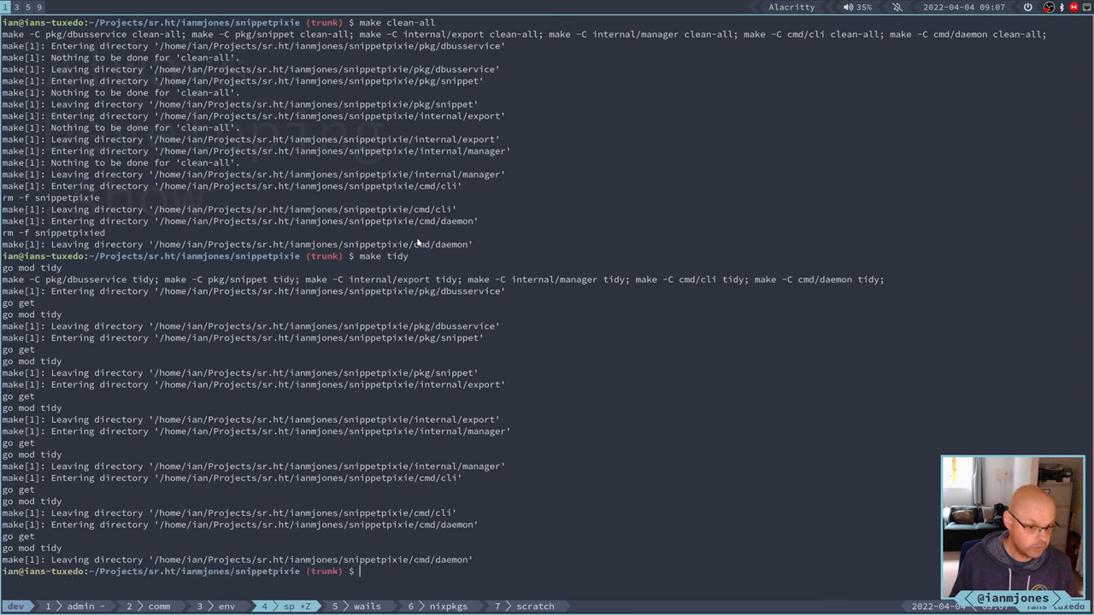
# Run make to build the snippetpixie cli and snippetpixied daemon binaries, then make test.
pyautogui.write('make')
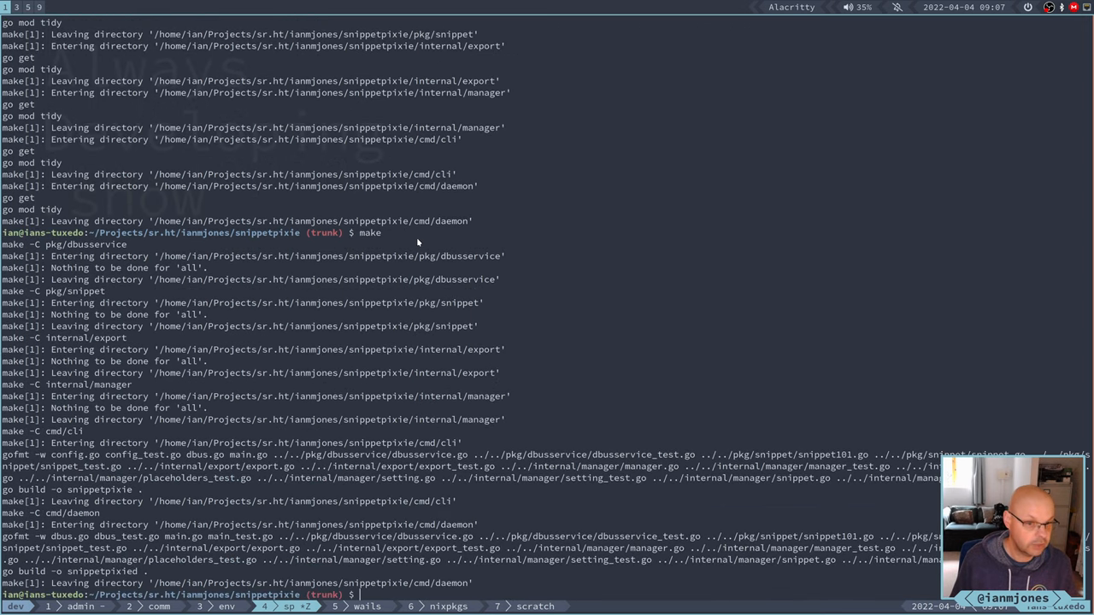
pyautogui.moveTo(574, 165)
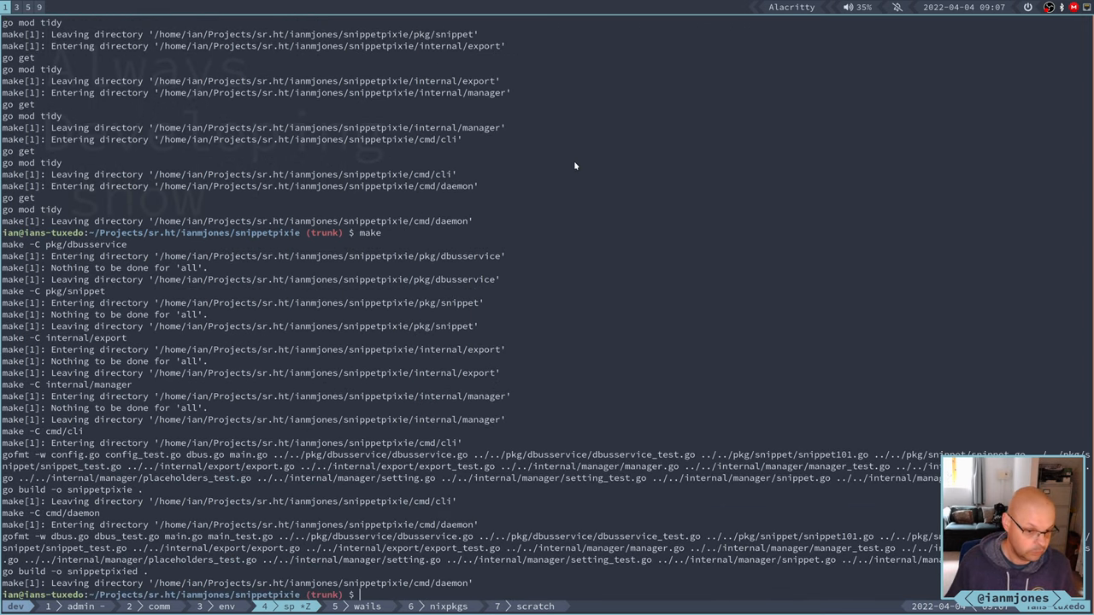
pyautogui.write('make test')
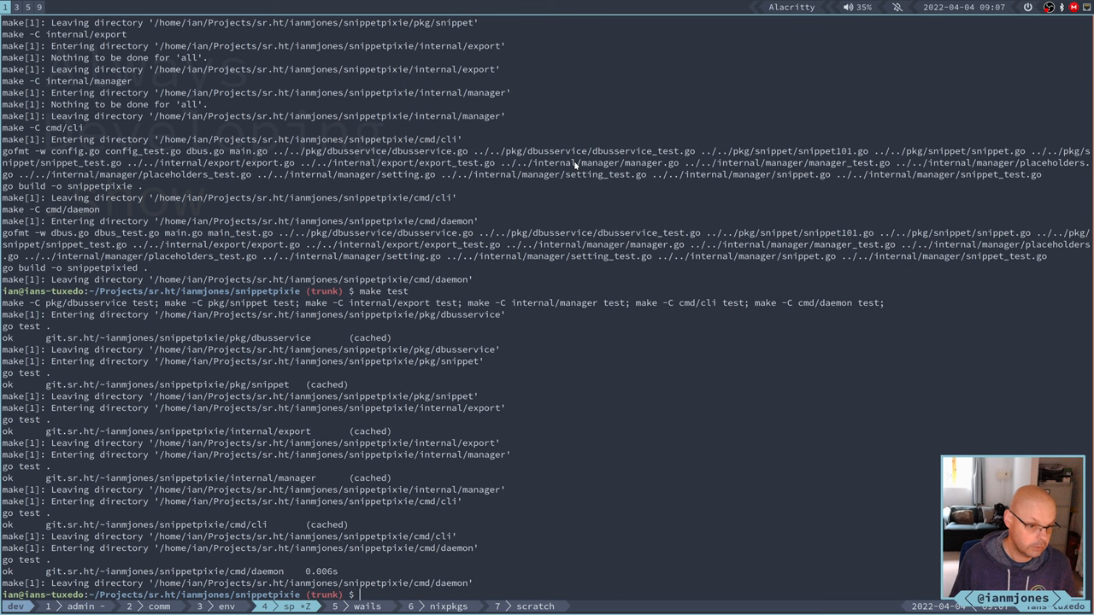
pyautogui.moveTo(546, 328)
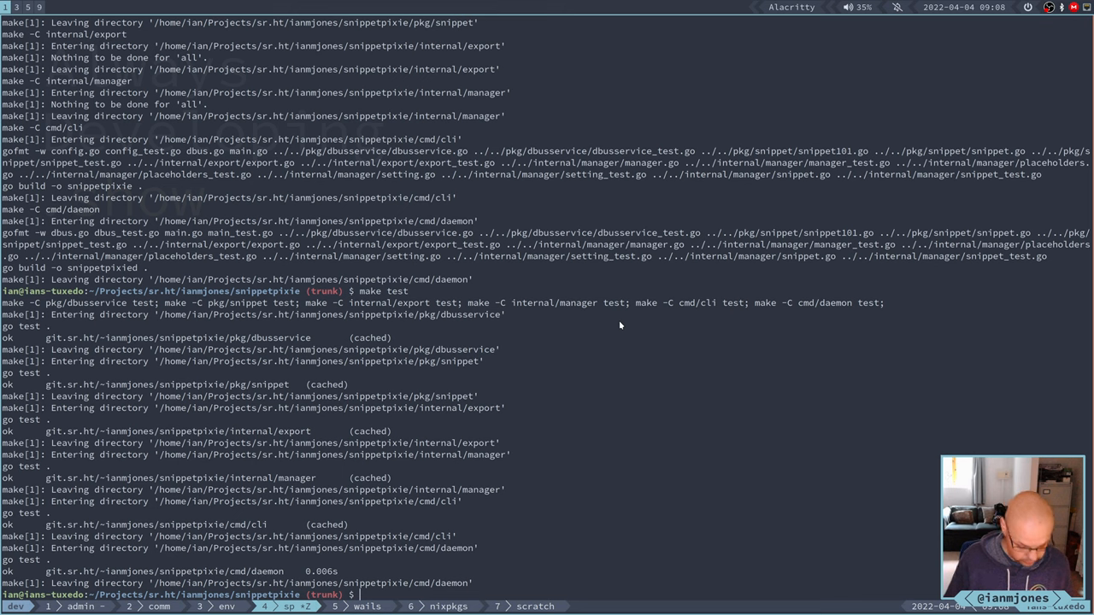
# Run wails version, which reports v2.0.0-beta.34.
pyautogui.write('w')
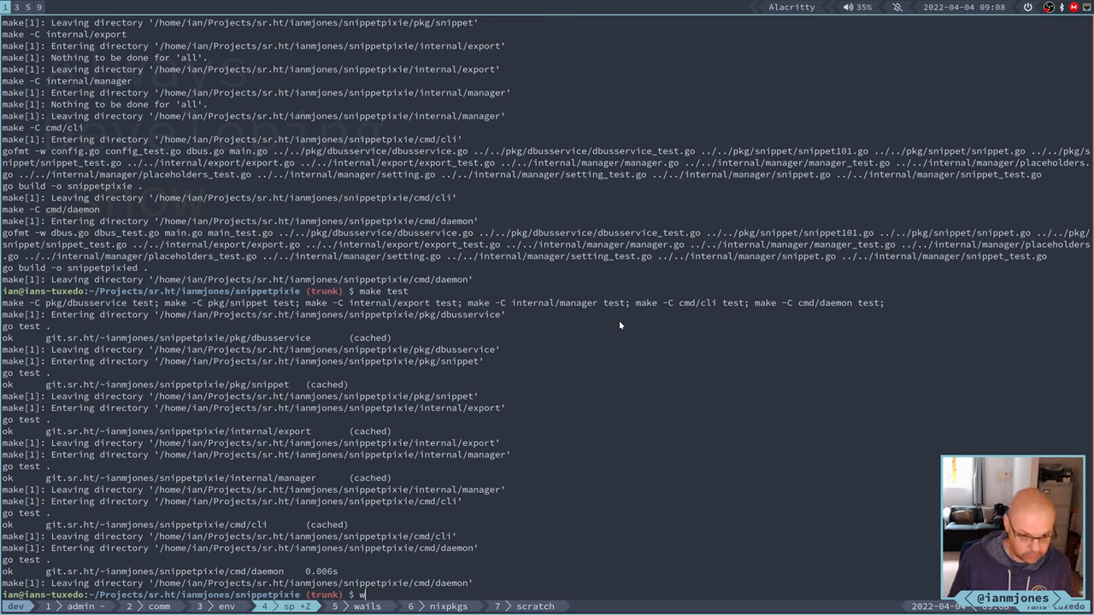
pyautogui.write('ails')
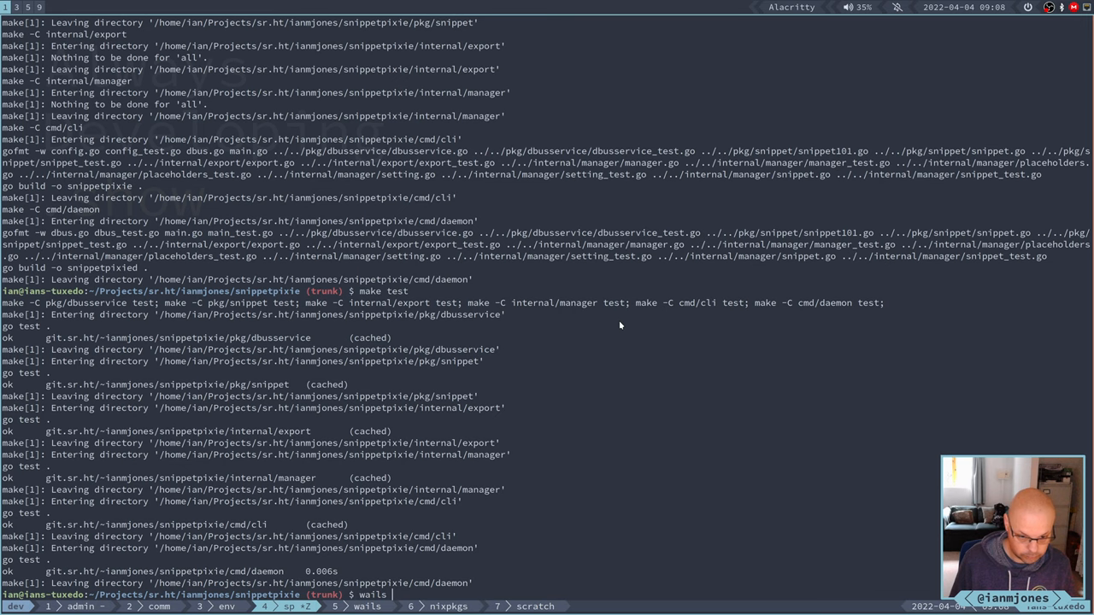
pyautogui.write('version')
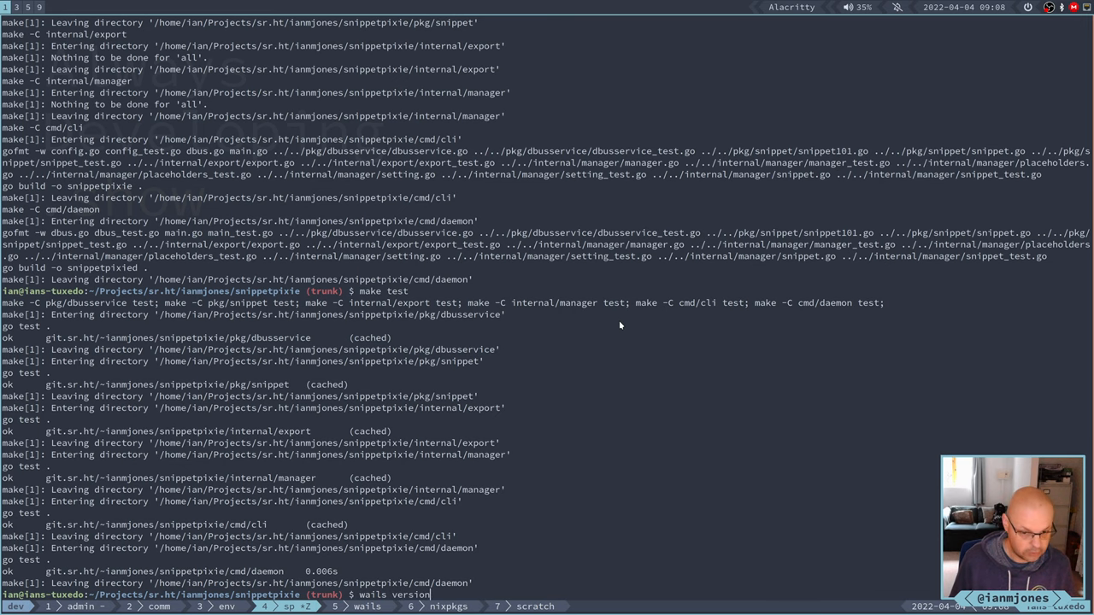
pyautogui.press('Return')
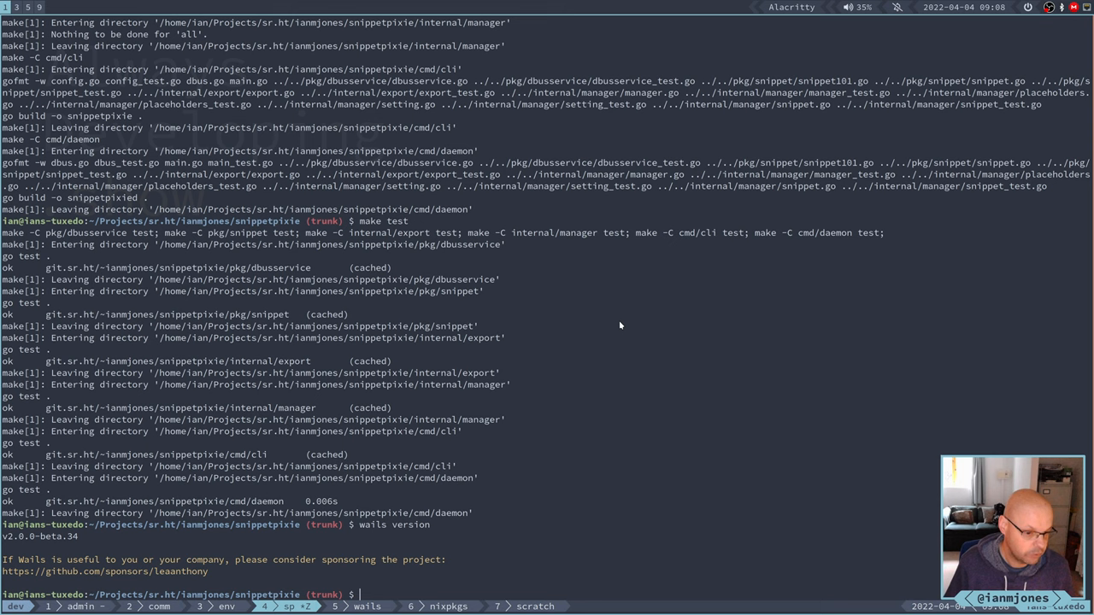
pyautogui.moveTo(588, 307)
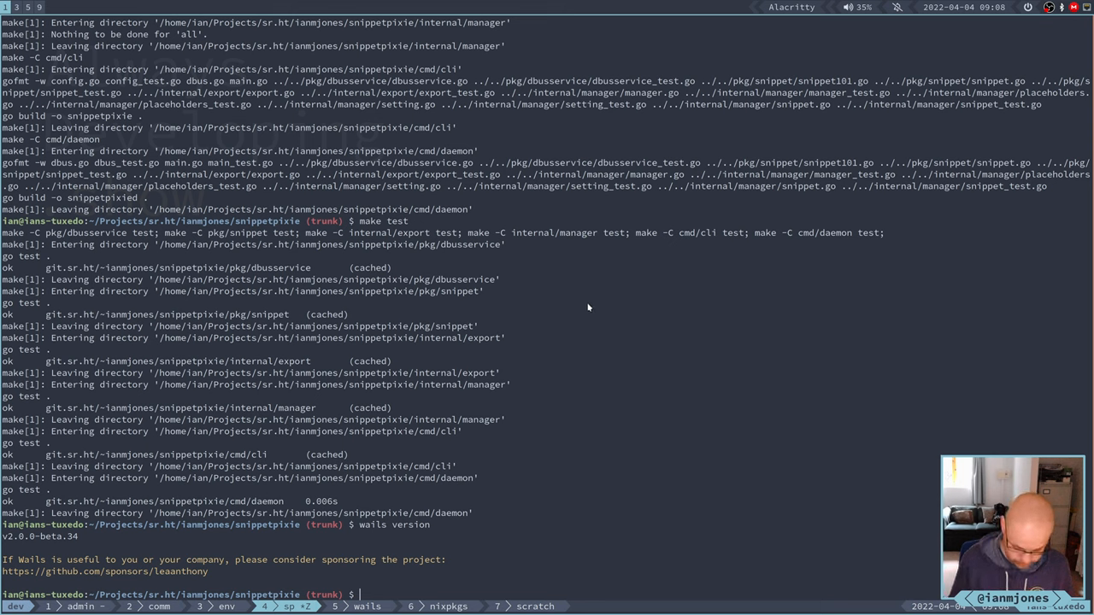
pyautogui.moveTo(623, 301)
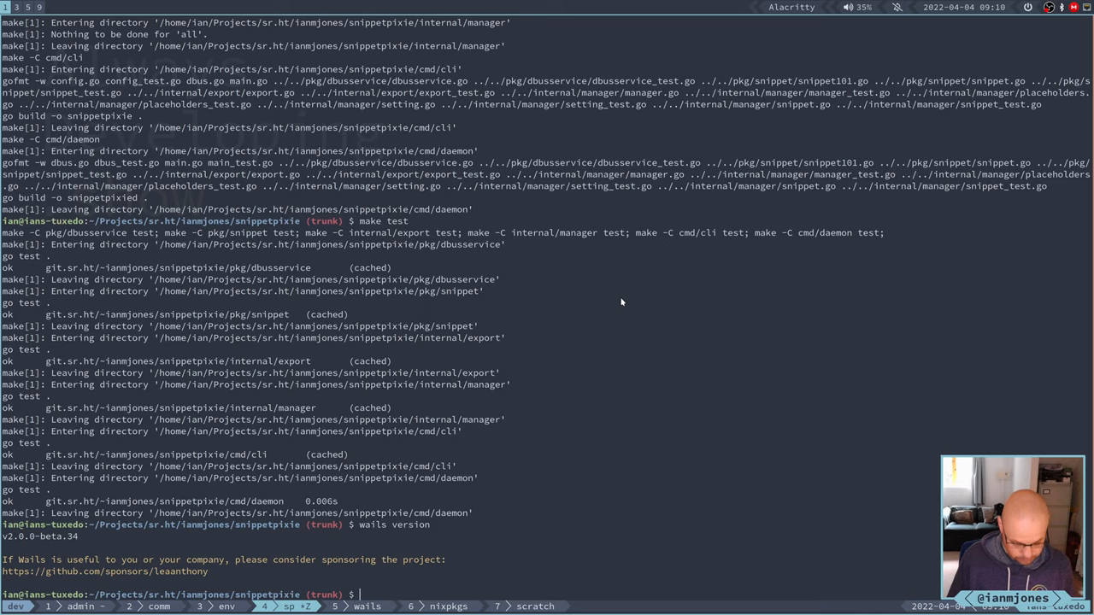
# Clear the terminal and enter cmd/daemon in a second pane so direnv loads the nix shell.
pyautogui.write('clear')
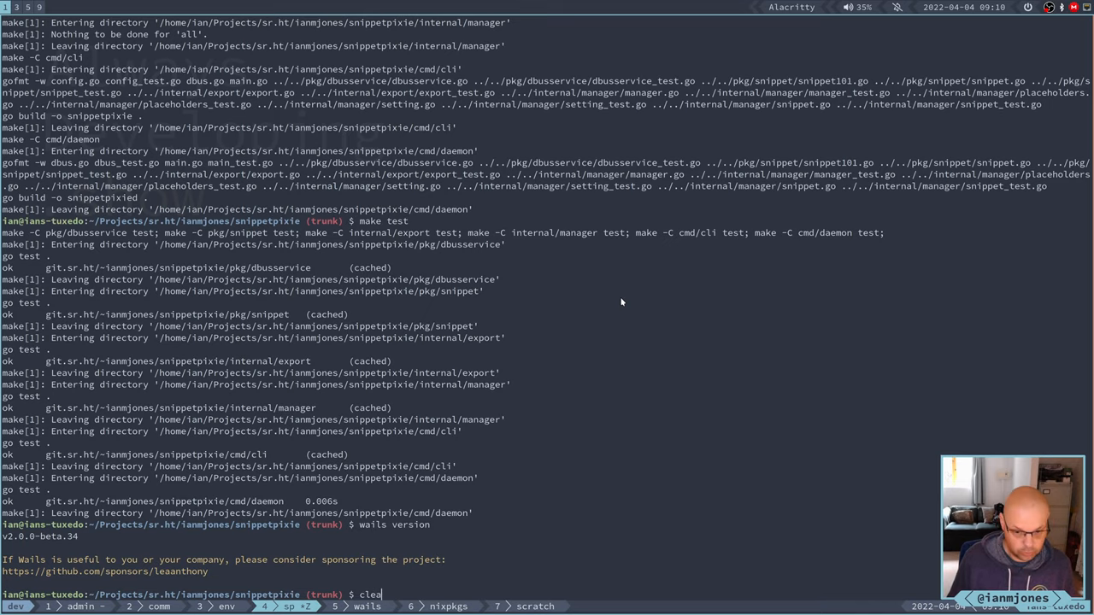
pyautogui.press('Return')
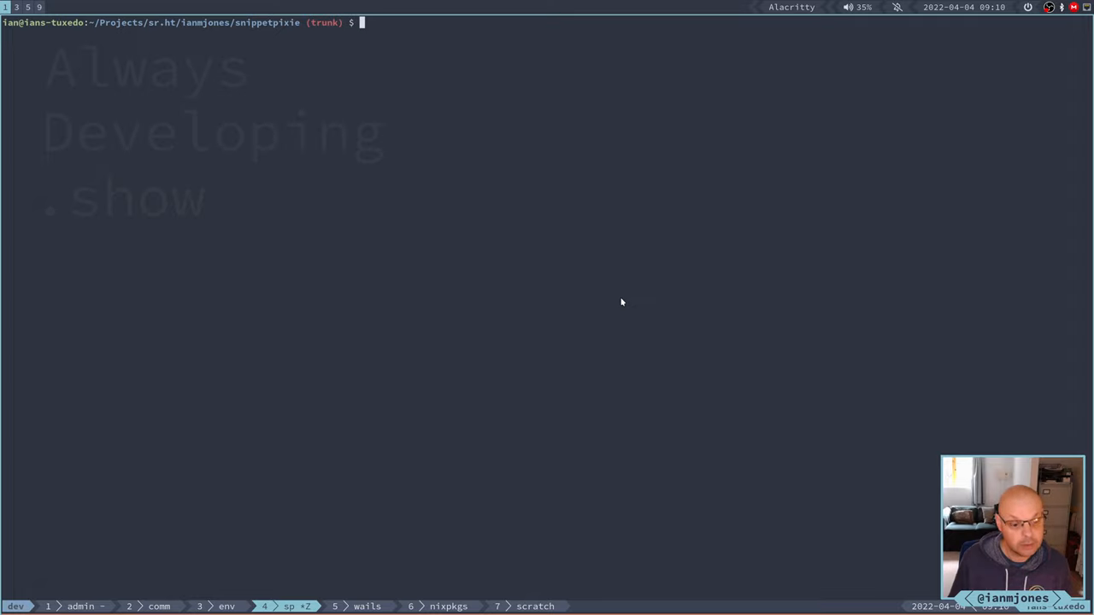
pyautogui.press('Return')
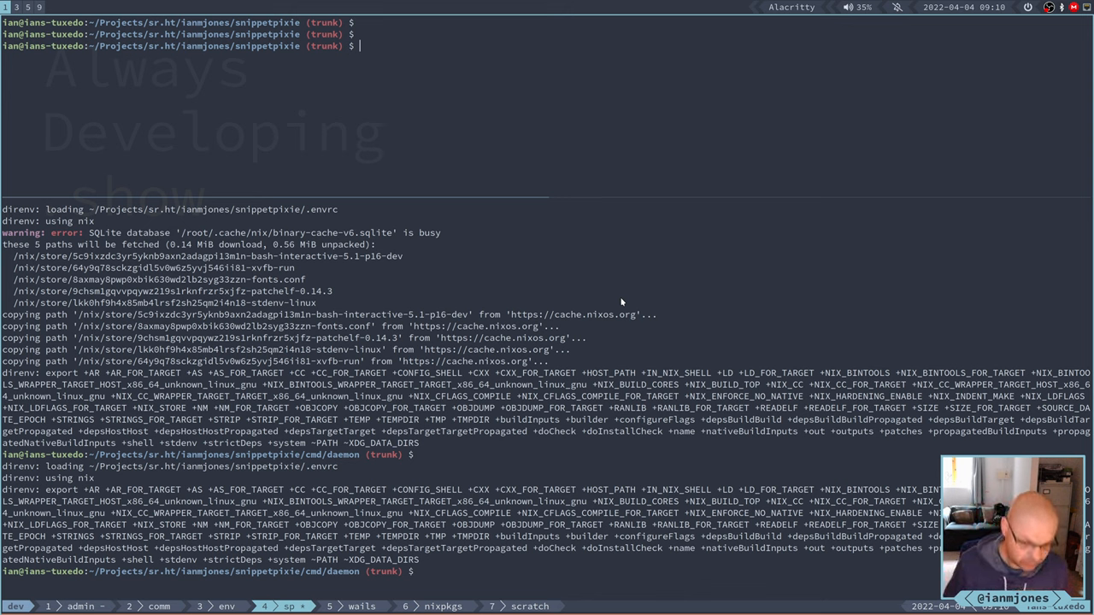
pyautogui.moveTo(742, 174)
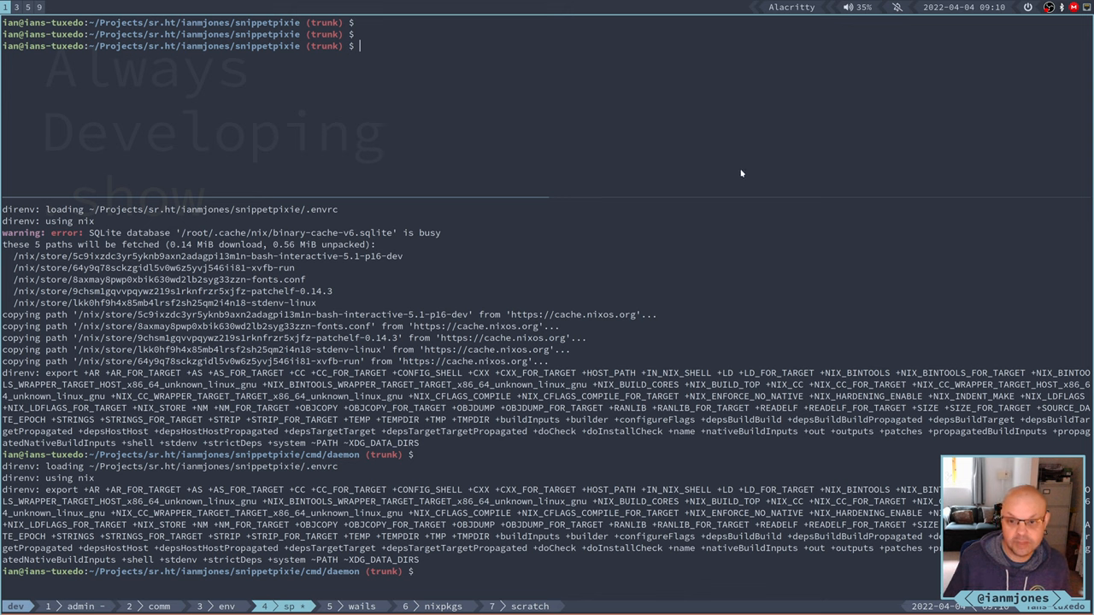
pyautogui.moveTo(758, 109)
pyautogui.write('ll')
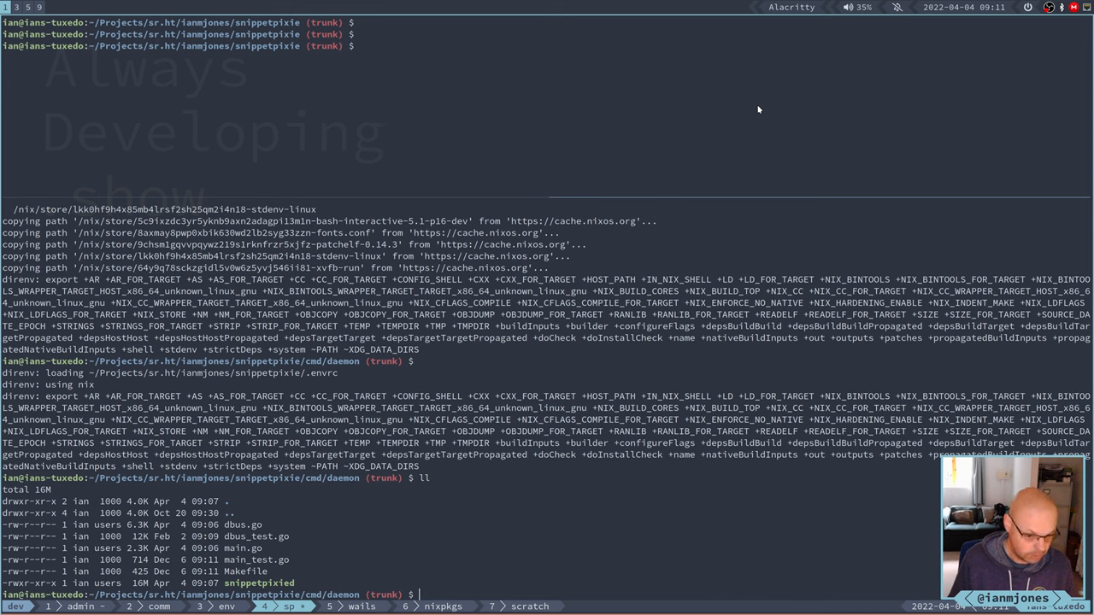
# Start ./snippetpixied in the daemon pane, listening on D-Bus with its database open.
pyautogui.write('./')
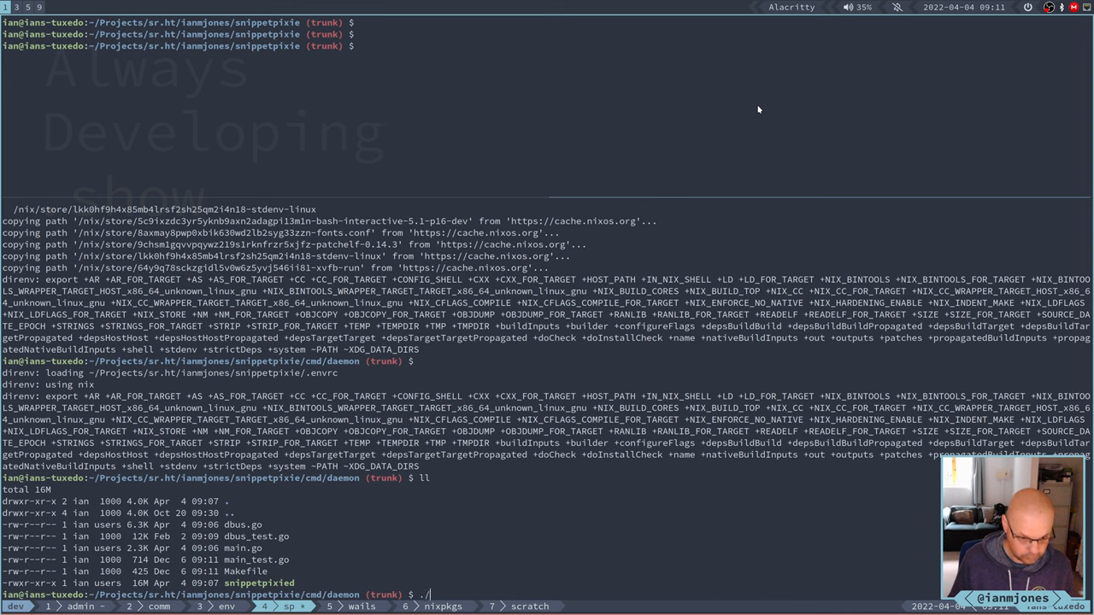
pyautogui.write('snippetpixied')
pyautogui.click(547, 44)
pyautogui.write('cd cmd/cli/')
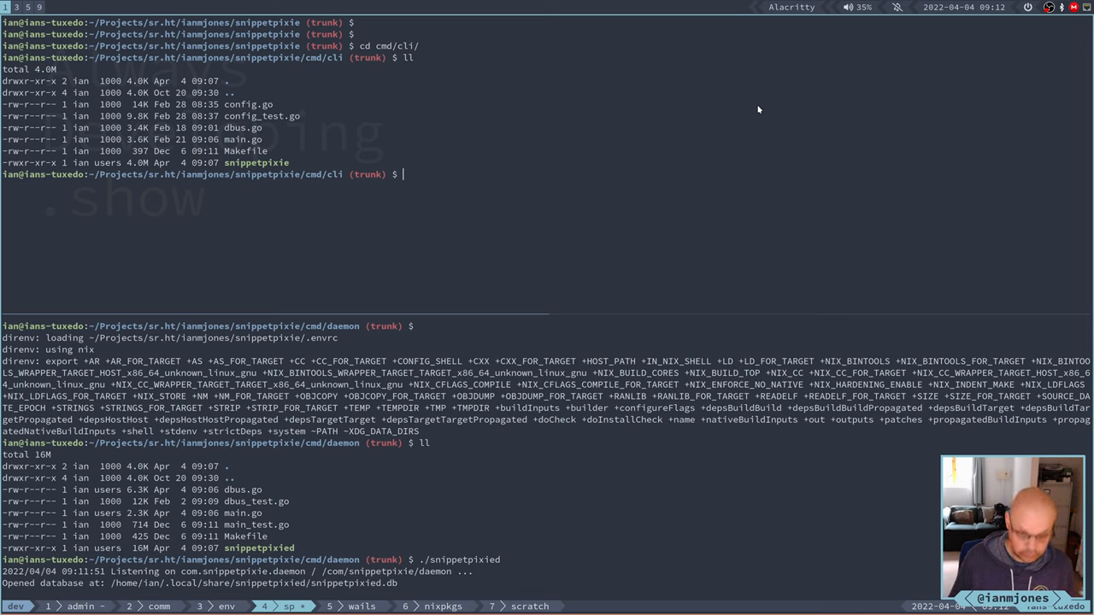
# Run ./snippetpixie list sp, printing the five matching snippets.
pyautogui.write('./s')
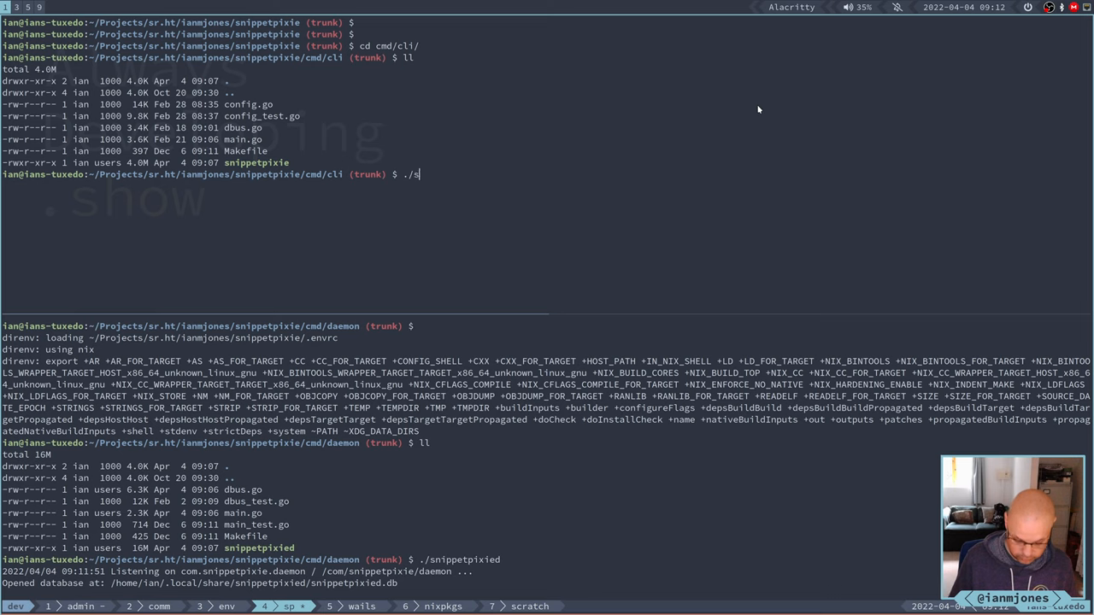
pyautogui.write('nippetpixie li')
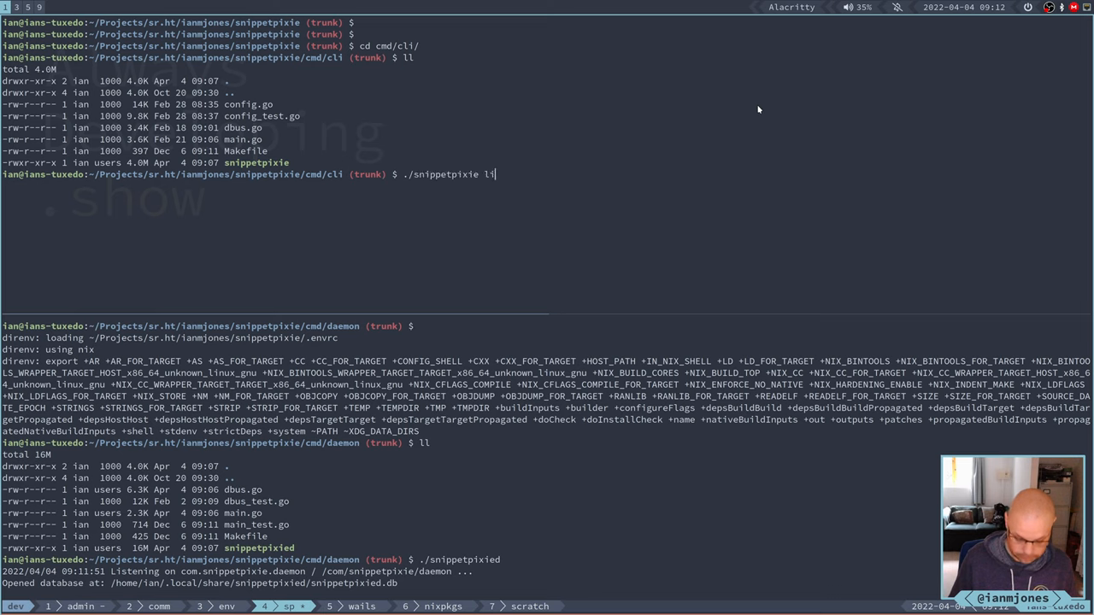
pyautogui.write('st')
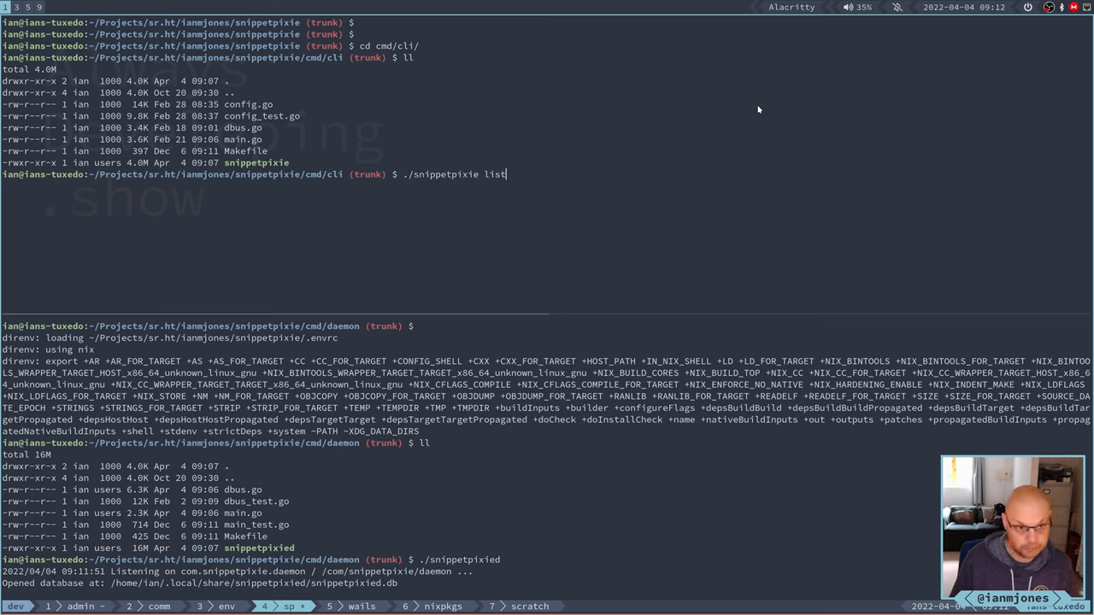
pyautogui.write('sp')
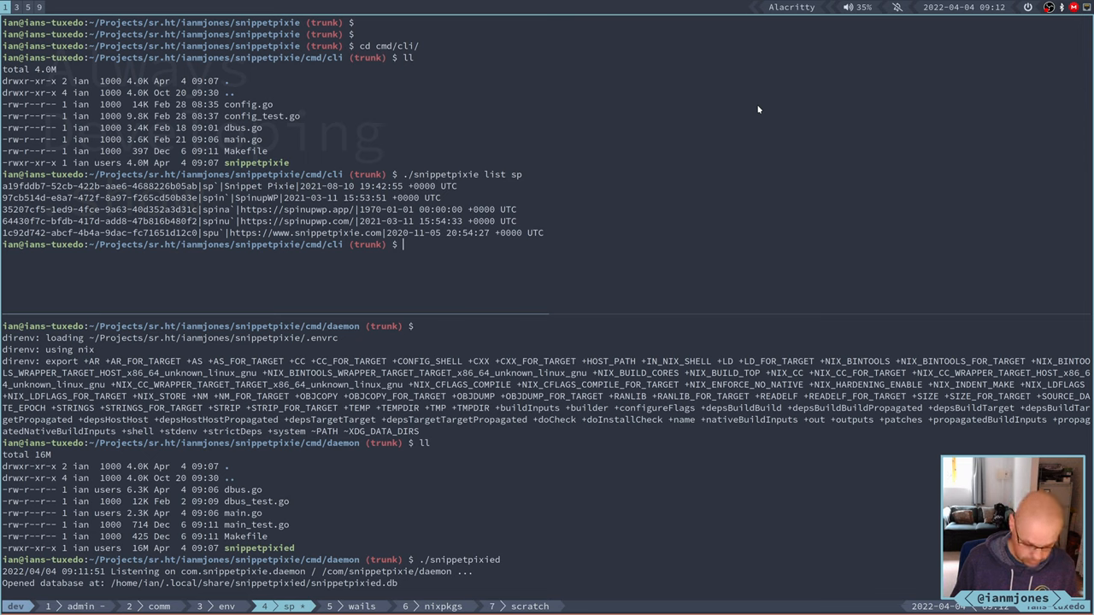
# Run ps -ef | grep snippet to show the running snippetpixie and snippetpixied processes.
pyautogui.write('ps -ef |')
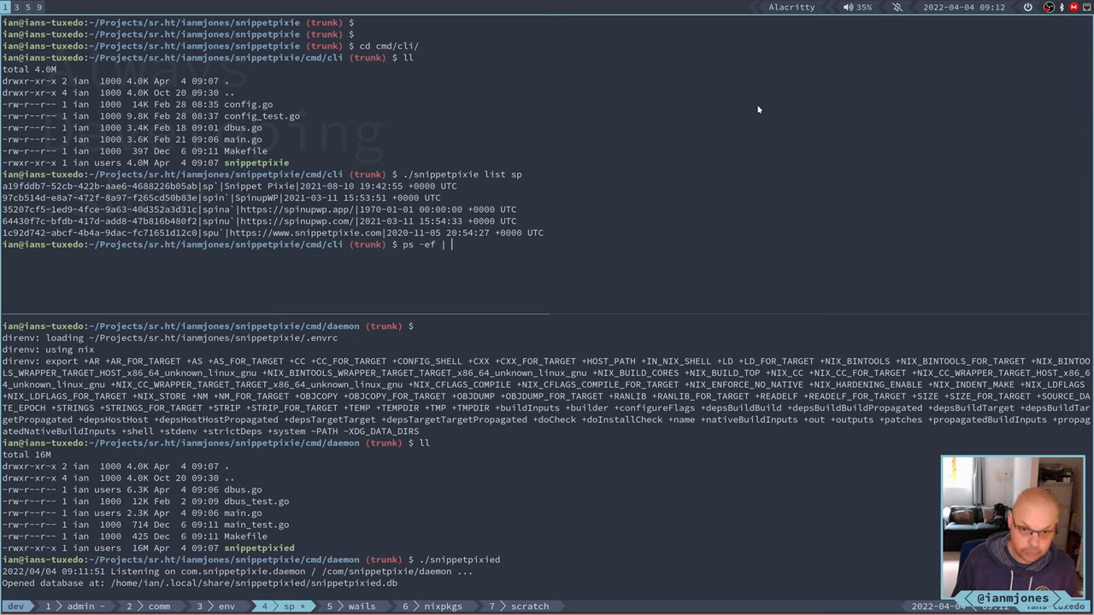
pyautogui.write('grep snippet')
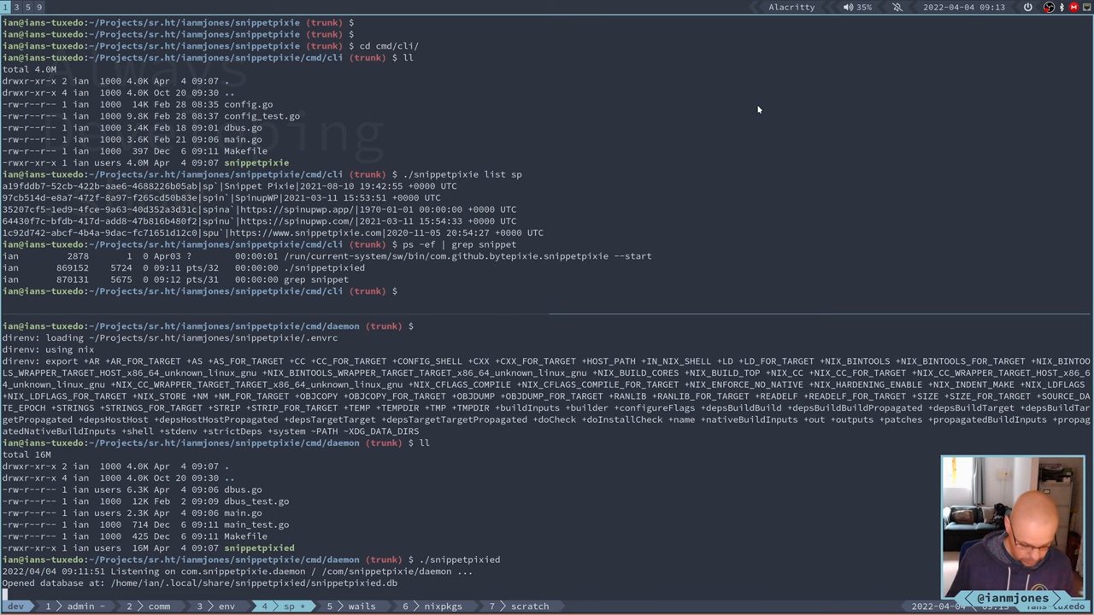
# Stop snippetpixied with Ctrl+C and begin moving up a directory with cd ../.
pyautogui.press('ctrl+c')
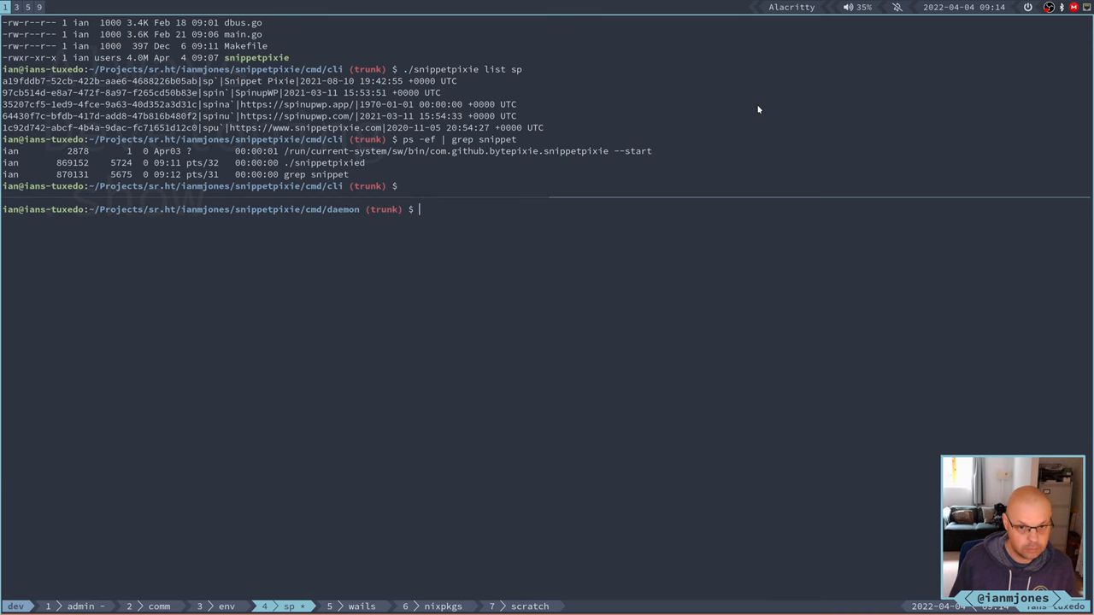
pyautogui.write('cd ../')
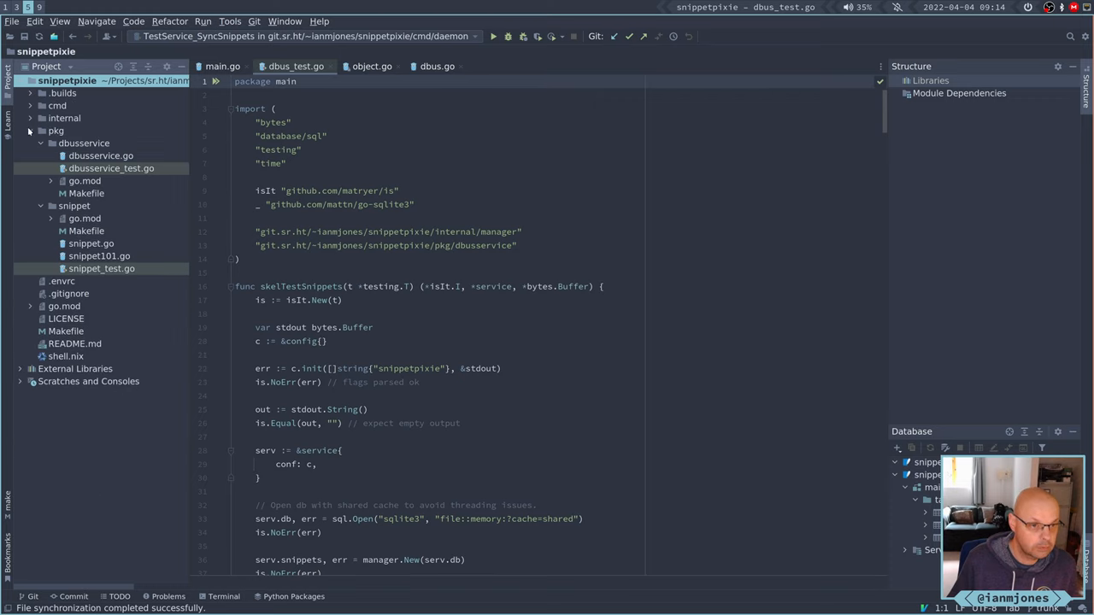
pyautogui.click(31, 130)
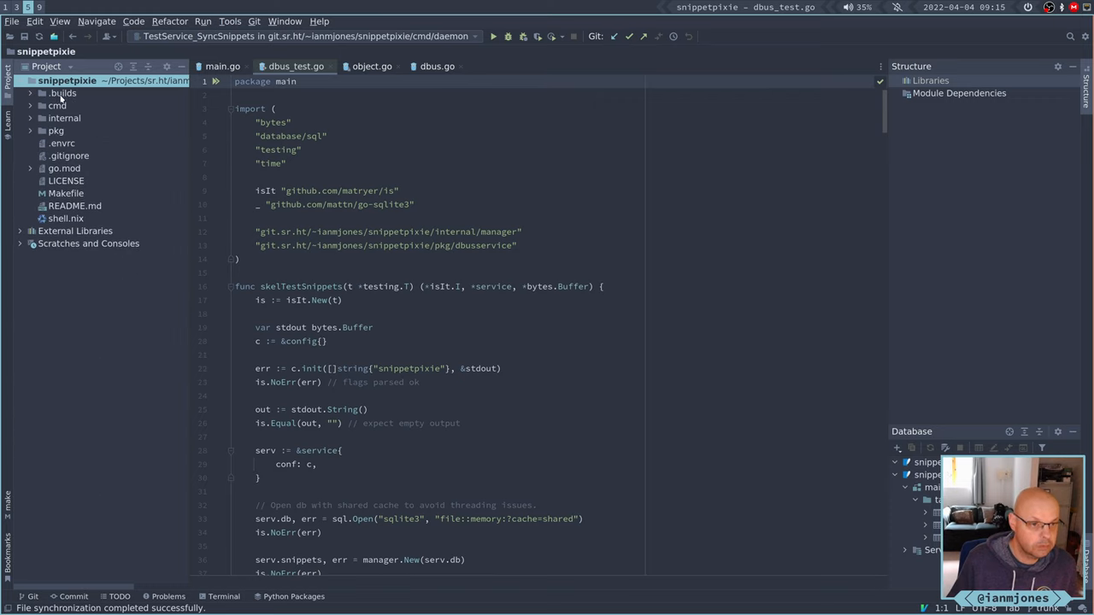
pyautogui.click(61, 92)
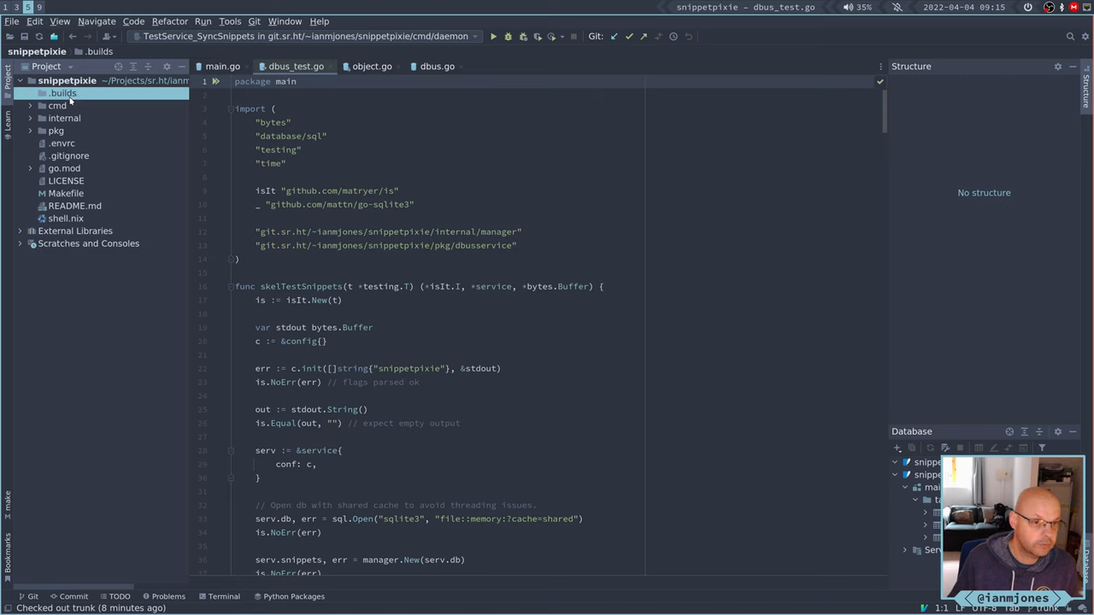
# Expand cmd and internal, peek into the manager package, then fold it back.
pyautogui.click(59, 106)
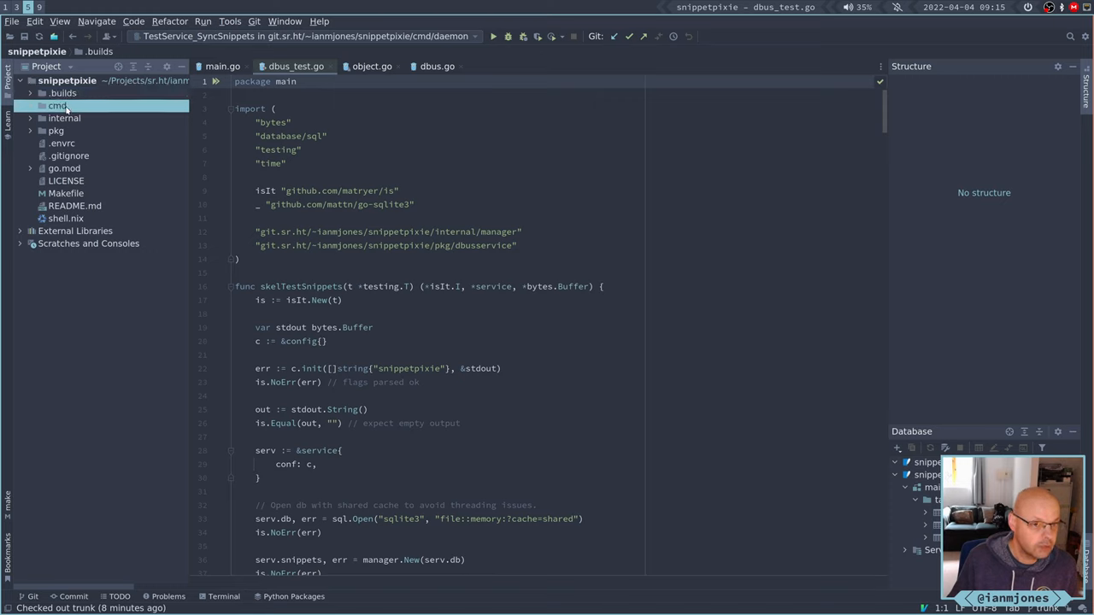
pyautogui.click(58, 106)
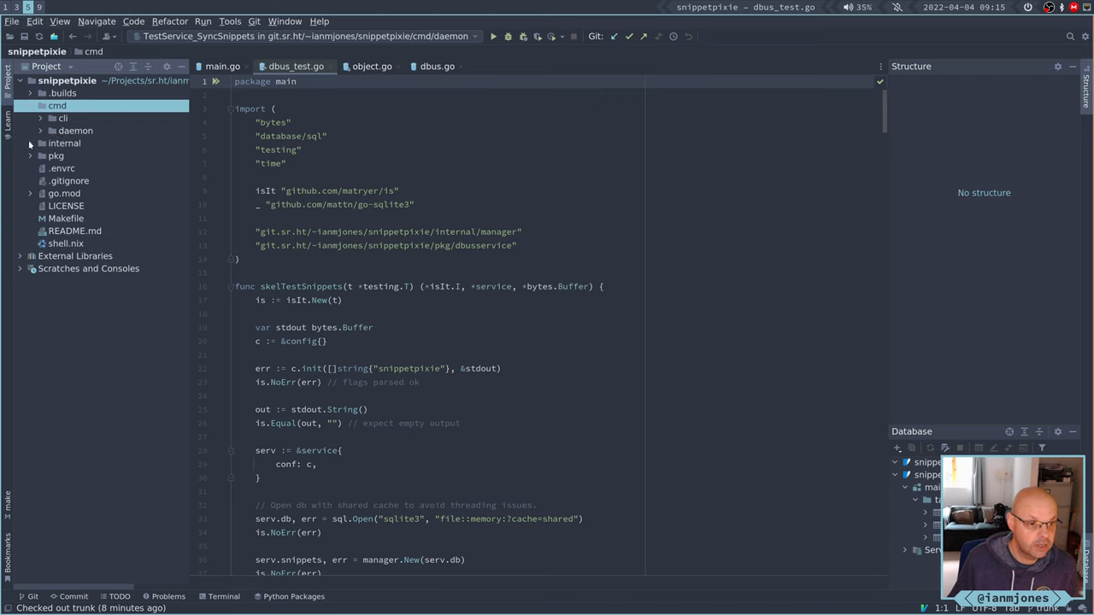
pyautogui.click(30, 143)
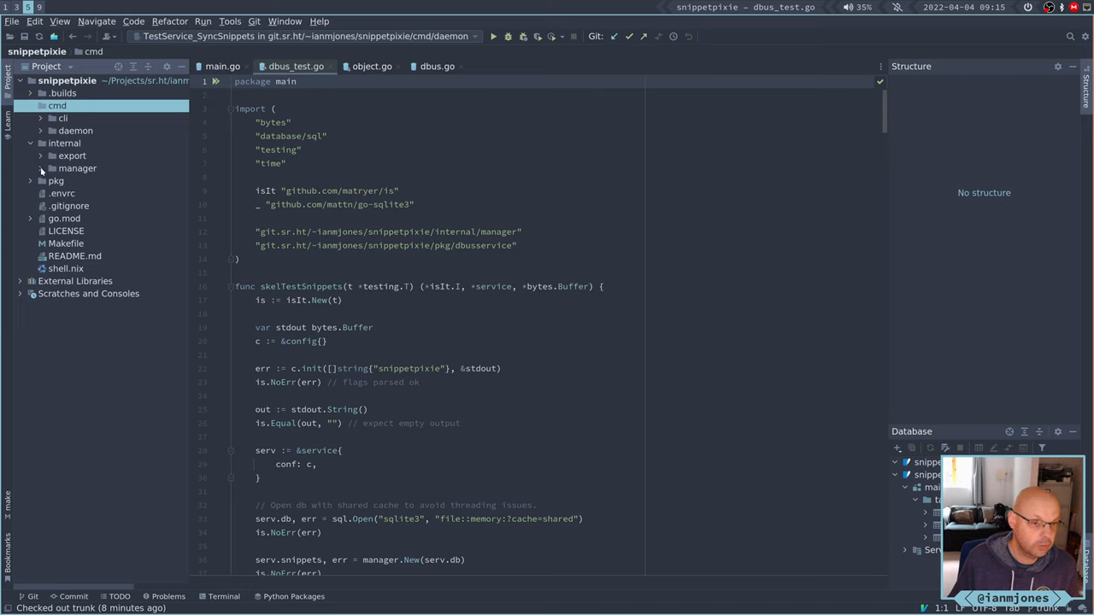
pyautogui.click(77, 168)
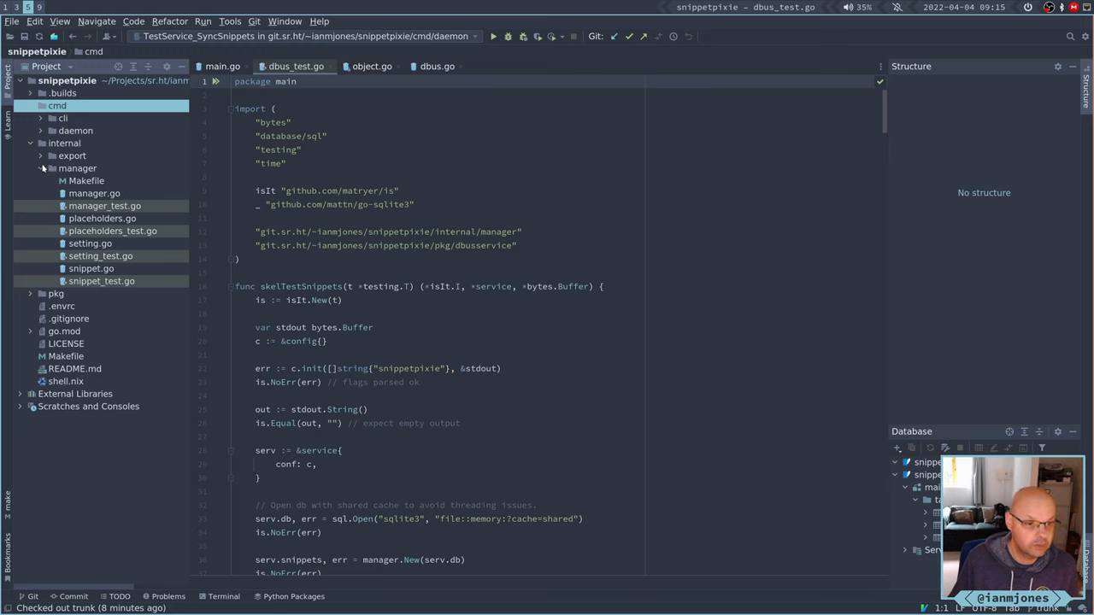
pyautogui.click(41, 167)
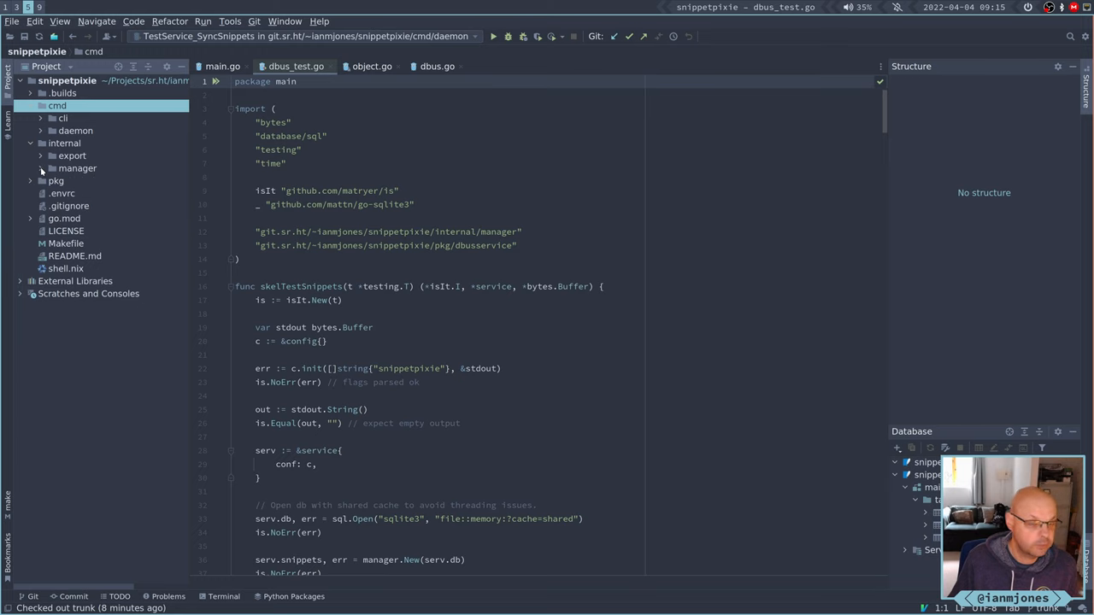
# Expand pkg and its snippet package to show snippet.go and its tests.
pyautogui.click(55, 181)
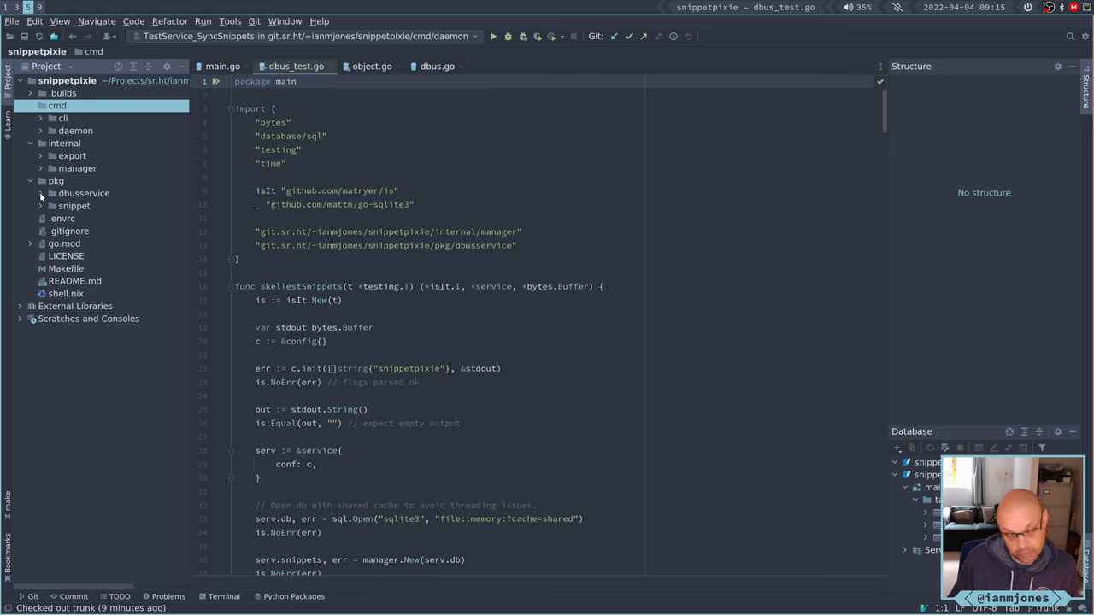
pyautogui.click(41, 193)
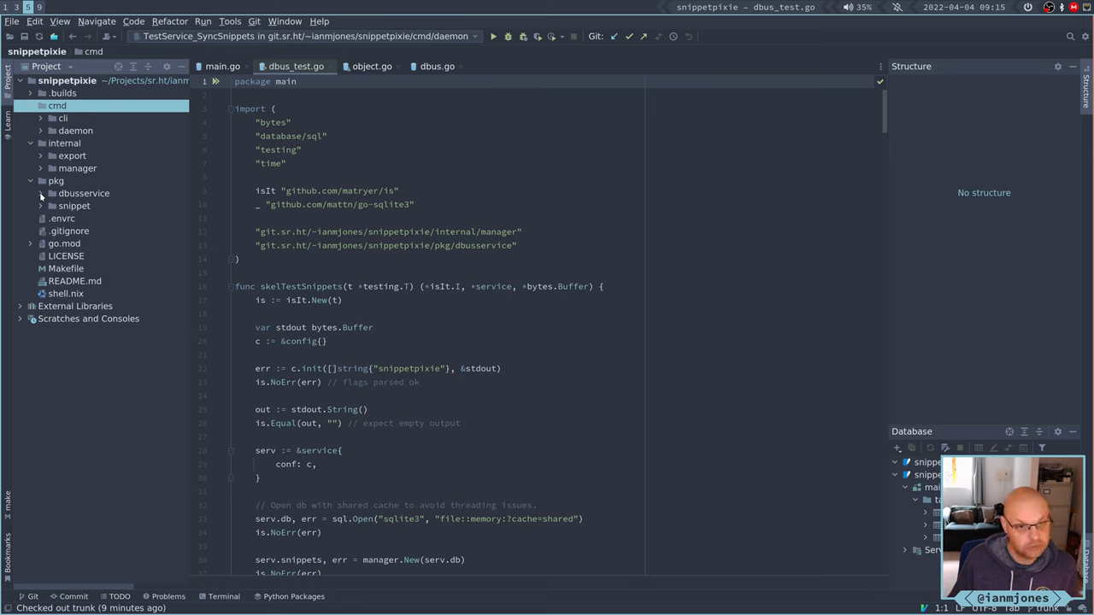
pyautogui.click(73, 205)
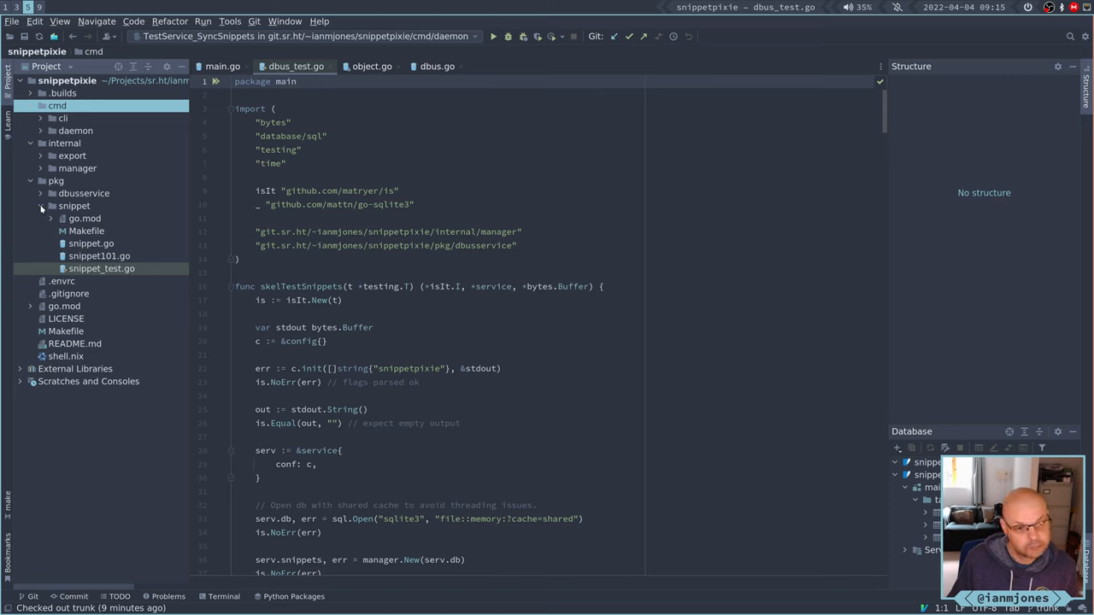
# Collapse pkg/snippet so pkg lists only dbusservice and snippet.
pyautogui.click(41, 205)
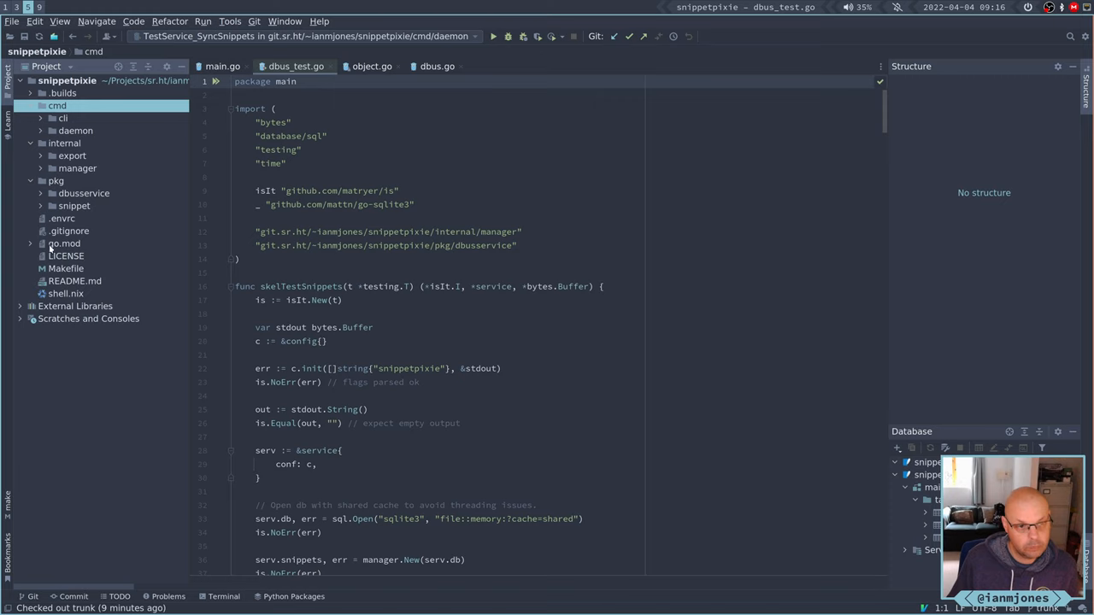
pyautogui.moveTo(79, 349)
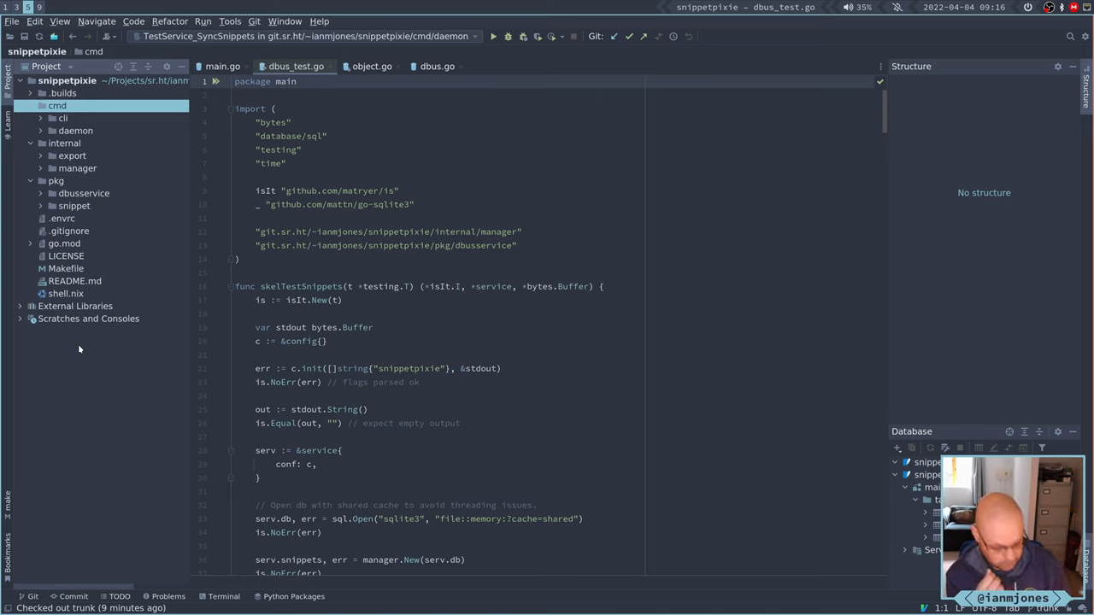
pyautogui.moveTo(101, 253)
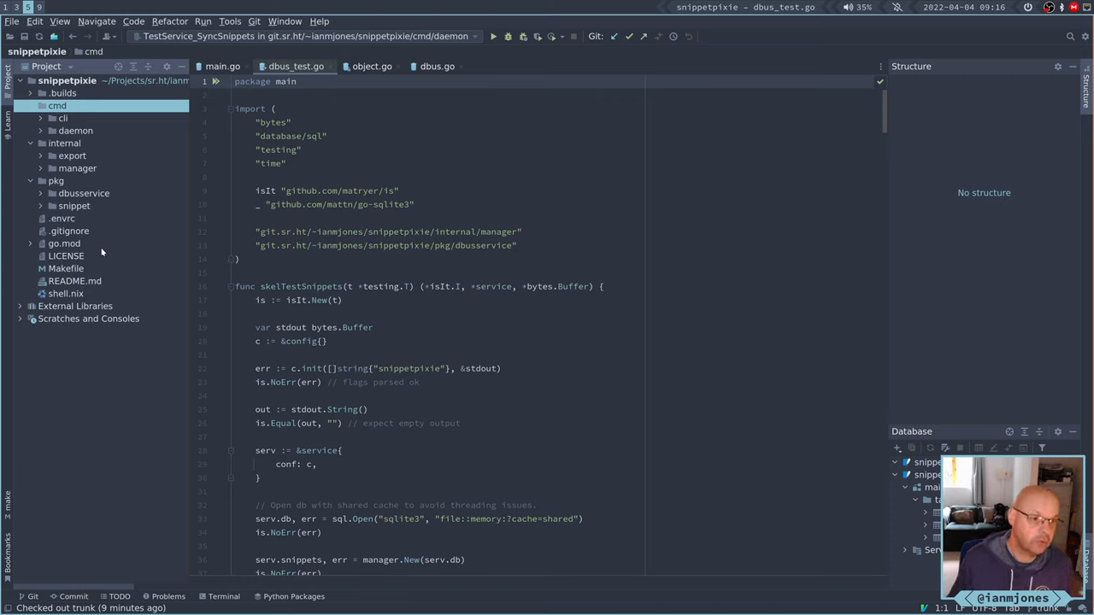
pyautogui.moveTo(75, 123)
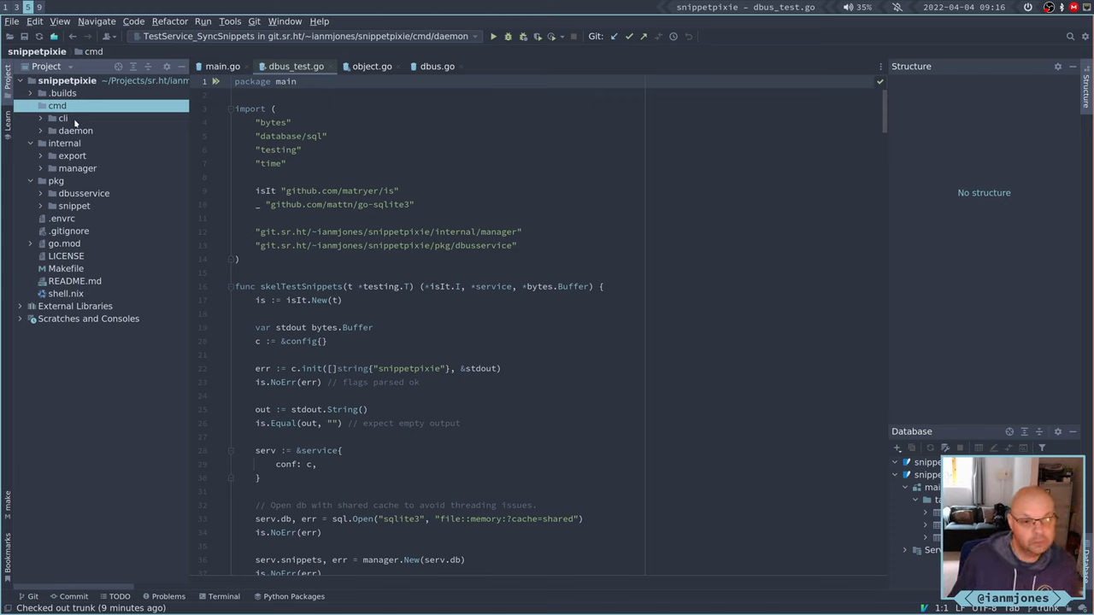
pyautogui.moveTo(106, 126)
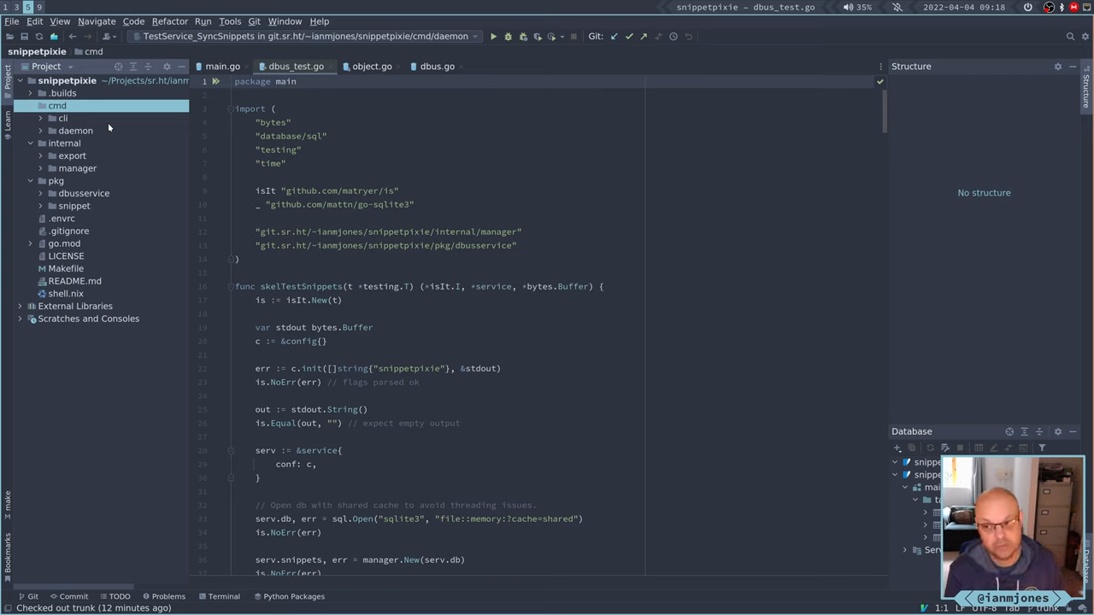
pyautogui.moveTo(111, 133)
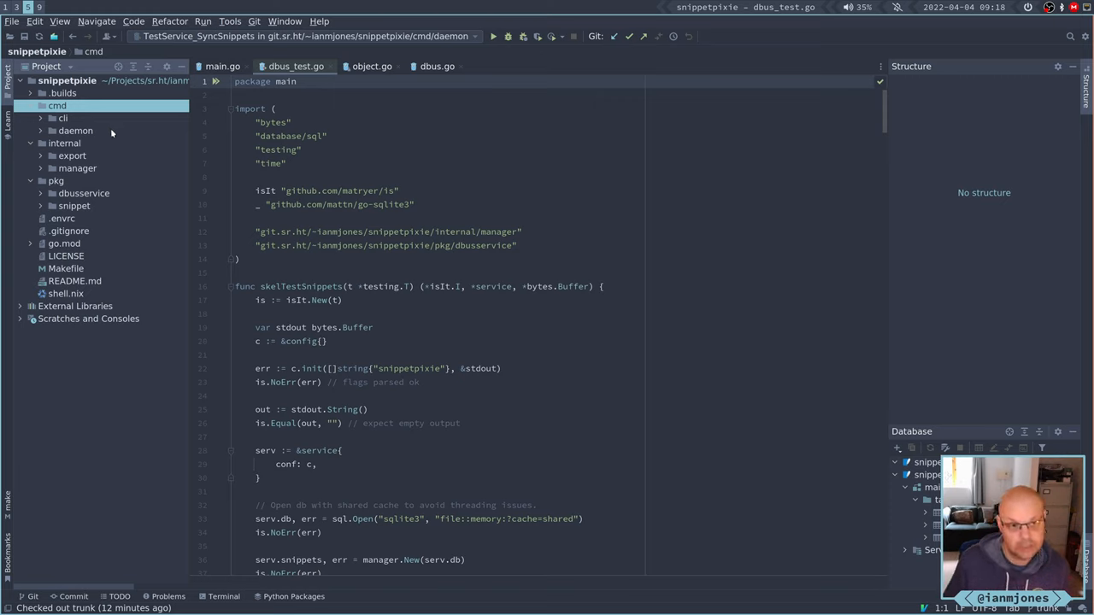
pyautogui.moveTo(121, 135)
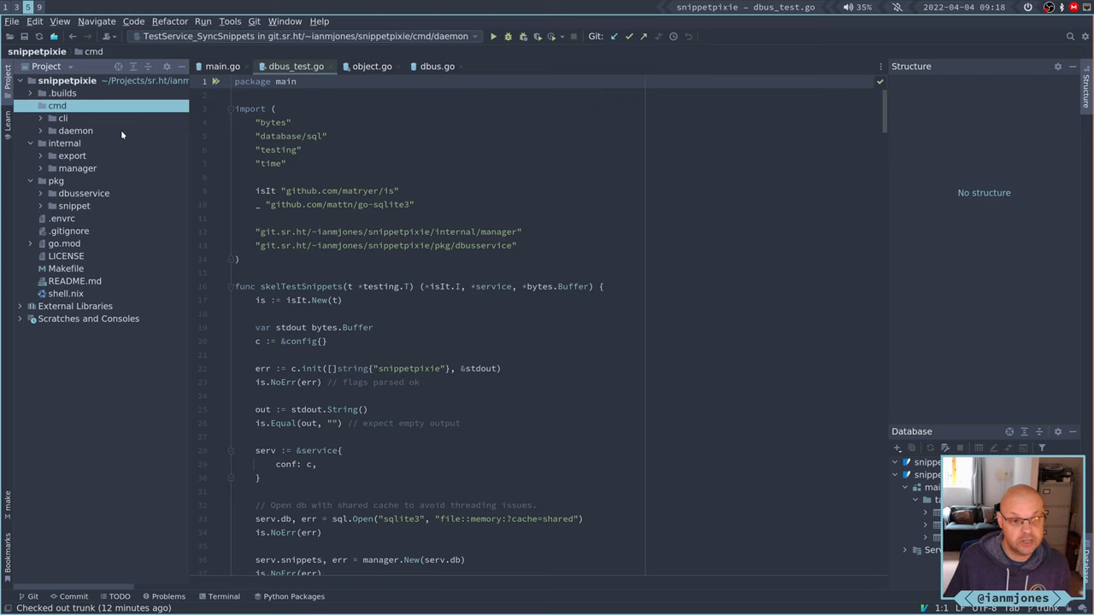
pyautogui.moveTo(133, 134)
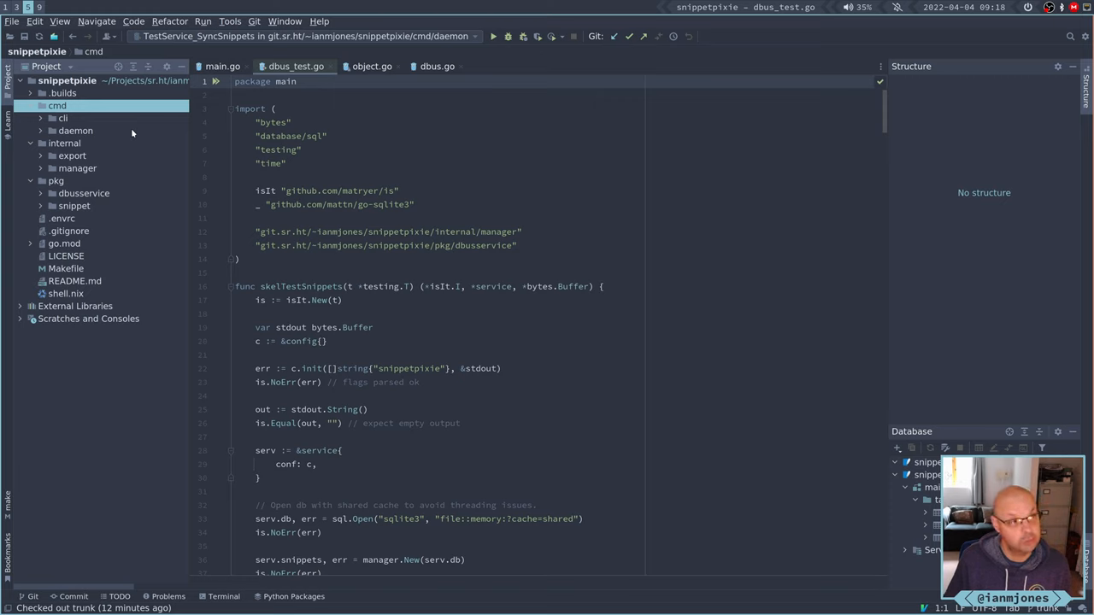
pyautogui.moveTo(124, 130)
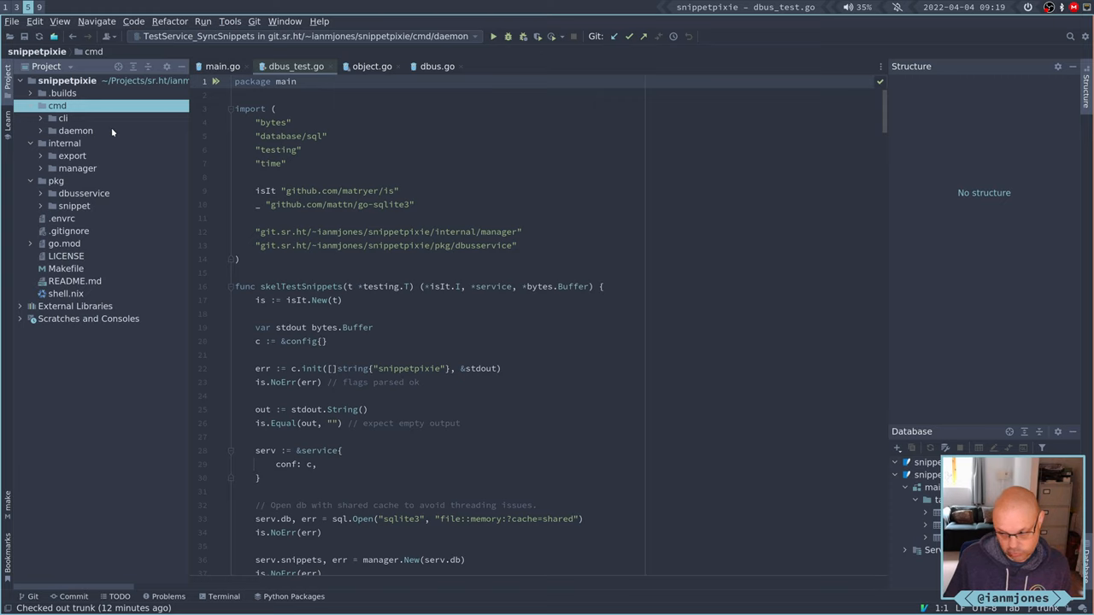
pyautogui.moveTo(113, 135)
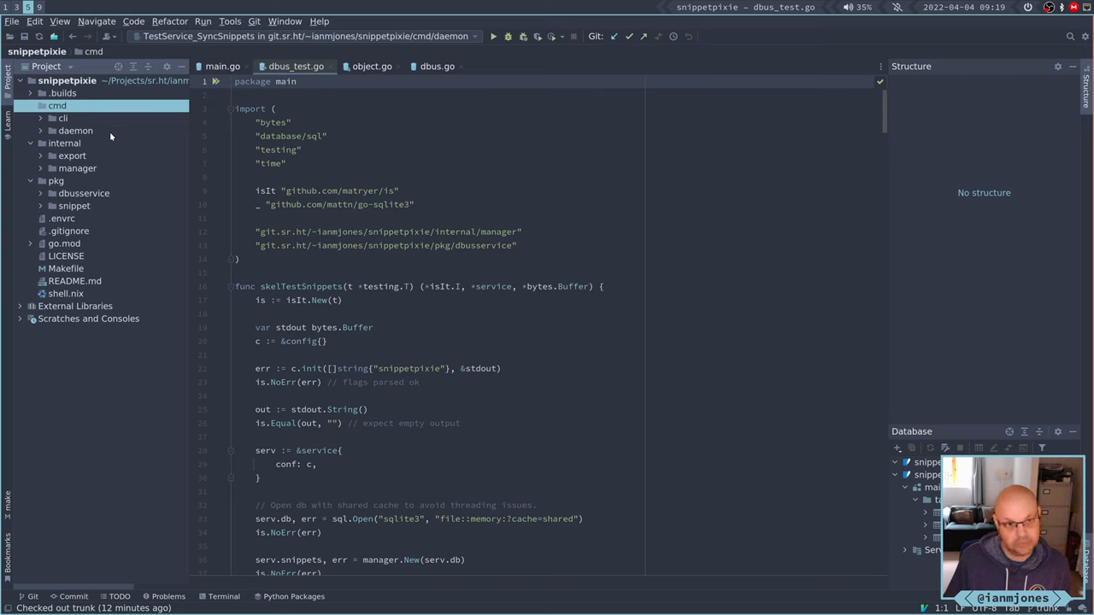
pyautogui.moveTo(123, 137)
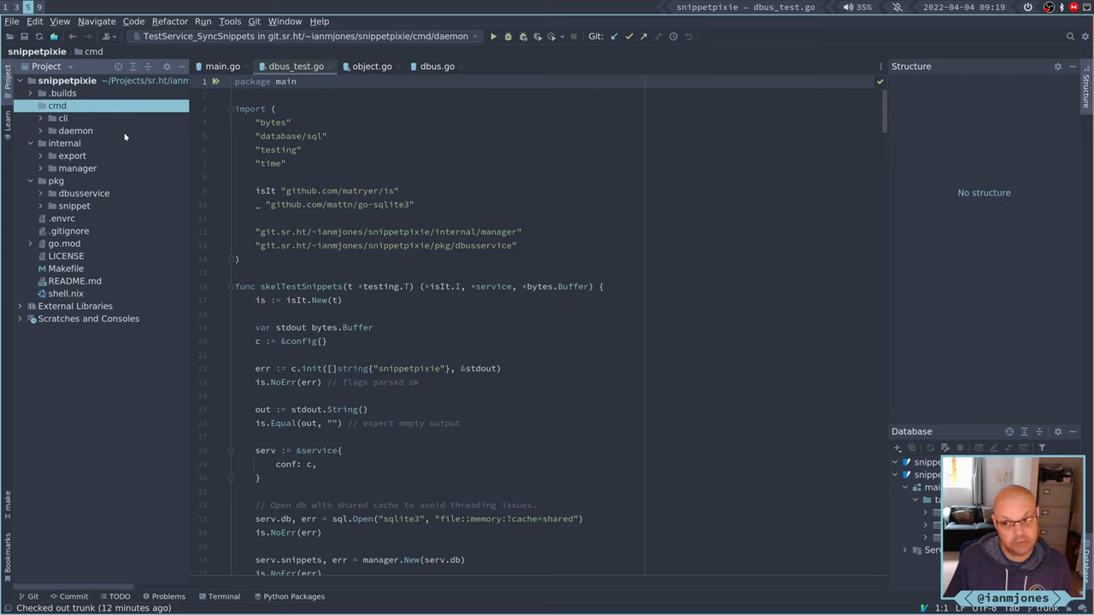
pyautogui.moveTo(129, 144)
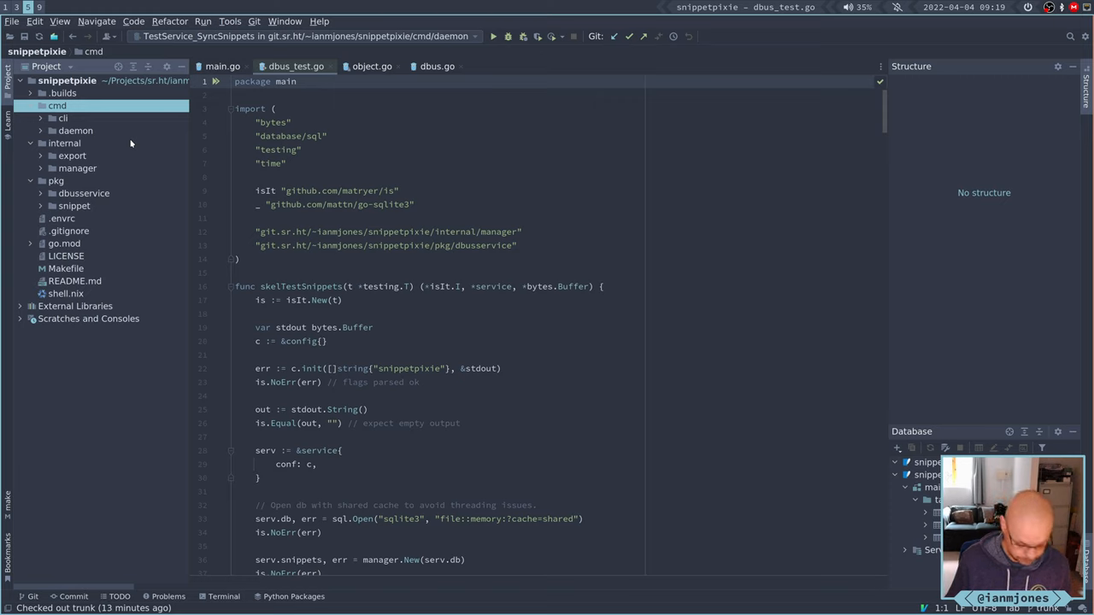
pyautogui.moveTo(146, 144)
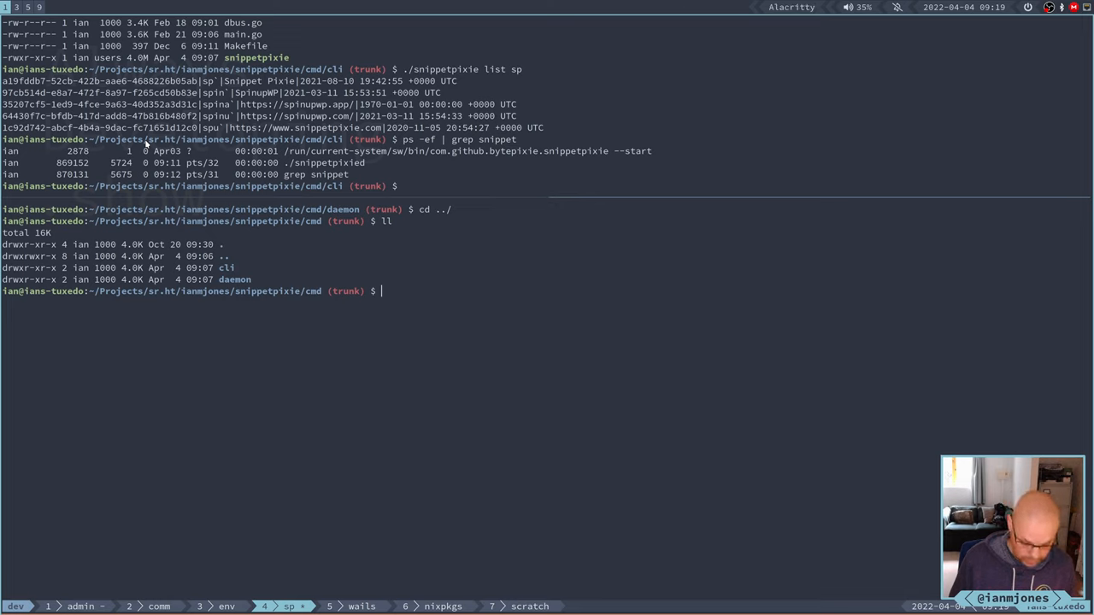
# Draft wails init -t svelte -ide goland, fixing a typo in the IDE name.
pyautogui.write('wails init')
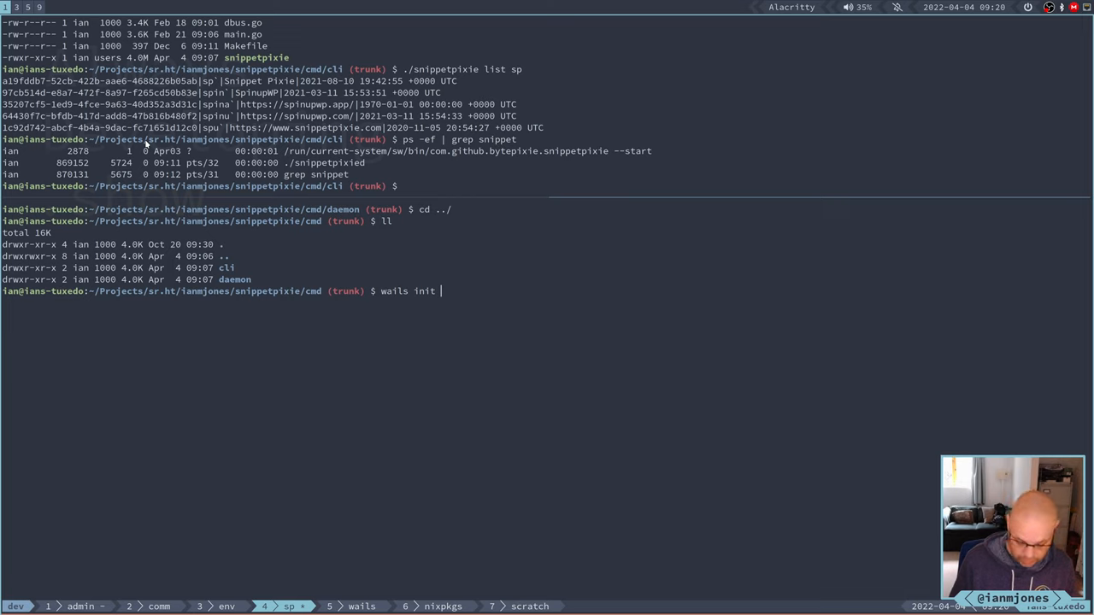
pyautogui.write('-t')
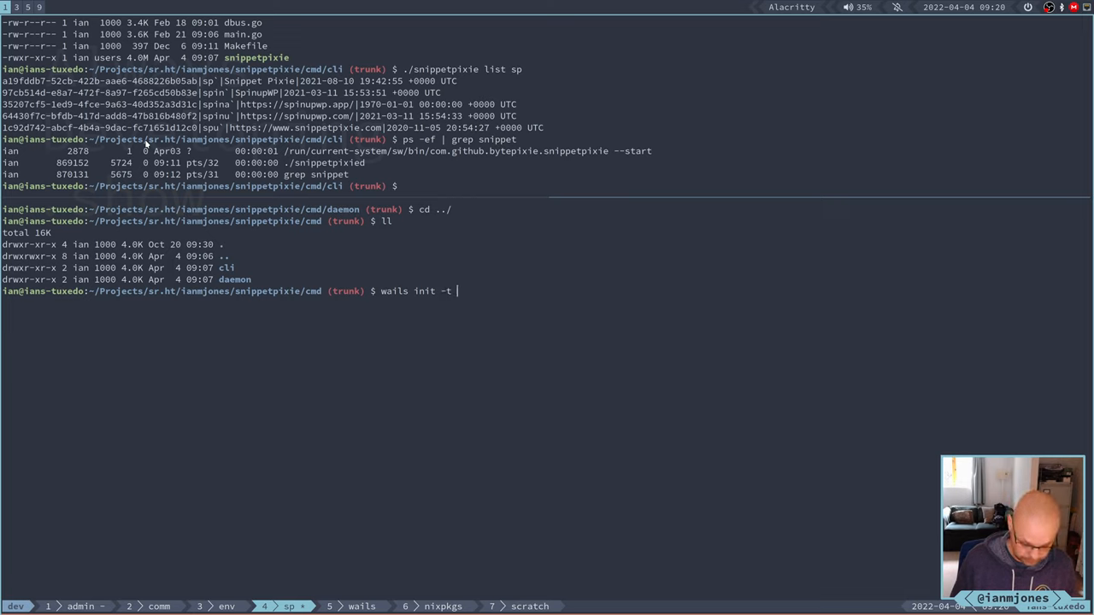
pyautogui.write('svelte')
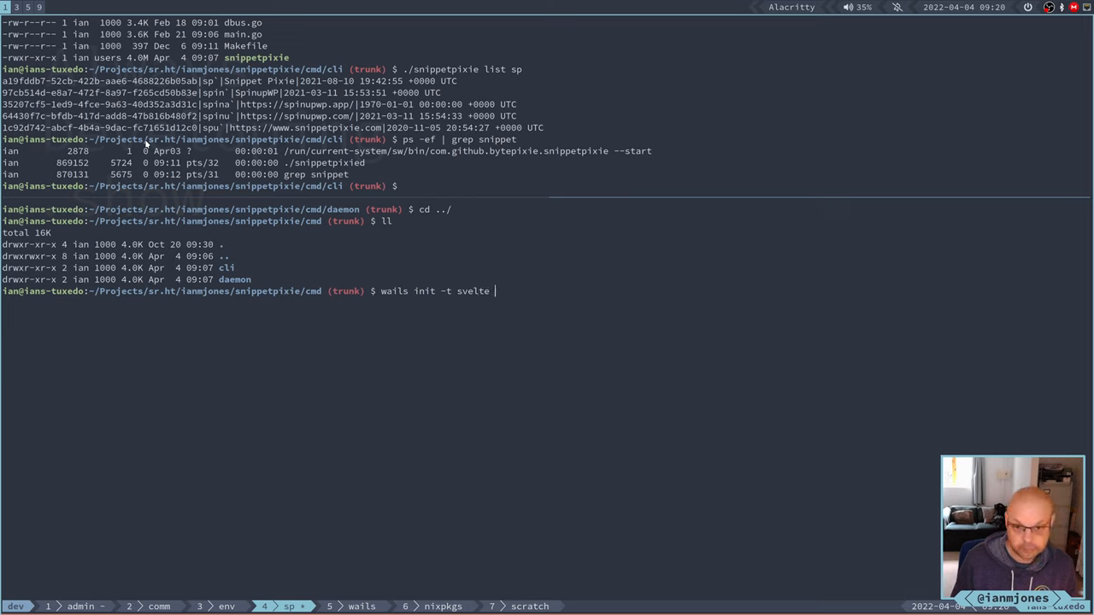
pyautogui.write('-')
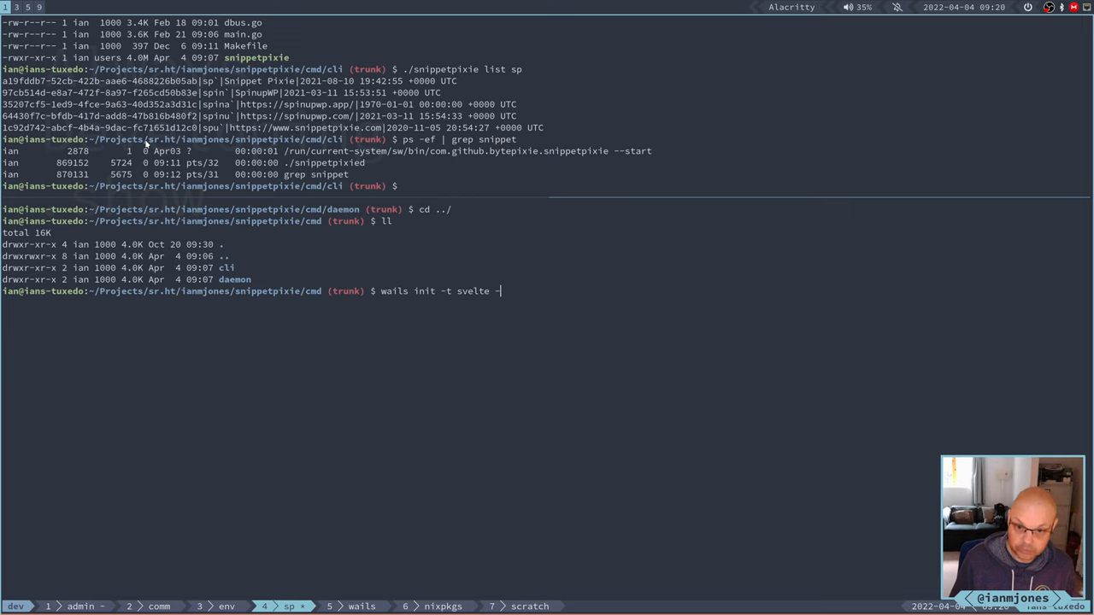
pyautogui.write('ide')
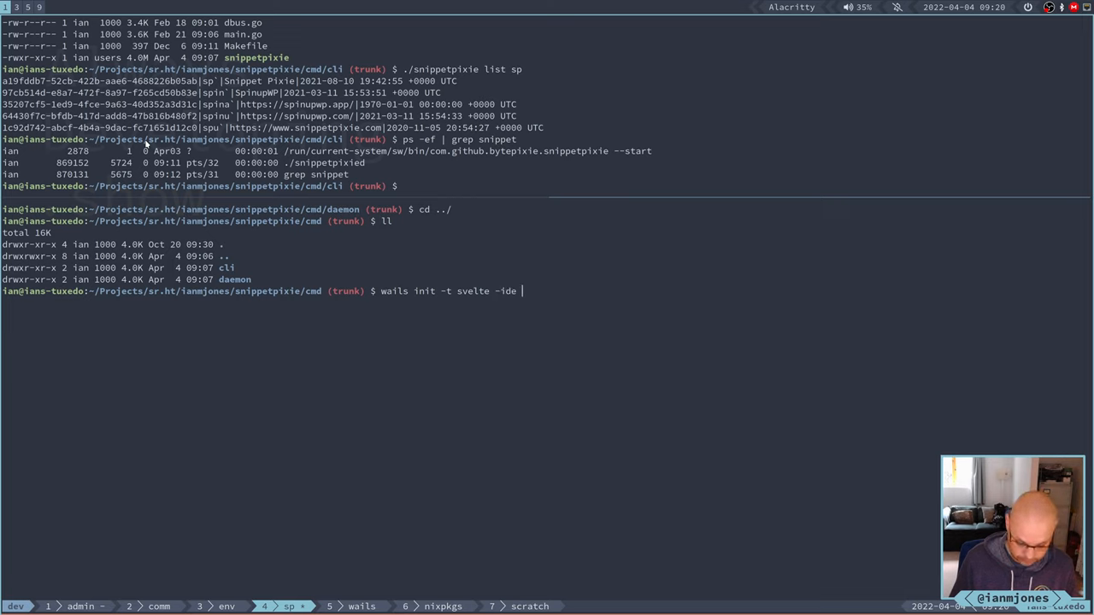
pyautogui.write('go')
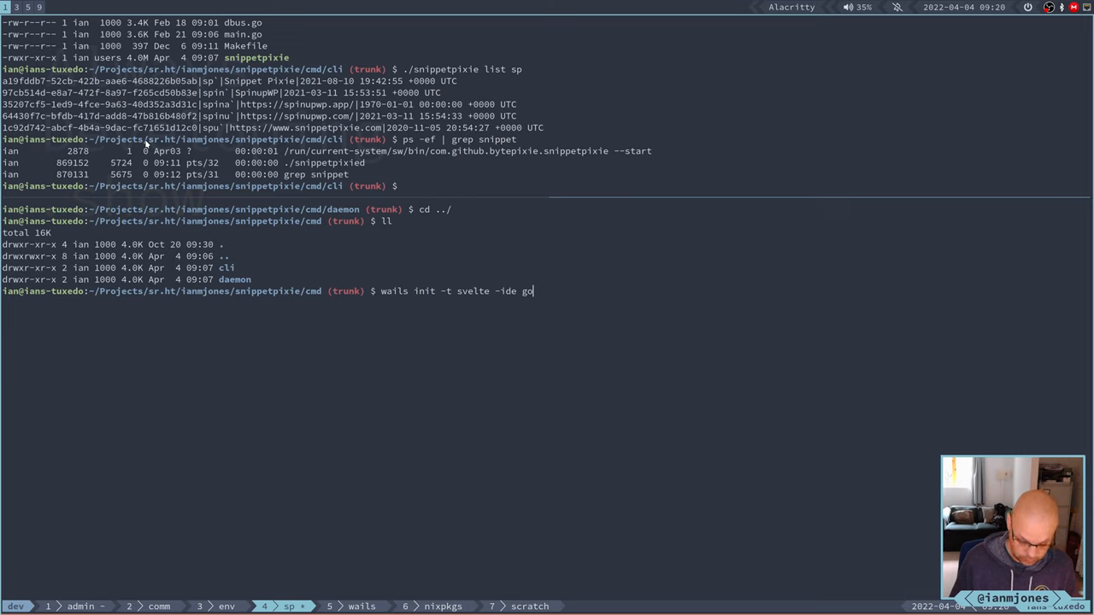
pyautogui.write('lan')
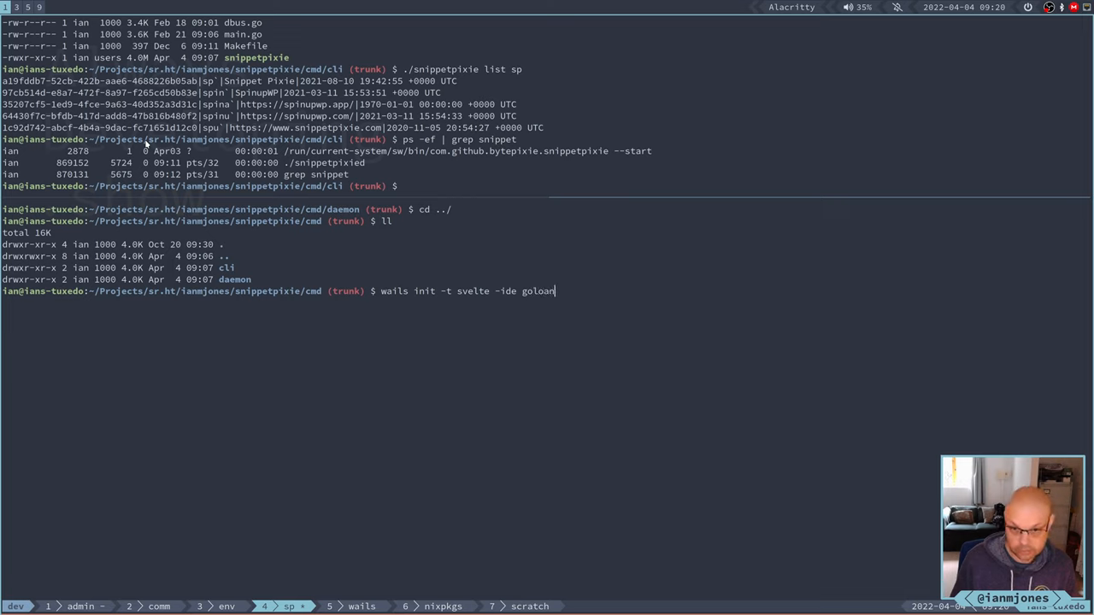
pyautogui.press('BackSpace')
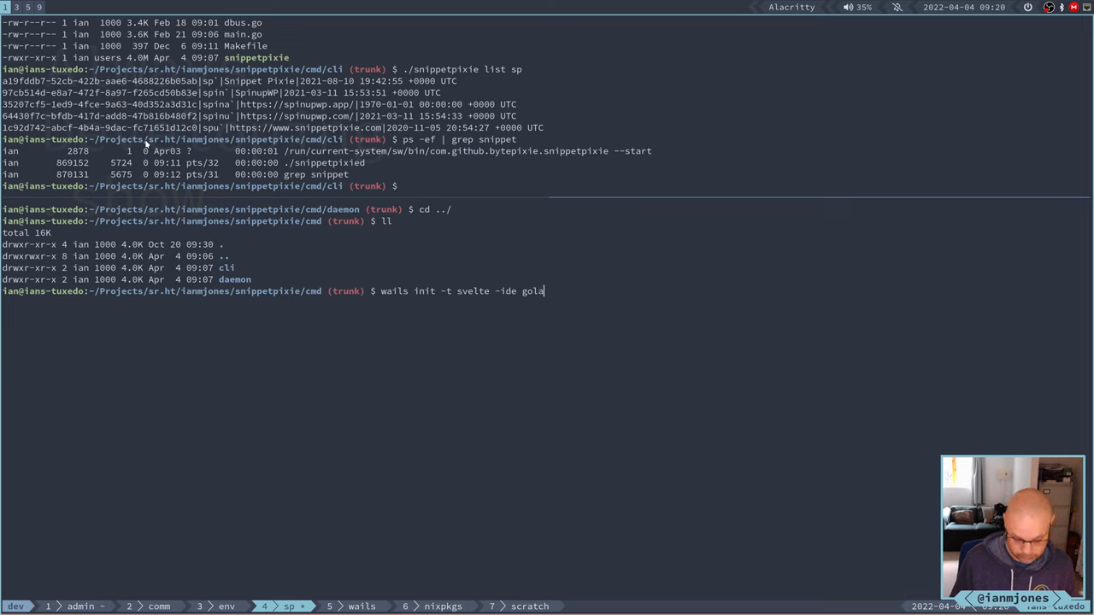
pyautogui.write('nd')
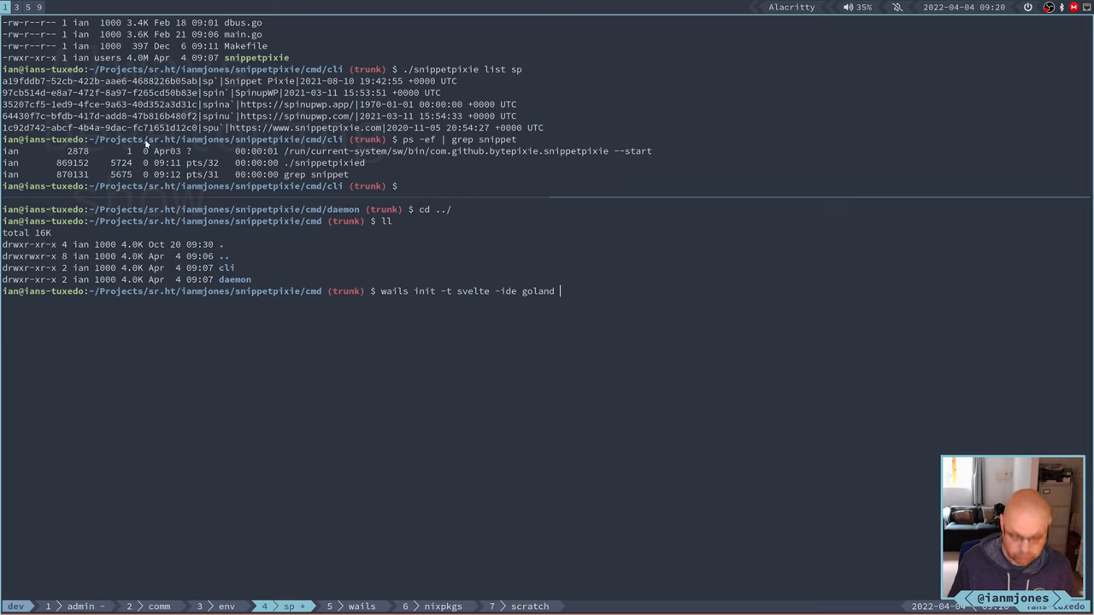
# Start the -n project name, then erase most of the drafted init command unrun.
pyautogui.write('-')
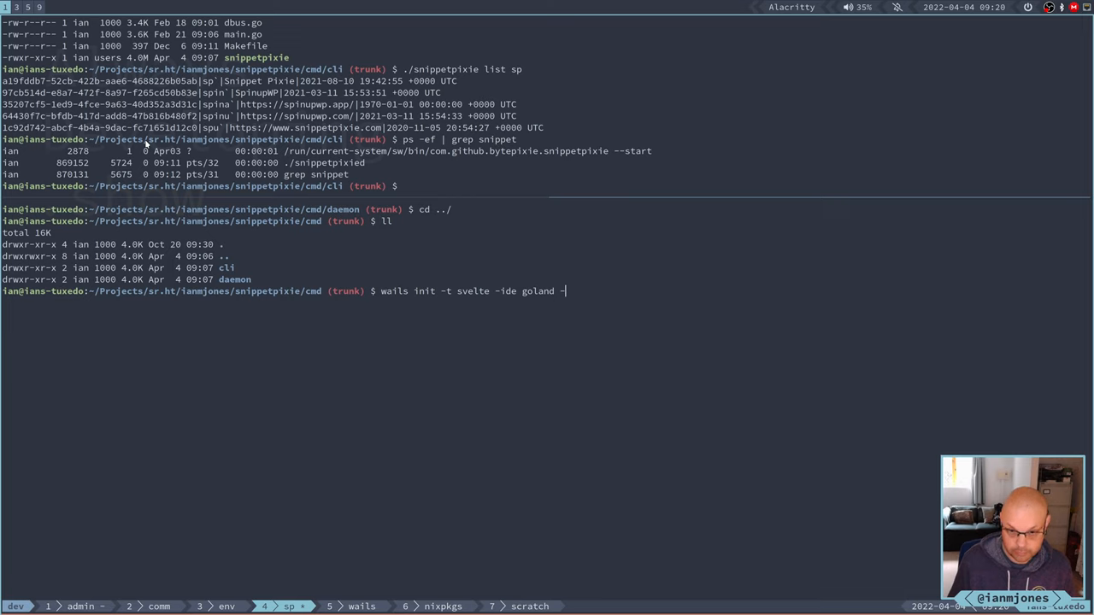
pyautogui.write('n')
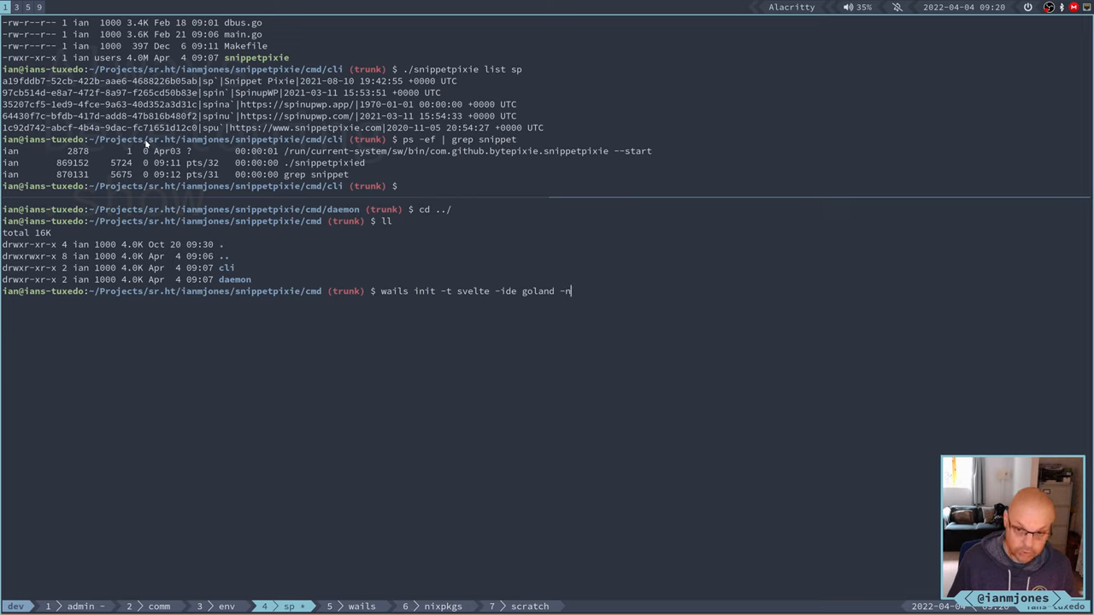
pyautogui.write('sni')
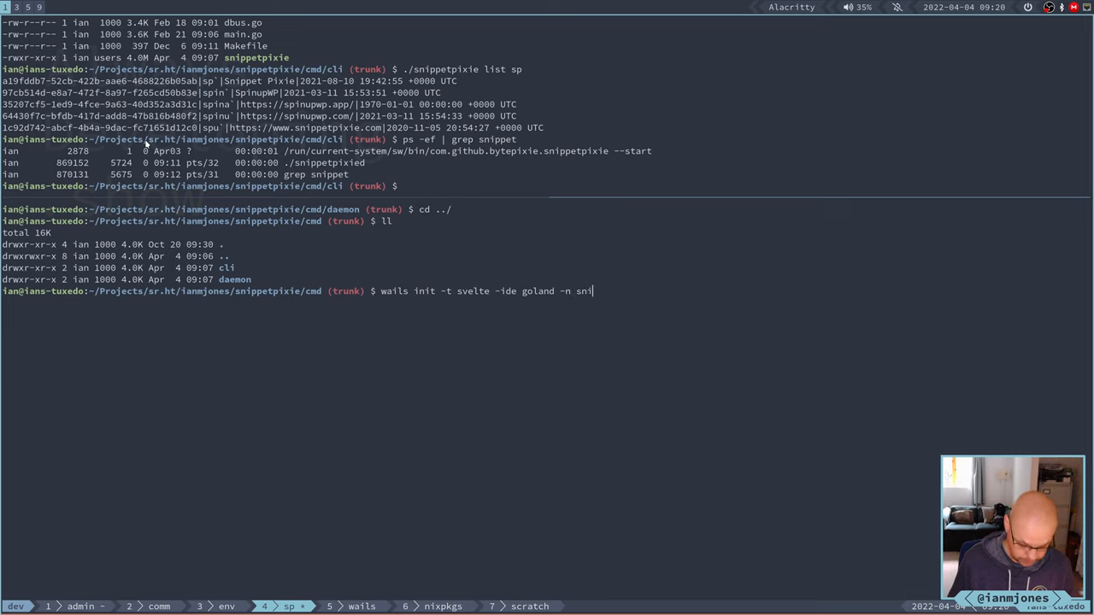
pyautogui.press('BackSpace')
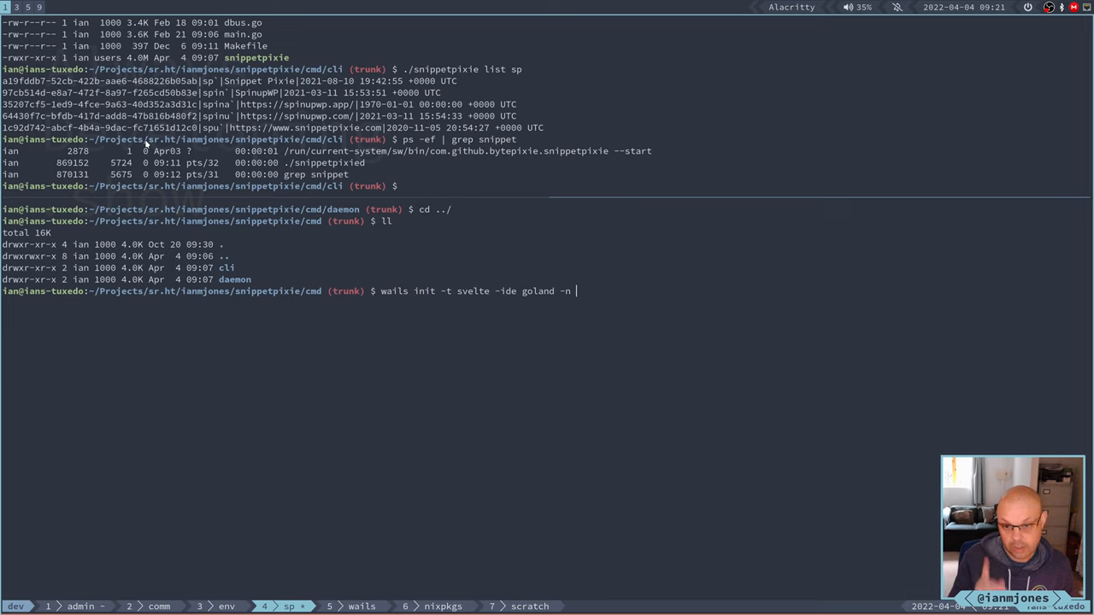
pyautogui.press('BackSpace')
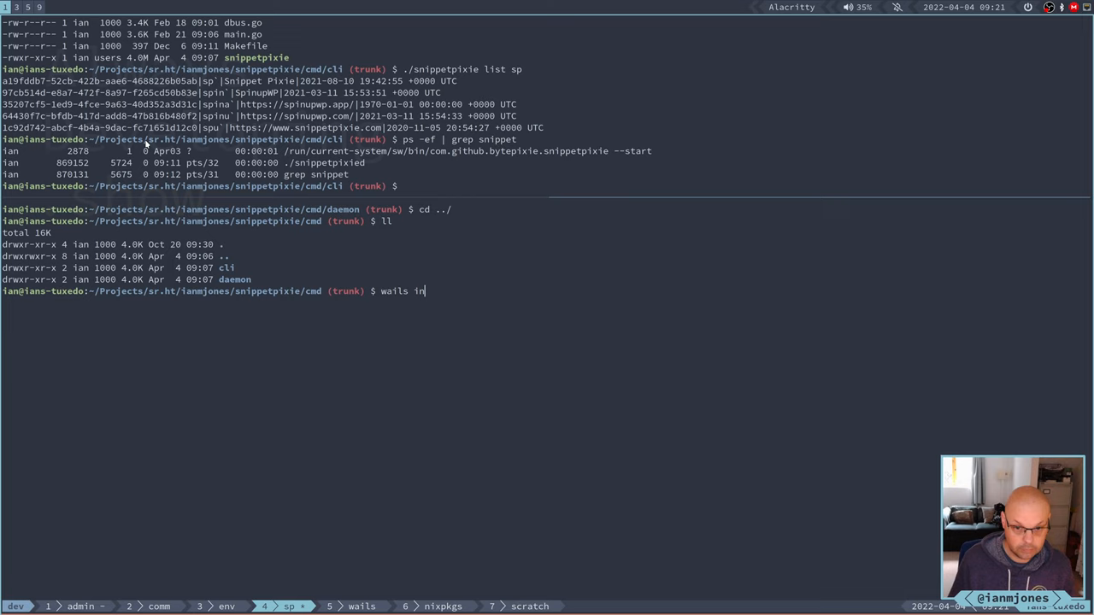
# Run wails help, wails help init and wails init -help to review init options.
pyautogui.press('BackSpace')
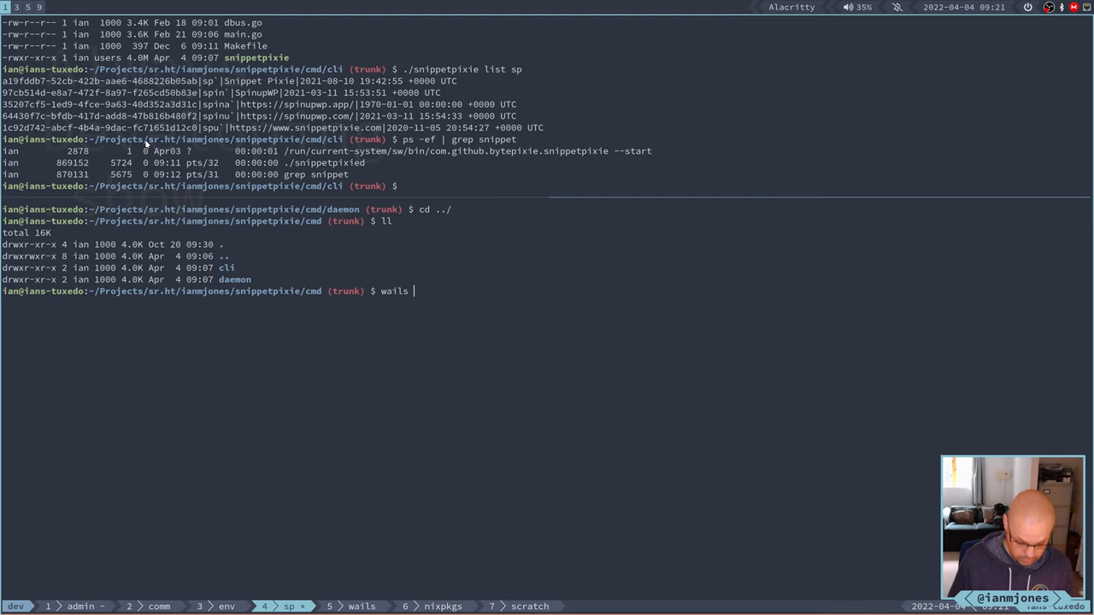
pyautogui.write('help init')
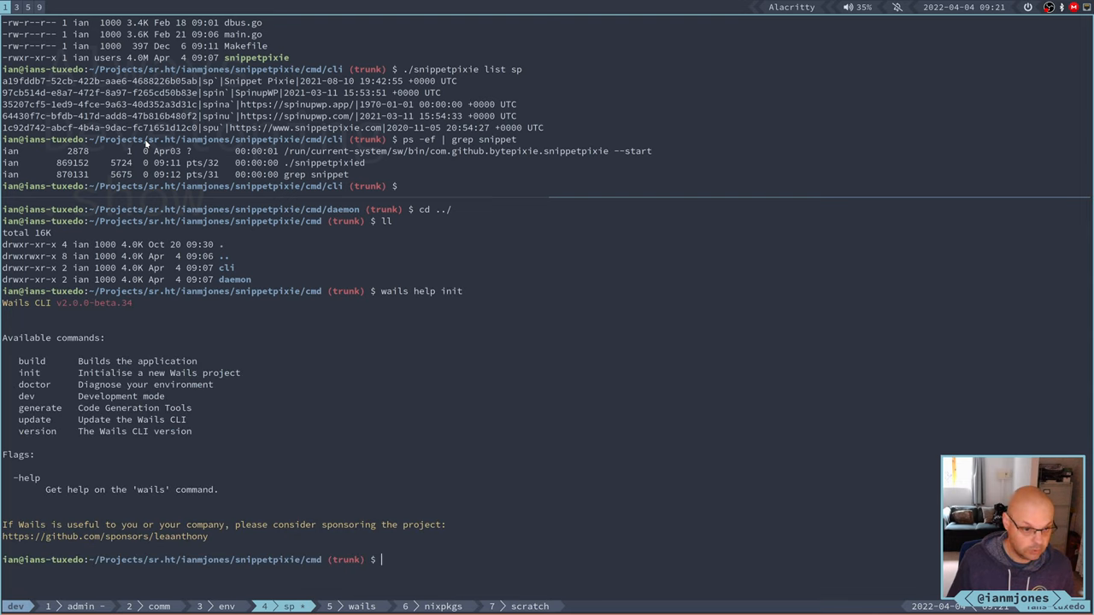
pyautogui.moveTo(308, 284)
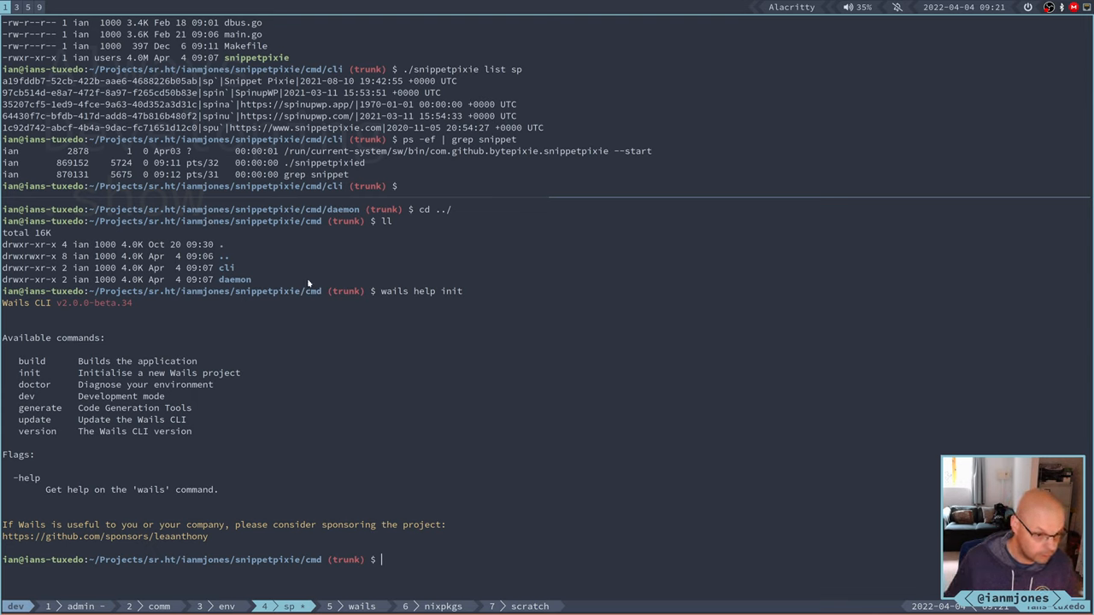
pyautogui.write('wails help init')
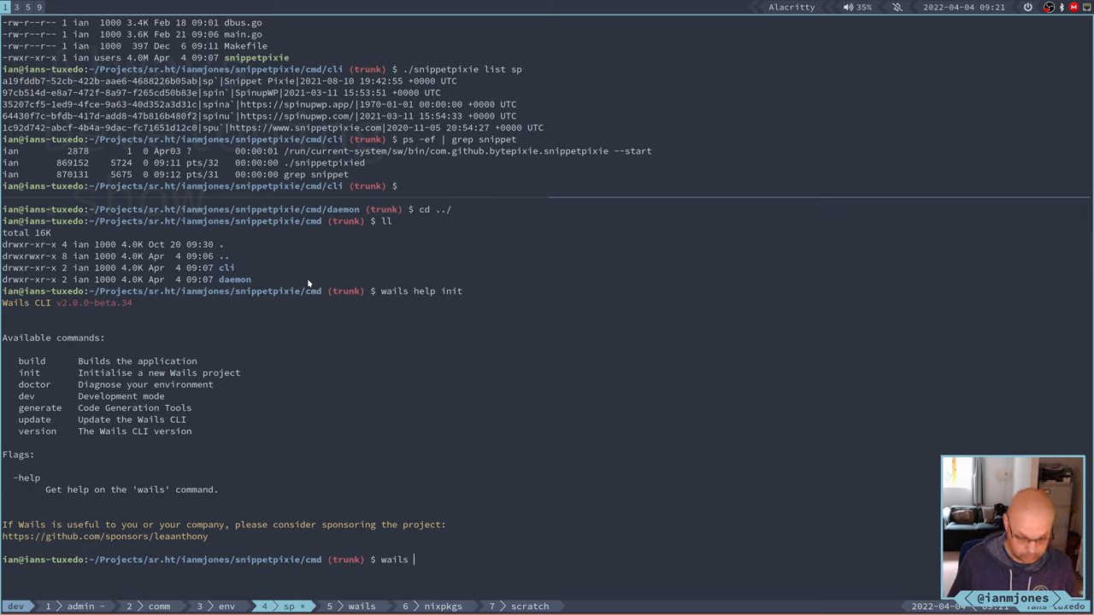
pyautogui.write('init -help')
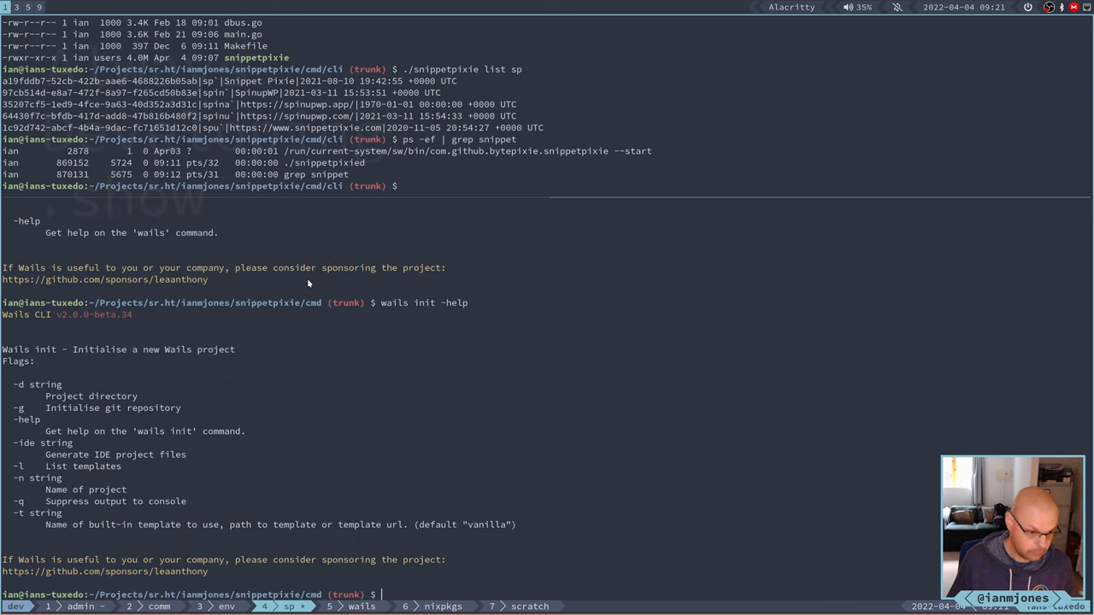
pyautogui.moveTo(60, 385)
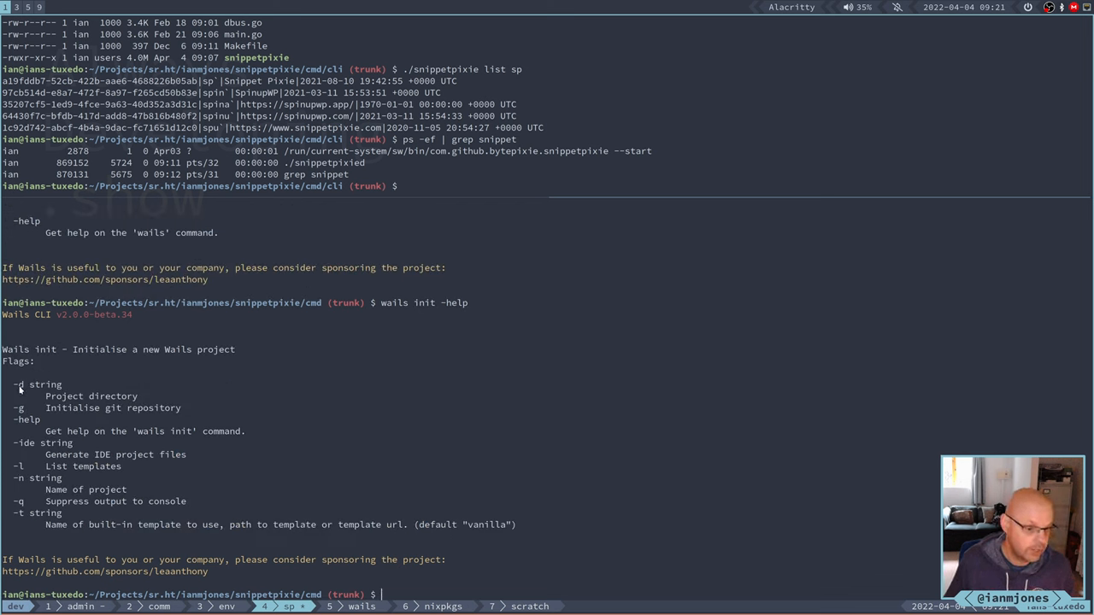
pyautogui.moveTo(123, 406)
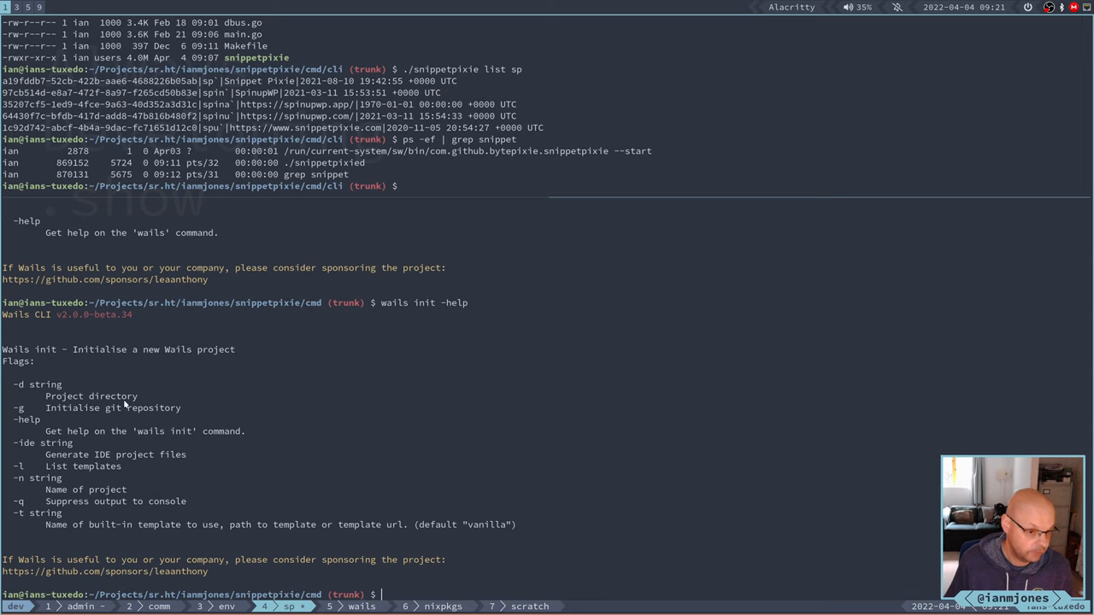
pyautogui.moveTo(94, 413)
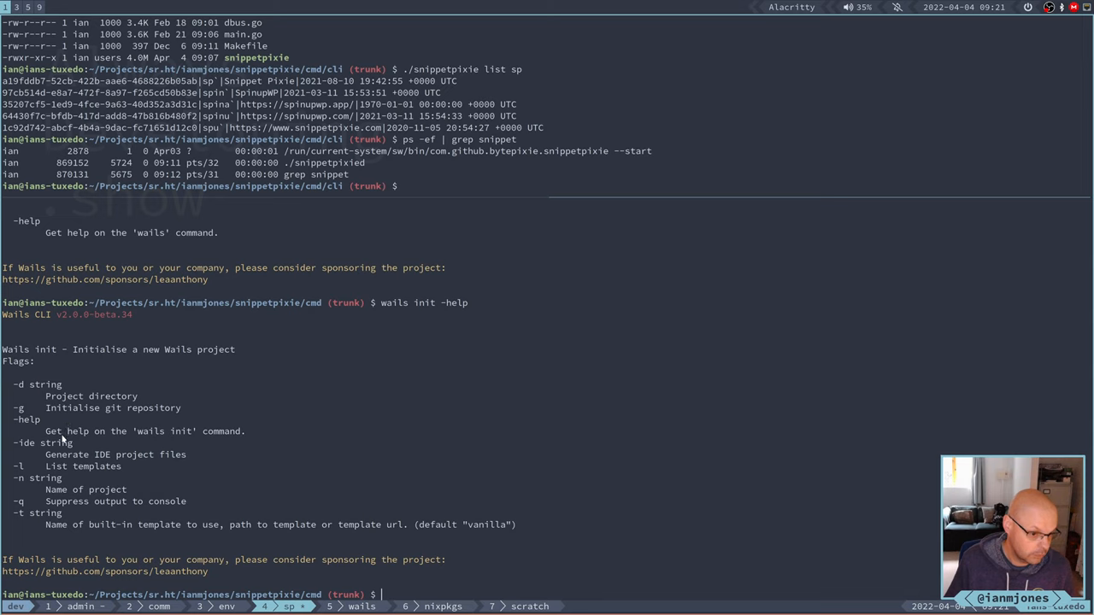
pyautogui.moveTo(47, 455)
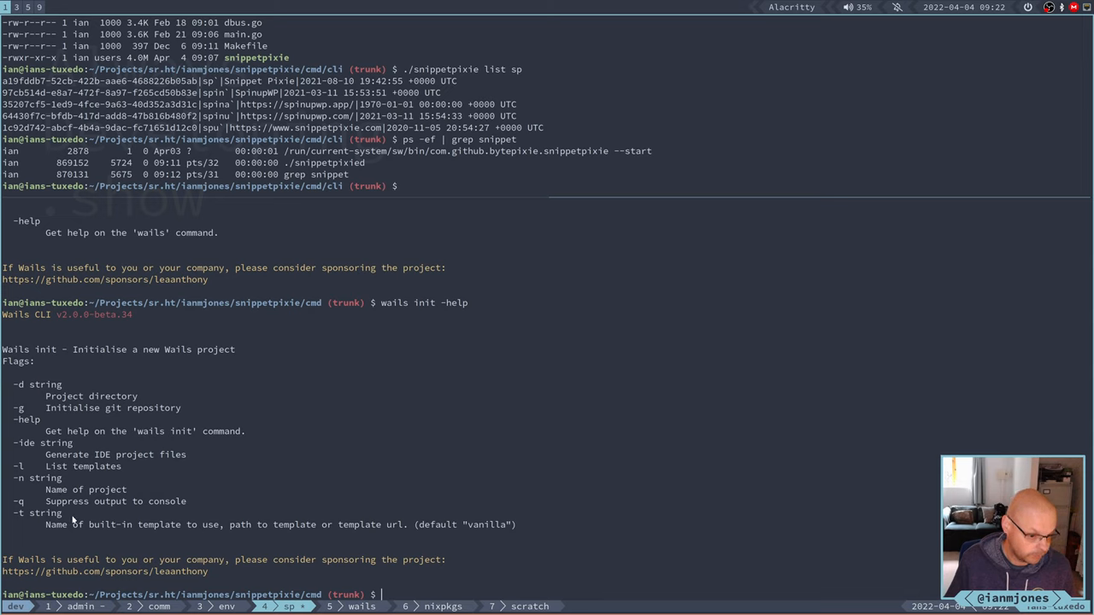
pyautogui.moveTo(66, 519)
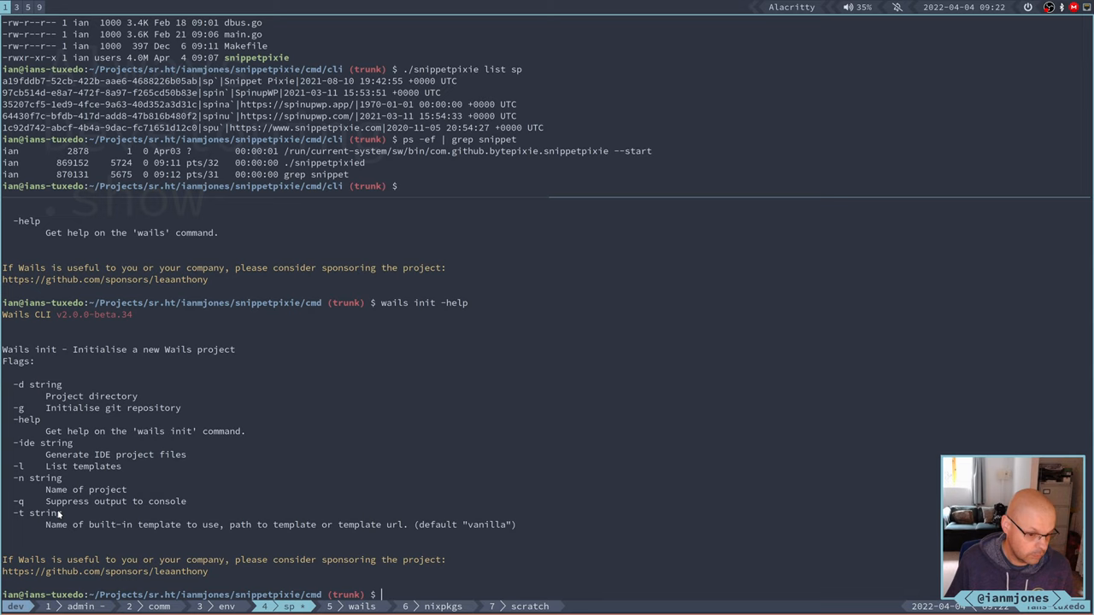
pyautogui.moveTo(581, 202)
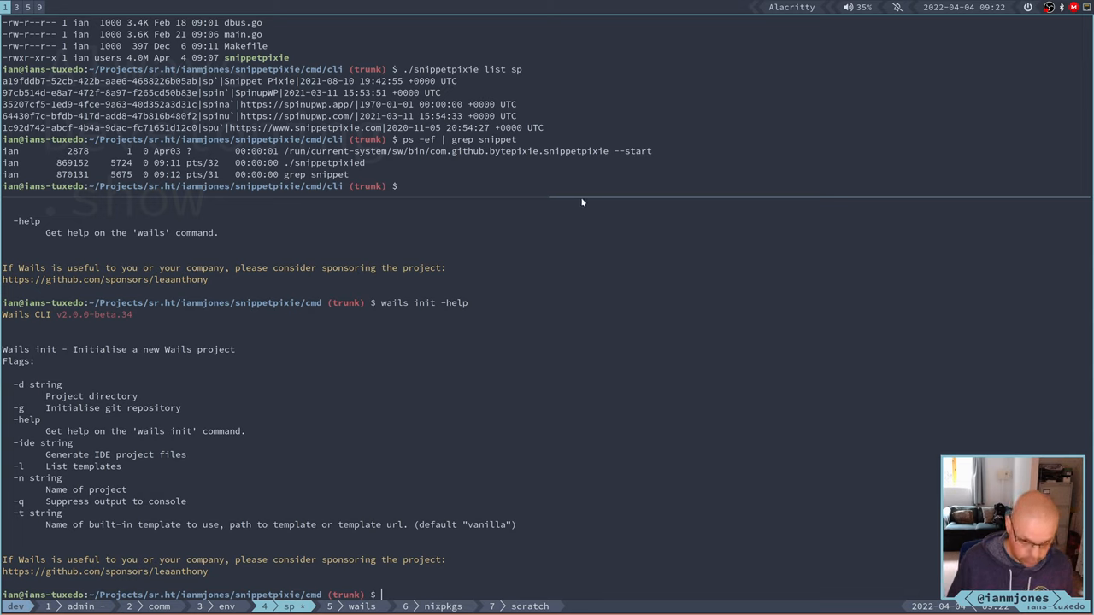
# List available templates with wails init -l, then clear the terminal.
pyautogui.write('wails init -')
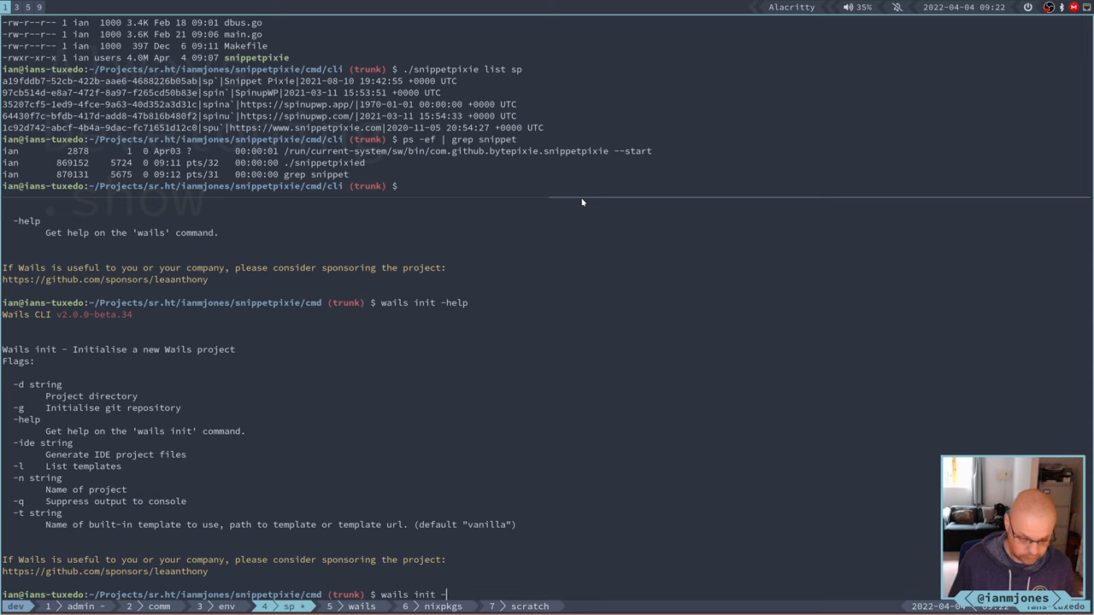
pyautogui.press('Return')
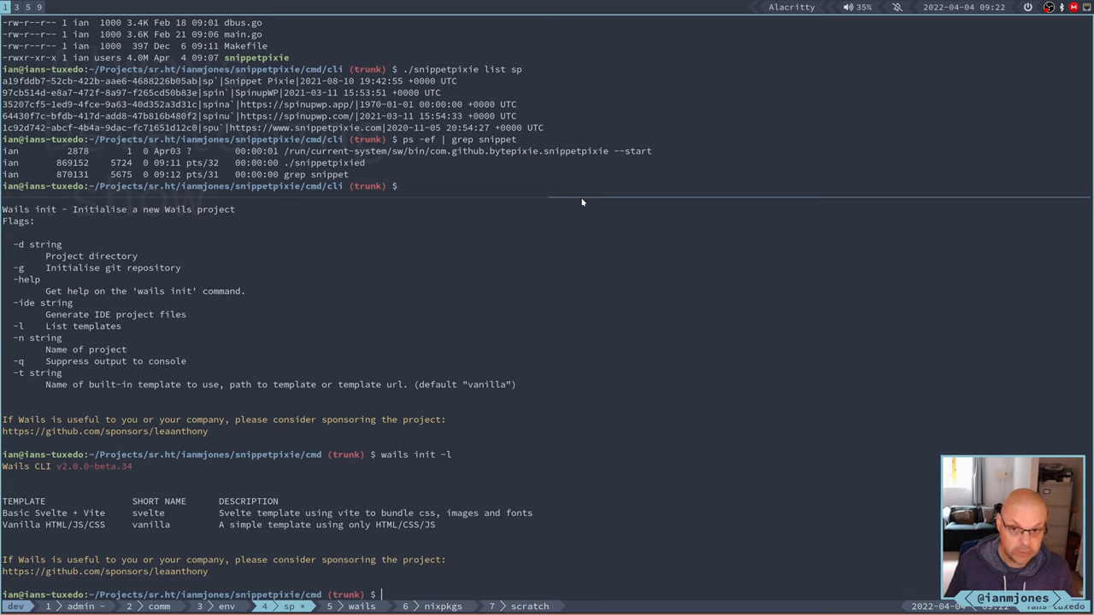
pyautogui.moveTo(593, 202)
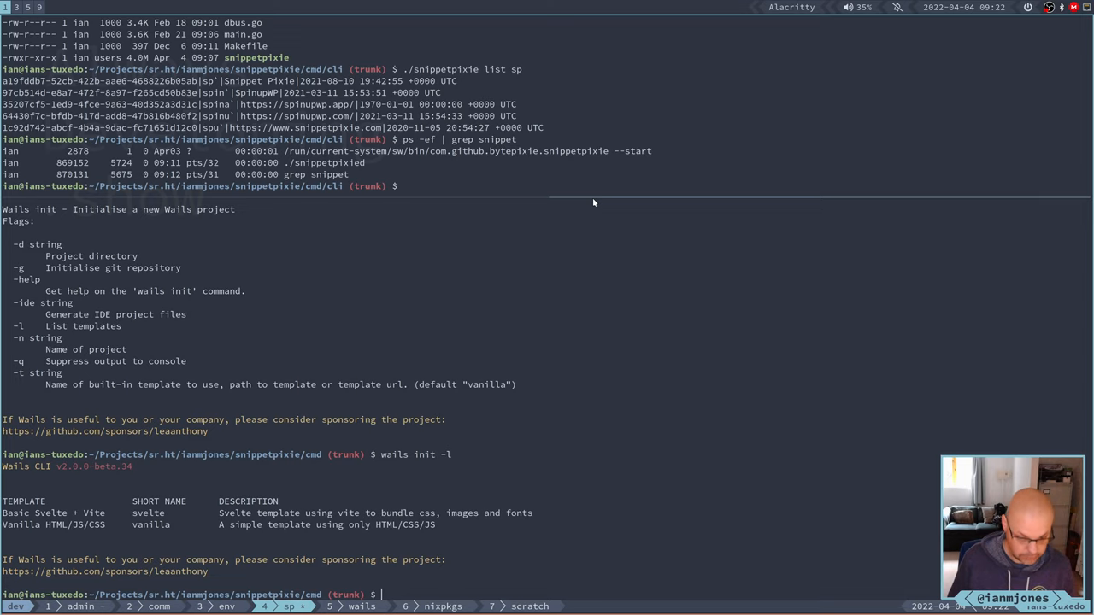
pyautogui.write('clear')
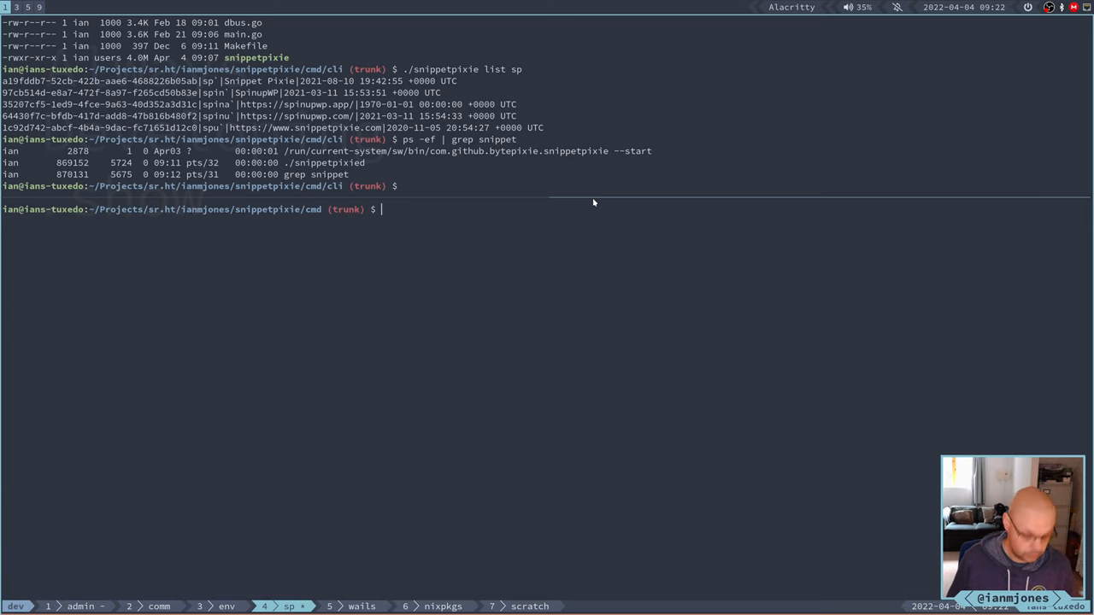
# Run wails init -t svelte -ide goland -n snippetpixiegui -d gui in the cmd directory.
pyautogui.write('we')
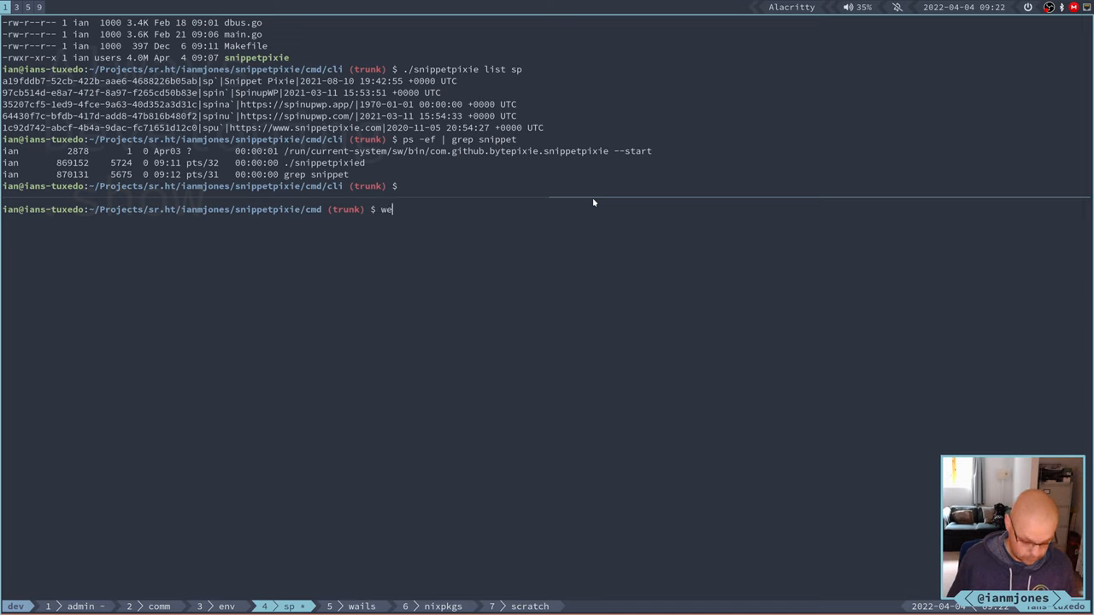
pyautogui.press('BackSpace')
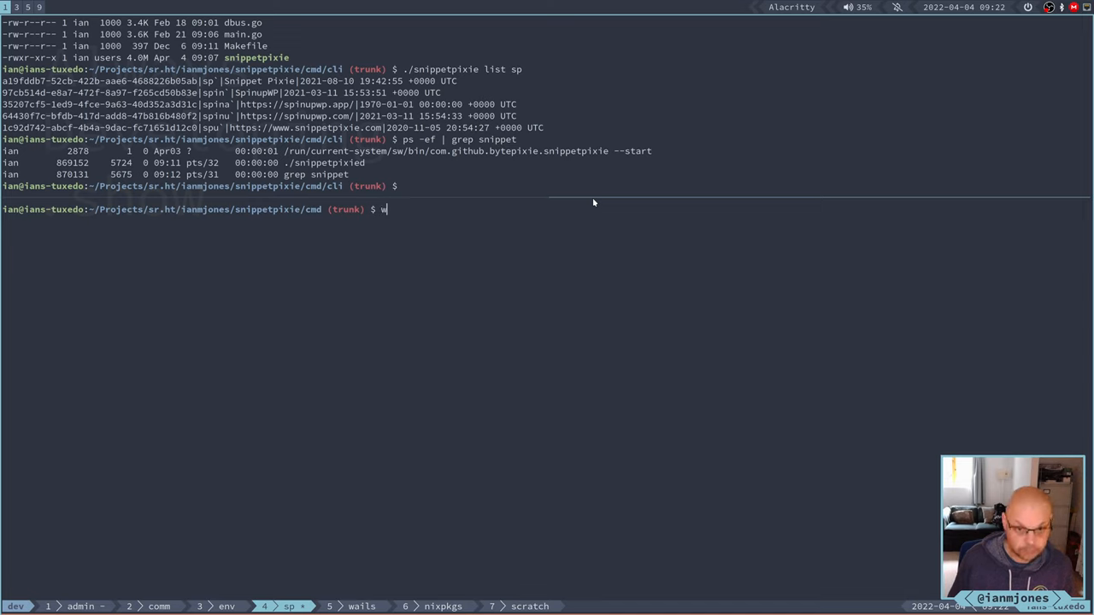
pyautogui.write('ails init')
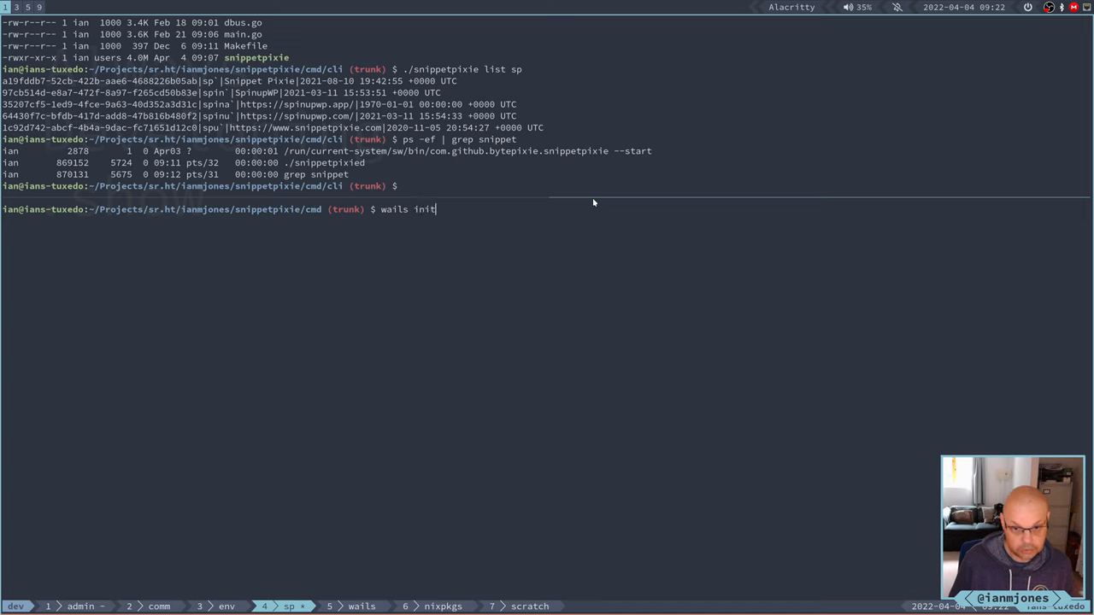
pyautogui.write('-t')
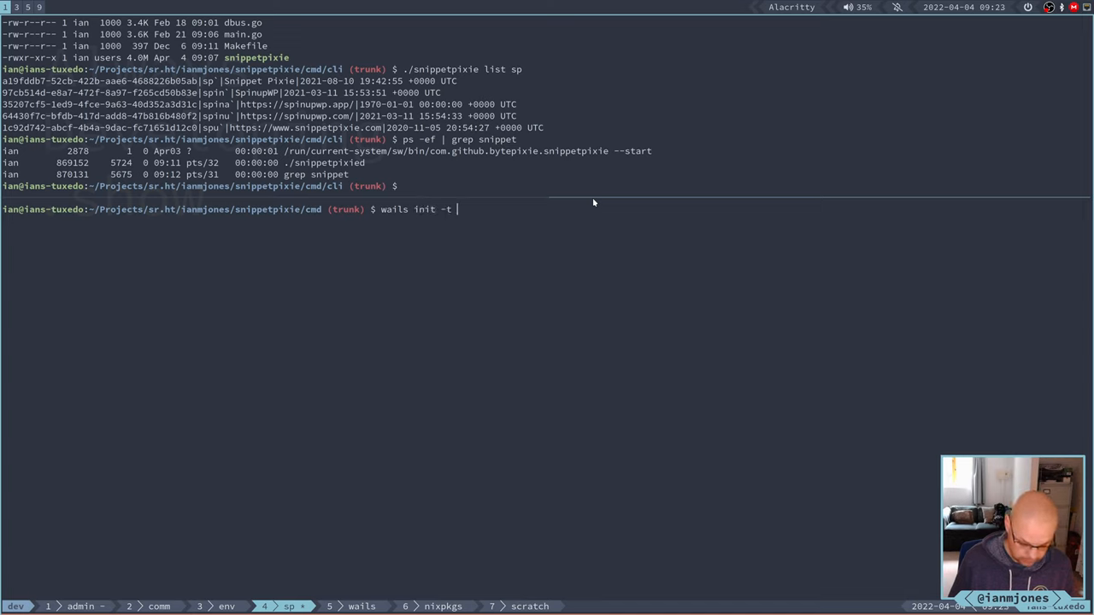
pyautogui.write('svelte')
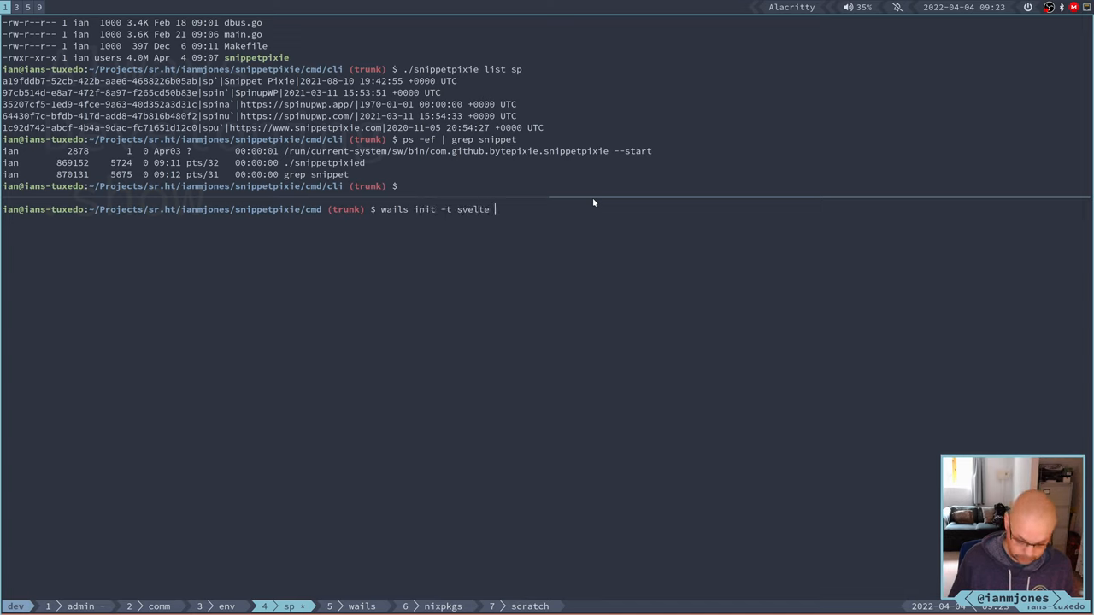
pyautogui.write('-ide')
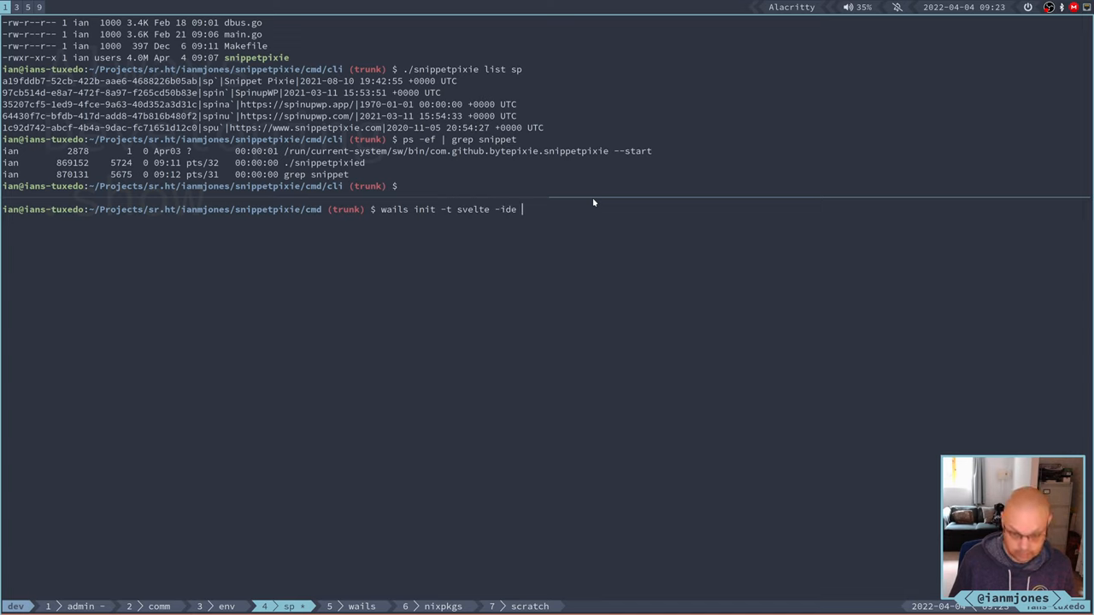
pyautogui.write('goland')
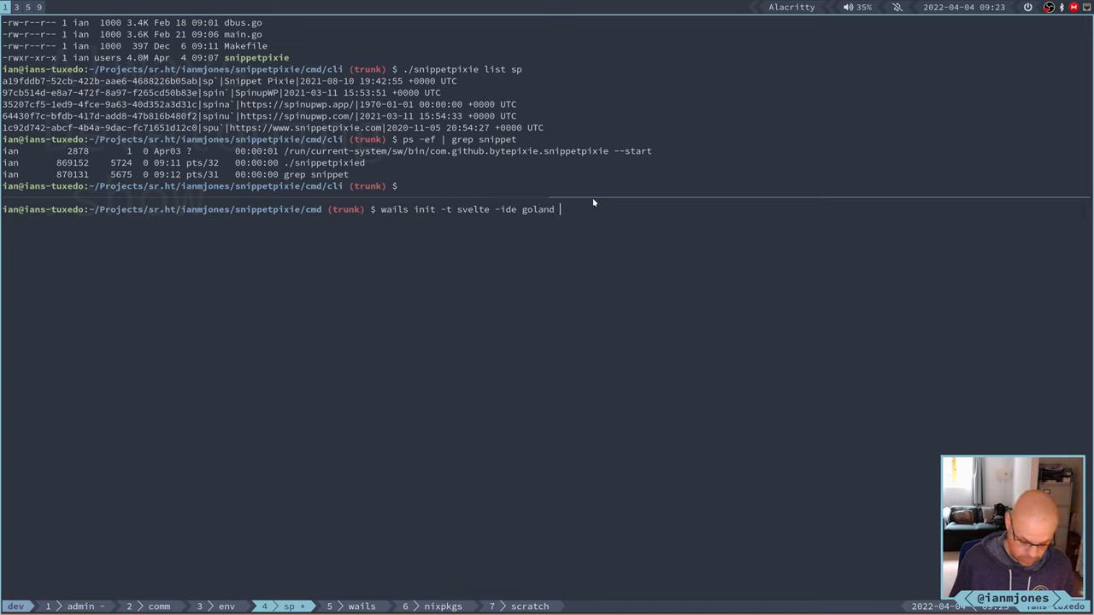
pyautogui.write('-n')
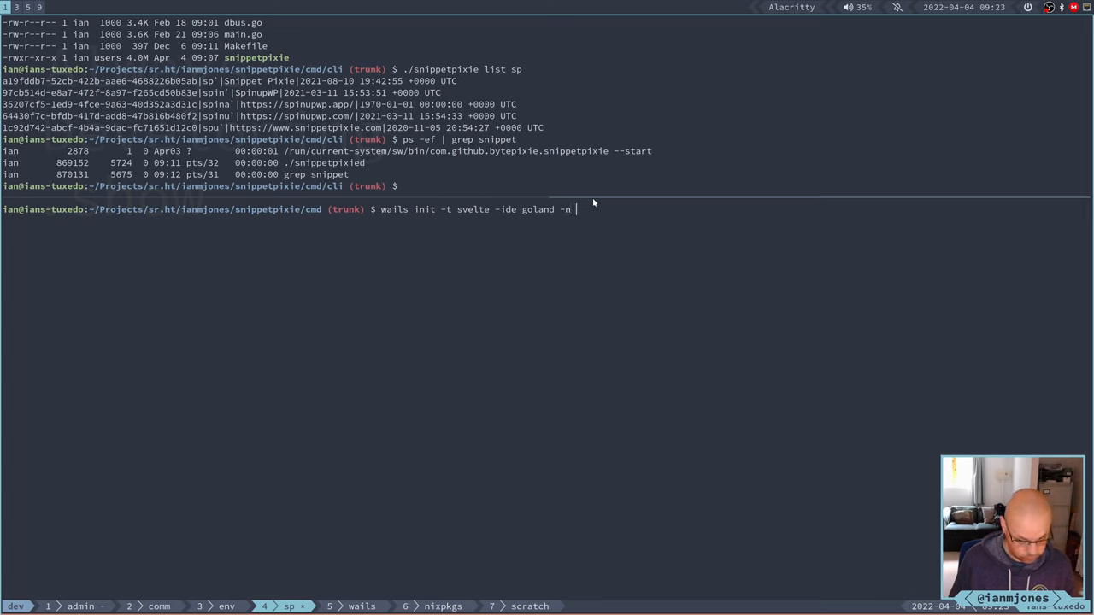
pyautogui.write('snj')
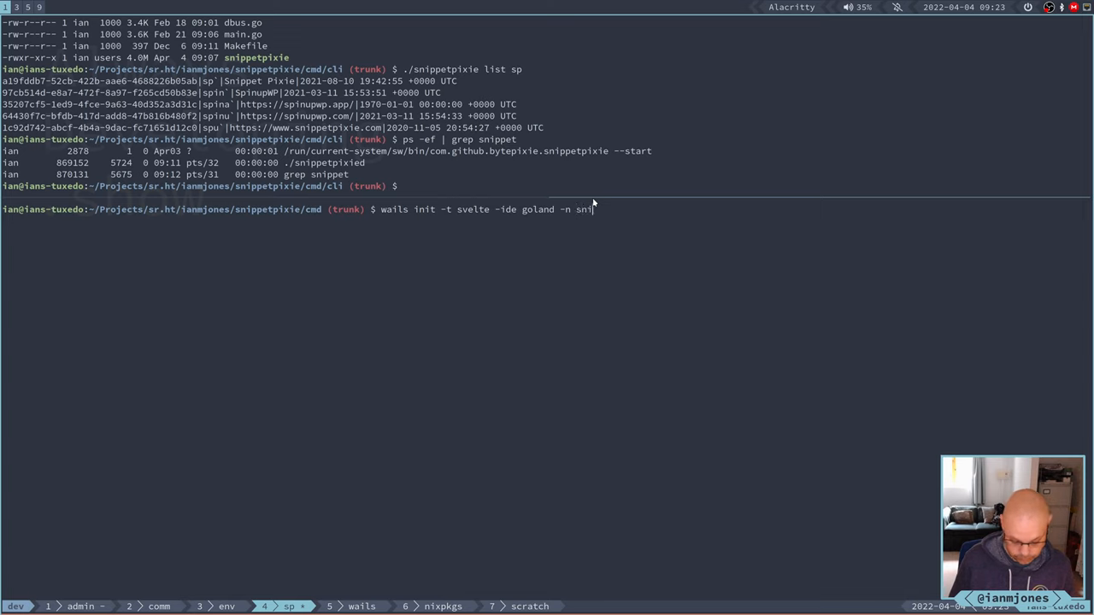
pyautogui.write('petp')
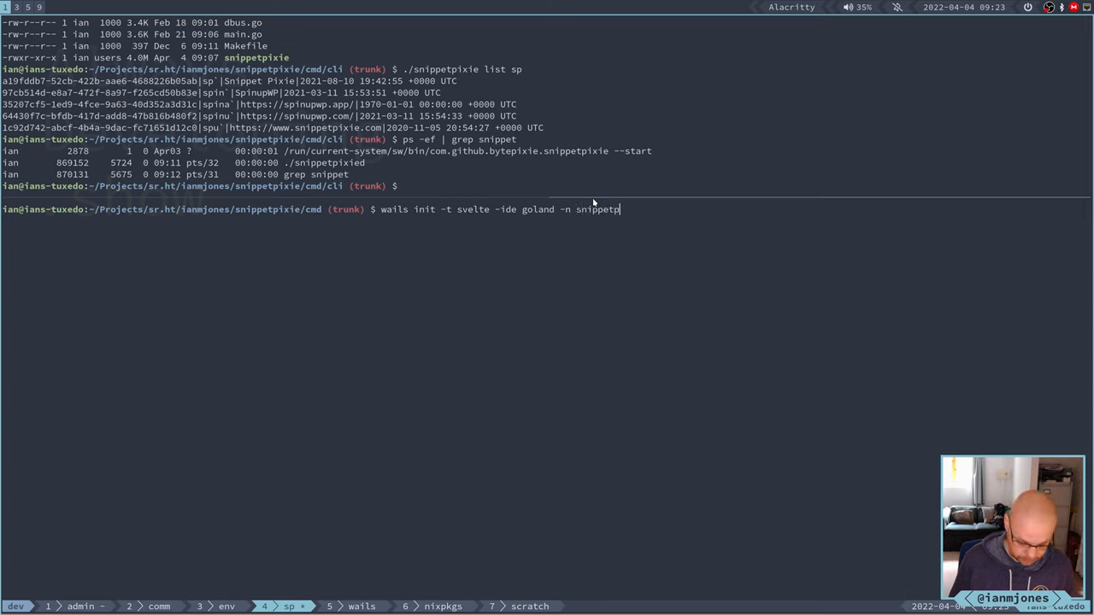
pyautogui.write('ixie')
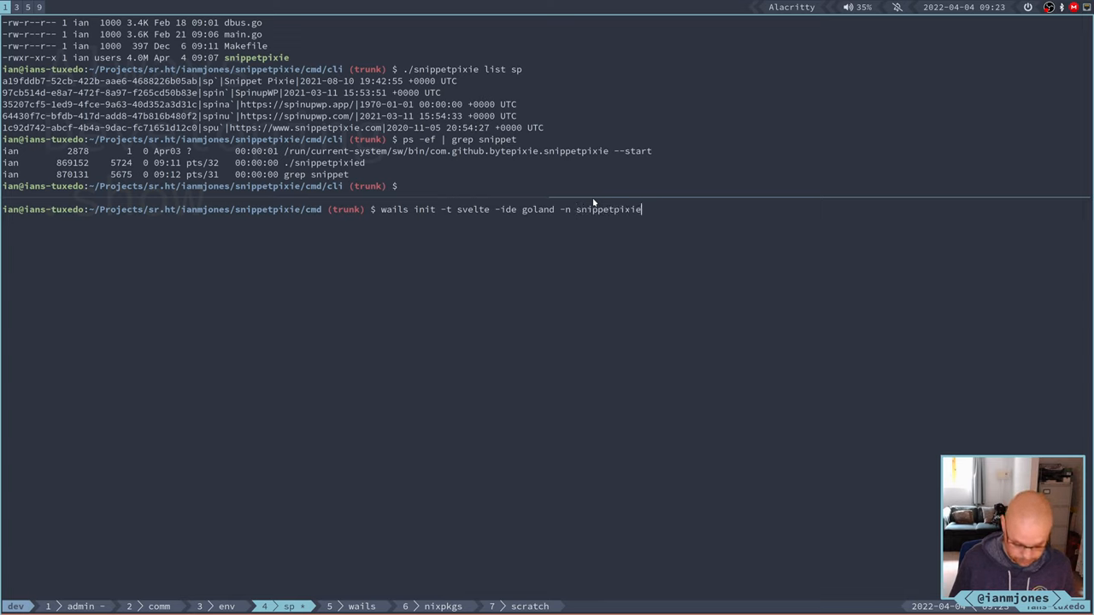
pyautogui.write('gui')
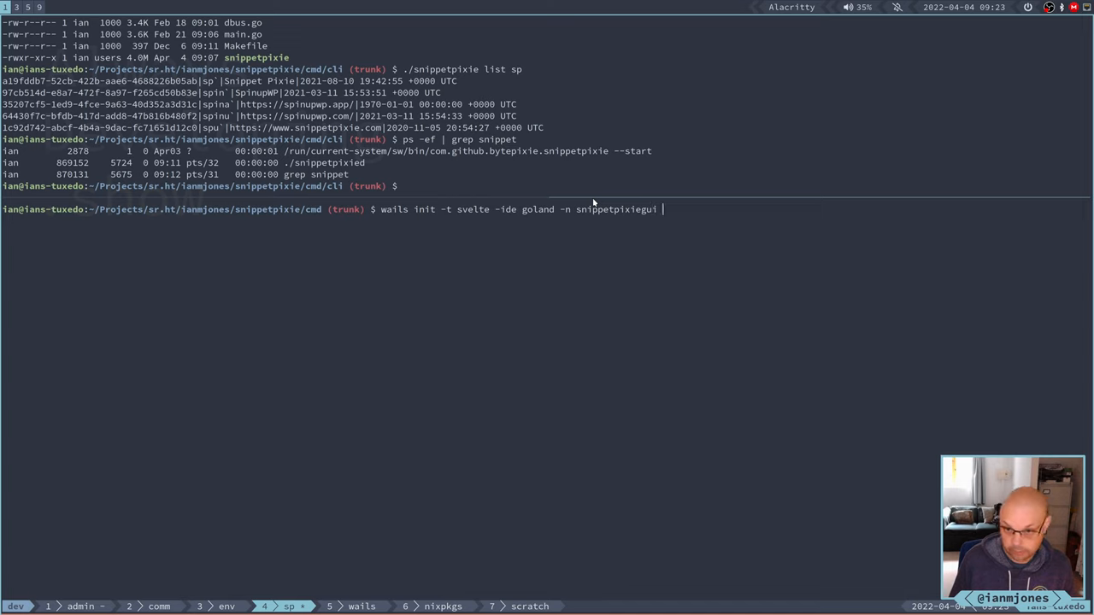
pyautogui.write('-')
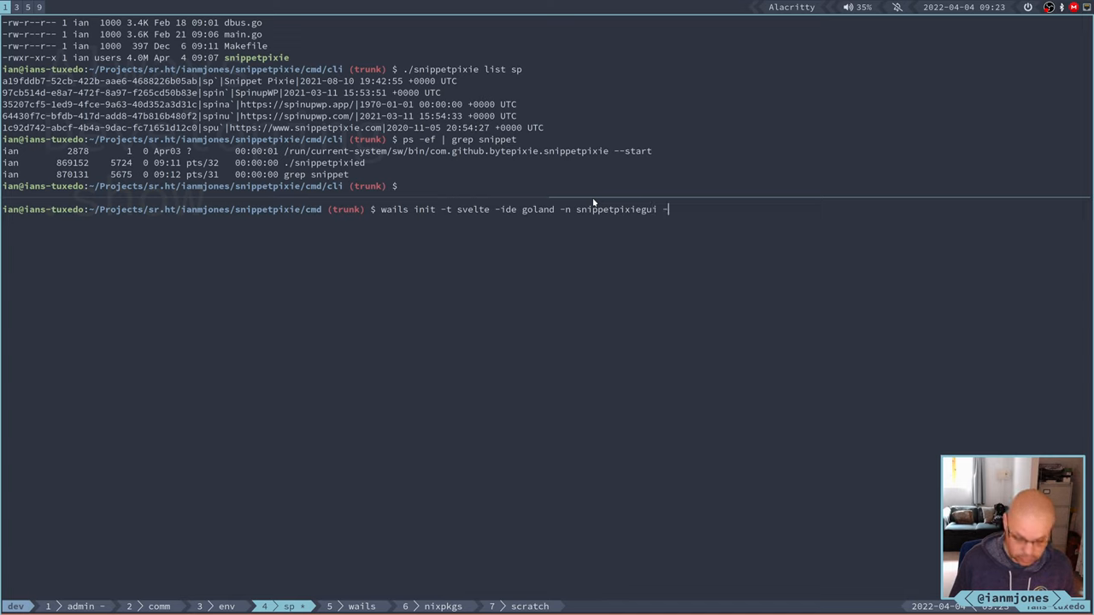
pyautogui.write('d g')
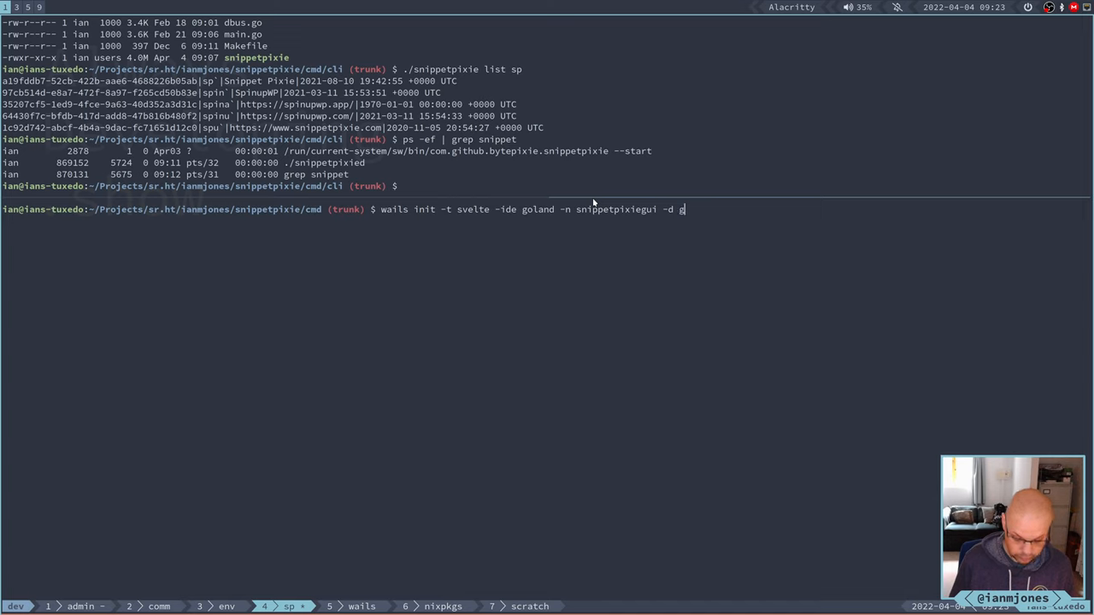
pyautogui.write('ui')
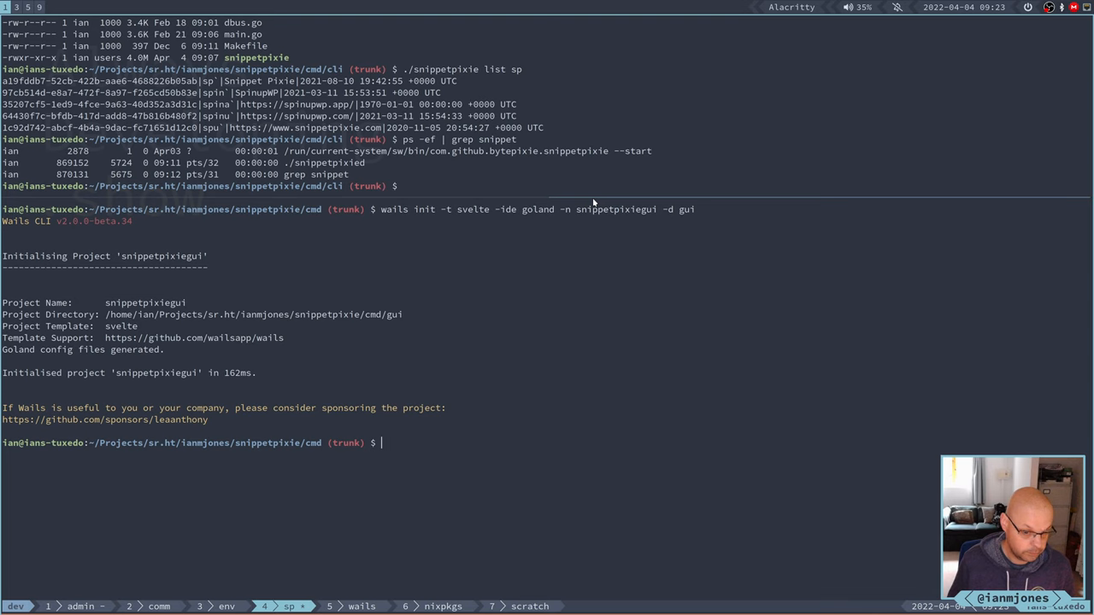
# List the cmd directory and the new gui project's files with ls -l and ls -l gui.
pyautogui.write('ls -l gui')
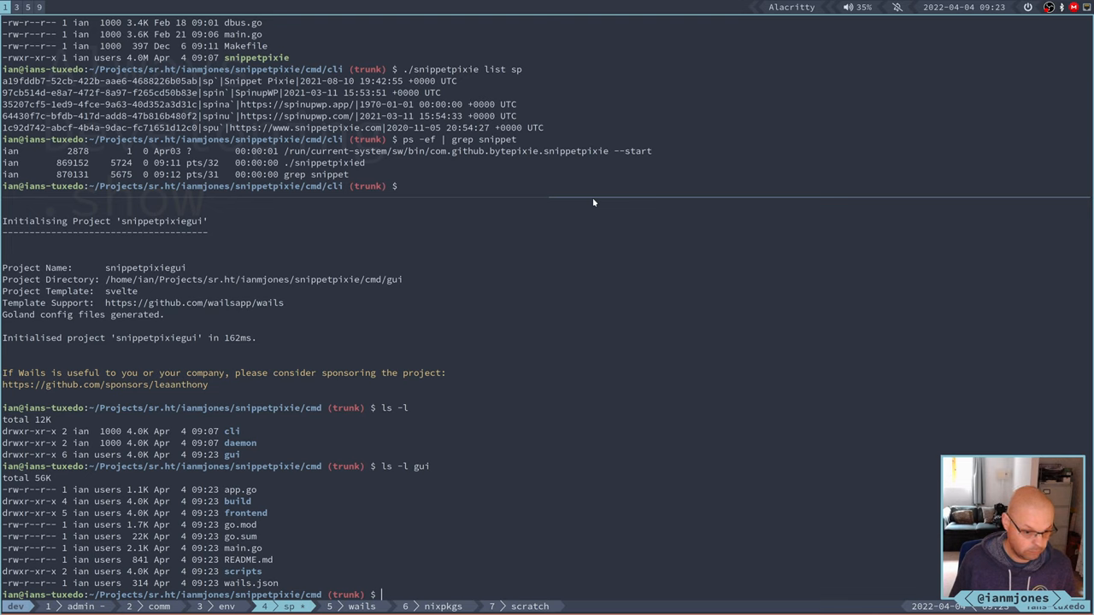
pyautogui.write('ls -l gui')
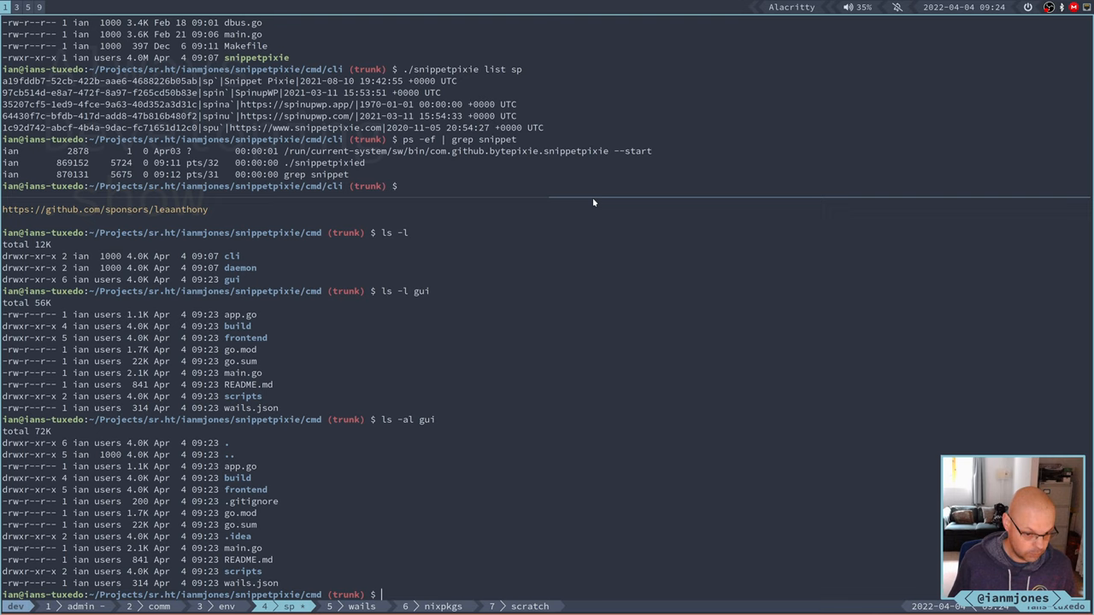
pyautogui.moveTo(438, 280)
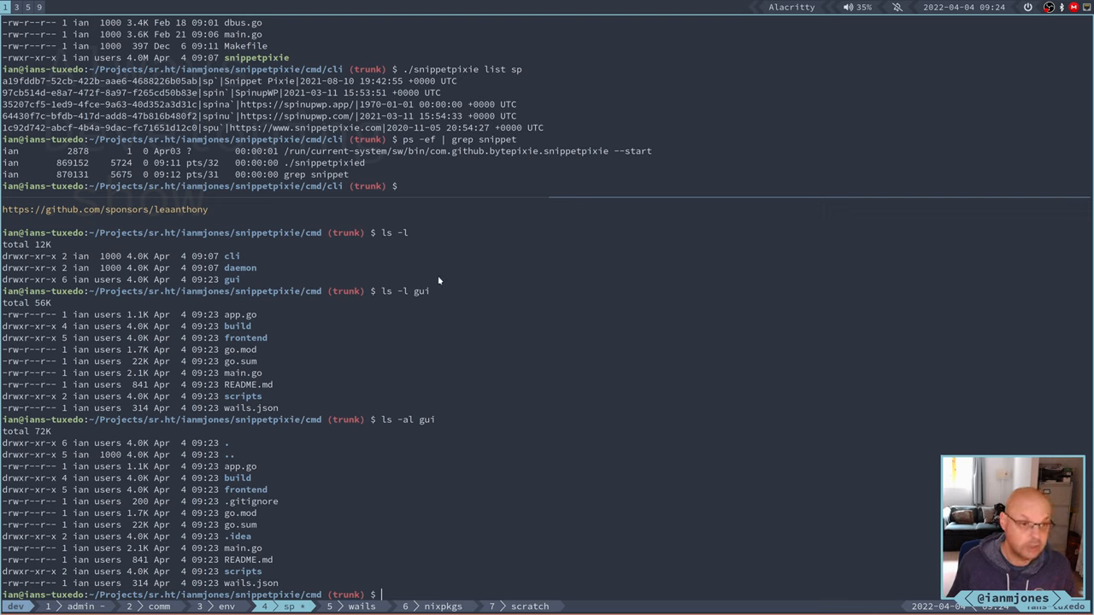
pyautogui.moveTo(465, 283)
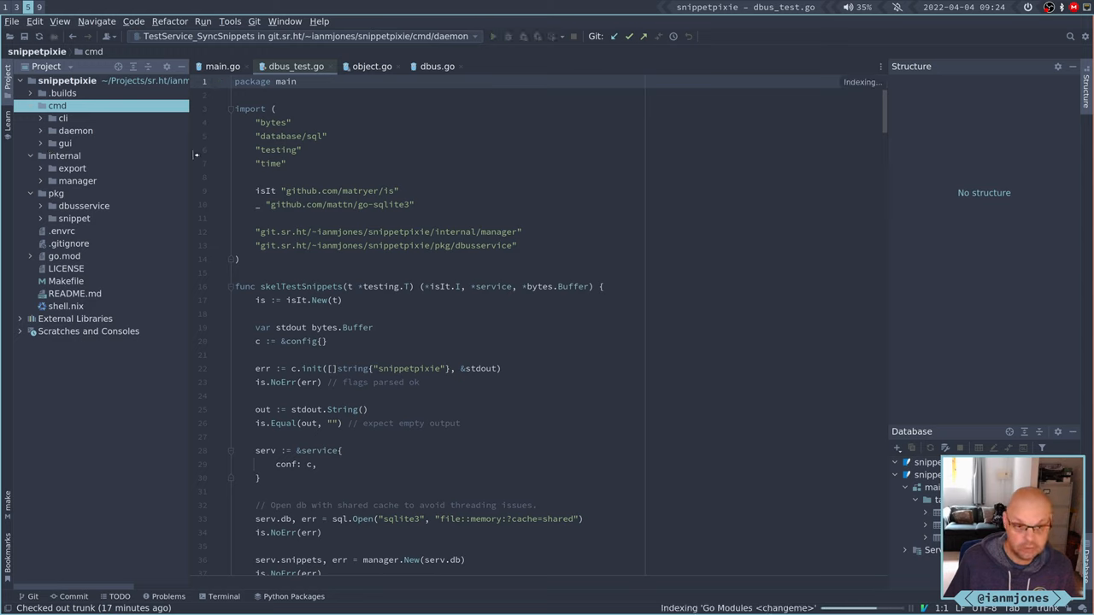
pyautogui.moveTo(164, 157)
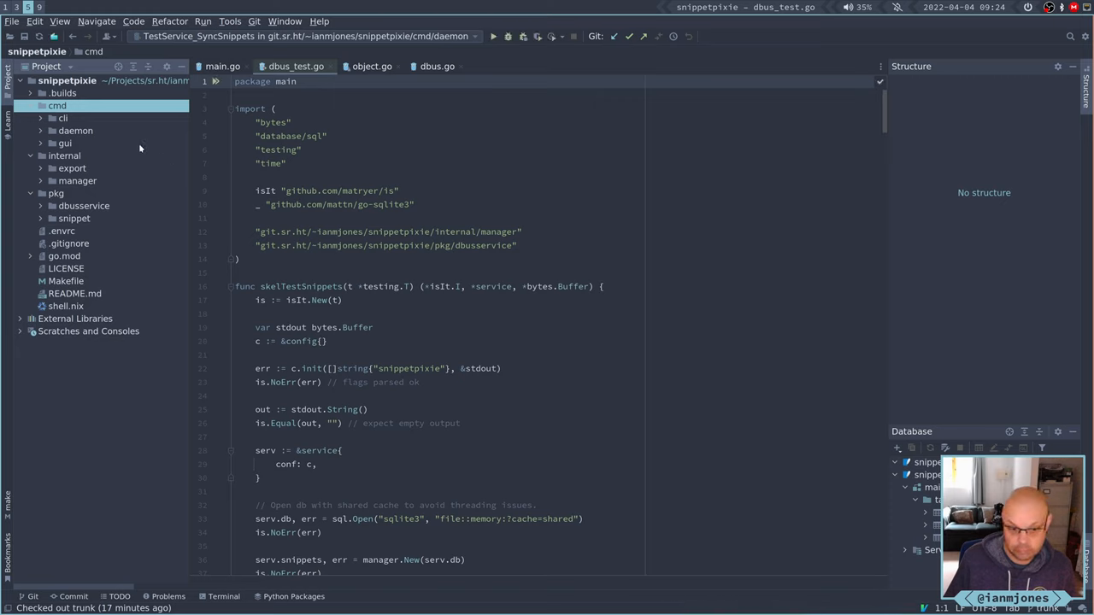
# Expand cmd/gui in the project tree and select its build folder.
pyautogui.click(65, 144)
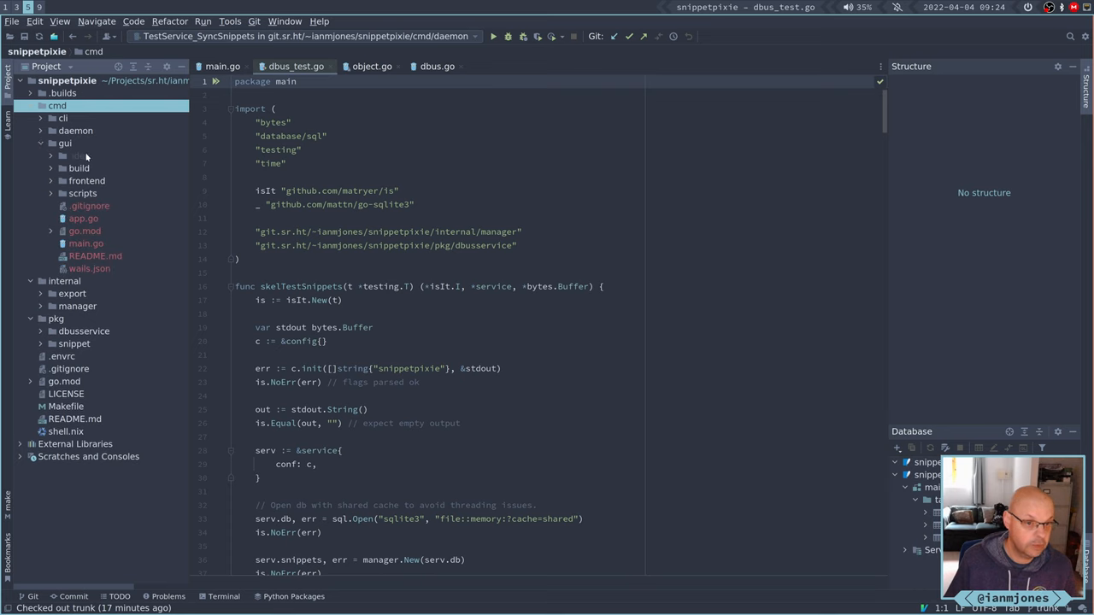
pyautogui.moveTo(92, 162)
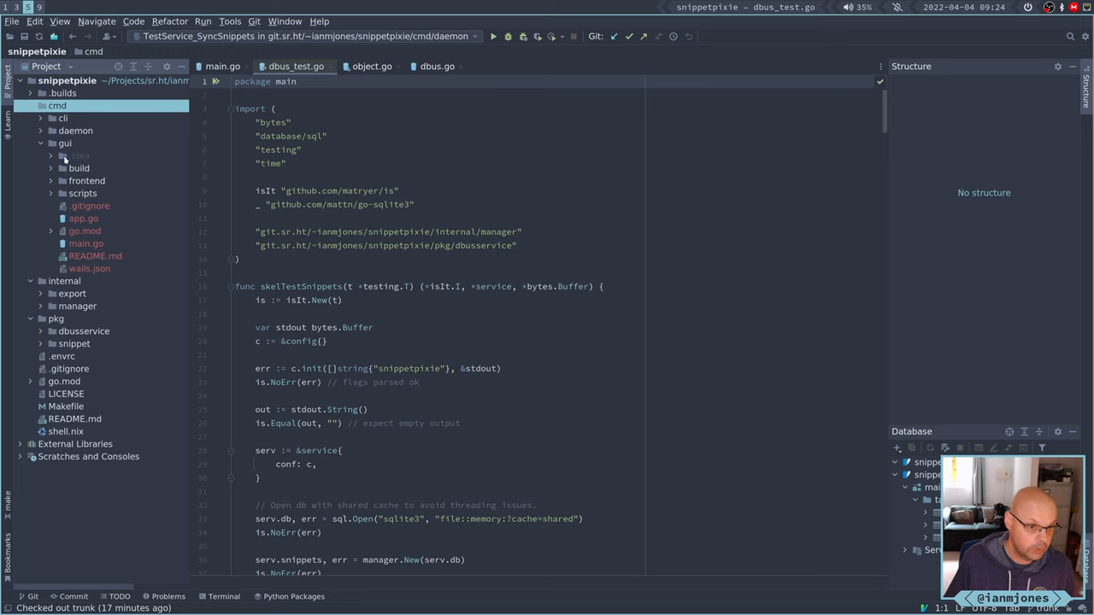
pyautogui.click(79, 167)
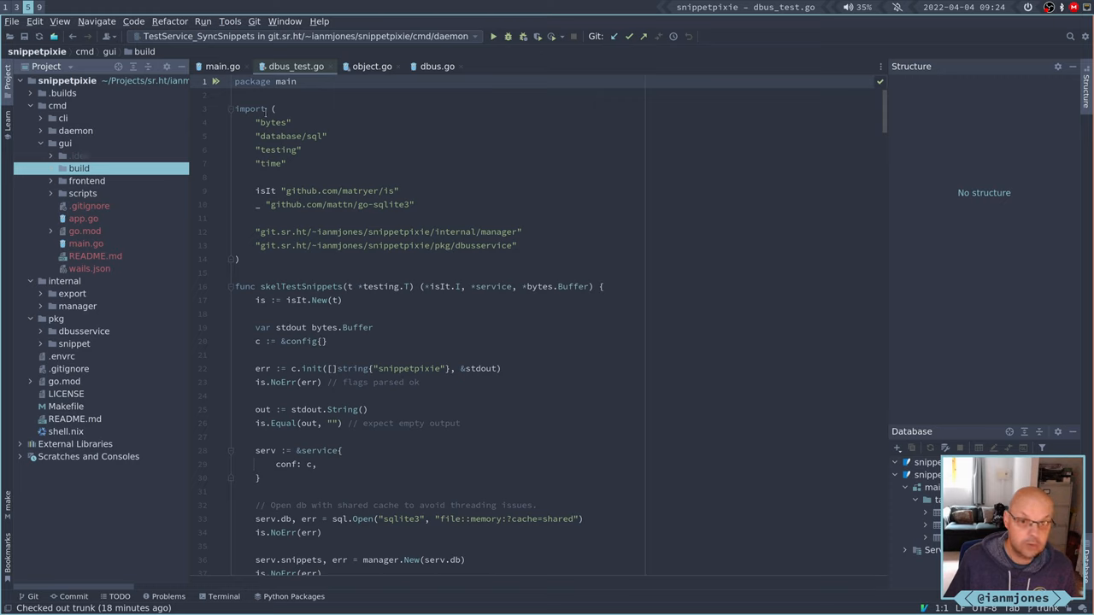
pyautogui.moveTo(181, 185)
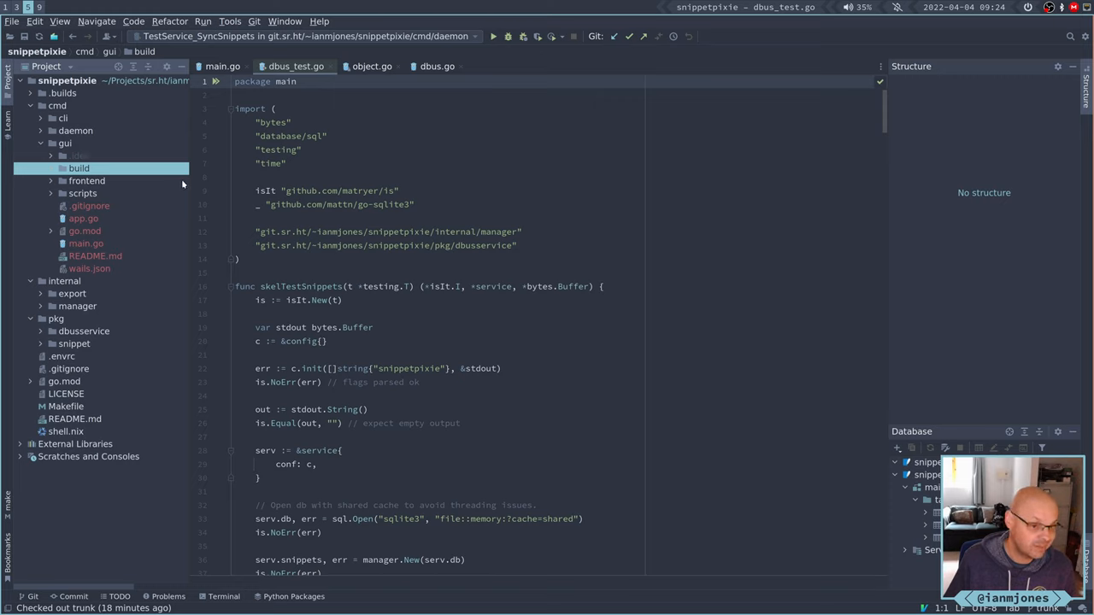
pyautogui.moveTo(174, 195)
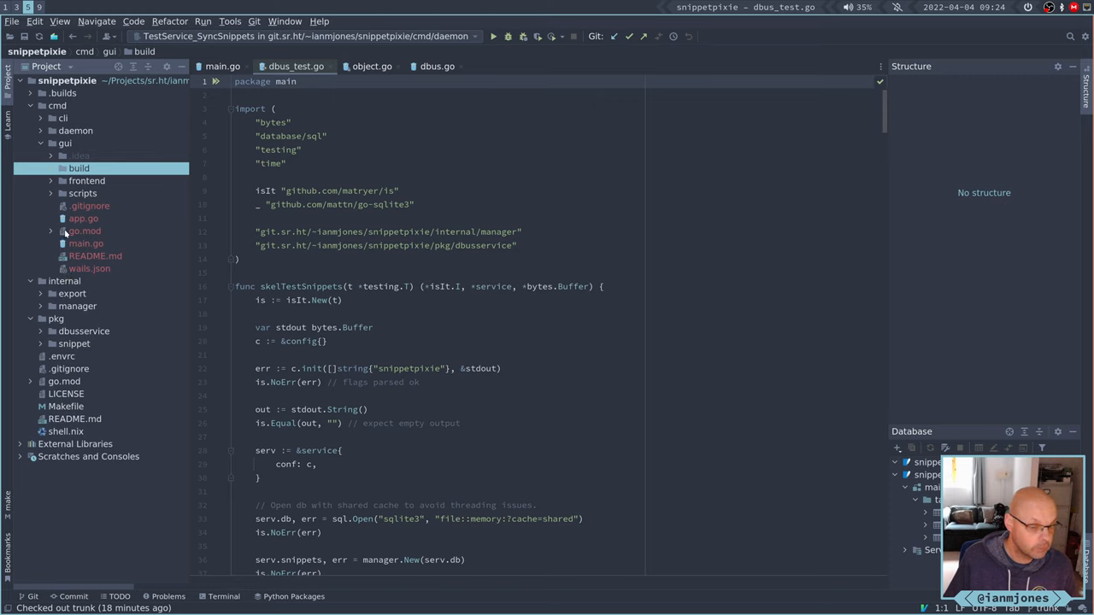
# Open the gui project's wails.json showing the snippetpixiegui configuration.
pyautogui.click(89, 268)
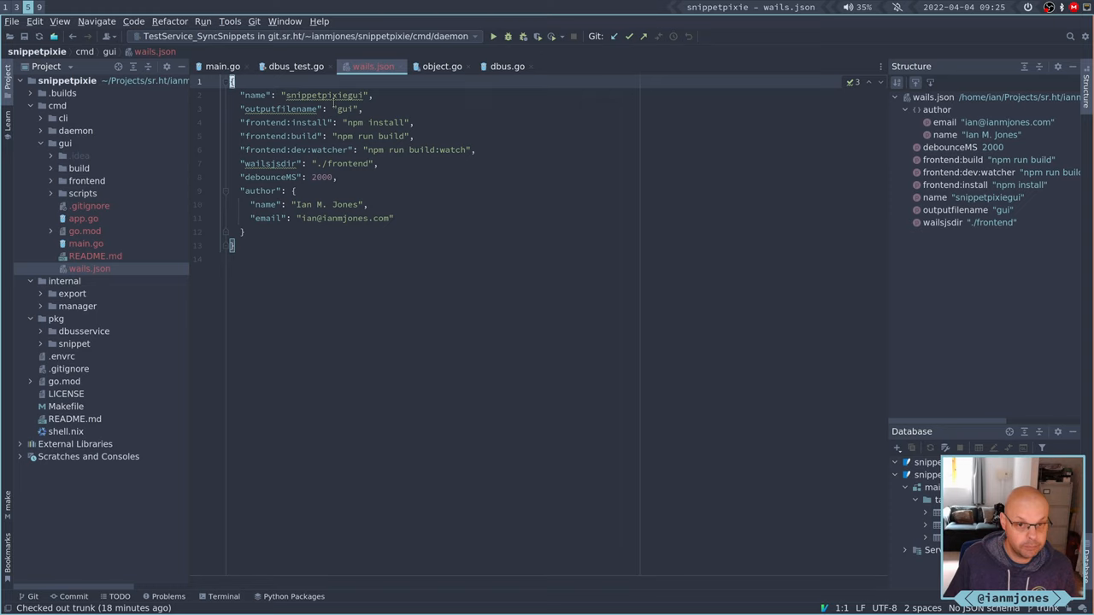
pyautogui.moveTo(89, 253)
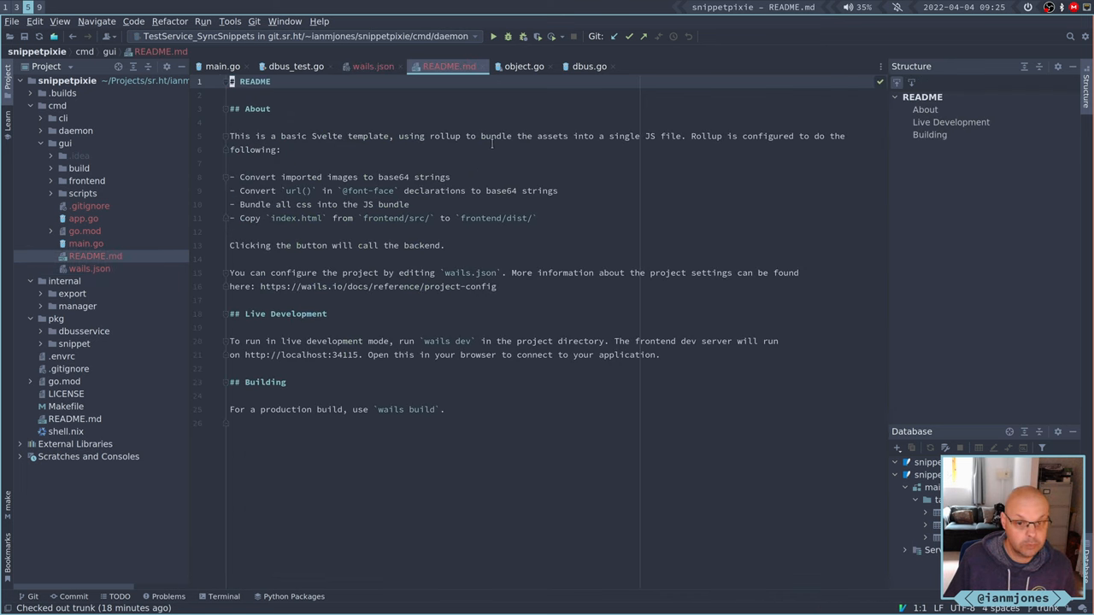
pyautogui.moveTo(486, 65)
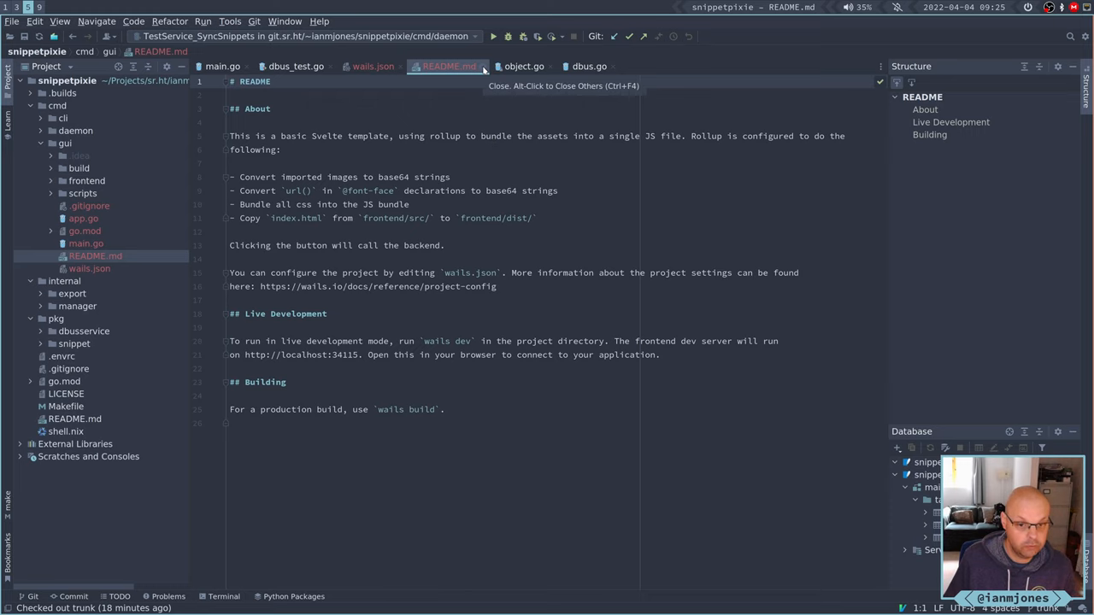
# Read the gui README about the Svelte template, then close its editor tab.
pyautogui.click(373, 65)
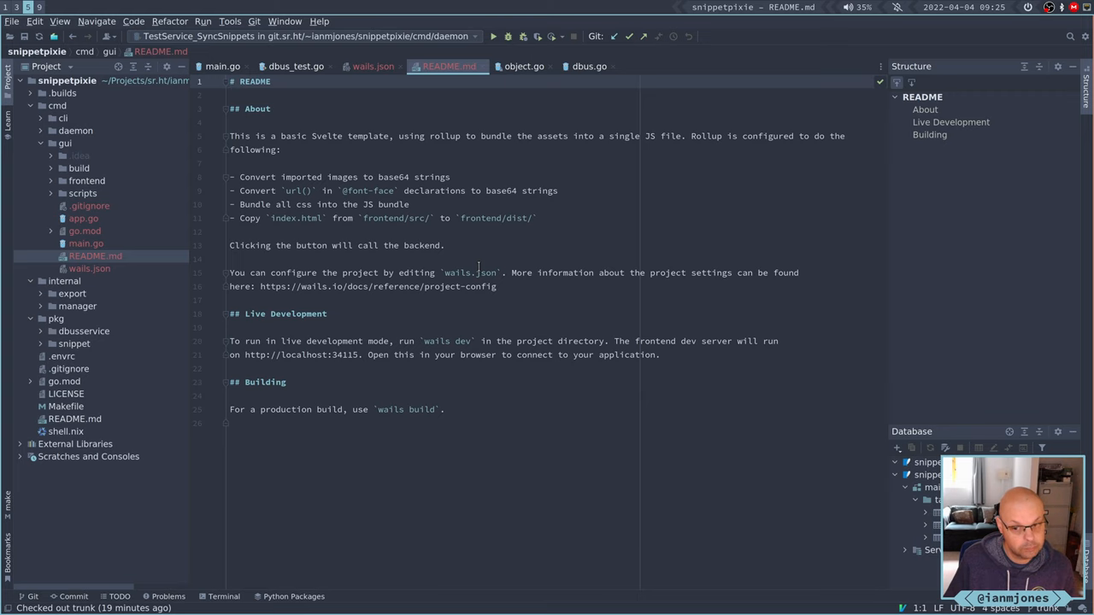
pyautogui.moveTo(486, 72)
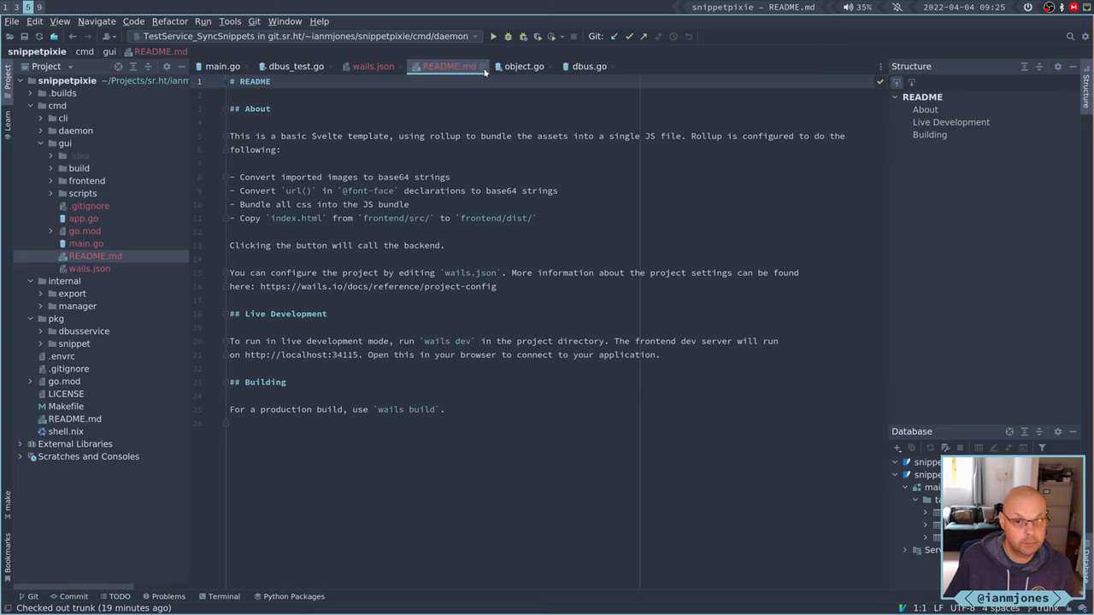
pyautogui.click(373, 65)
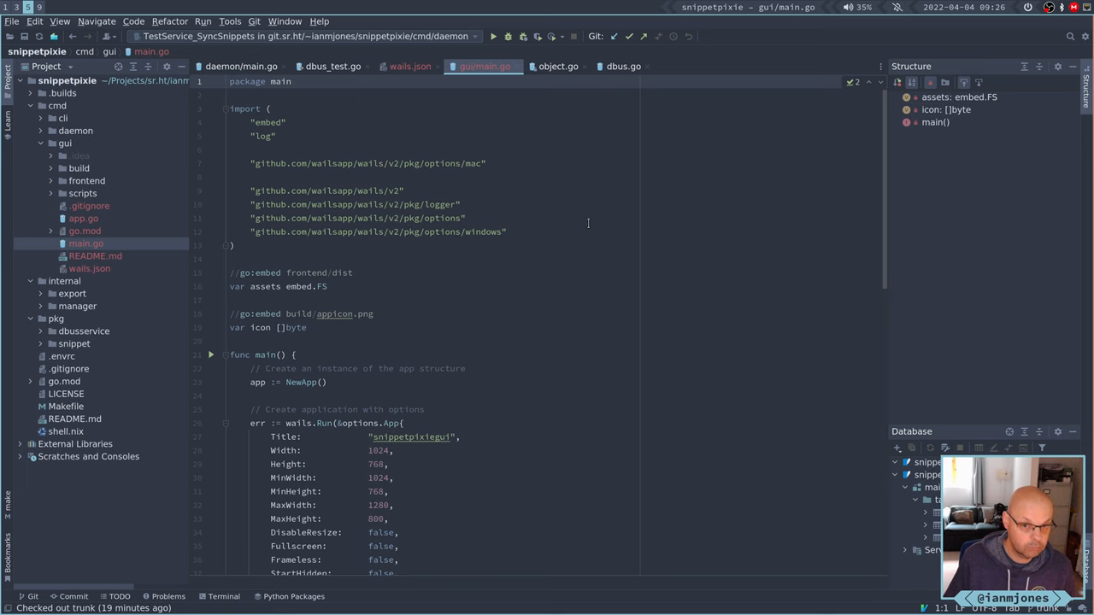
pyautogui.scroll(-3)
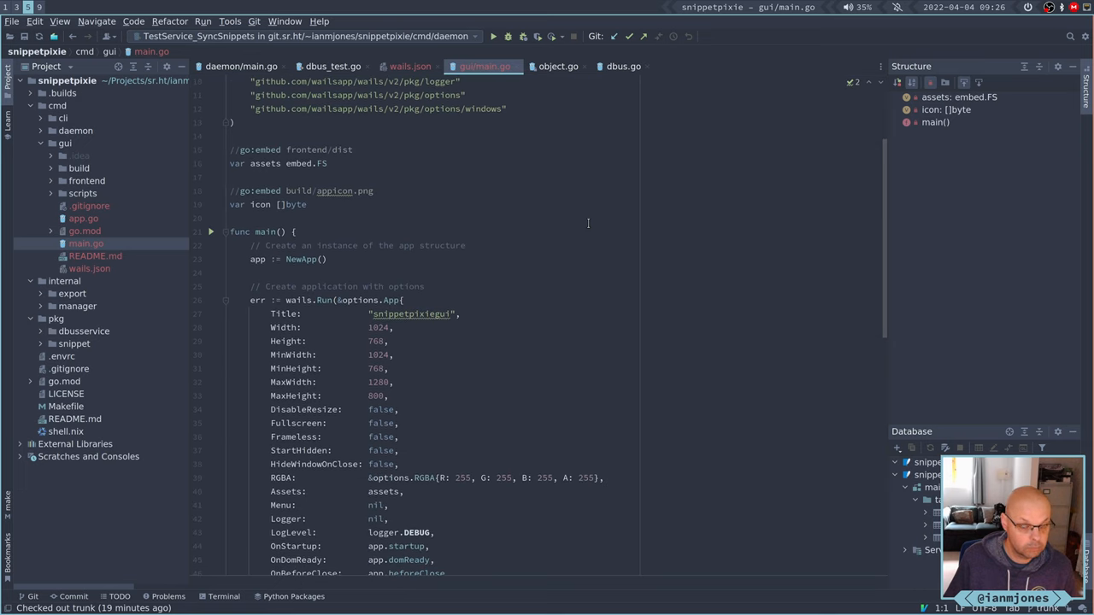
pyautogui.scroll(-3)
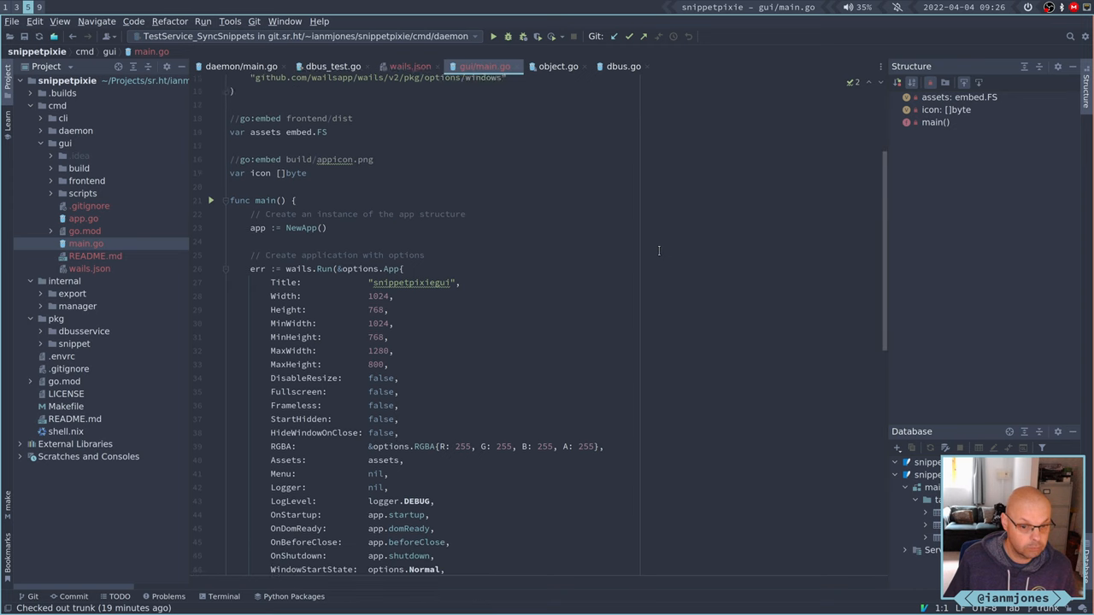
pyautogui.scroll(-3)
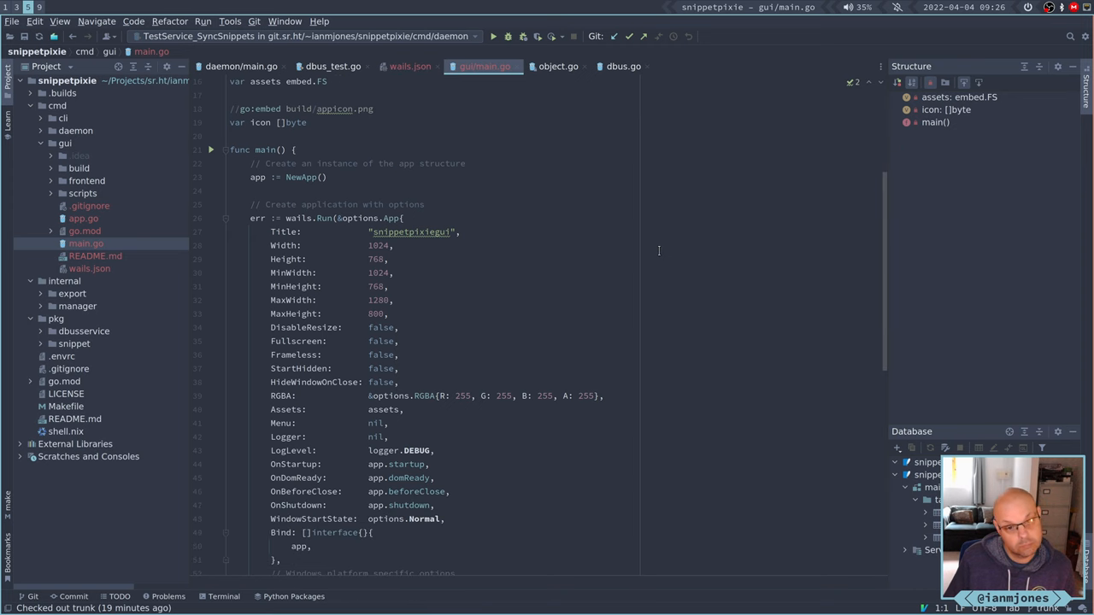
pyautogui.scroll(-3)
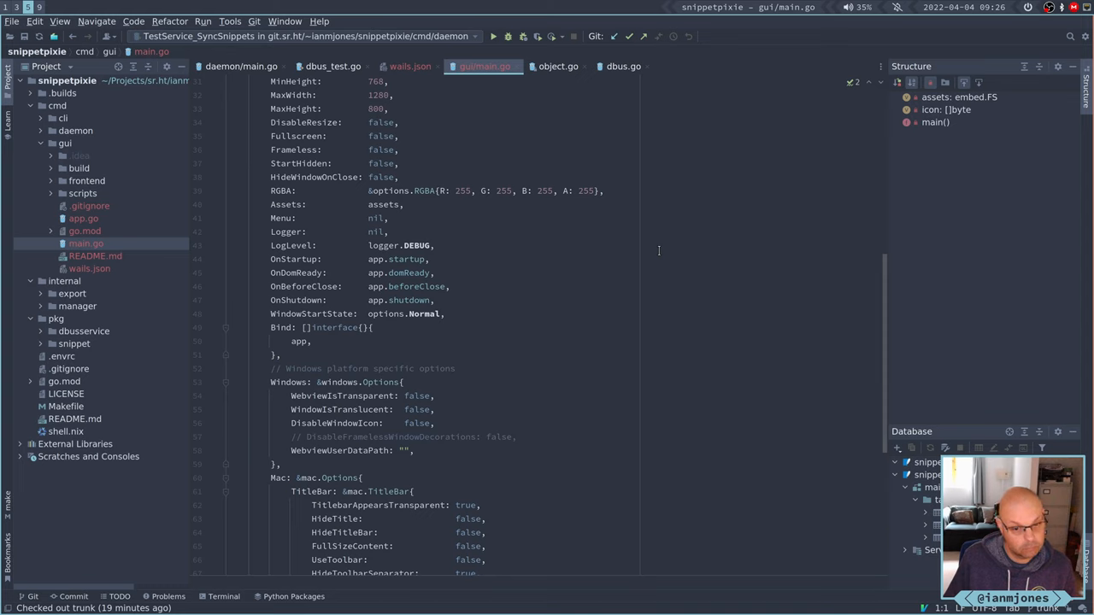
pyautogui.scroll(-3)
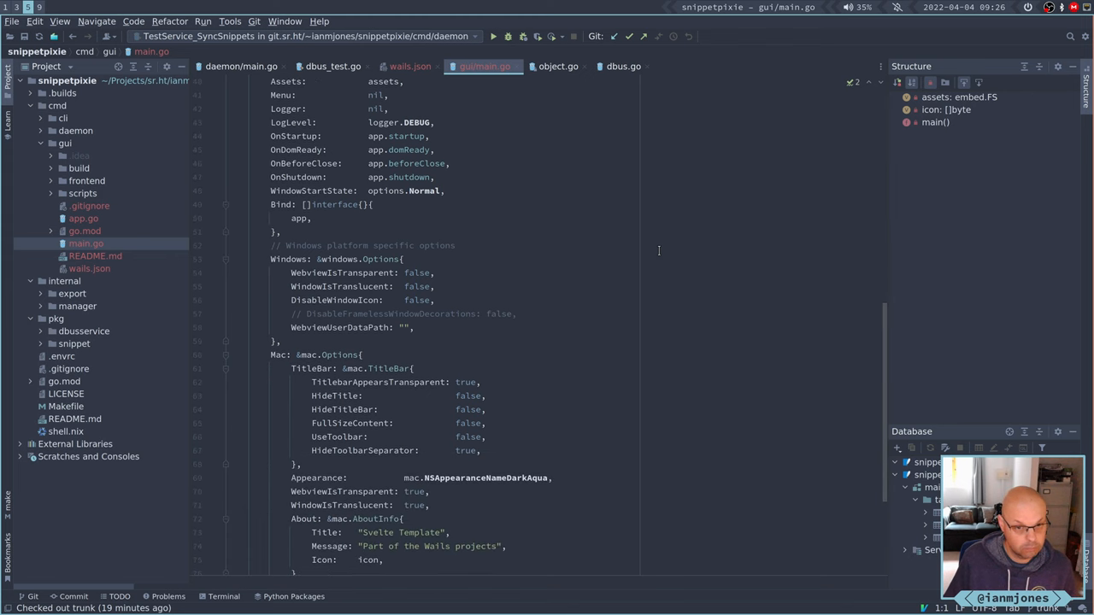
pyautogui.scroll(-3)
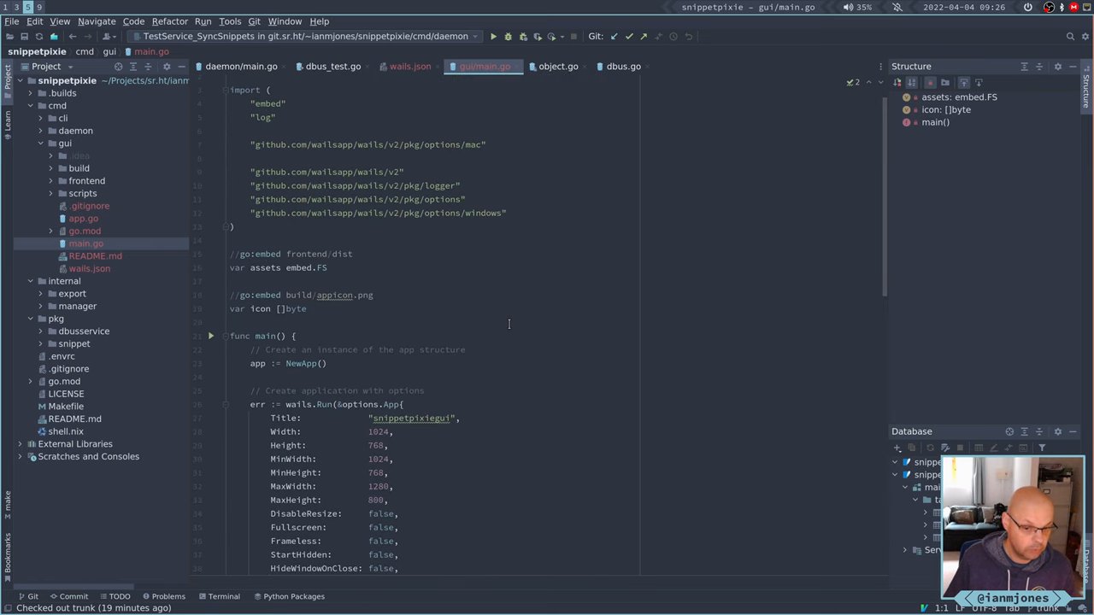
pyautogui.scroll(-3)
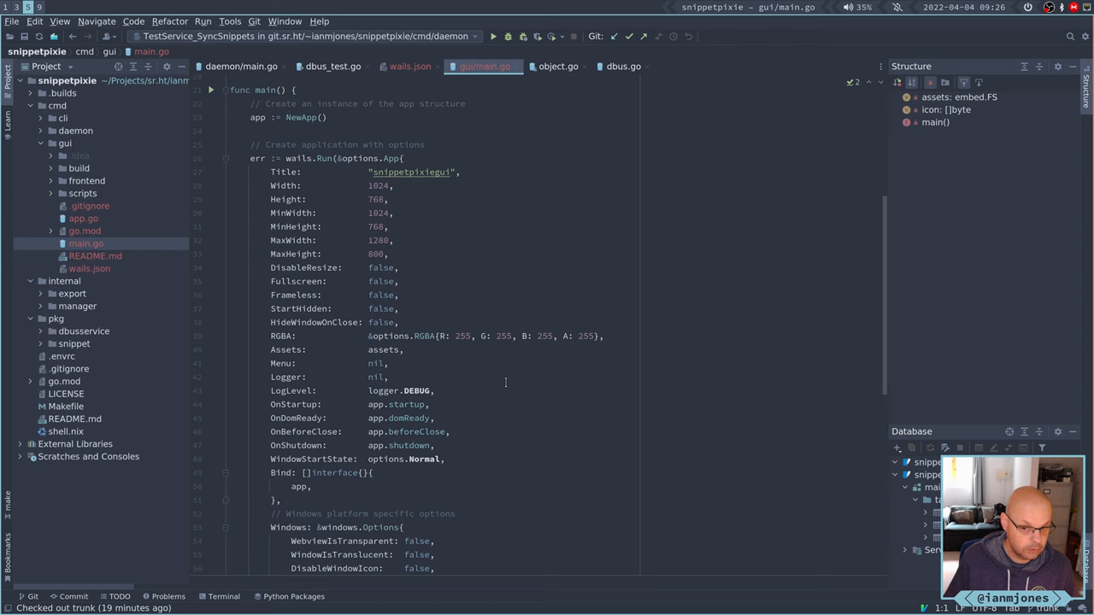
pyautogui.scroll(-3)
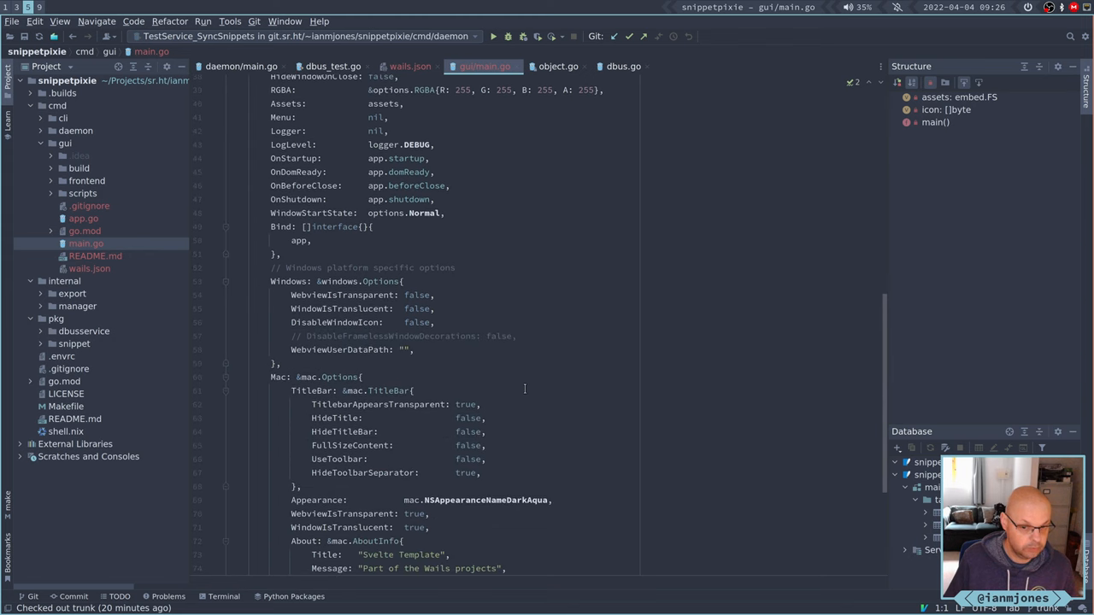
pyautogui.scroll(-3)
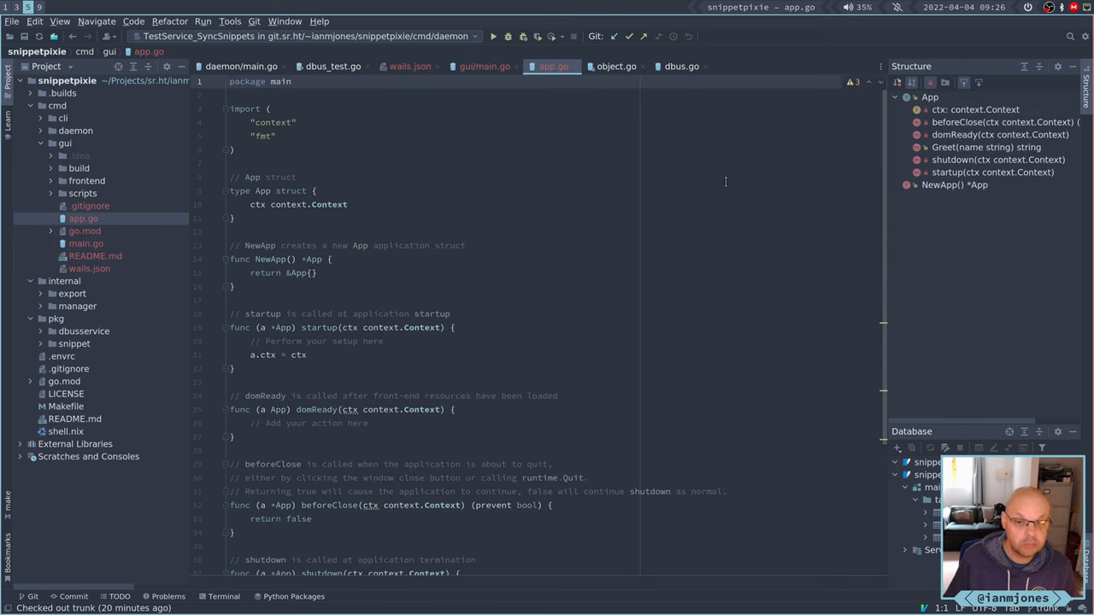
# Expand cmd/gui/frontend, close the app.go and main.go tabs, leaving index.html showing.
pyautogui.scroll(-3)
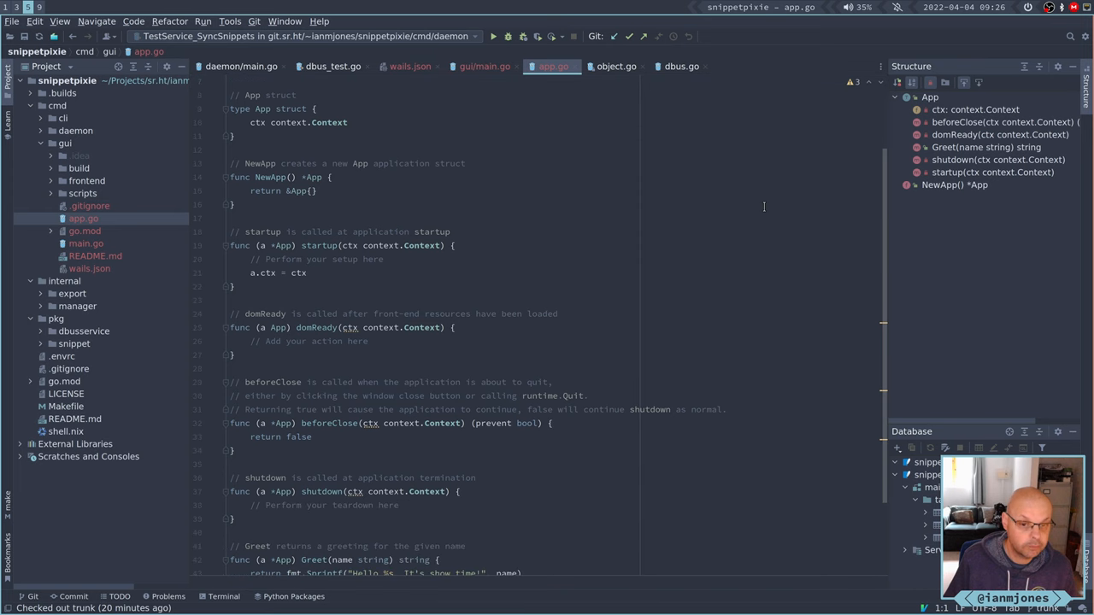
pyautogui.scroll(-3)
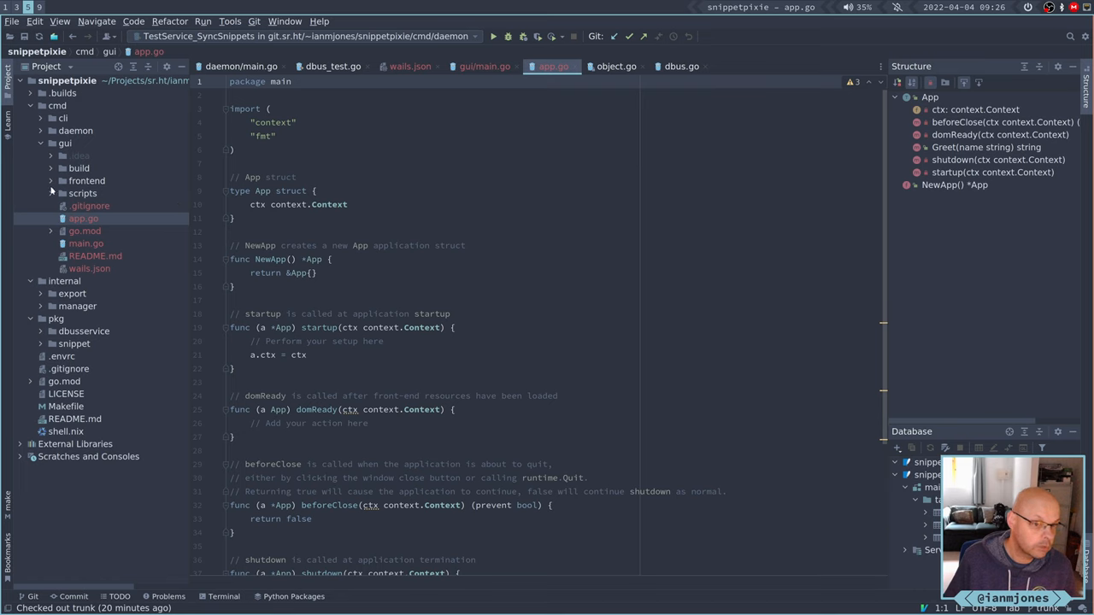
pyautogui.click(85, 181)
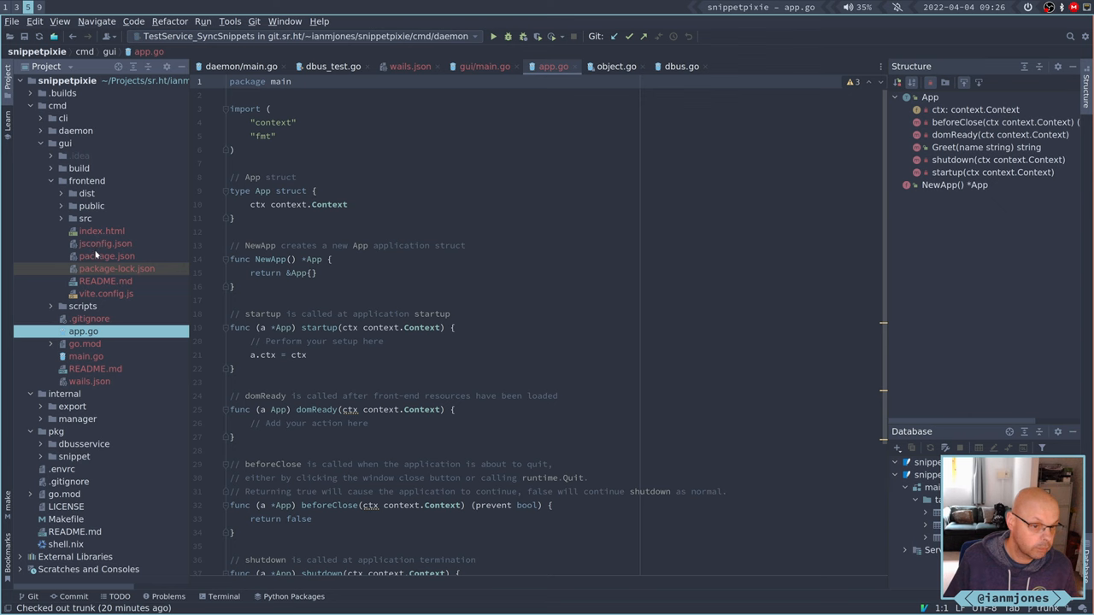
pyautogui.click(106, 256)
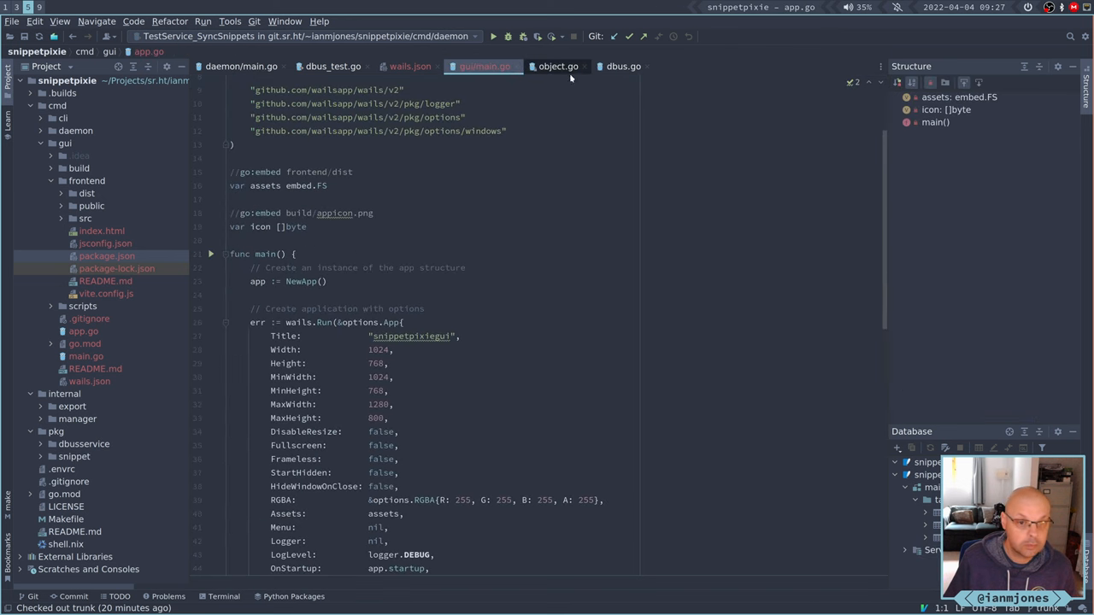
pyautogui.click(485, 65)
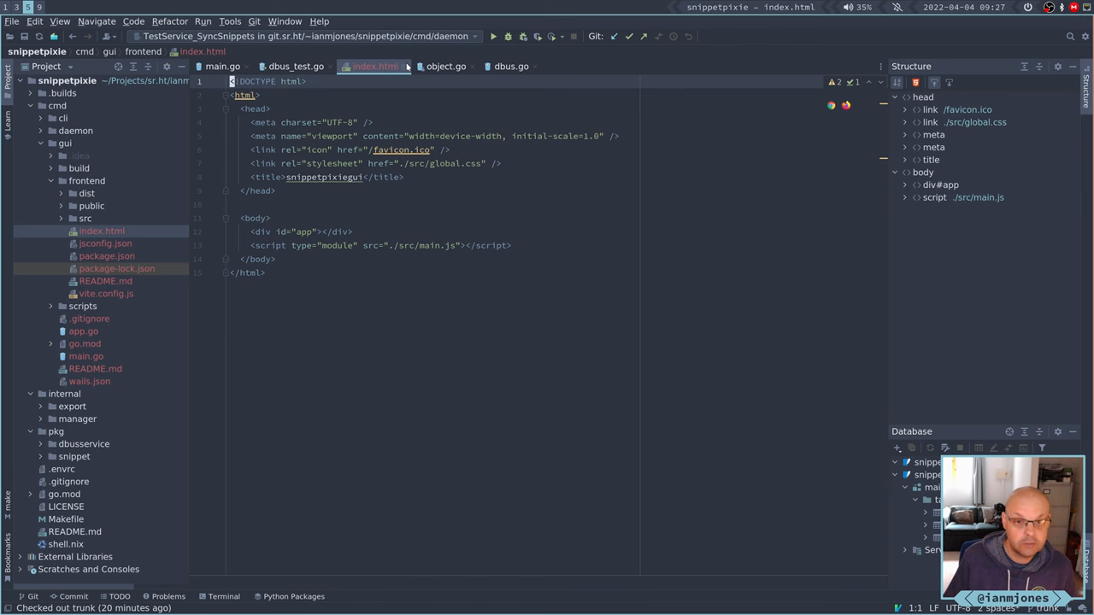
# Close index.html, review App.svelte's markup and style section, then close it.
pyautogui.click(298, 65)
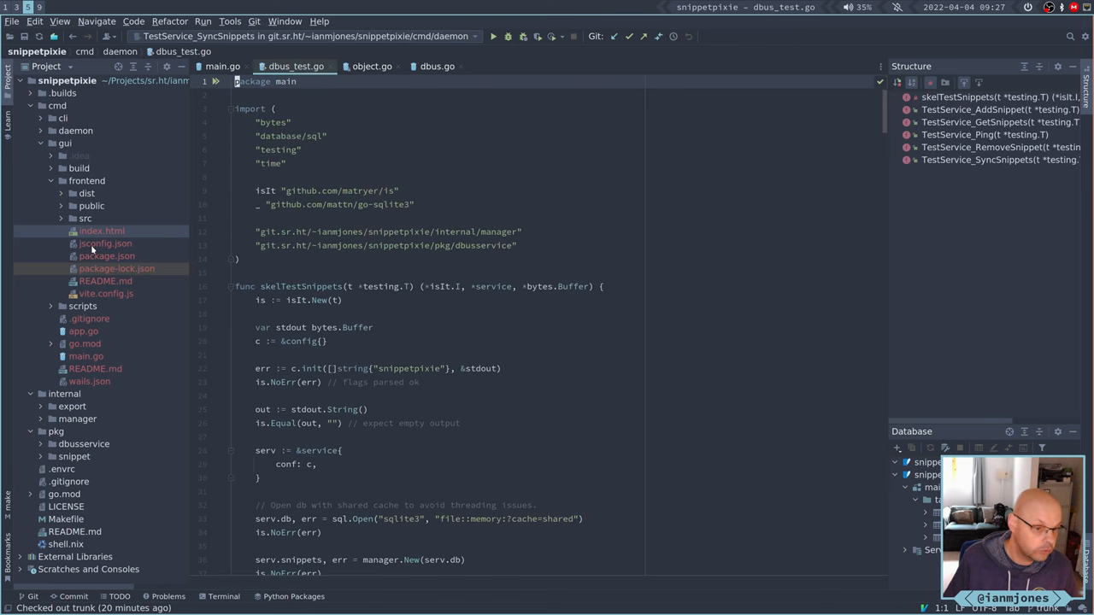
pyautogui.moveTo(89, 243)
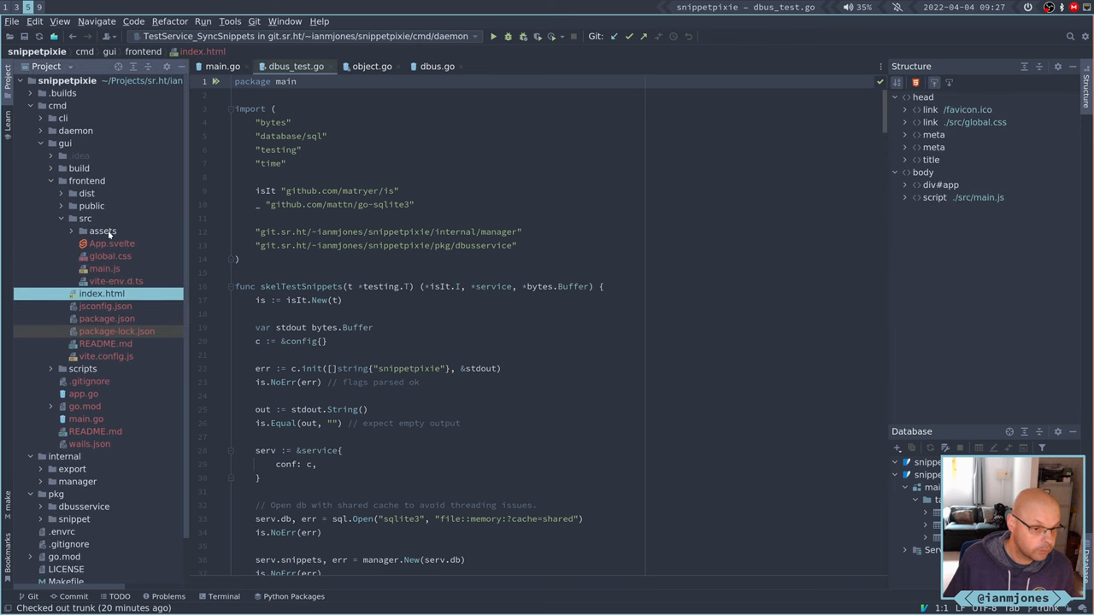
pyautogui.click(112, 243)
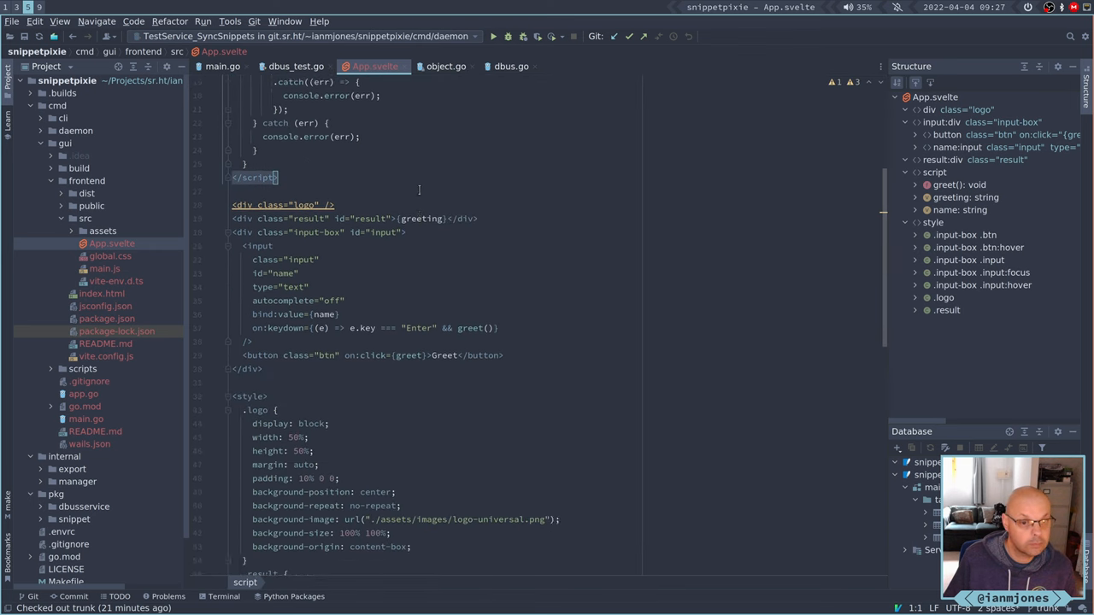
pyautogui.scroll(-3)
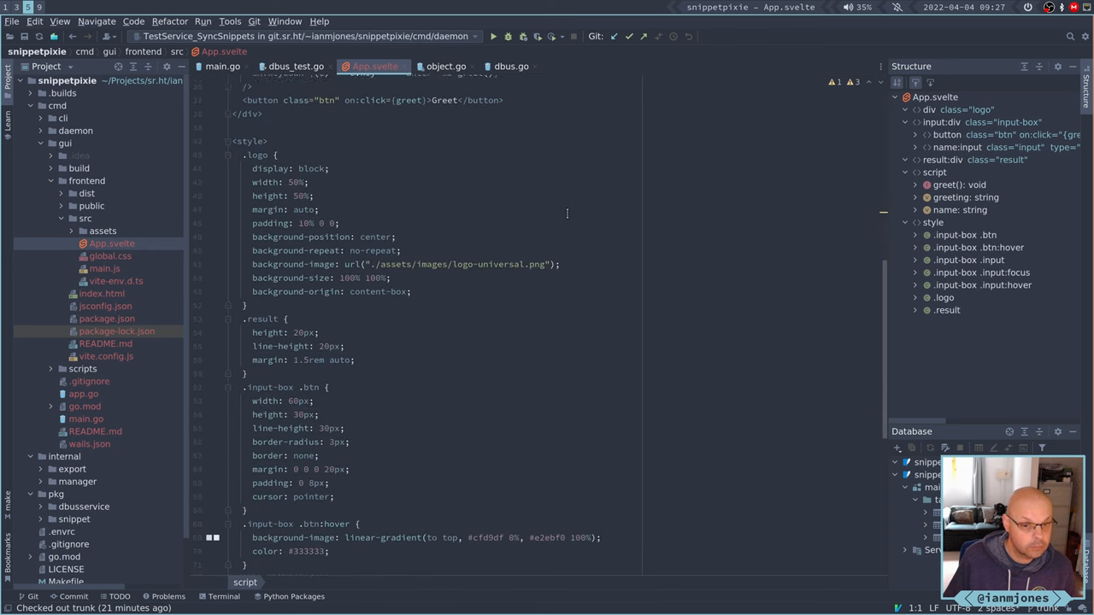
pyautogui.scroll(-3)
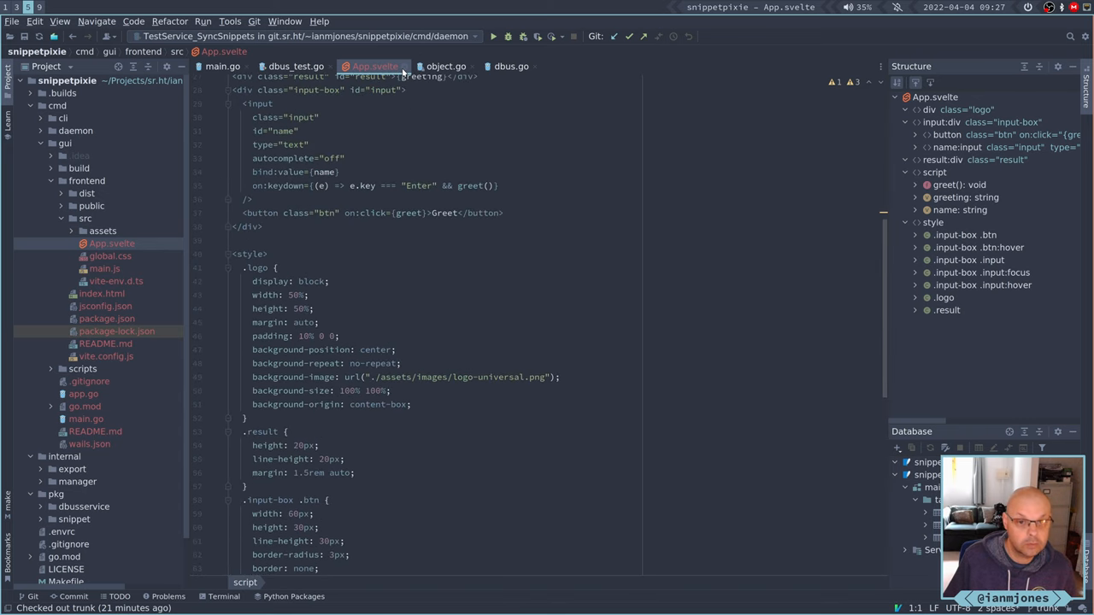
pyautogui.click(296, 65)
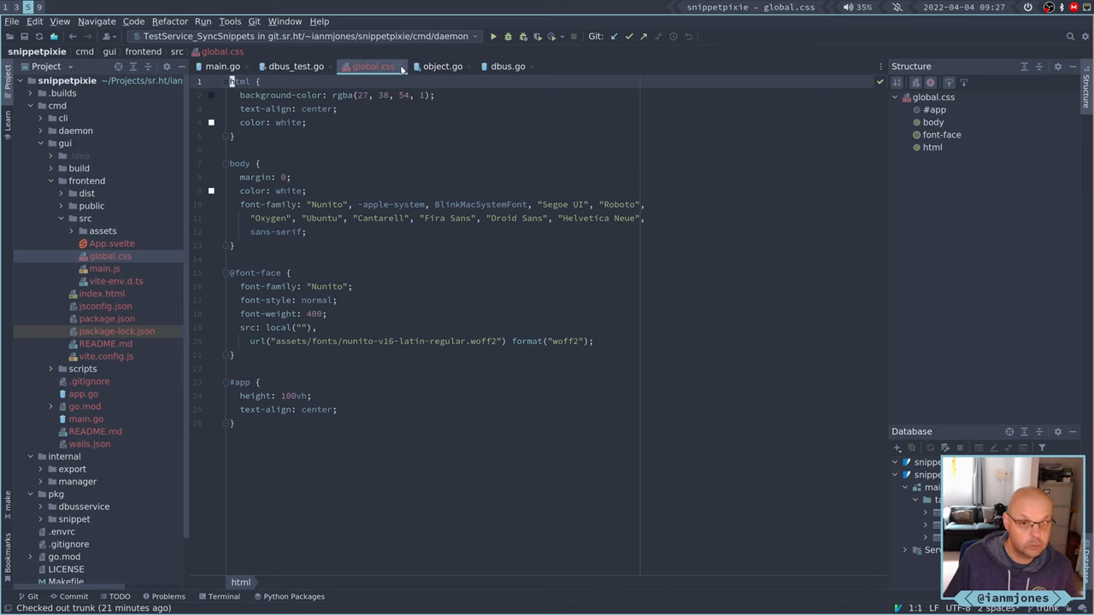
pyautogui.click(296, 65)
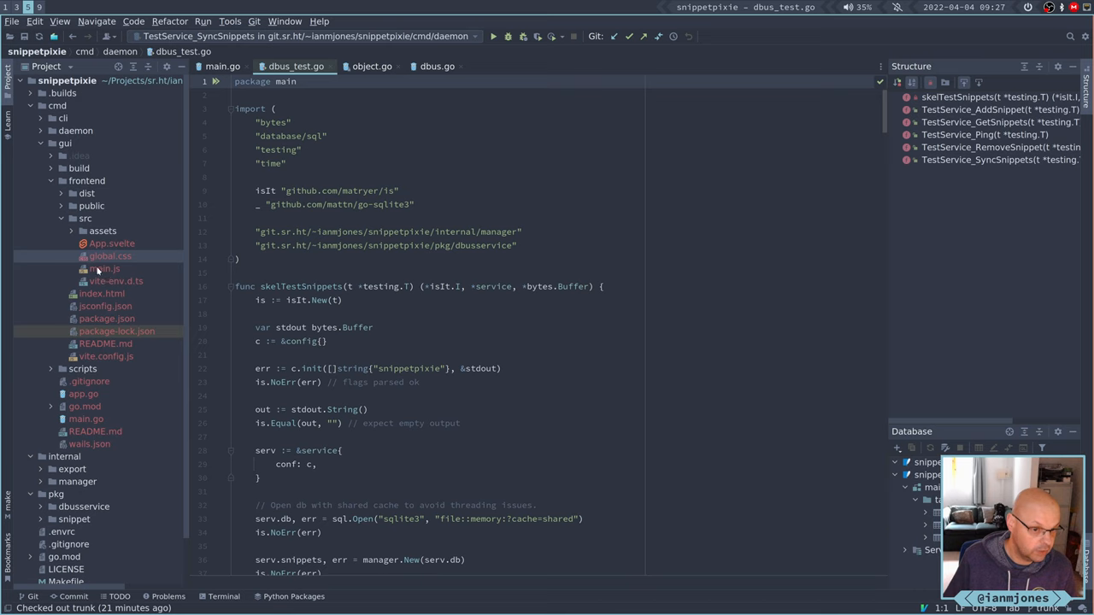
pyautogui.click(104, 268)
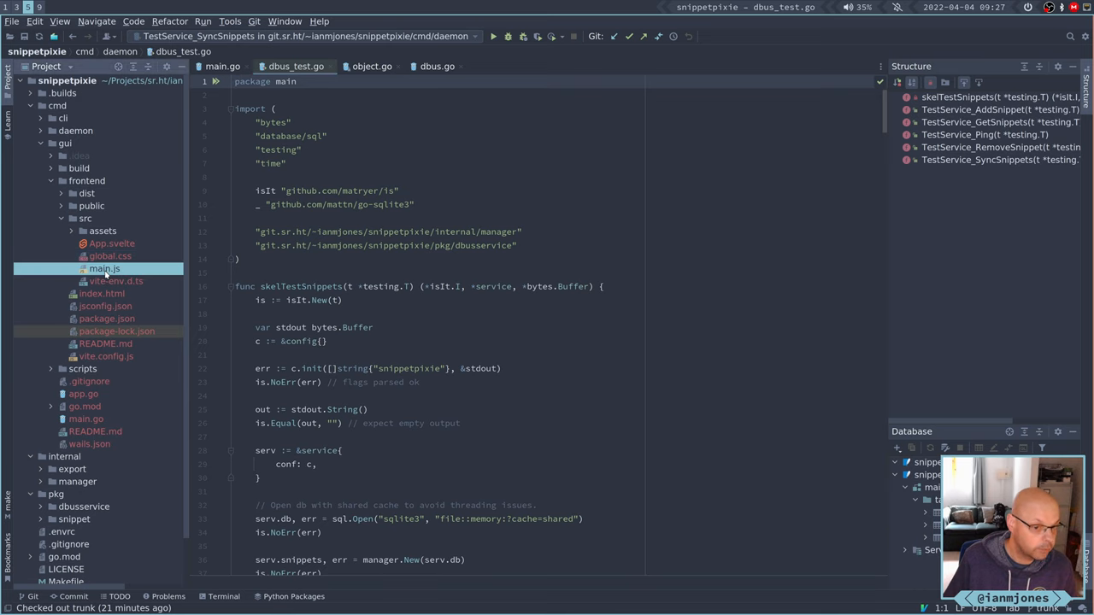
pyautogui.click(104, 268)
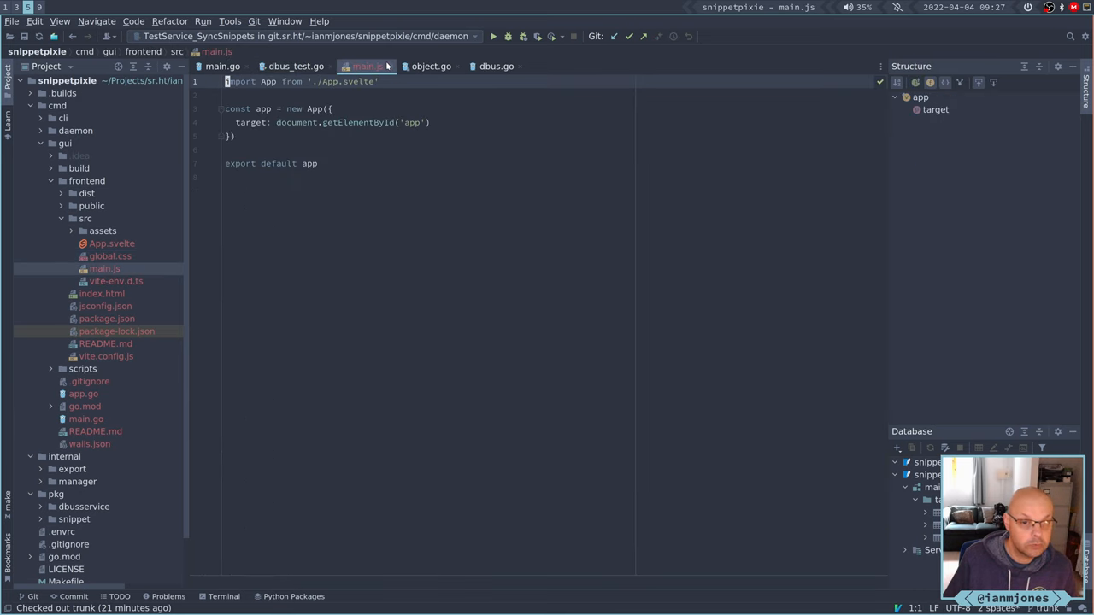
pyautogui.click(296, 65)
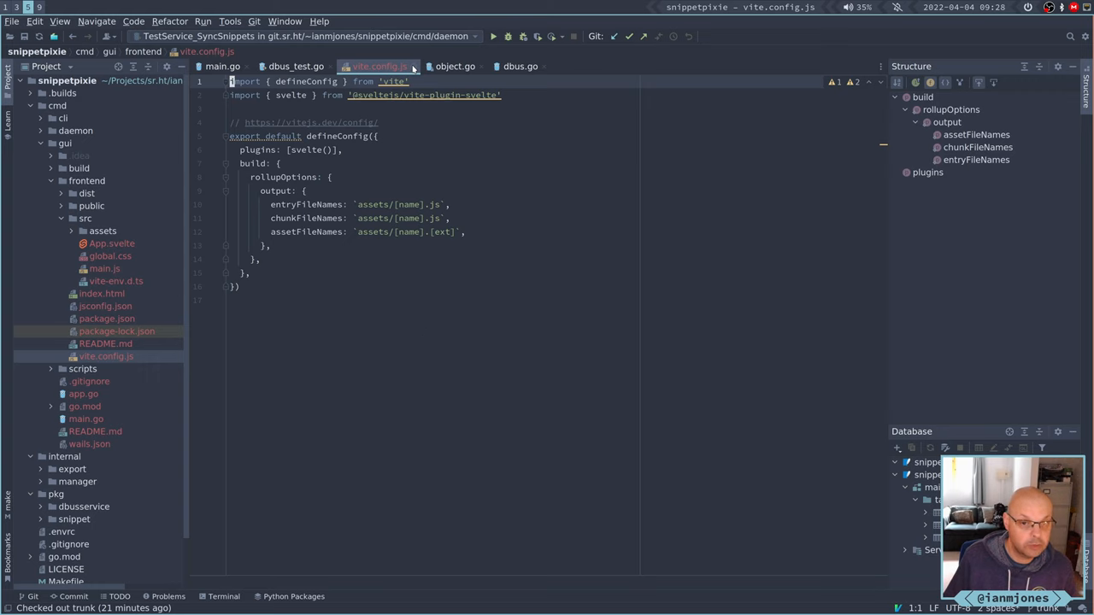
pyautogui.click(296, 65)
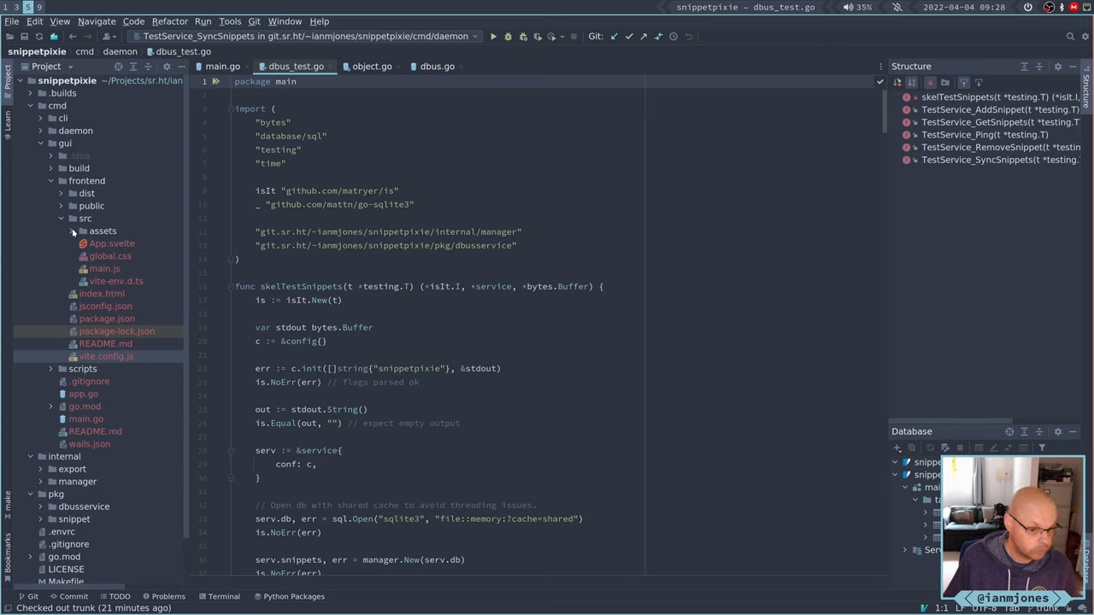
pyautogui.click(106, 294)
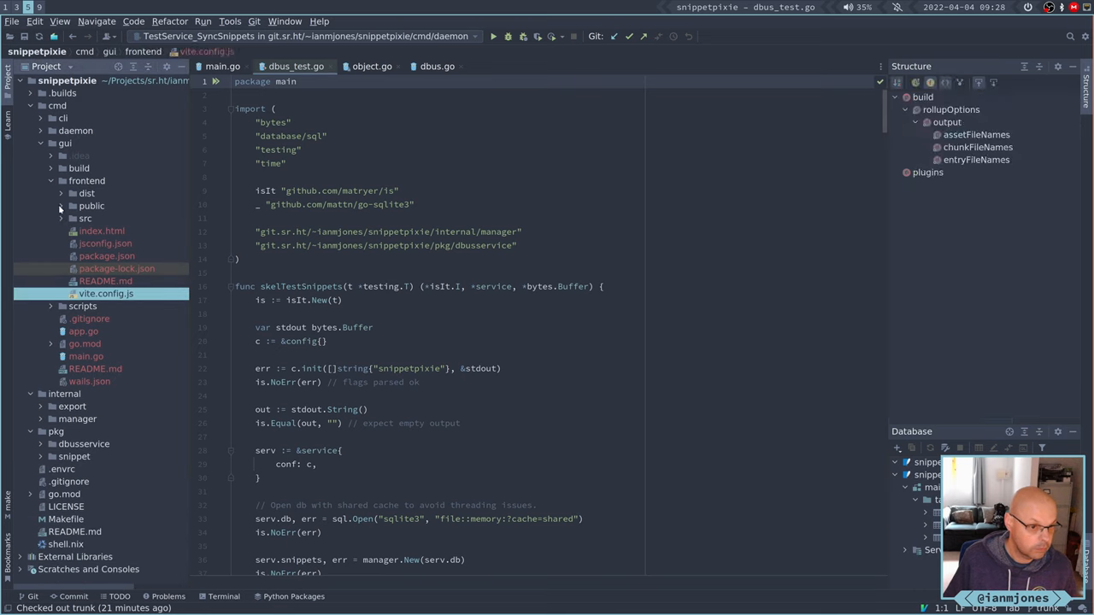
pyautogui.click(61, 194)
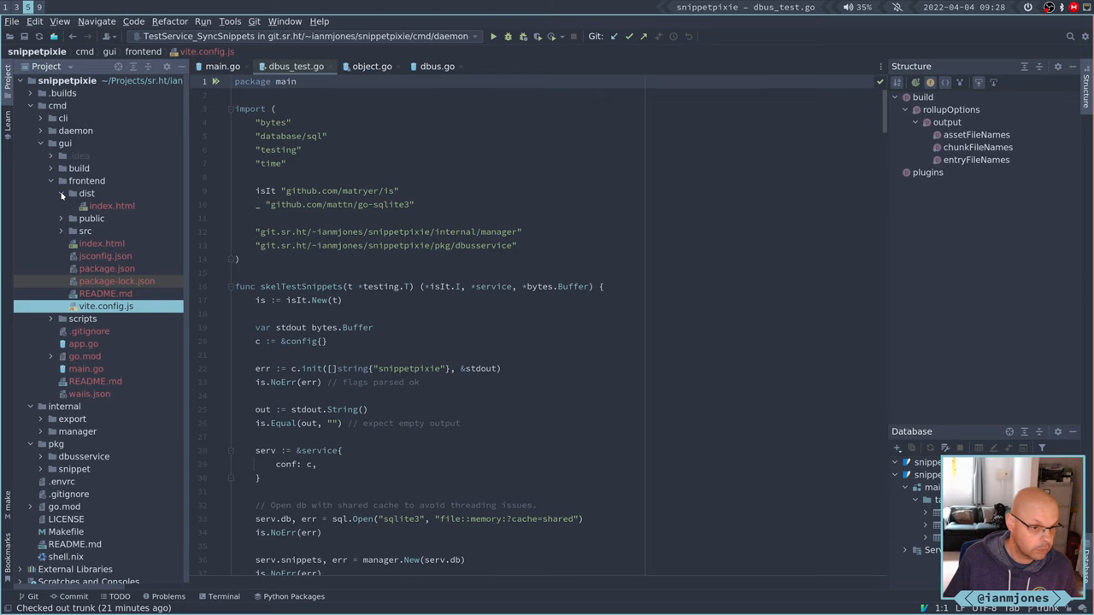
pyautogui.doubleClick(113, 205)
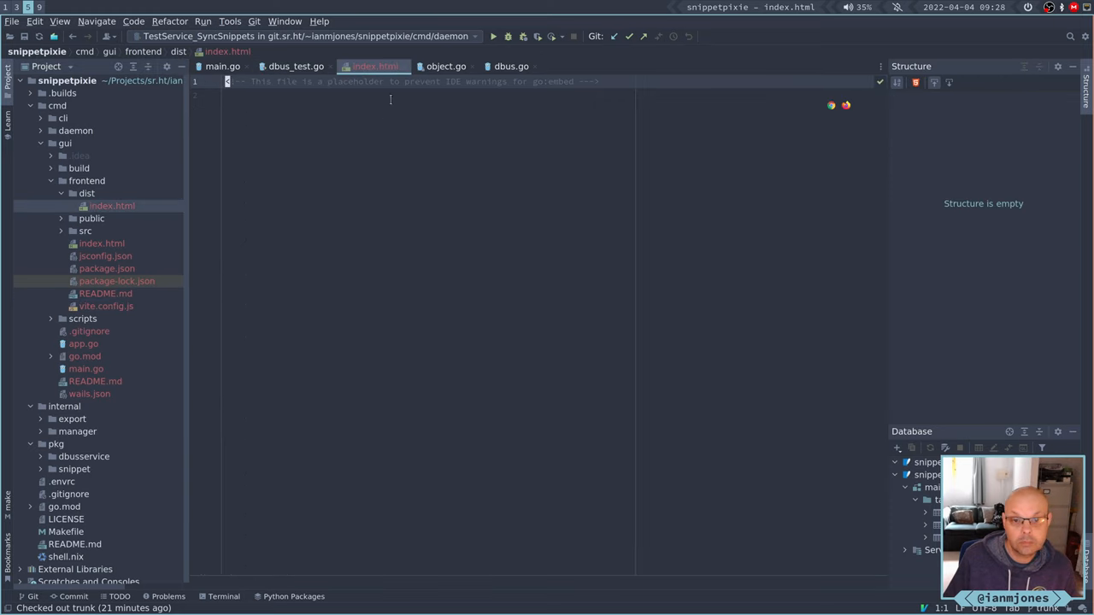
pyautogui.click(296, 65)
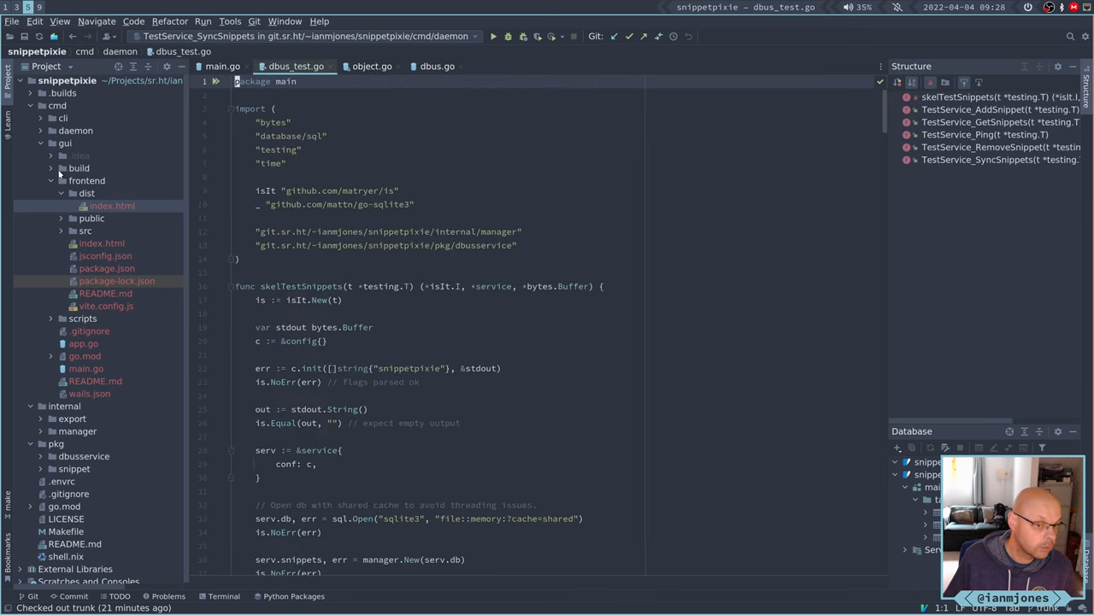
pyautogui.click(113, 205)
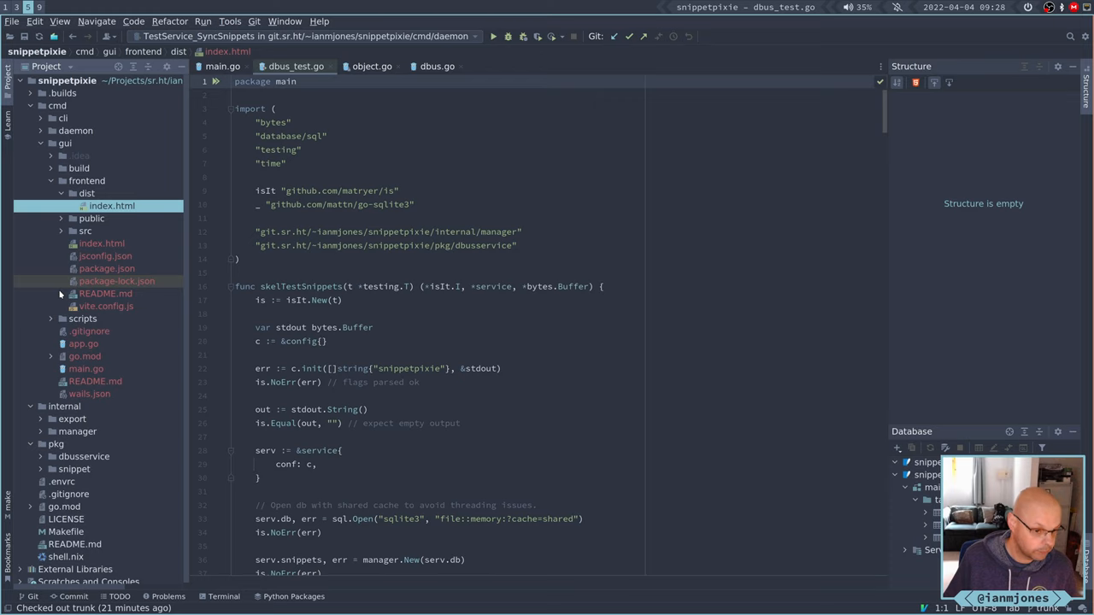
pyautogui.moveTo(106, 142)
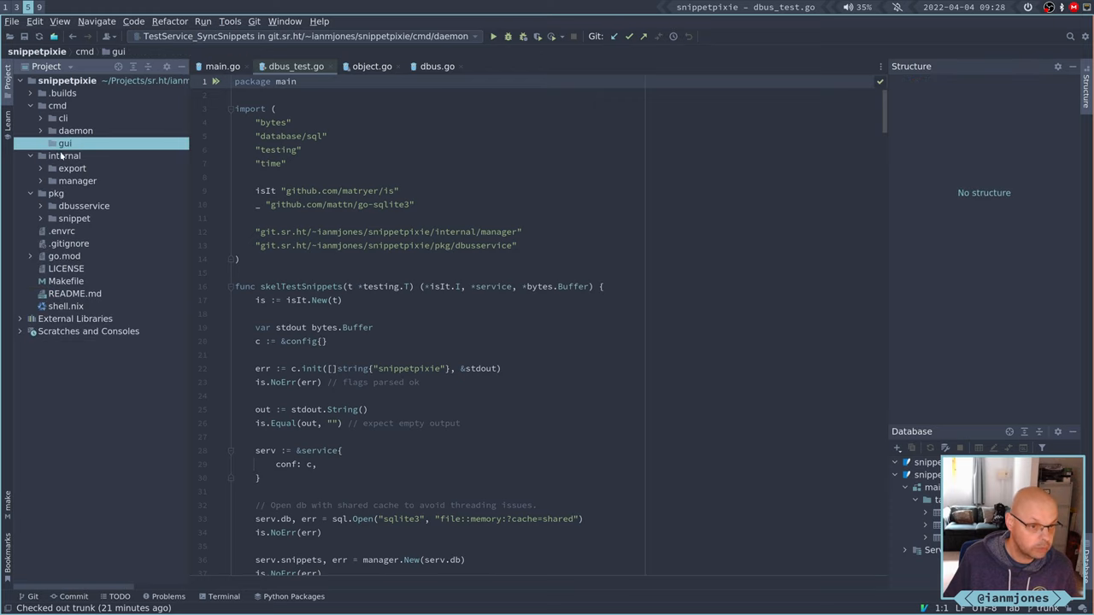
# Delete the cmd/gui folder from the Project view and confirm the deletion.
pyautogui.rightClick(65, 143)
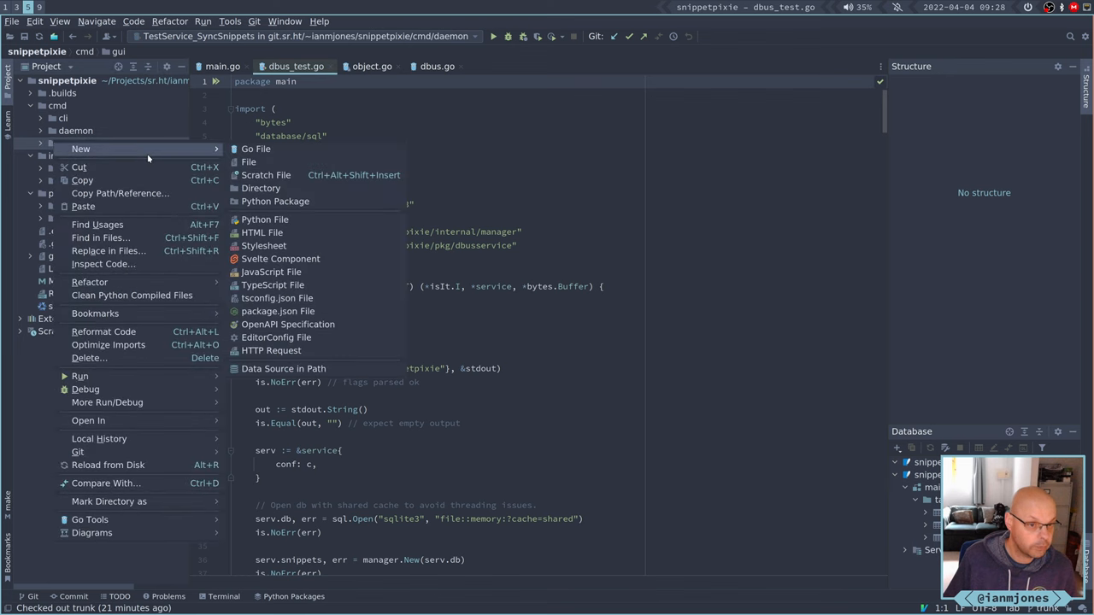
pyautogui.click(89, 359)
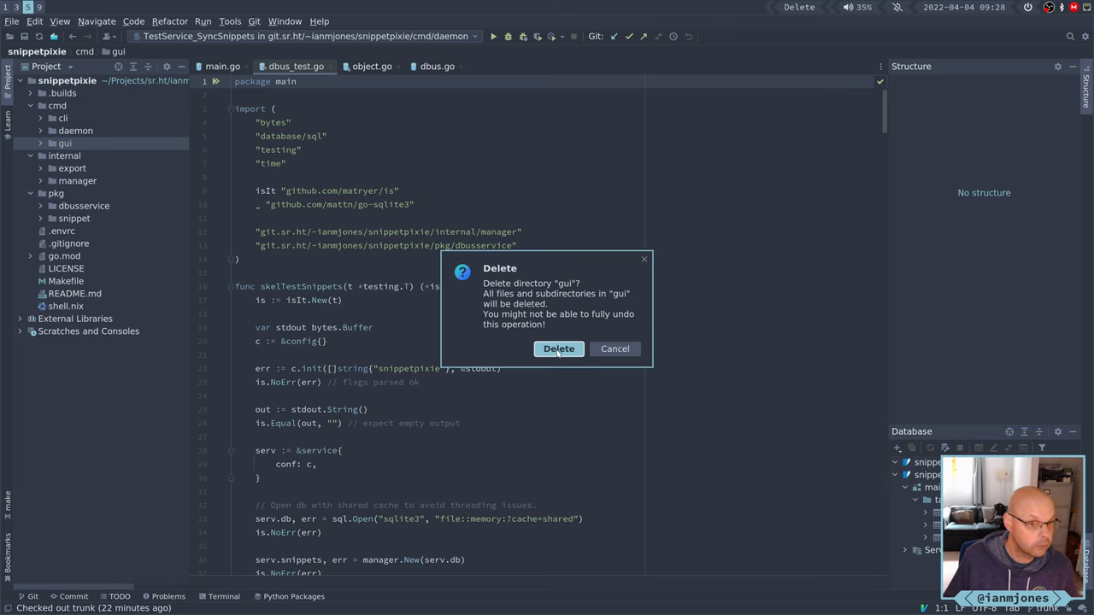
pyautogui.click(557, 348)
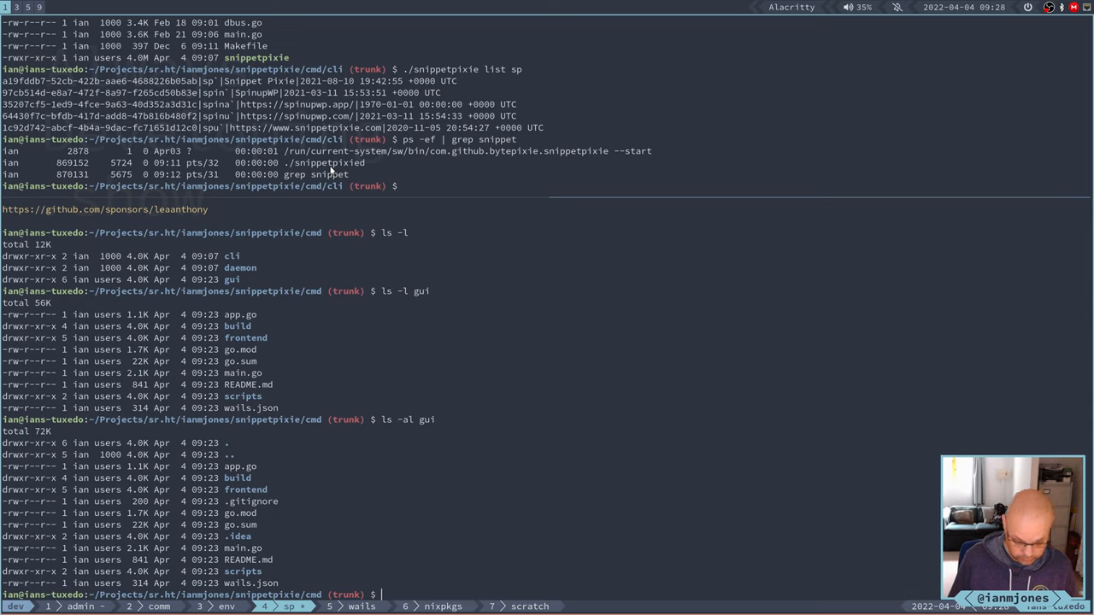
# Clear the terminal and run wails init -t svelte -ide goland -n "Snippet Pixie" -d gui.
pyautogui.write('clear')
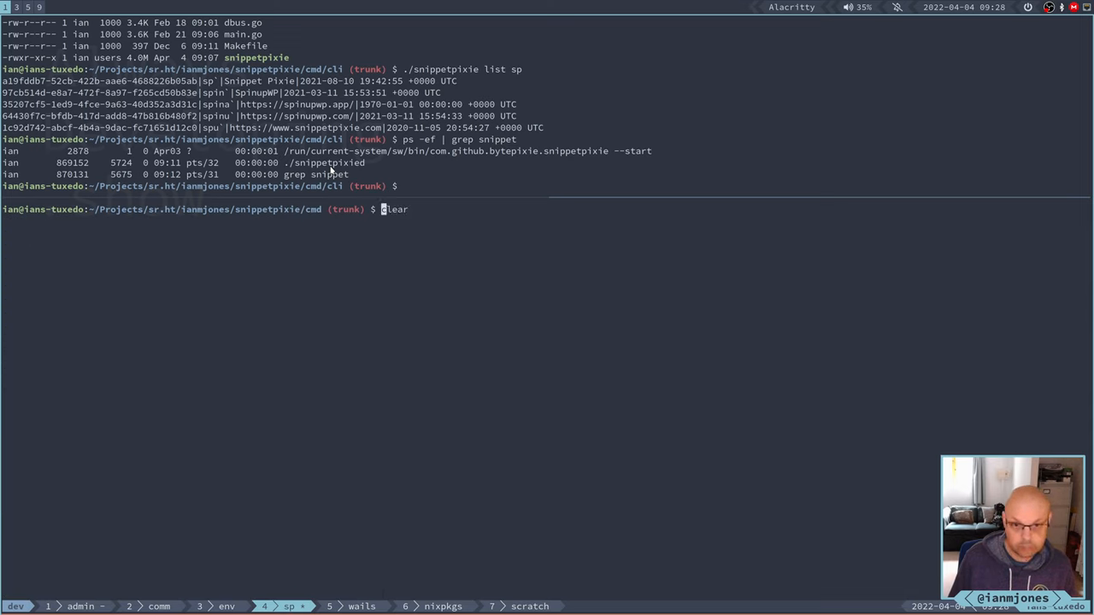
pyautogui.write('wails init -t svelte -ide goland -n snippetpixiegui -d gui')
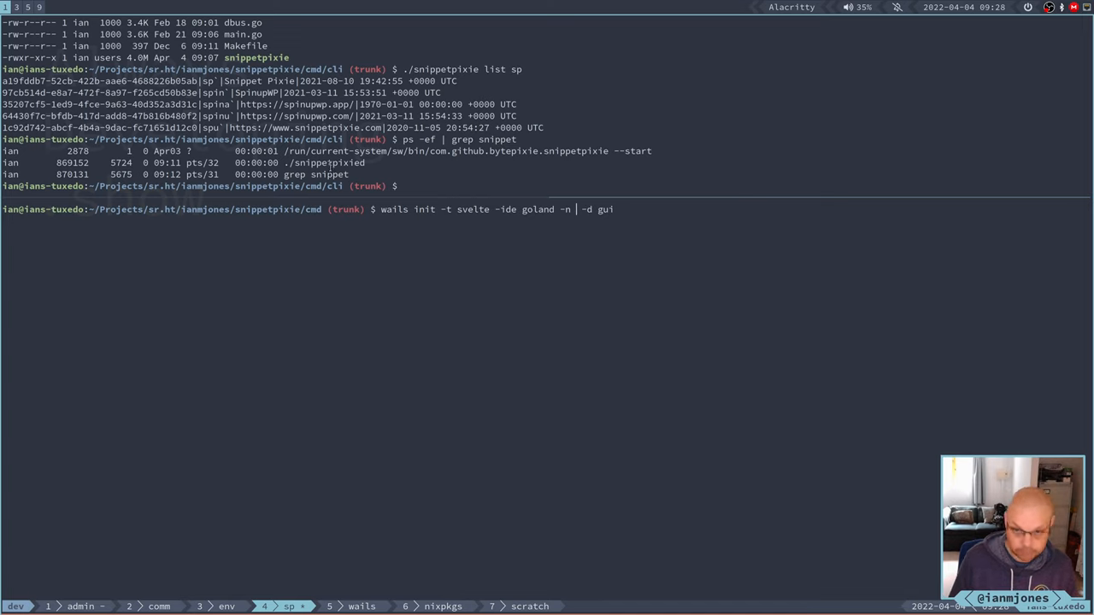
pyautogui.write('"S')
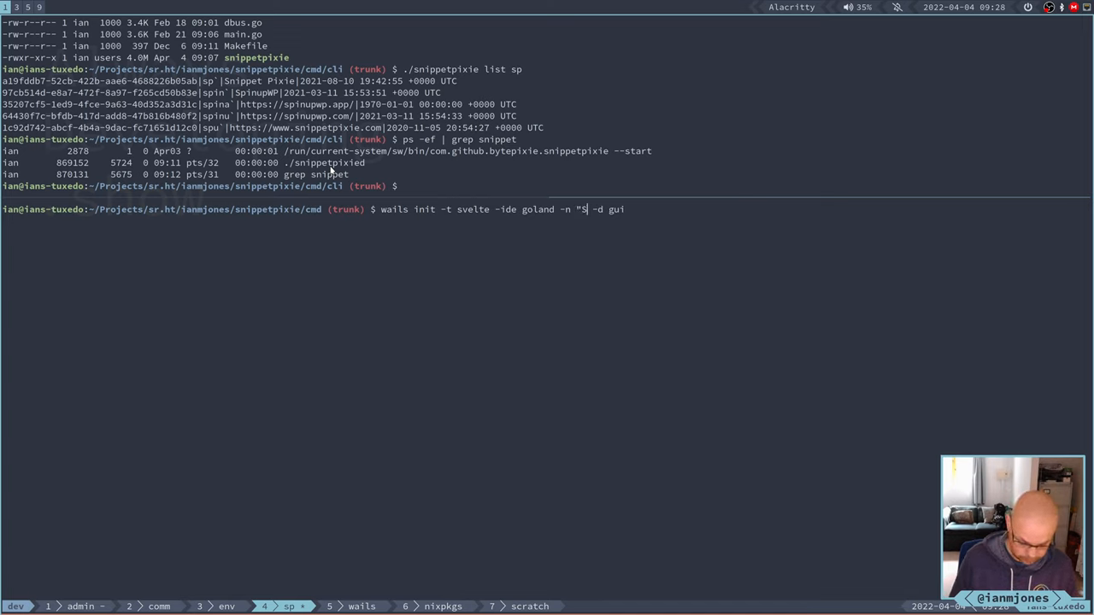
pyautogui.write('nippet')
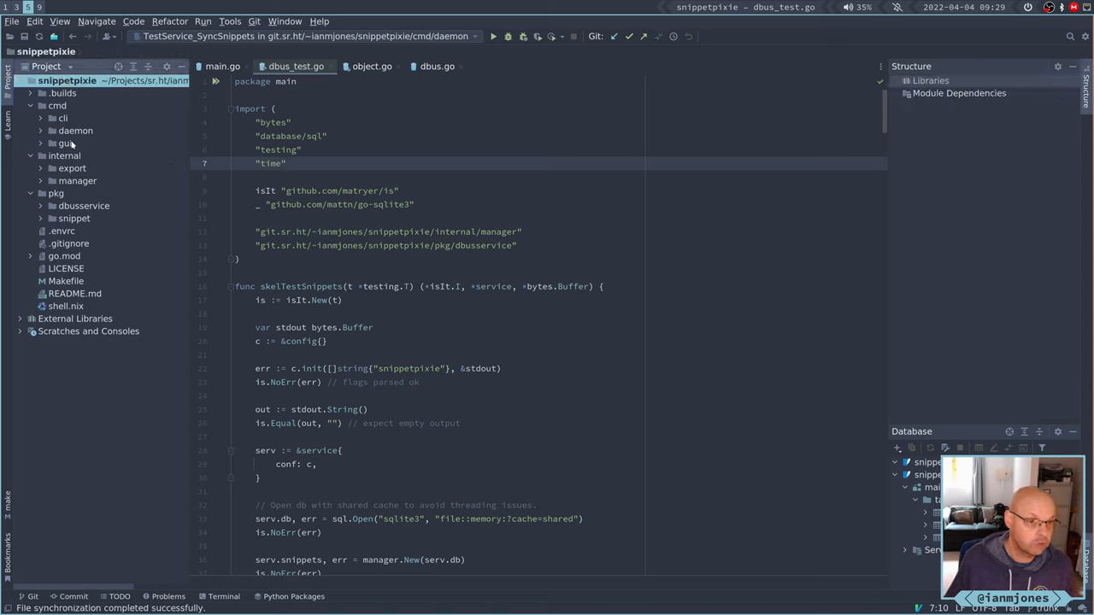
# Select the regenerated gui folder and search for "gui" to reach its wails.json.
pyautogui.click(65, 144)
pyautogui.write('fmt.E')
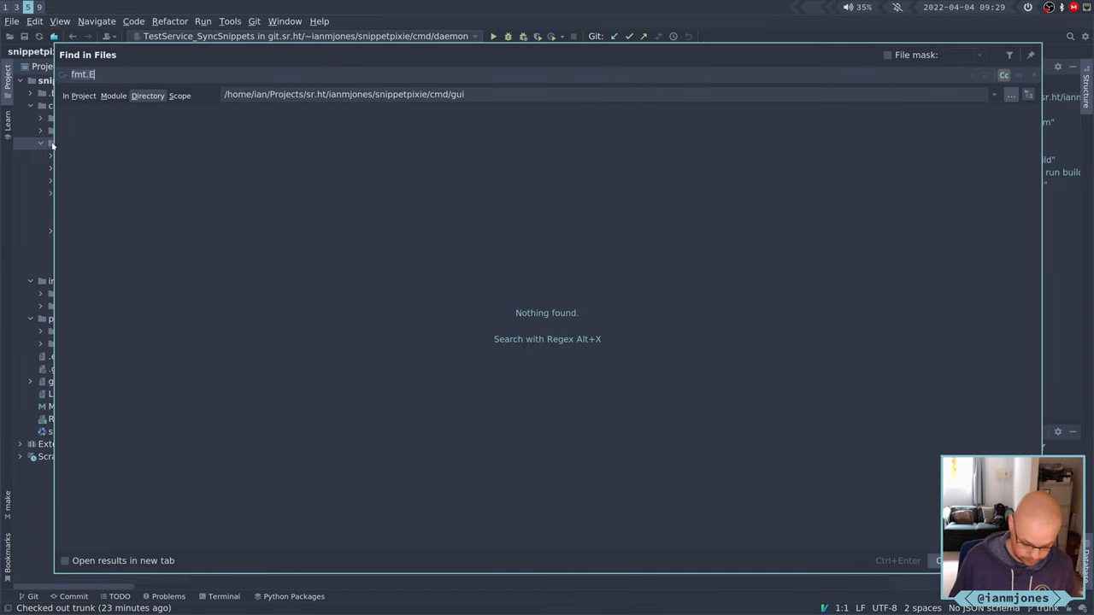
pyautogui.write('gui')
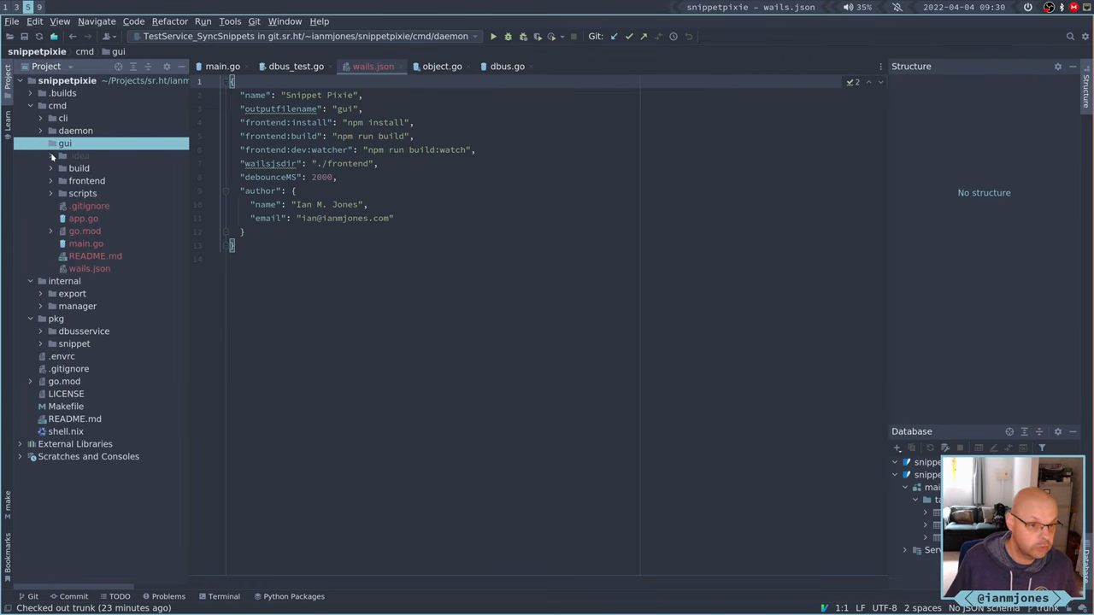
# Expand gui/.idea and view its .name and modules.xml files, closing modules.xml afterwards.
pyautogui.click(51, 156)
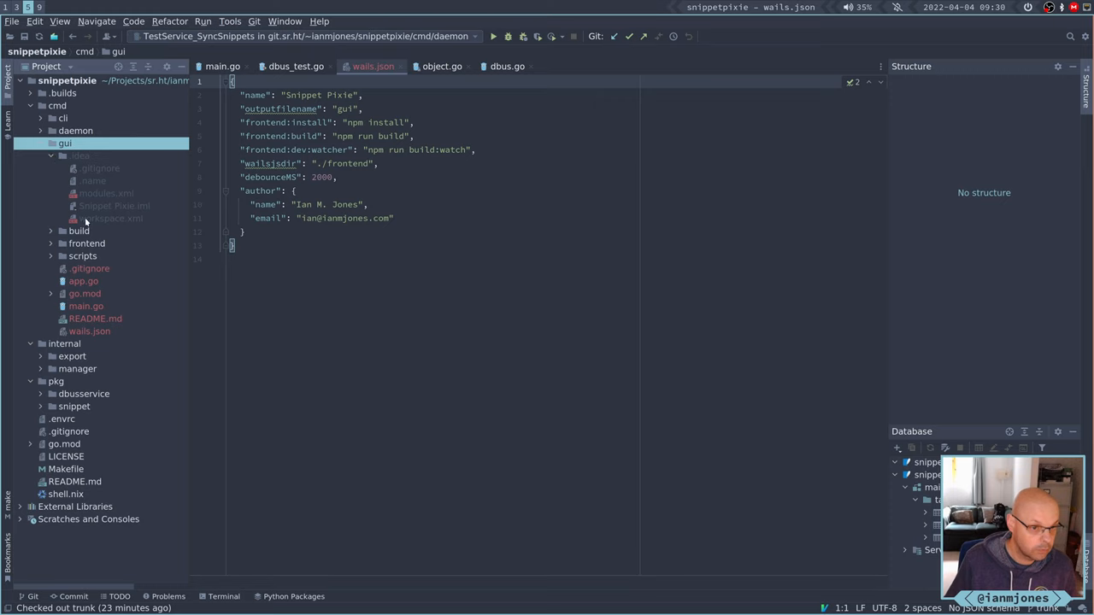
pyautogui.click(79, 156)
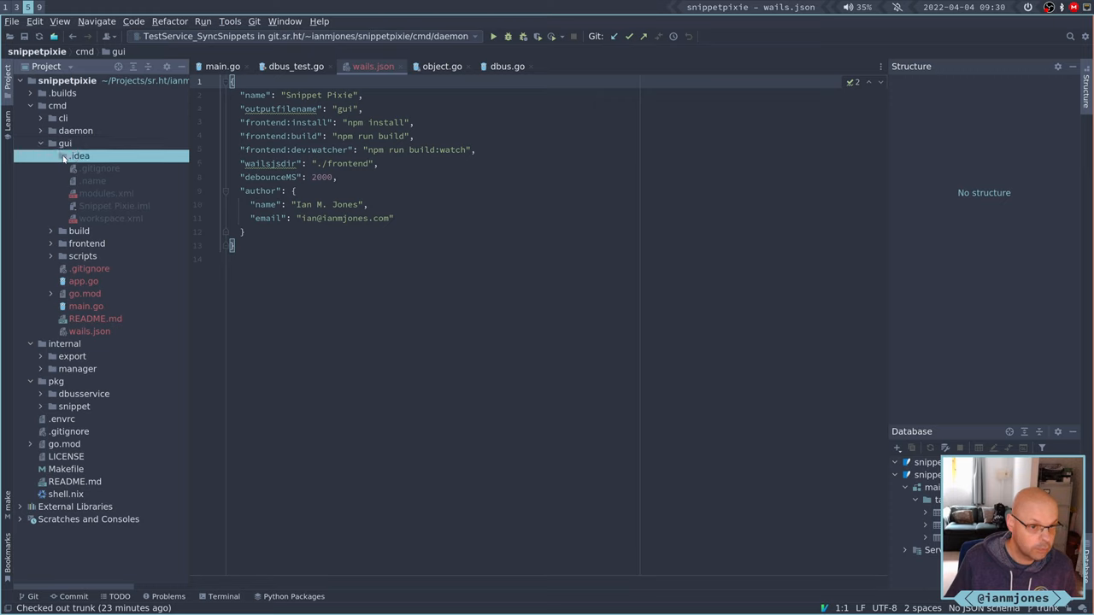
pyautogui.click(79, 156)
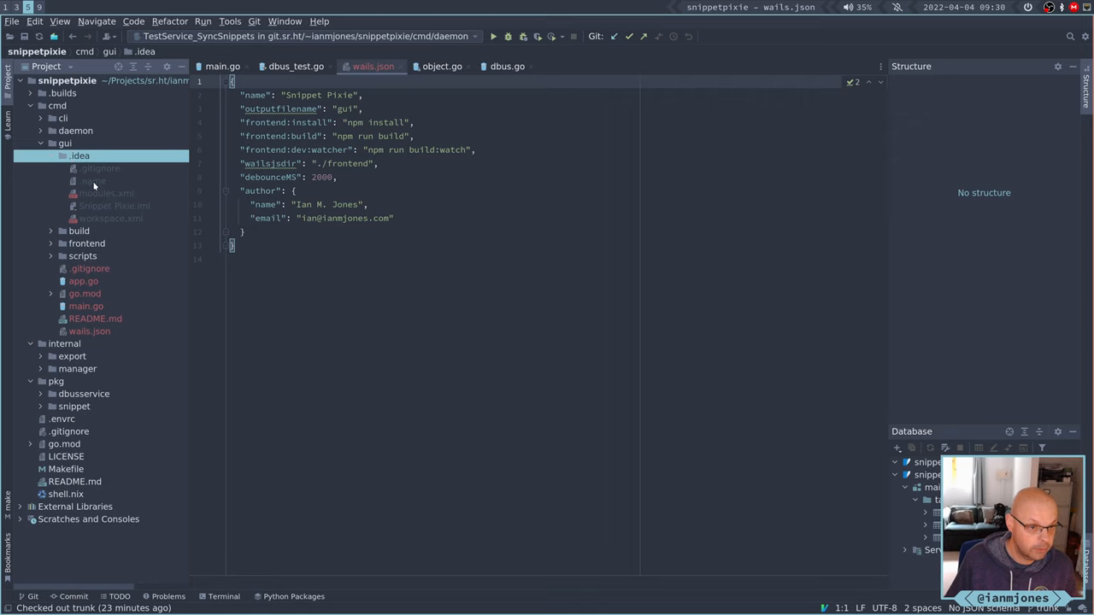
pyautogui.click(94, 181)
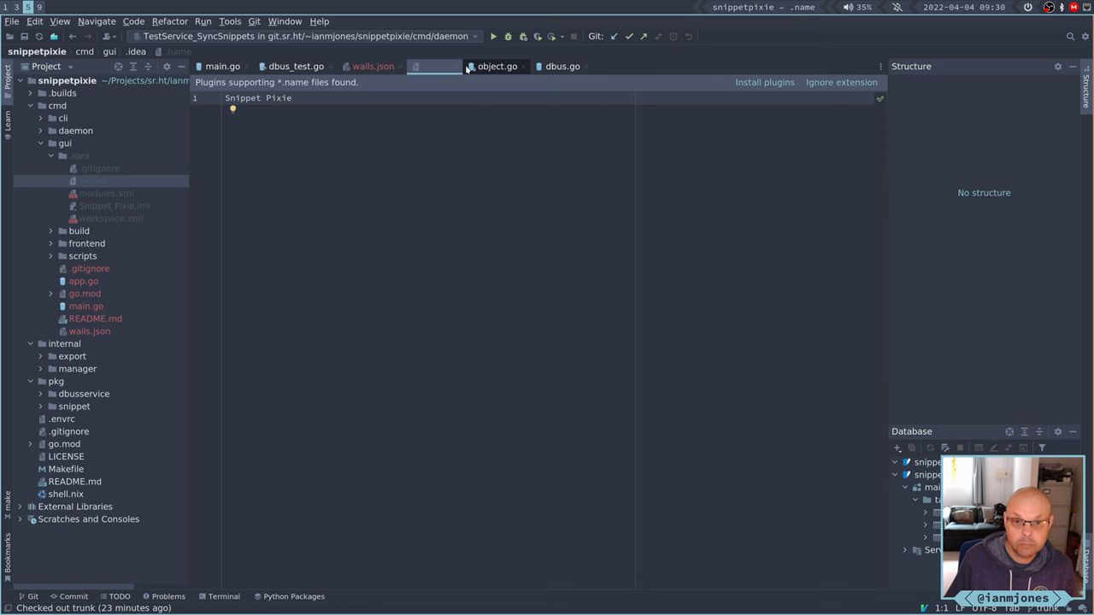
pyautogui.click(372, 65)
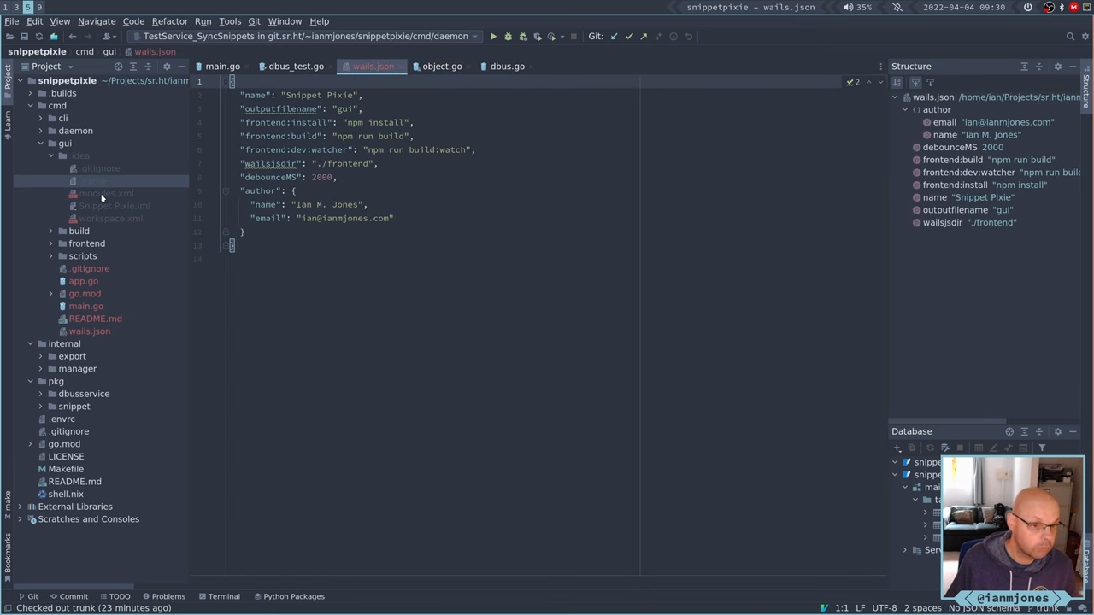
pyautogui.click(106, 193)
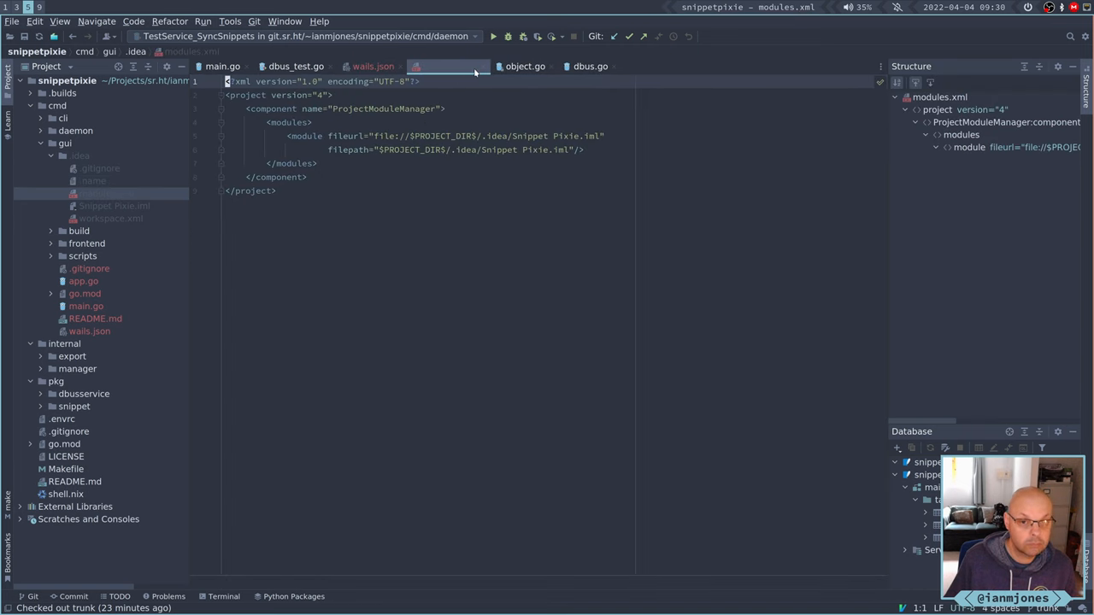
pyautogui.moveTo(486, 71)
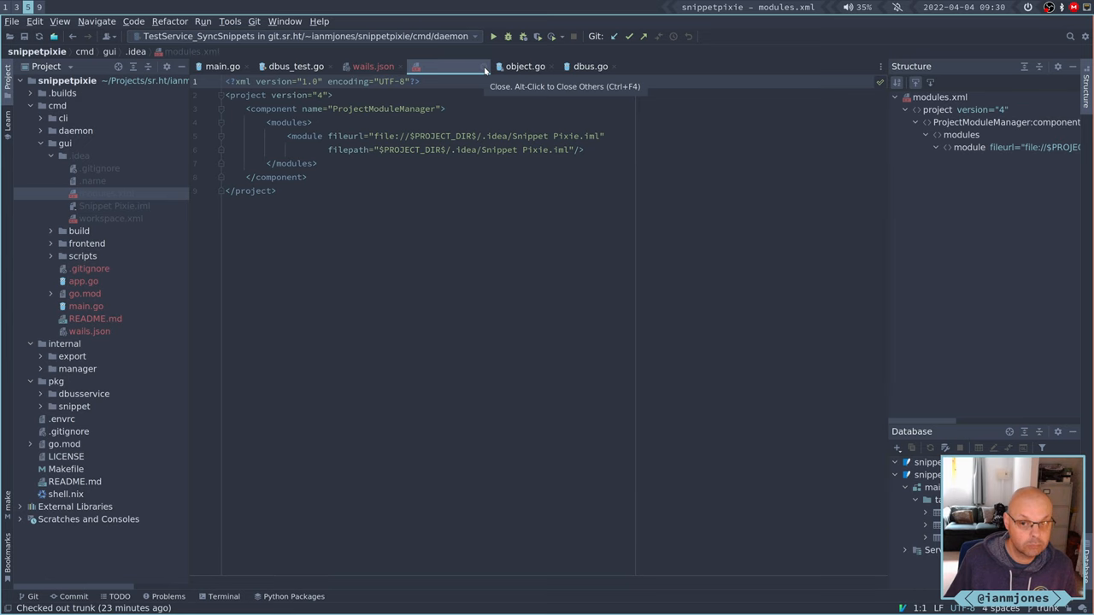
pyautogui.click(373, 65)
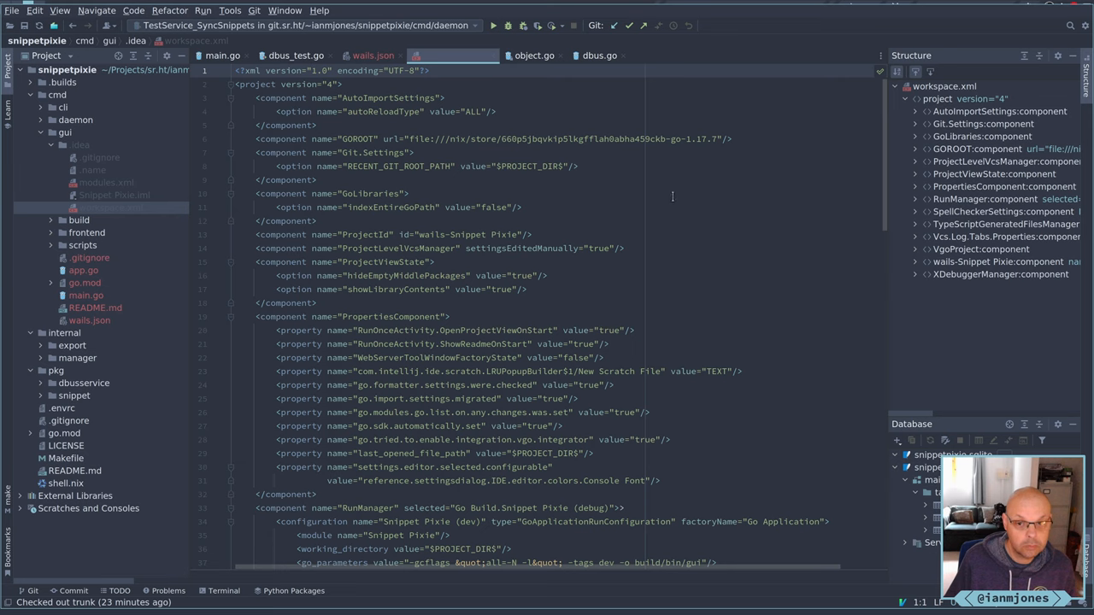
pyautogui.moveTo(762, 215)
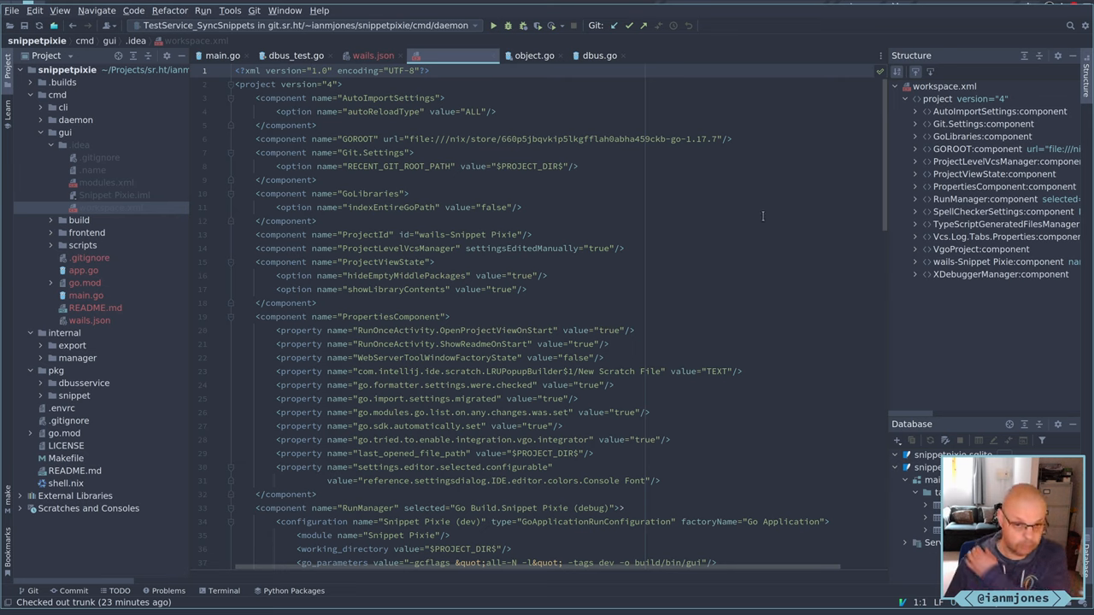
pyautogui.scroll(-3)
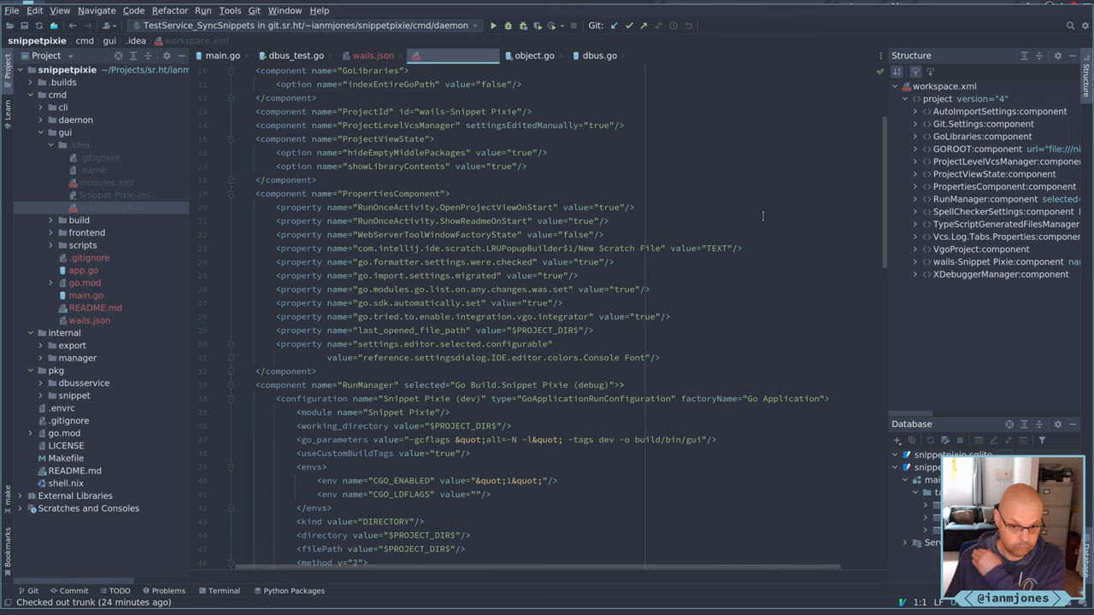
pyautogui.scroll(-3)
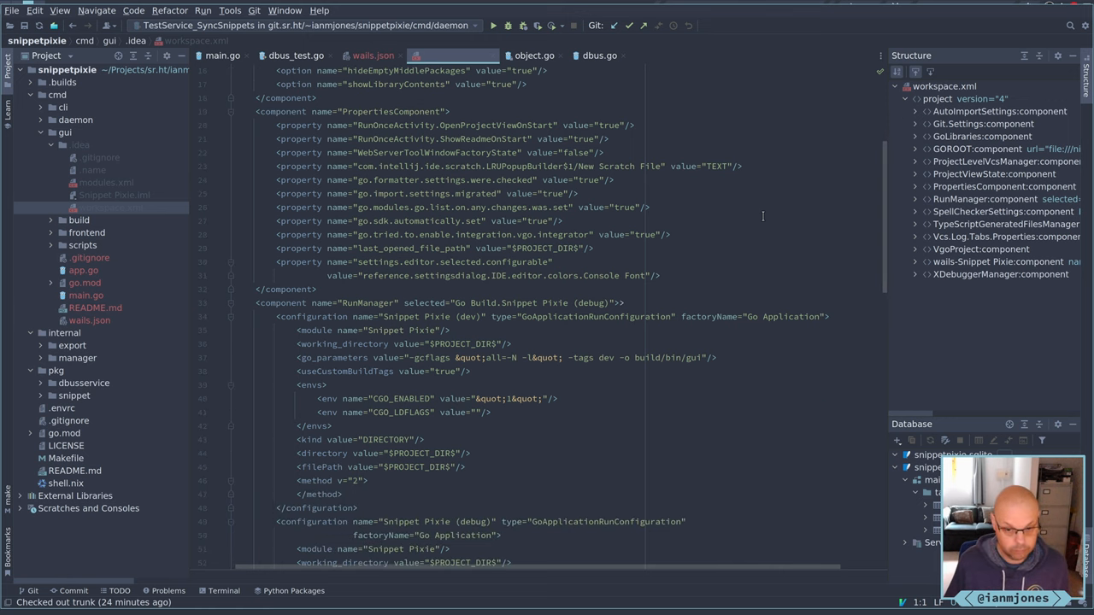
pyautogui.scroll(-3)
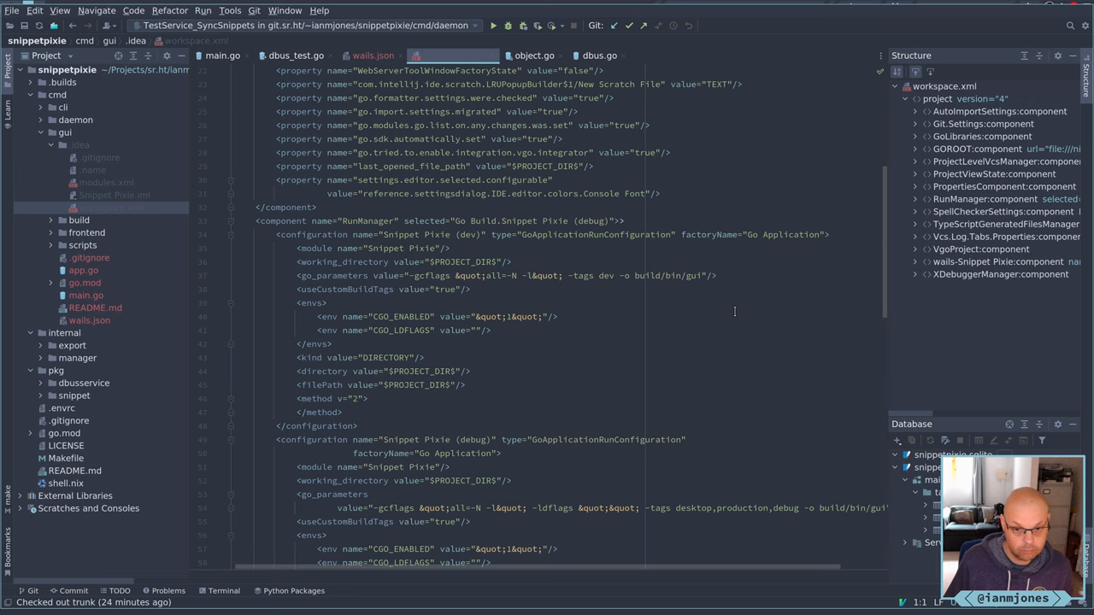
pyautogui.moveTo(742, 323)
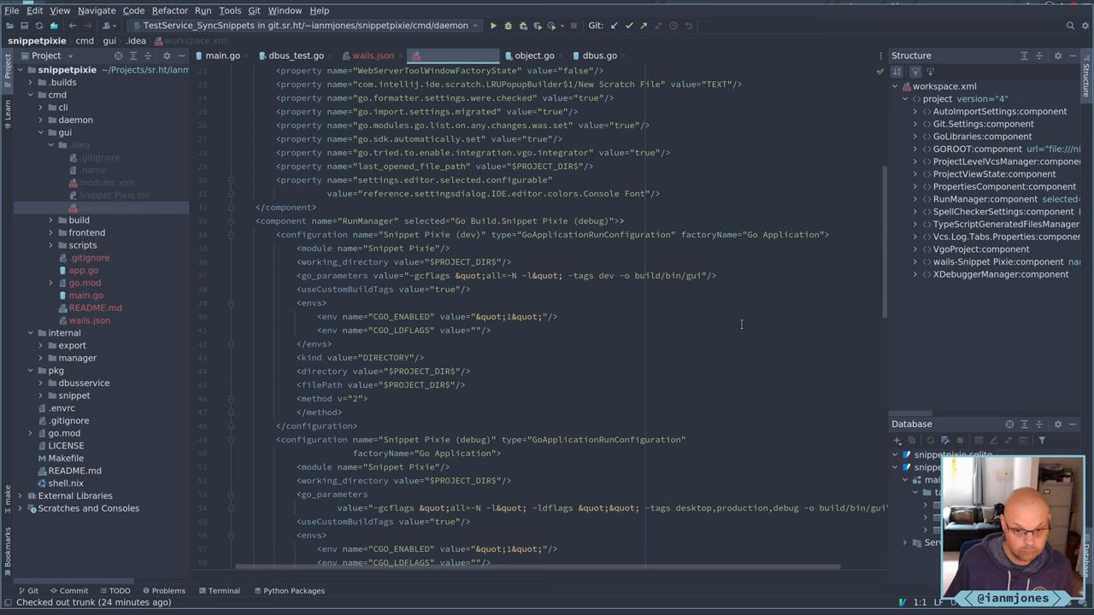
pyautogui.moveTo(722, 316)
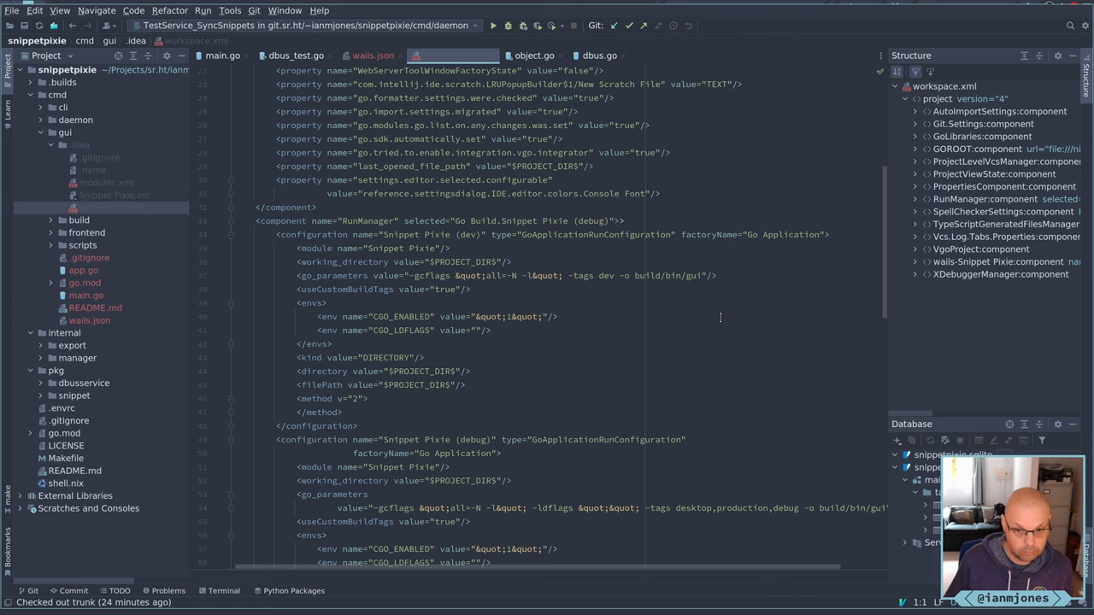
pyautogui.scroll(-3)
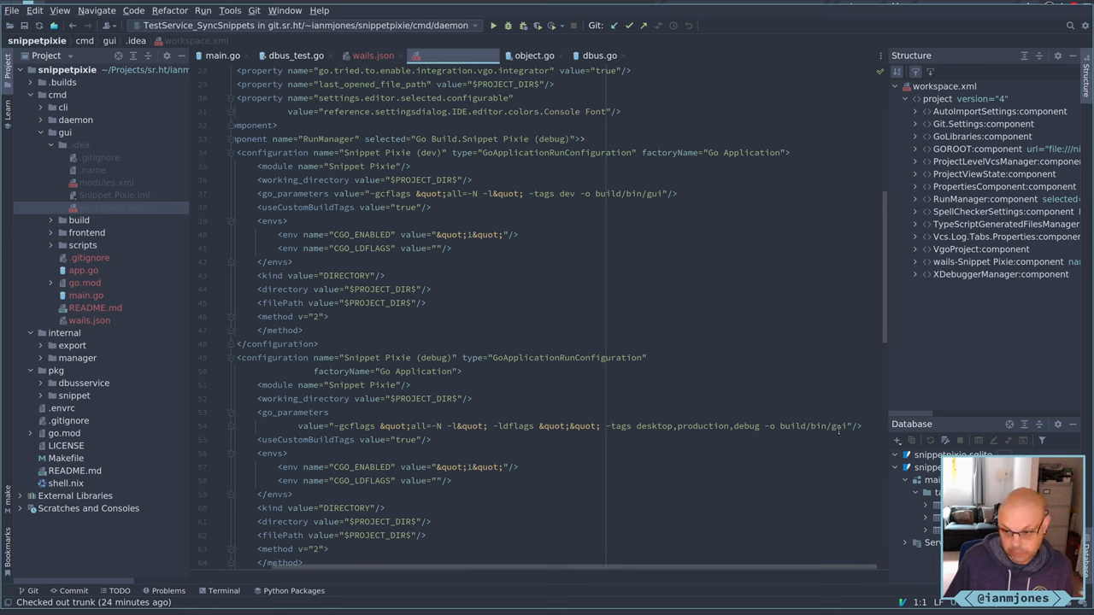
pyautogui.scroll(-3)
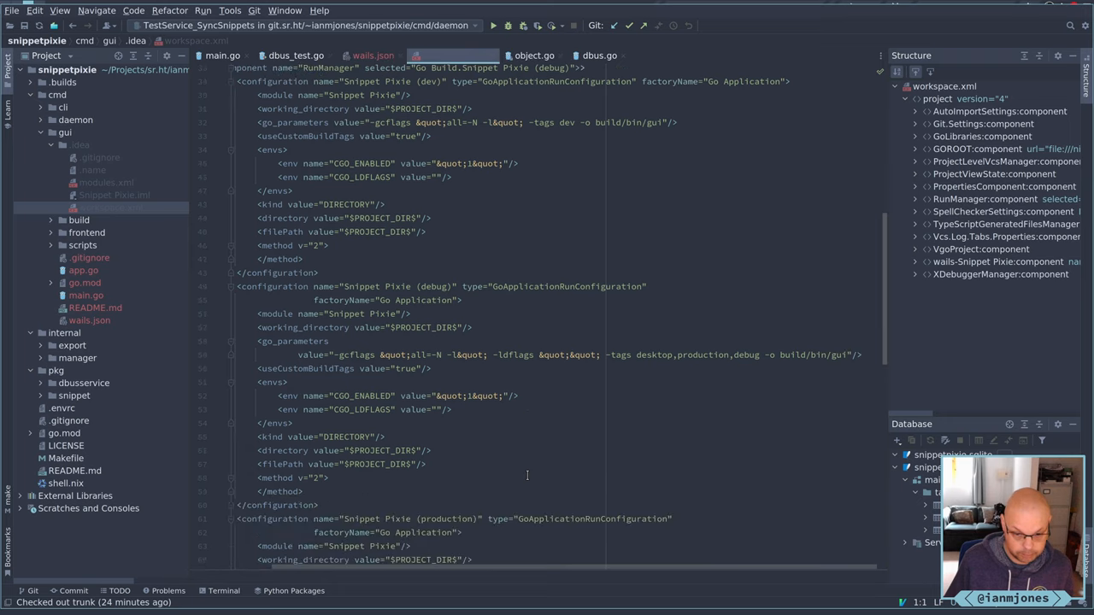
pyautogui.scroll(-3)
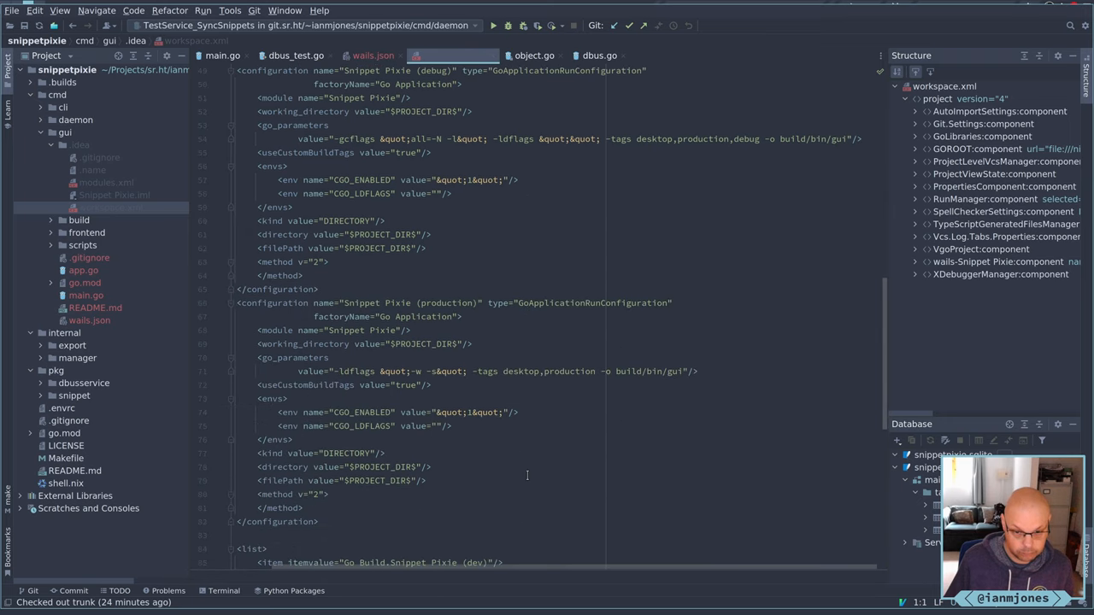
pyautogui.scroll(-3)
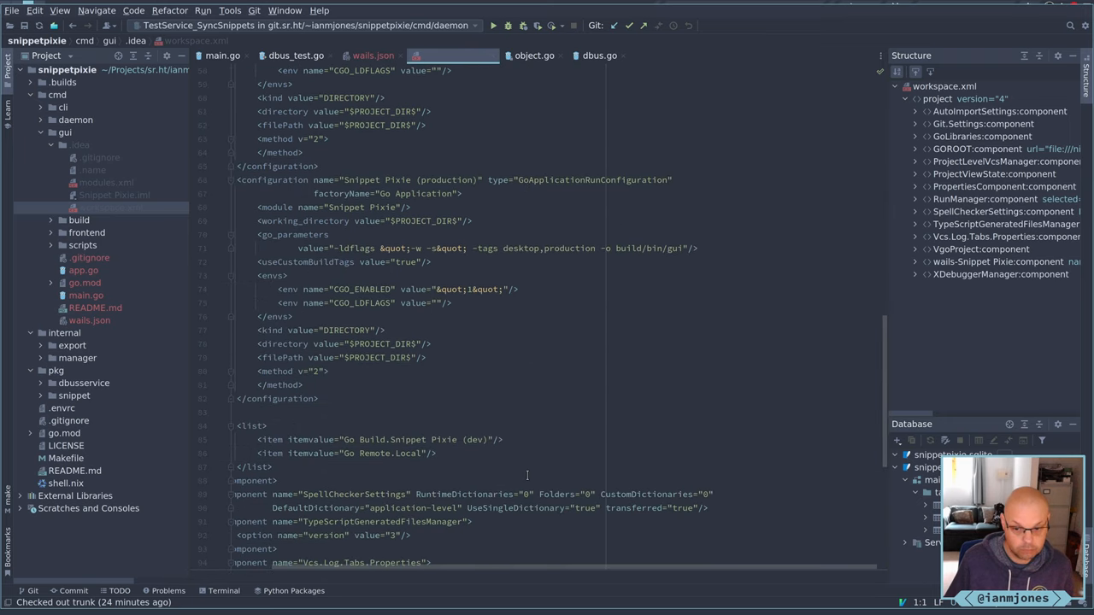
pyautogui.scroll(-3)
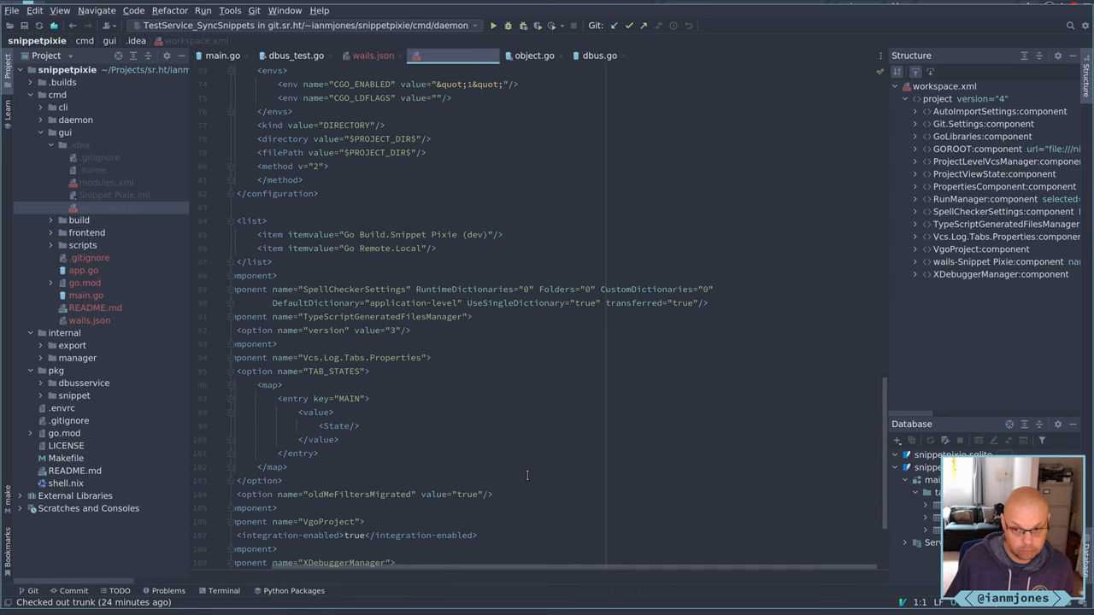
pyautogui.scroll(-3)
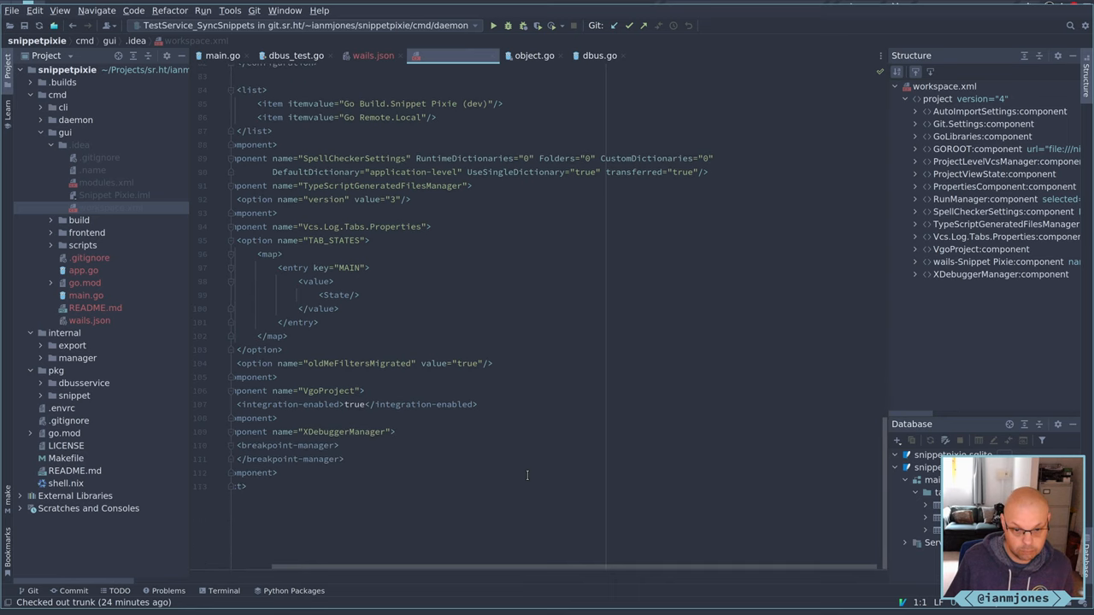
pyautogui.moveTo(366, 540)
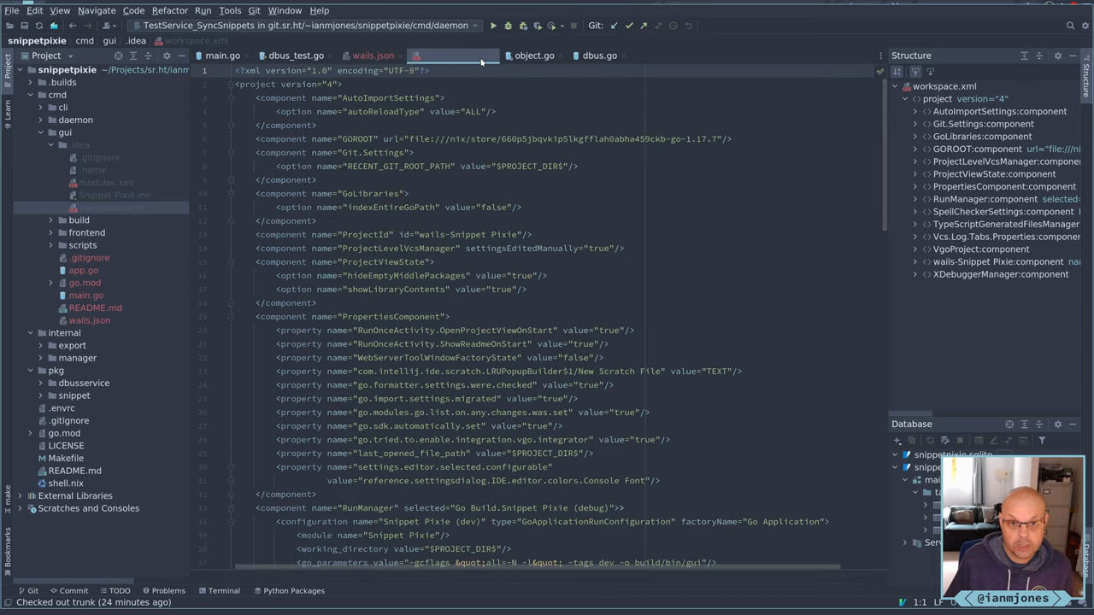
# Close the wails.json and workspace.xml tabs, collapse cmd/gui and bring up its folder actions.
pyautogui.click(373, 55)
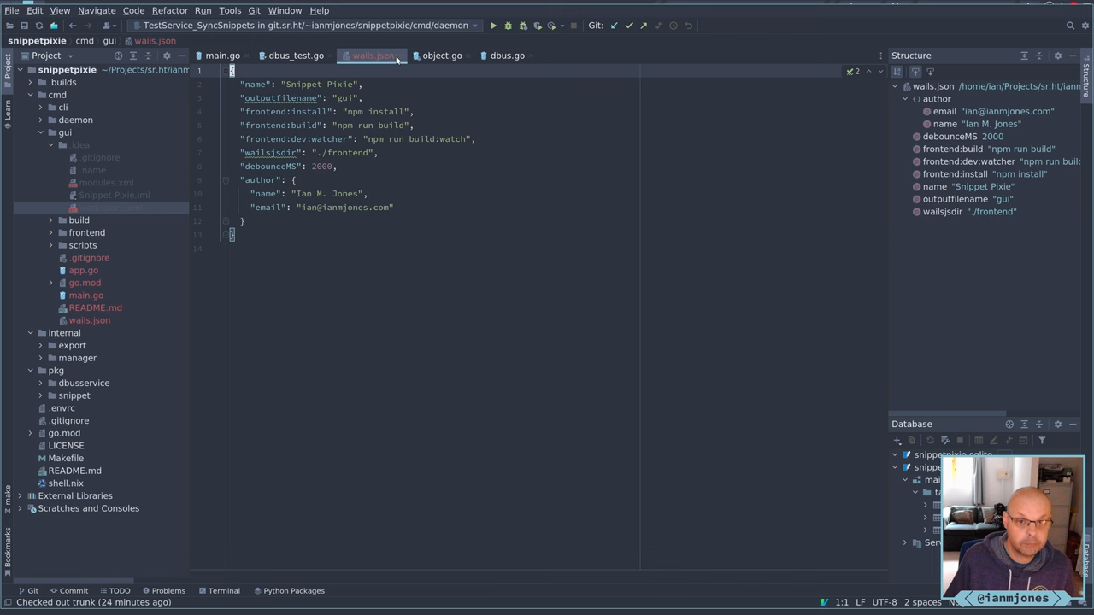
pyautogui.click(296, 55)
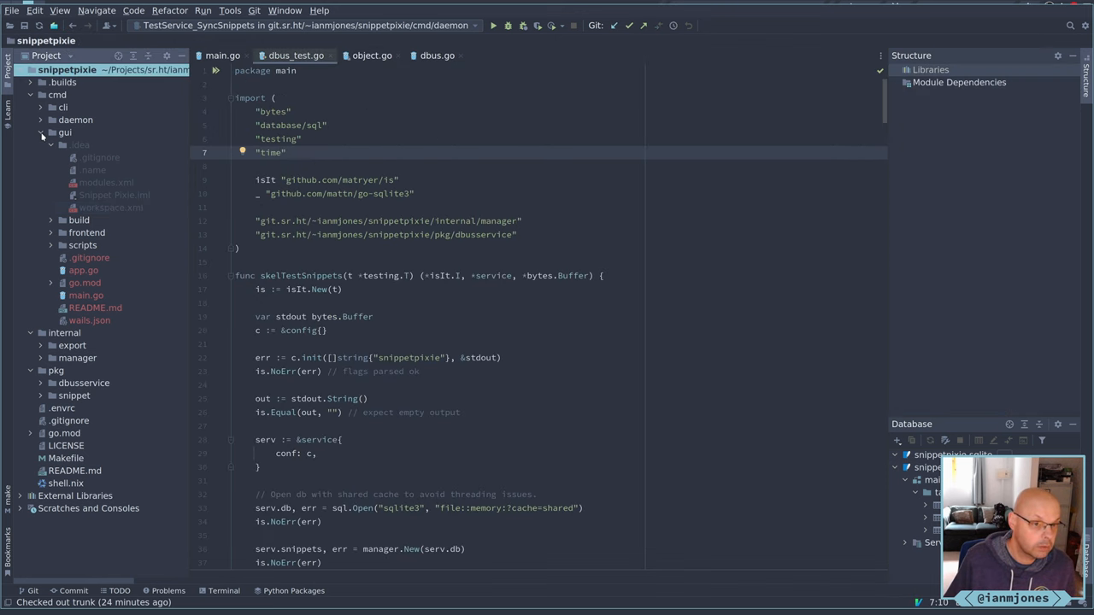
pyautogui.click(65, 134)
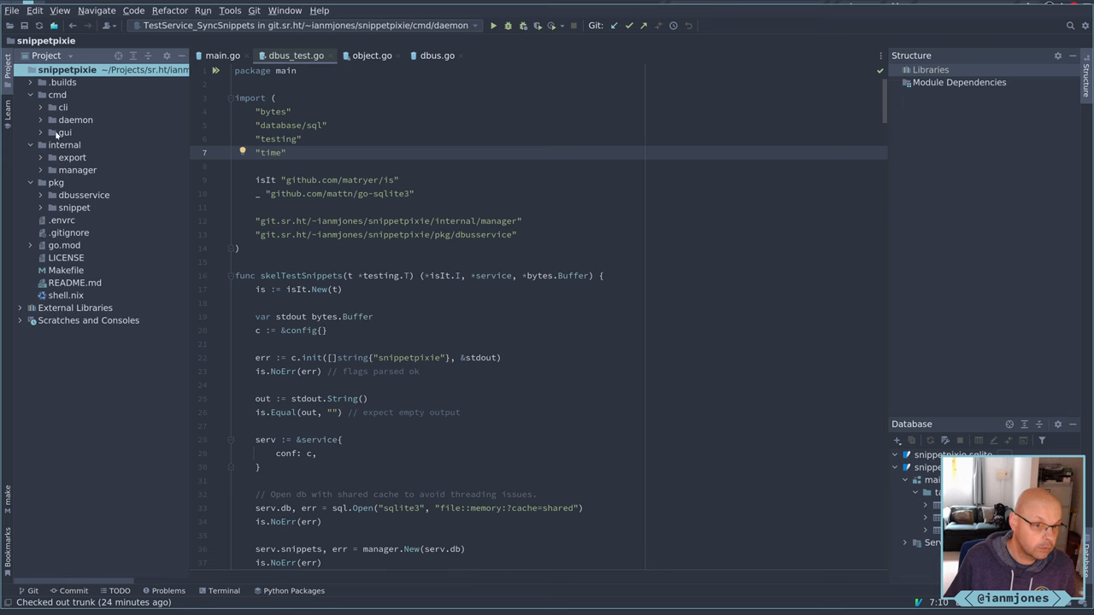
pyautogui.click(64, 133)
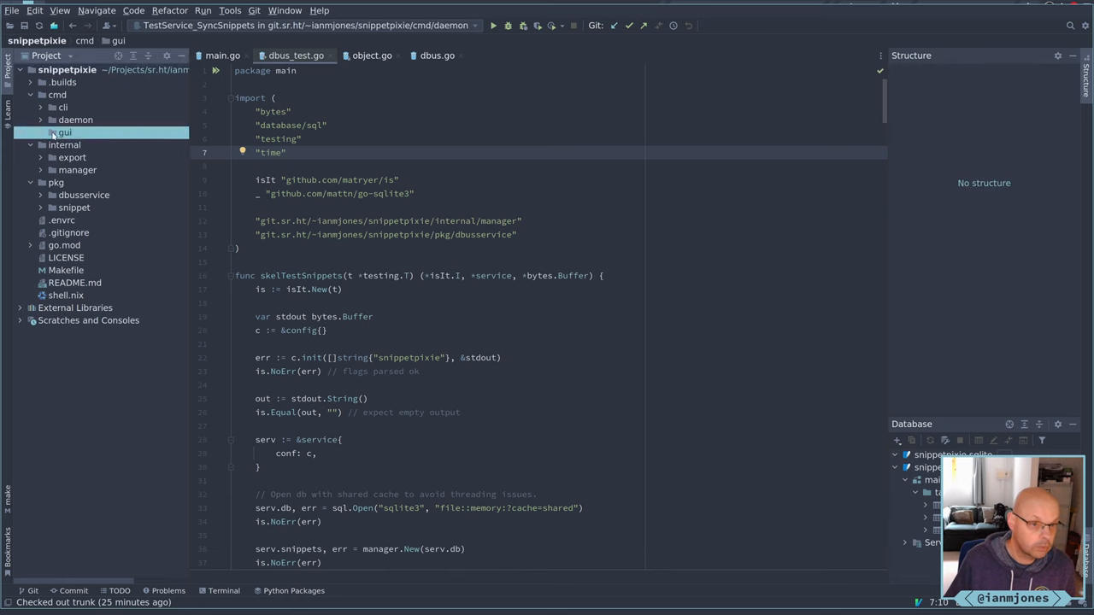
pyautogui.rightClick(65, 133)
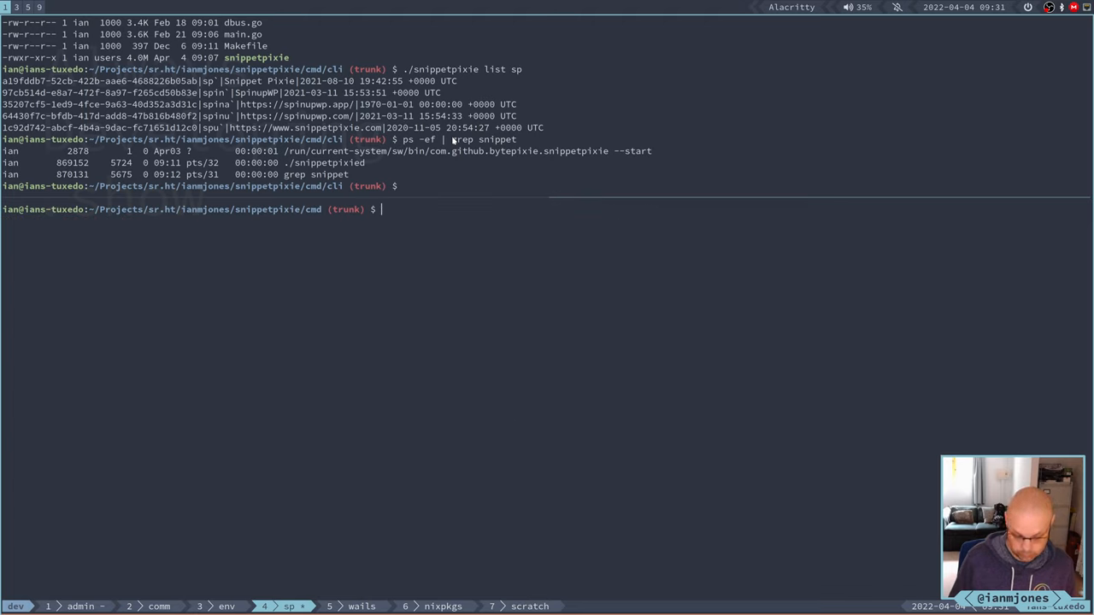
# Run wails init for "Snippet Pixie" into snippetpixiegui, list it, and mv it to gui.
pyautogui.write('wails init -t svelte -ide goland -n "Snippet Pixie" -d gui')
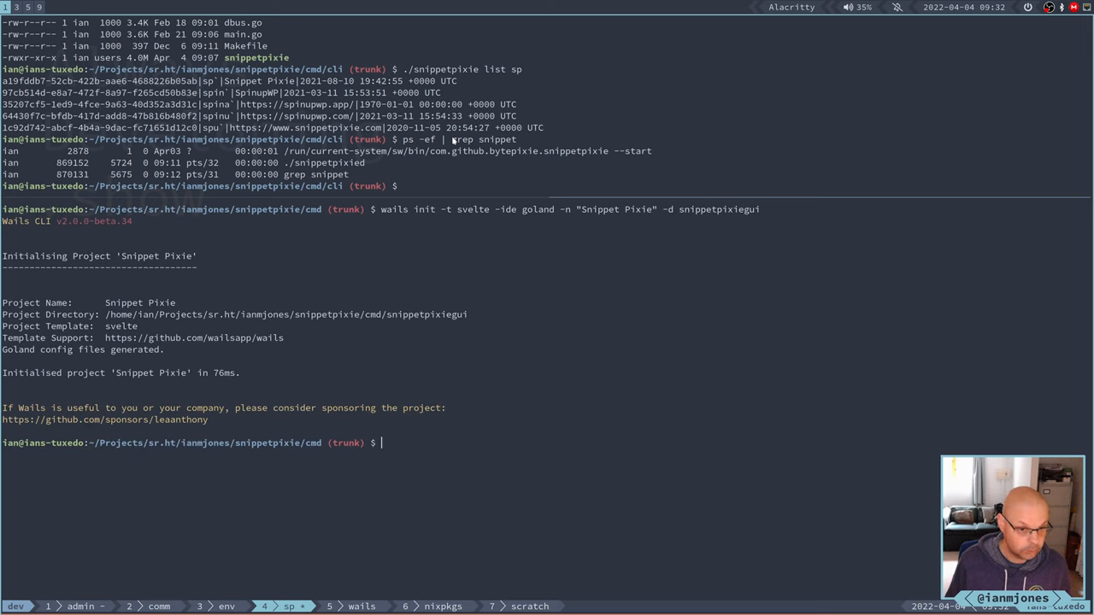
pyautogui.write('ll')
pyautogui.write('mv')
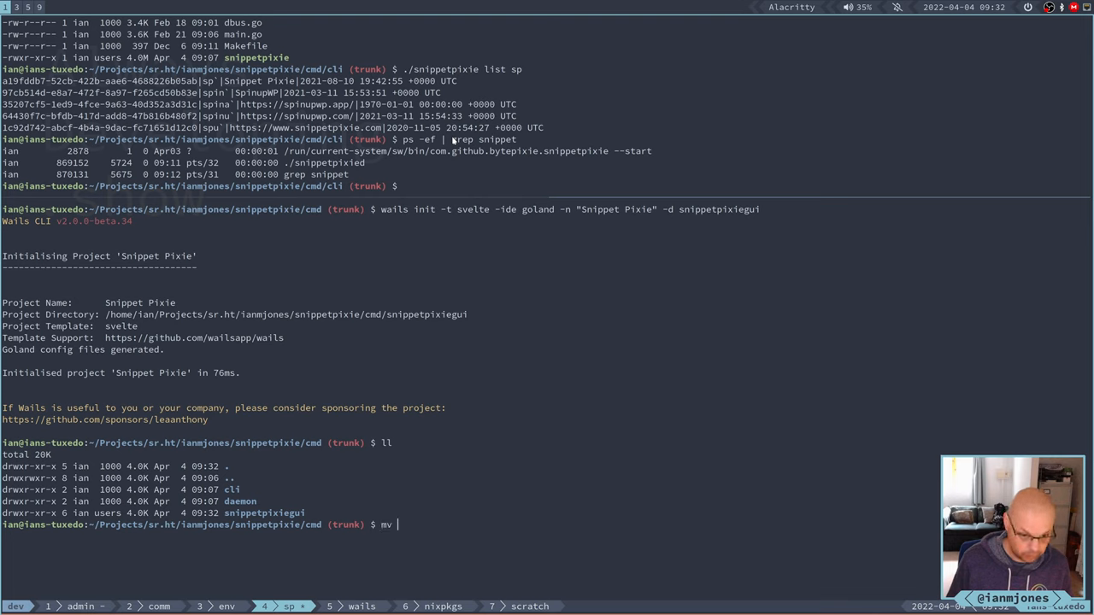
pyautogui.write('snippetpixiegui/')
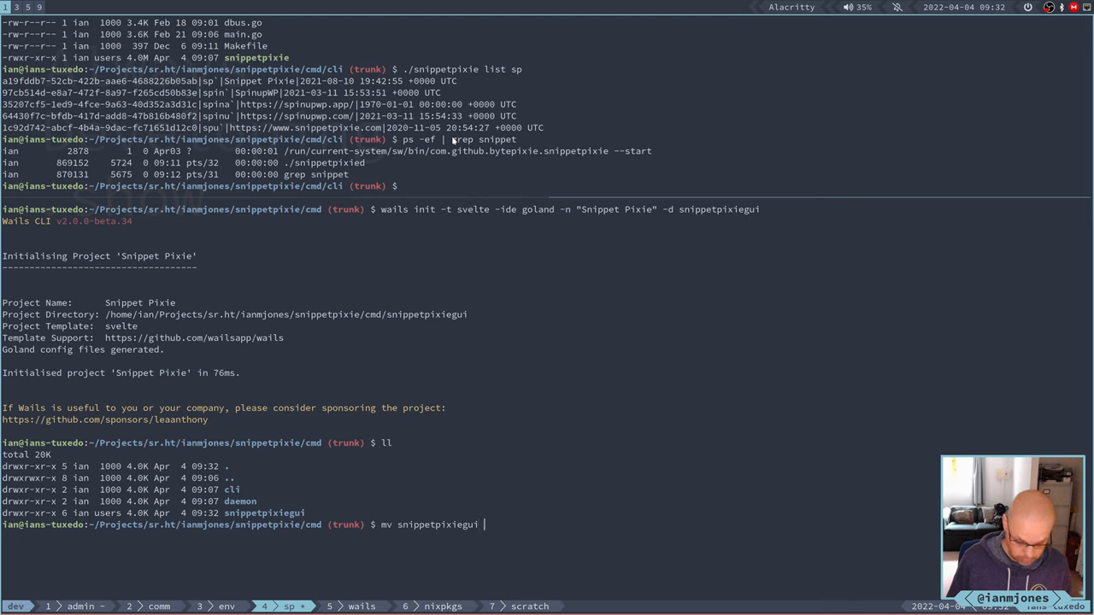
pyautogui.write('gui')
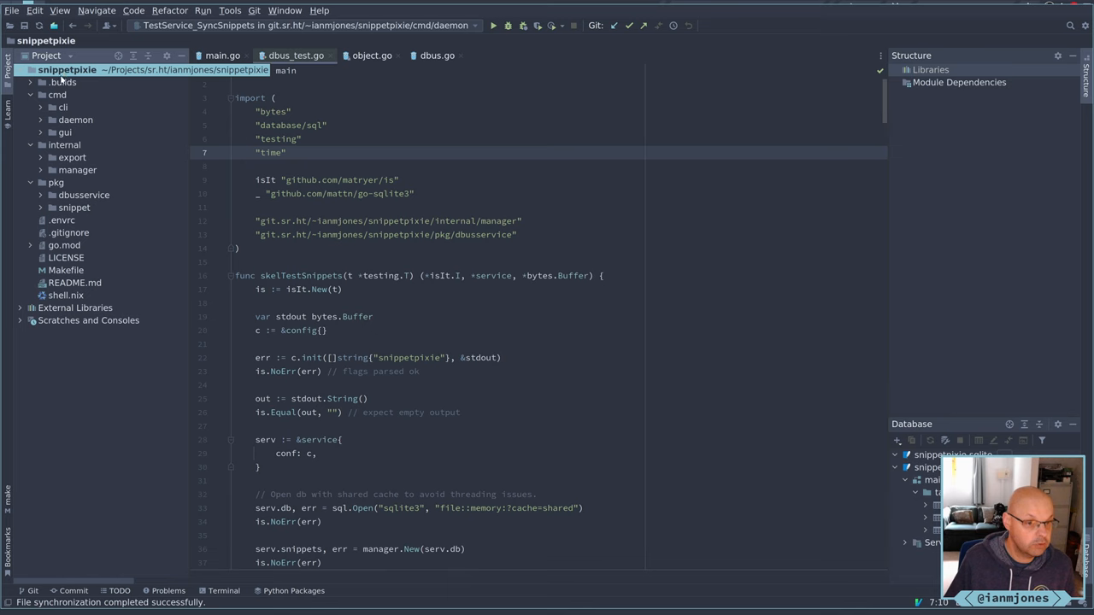
# Expand cmd/gui, check wails.json's outputfilename, then close all editor tabs.
pyautogui.click(65, 131)
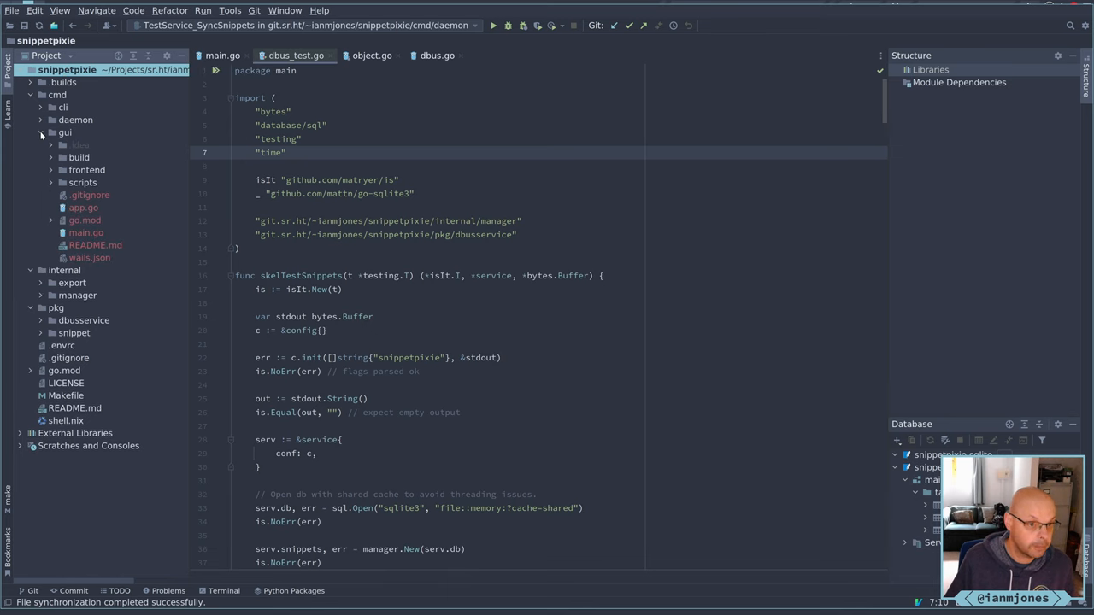
pyautogui.click(89, 256)
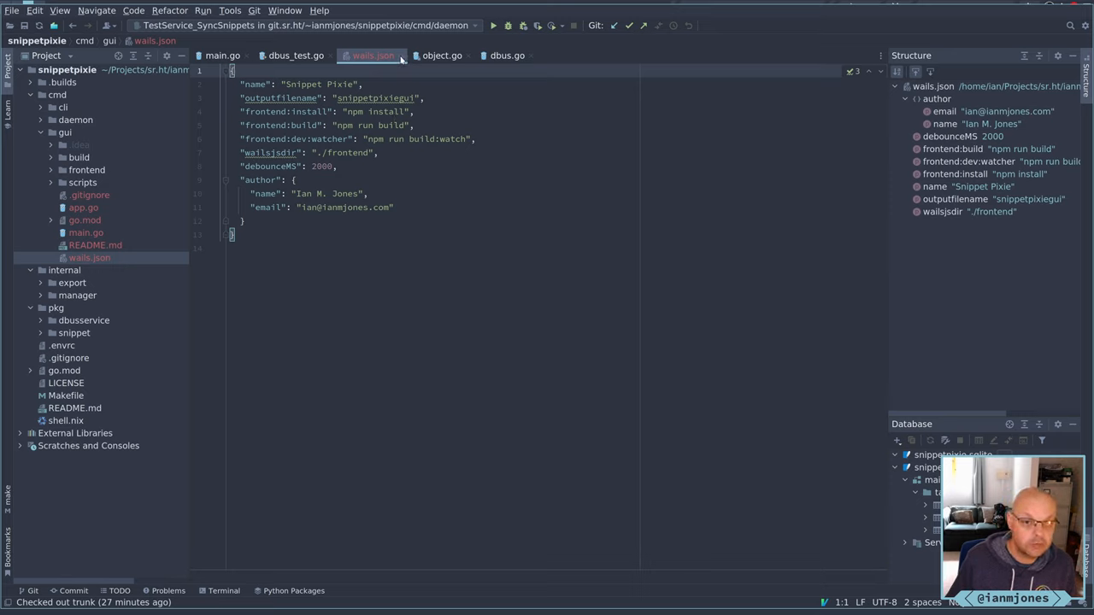
pyautogui.click(297, 54)
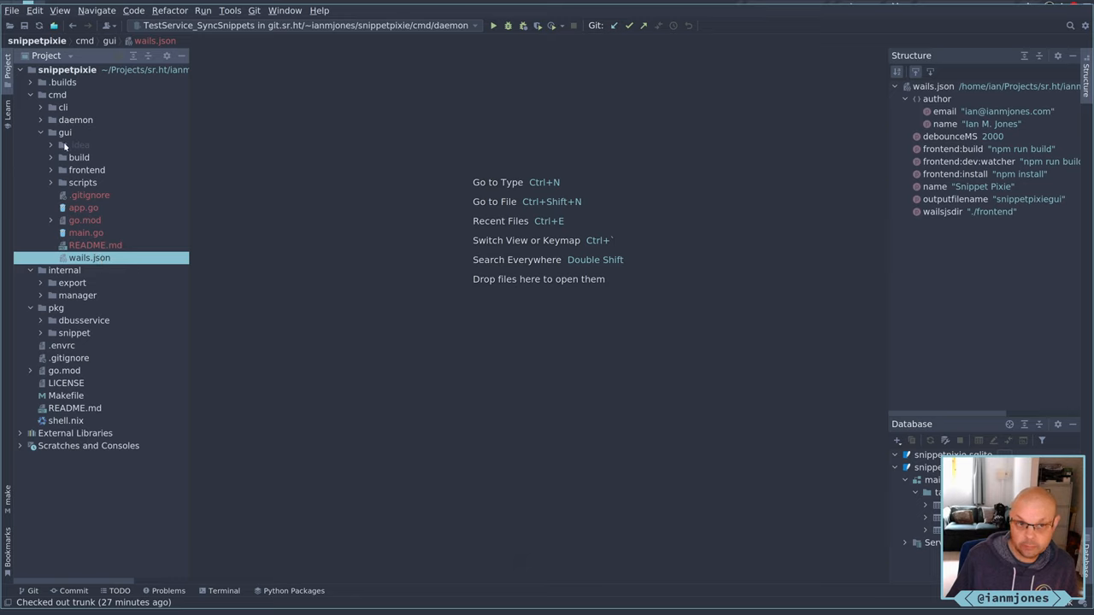
# Open cmd/gui/main.go and scroll through its Wails app options and back to the top.
pyautogui.click(86, 232)
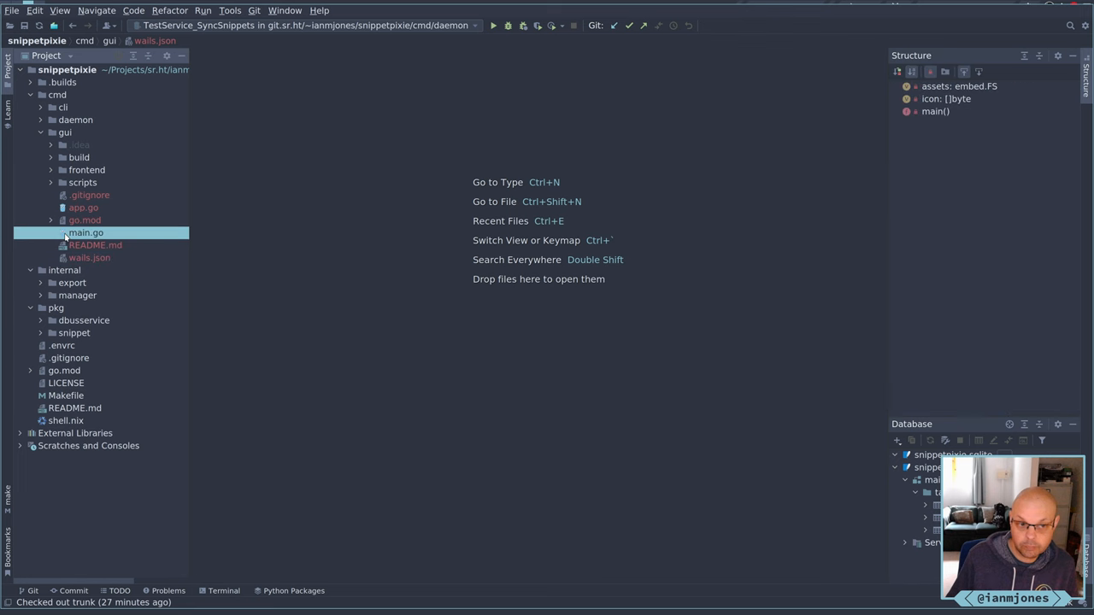
pyautogui.doubleClick(85, 232)
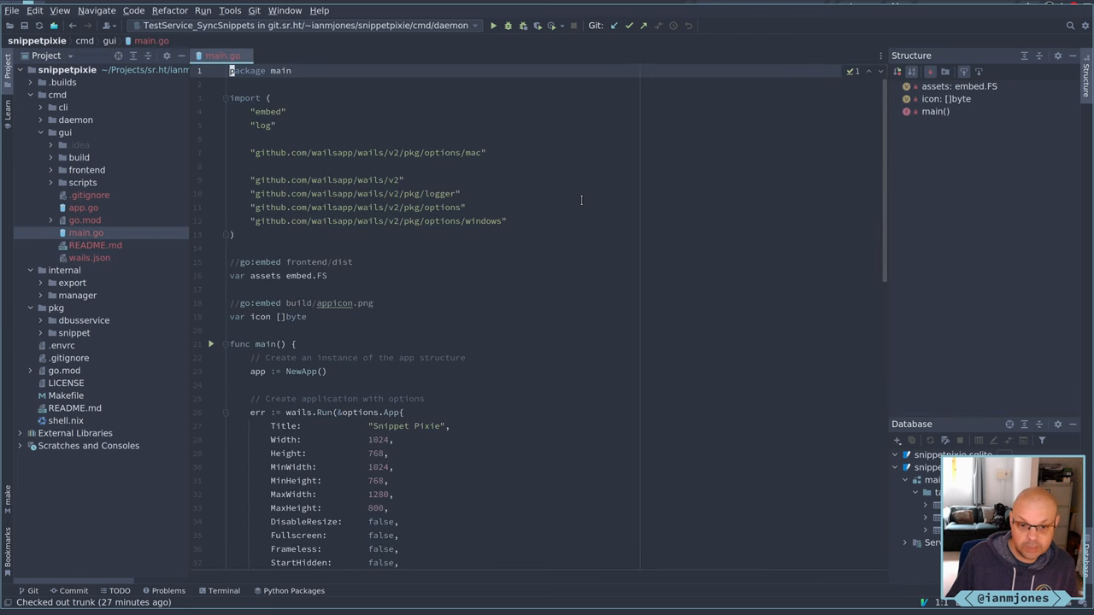
pyautogui.scroll(-3)
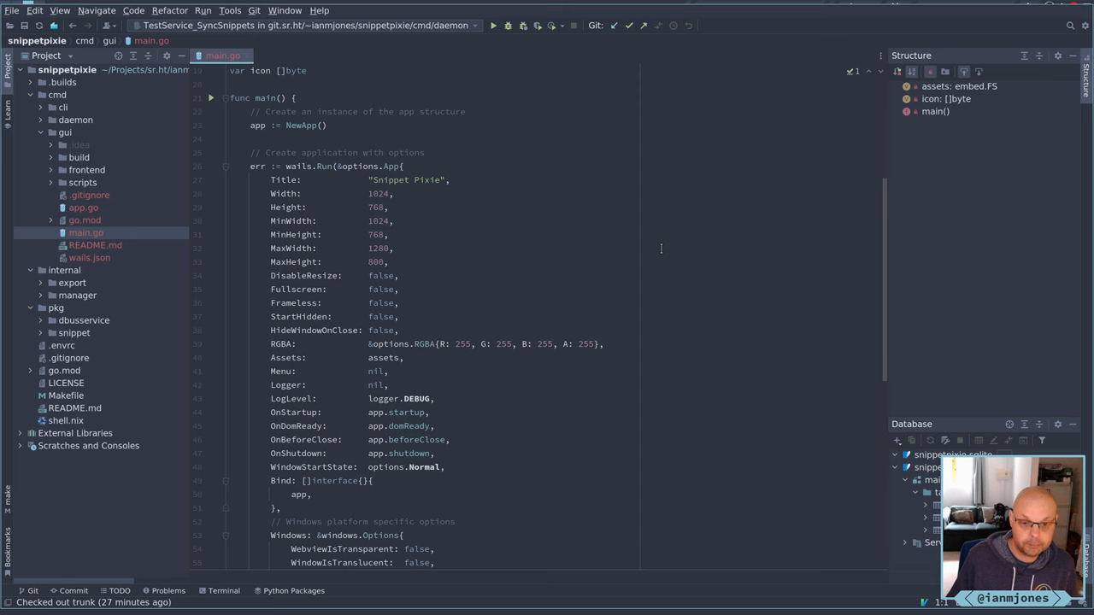
pyautogui.scroll(-3)
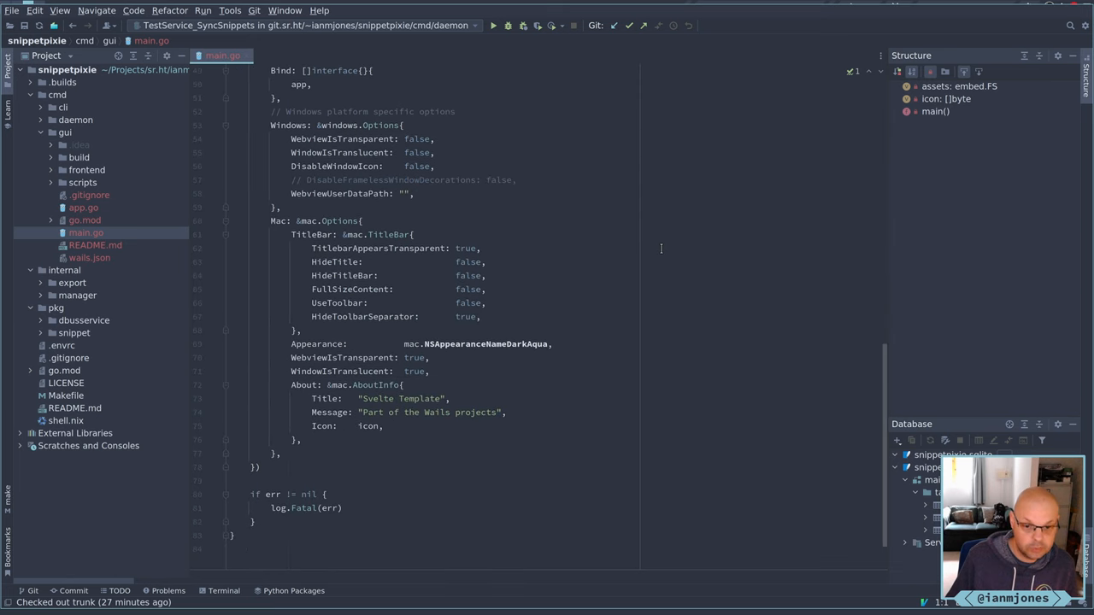
pyautogui.scroll(3)
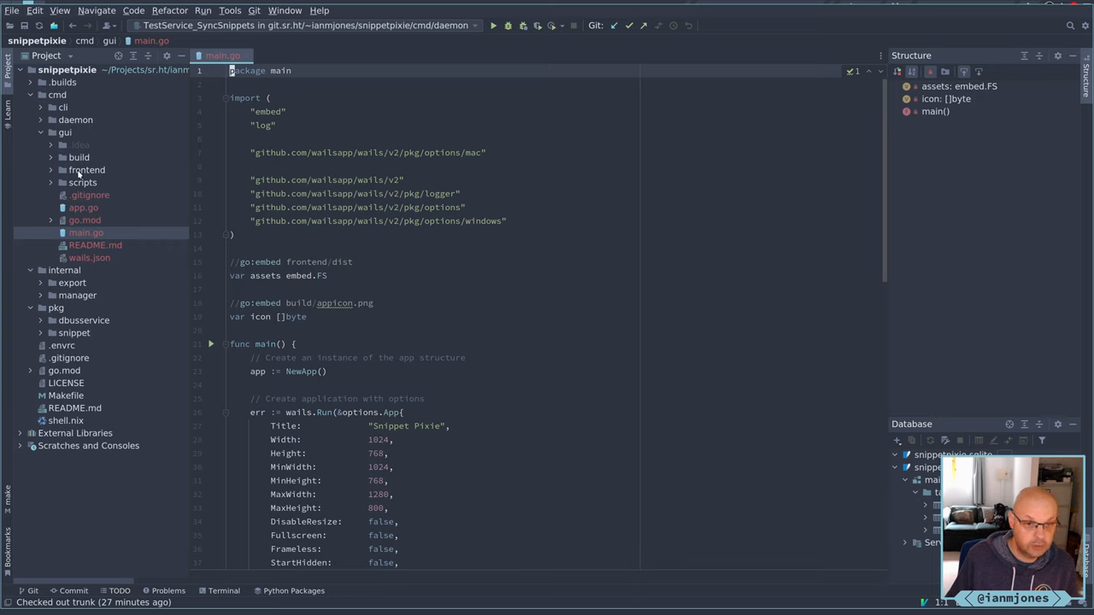
pyautogui.moveTo(506, 48)
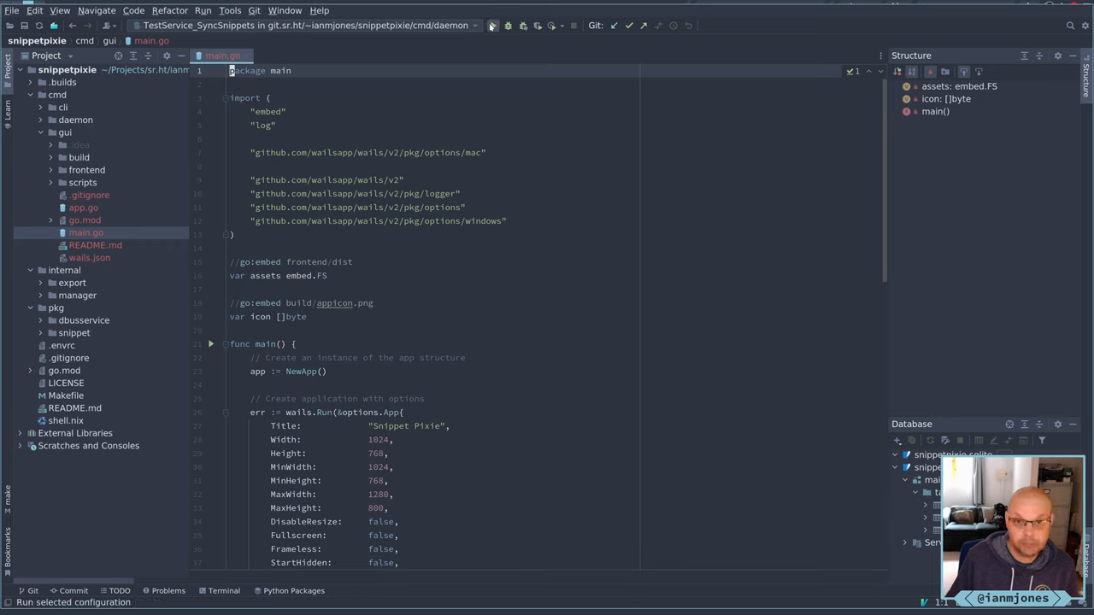
pyautogui.click(308, 26)
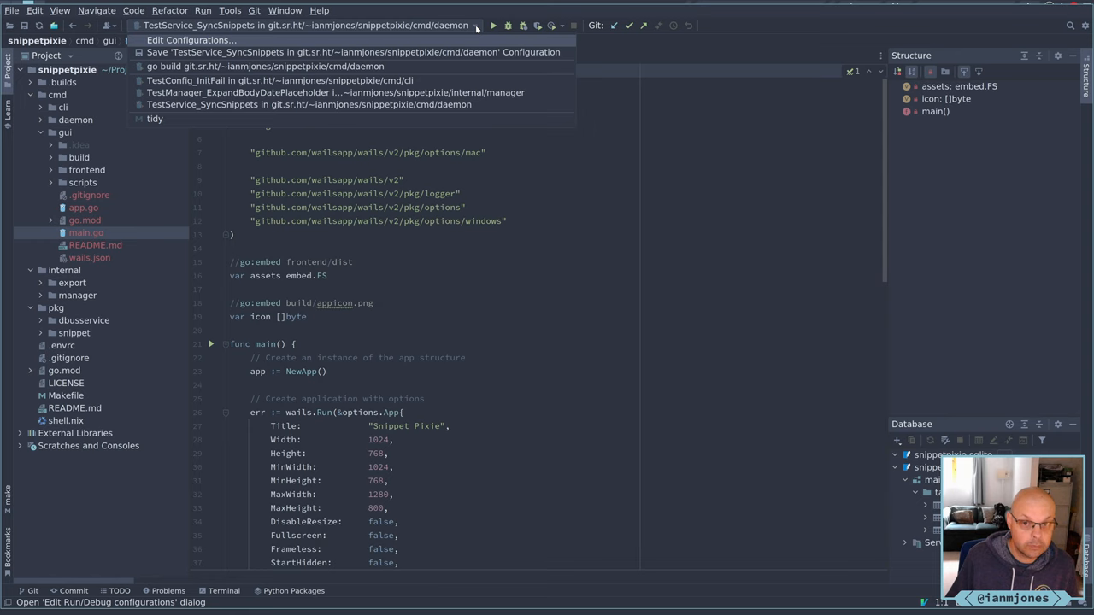
pyautogui.moveTo(200, 65)
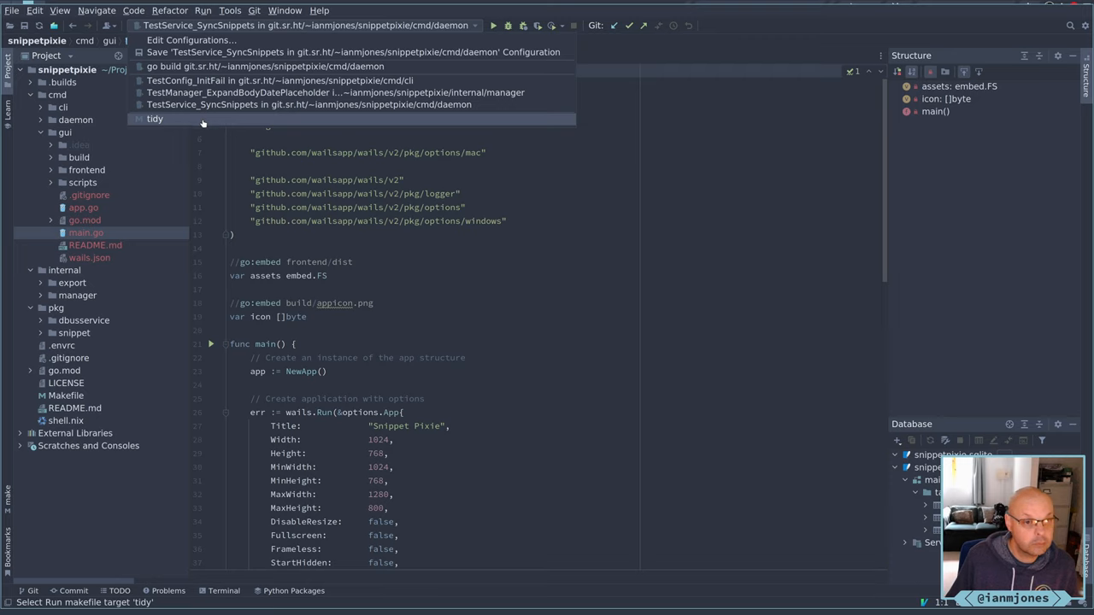
pyautogui.moveTo(202, 123)
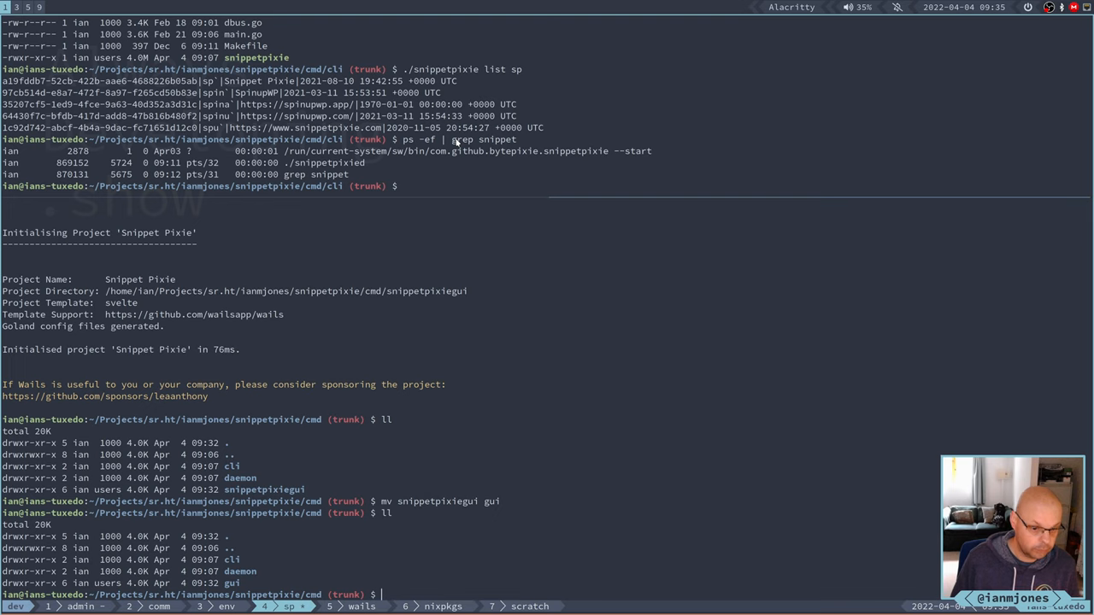
# List build/ and build/bin/ in the gui folder, then run ./build/bin/snippetpixiegui.
pyautogui.write('cd gui/')
pyautogui.write('ll')
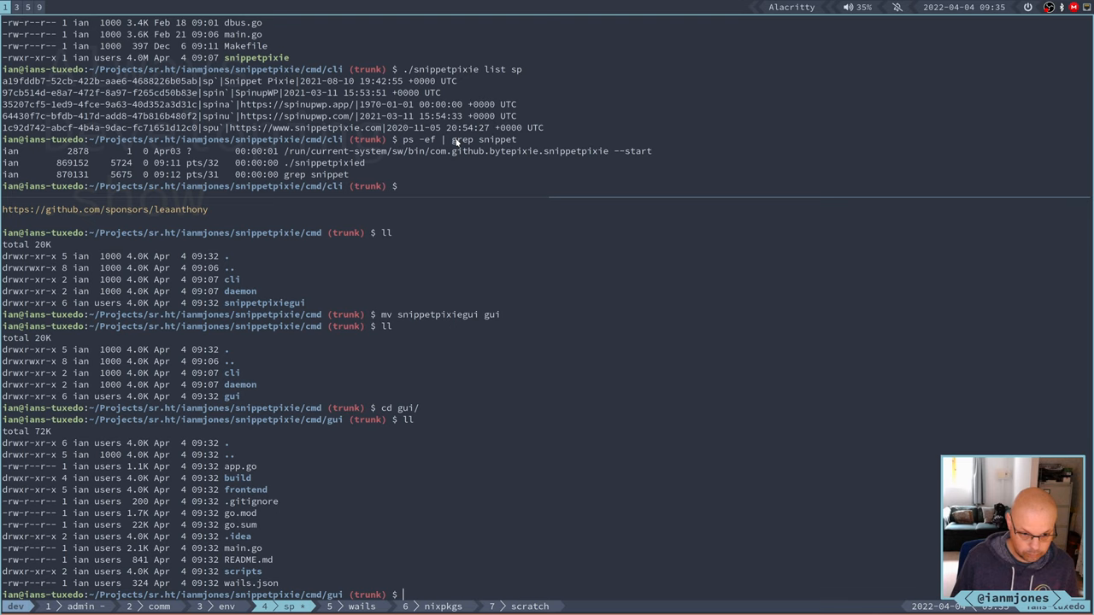
pyautogui.write('w')
pyautogui.write('l')
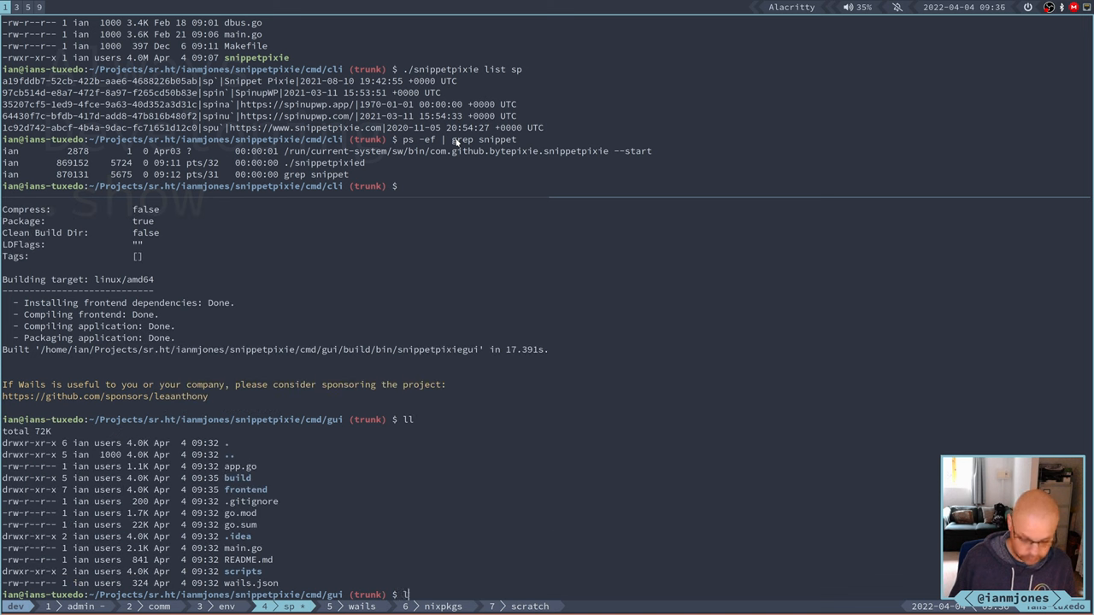
pyautogui.write('s -l build/')
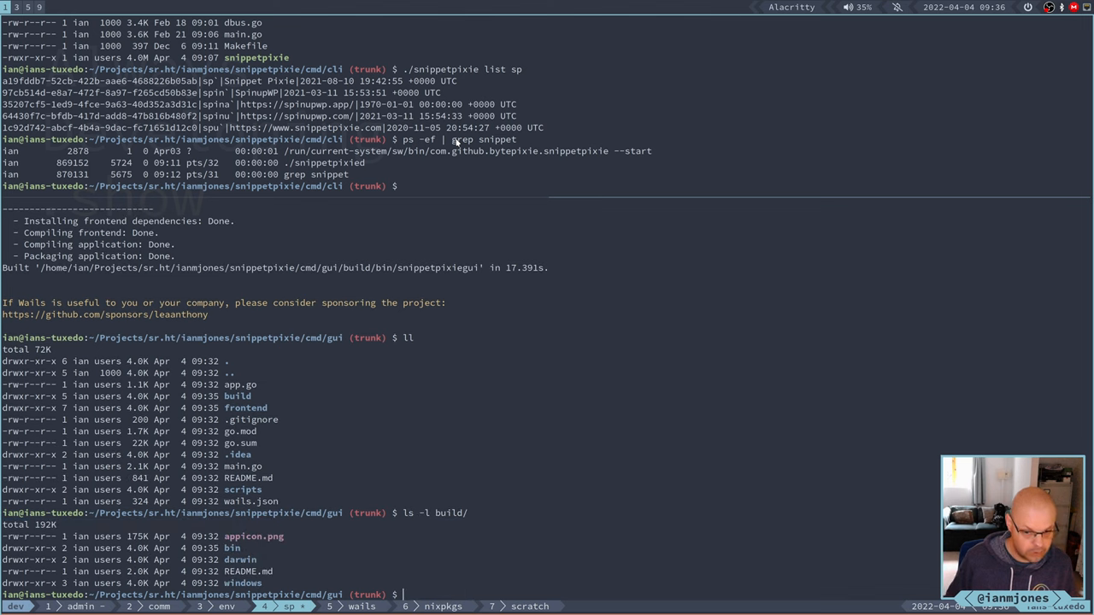
pyautogui.write('n')
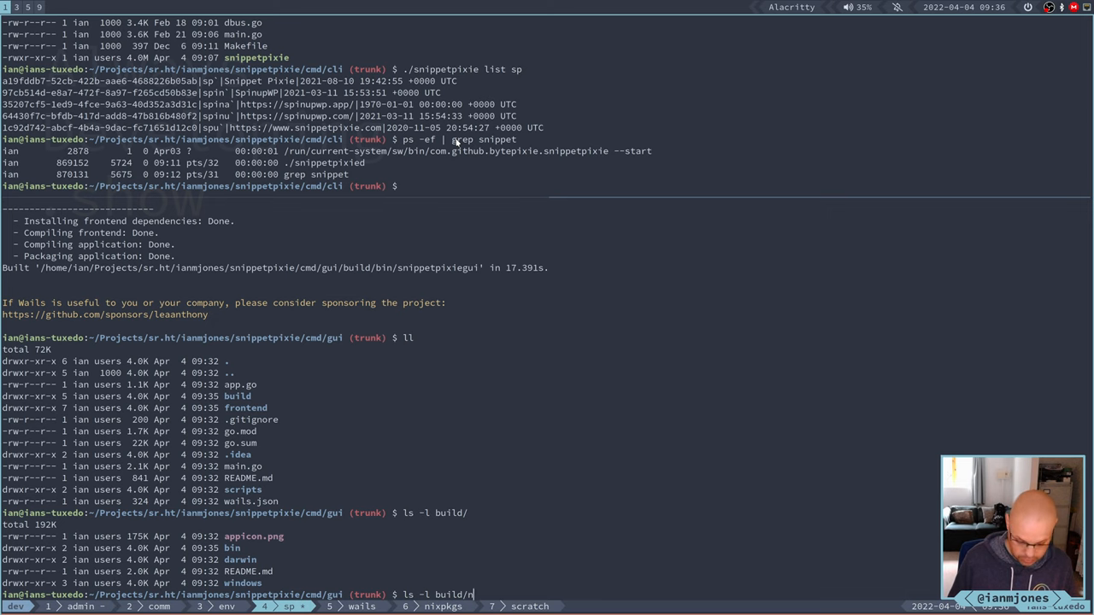
pyautogui.write('bin/')
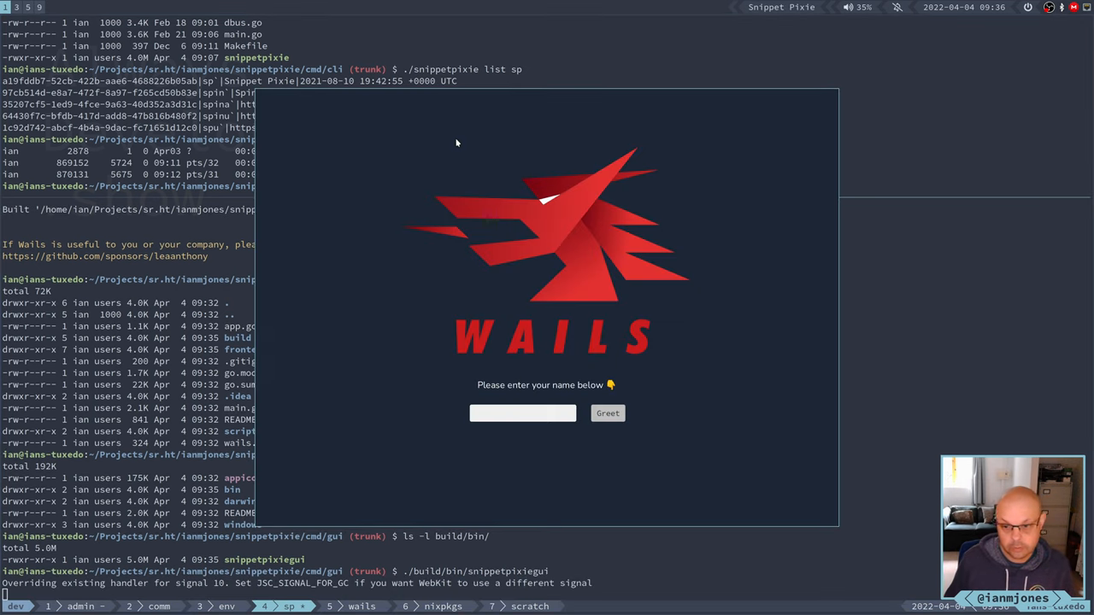
pyautogui.moveTo(373, 195)
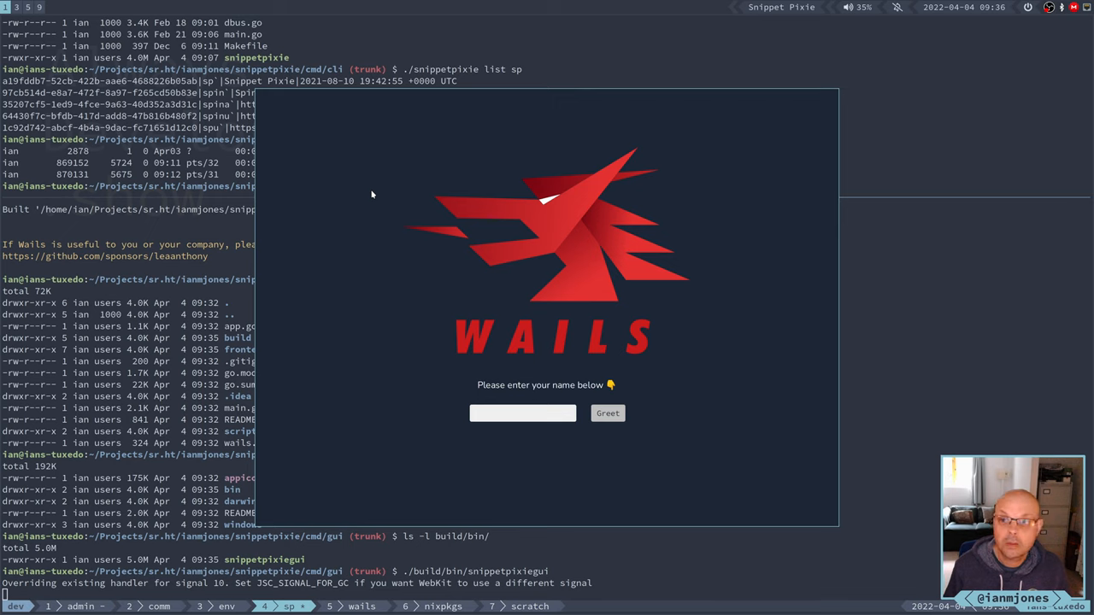
# Enter the name 'Always Developing' in the demo window and get its greeting via Greet.
pyautogui.click(523, 412)
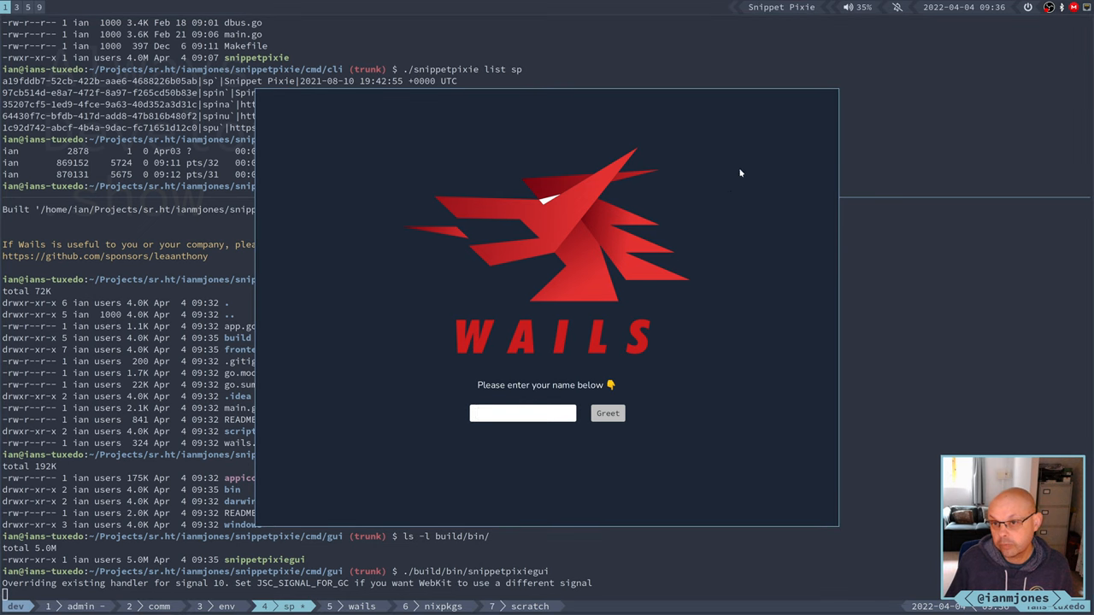
pyautogui.click(523, 412)
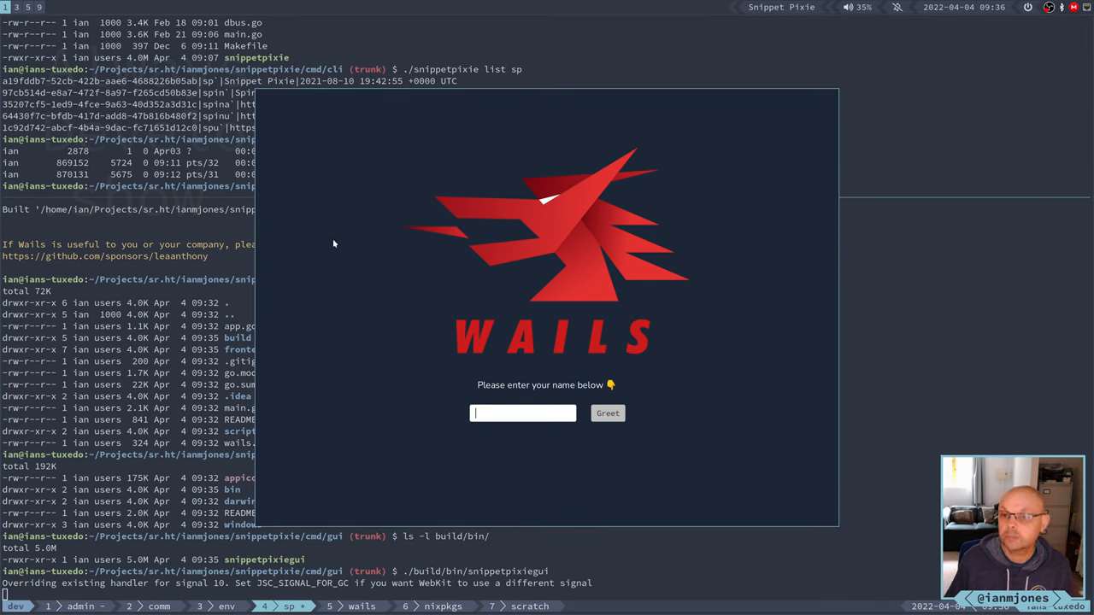
pyautogui.moveTo(367, 250)
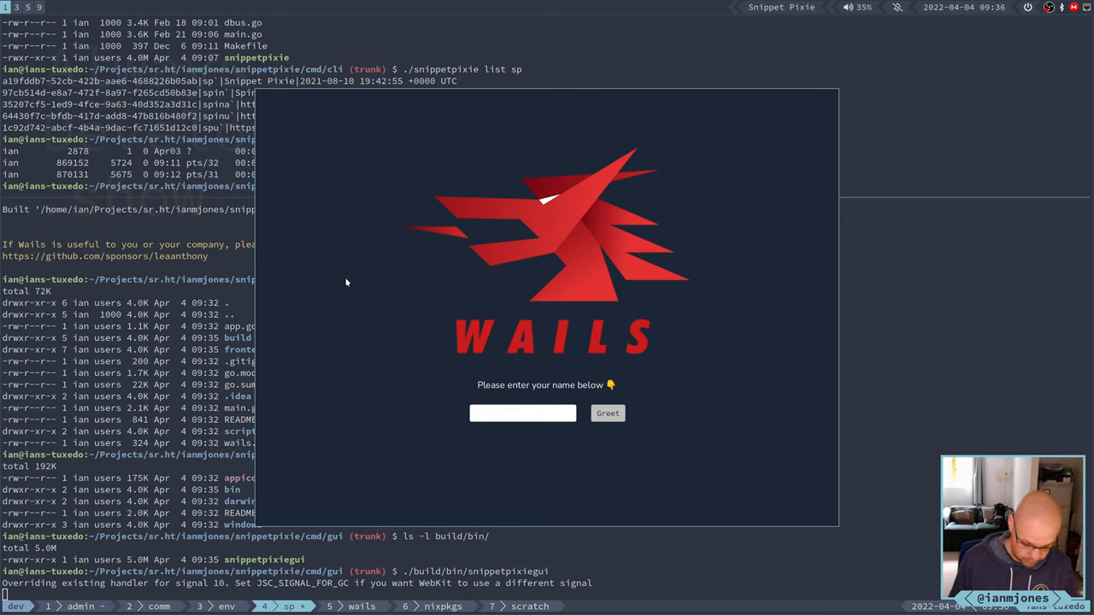
pyautogui.click(523, 412)
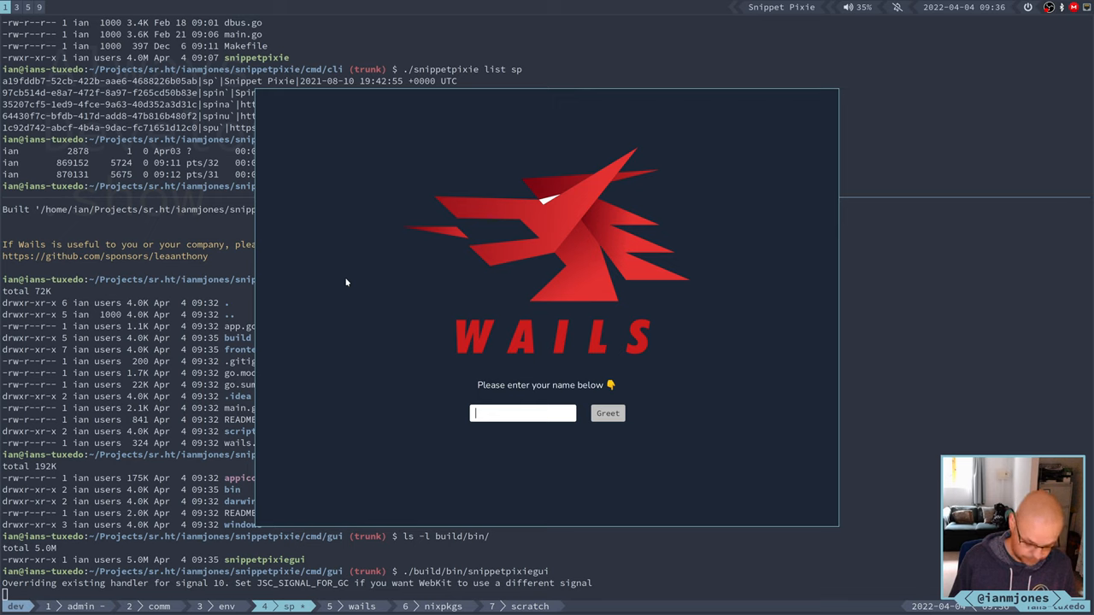
pyautogui.write('Always')
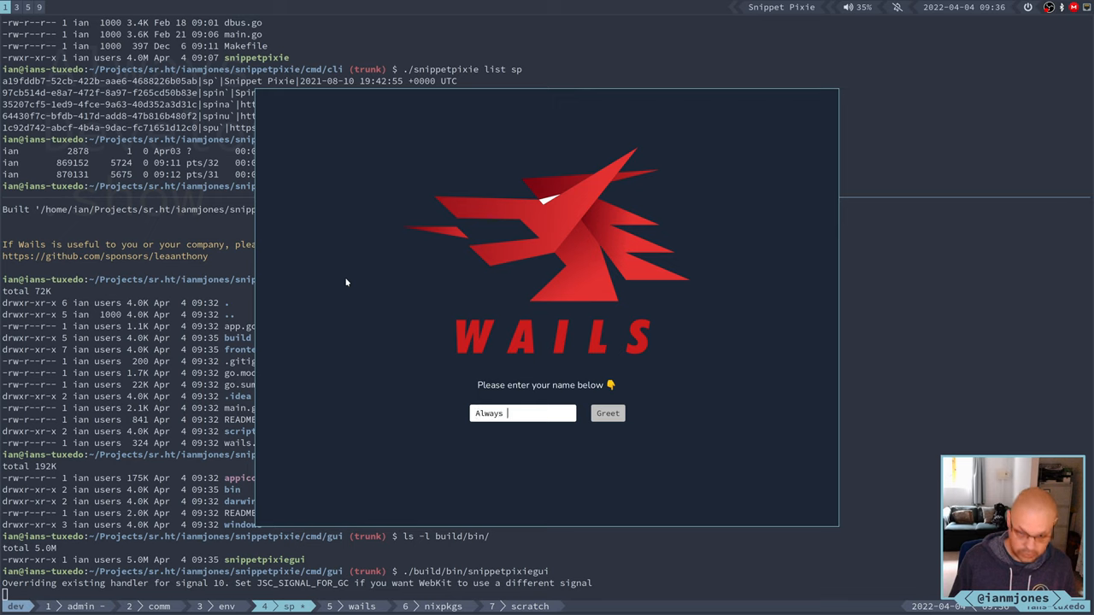
pyautogui.write('Developin')
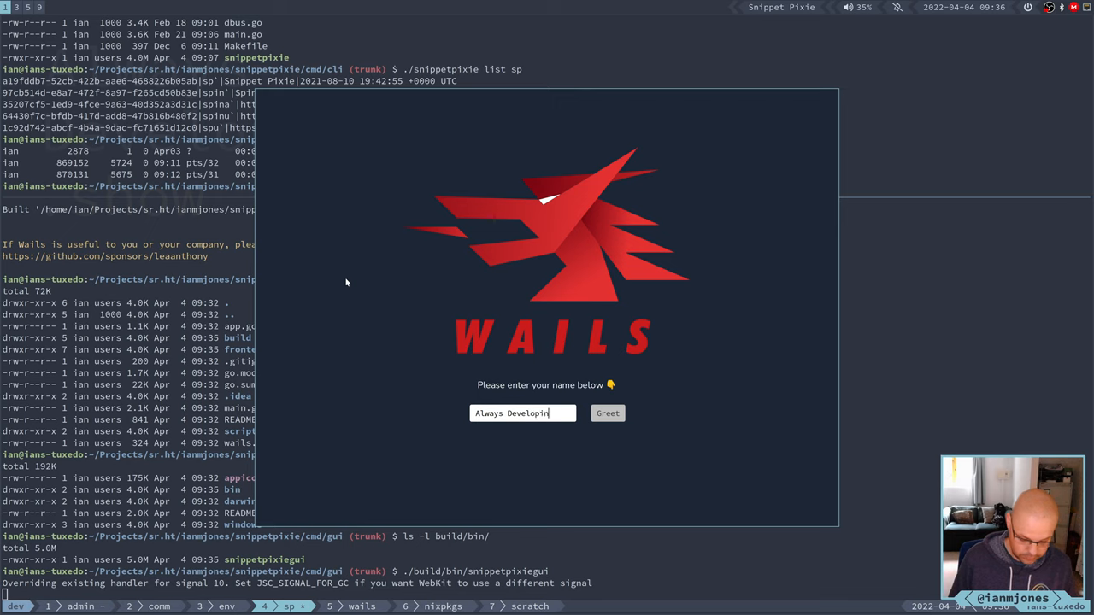
pyautogui.click(607, 412)
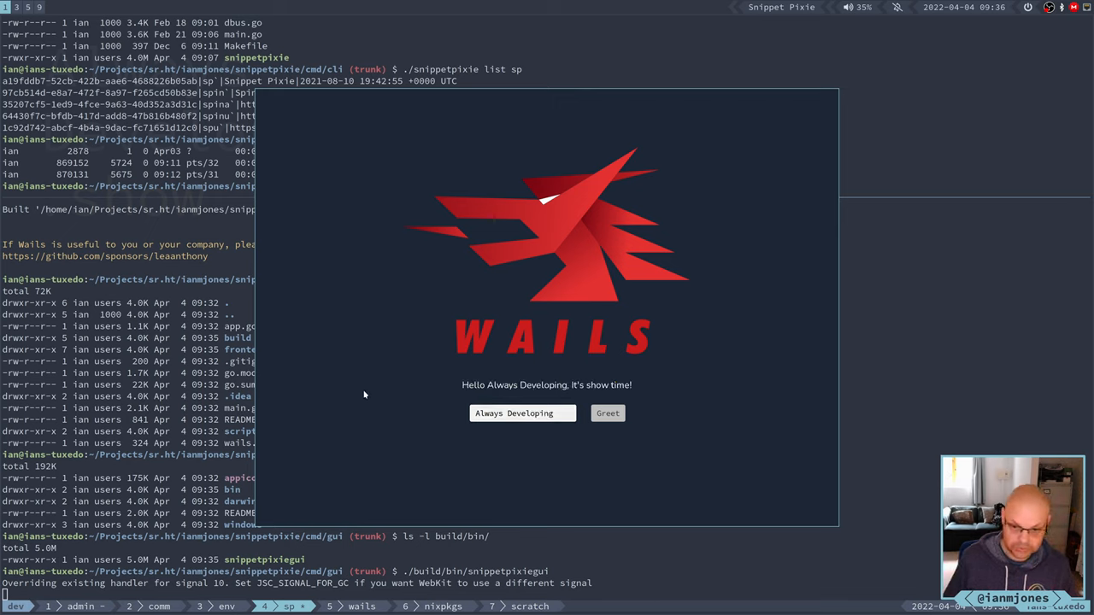
pyautogui.moveTo(335, 308)
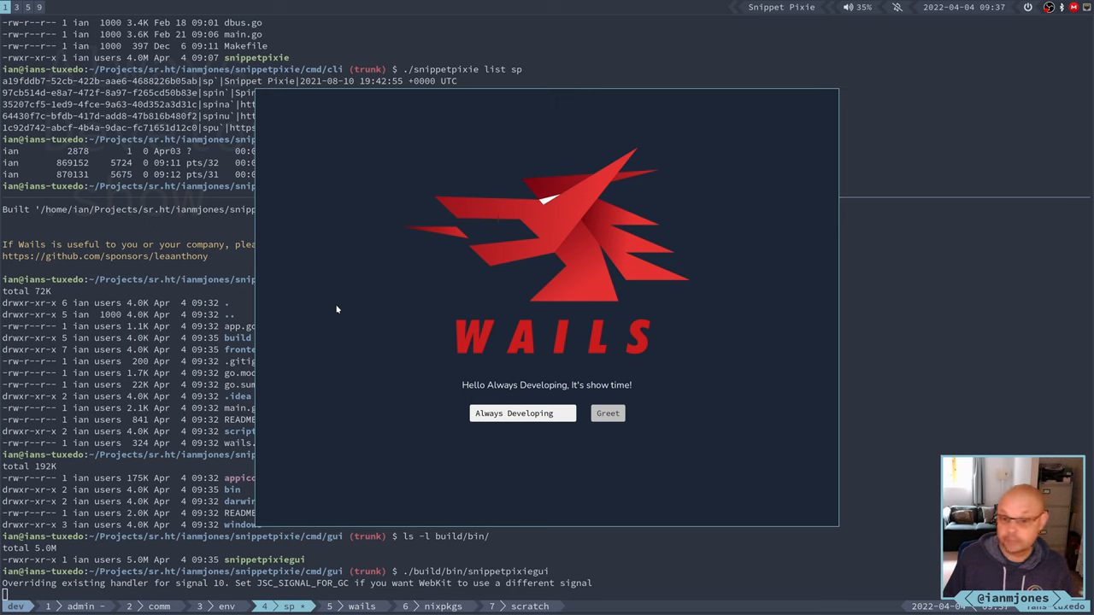
pyautogui.moveTo(348, 329)
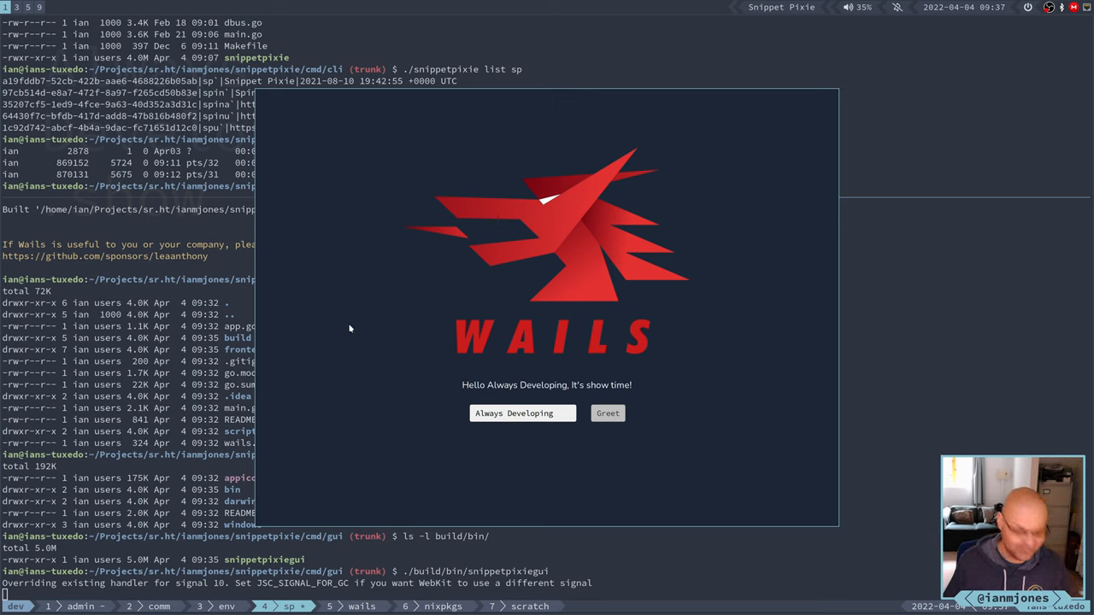
pyautogui.moveTo(373, 322)
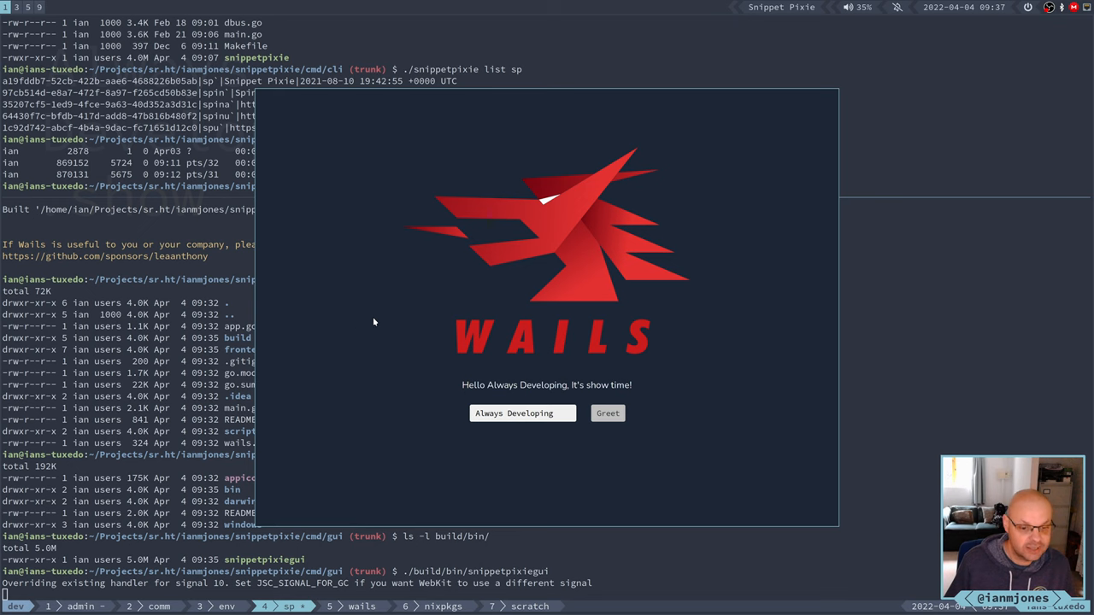
pyautogui.moveTo(349, 222)
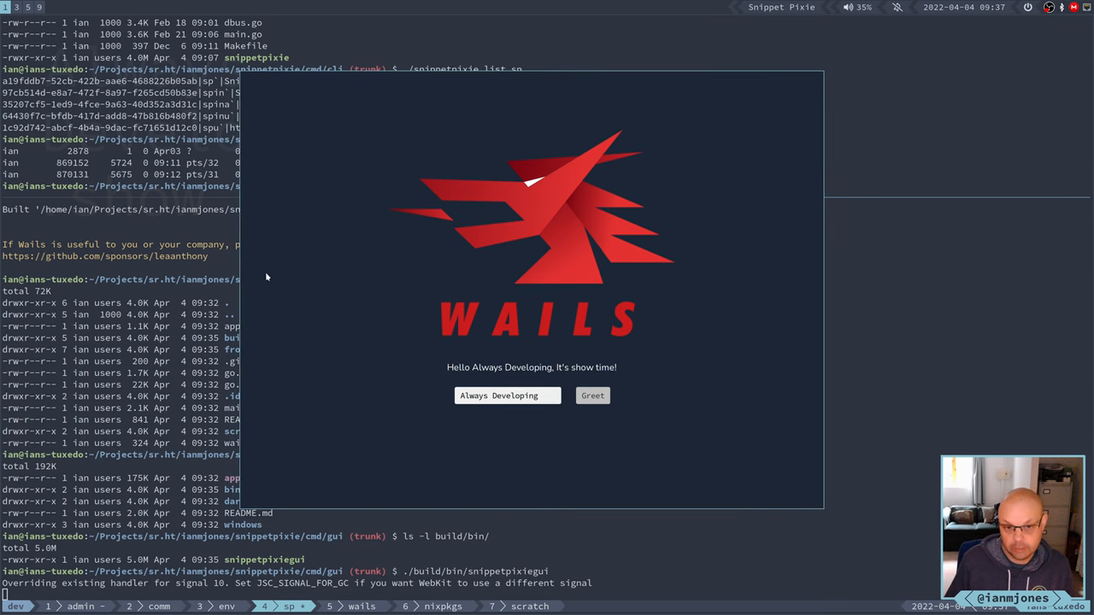
pyautogui.moveTo(347, 233)
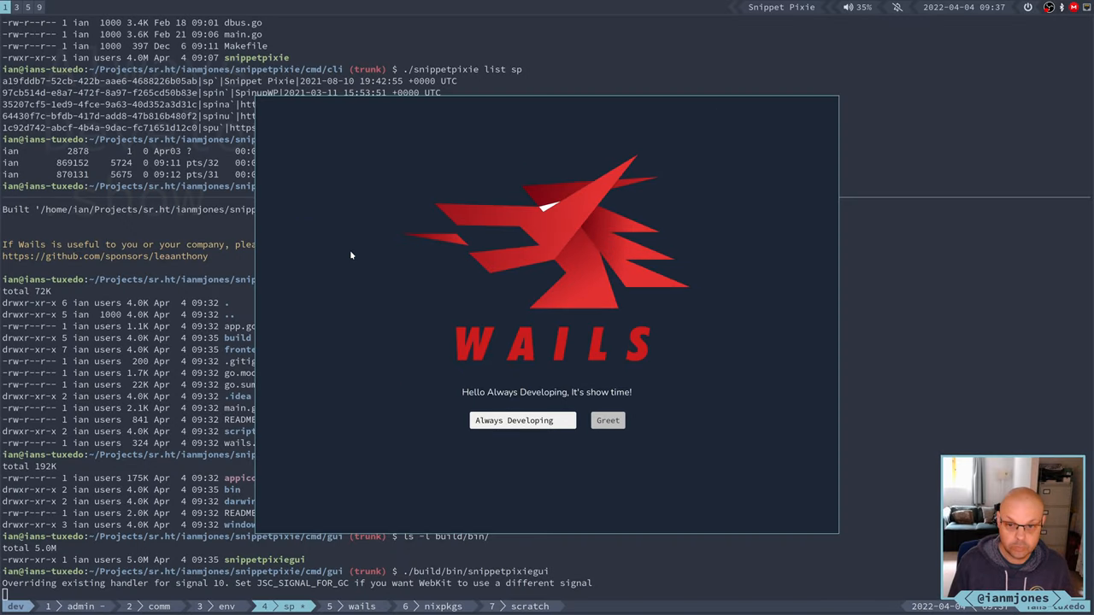
pyautogui.moveTo(359, 236)
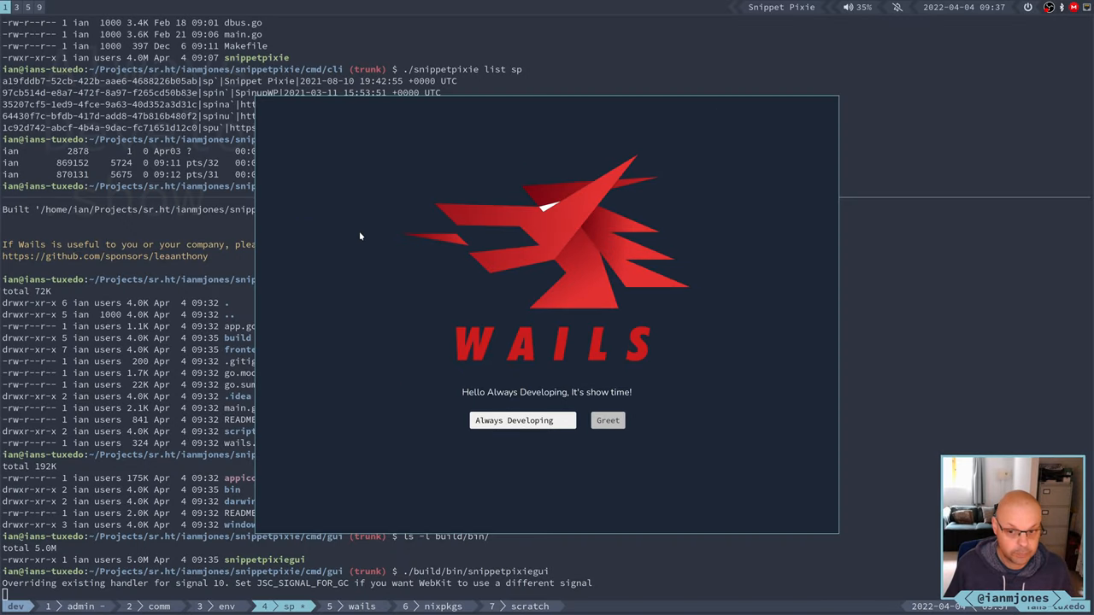
pyautogui.moveTo(359, 246)
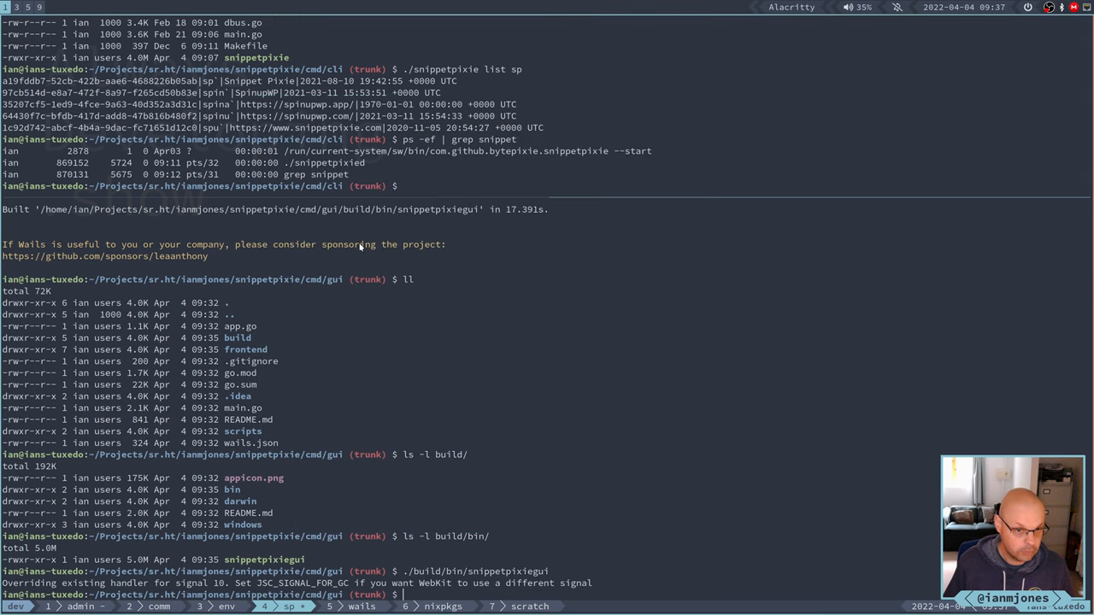
pyautogui.moveTo(704, 325)
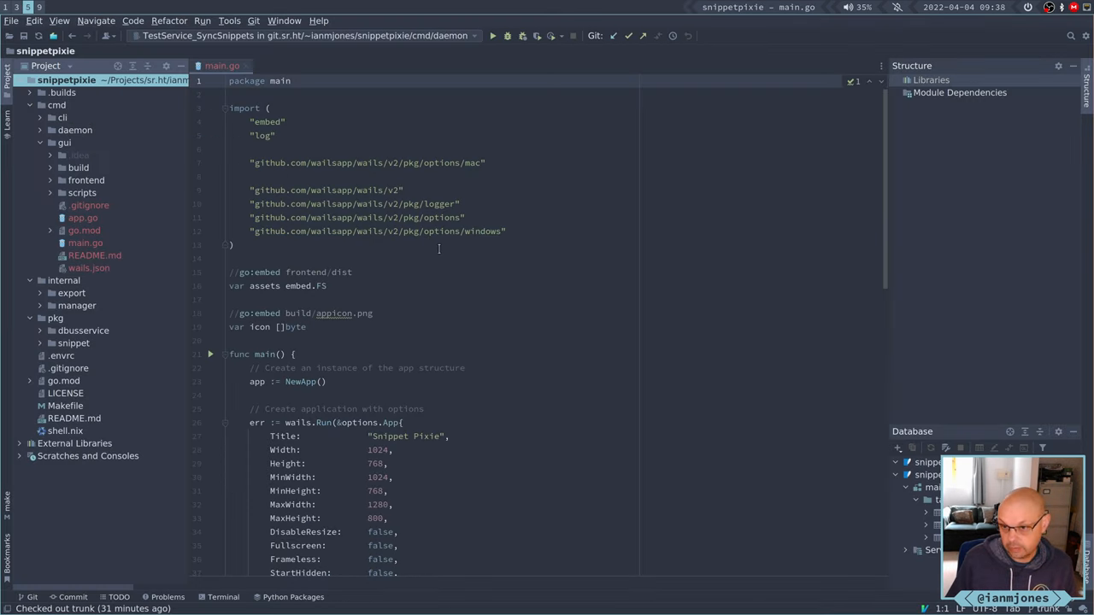
pyautogui.moveTo(311, 400)
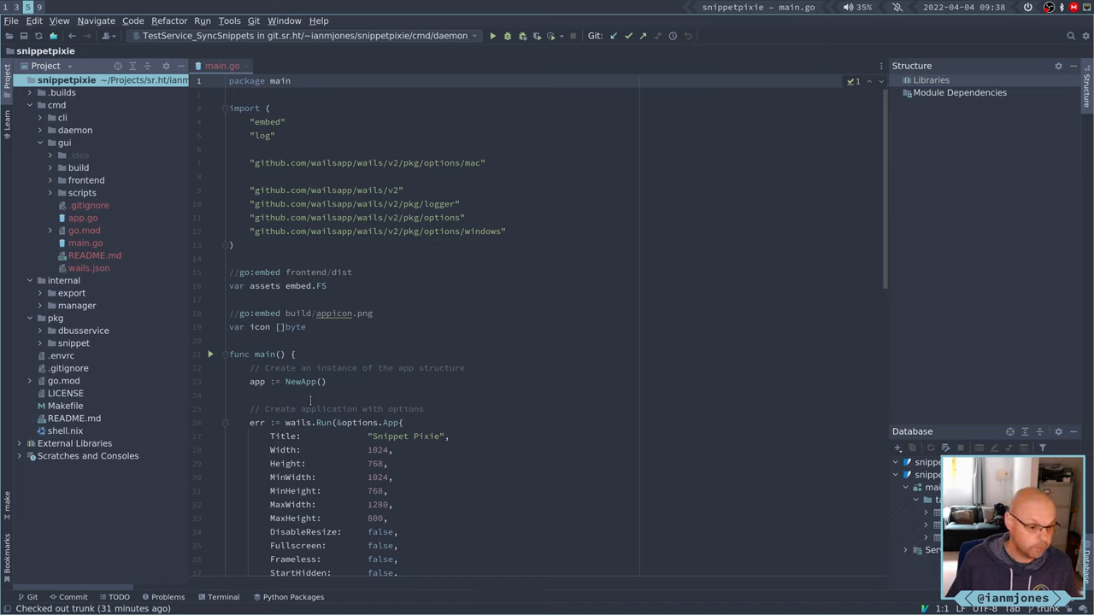
# Bring IntelliJ IDEA forward with cmd/gui/main.go showing its wails.Run options.
pyautogui.click(362, 344)
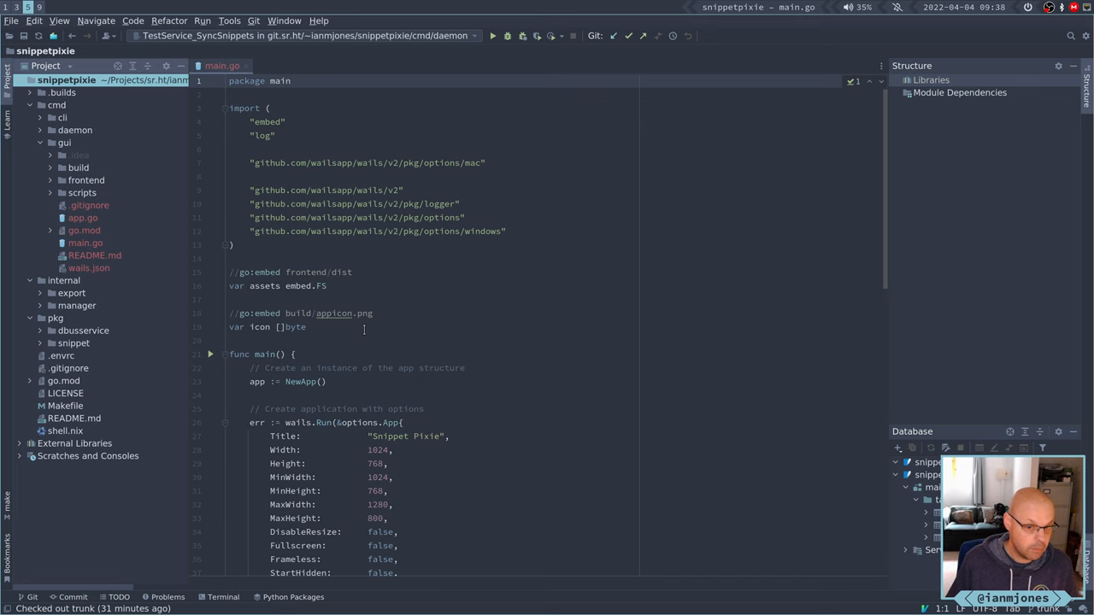
pyautogui.scroll(-3)
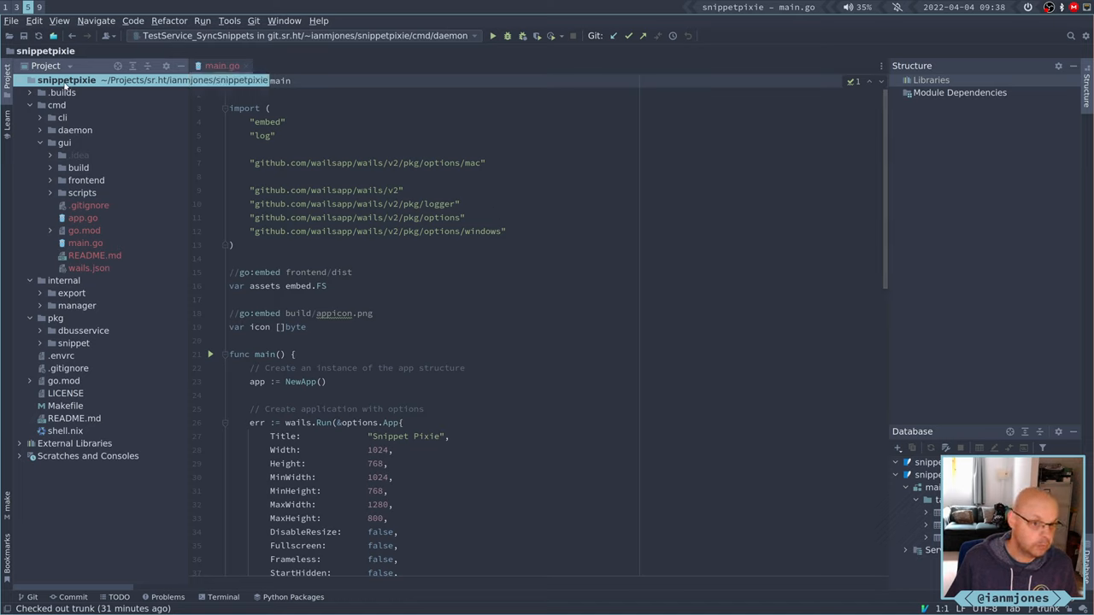
# Create a Git tag named pre-gui on trunk from the project root's Git actions.
pyautogui.rightClick(65, 81)
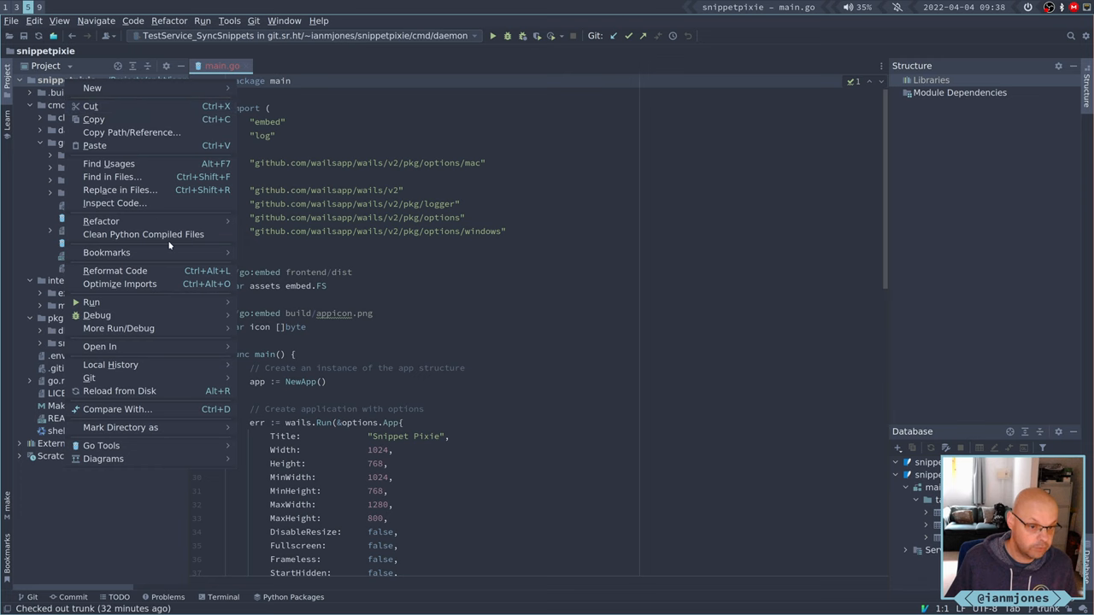
pyautogui.click(89, 378)
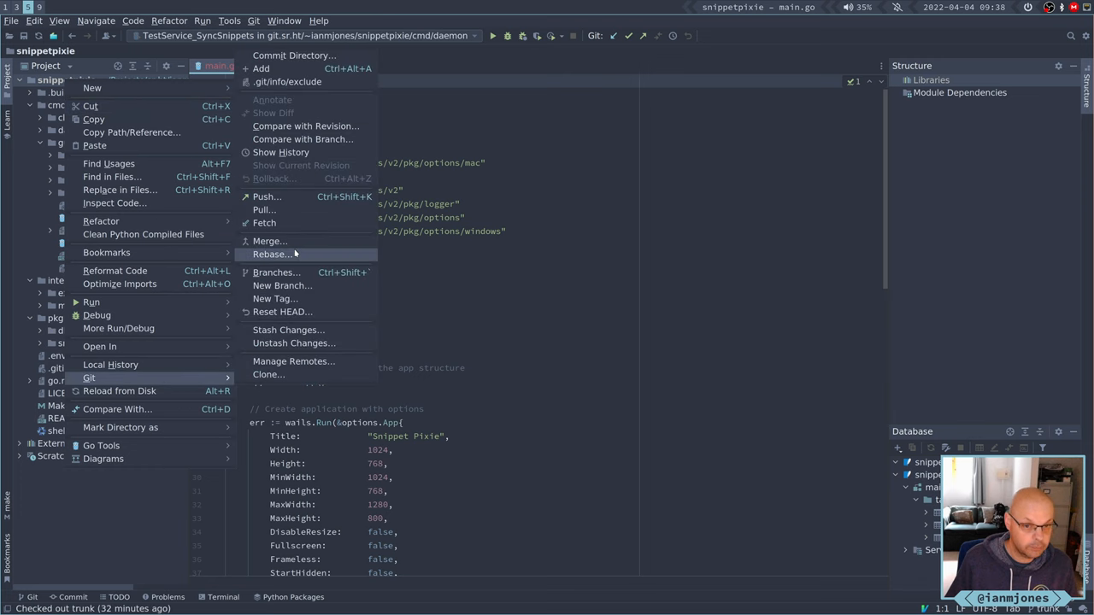
pyautogui.moveTo(273, 297)
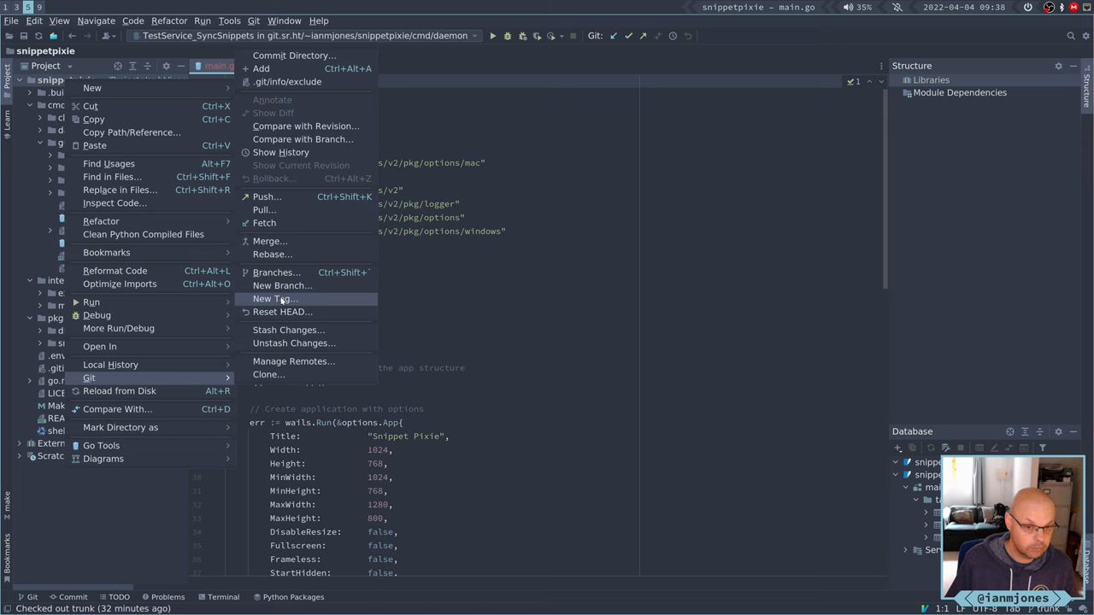
pyautogui.click(275, 298)
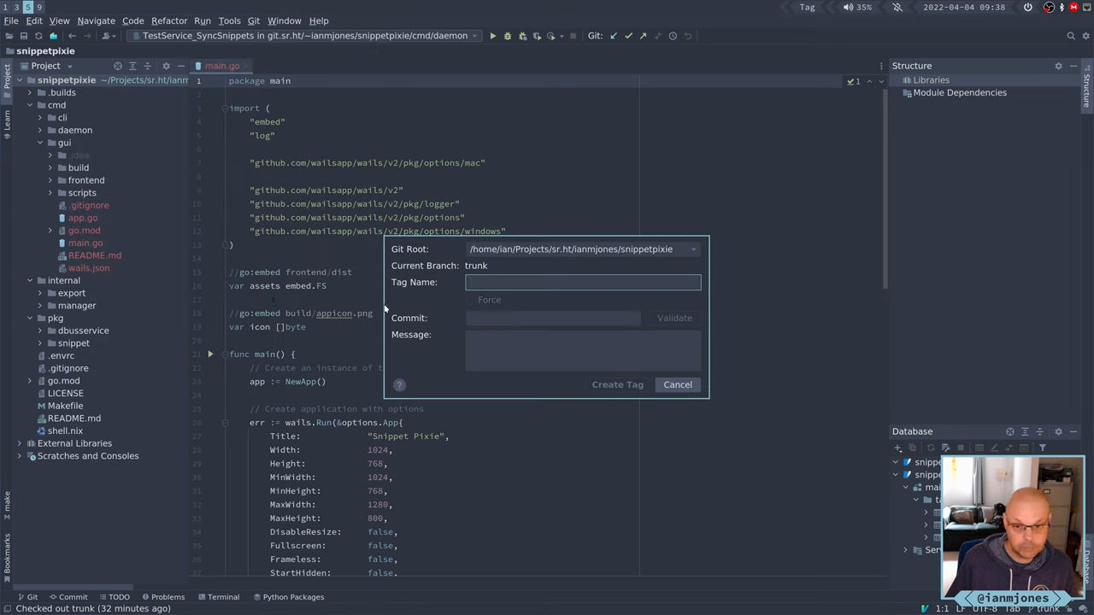
pyautogui.moveTo(421, 297)
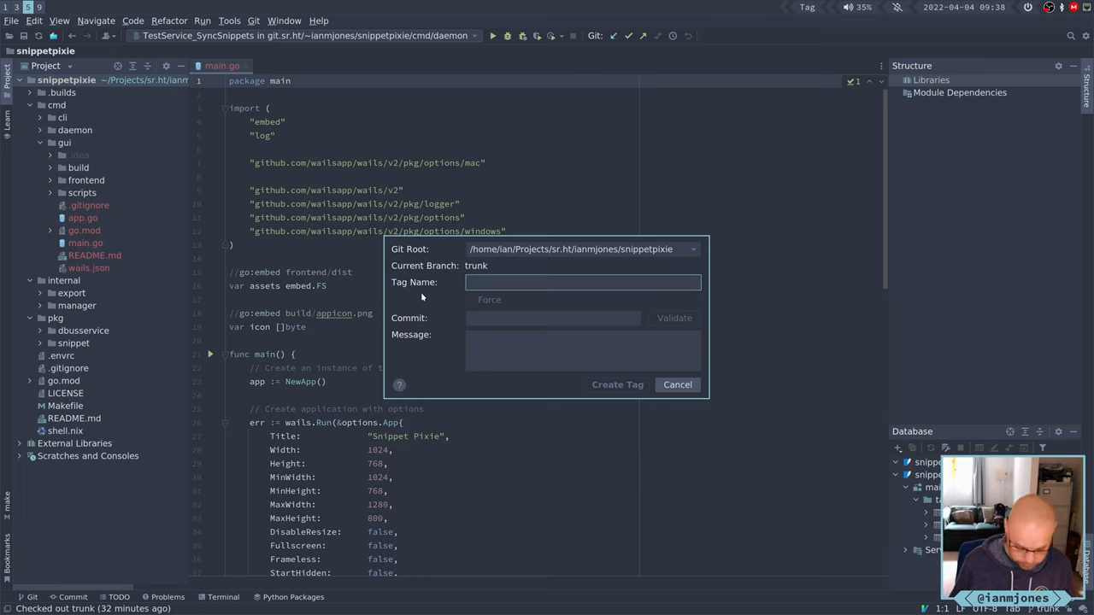
pyautogui.write('pre-')
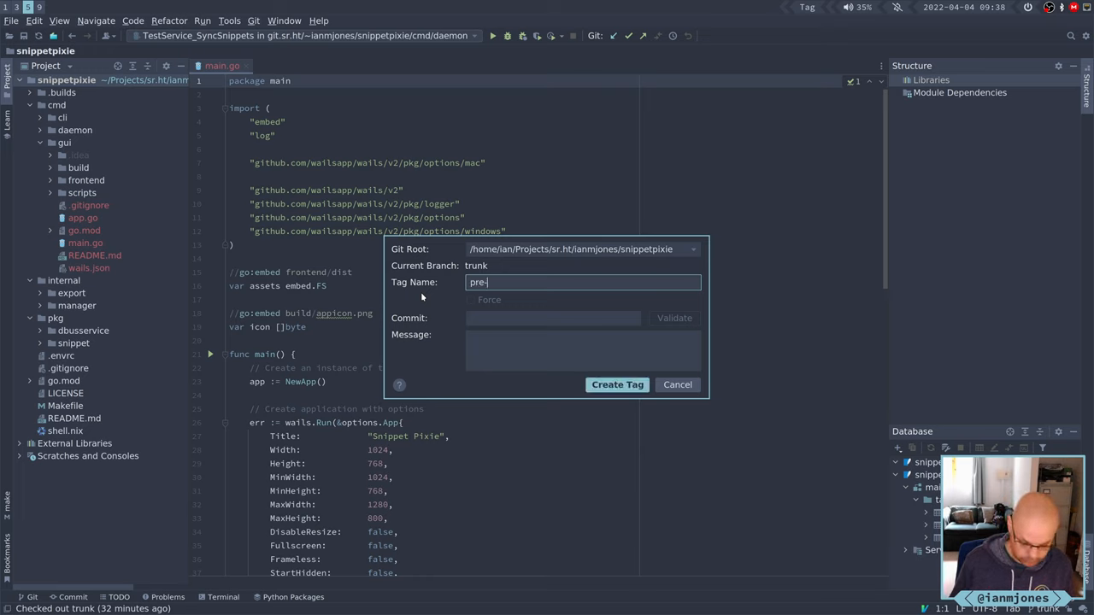
pyautogui.write('gui')
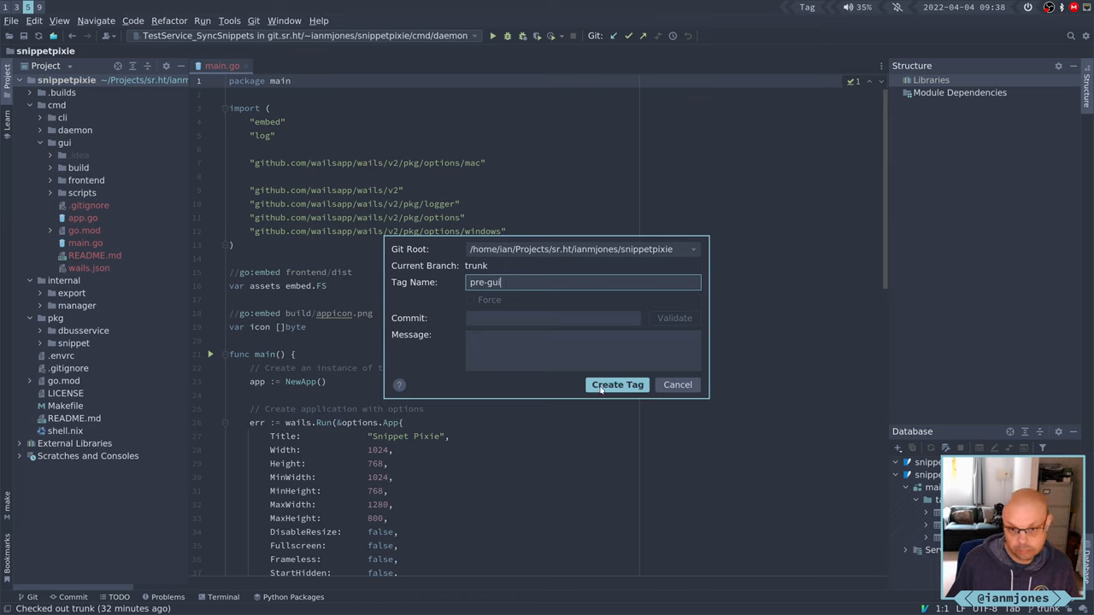
pyautogui.click(617, 385)
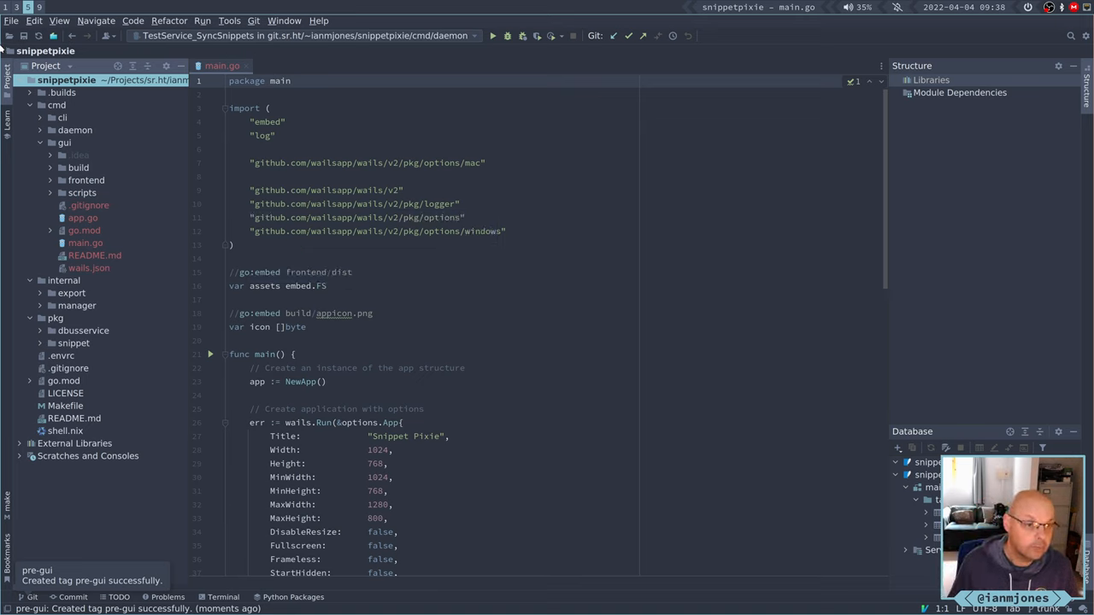
pyautogui.rightClick(65, 81)
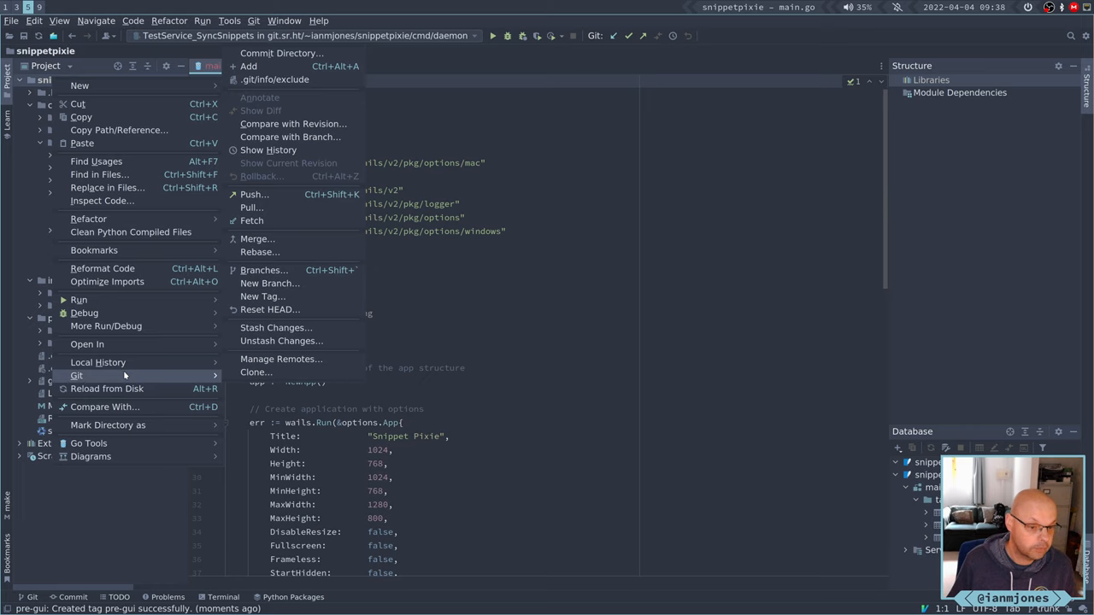
pyautogui.moveTo(295, 123)
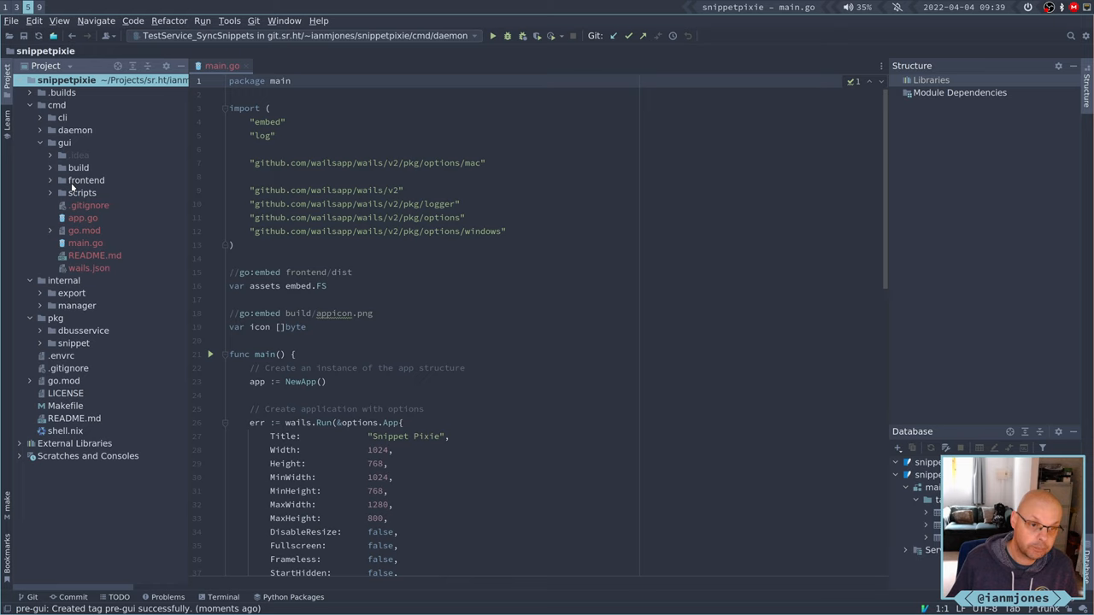
# Browse cmd/gui/build's darwin and windows subfolders in the Project tree, collapsing them again.
pyautogui.click(51, 167)
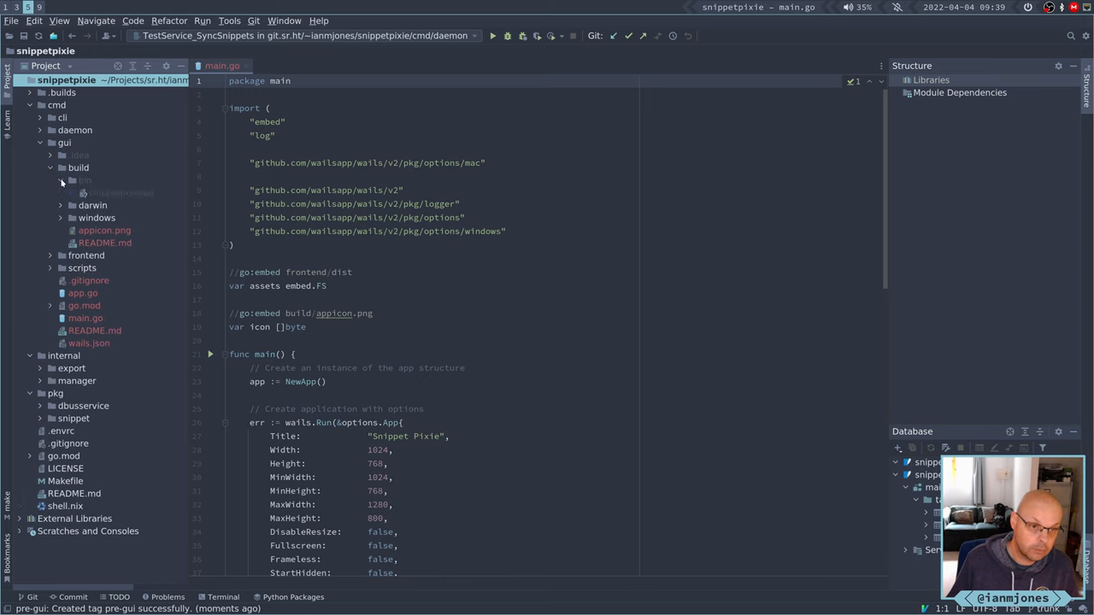
pyautogui.click(60, 182)
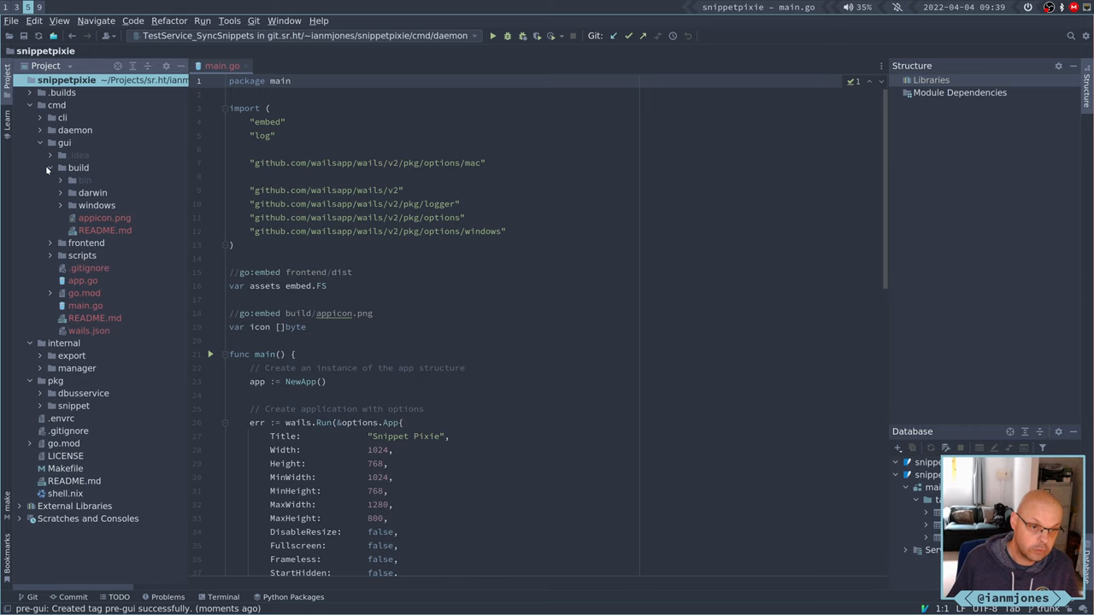
pyautogui.click(61, 181)
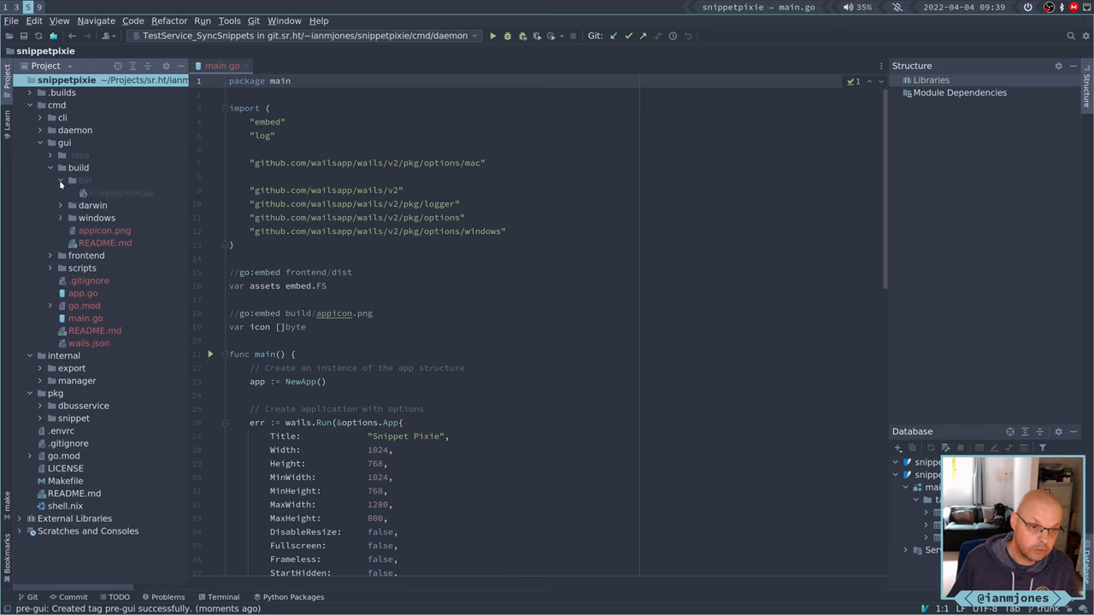
pyautogui.click(52, 154)
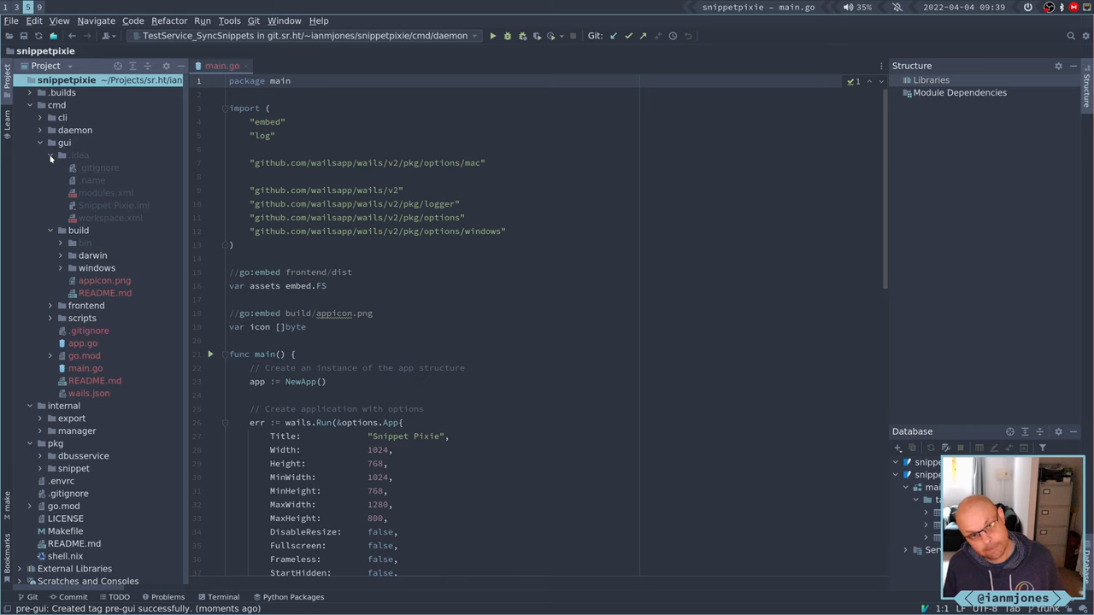
pyautogui.moveTo(111, 181)
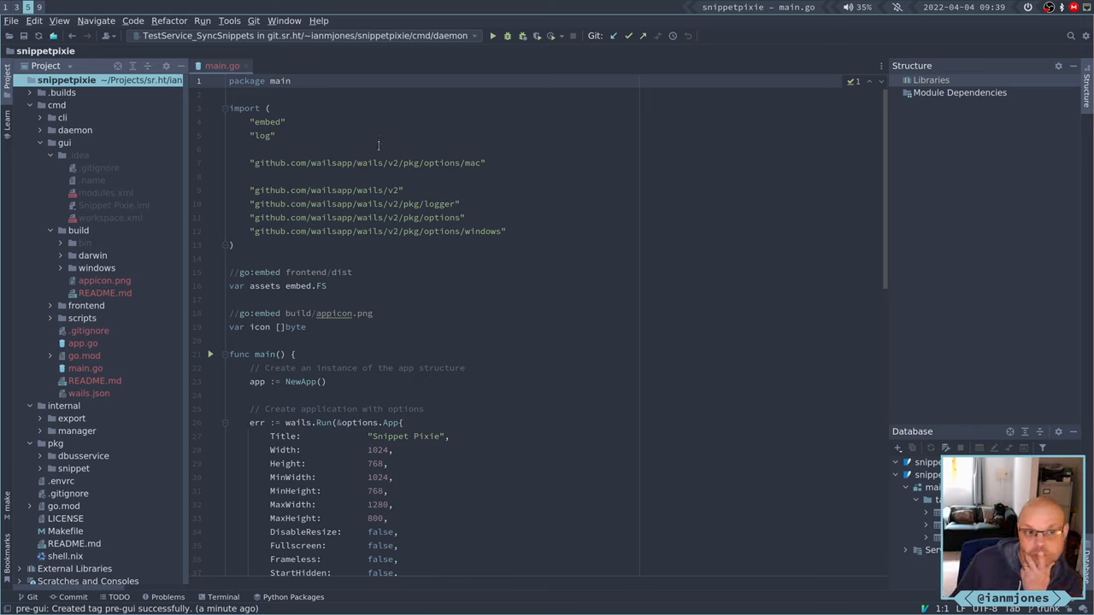
pyautogui.moveTo(154, 163)
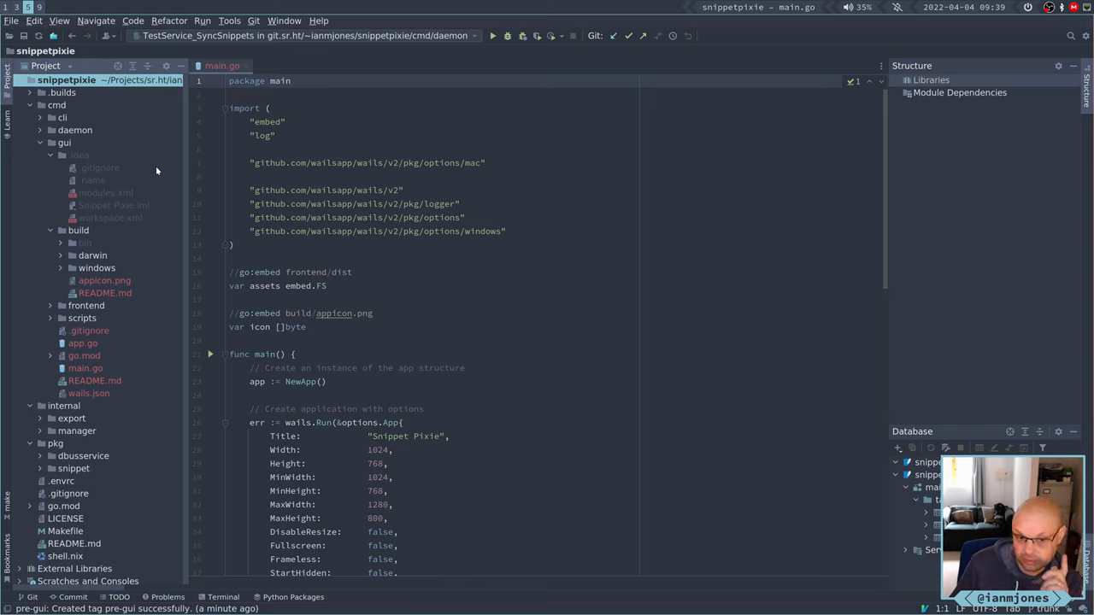
pyautogui.moveTo(164, 181)
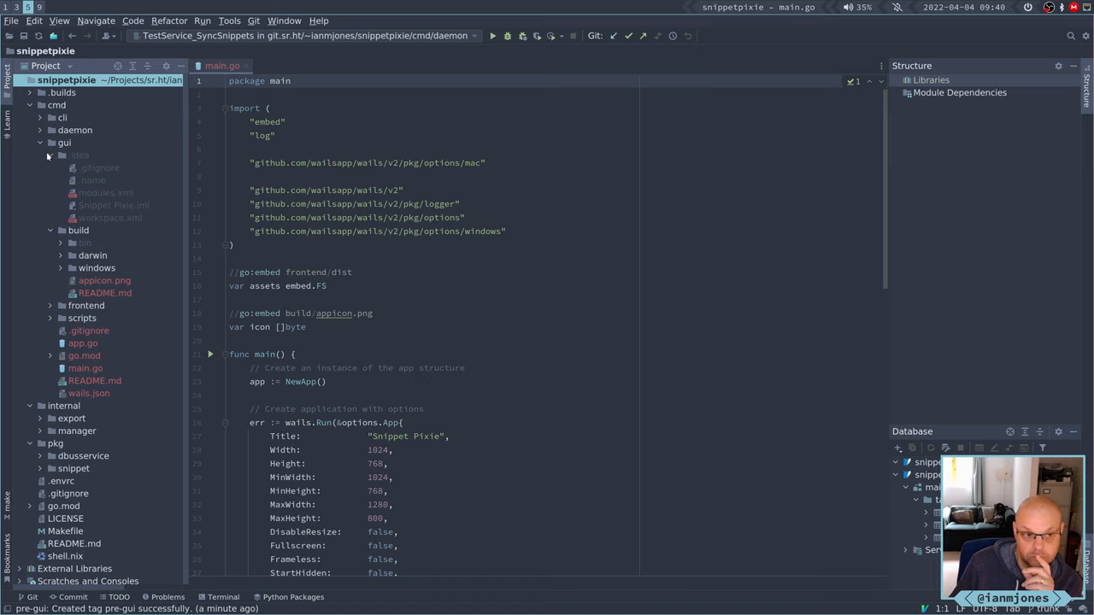
pyautogui.click(49, 154)
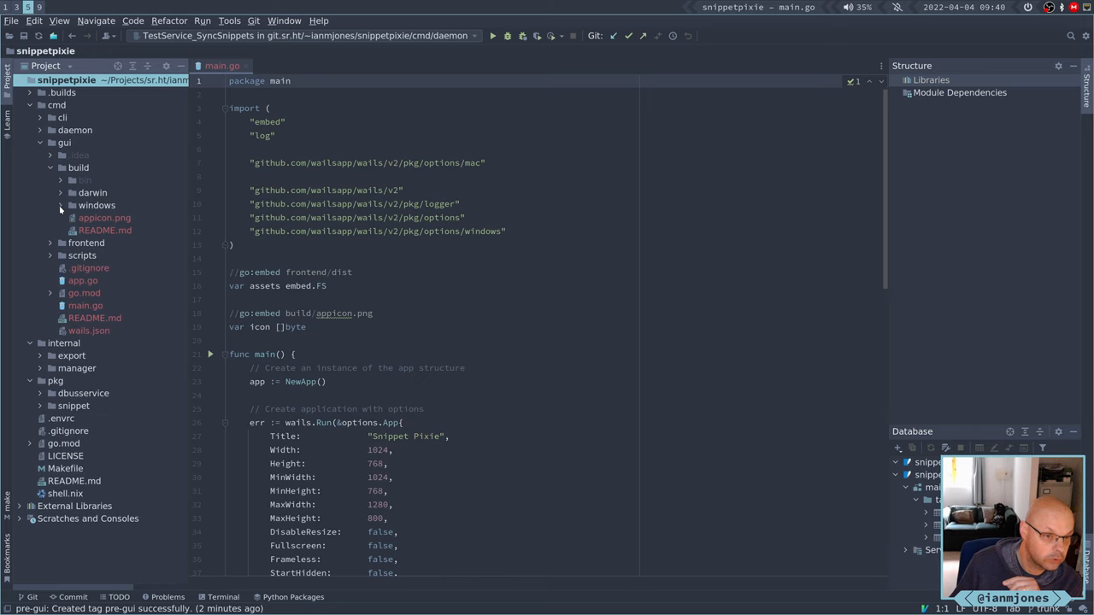
pyautogui.click(62, 205)
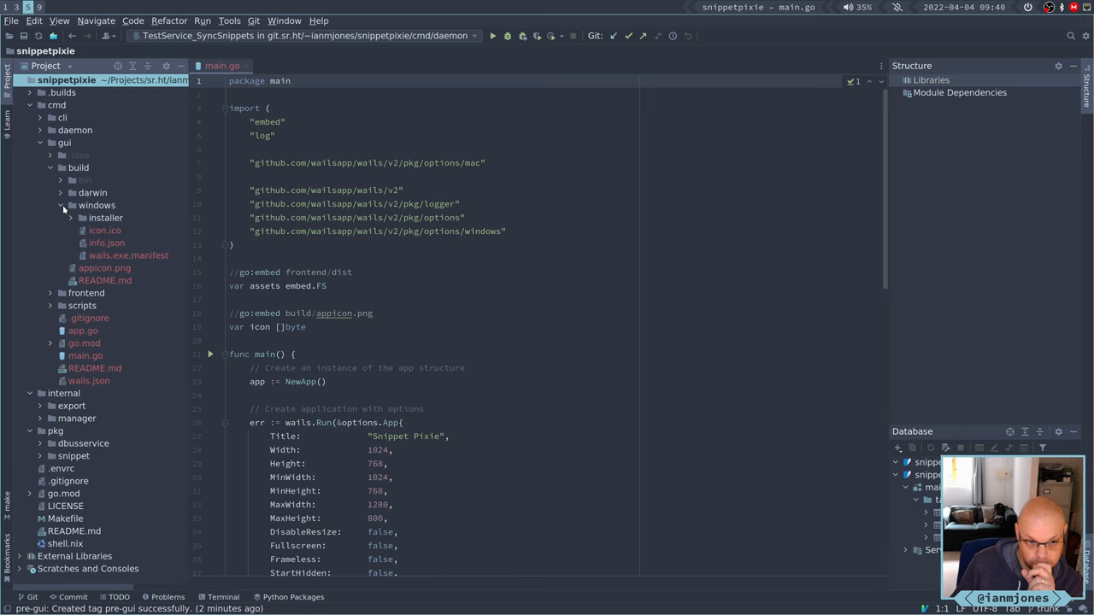
pyautogui.click(61, 205)
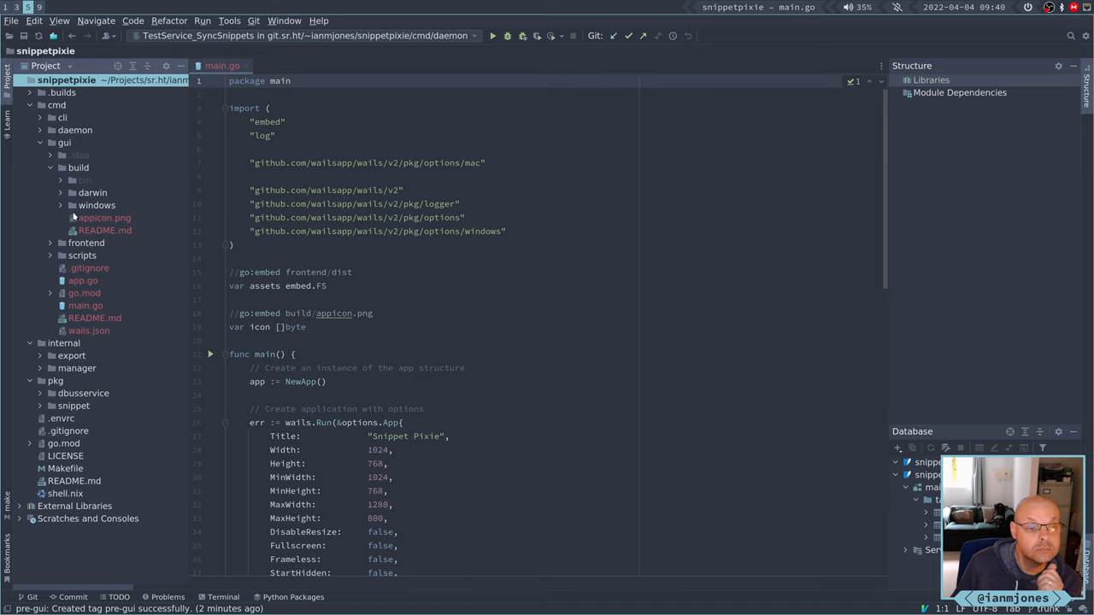
pyautogui.click(60, 192)
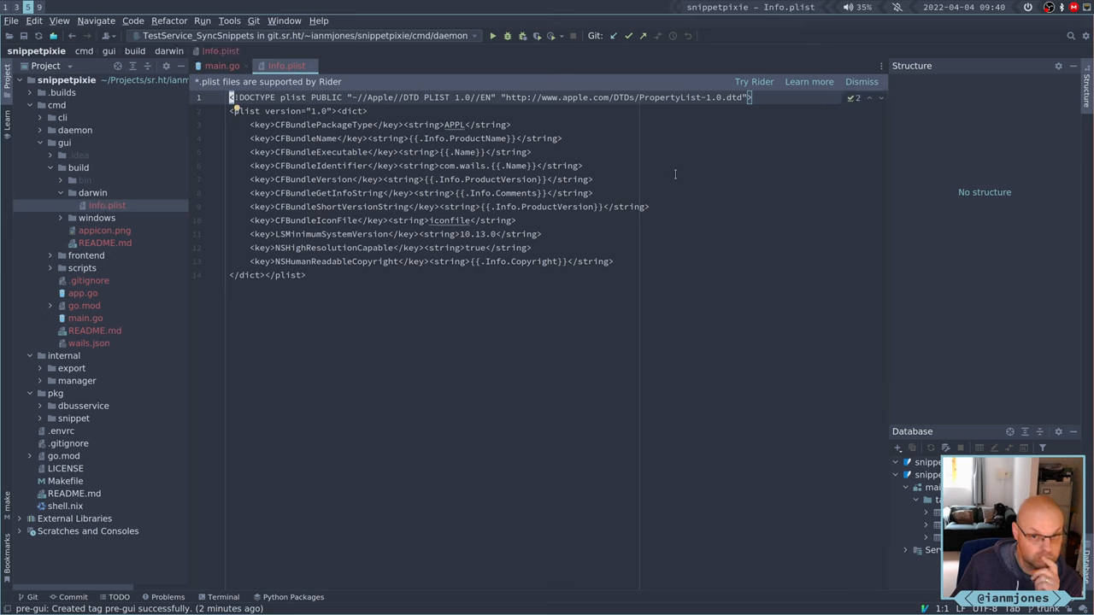
pyautogui.click(222, 65)
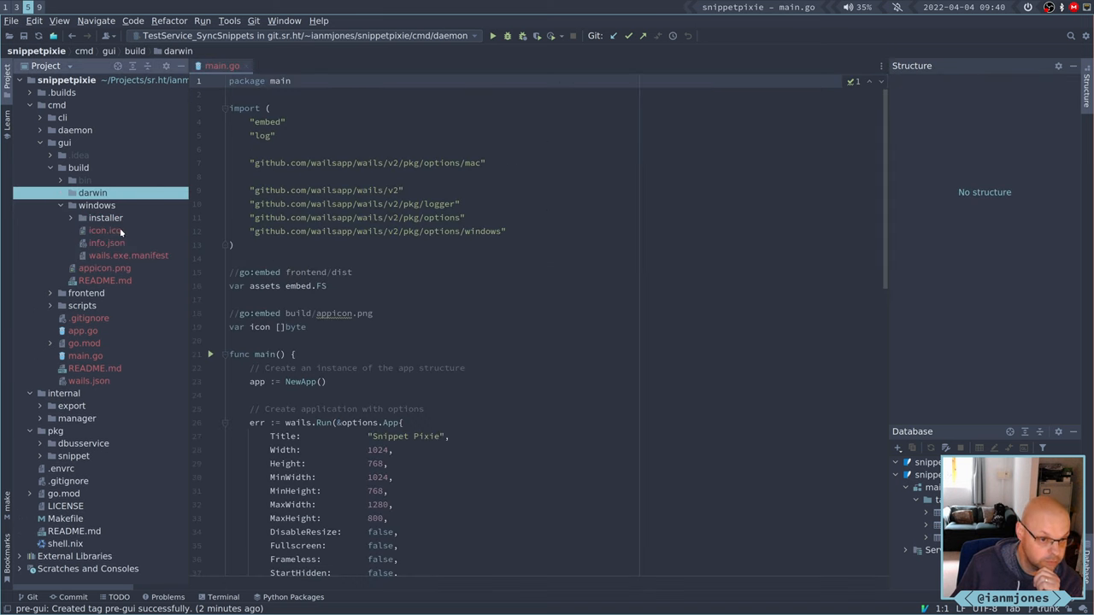
pyautogui.doubleClick(106, 243)
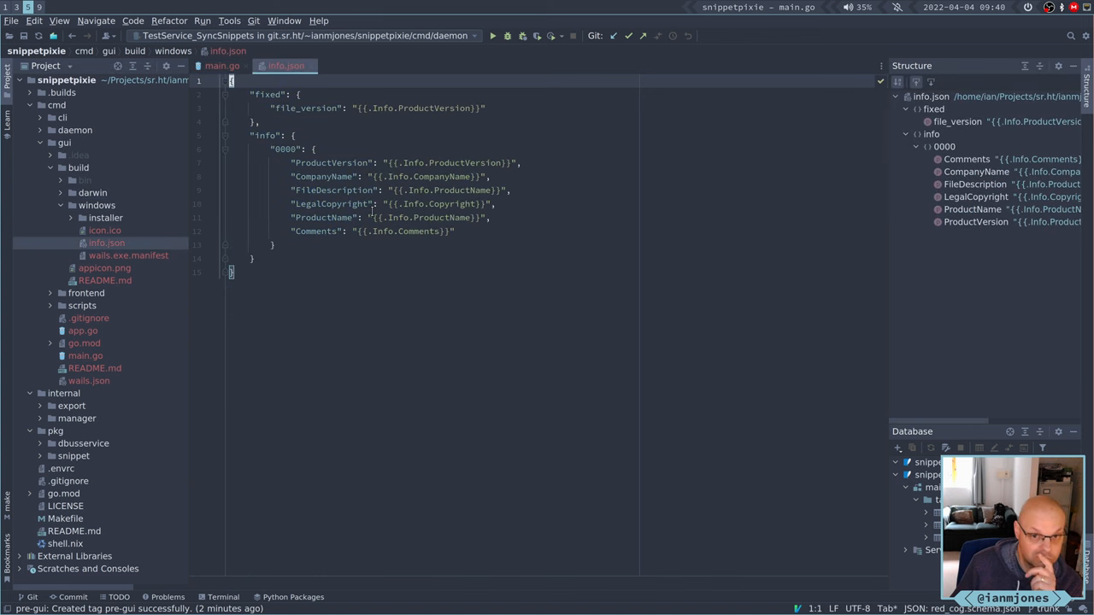
pyautogui.click(221, 65)
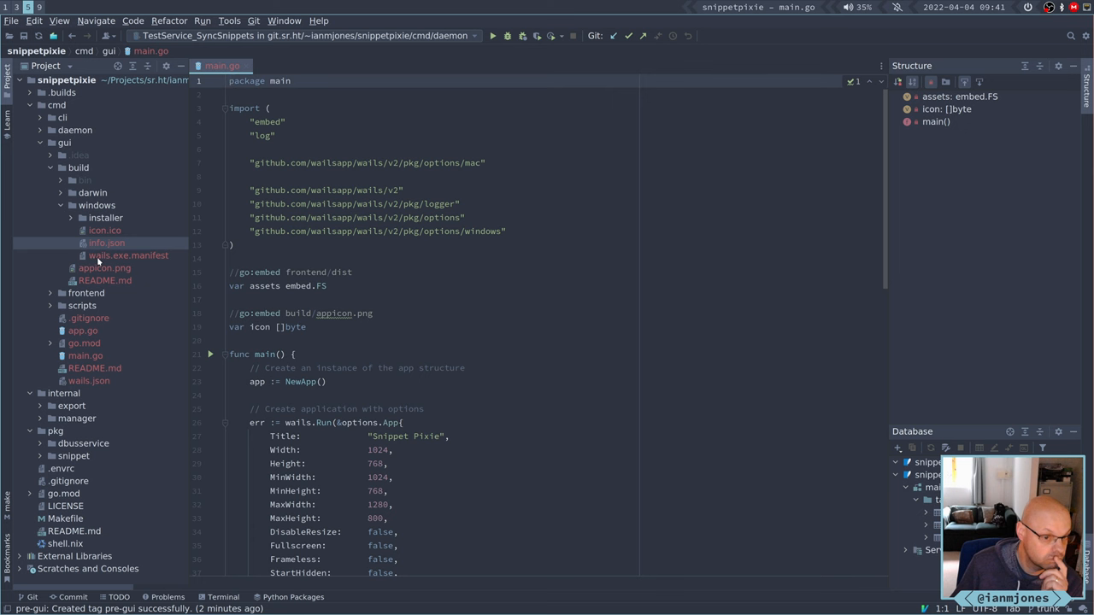
pyautogui.click(129, 256)
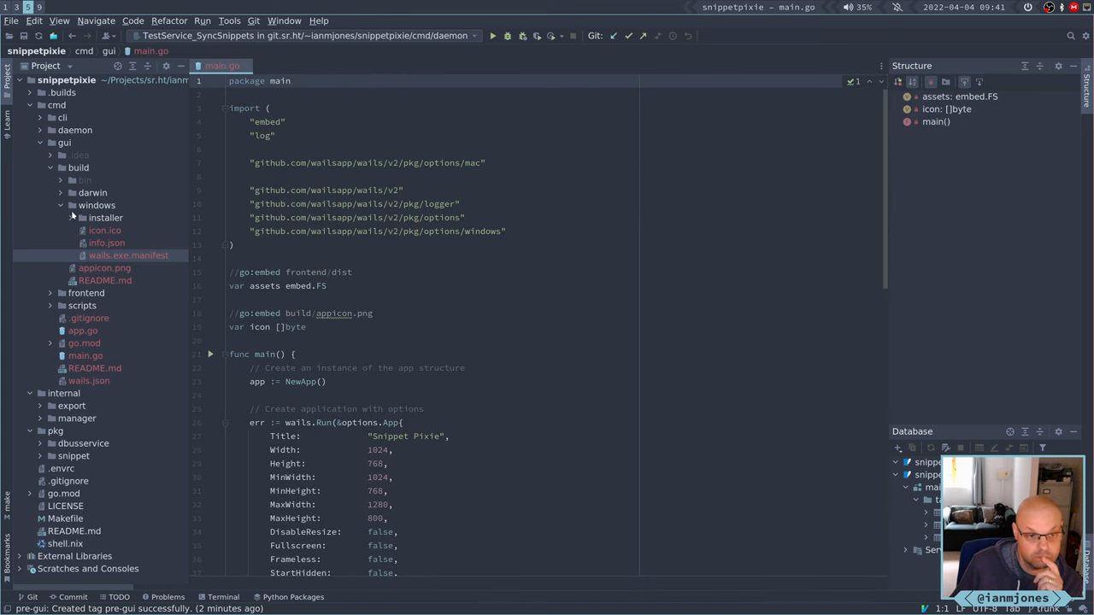
pyautogui.click(104, 217)
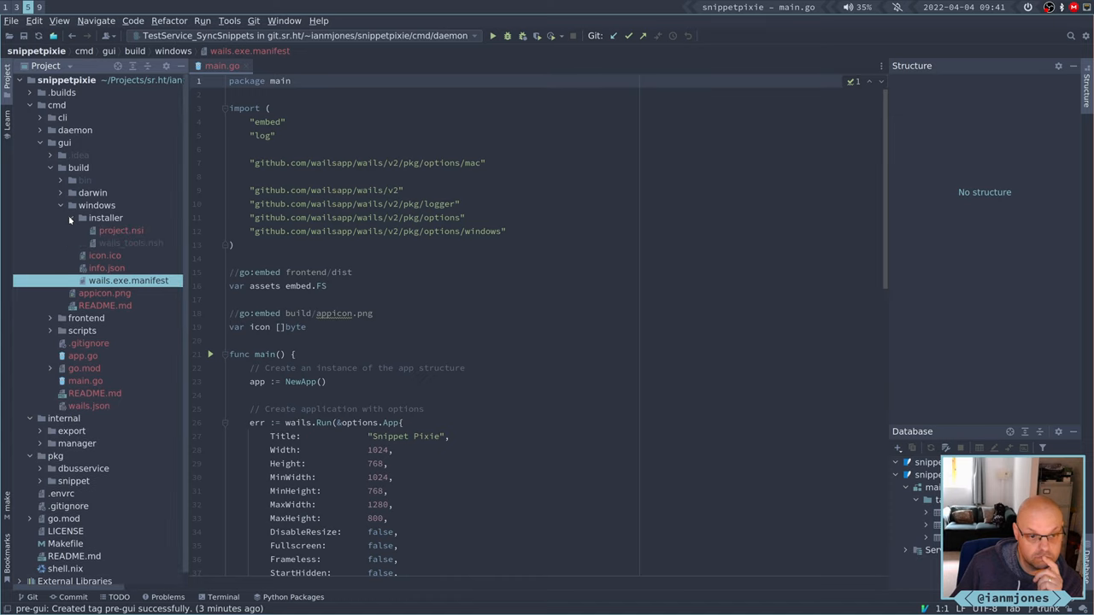
pyautogui.click(72, 217)
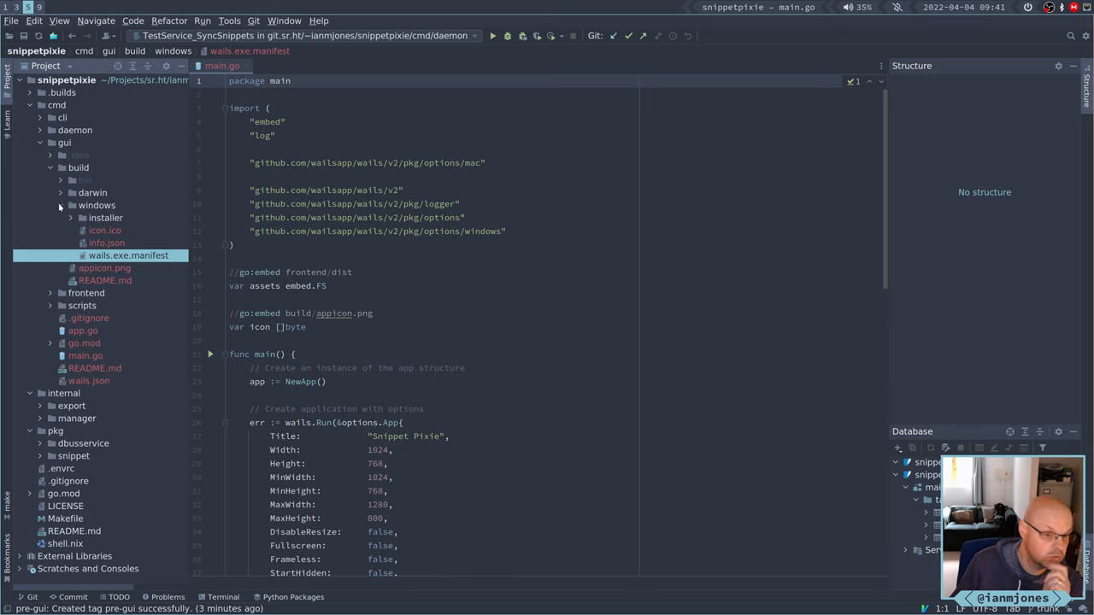
pyautogui.click(71, 205)
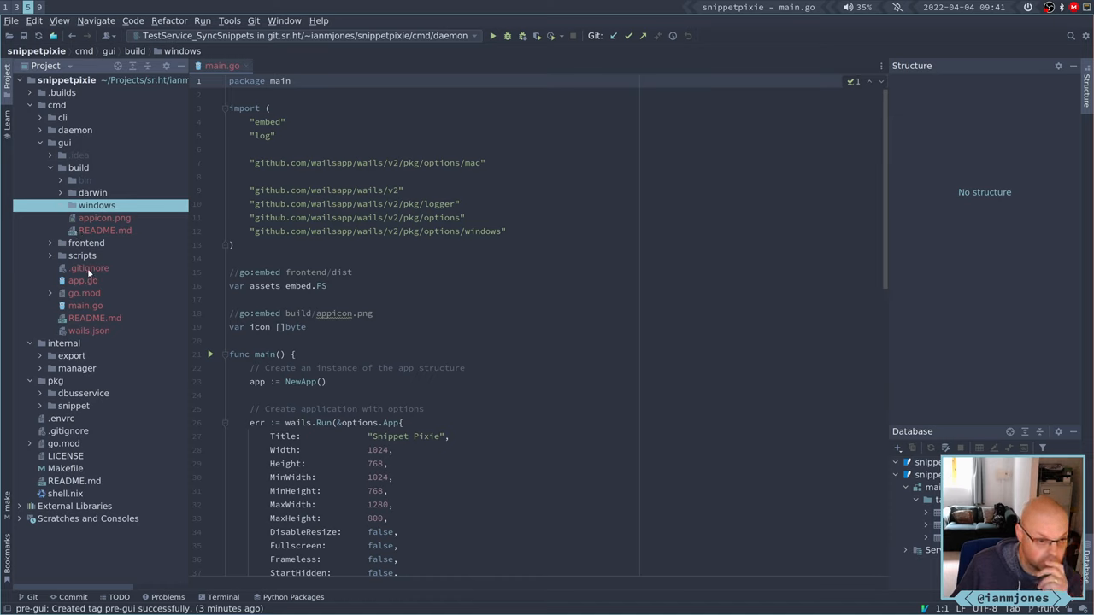
# Expand the gui frontend folder and peek into public, node_modules, dist/assets and src.
pyautogui.click(52, 242)
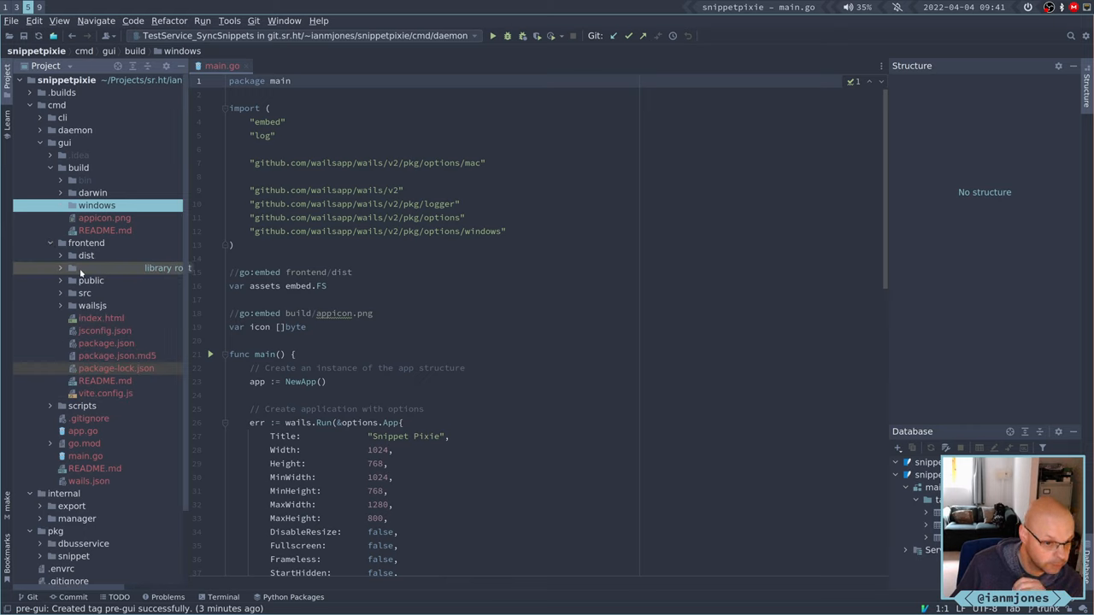
pyautogui.click(90, 280)
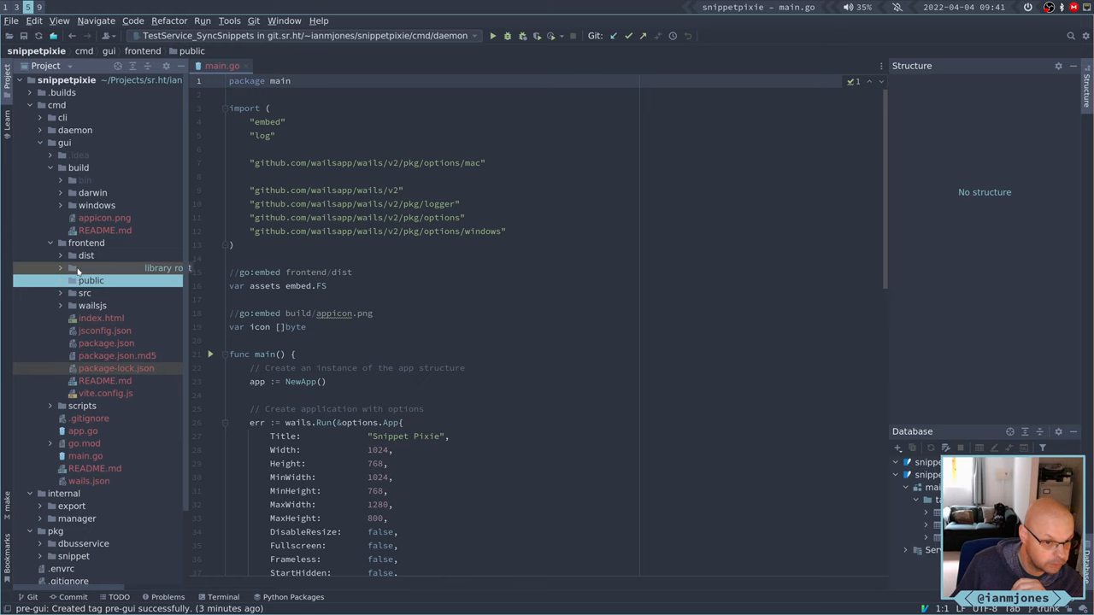
pyautogui.click(109, 267)
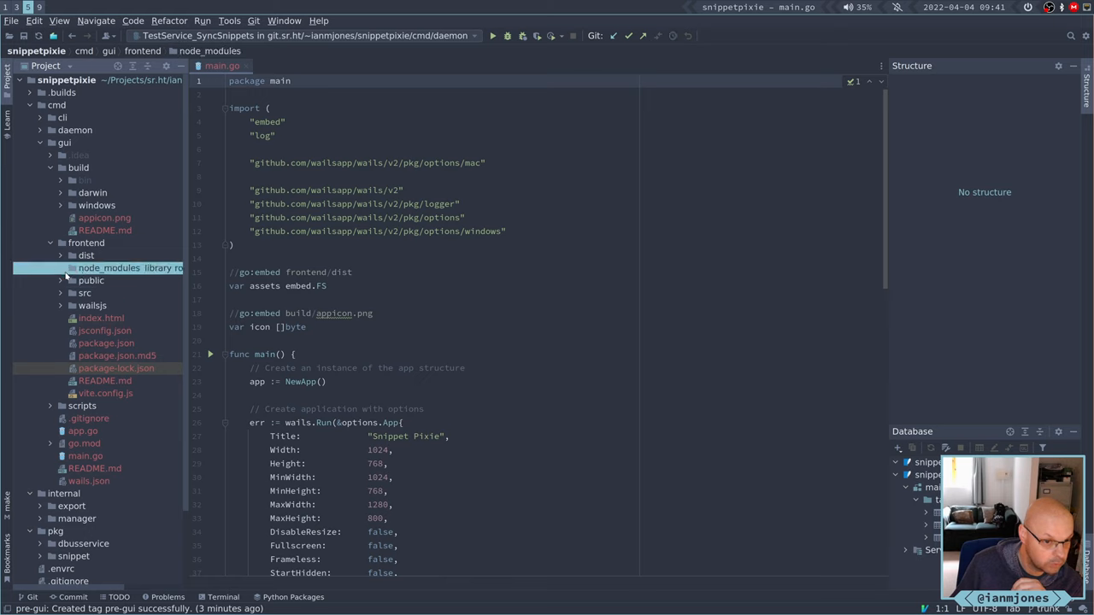
pyautogui.click(62, 256)
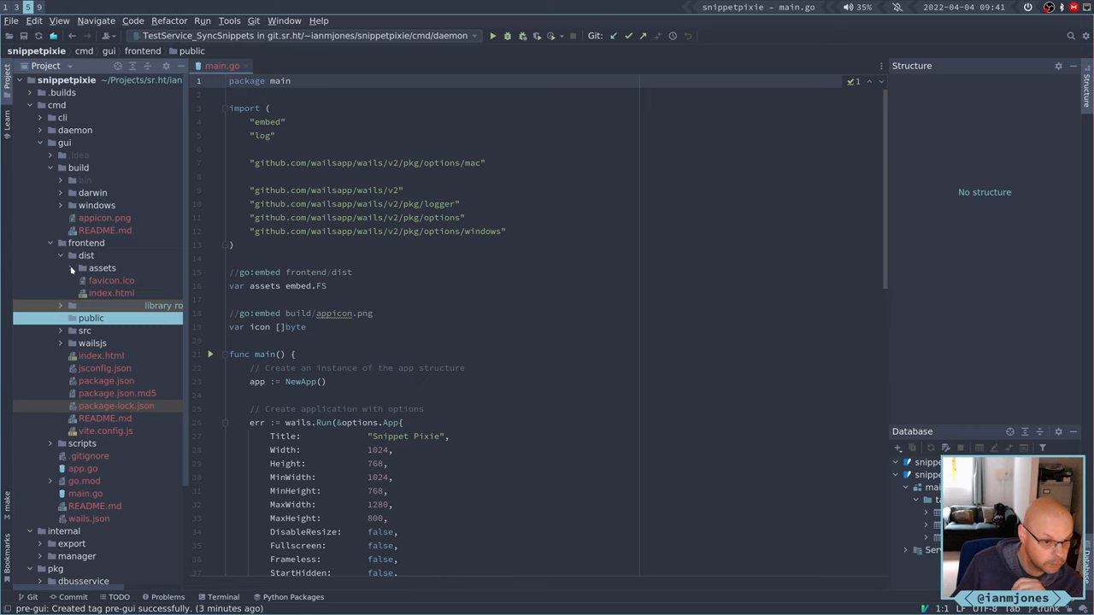
pyautogui.click(102, 267)
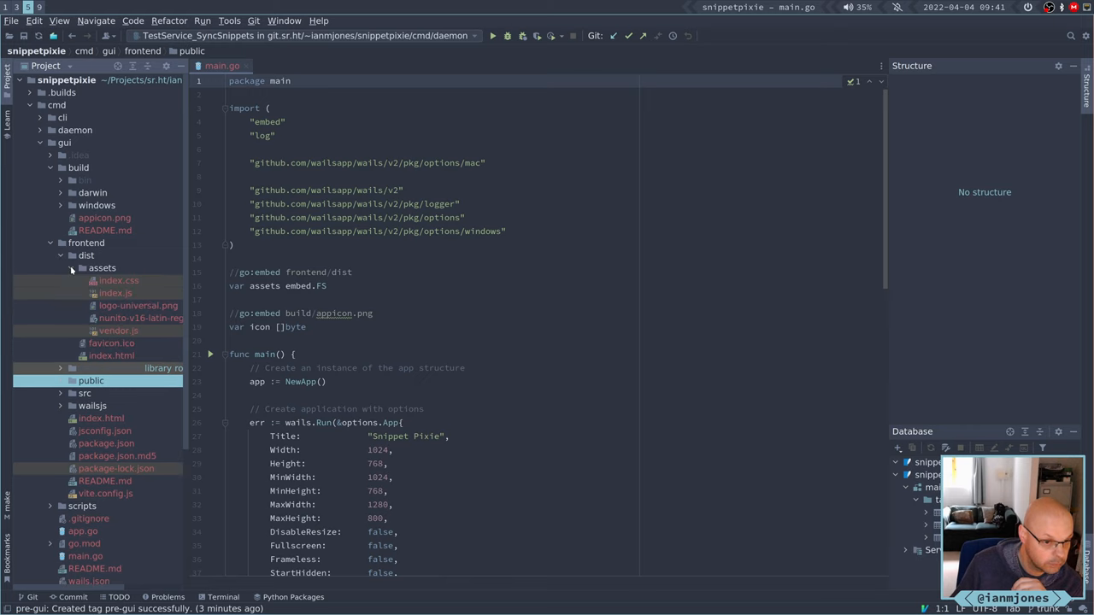
pyautogui.click(61, 256)
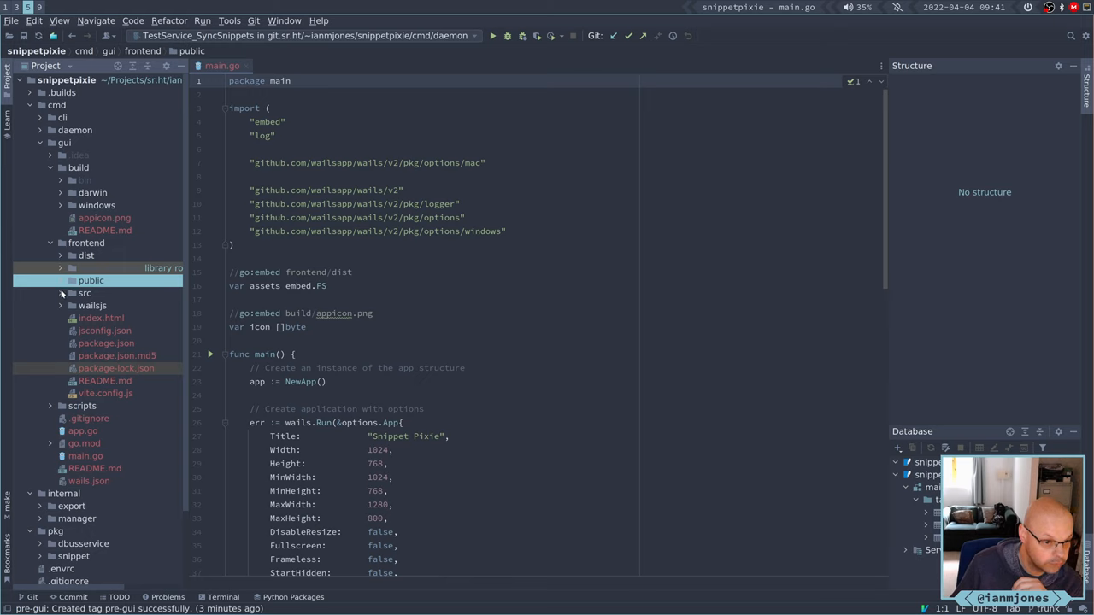
pyautogui.click(62, 293)
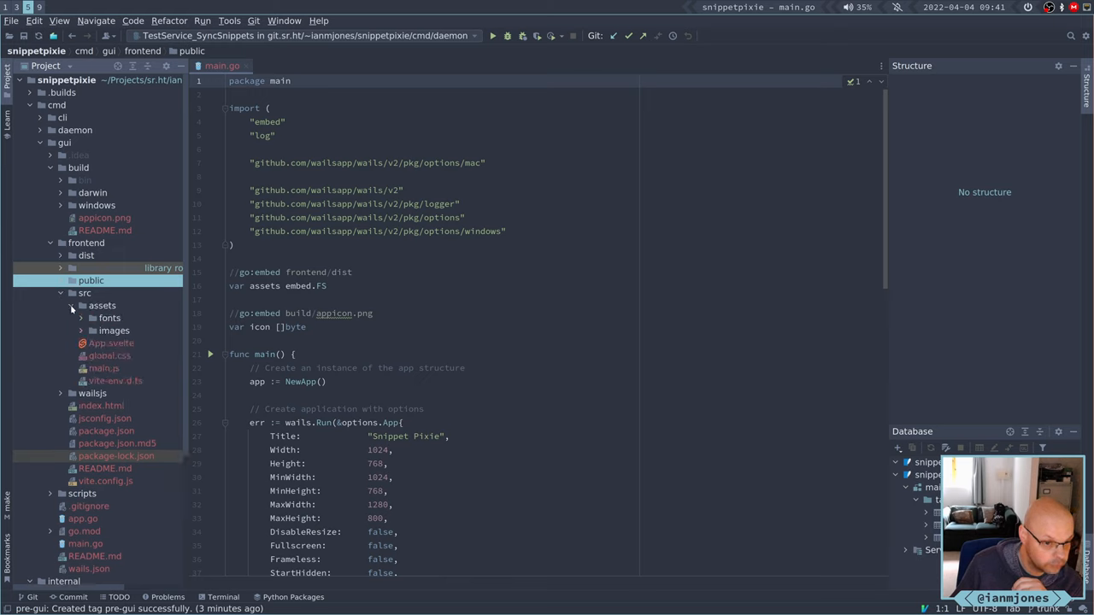
pyautogui.click(86, 293)
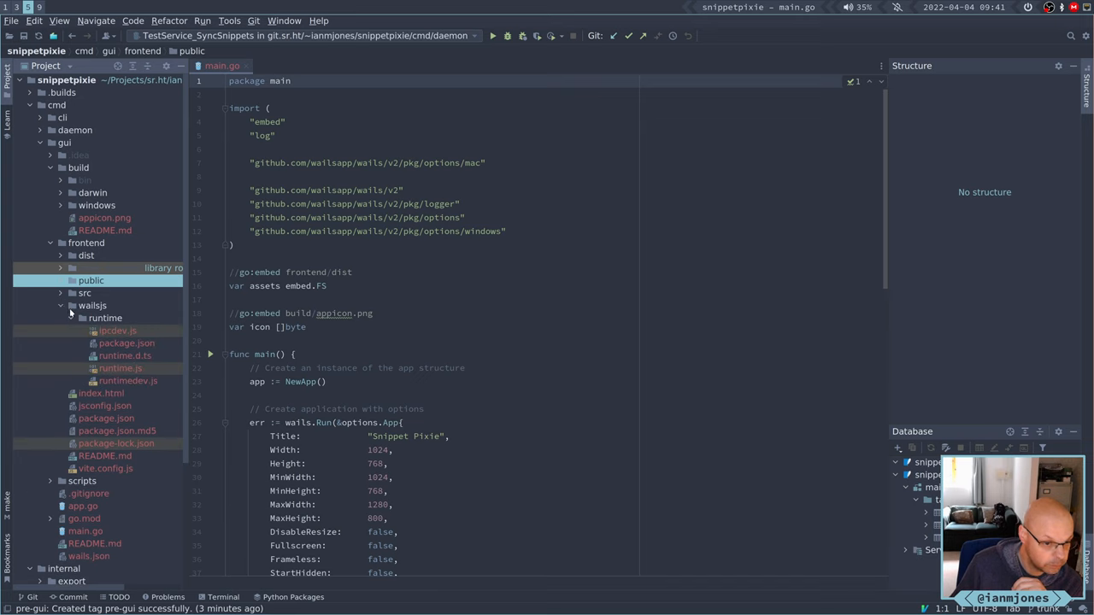
pyautogui.moveTo(128, 333)
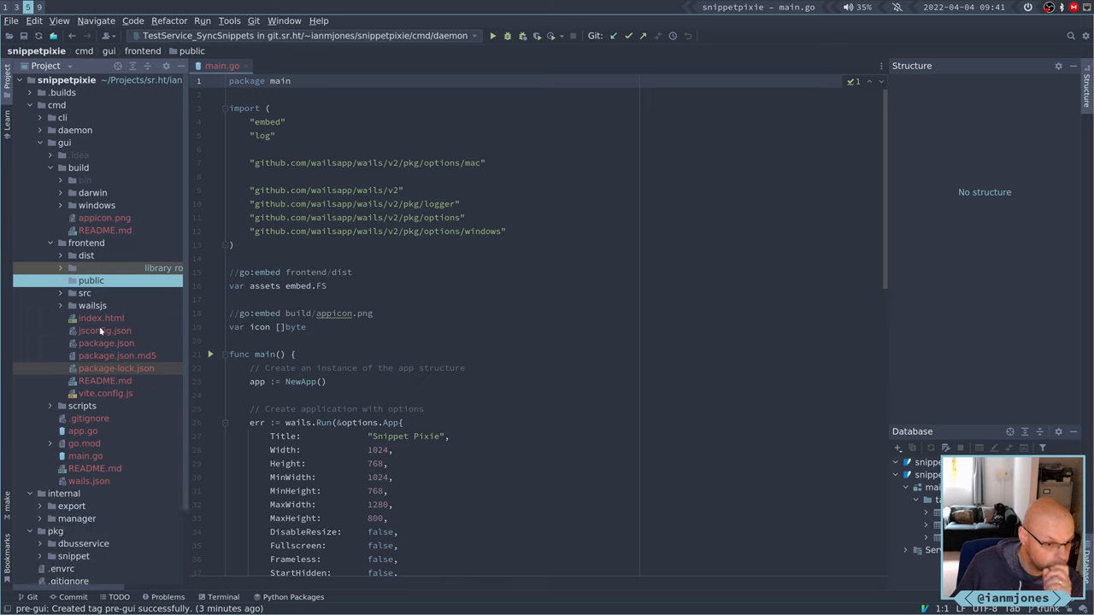
pyautogui.moveTo(87, 410)
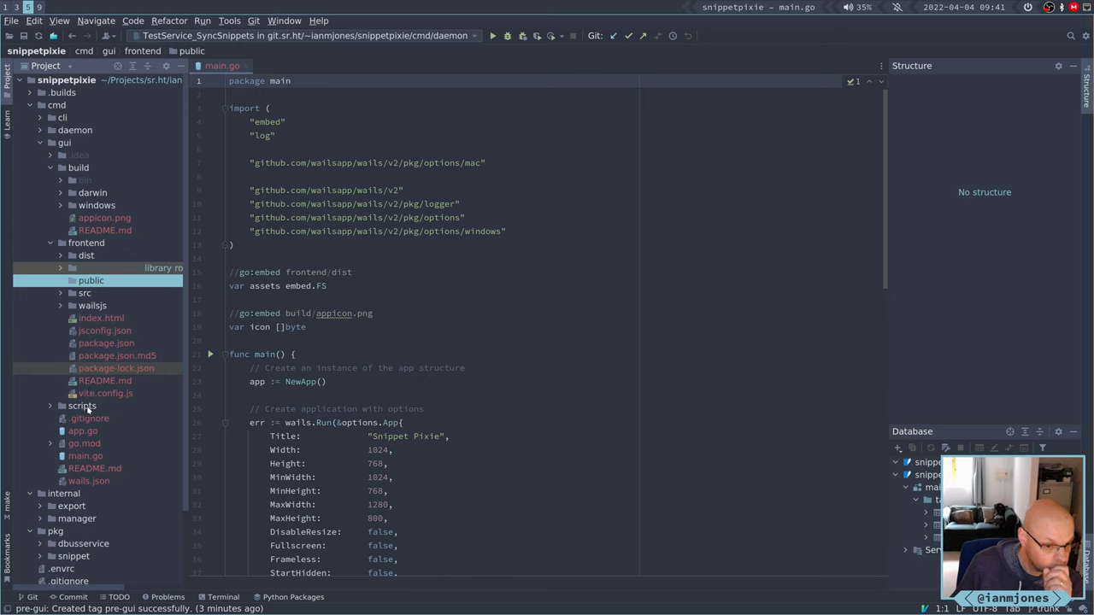
# Expand the gui scripts folder to reveal its build scripts including build.sh.
pyautogui.click(82, 406)
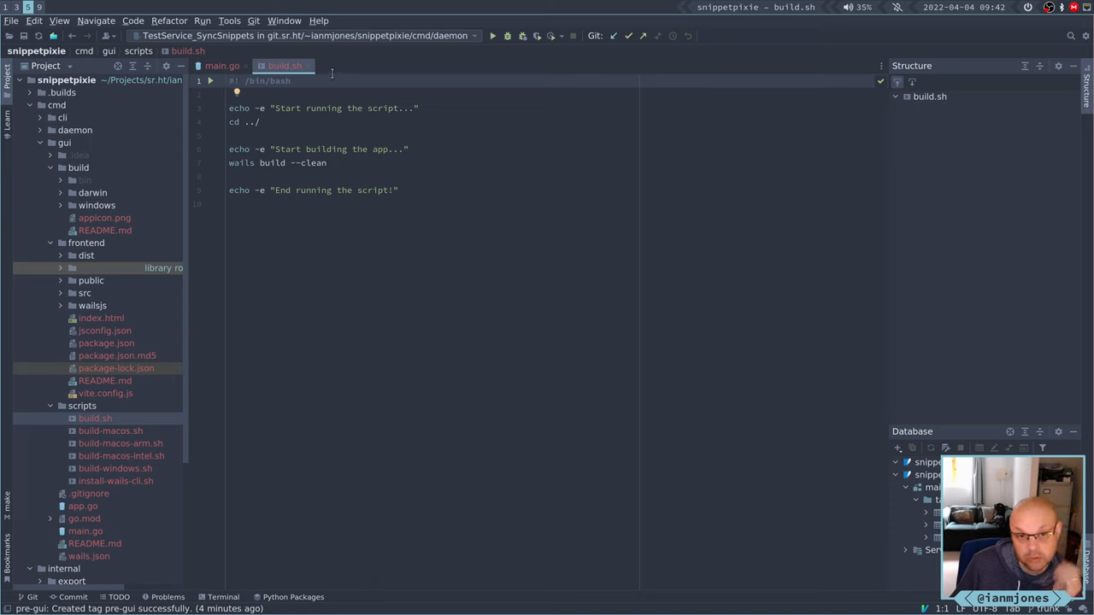
pyautogui.moveTo(308, 65)
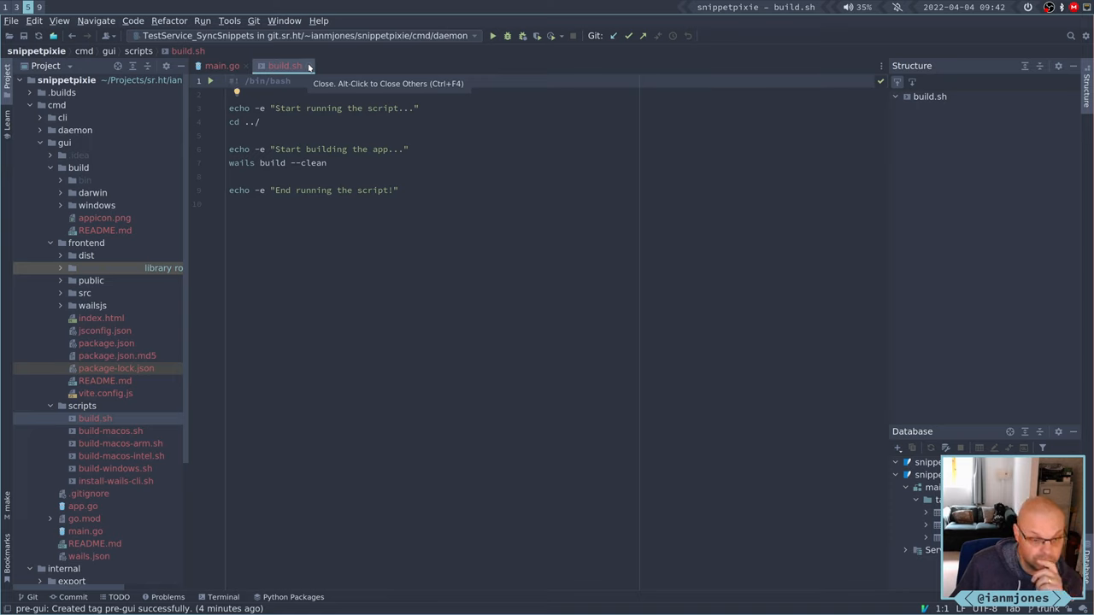
pyautogui.moveTo(246, 161)
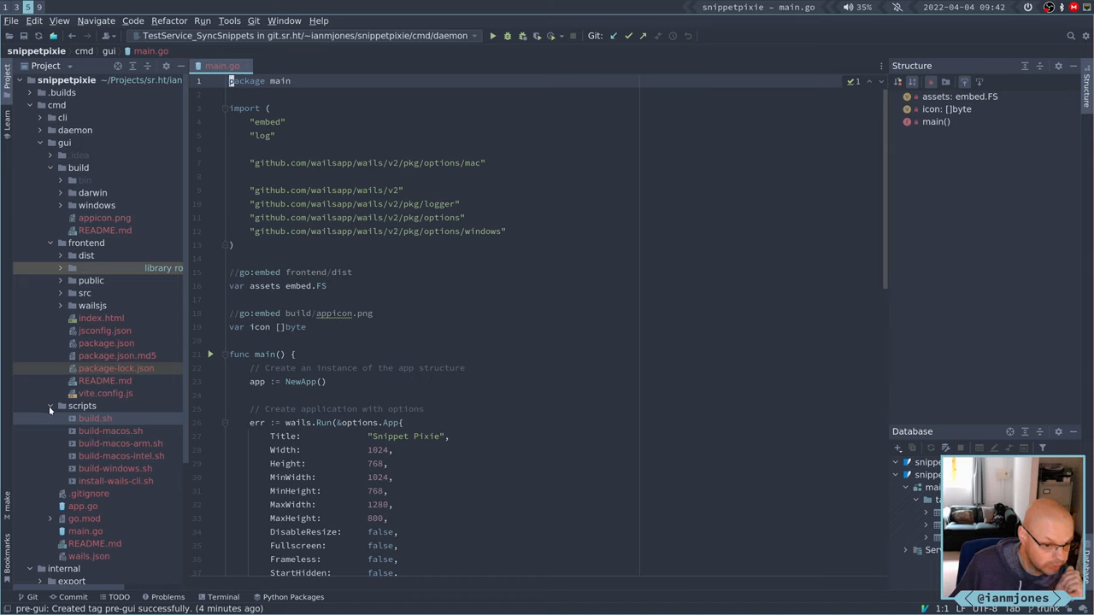
# View the gui .gitignore and list its ignored directories not yet excluded from indexing.
pyautogui.click(52, 407)
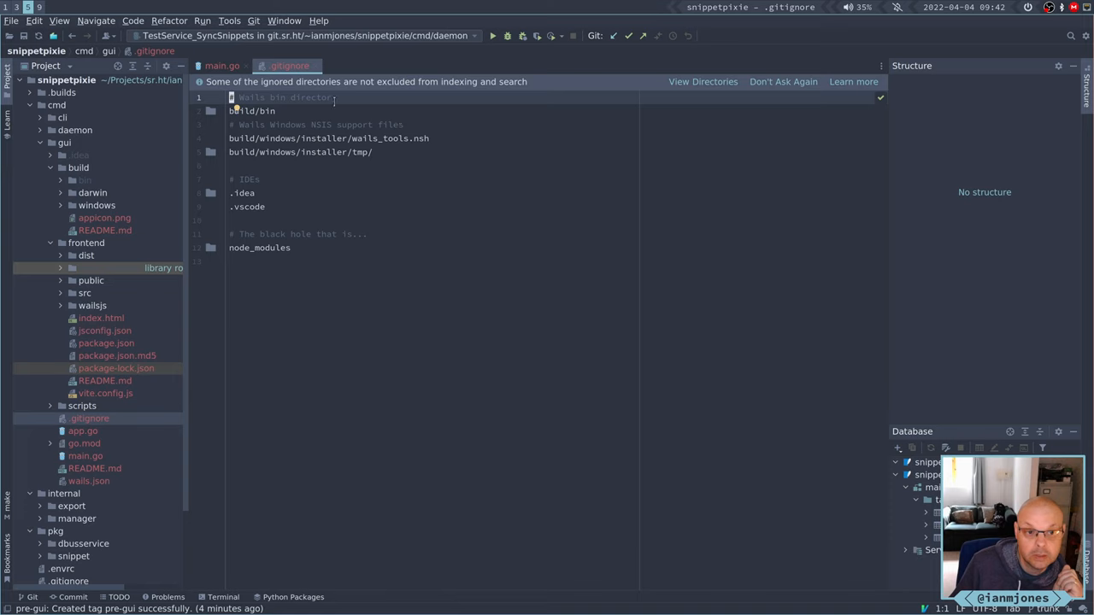
pyautogui.moveTo(479, 123)
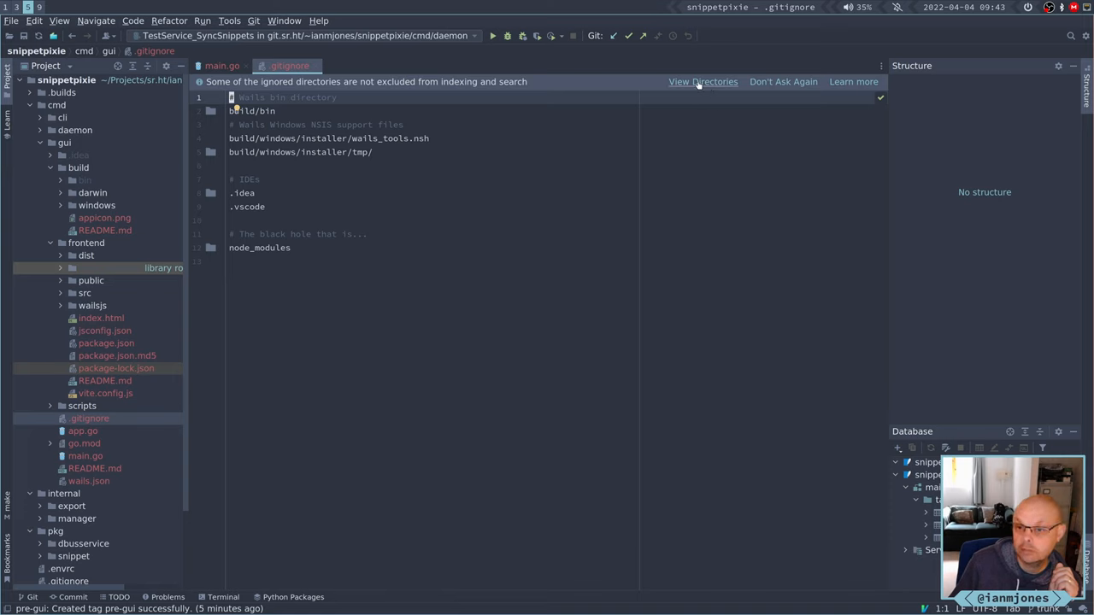
pyautogui.click(702, 82)
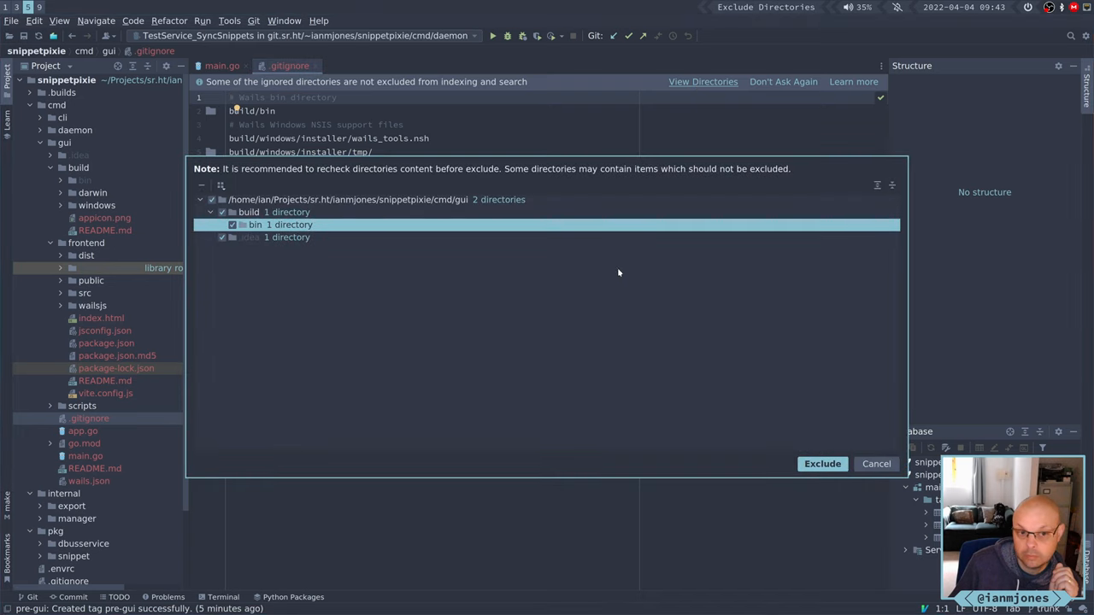
pyautogui.moveTo(612, 277)
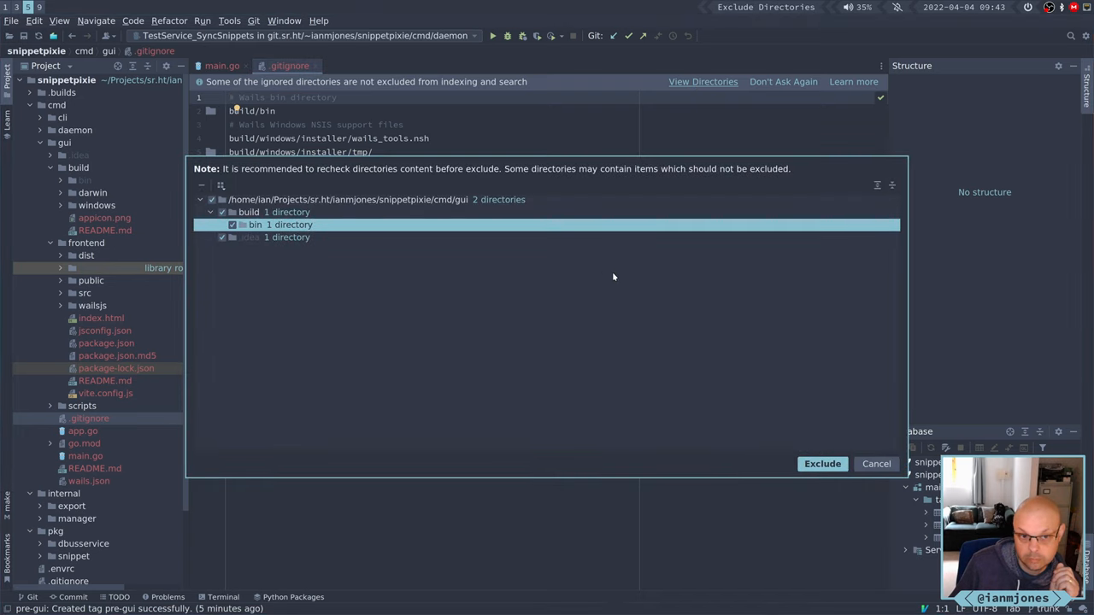
pyautogui.moveTo(318, 288)
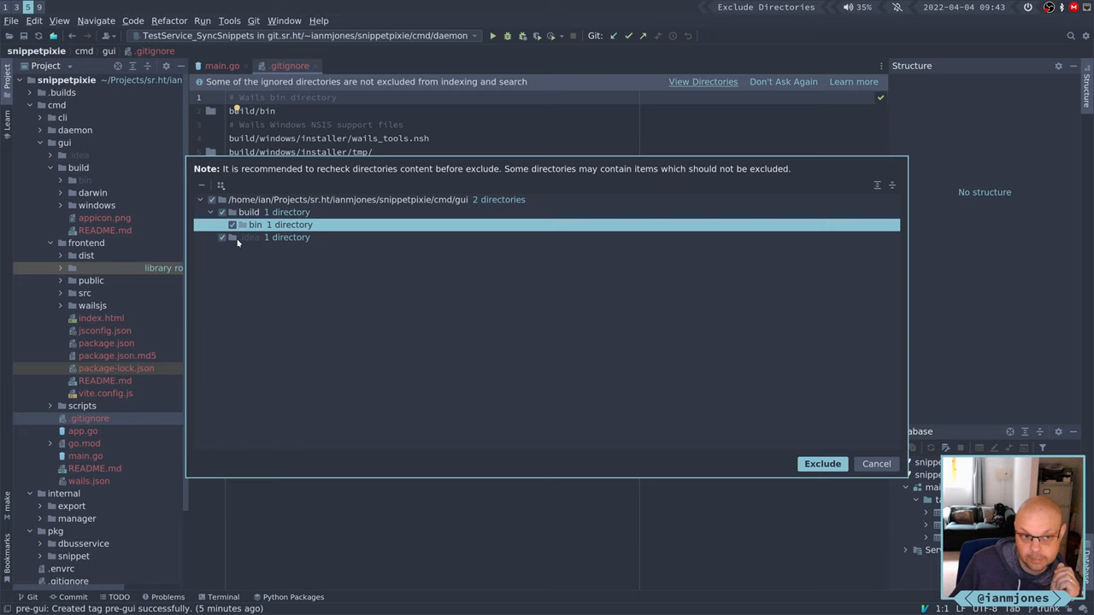
pyautogui.moveTo(240, 243)
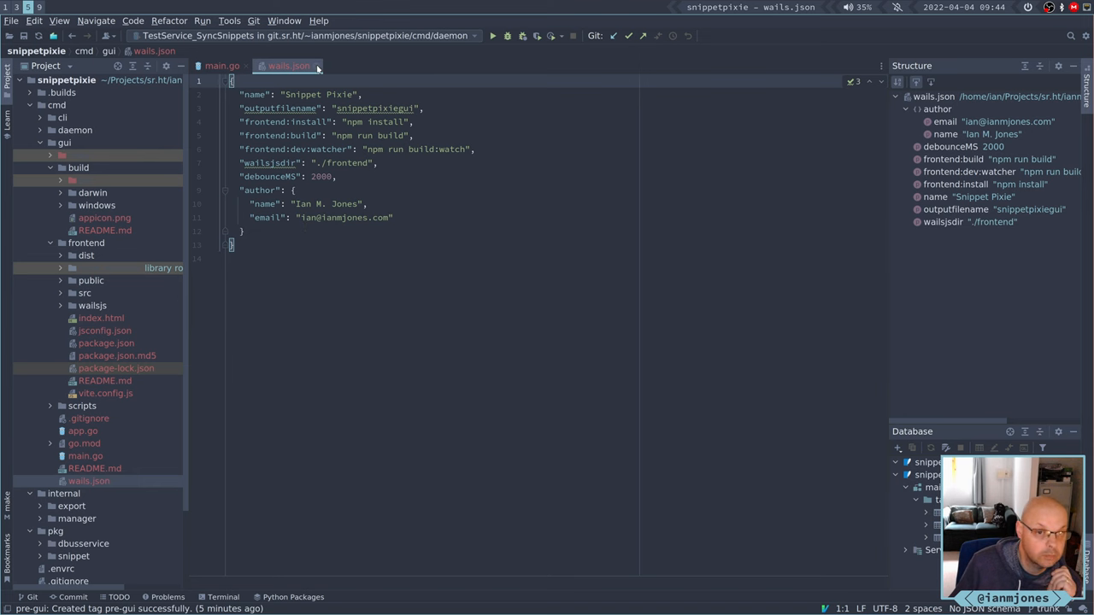
# Close the reviewed wails.json and frontend package.json tabs, leaving main.go open.
pyautogui.click(222, 65)
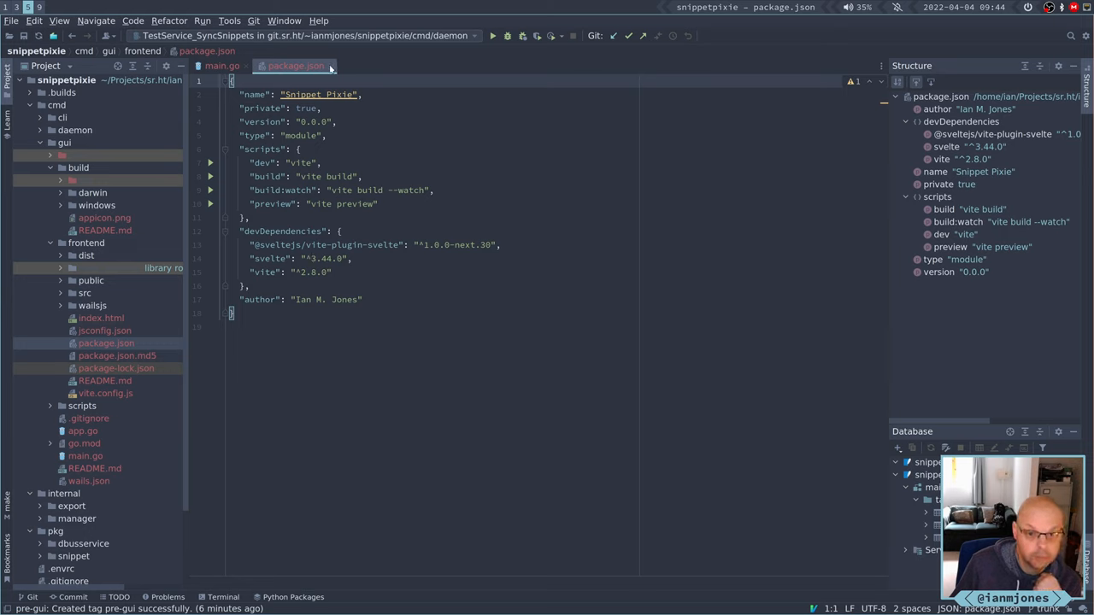
pyautogui.moveTo(325, 65)
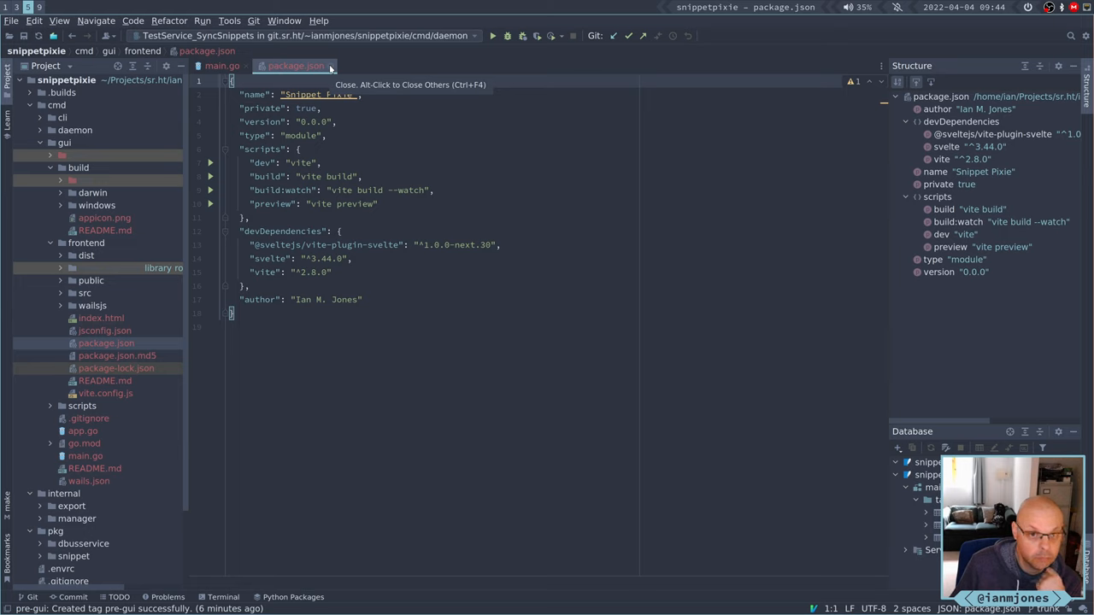
pyautogui.click(222, 65)
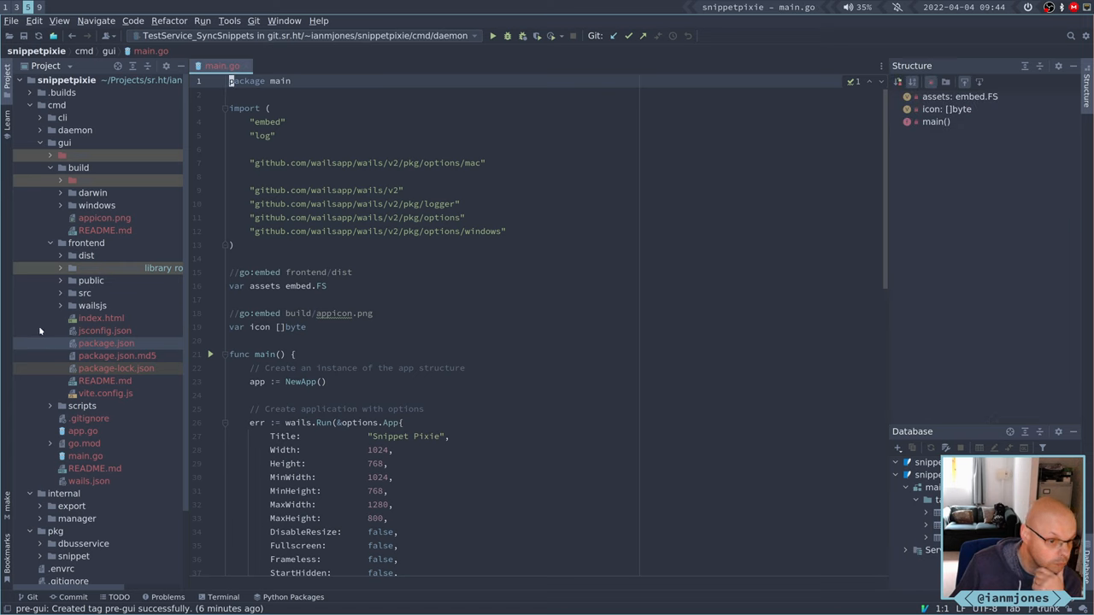
pyautogui.moveTo(100, 359)
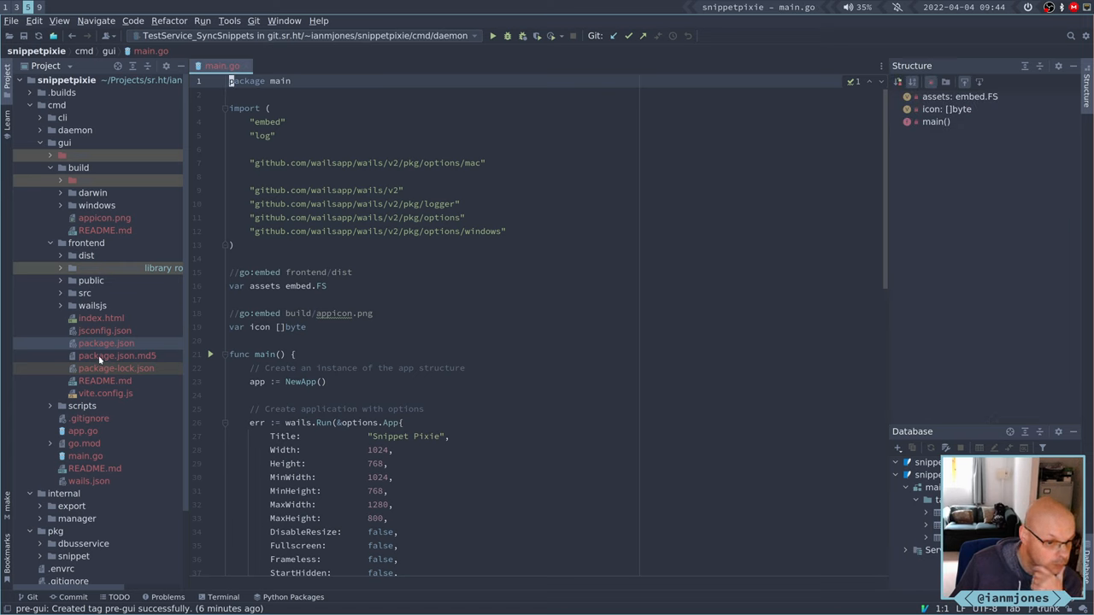
pyautogui.click(106, 332)
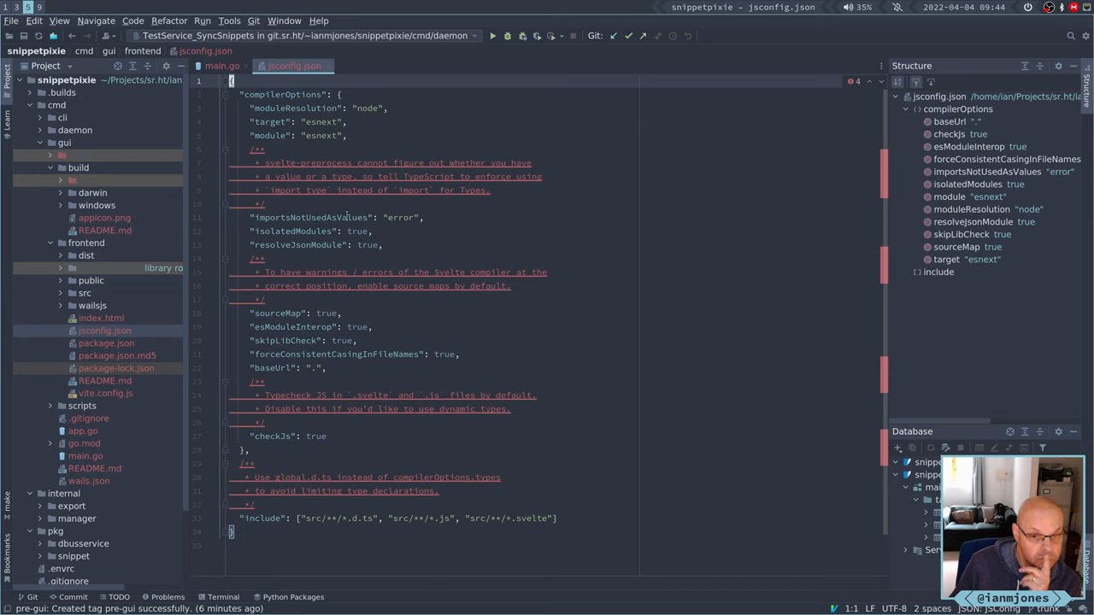
pyautogui.moveTo(297, 247)
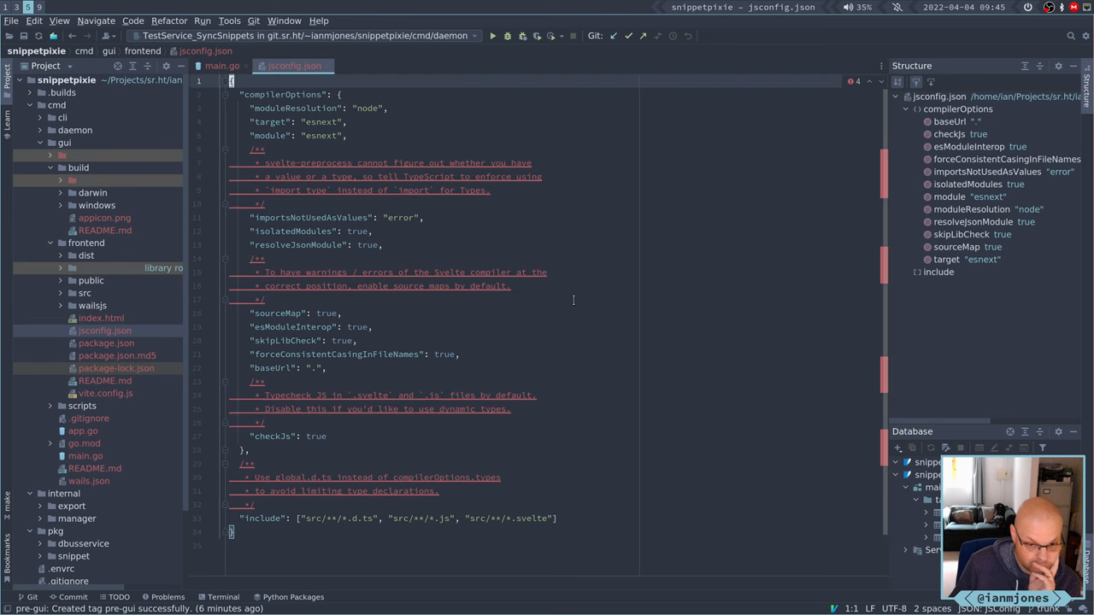
pyautogui.click(221, 65)
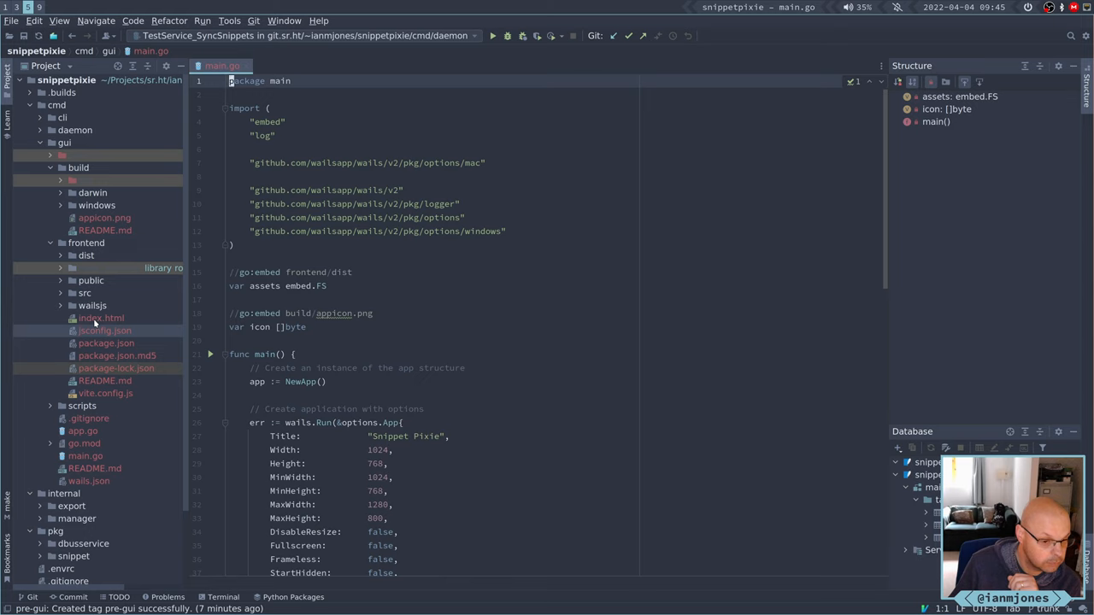
pyautogui.moveTo(117, 248)
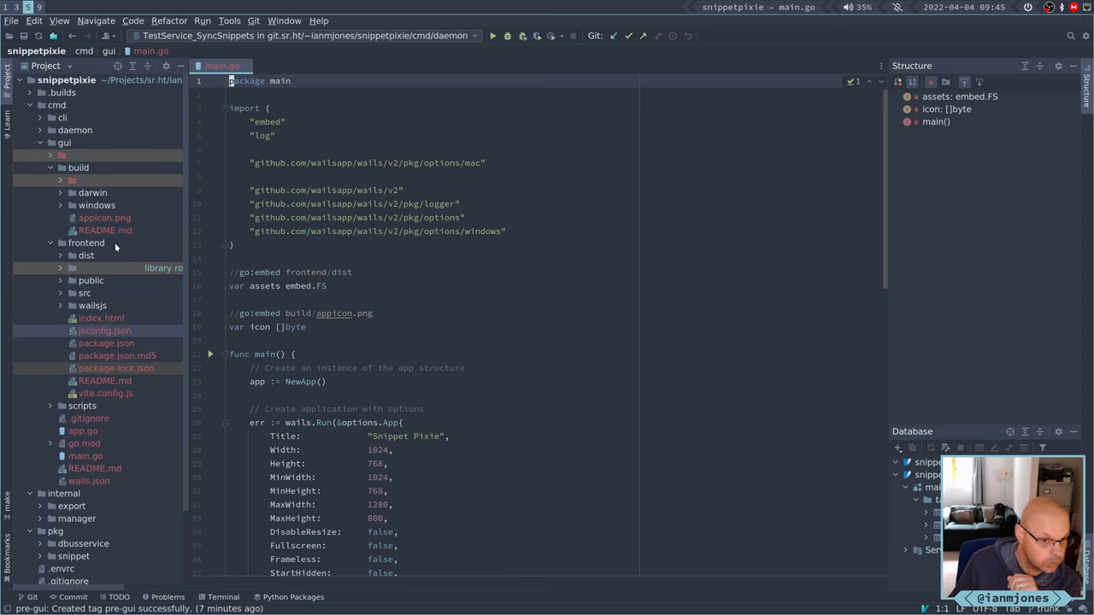
pyautogui.moveTo(113, 309)
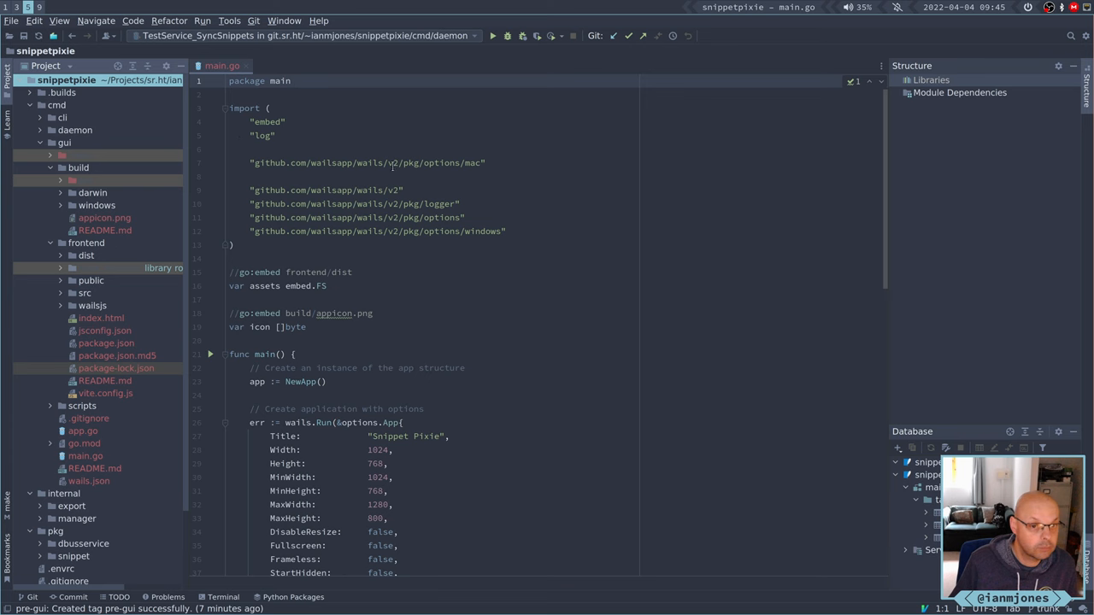
# Scroll through main.go past its Windows and Mac wails options.
pyautogui.scroll(-3)
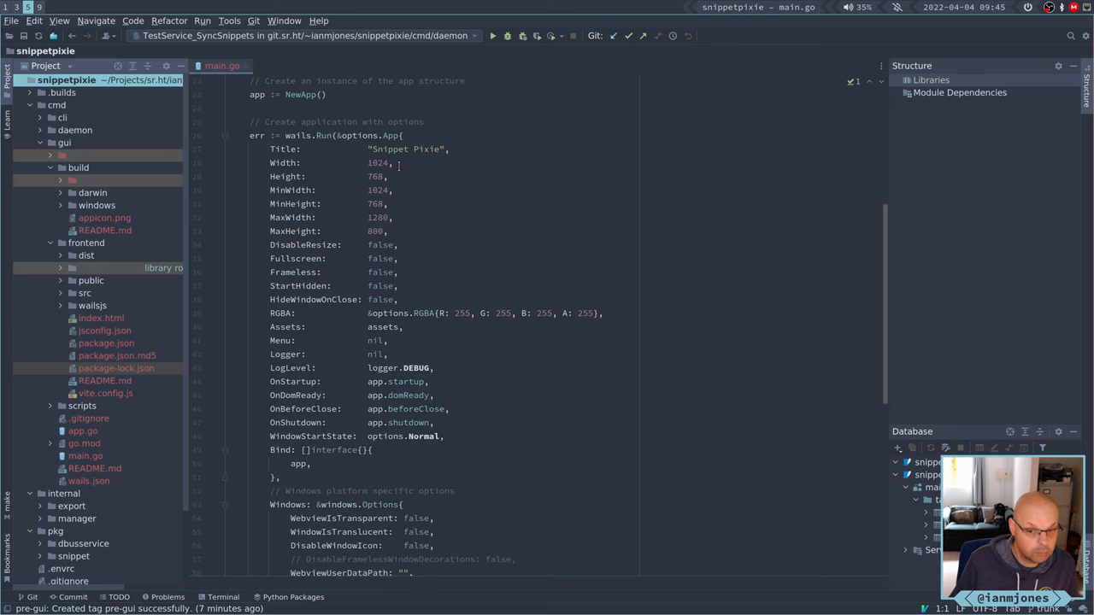
pyautogui.scroll(-3)
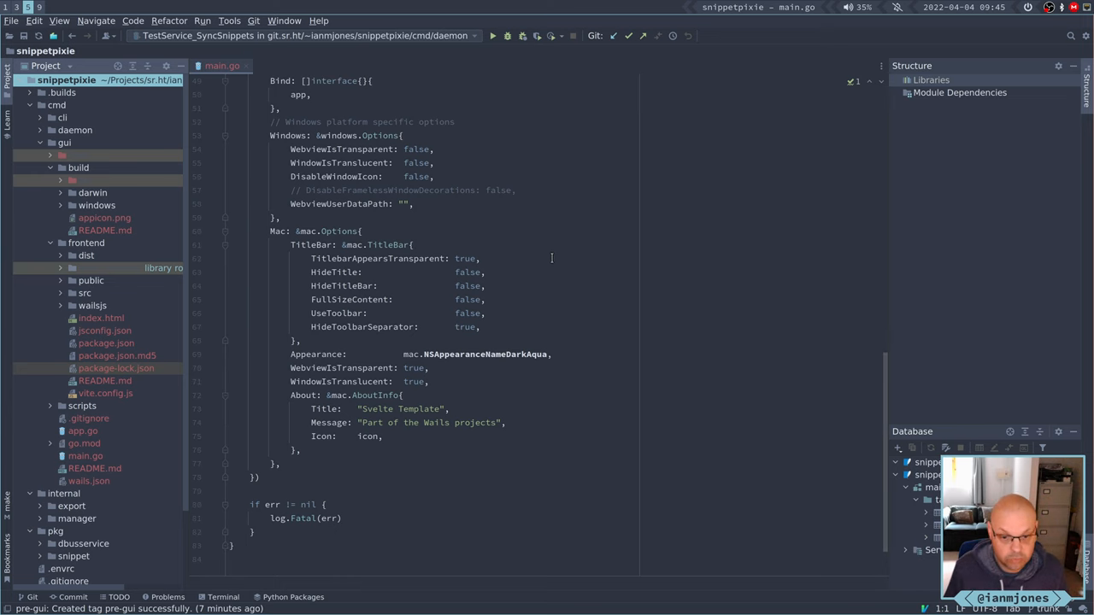
pyautogui.scroll(-3)
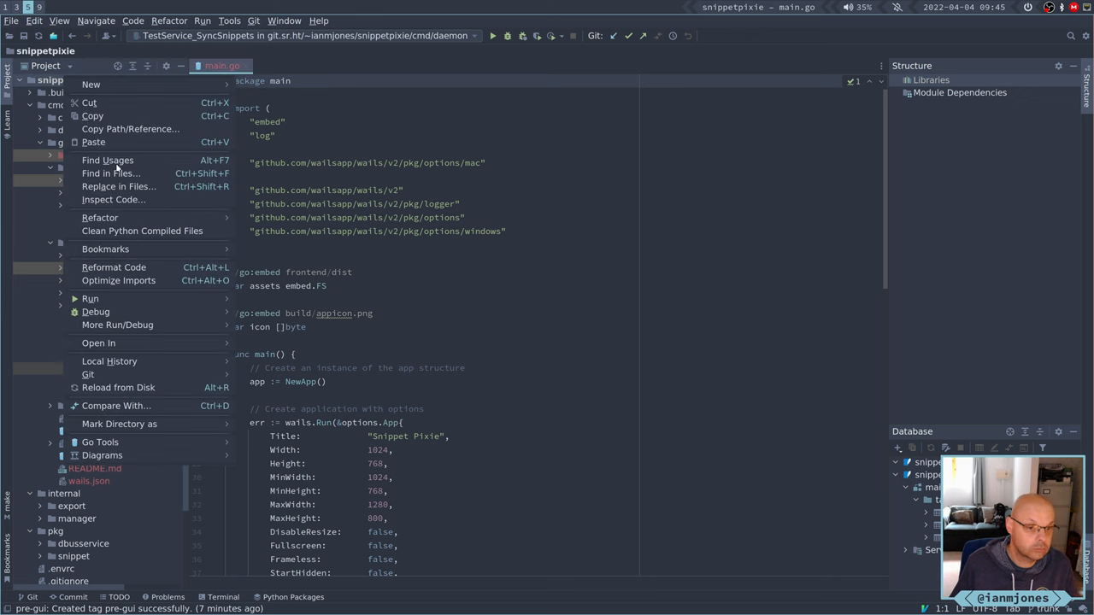
# Review the 47 added gui files and write the commit message "Add skeleton GUI app".
pyautogui.click(89, 374)
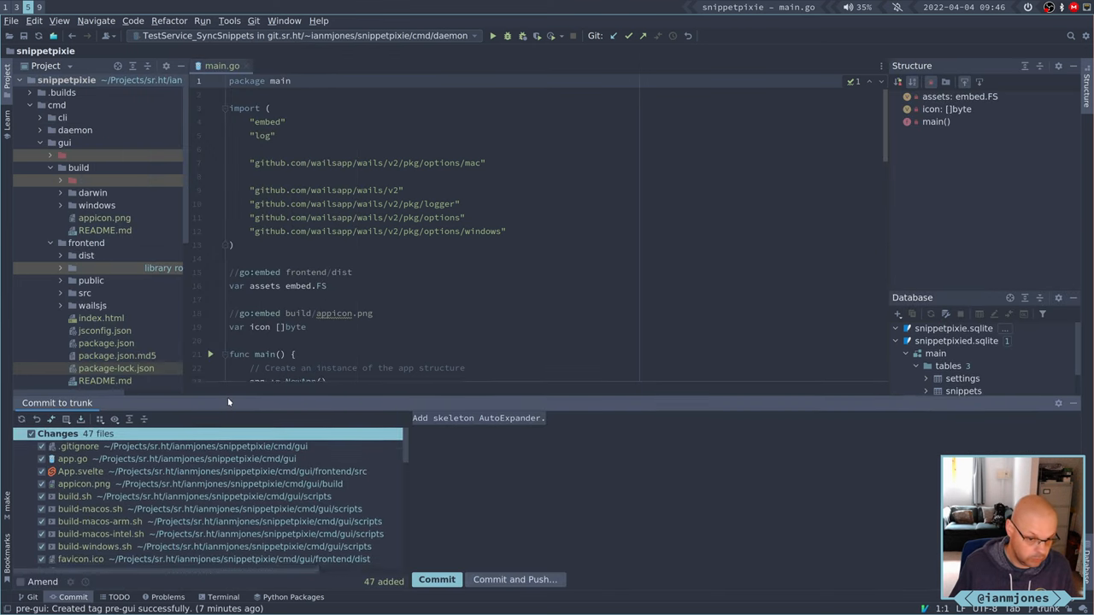
pyautogui.scroll(-3)
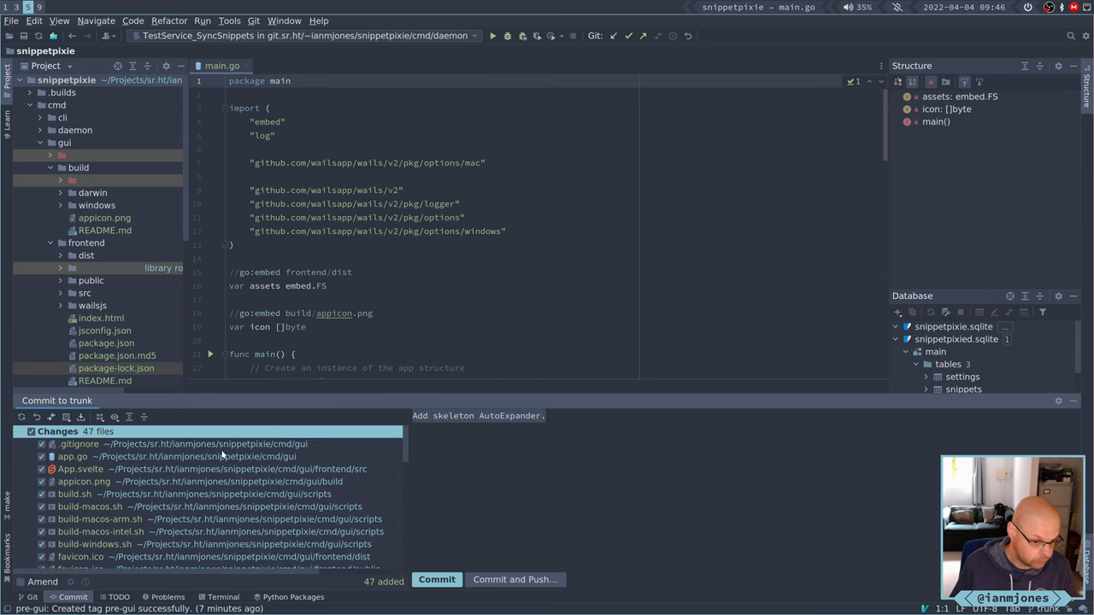
pyautogui.scroll(-3)
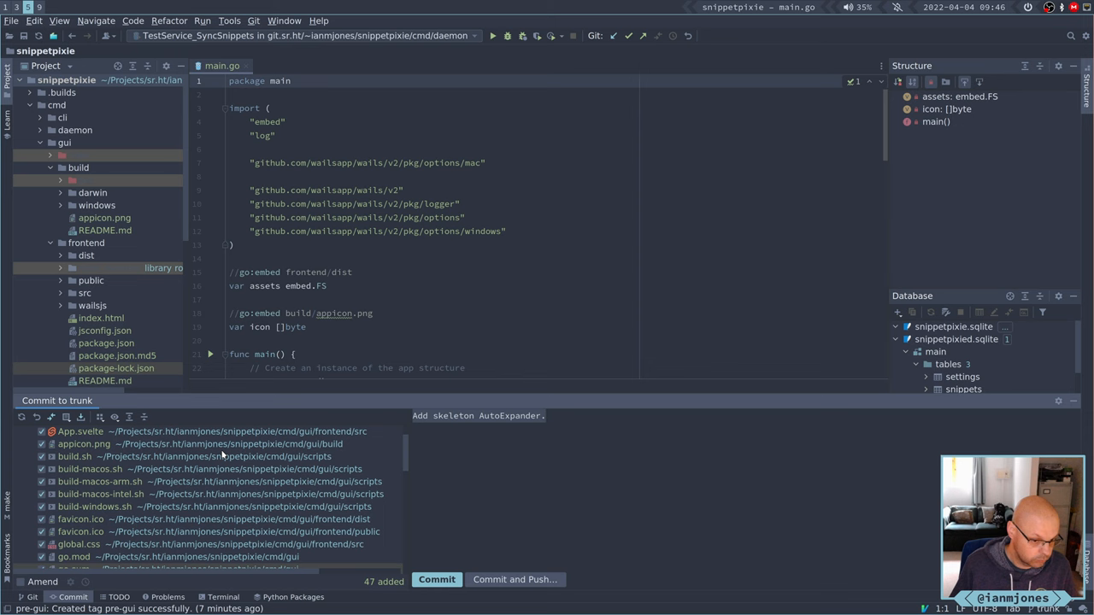
pyautogui.scroll(-3)
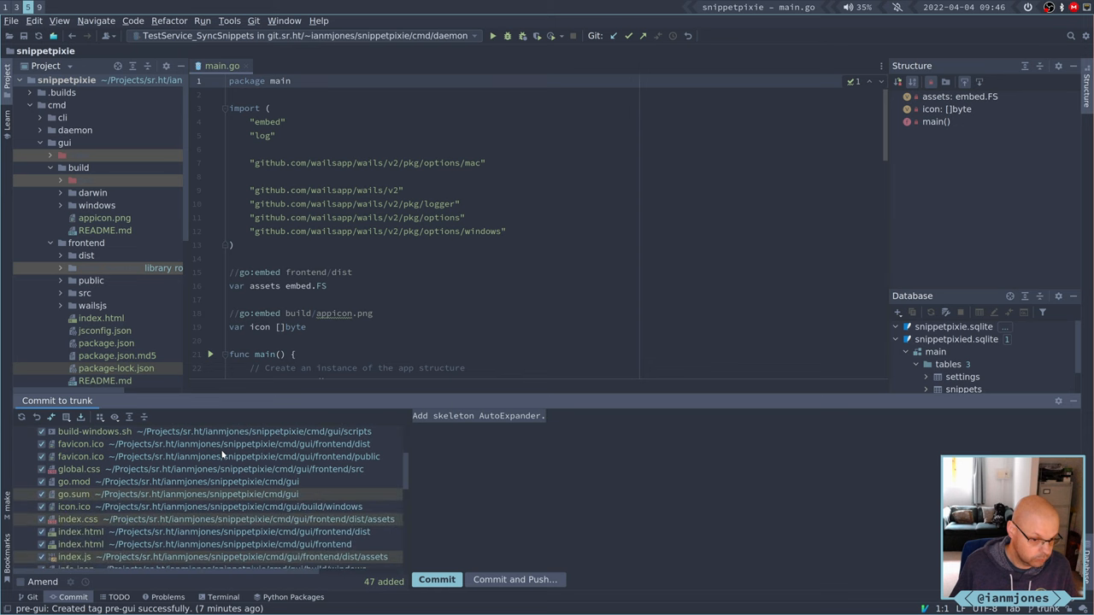
pyautogui.scroll(-3)
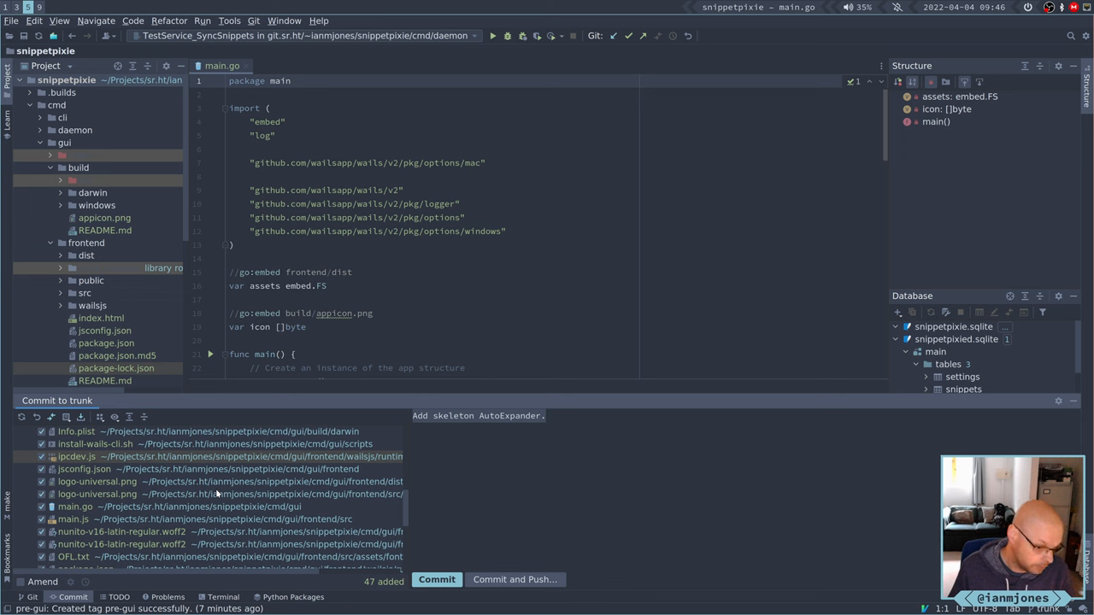
pyautogui.scroll(-3)
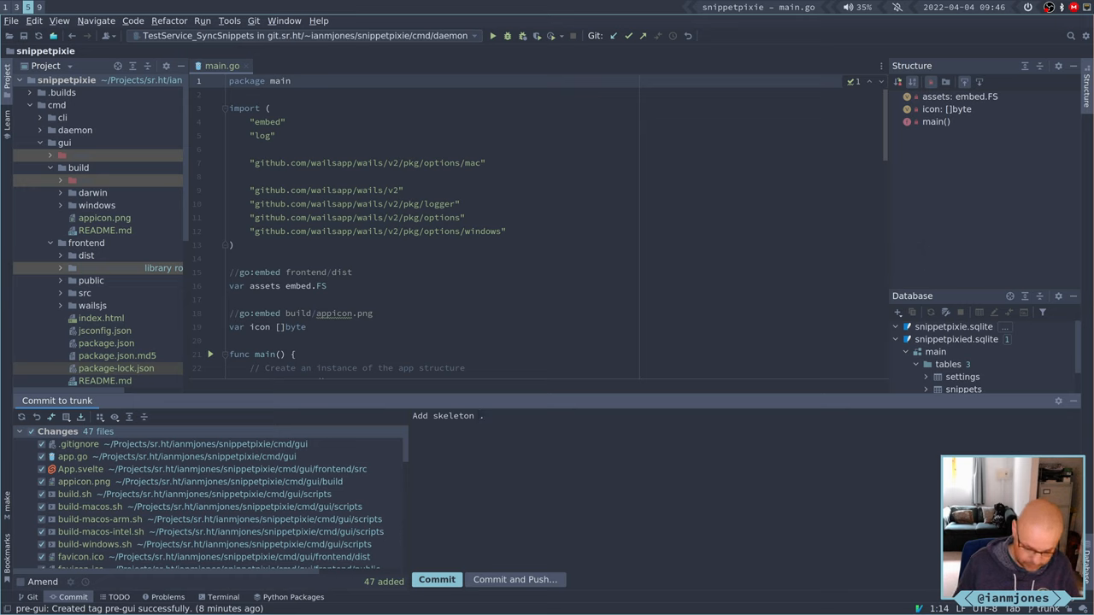
pyautogui.write('GUI app')
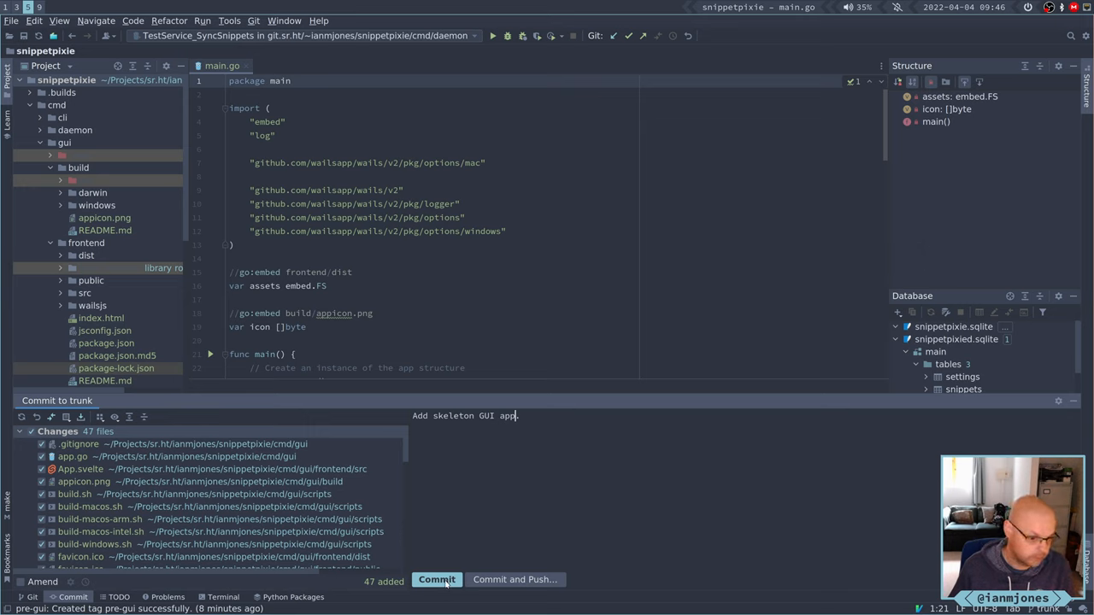
# Finish the message with a period and commit the 47 skeleton GUI files.
pyautogui.write('.')
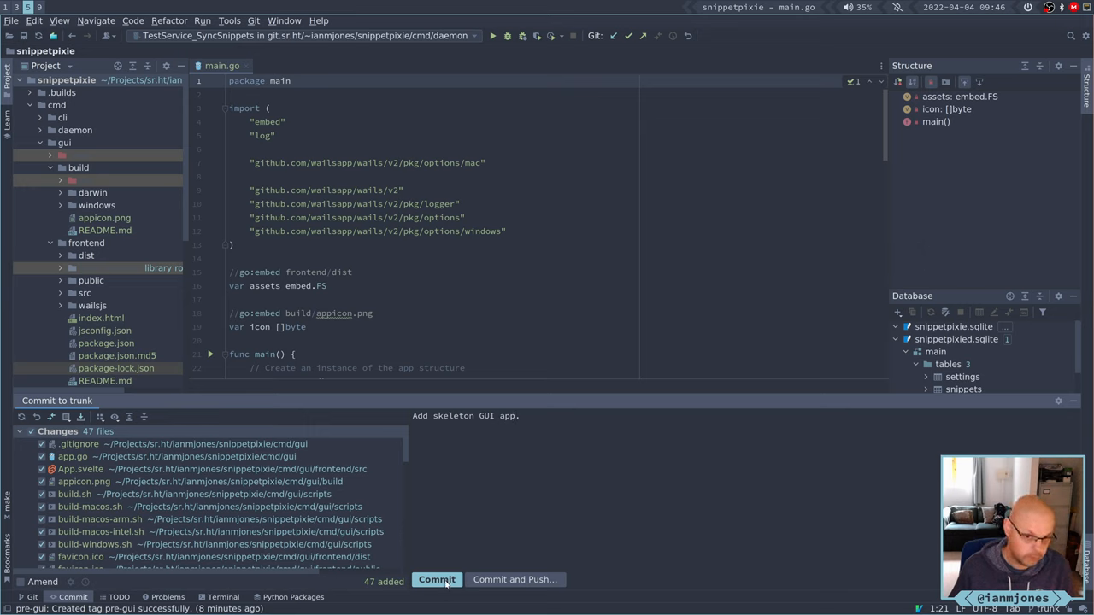
pyautogui.click(438, 579)
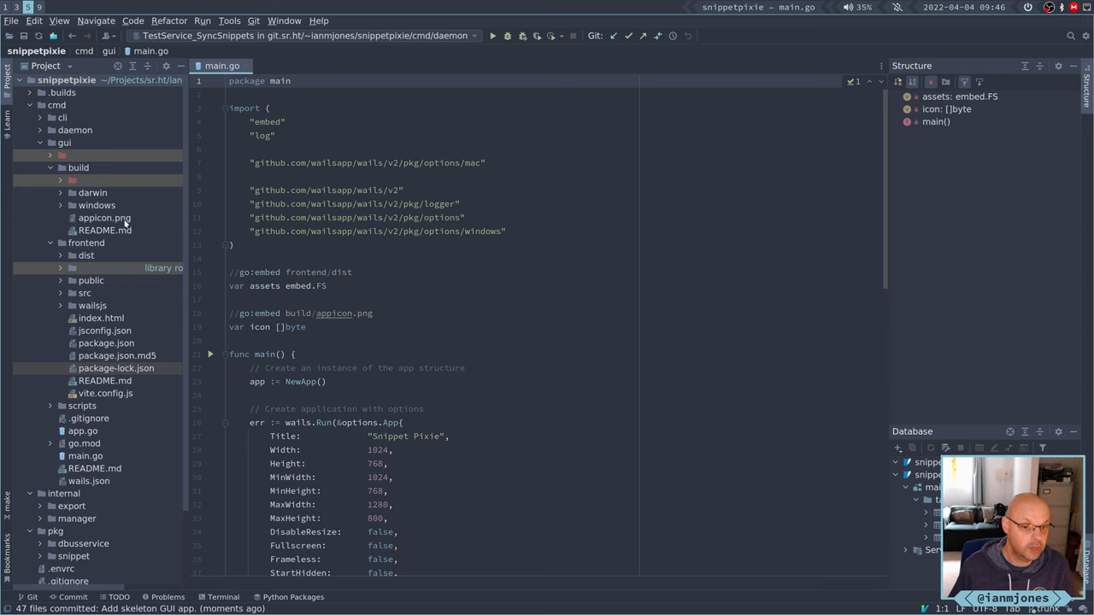
pyautogui.moveTo(407, 229)
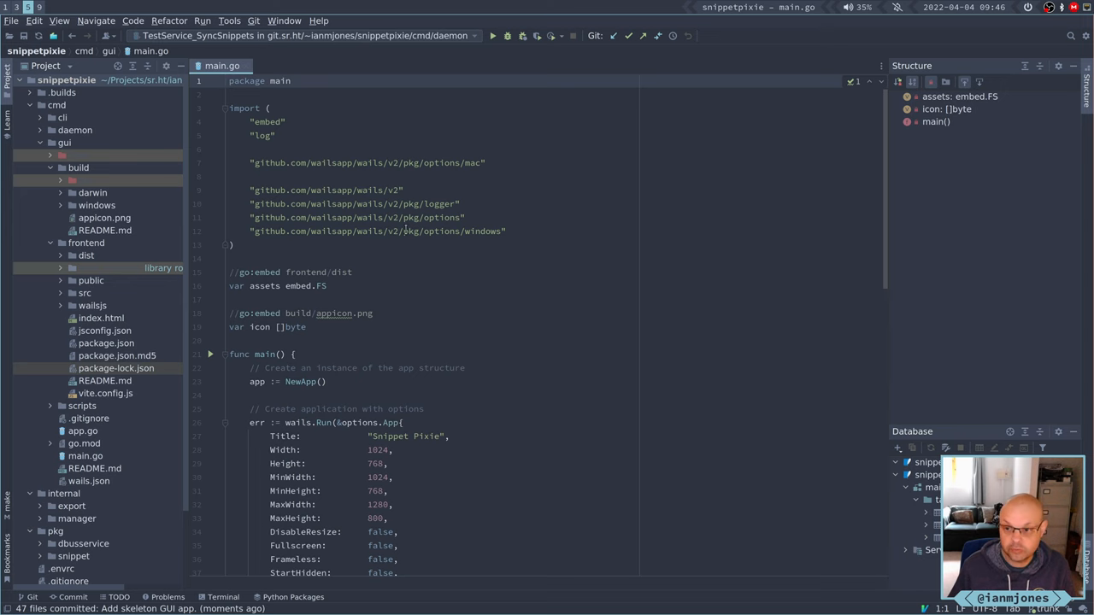
pyautogui.scroll(-3)
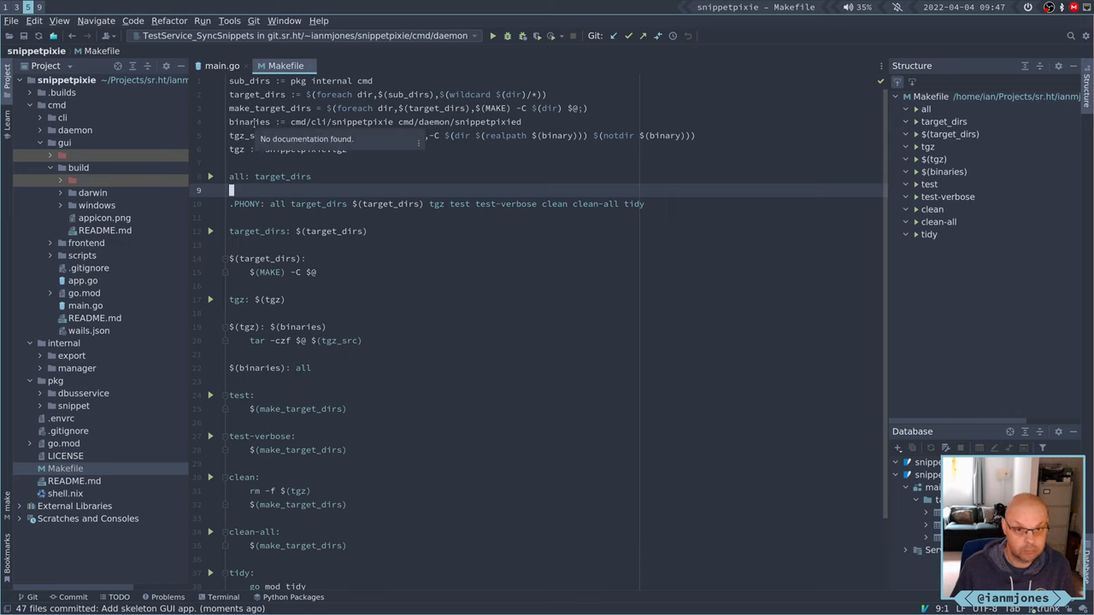
pyautogui.moveTo(48, 469)
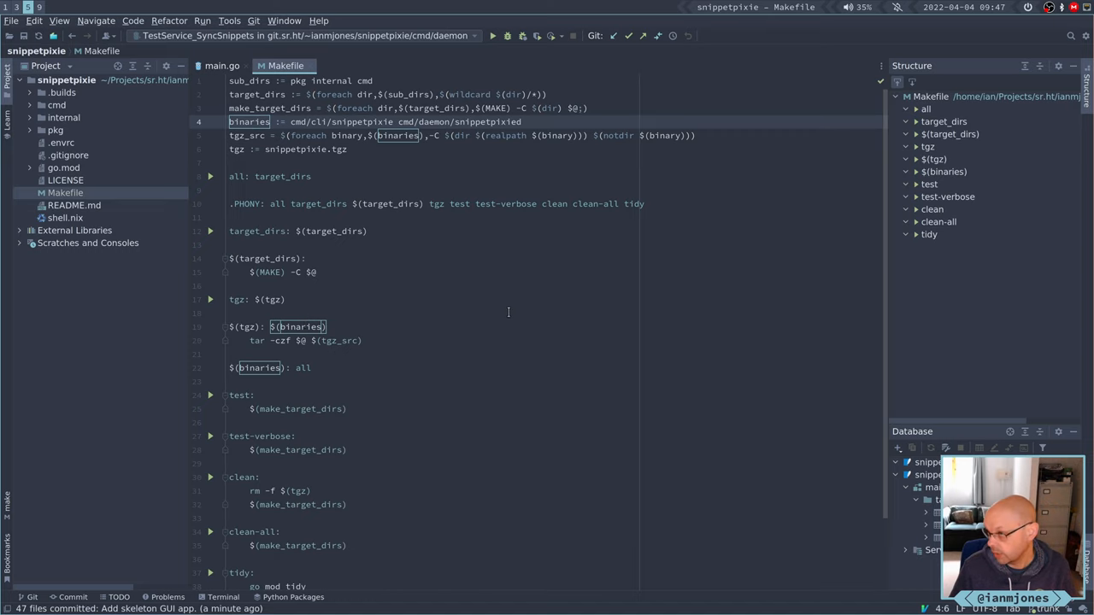
# Append cmd/daemon/snippetpixiegui to the root Makefile's binaries variable.
pyautogui.scroll(-3)
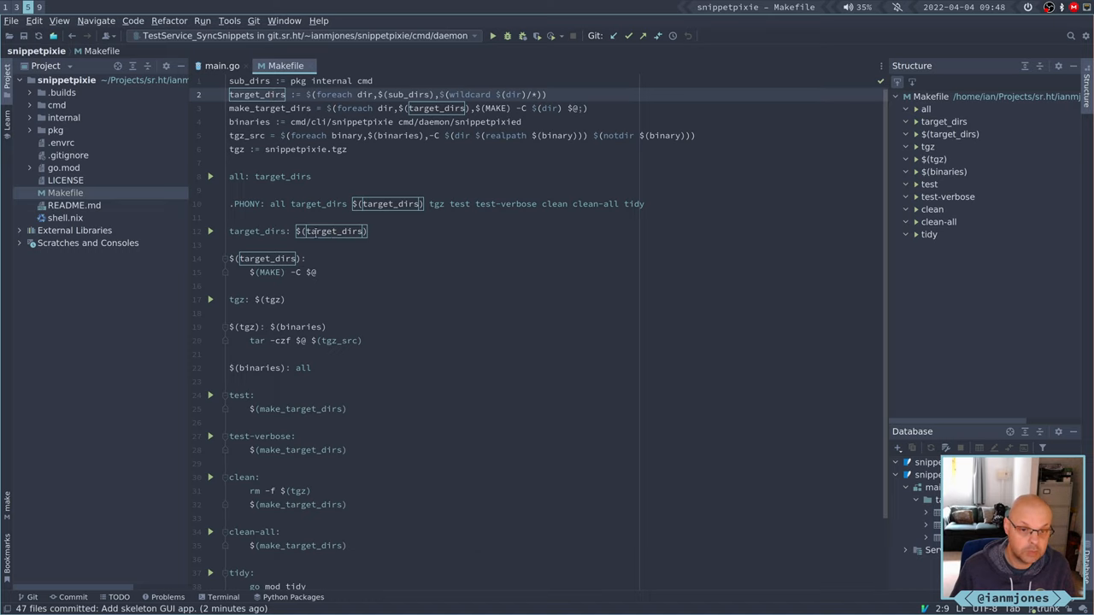
pyautogui.scroll(-3)
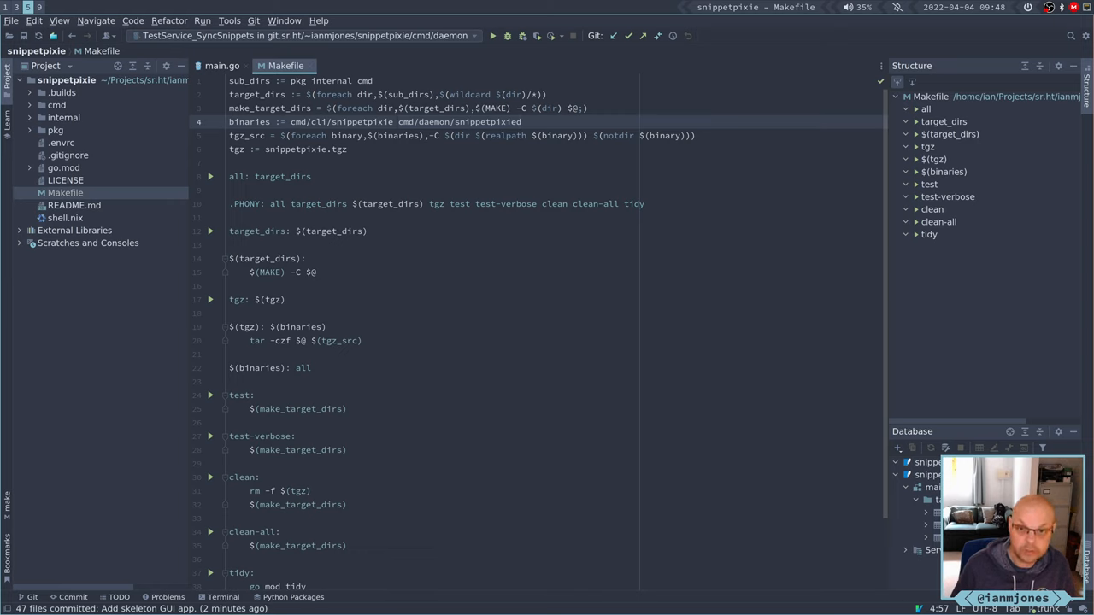
pyautogui.write('cmd/daemon/snippetpixied')
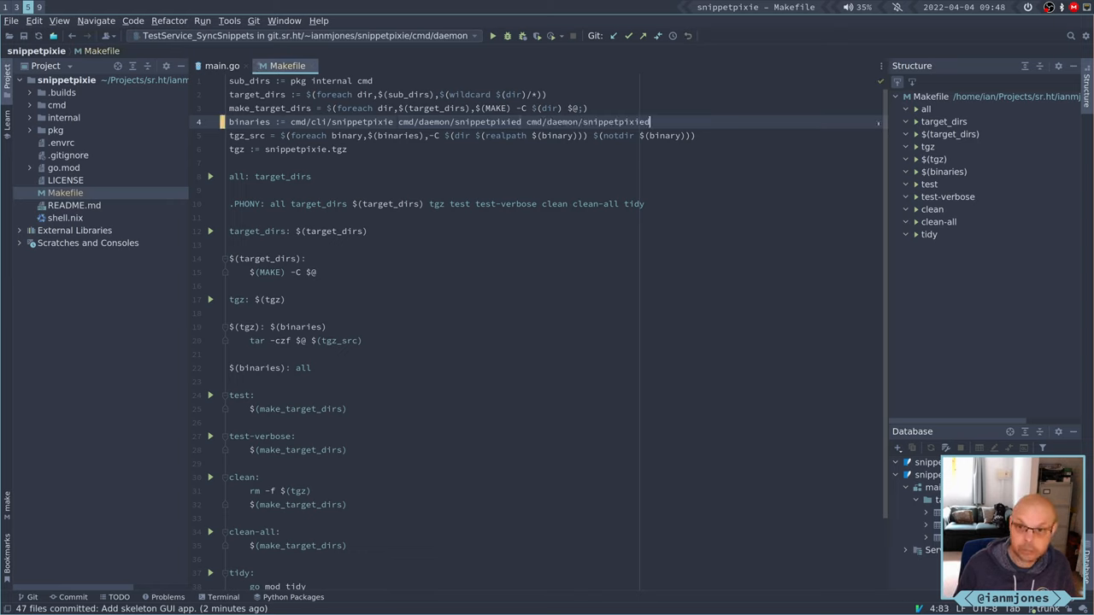
pyautogui.press('Backspace')
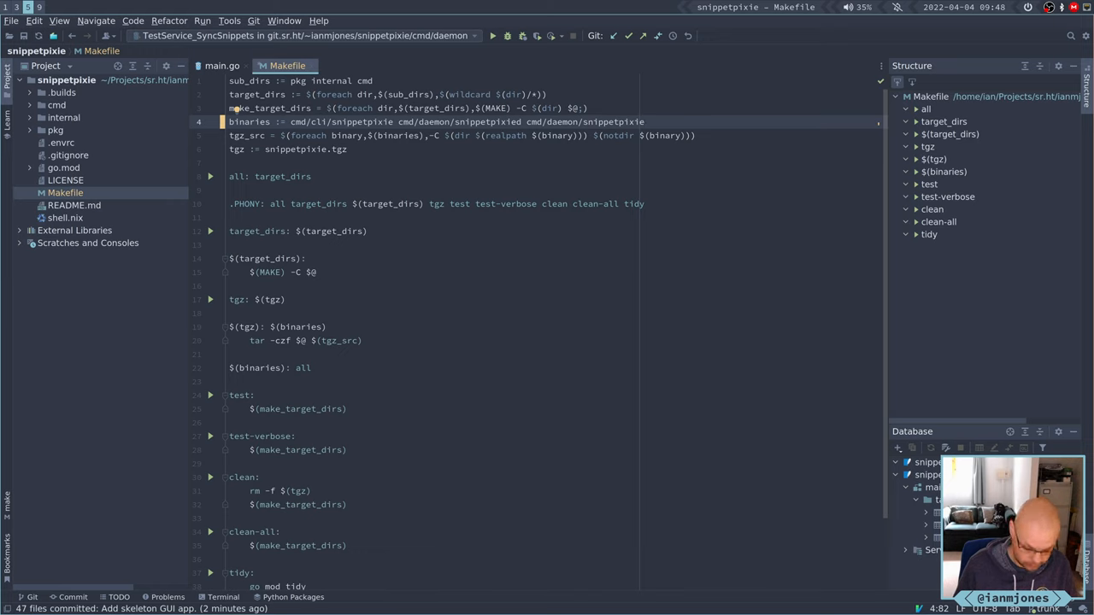
pyautogui.write('gui')
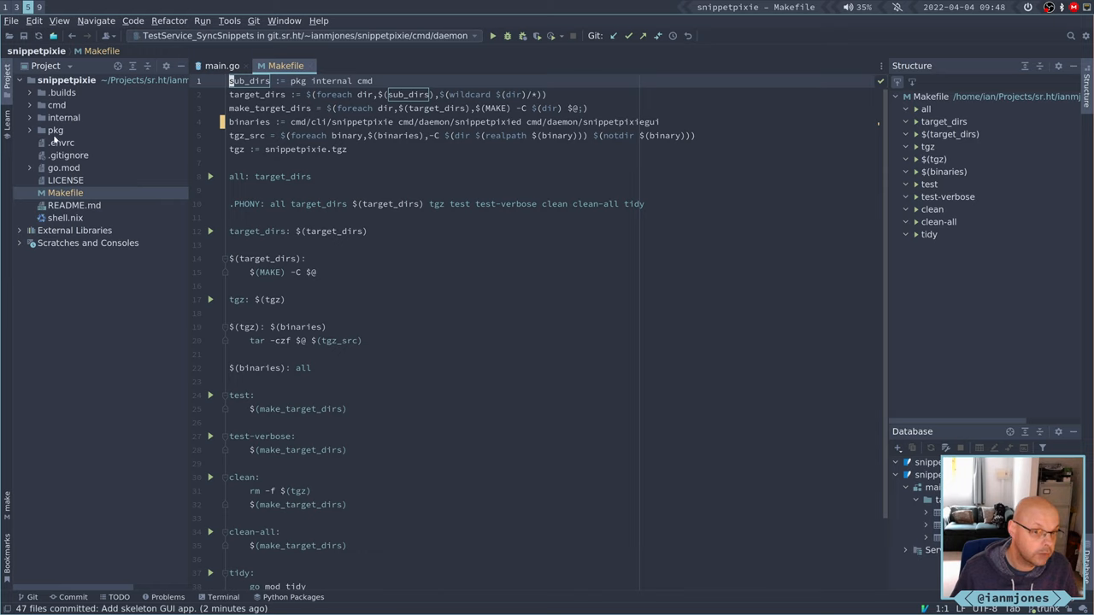
# Copy cmd/daemon/Makefile into the cmd/gui folder and confirm the Copy dialog.
pyautogui.click(29, 105)
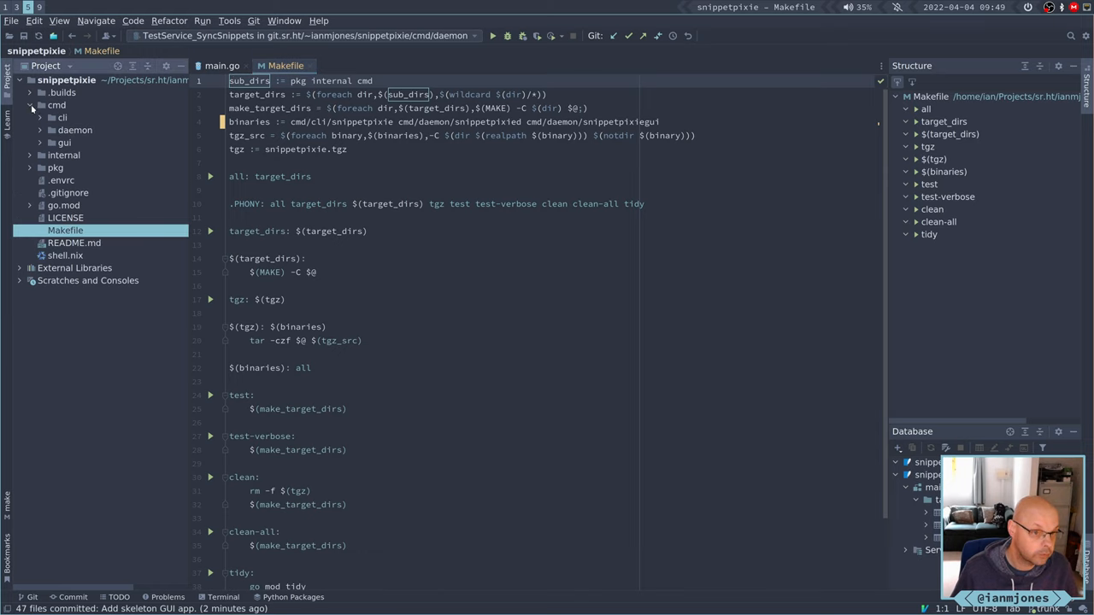
pyautogui.click(75, 130)
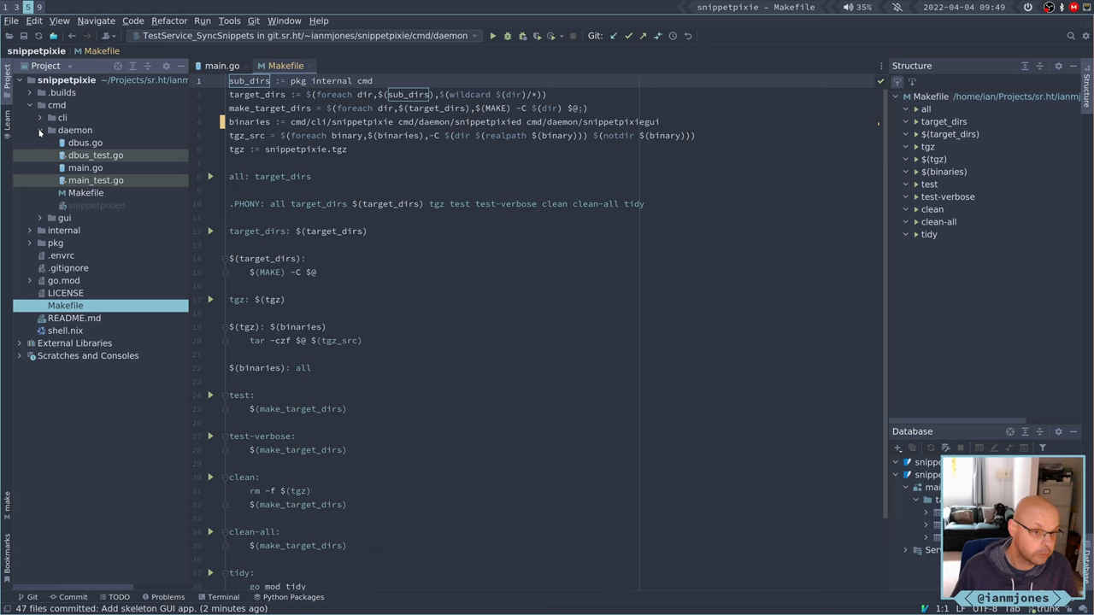
pyautogui.click(85, 192)
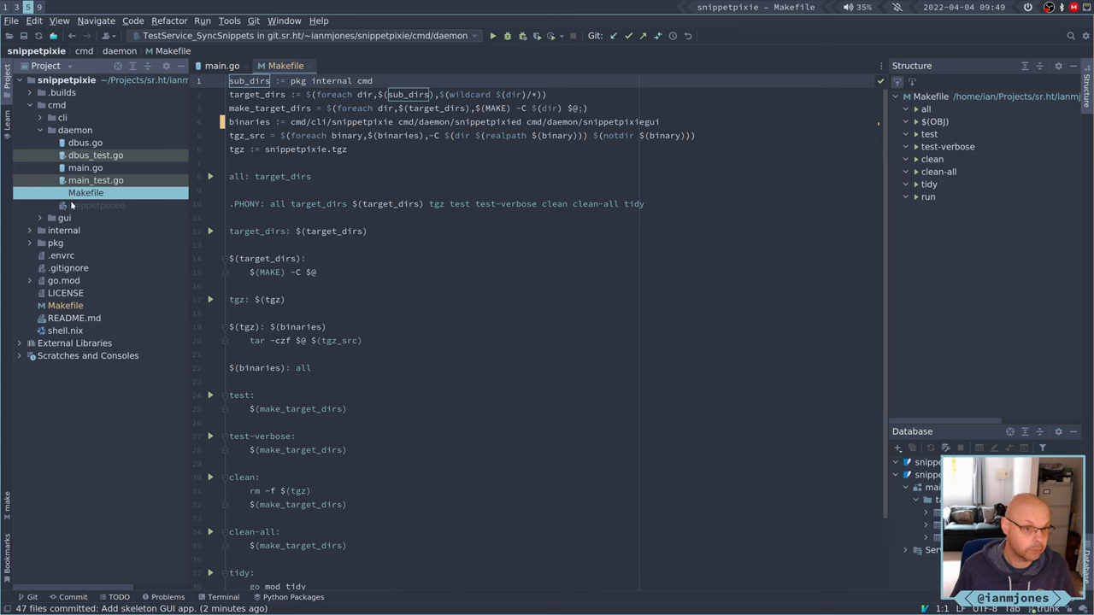
pyautogui.click(40, 218)
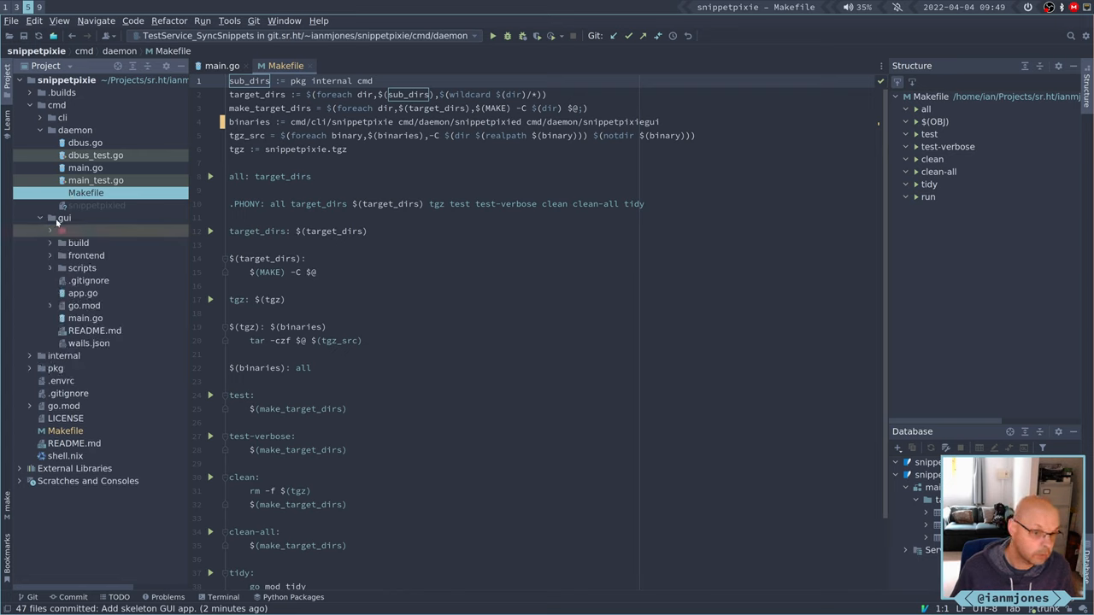
pyautogui.click(63, 219)
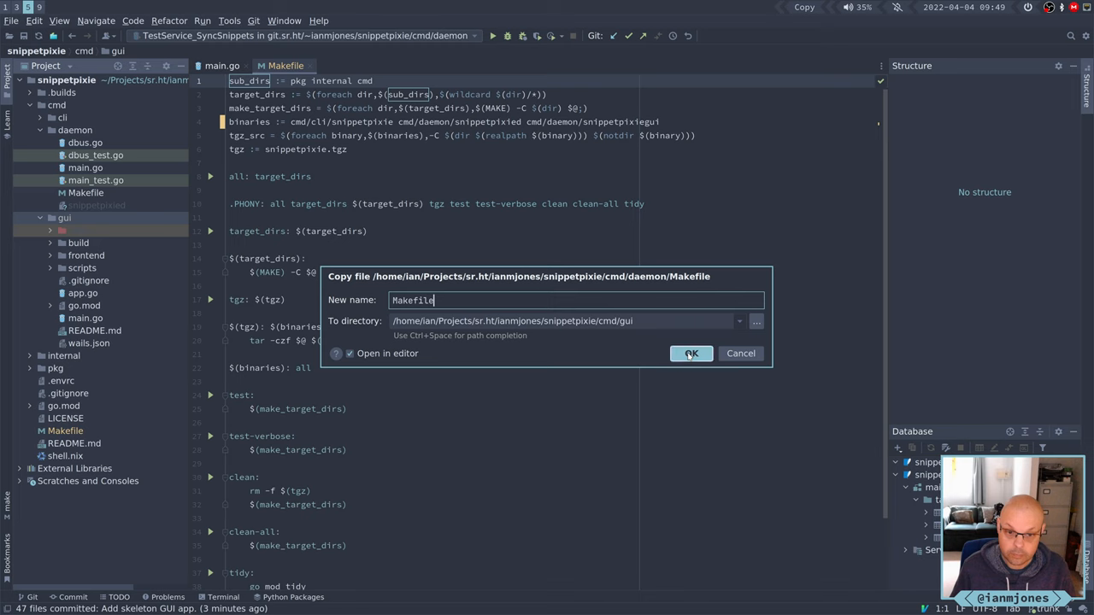
pyautogui.click(690, 352)
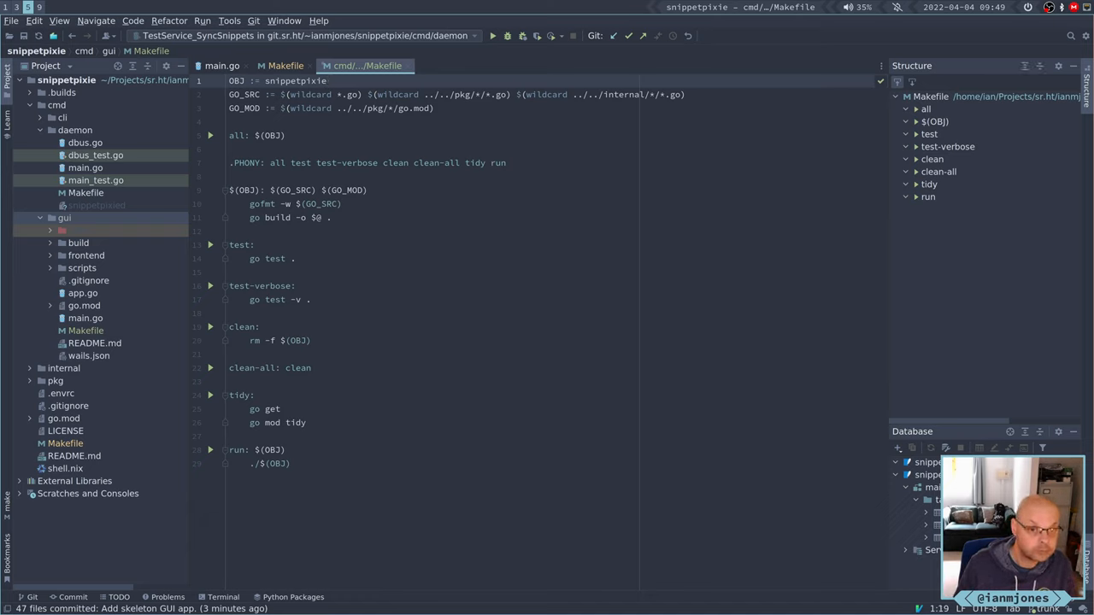
# Set the gui Makefile's OBJ to build/bin/snippetpixiegui and return to the root Makefile.
pyautogui.write('gui')
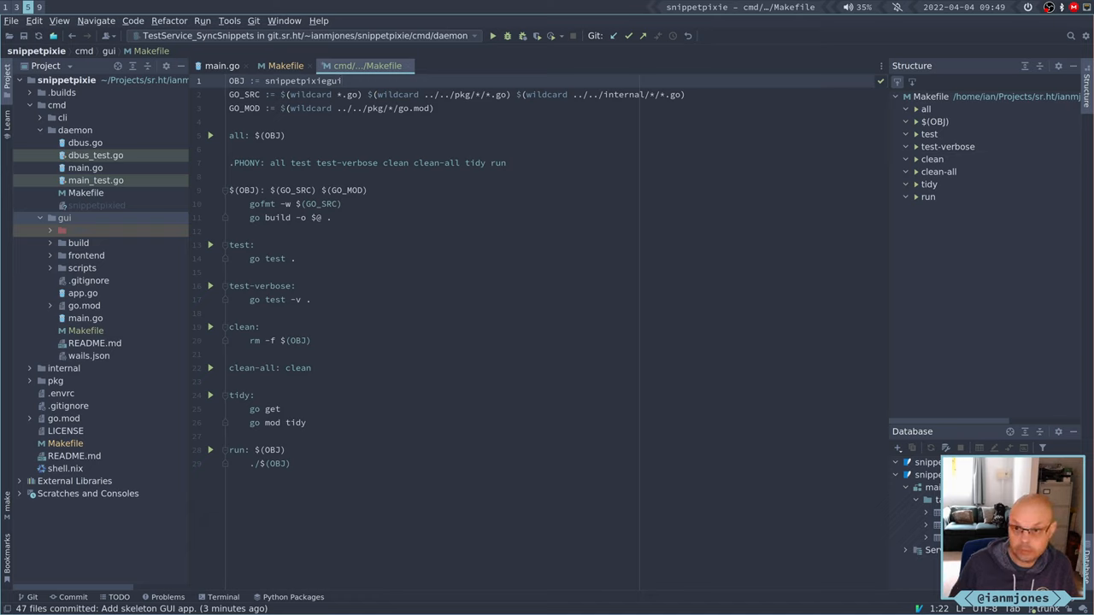
pyautogui.click(315, 81)
pyautogui.write('build/')
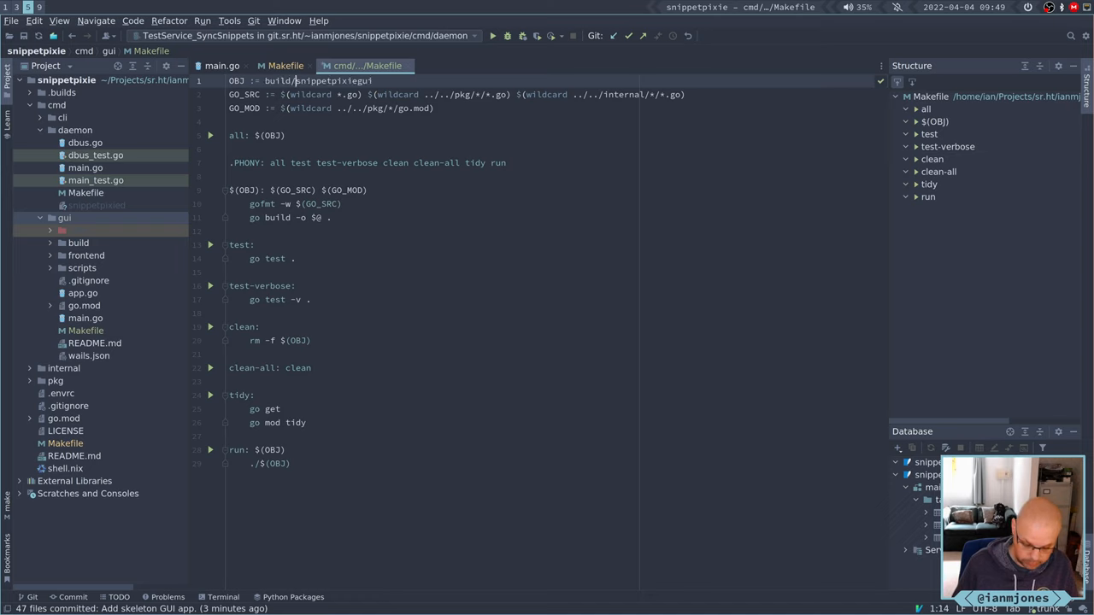
pyautogui.write('bin/')
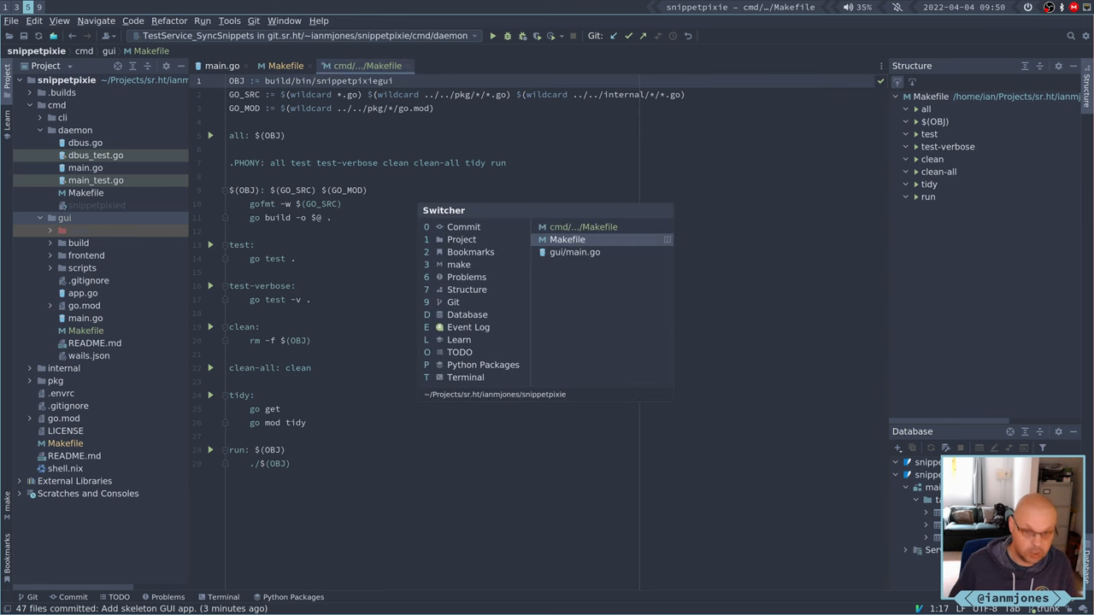
pyautogui.click(568, 240)
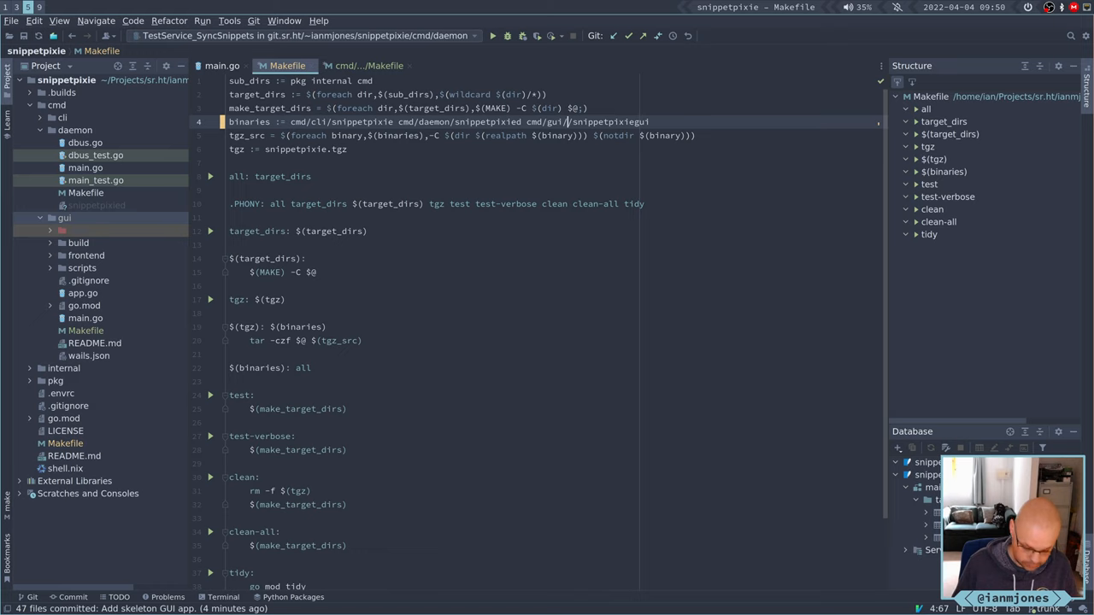
# Make the root Makefile's GUI binary path cmd/gui/build/bin/snippetpixiegui.
pyautogui.write('build/bin')
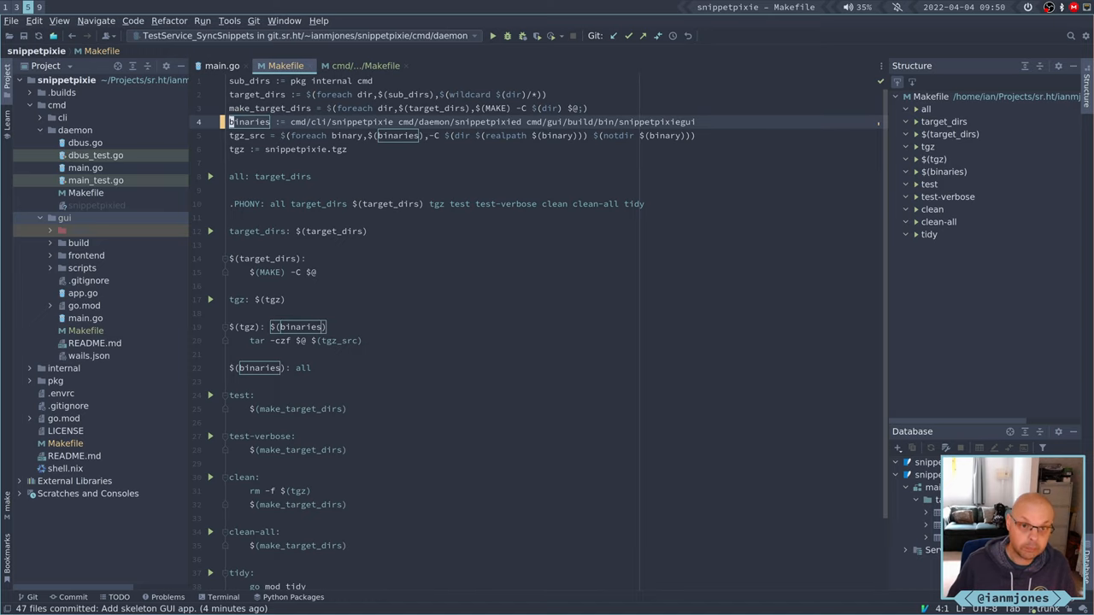
pyautogui.click(359, 65)
pyautogui.write('wails')
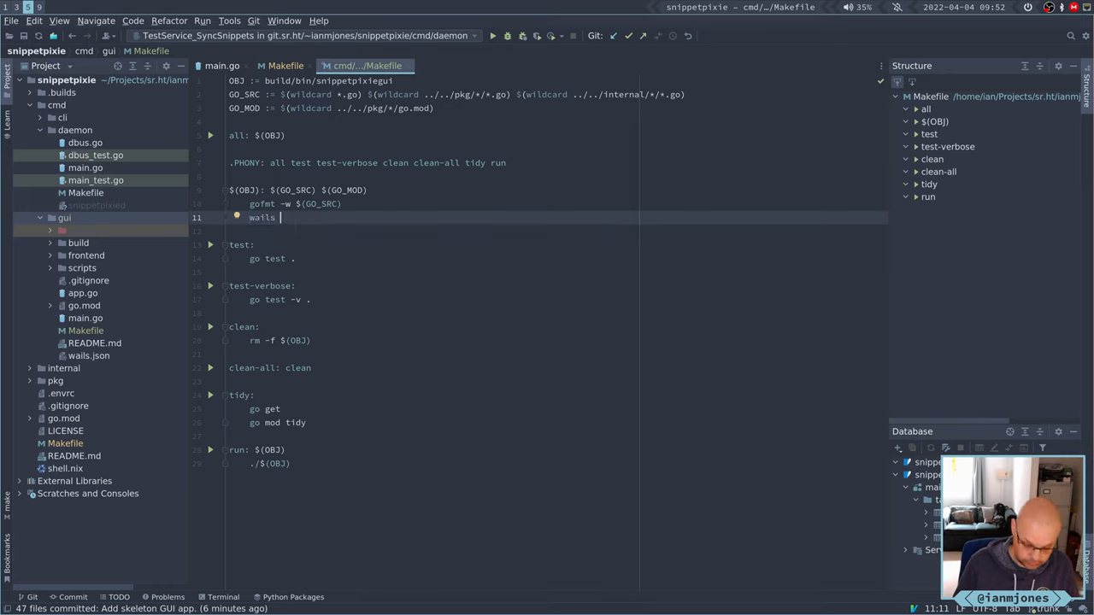
# Rewrite the gui build recipe as gofmt then wails build, and check build/bin holds snippetpixiegui.
pyautogui.write('build')
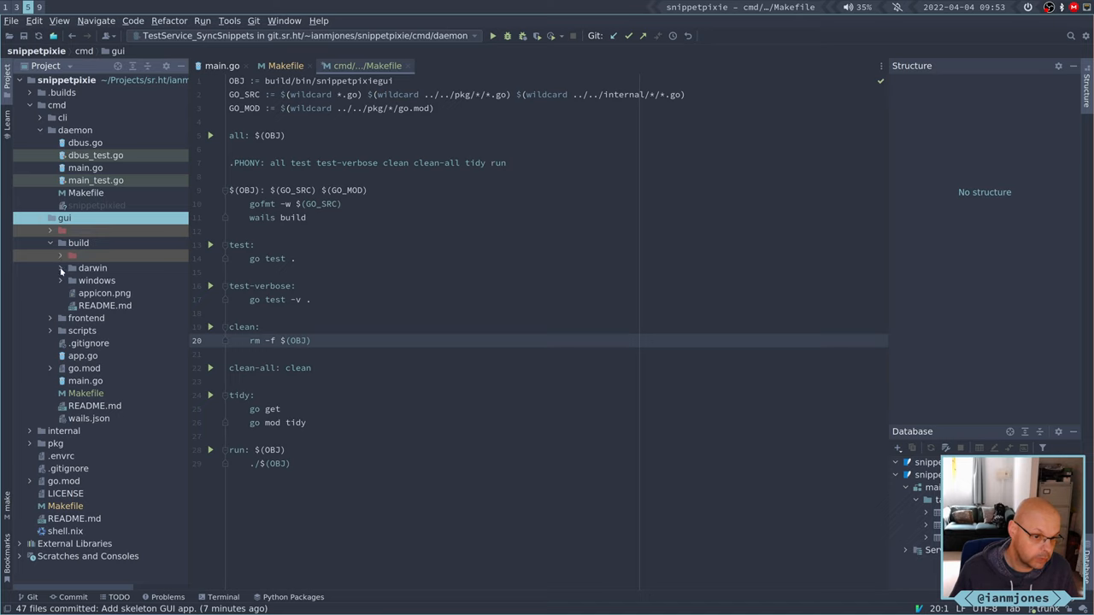
pyautogui.click(72, 266)
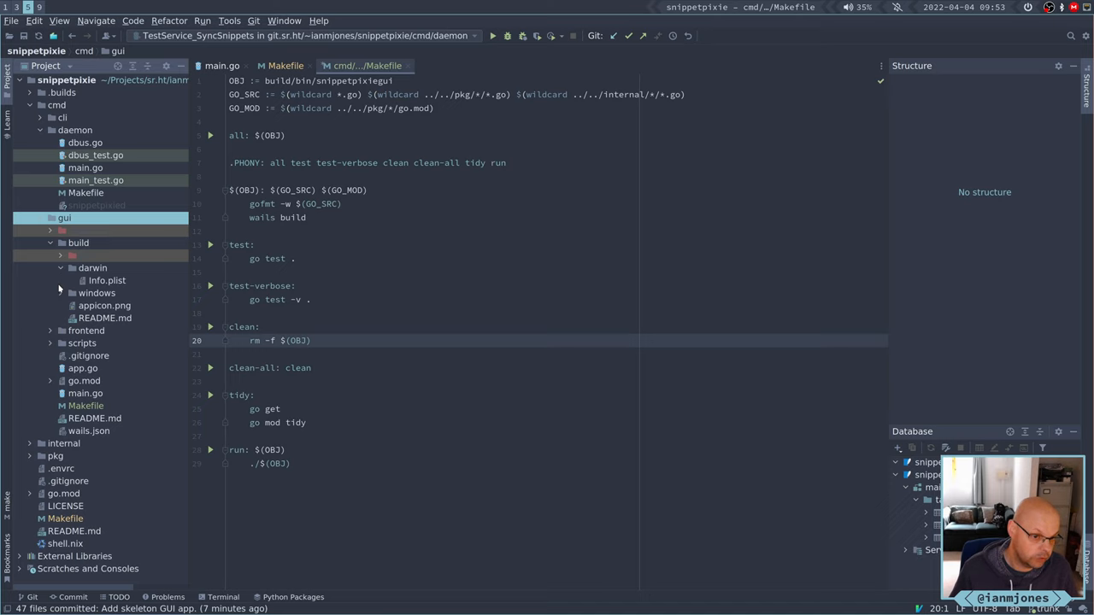
pyautogui.click(60, 267)
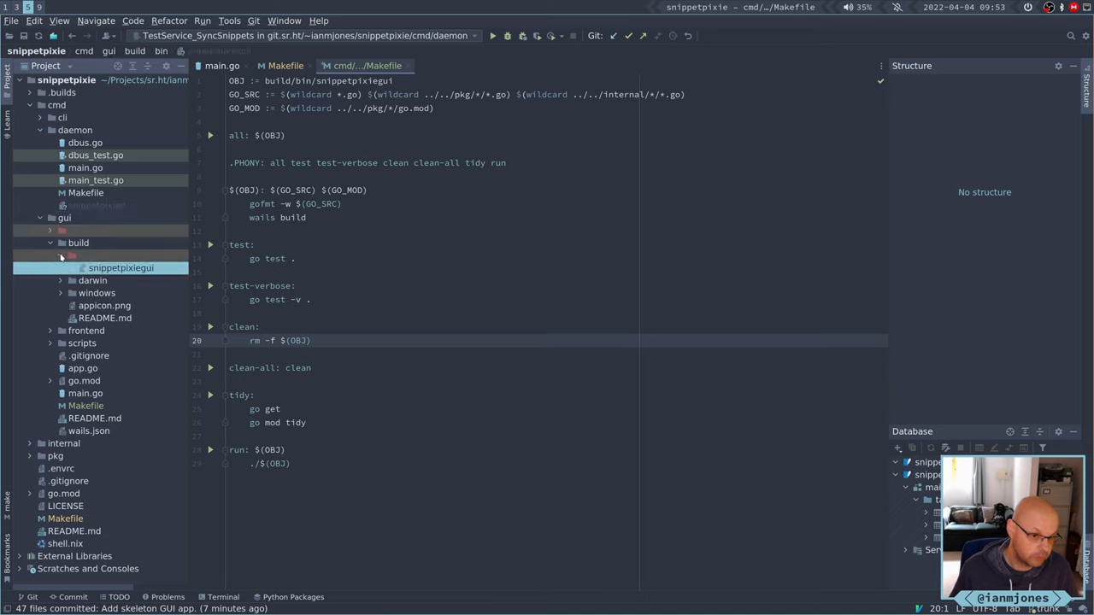
pyautogui.click(52, 243)
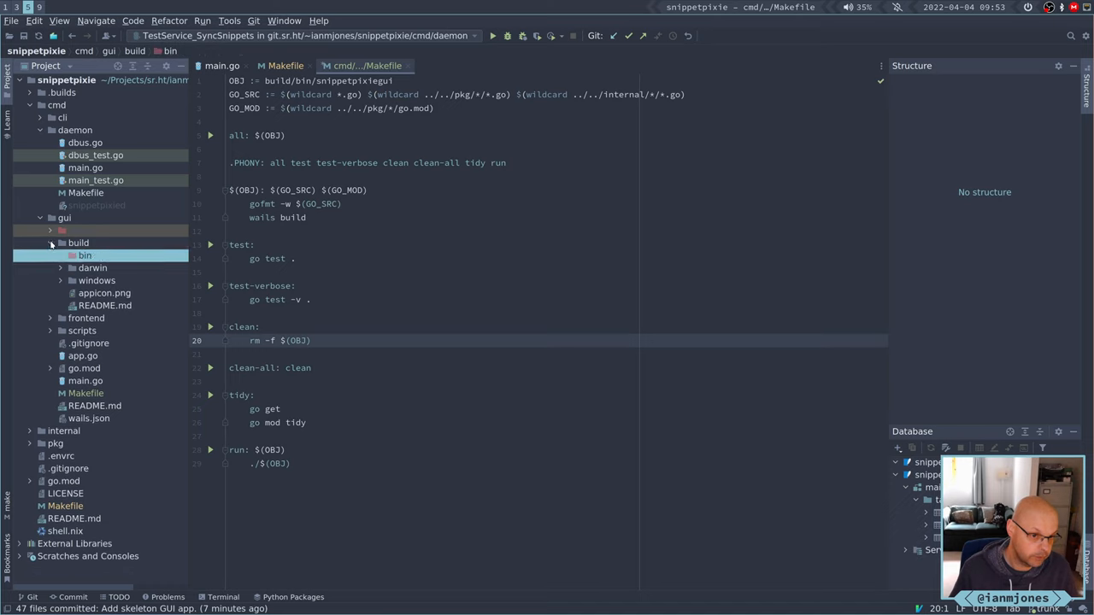
pyautogui.click(51, 243)
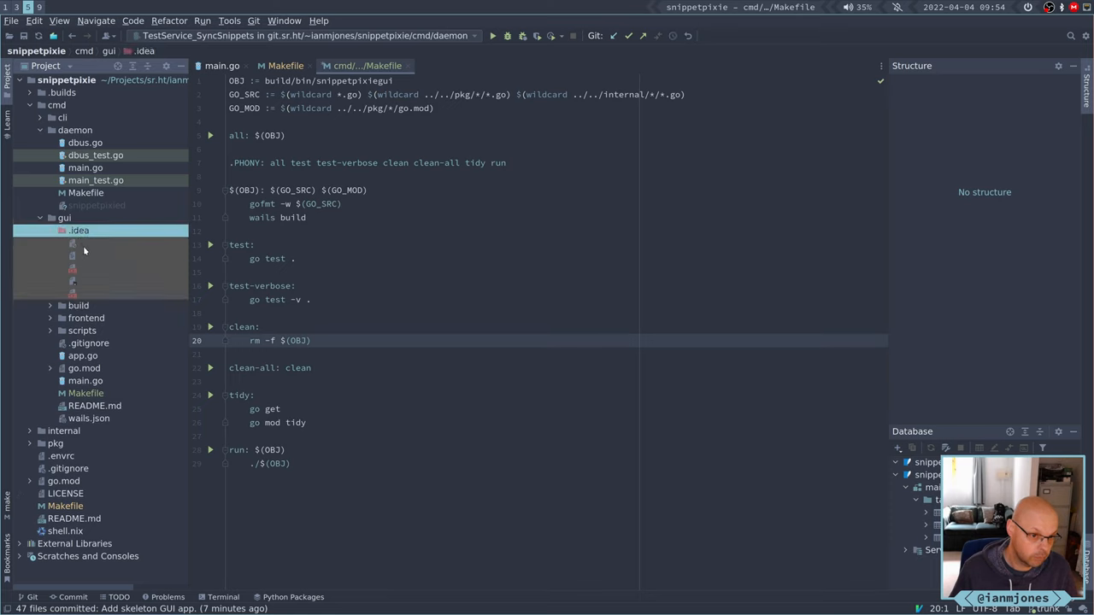
pyautogui.click(79, 242)
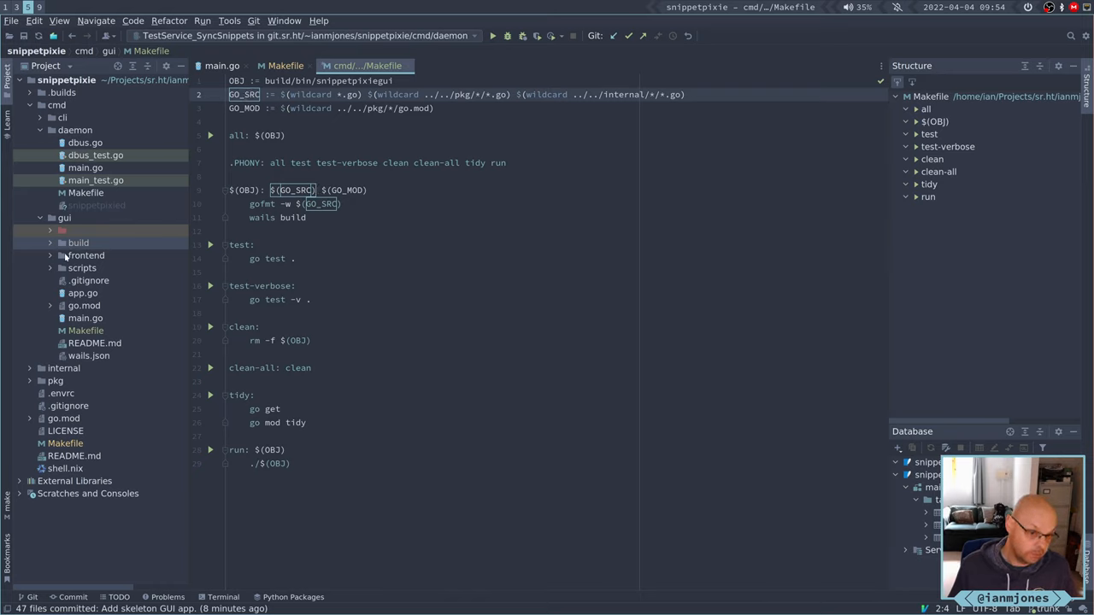
# Browse frontend/src, previewing App.svelte, global.css, main.js and vite-env.d.ts.
pyautogui.click(85, 255)
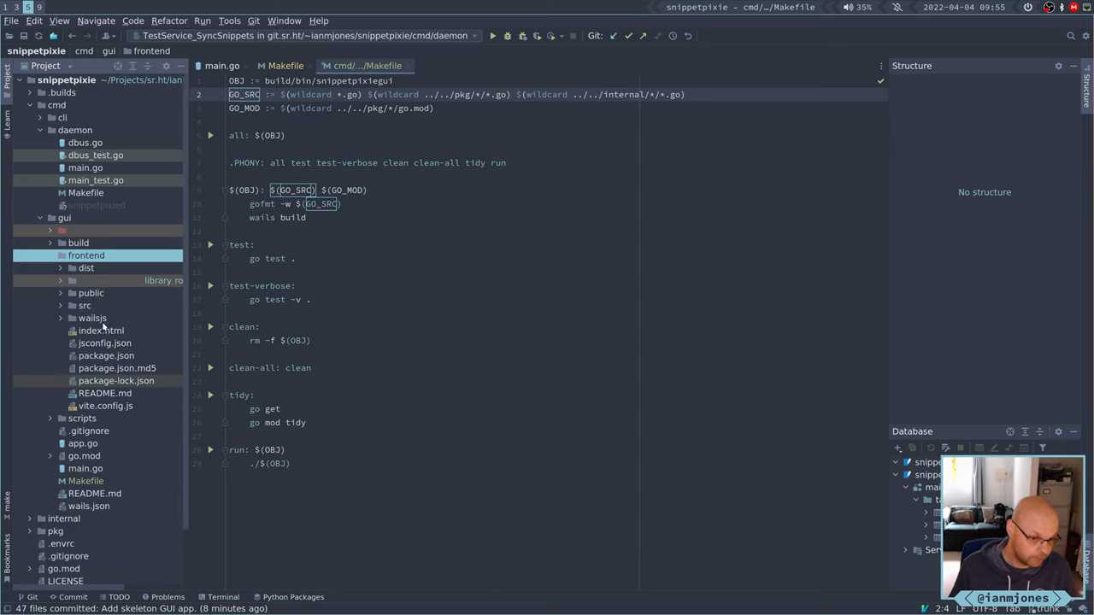
pyautogui.moveTo(96, 410)
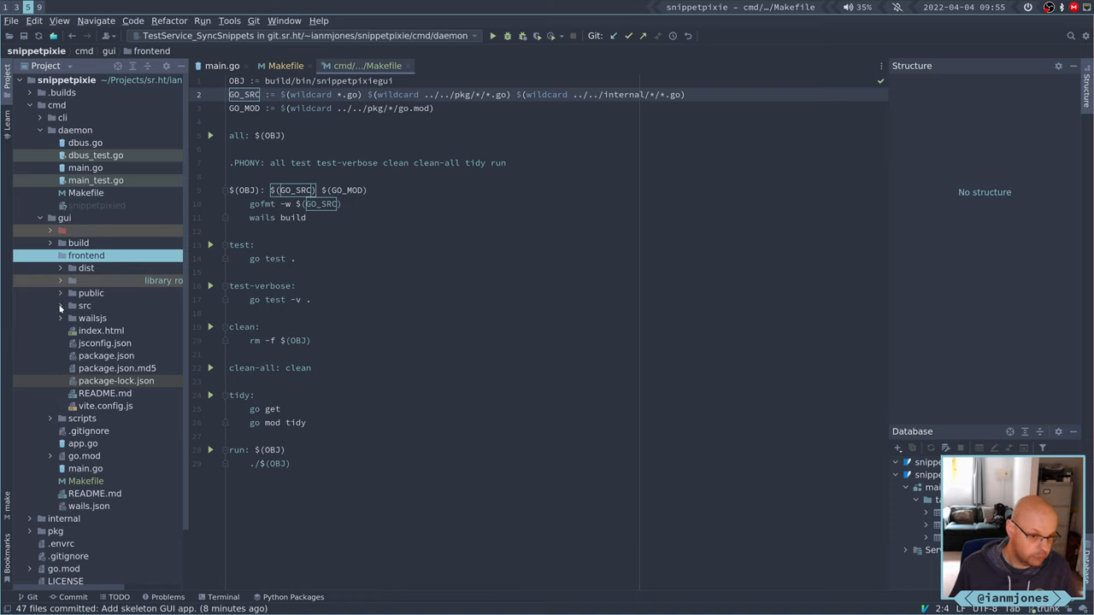
pyautogui.click(62, 292)
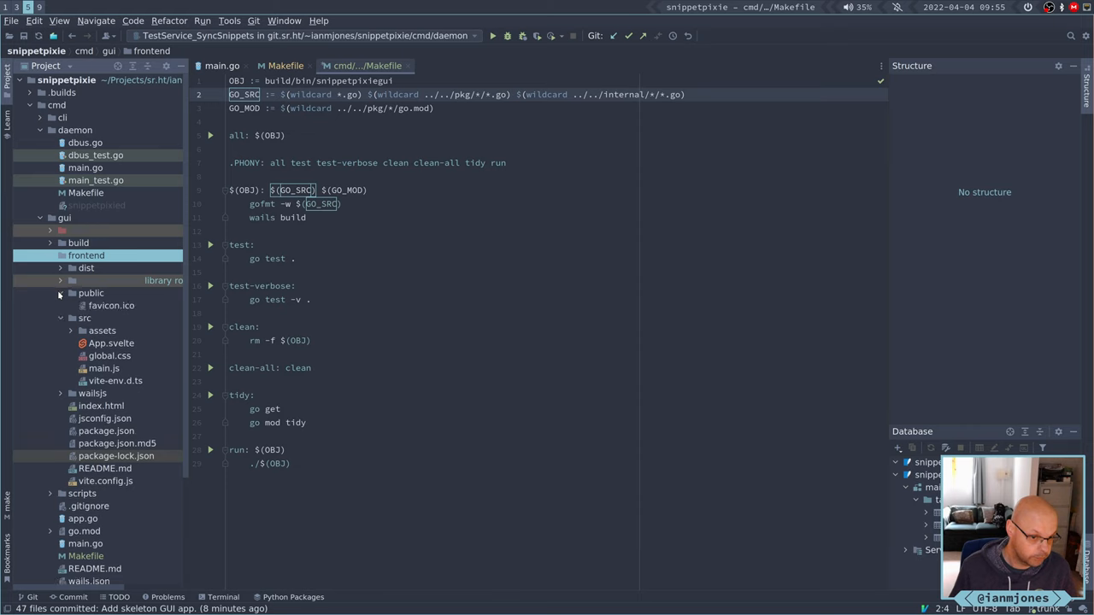
pyautogui.click(62, 292)
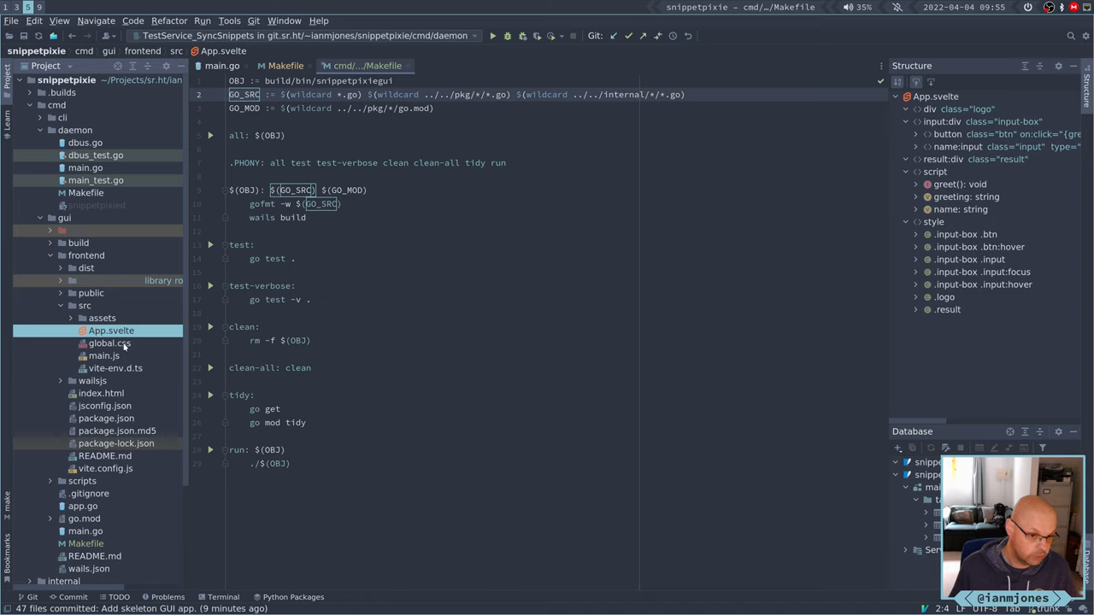
pyautogui.click(110, 342)
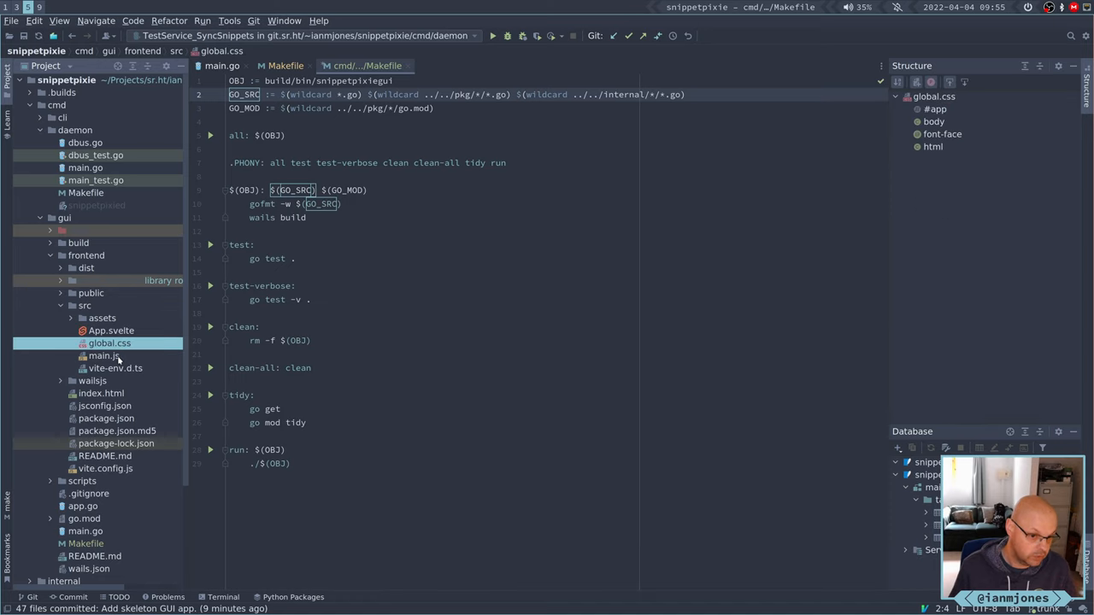
pyautogui.click(106, 355)
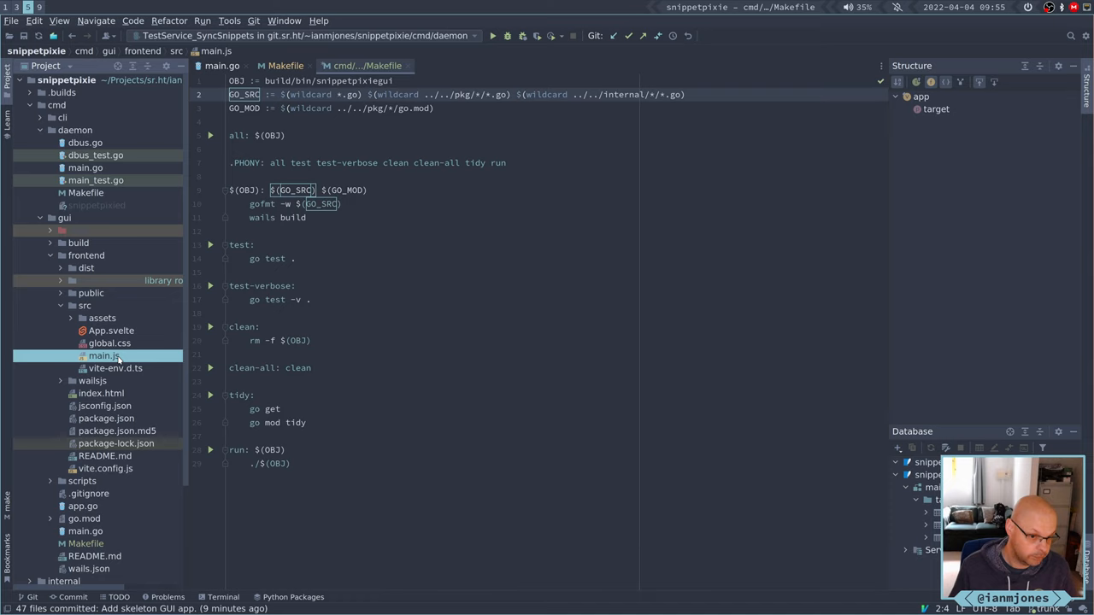
pyautogui.click(116, 368)
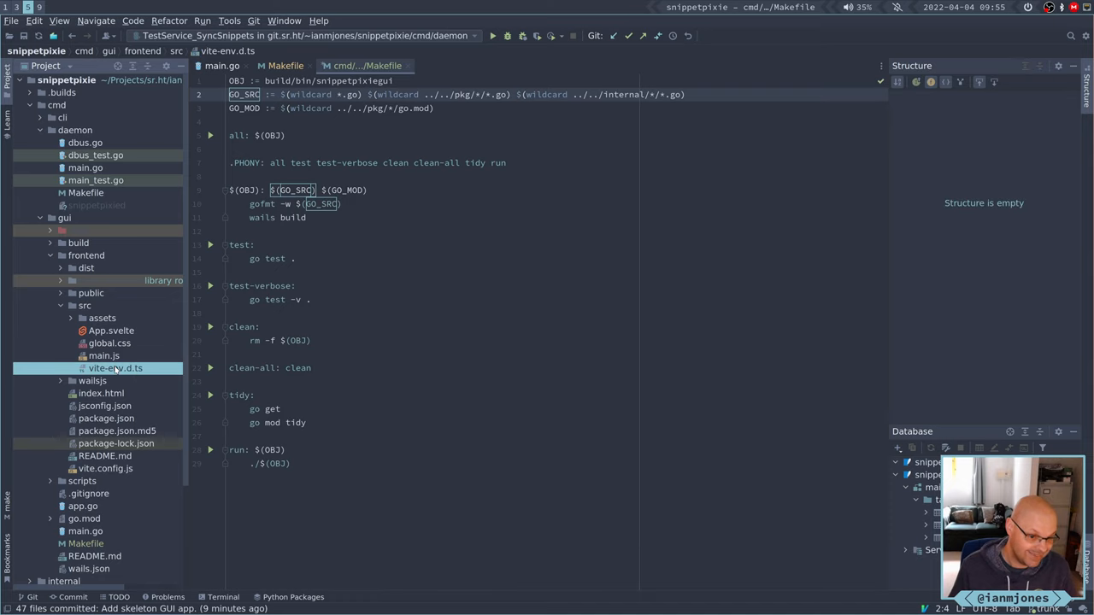
pyautogui.click(115, 368)
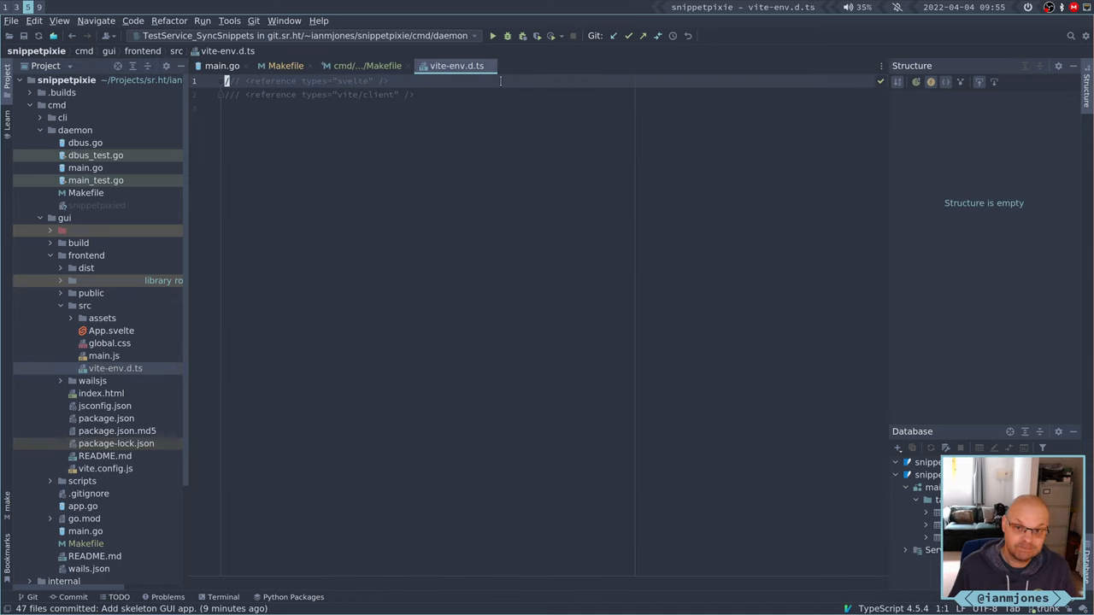
pyautogui.click(363, 65)
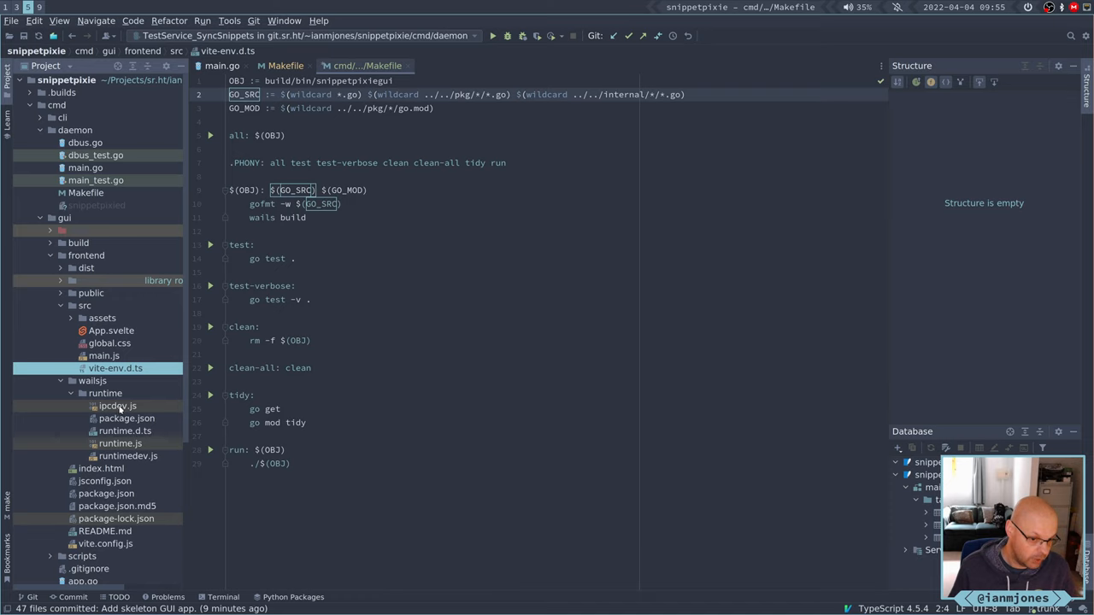
pyautogui.moveTo(123, 439)
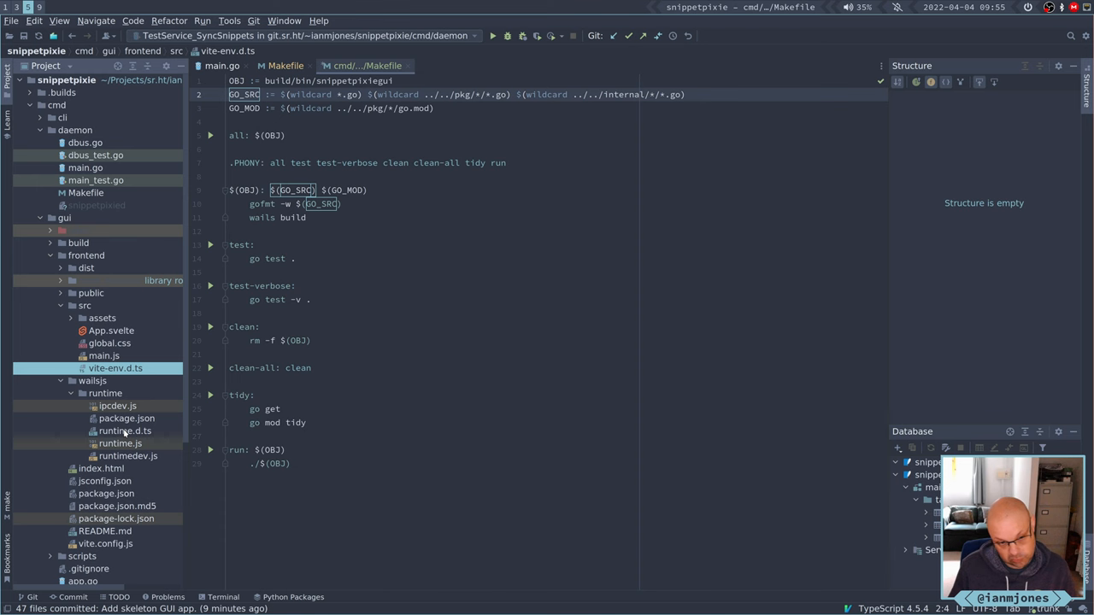
# Open the wailsjs runtime.d.ts type definitions and skim them.
pyautogui.doubleClick(125, 431)
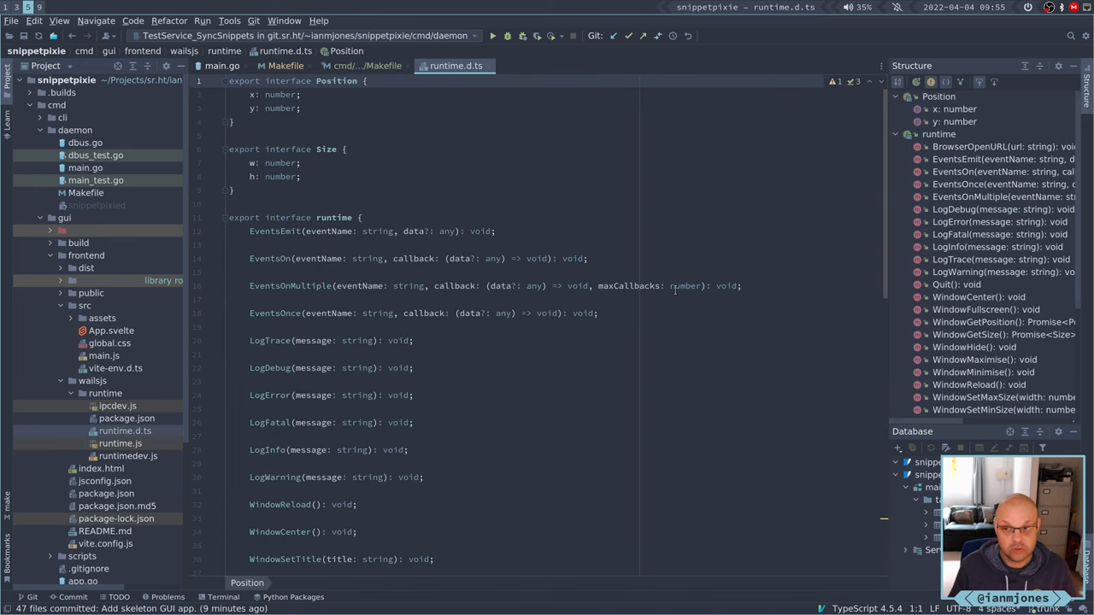
pyautogui.scroll(-3)
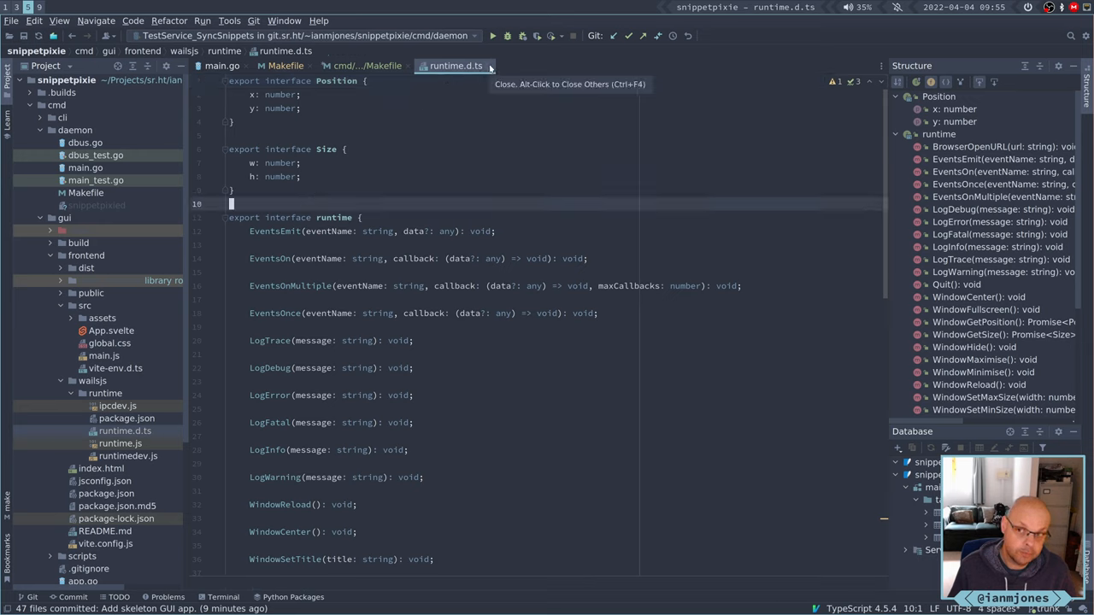
# Close the runtime.d.ts tab to return to the gui Makefile.
pyautogui.click(359, 65)
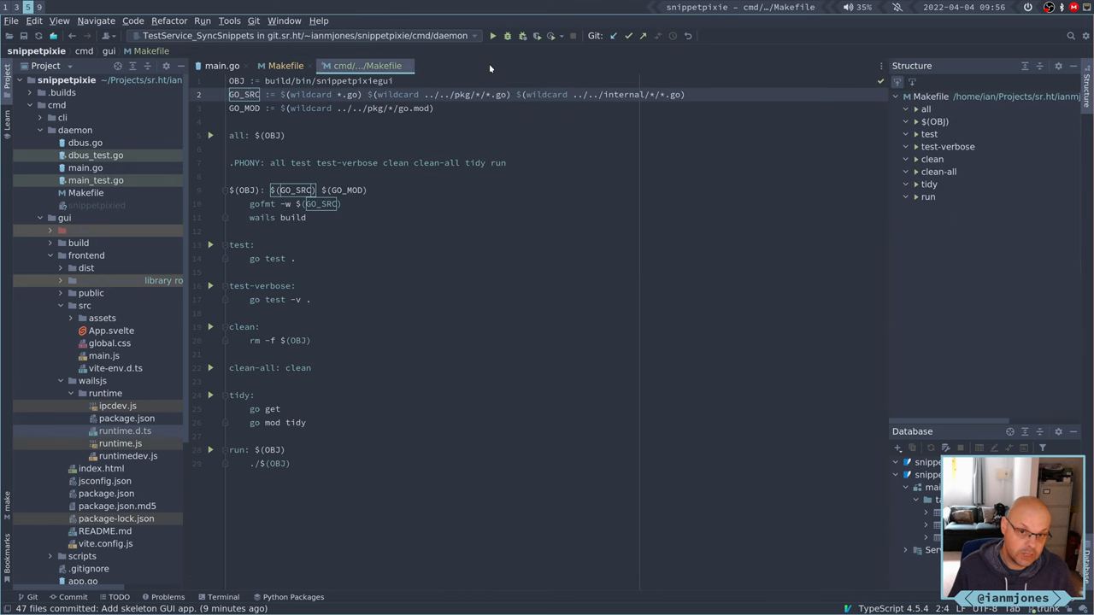
pyautogui.moveTo(749, 163)
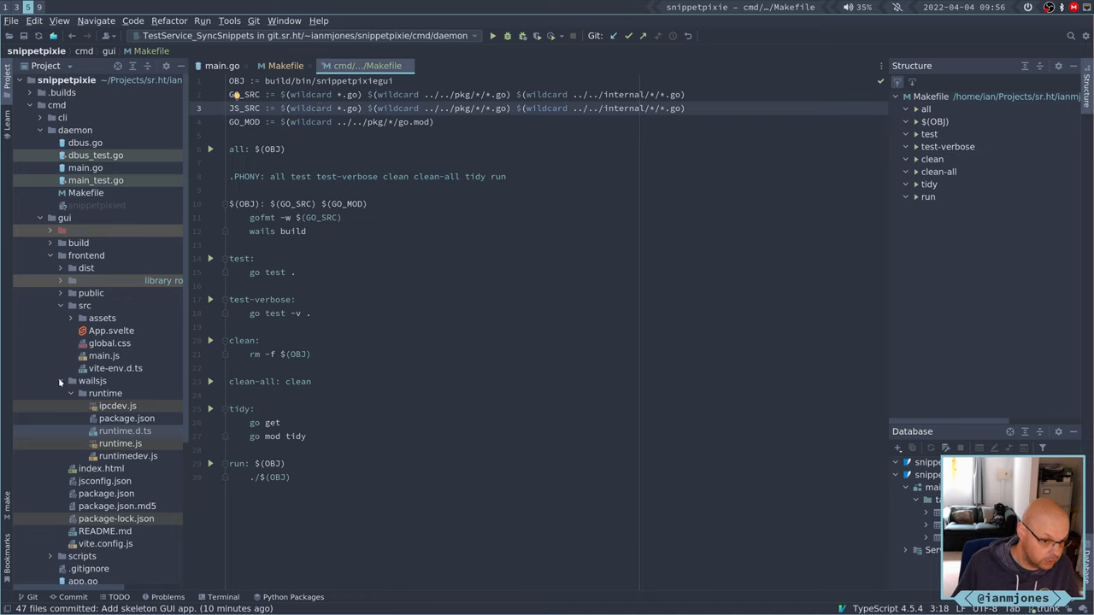
# Collapse the frontend folders, glance at vite.config.js, and show the root Makefile.
pyautogui.click(93, 379)
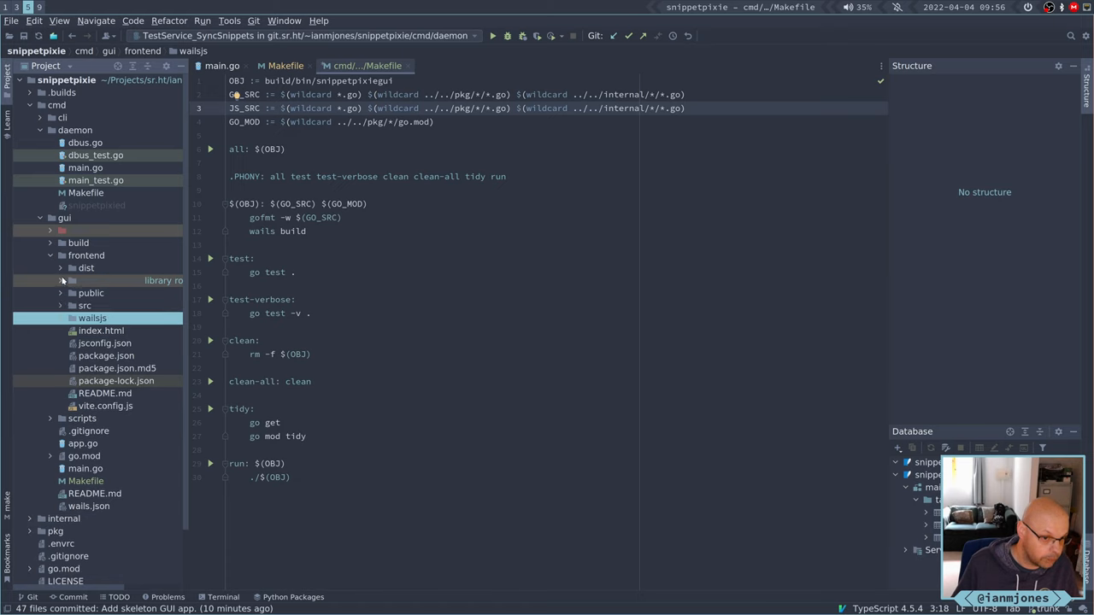
pyautogui.click(85, 255)
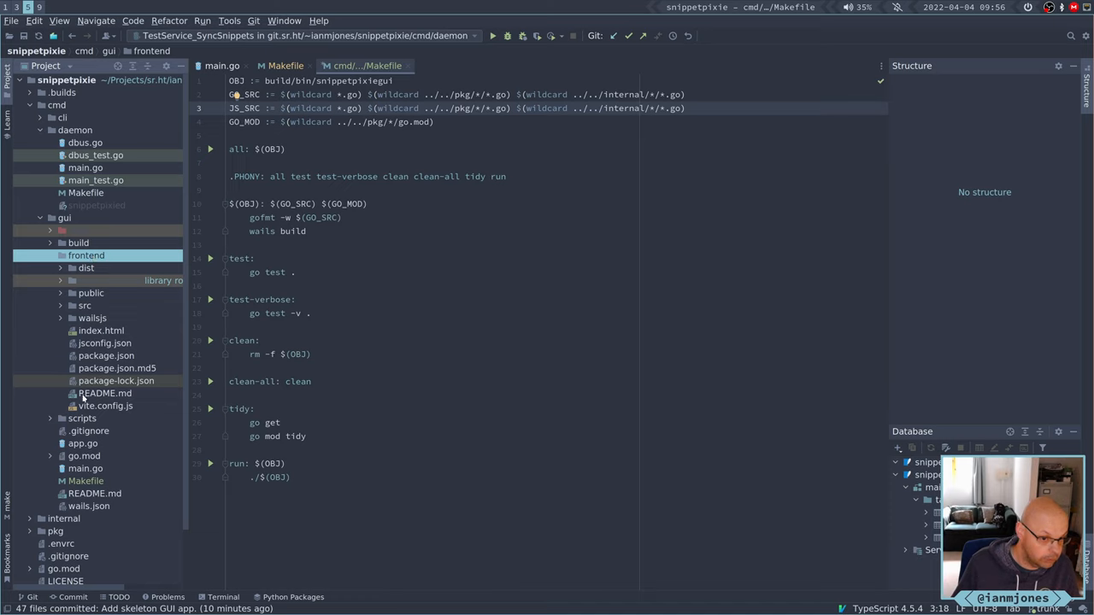
pyautogui.click(106, 406)
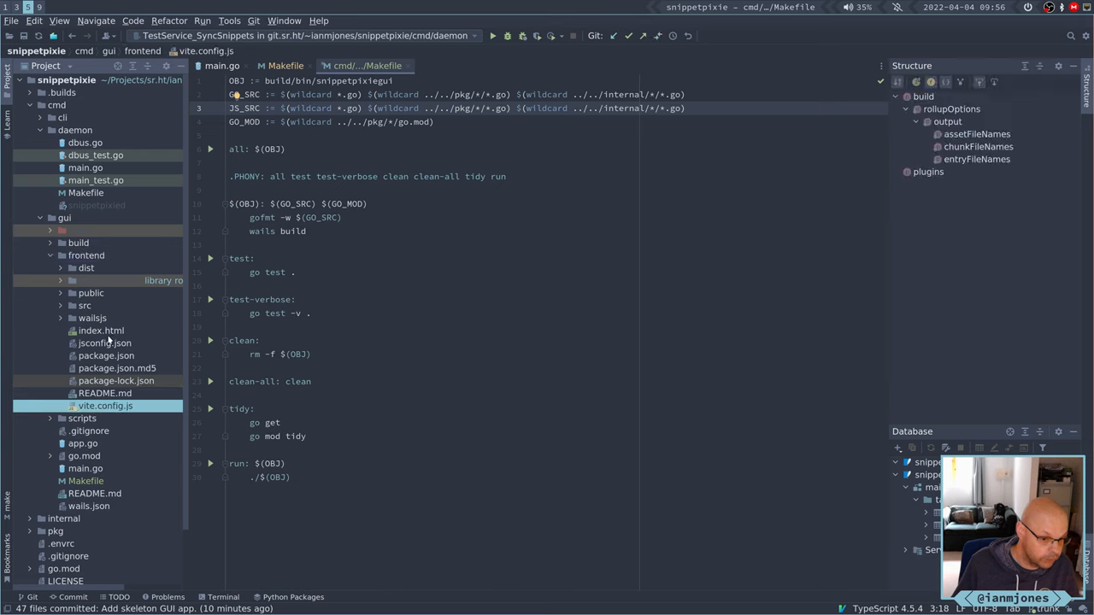
pyautogui.click(106, 342)
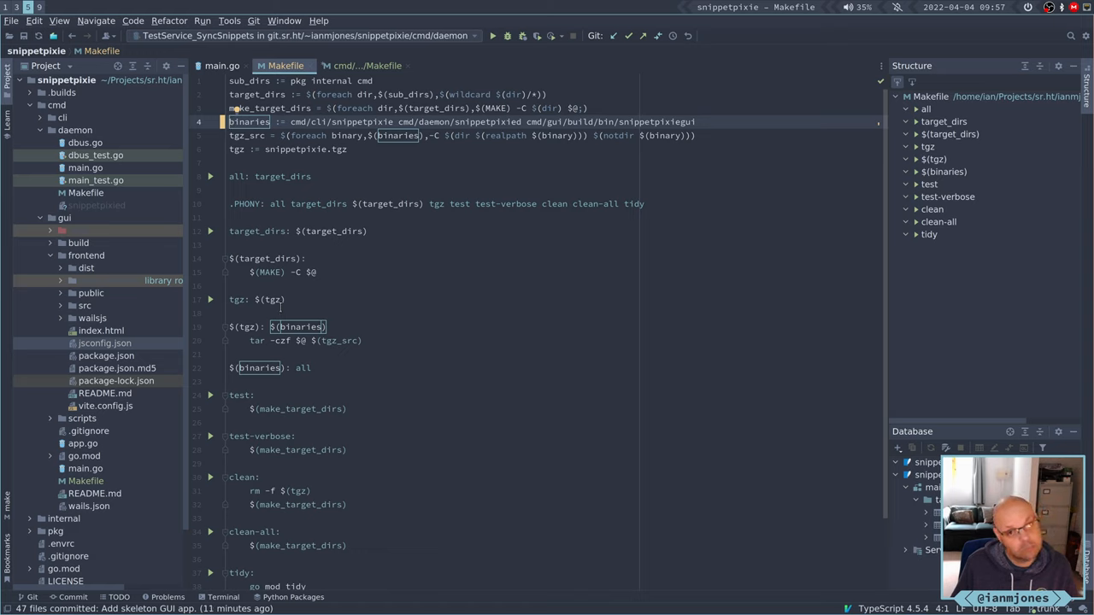
# Return to the gui Makefile to edit JS_SRC with $(wildcard frontend/*.js) patterns.
pyautogui.click(366, 65)
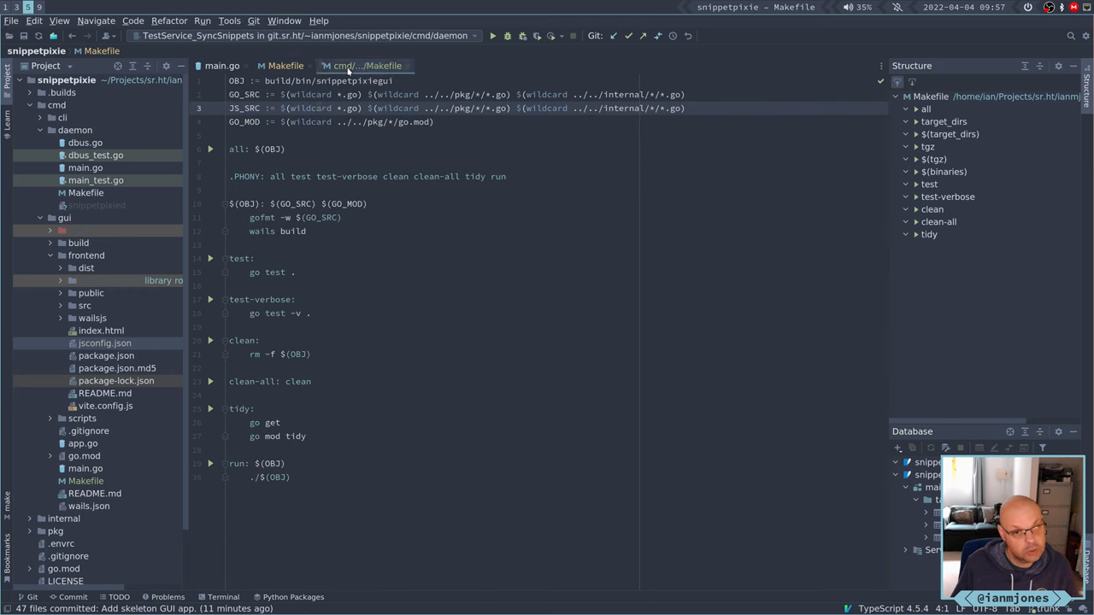
pyautogui.click(365, 65)
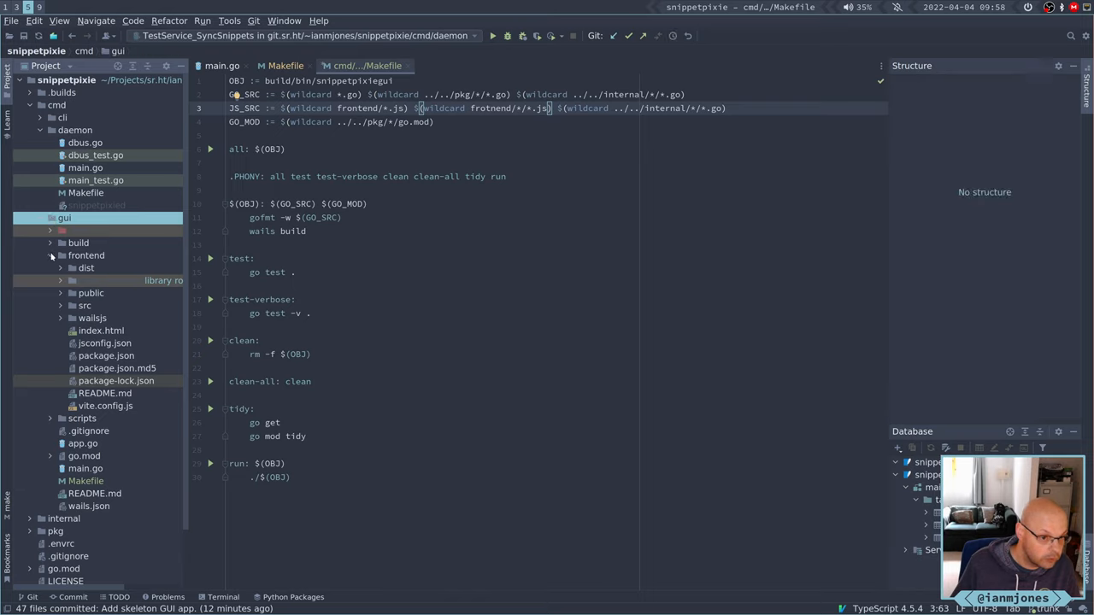
# Browse the frontend folder, peeking into dist and node_modules and expanding src.
pyautogui.click(85, 254)
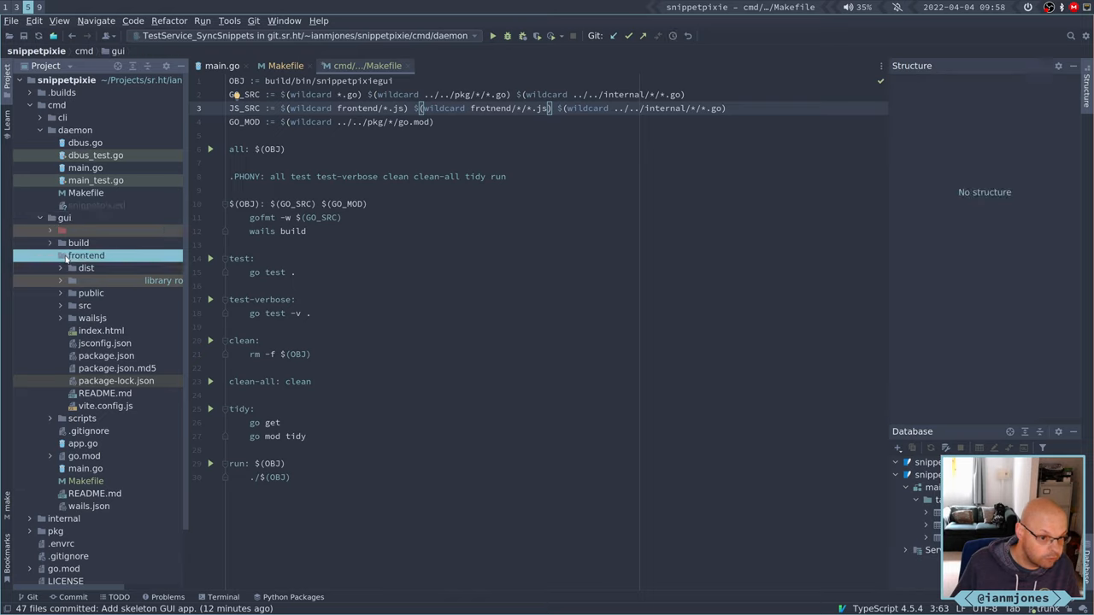
pyautogui.click(72, 267)
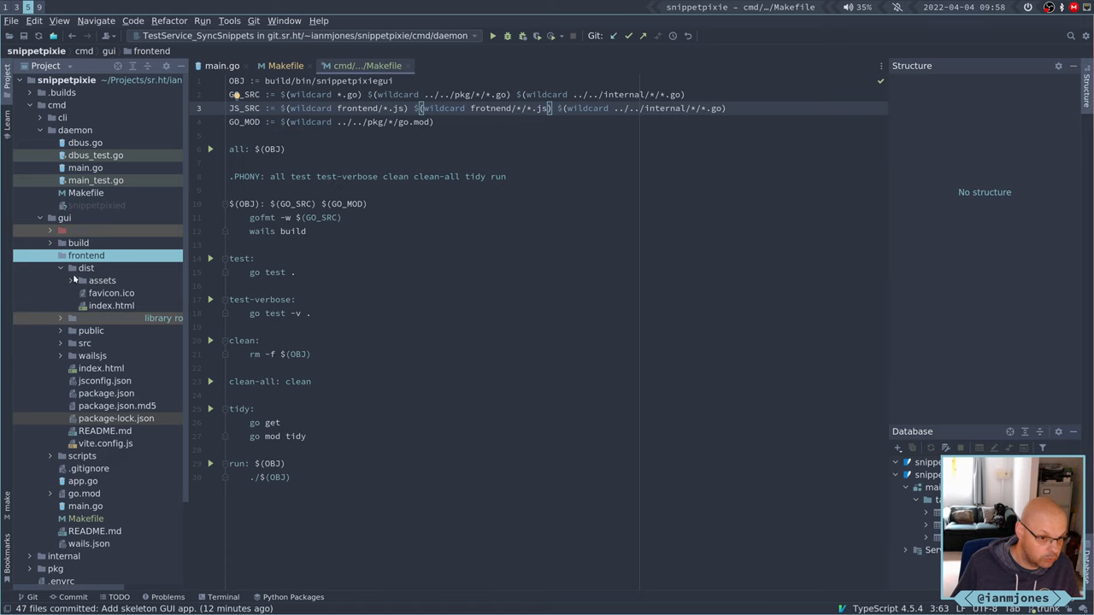
pyautogui.click(72, 280)
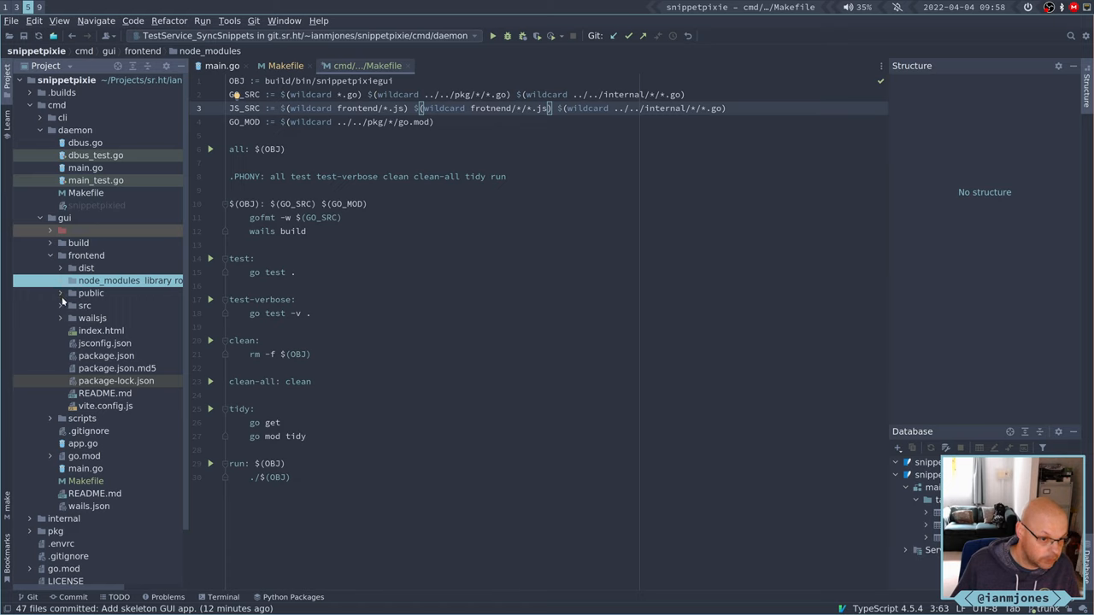
pyautogui.click(72, 304)
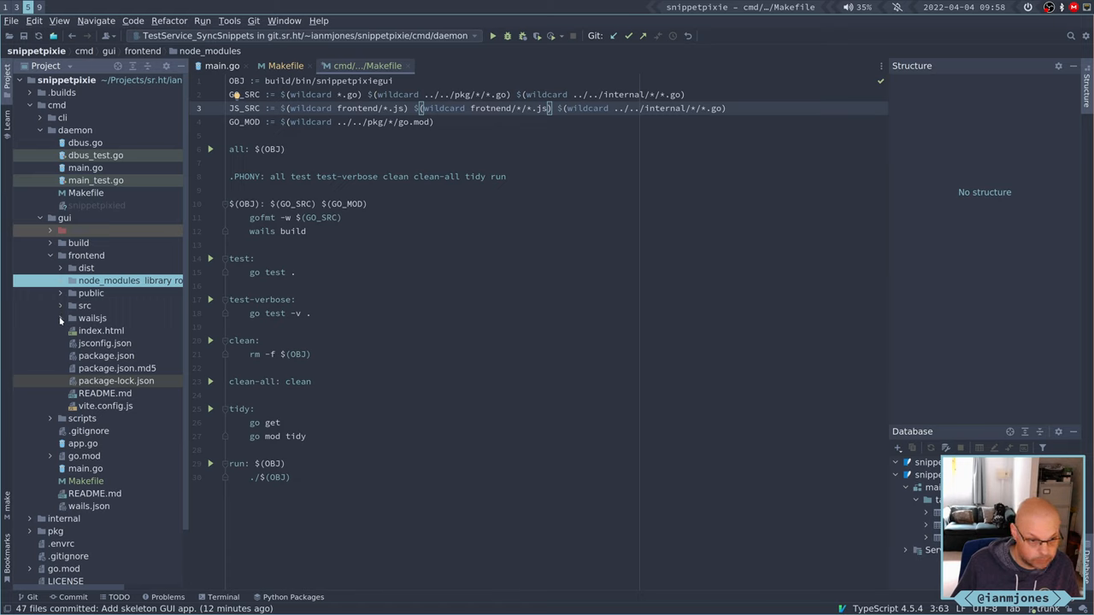
pyautogui.click(72, 318)
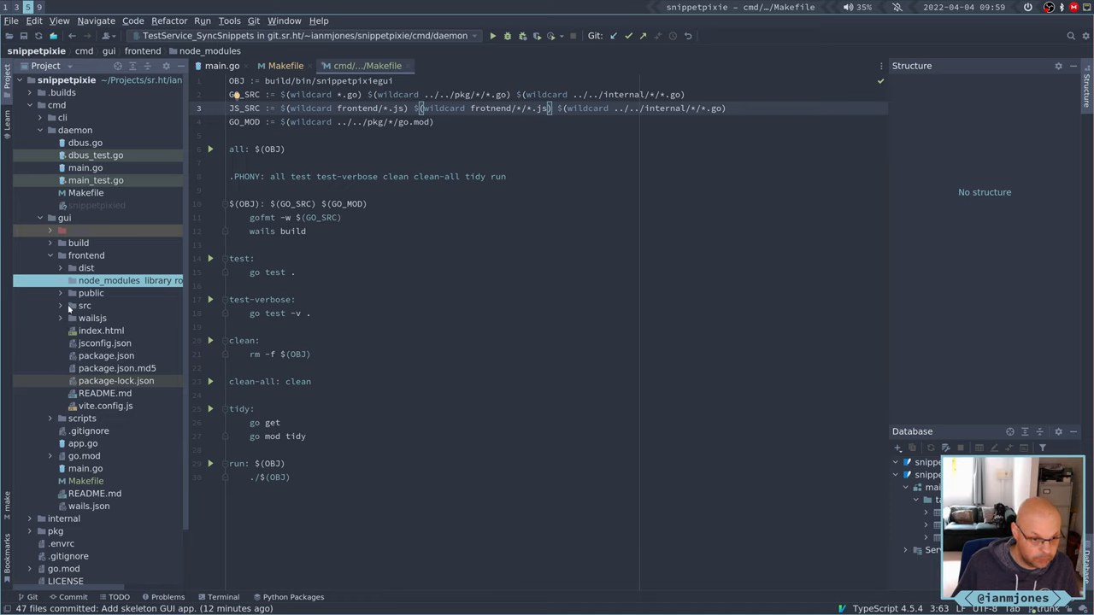
pyautogui.click(86, 304)
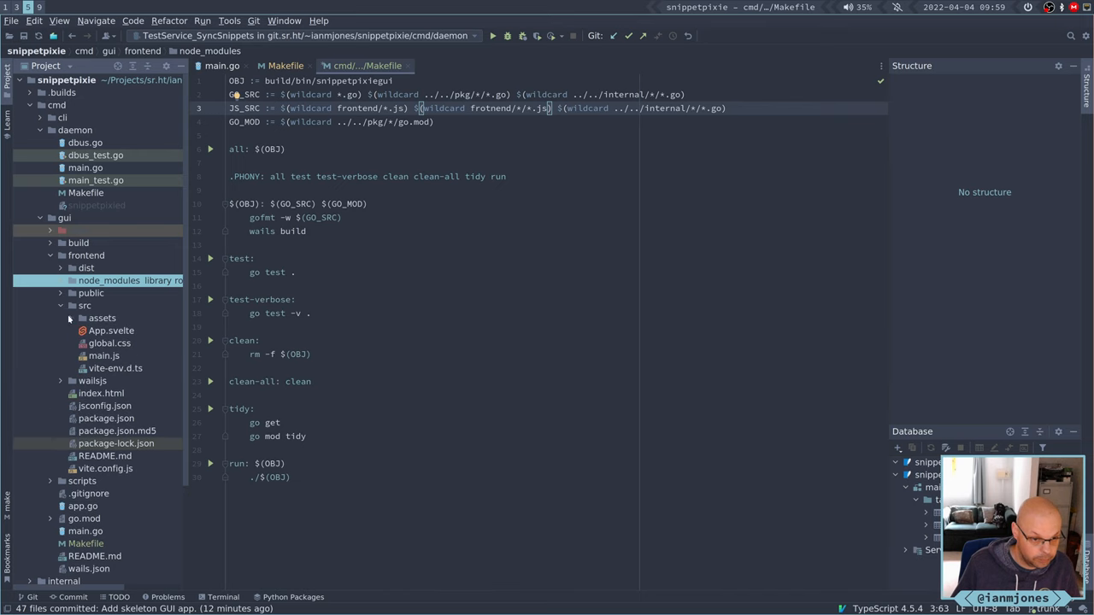
# Check the src/assets folder contents, then open App.svelte beside the Makefile.
pyautogui.click(103, 316)
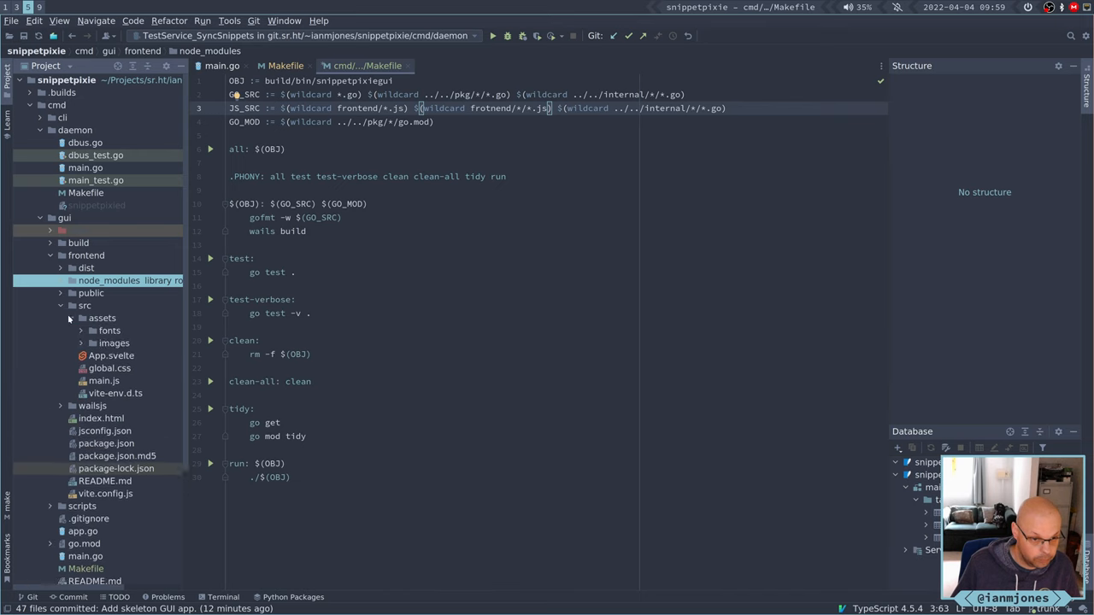
pyautogui.click(72, 317)
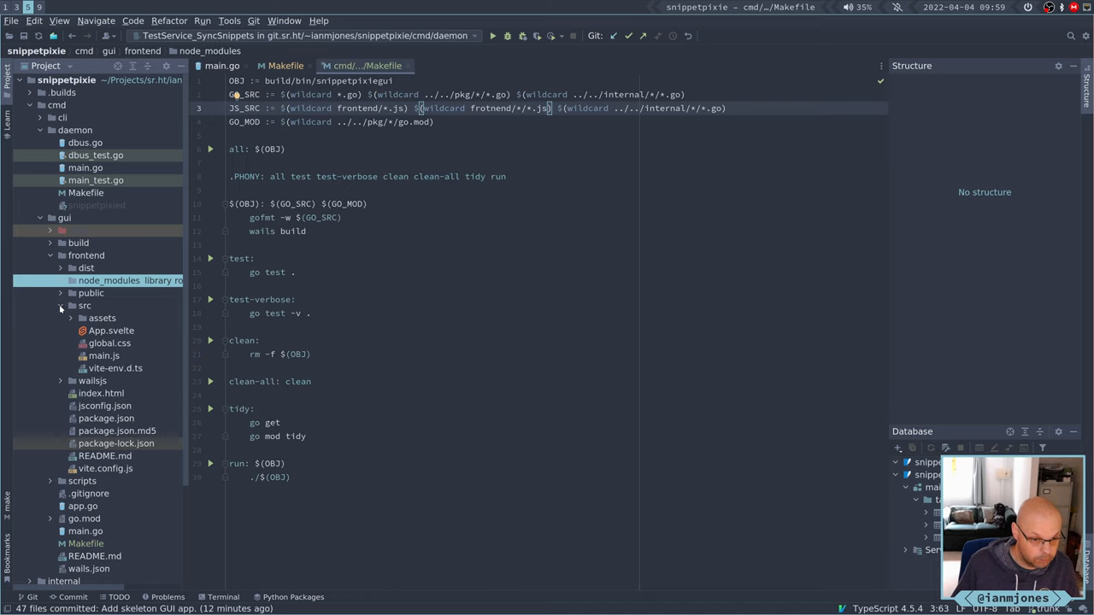
pyautogui.moveTo(62, 308)
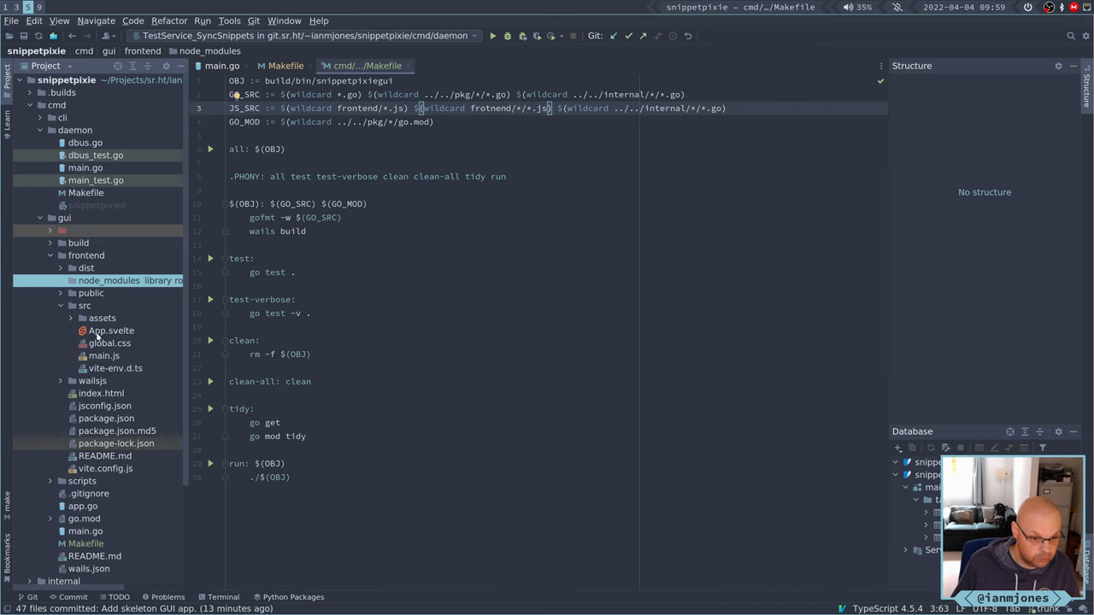
pyautogui.click(103, 355)
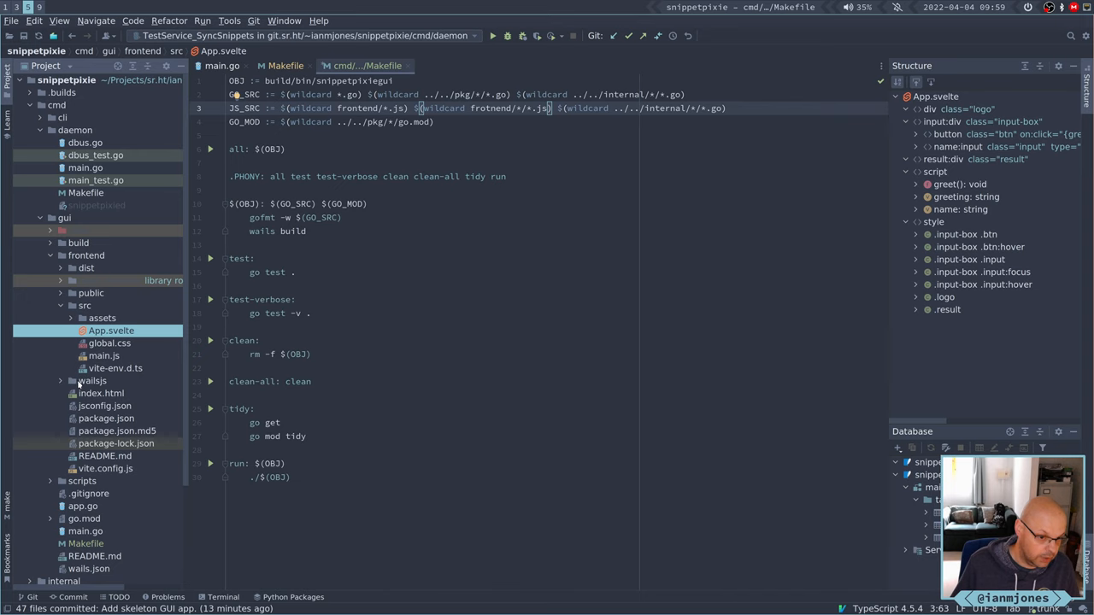
pyautogui.click(72, 391)
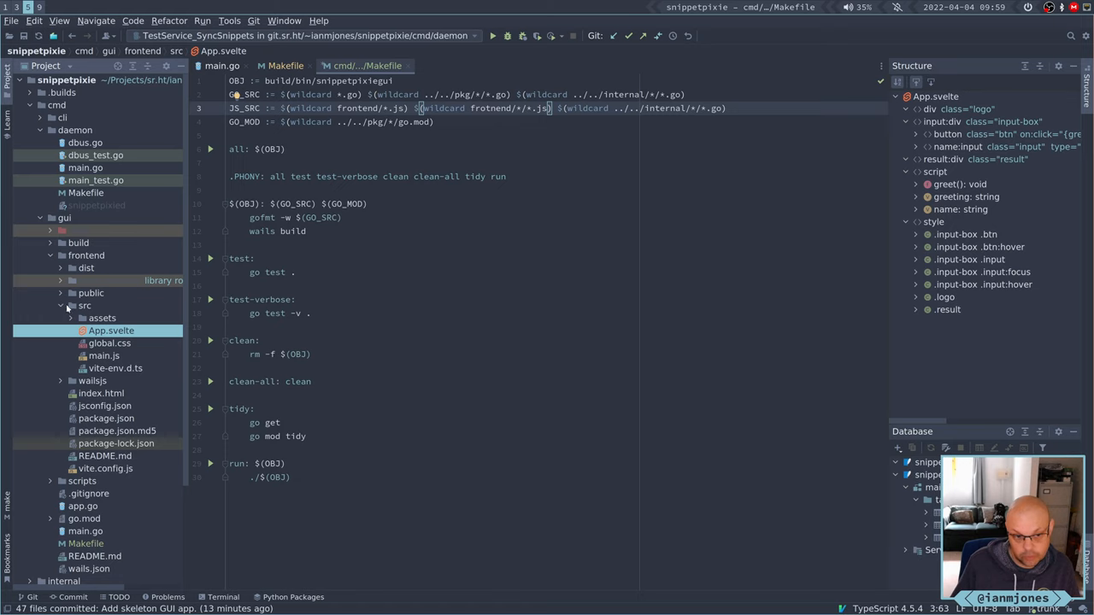
pyautogui.moveTo(82, 415)
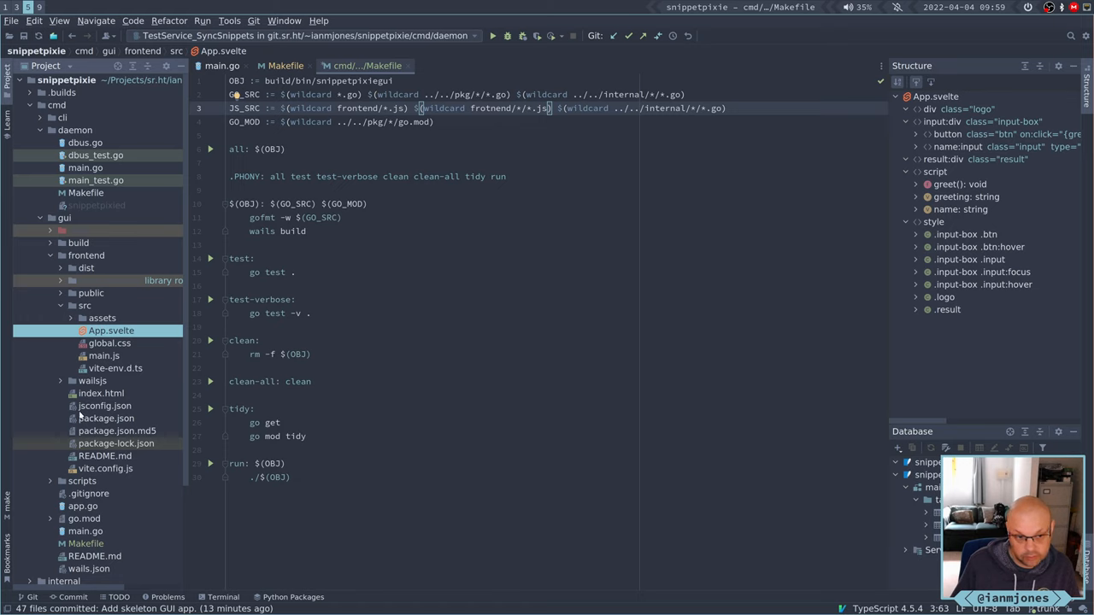
pyautogui.moveTo(82, 415)
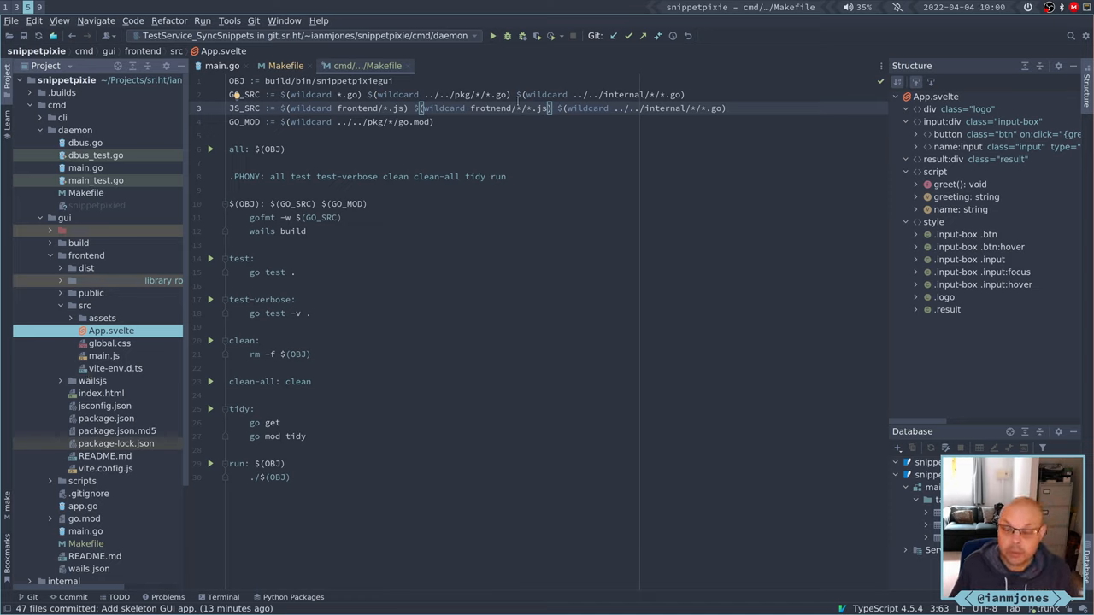
pyautogui.click(364, 65)
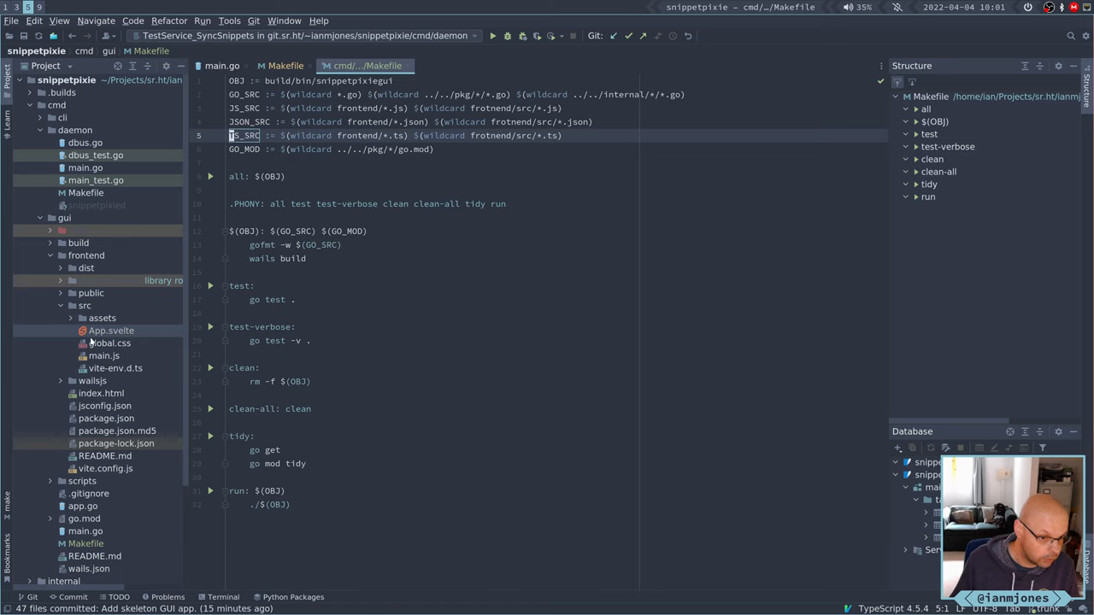
pyautogui.moveTo(130, 370)
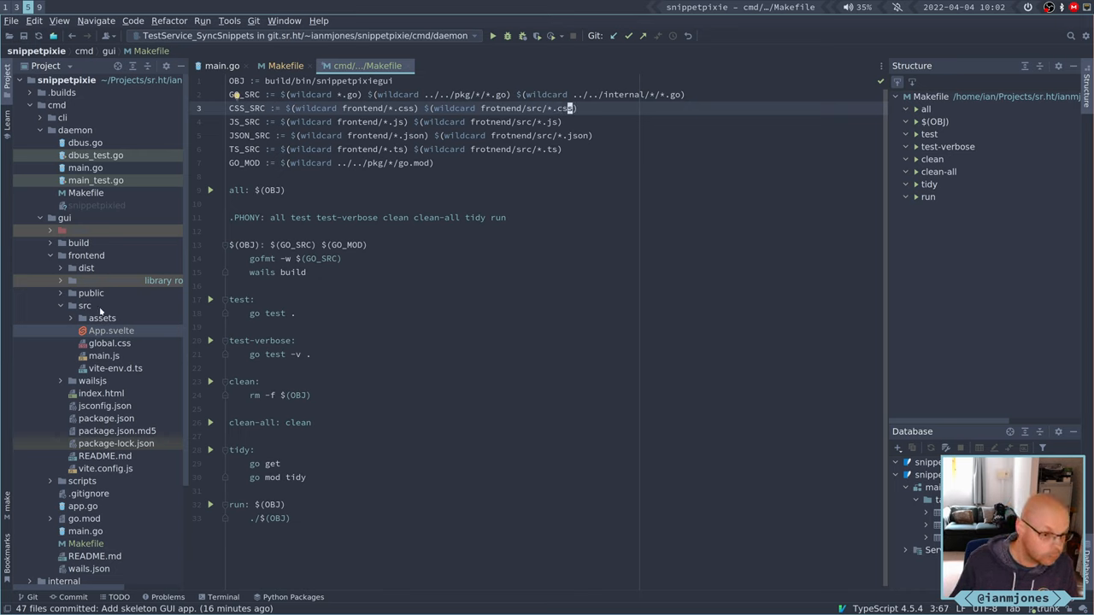
# Reopen App.svelte and inspect the src/assets folder contents in the Project view.
pyautogui.click(111, 341)
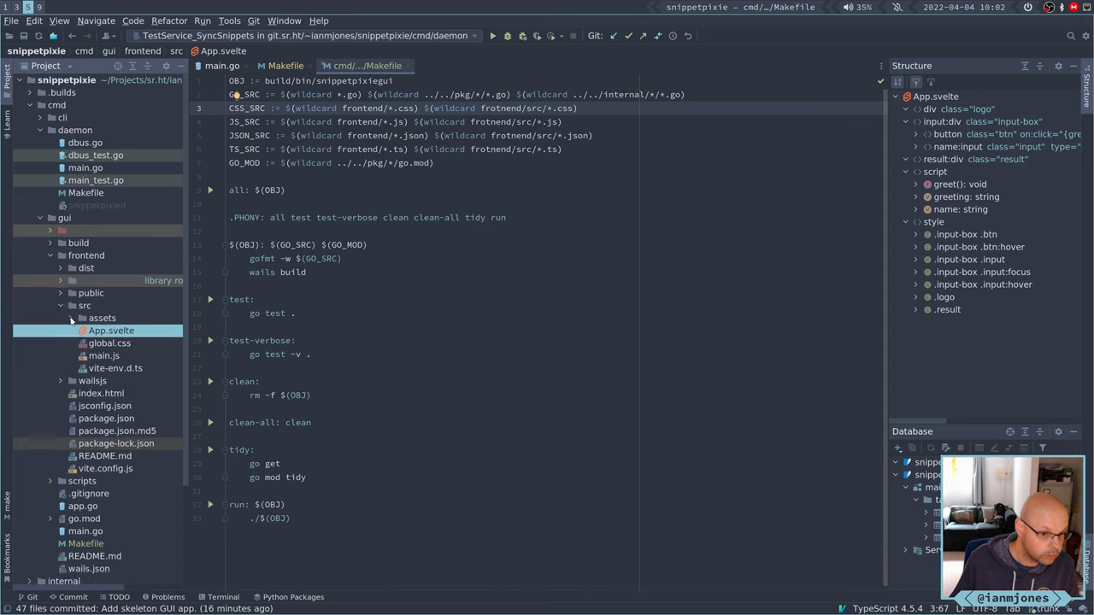
pyautogui.click(102, 316)
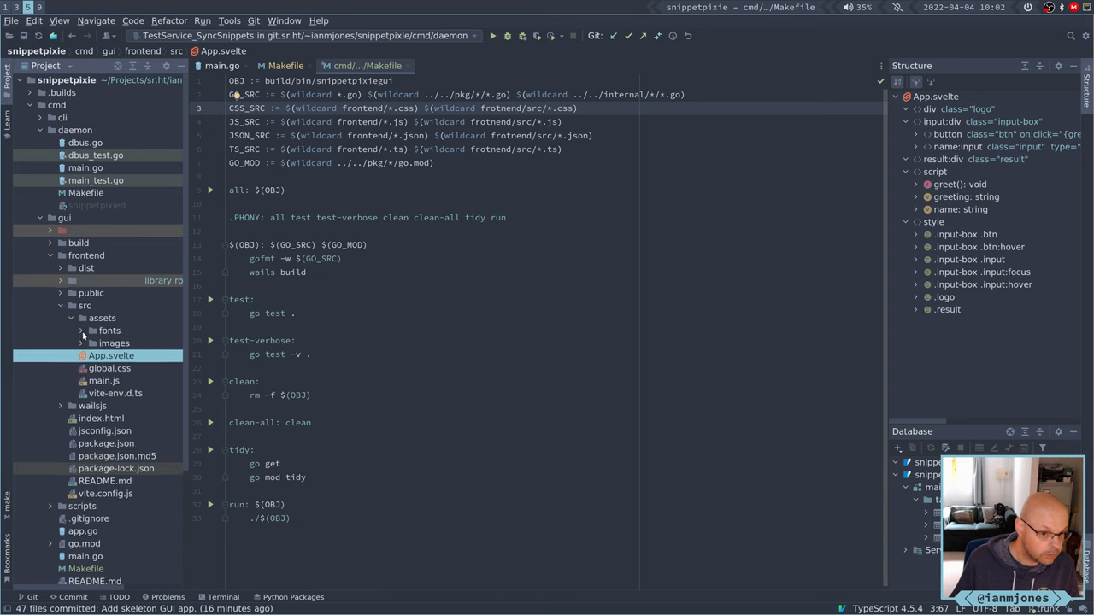
pyautogui.click(92, 342)
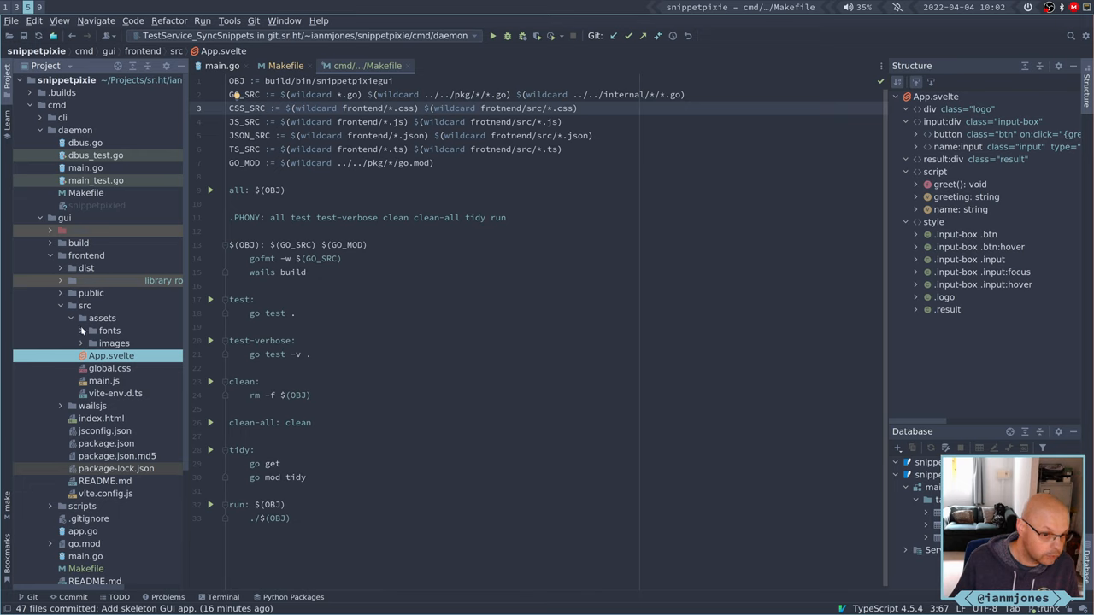
pyautogui.click(72, 316)
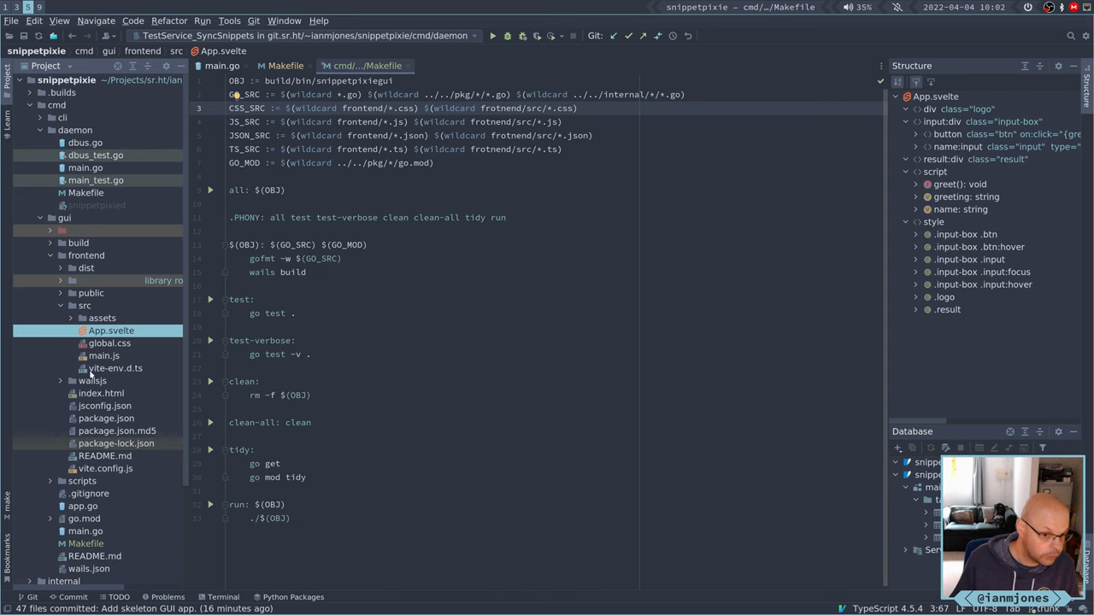
pyautogui.moveTo(62, 380)
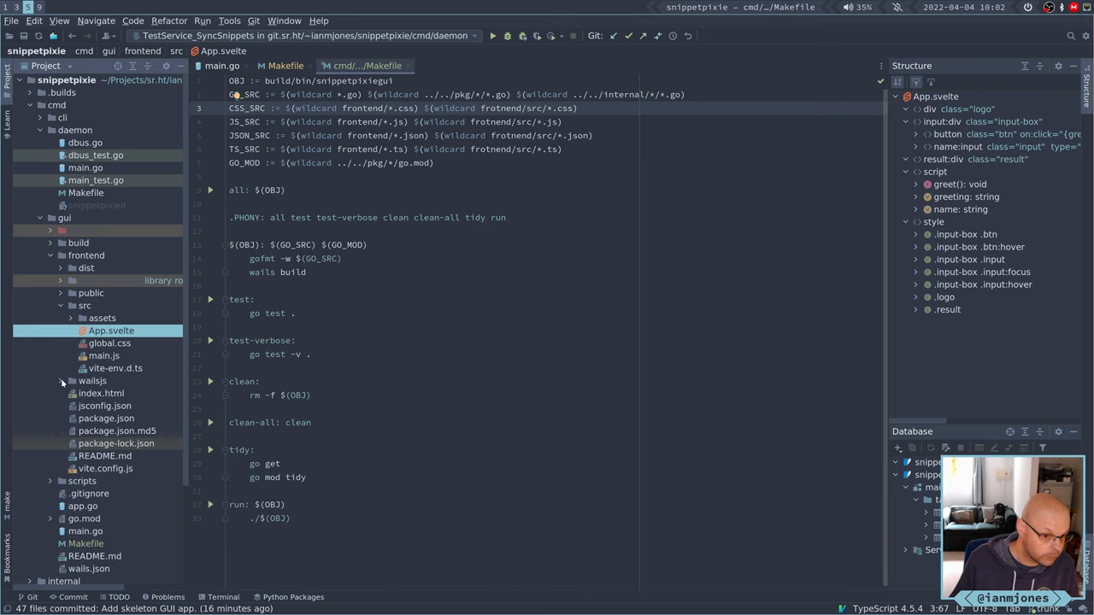
pyautogui.click(61, 380)
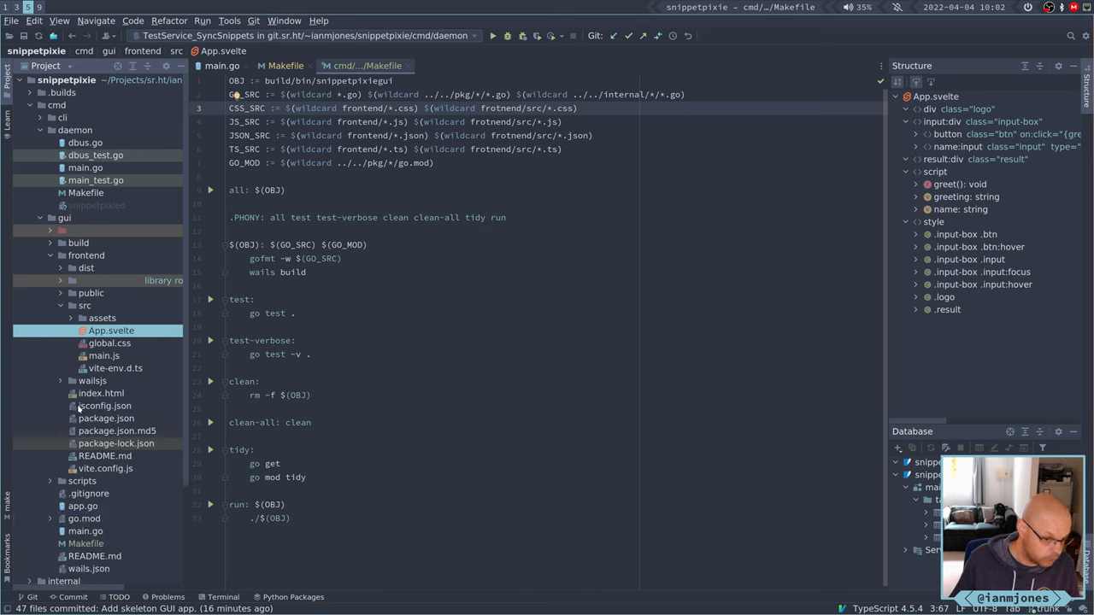
pyautogui.moveTo(107, 385)
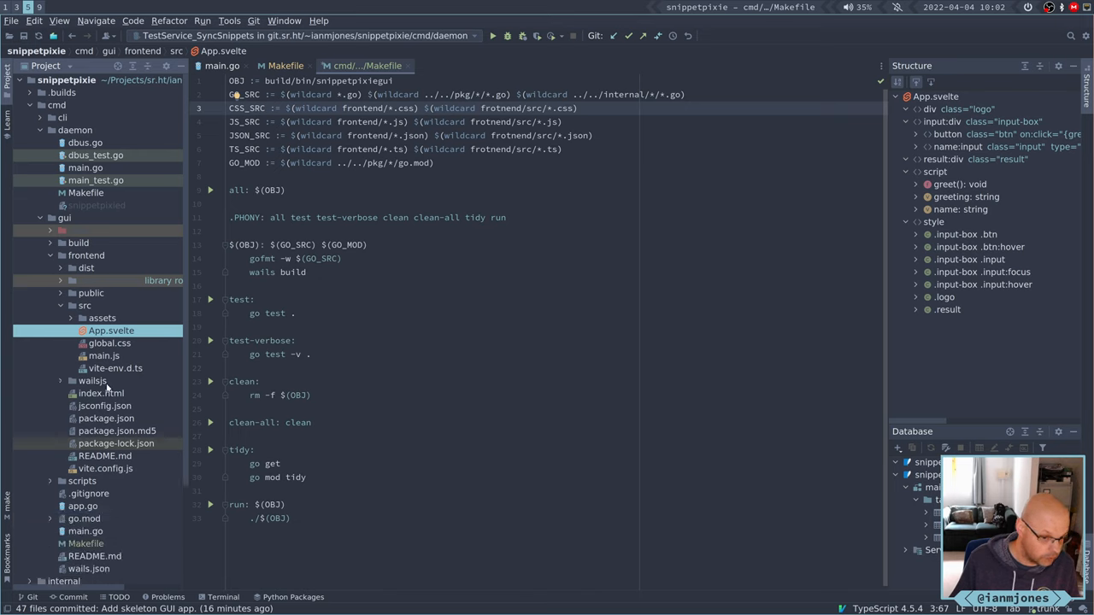
pyautogui.moveTo(99, 453)
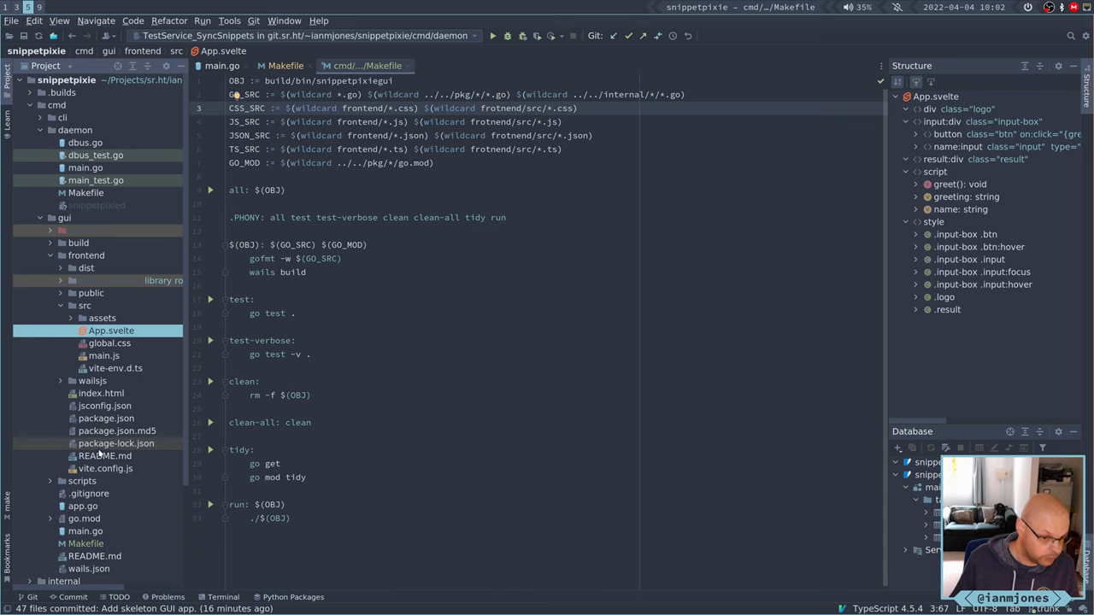
pyautogui.moveTo(101, 418)
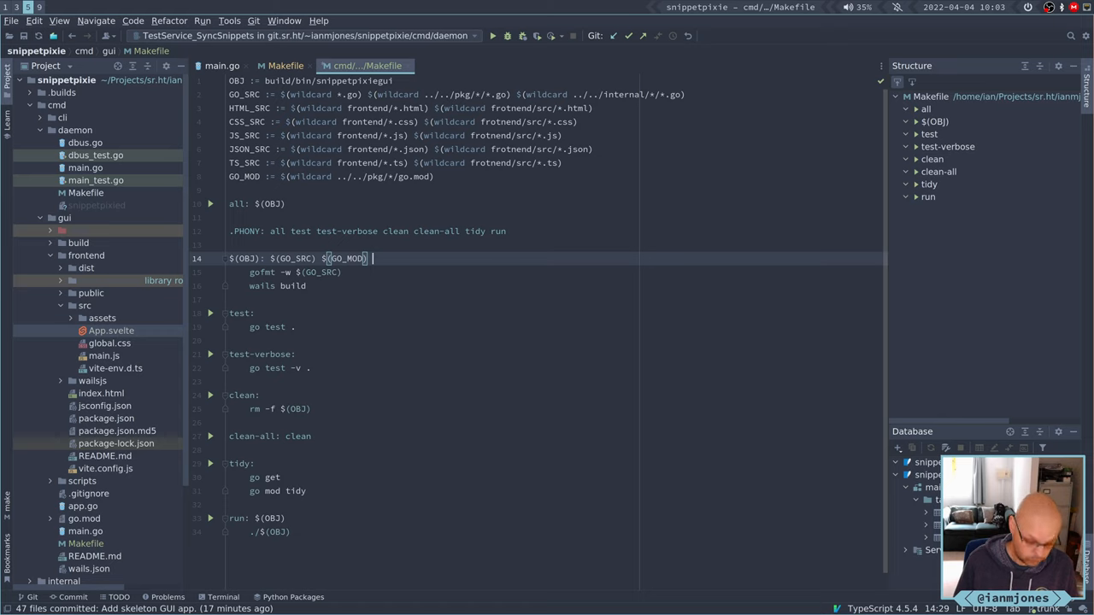
# Append $(HTML_SRC) $(CSS_SRC) $(JS_SRC) $(JSON_SRC) $(TS_SRC) as $(OBJ) prerequisites.
pyautogui.write('$')
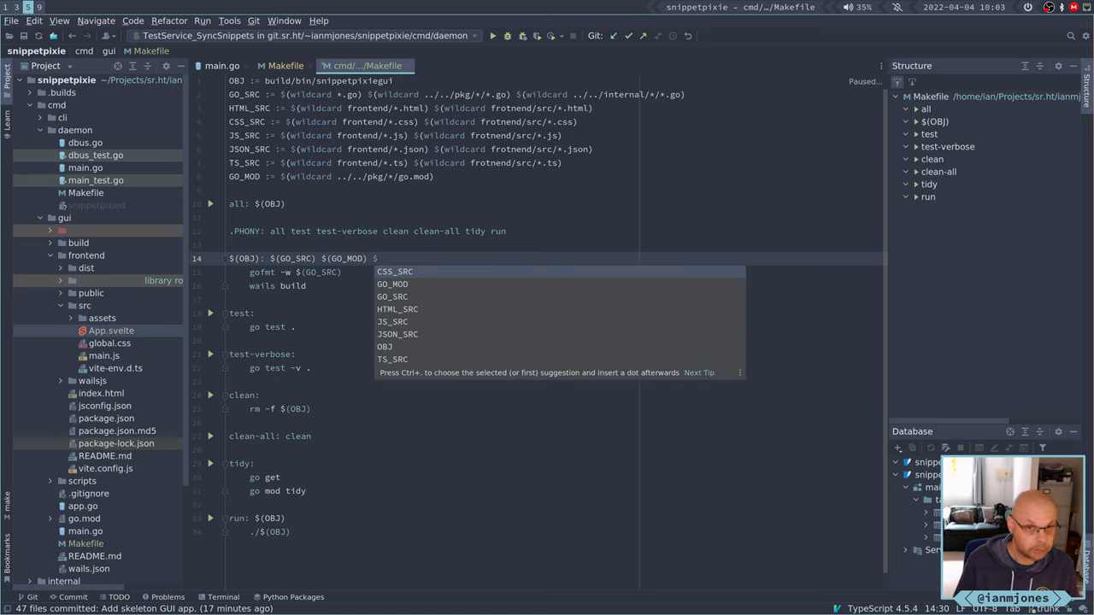
pyautogui.write('HTML_SRC)')
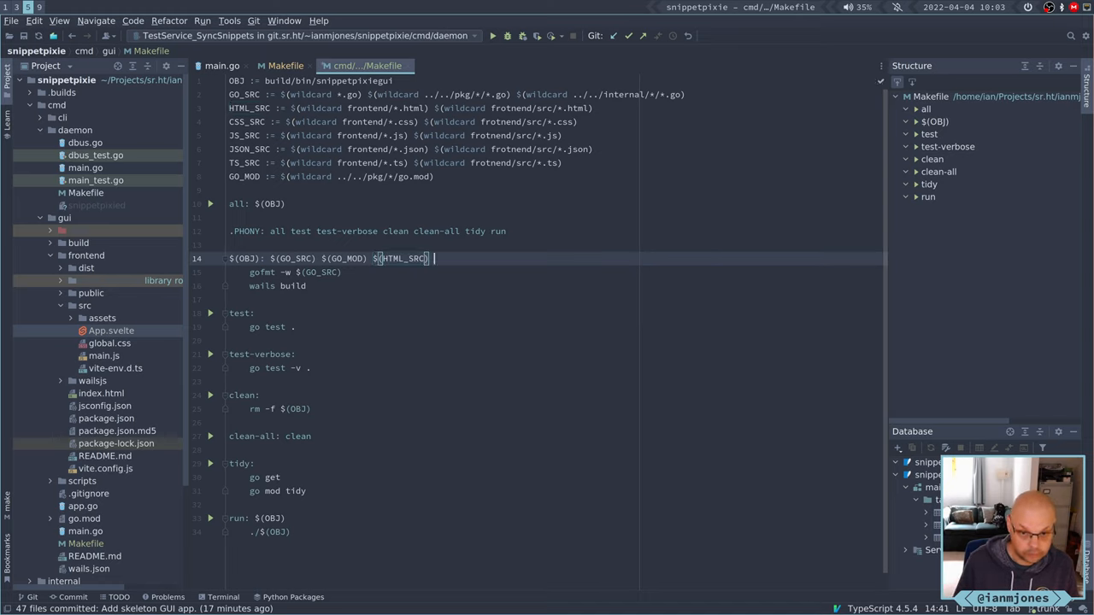
pyautogui.write('$(CSS_SRC')
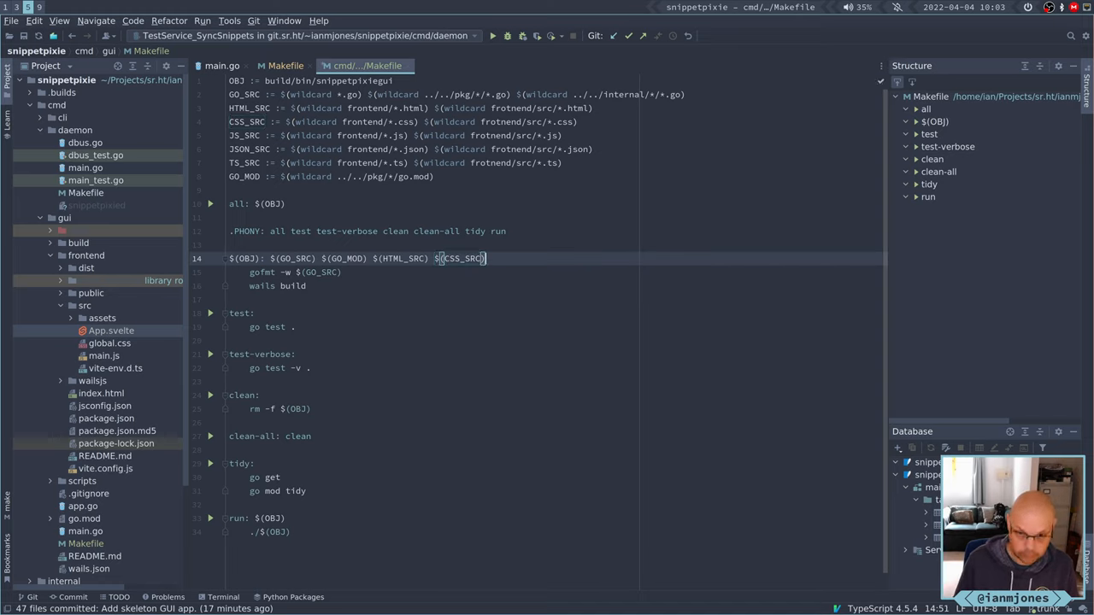
pyautogui.write('$(')
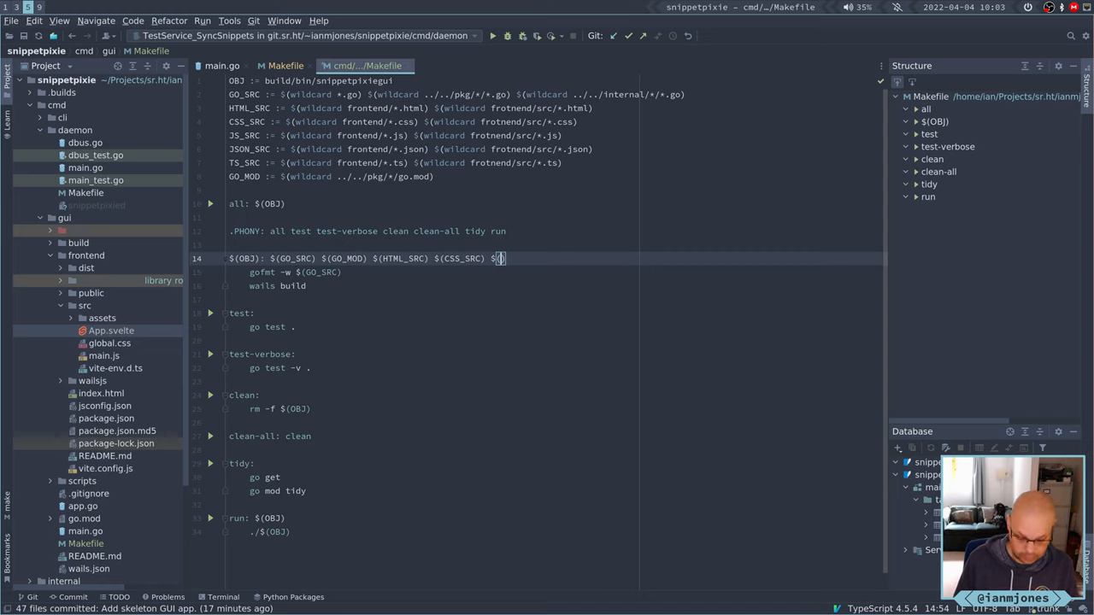
pyautogui.write('JS_SRC')
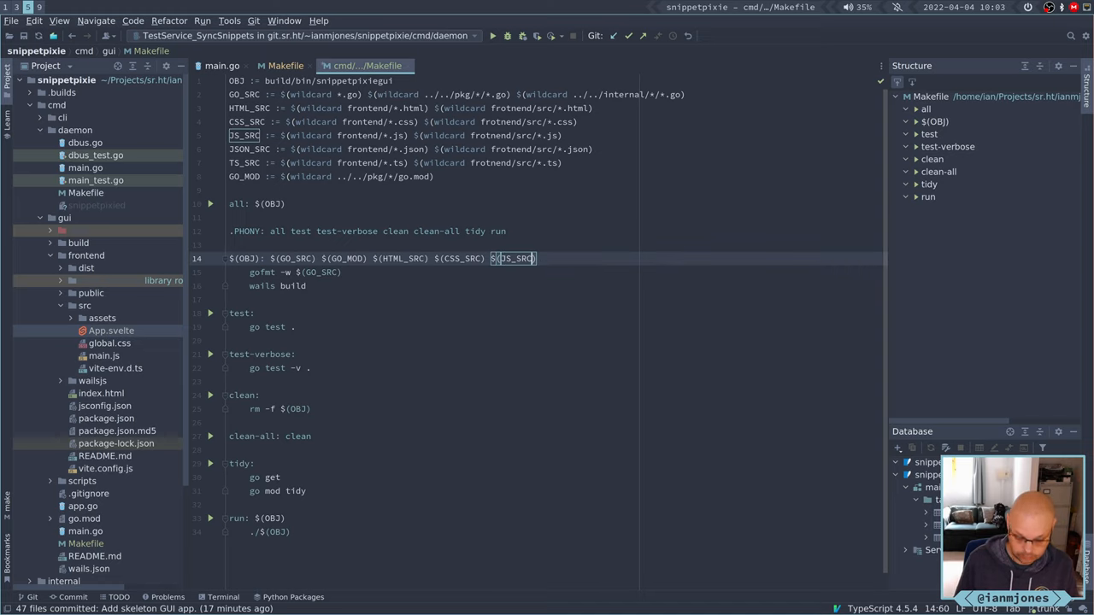
pyautogui.write('$(')
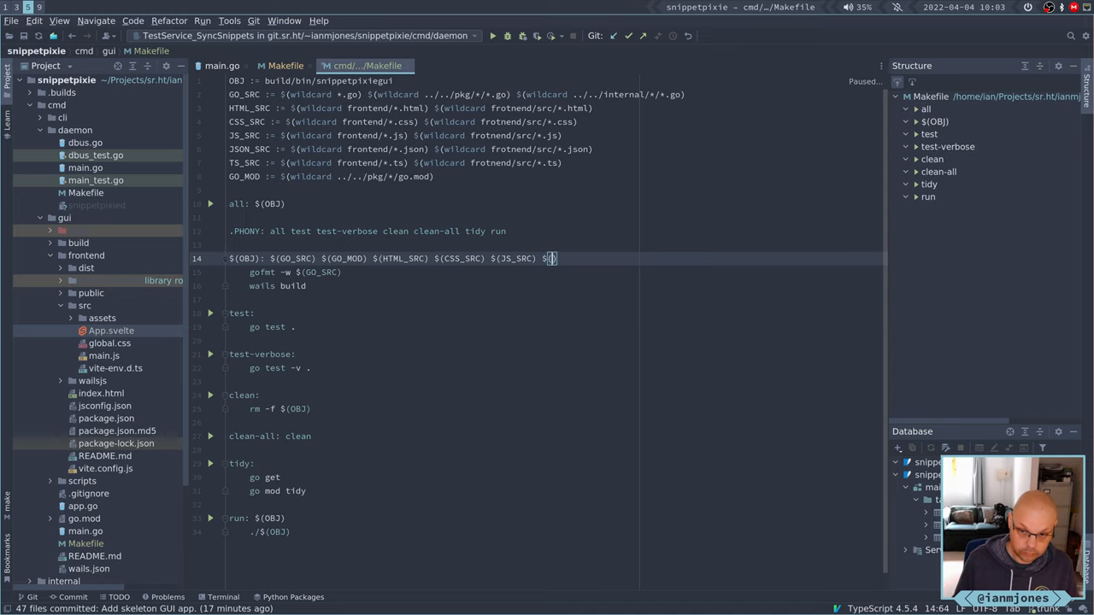
pyautogui.write('JSON_SRC)')
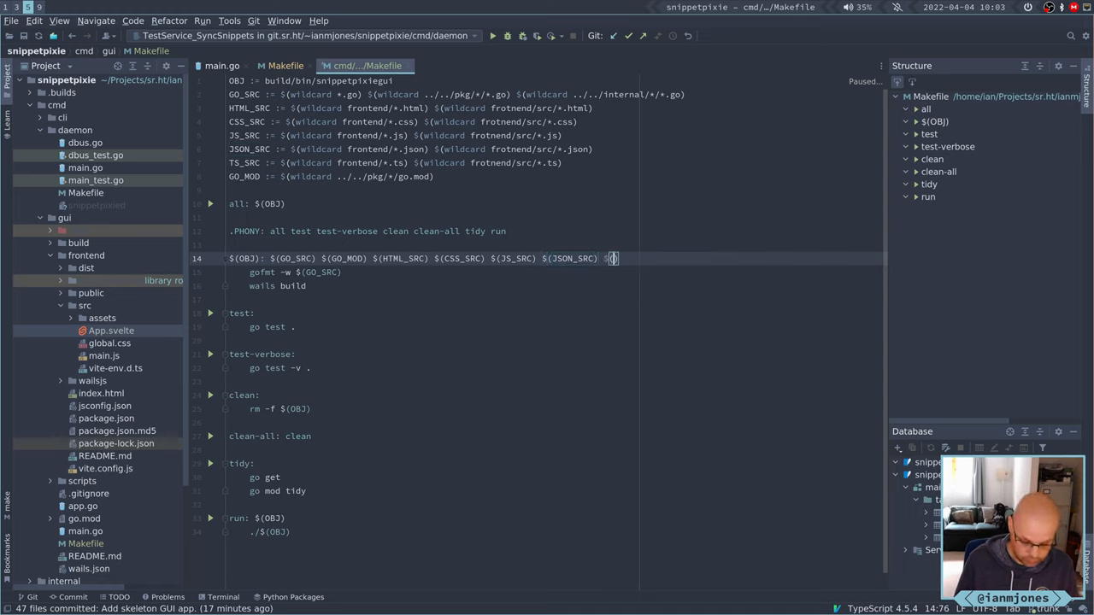
pyautogui.write('TS')
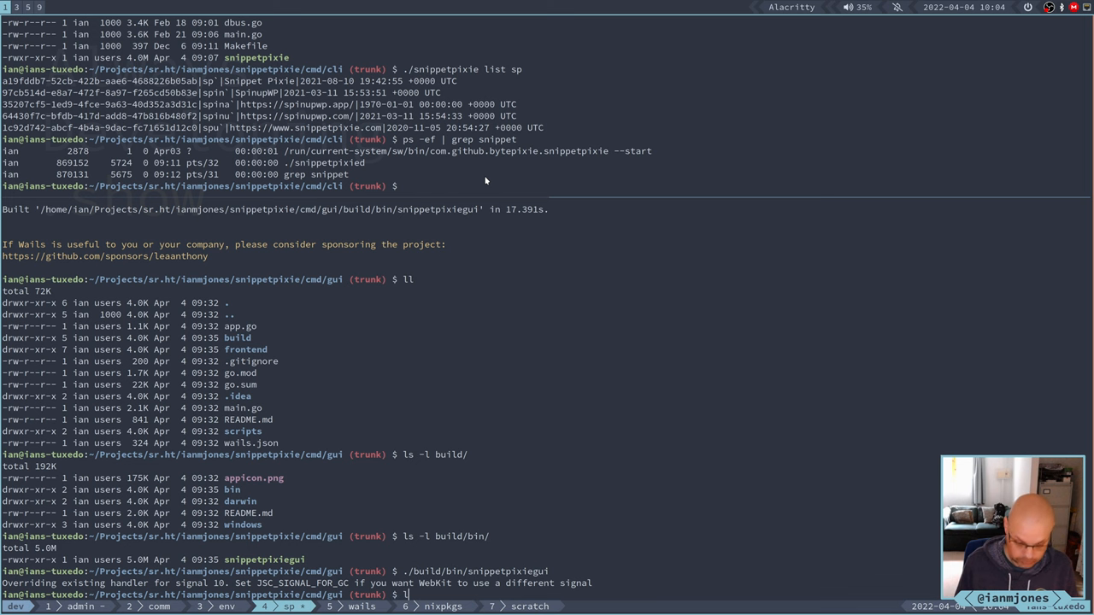
# Run make clean and make to rebuild snippetpixiegui via wails, then make run.
pyautogui.write('ll')
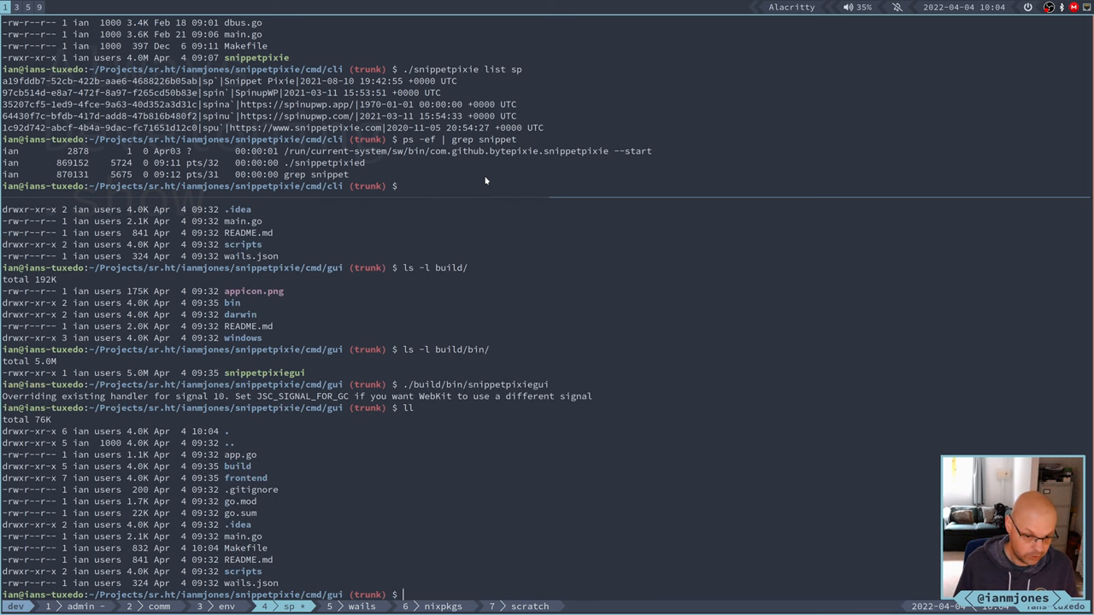
pyautogui.write('make c')
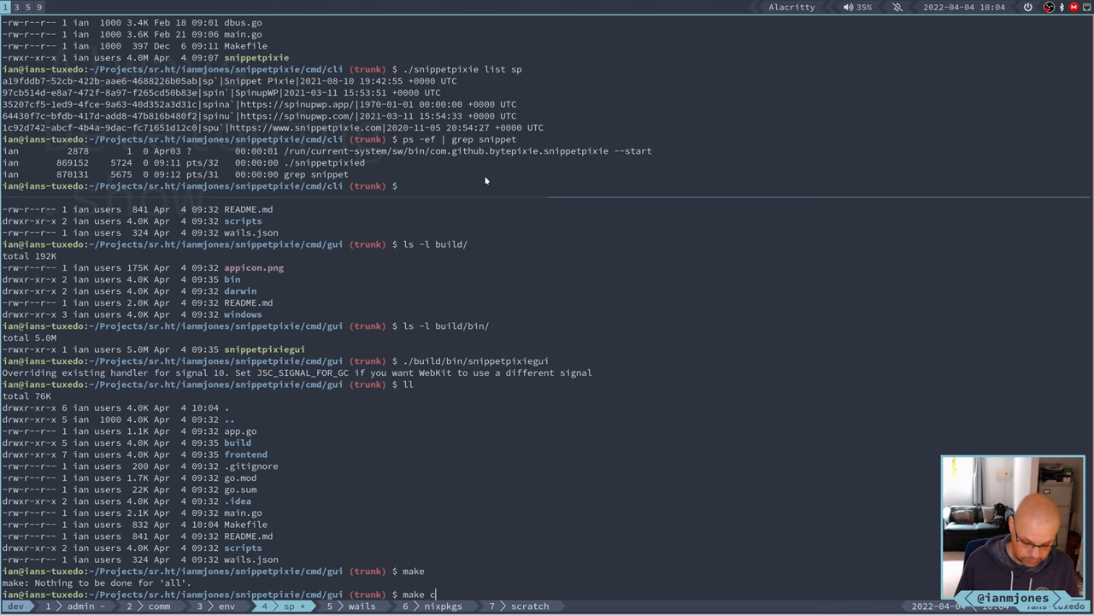
pyautogui.press('Return')
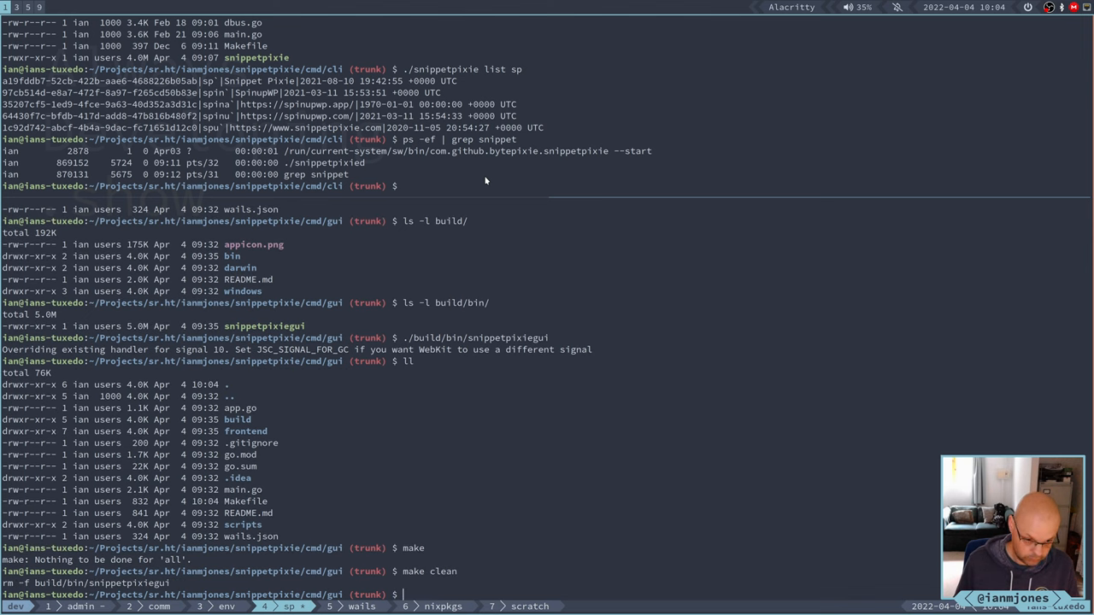
pyautogui.write('make')
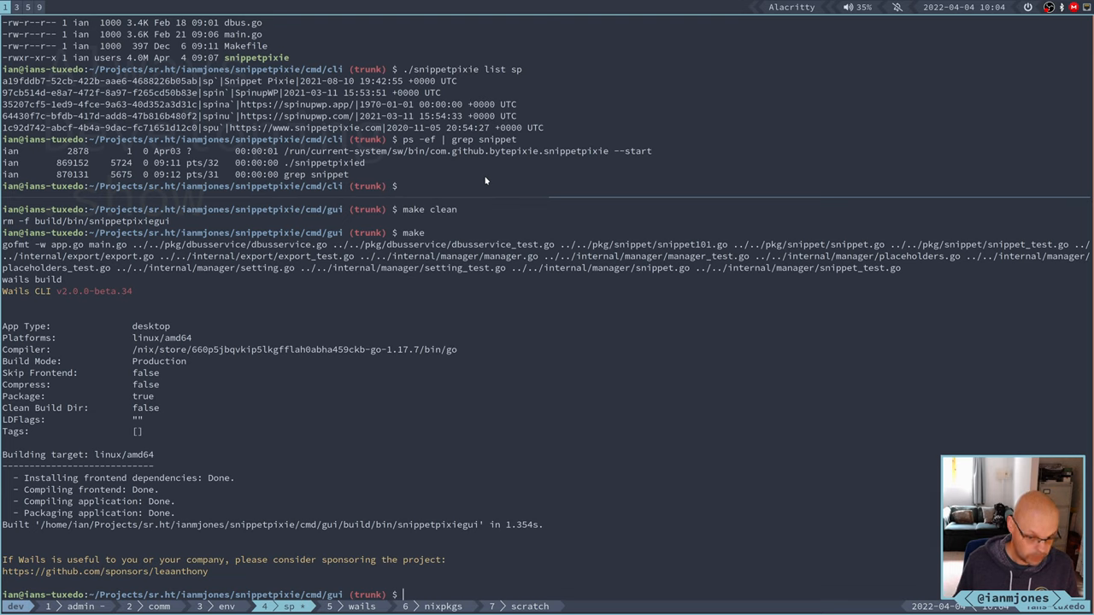
pyautogui.write('make run')
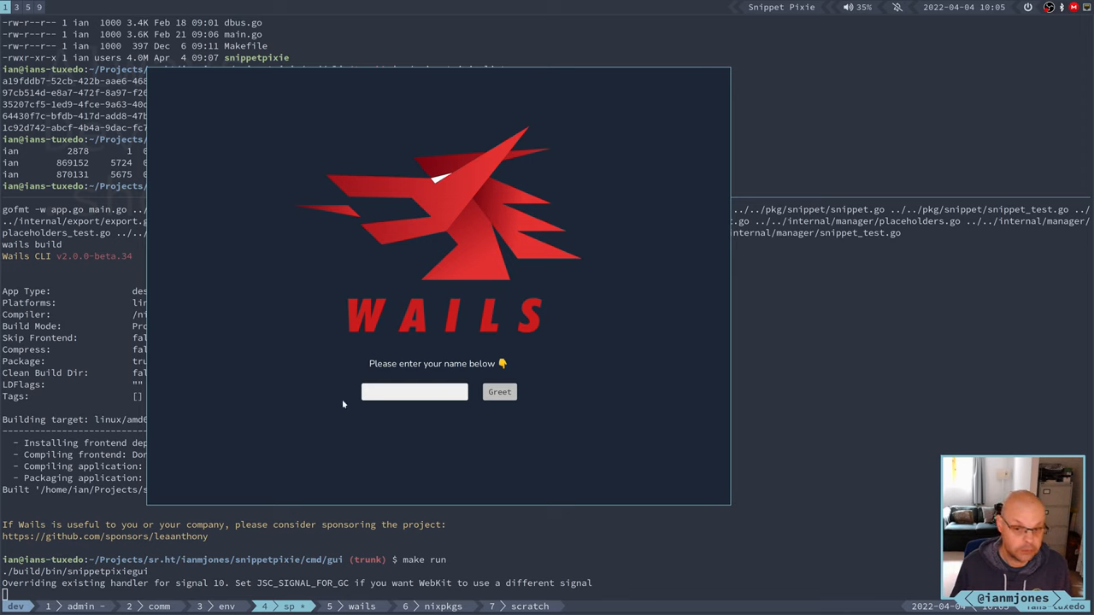
# Enter NixOS in the Wails demo greeting form and close the app window.
pyautogui.click(414, 391)
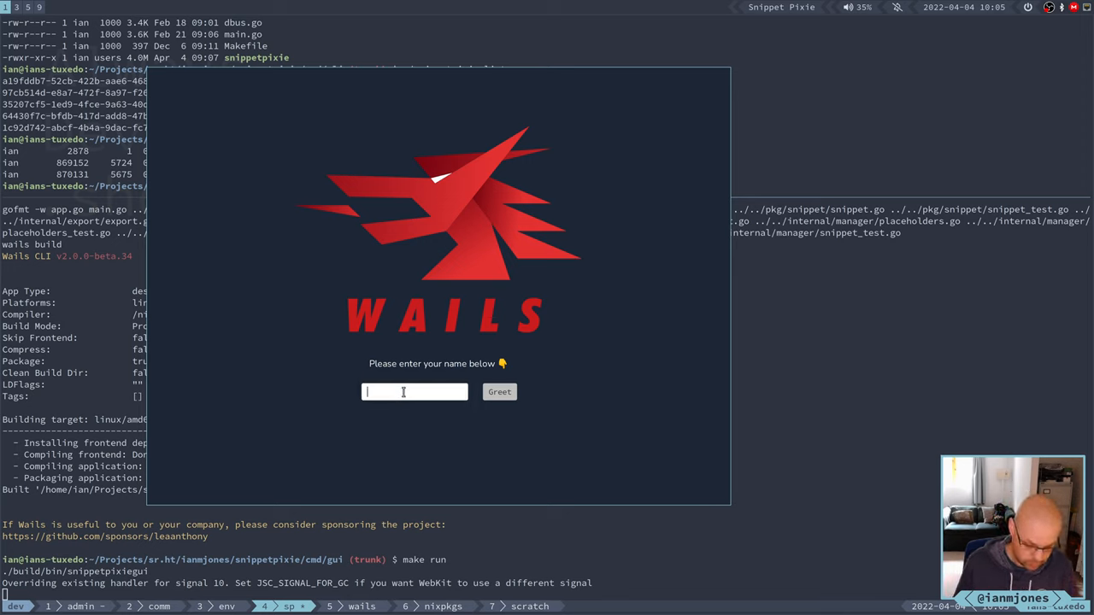
pyautogui.write('NixOS')
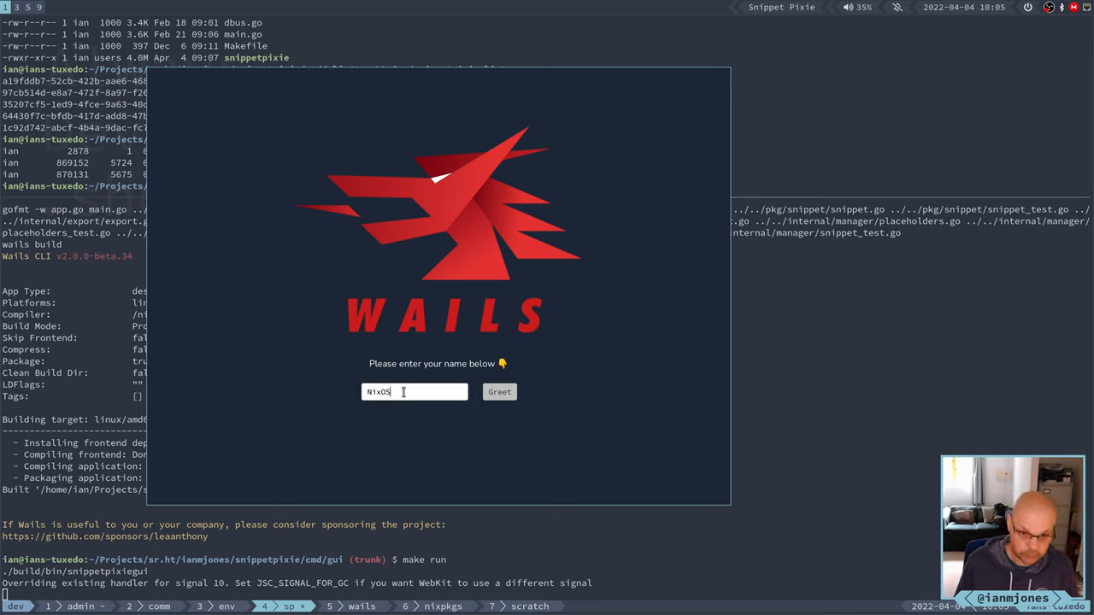
pyautogui.click(499, 391)
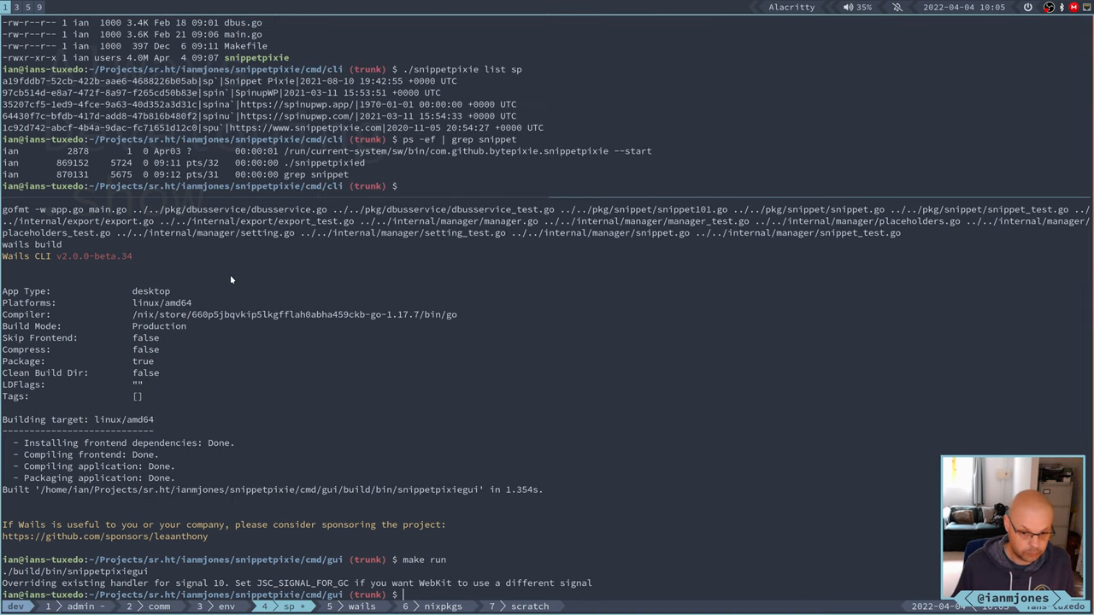
pyautogui.moveTo(387, 328)
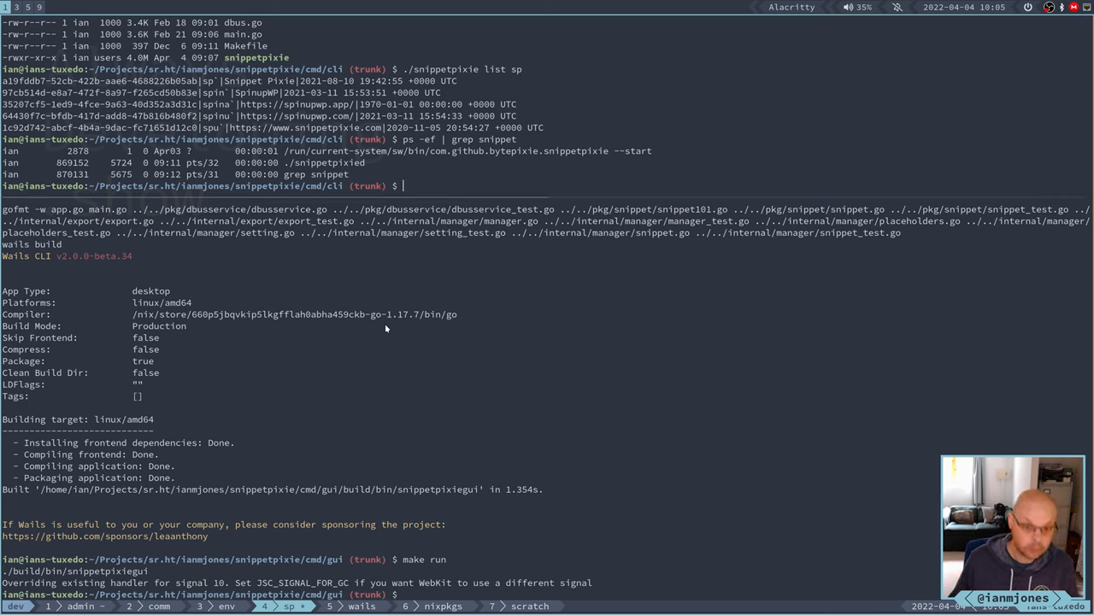
# cd ../.. to the project root, run make clean-all, then make to rebuild everything.
pyautogui.write('cd')
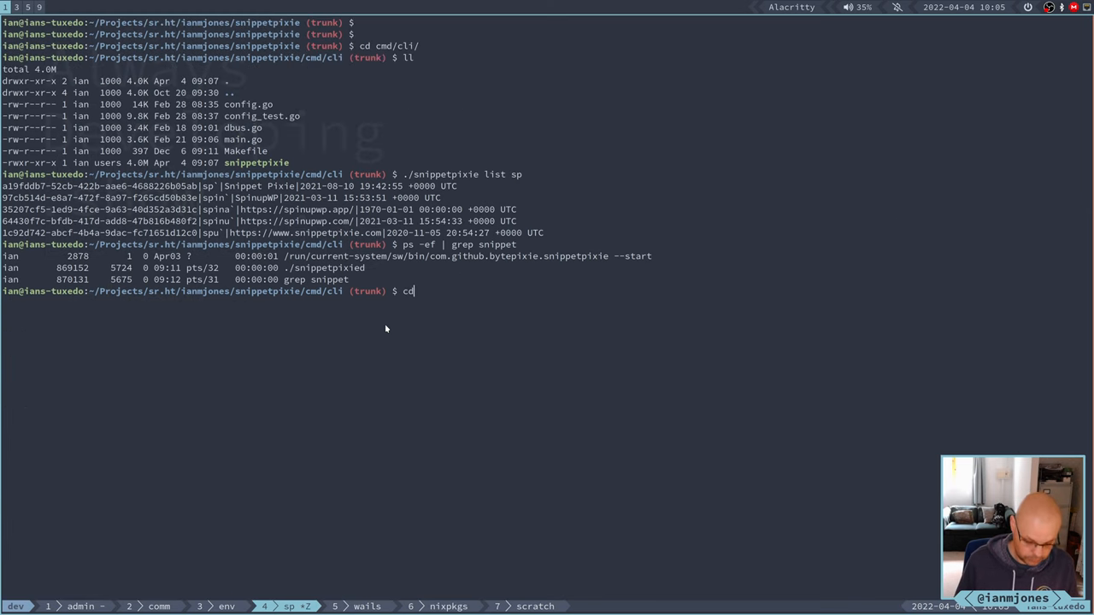
pyautogui.write('../../')
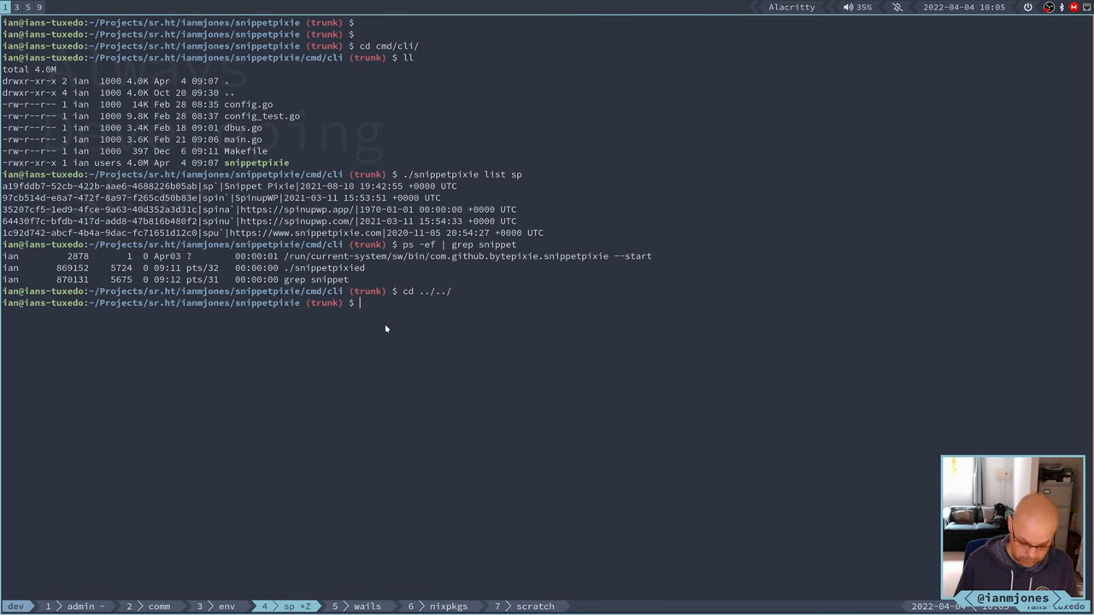
pyautogui.write('make clean')
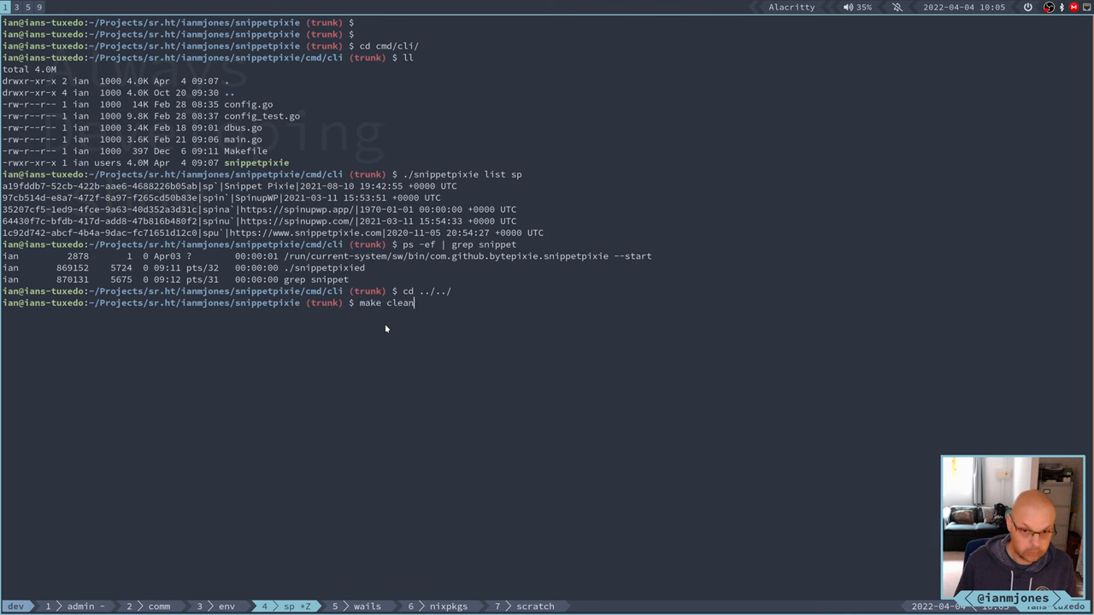
pyautogui.press('Return')
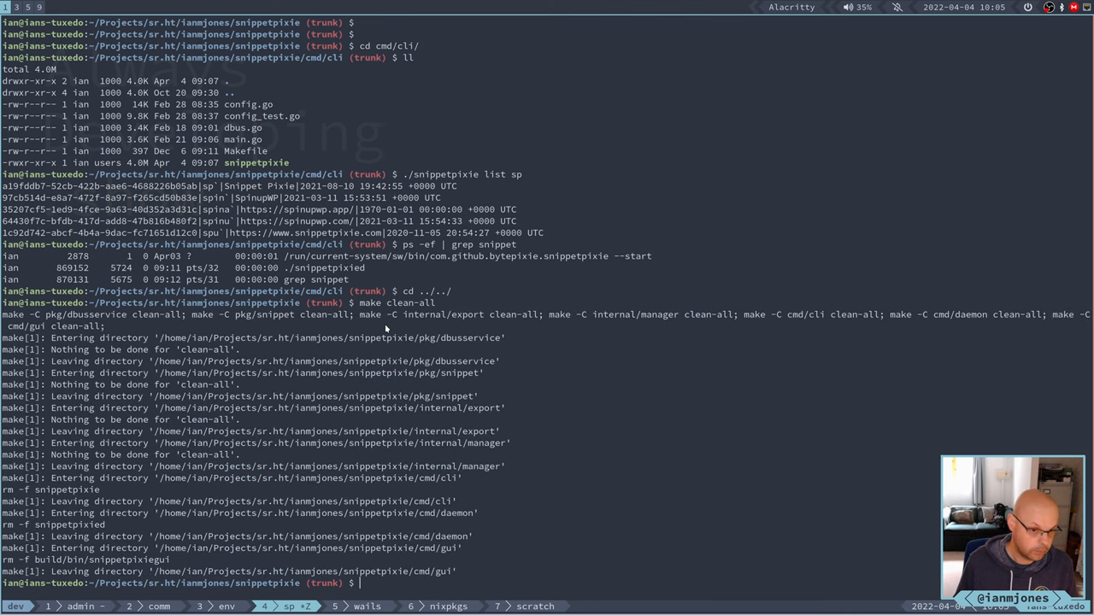
pyautogui.write('make')
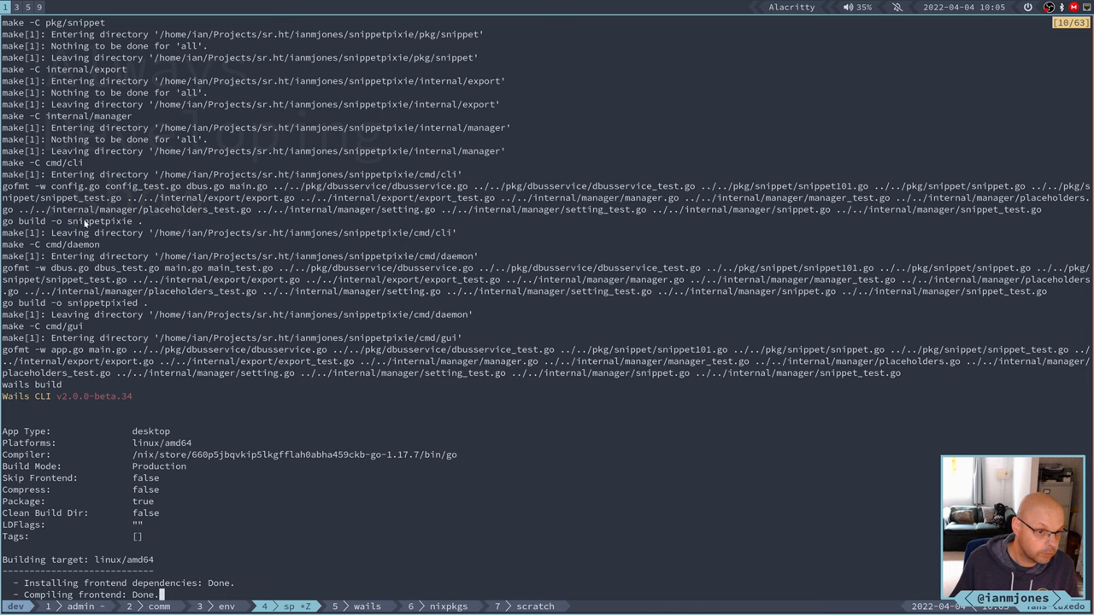
pyautogui.moveTo(96, 225)
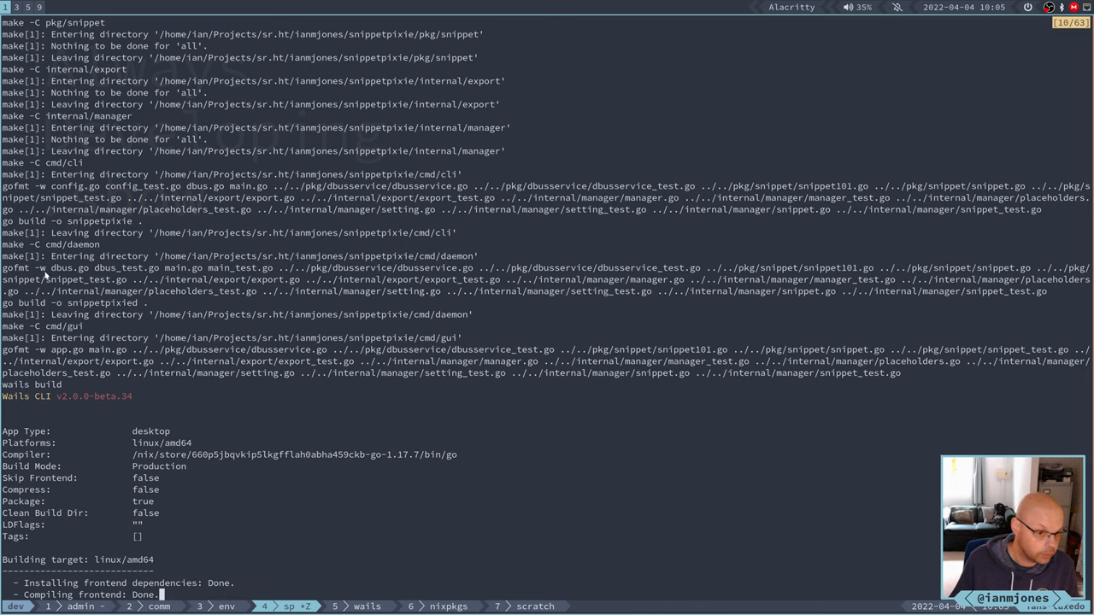
pyautogui.moveTo(123, 304)
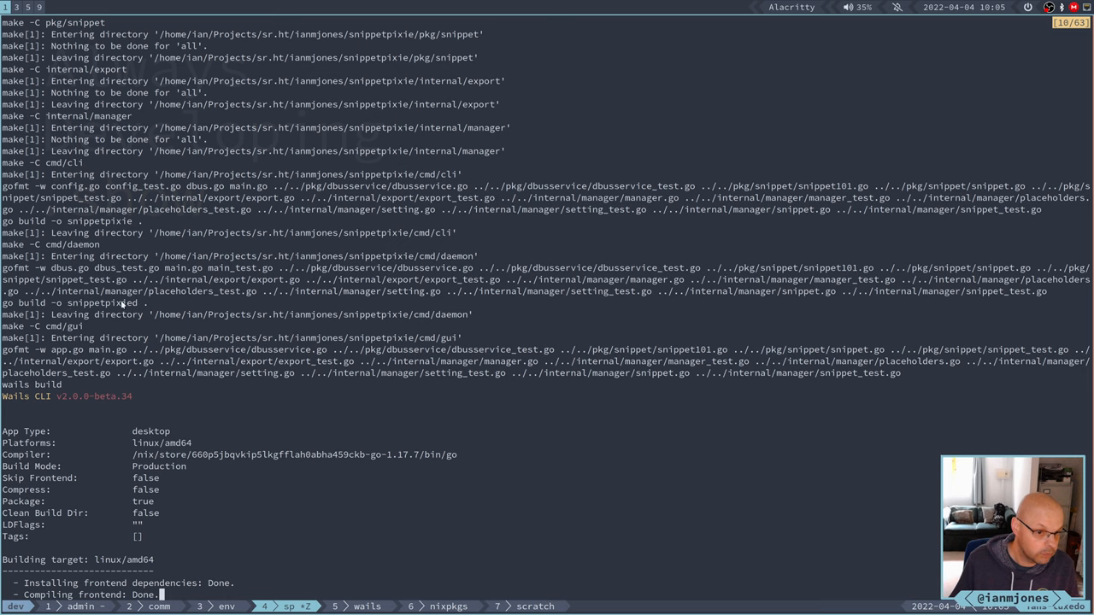
pyautogui.moveTo(152, 318)
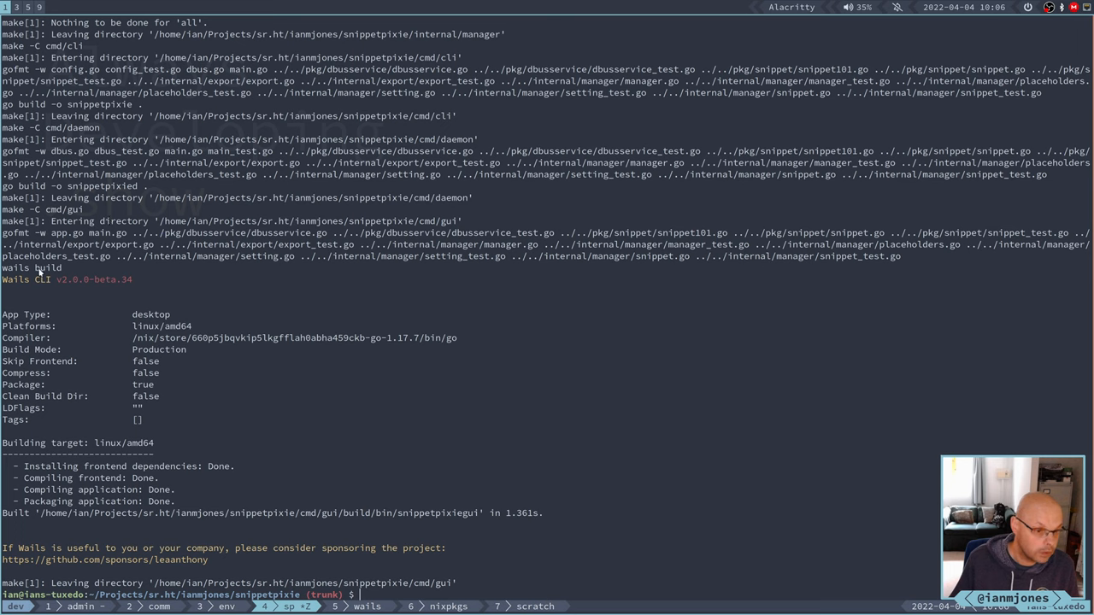
pyautogui.moveTo(192, 328)
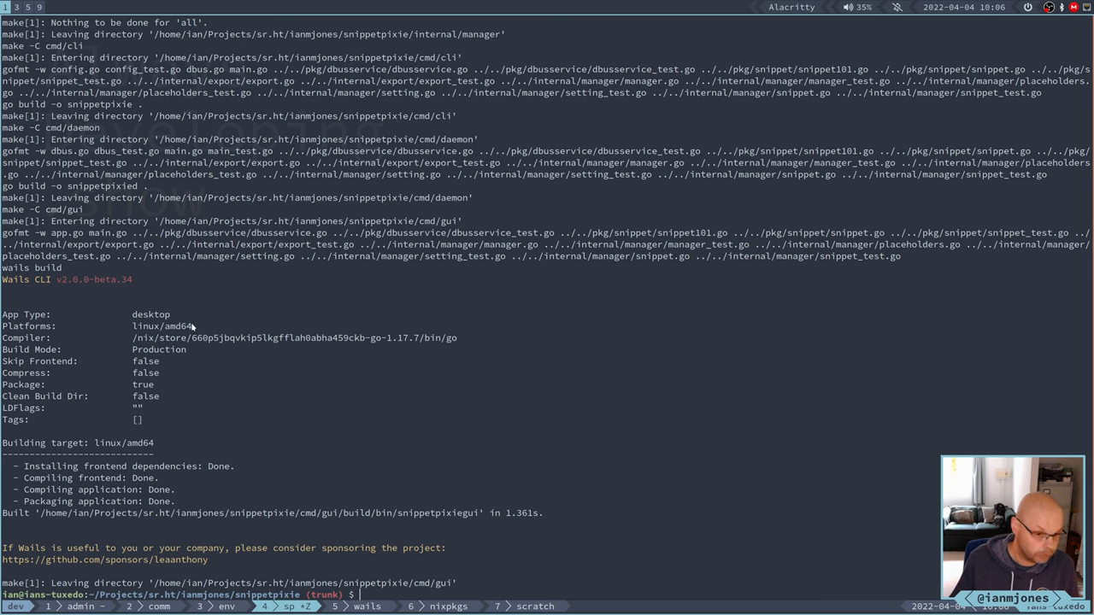
pyautogui.moveTo(95, 512)
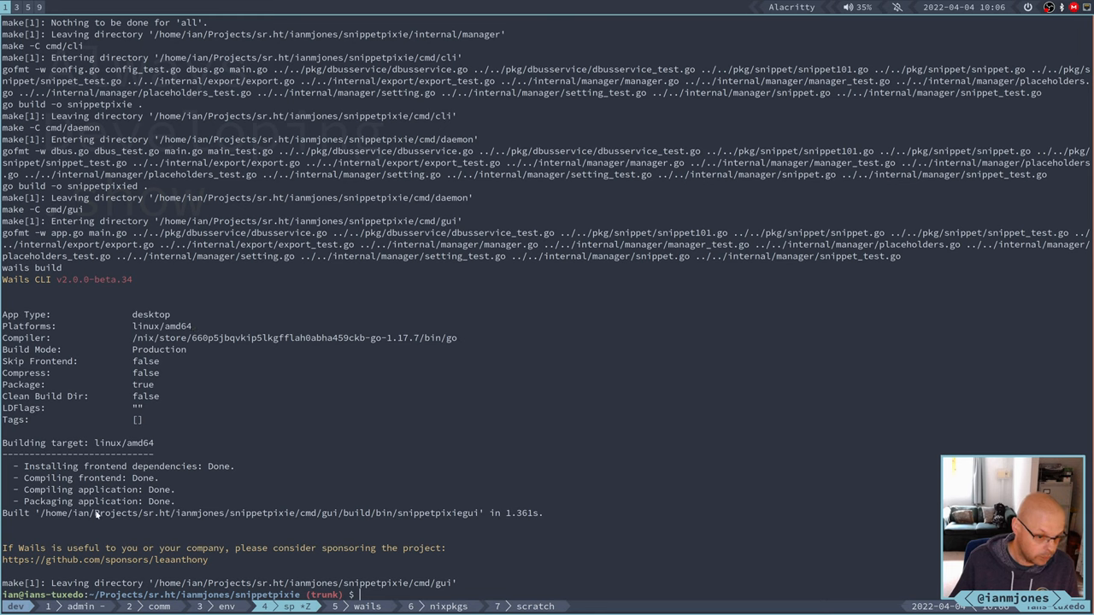
pyautogui.moveTo(612, 369)
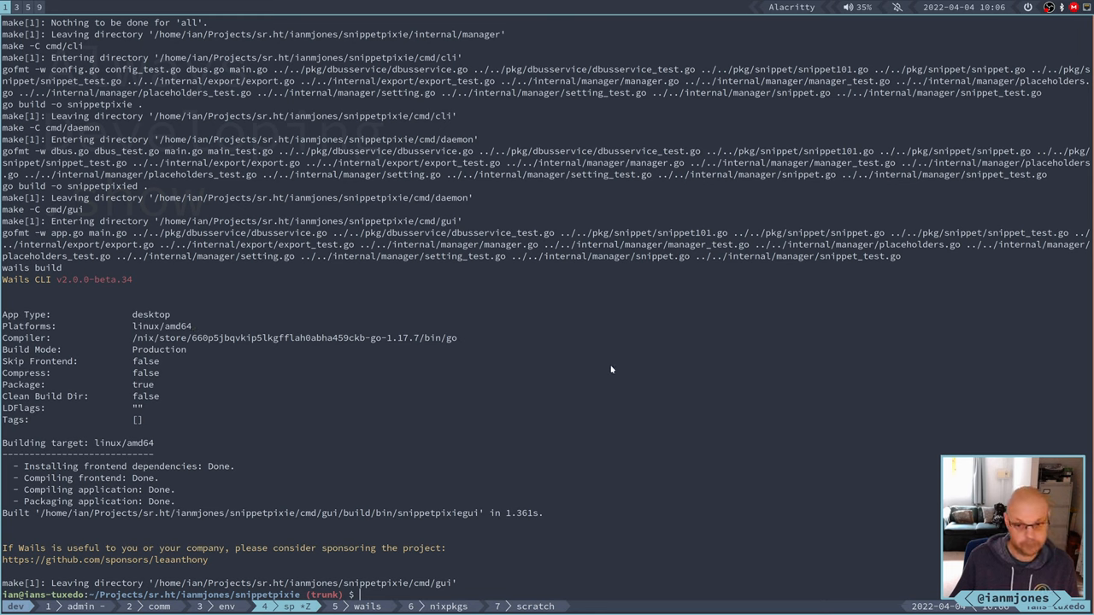
pyautogui.moveTo(598, 390)
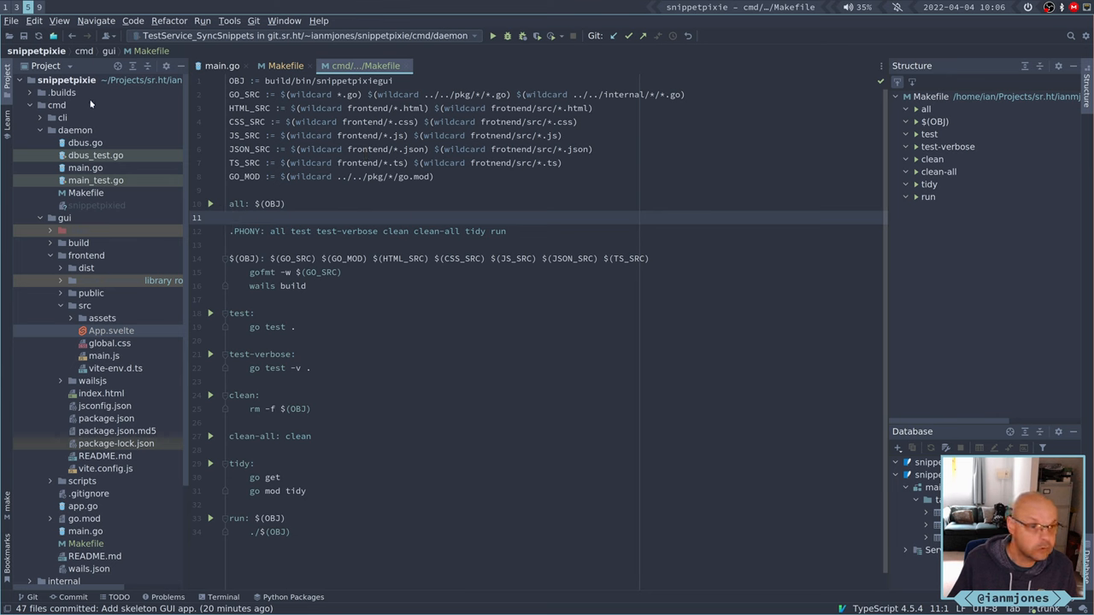
# Commit with message 'Add Makefile for GUI.' via Commit and Push, reviewing the push to trunk.
pyautogui.rightClick(65, 80)
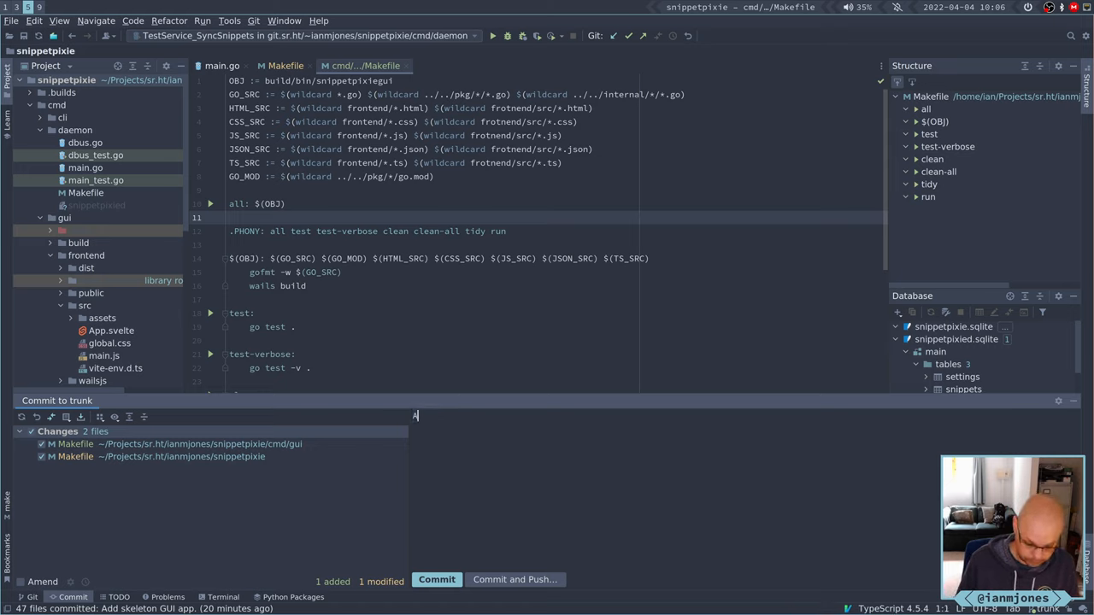
pyautogui.write('Add')
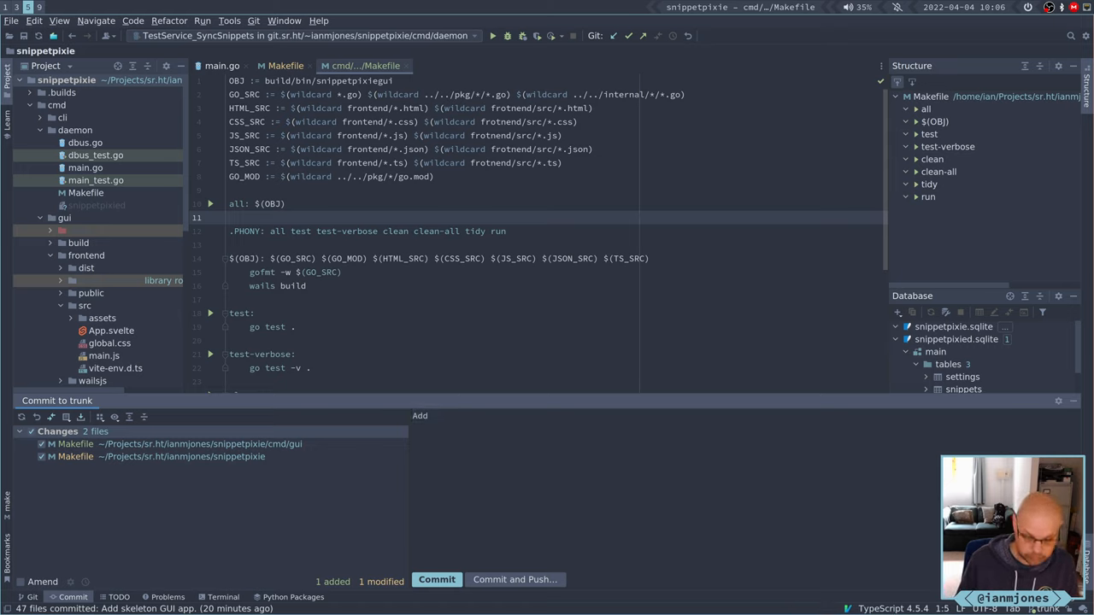
pyautogui.write('Makefielf')
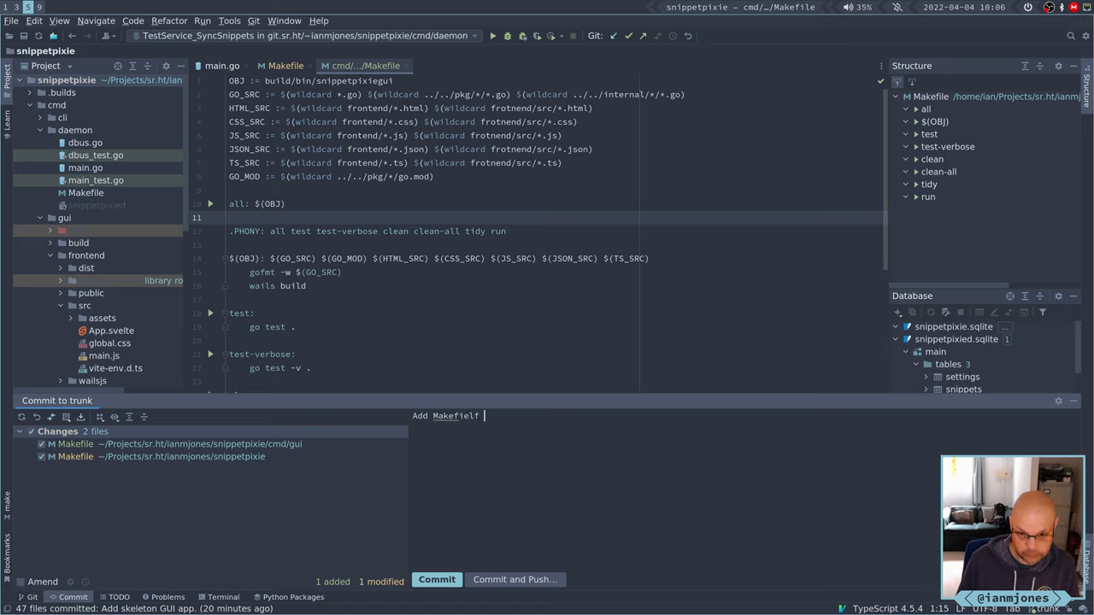
pyautogui.press('BackSpace')
pyautogui.write('le for')
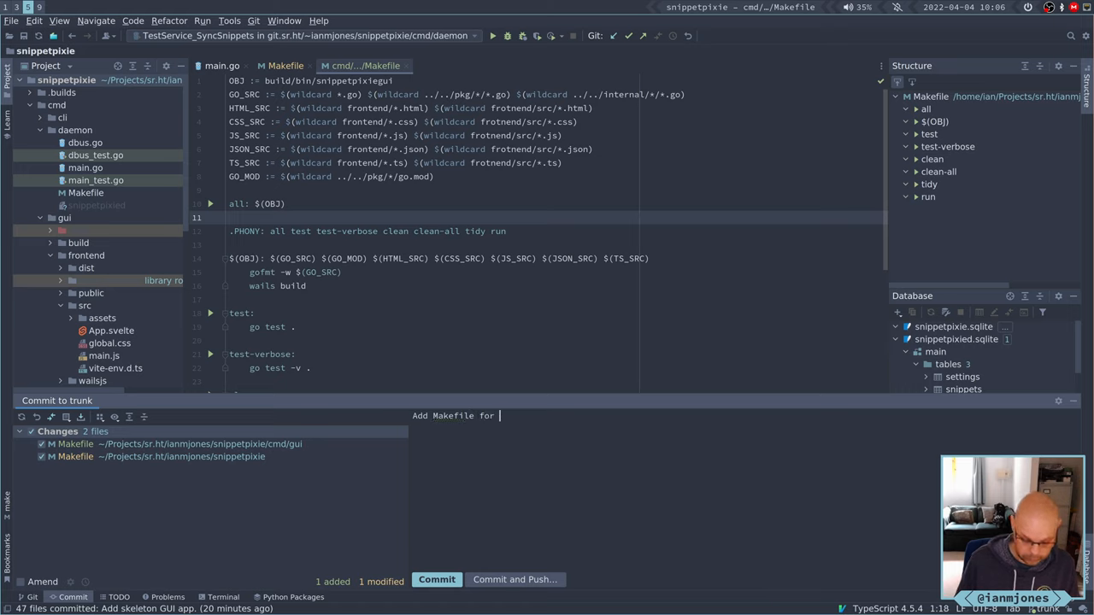
pyautogui.write('GUI.')
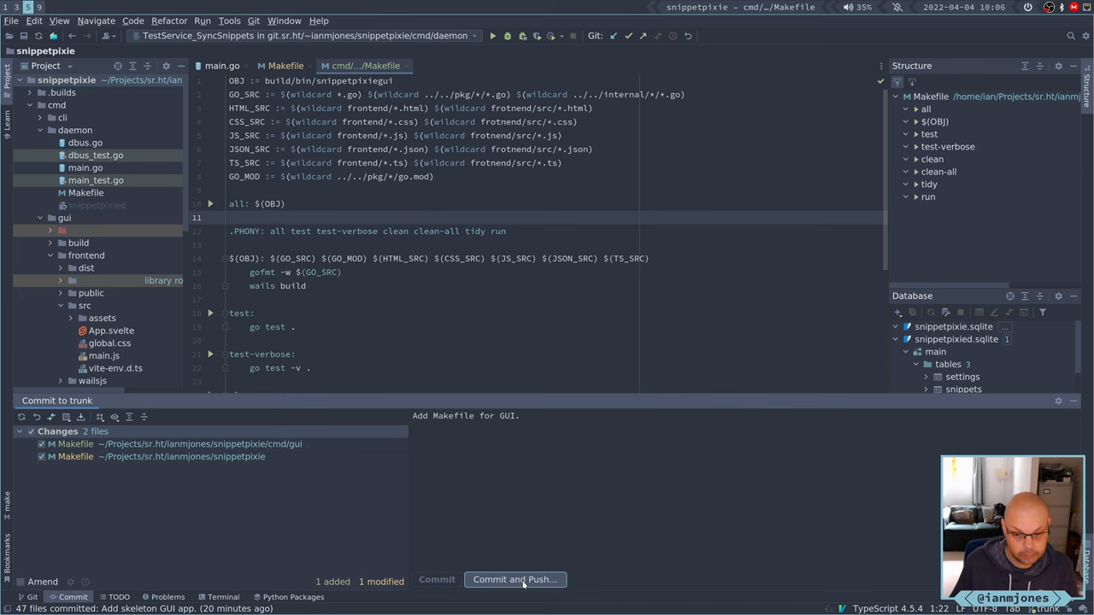
pyautogui.click(513, 580)
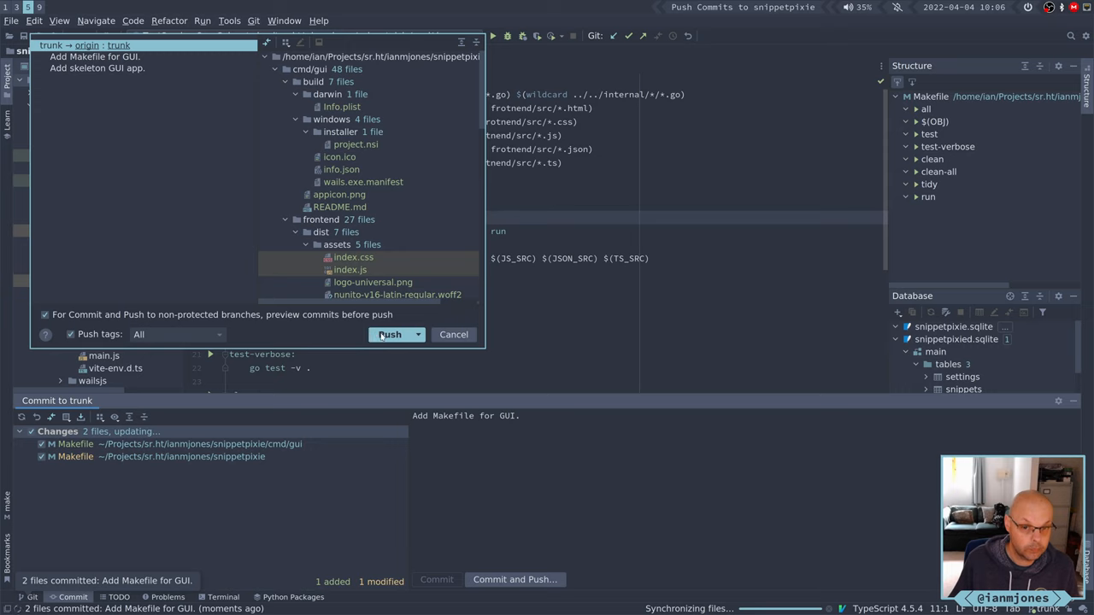
pyautogui.scroll(-3)
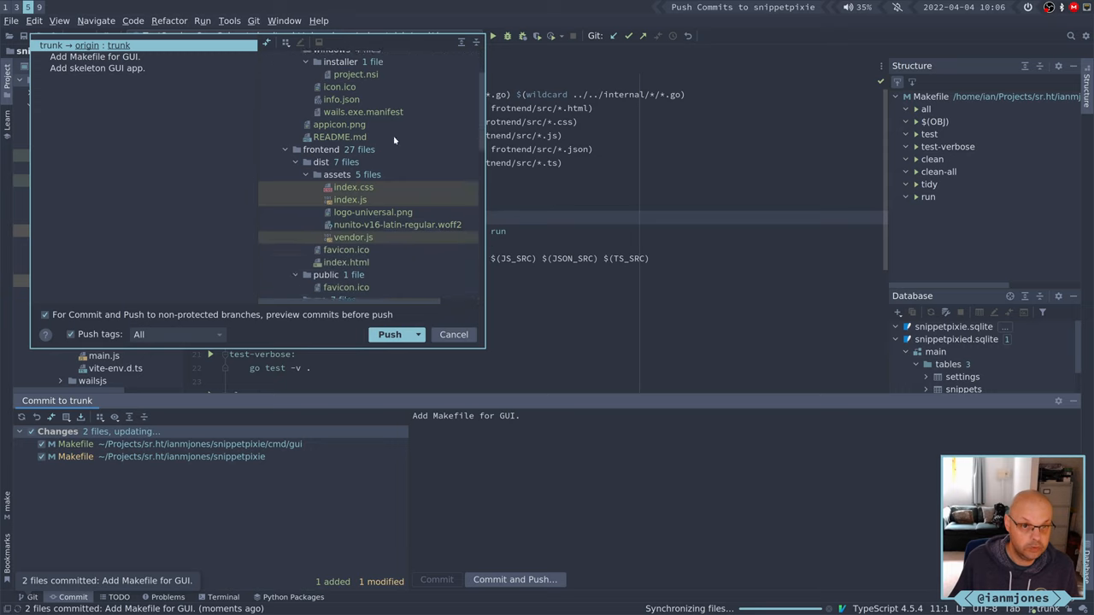